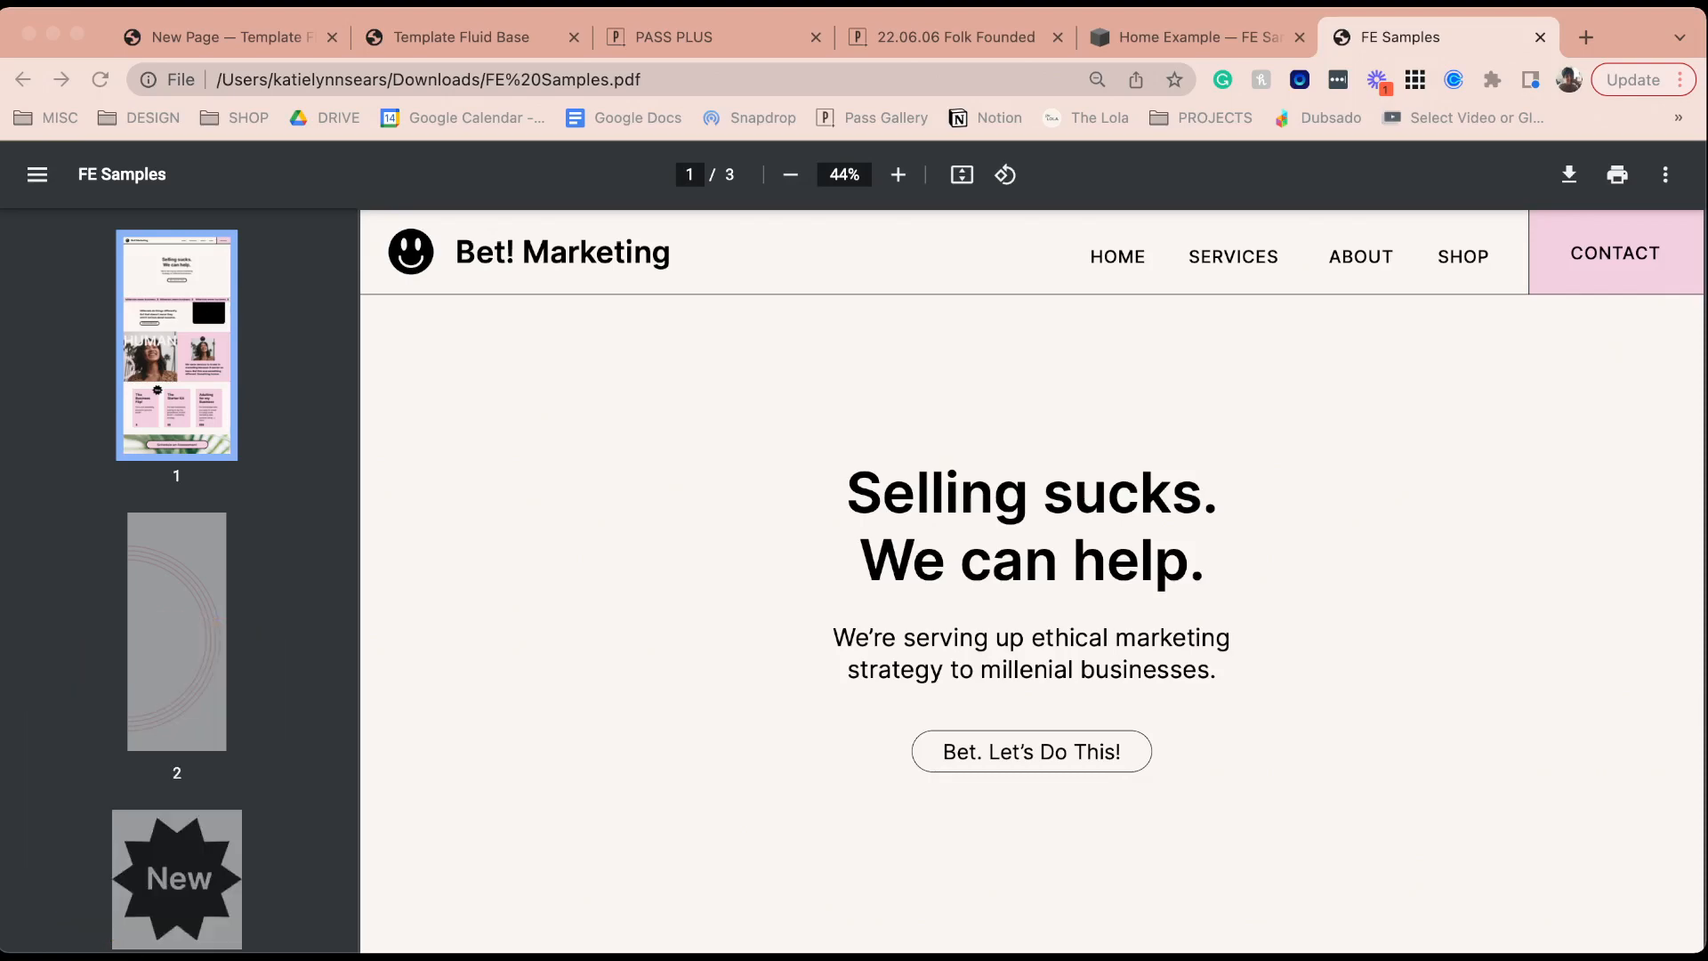
- Scroll the FE Samples PDF down to the marquee mockup, then return to the Home Example editor
scroll("down", 3)
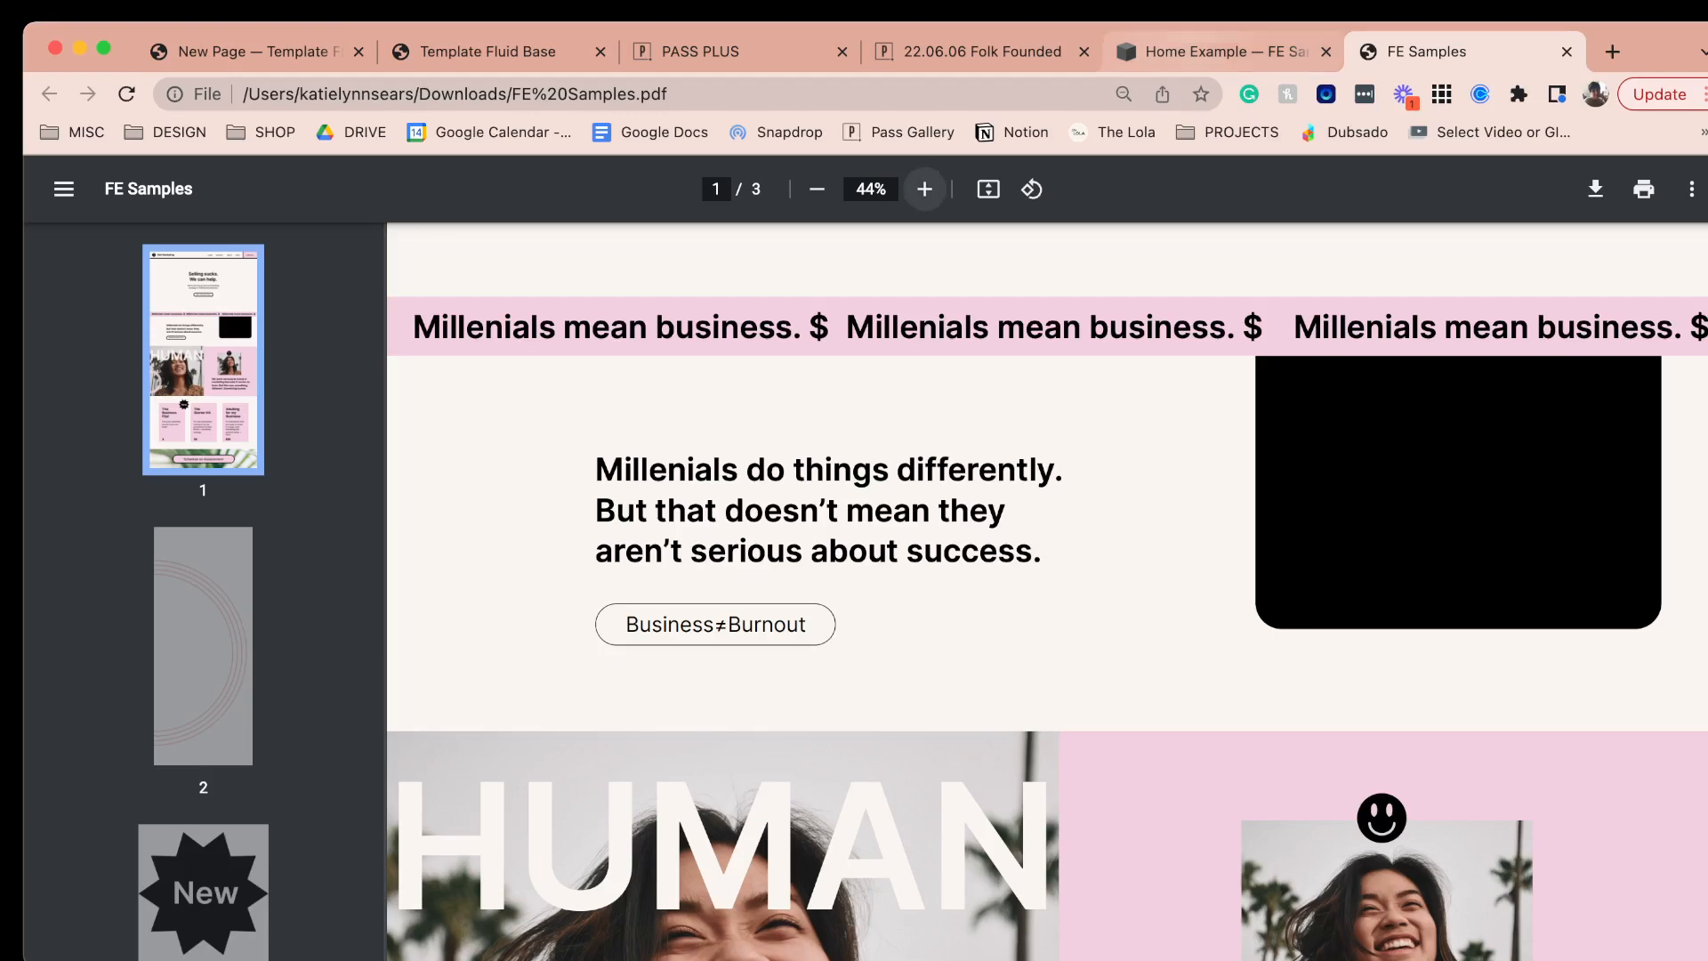
left_click(1212, 51)
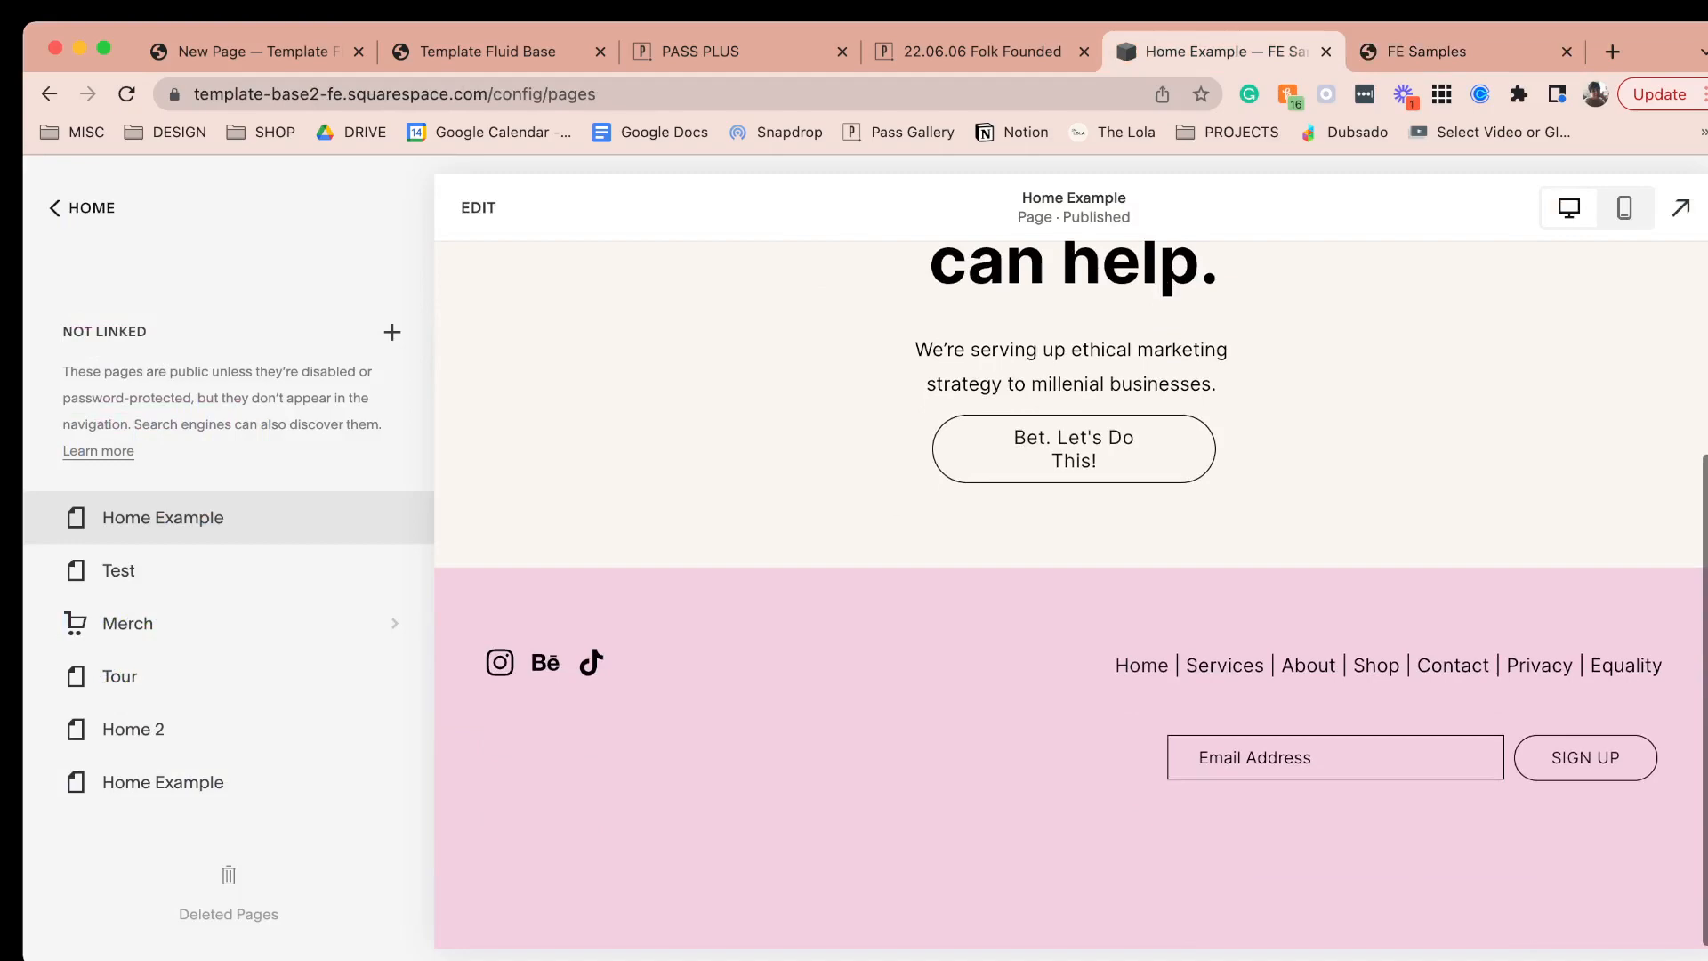
- Edit the page and add a blank section above the footer holding a Scrolling 'Dream it' text block
left_click(477, 207)
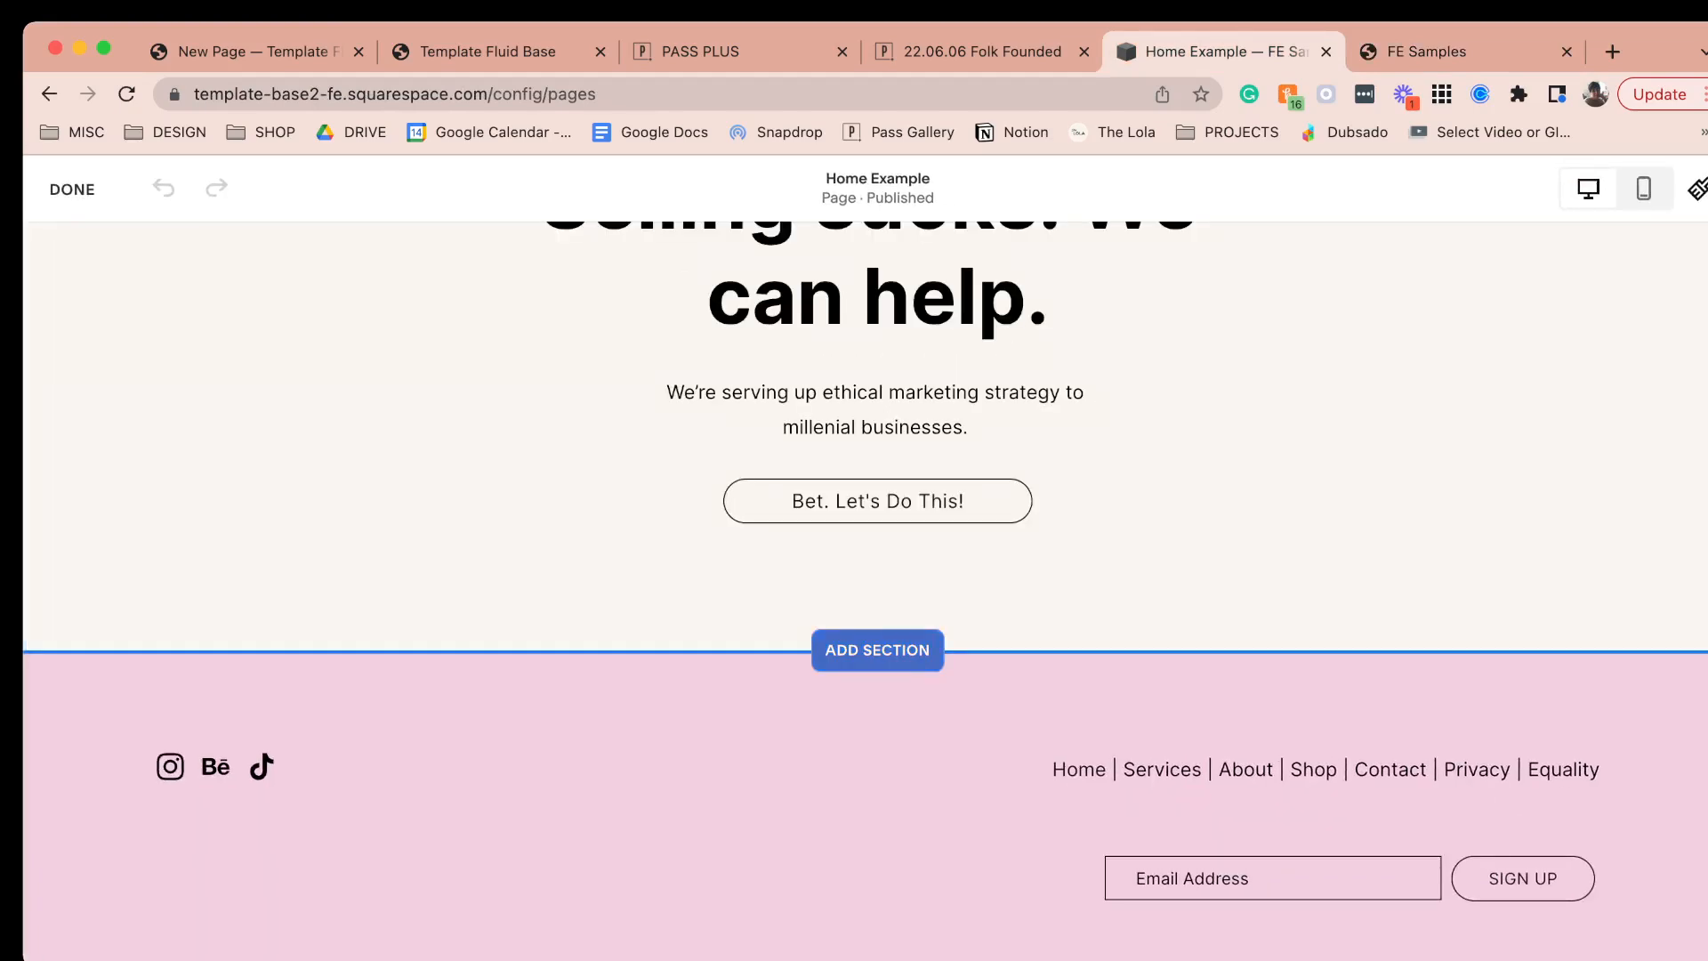
left_click(877, 651)
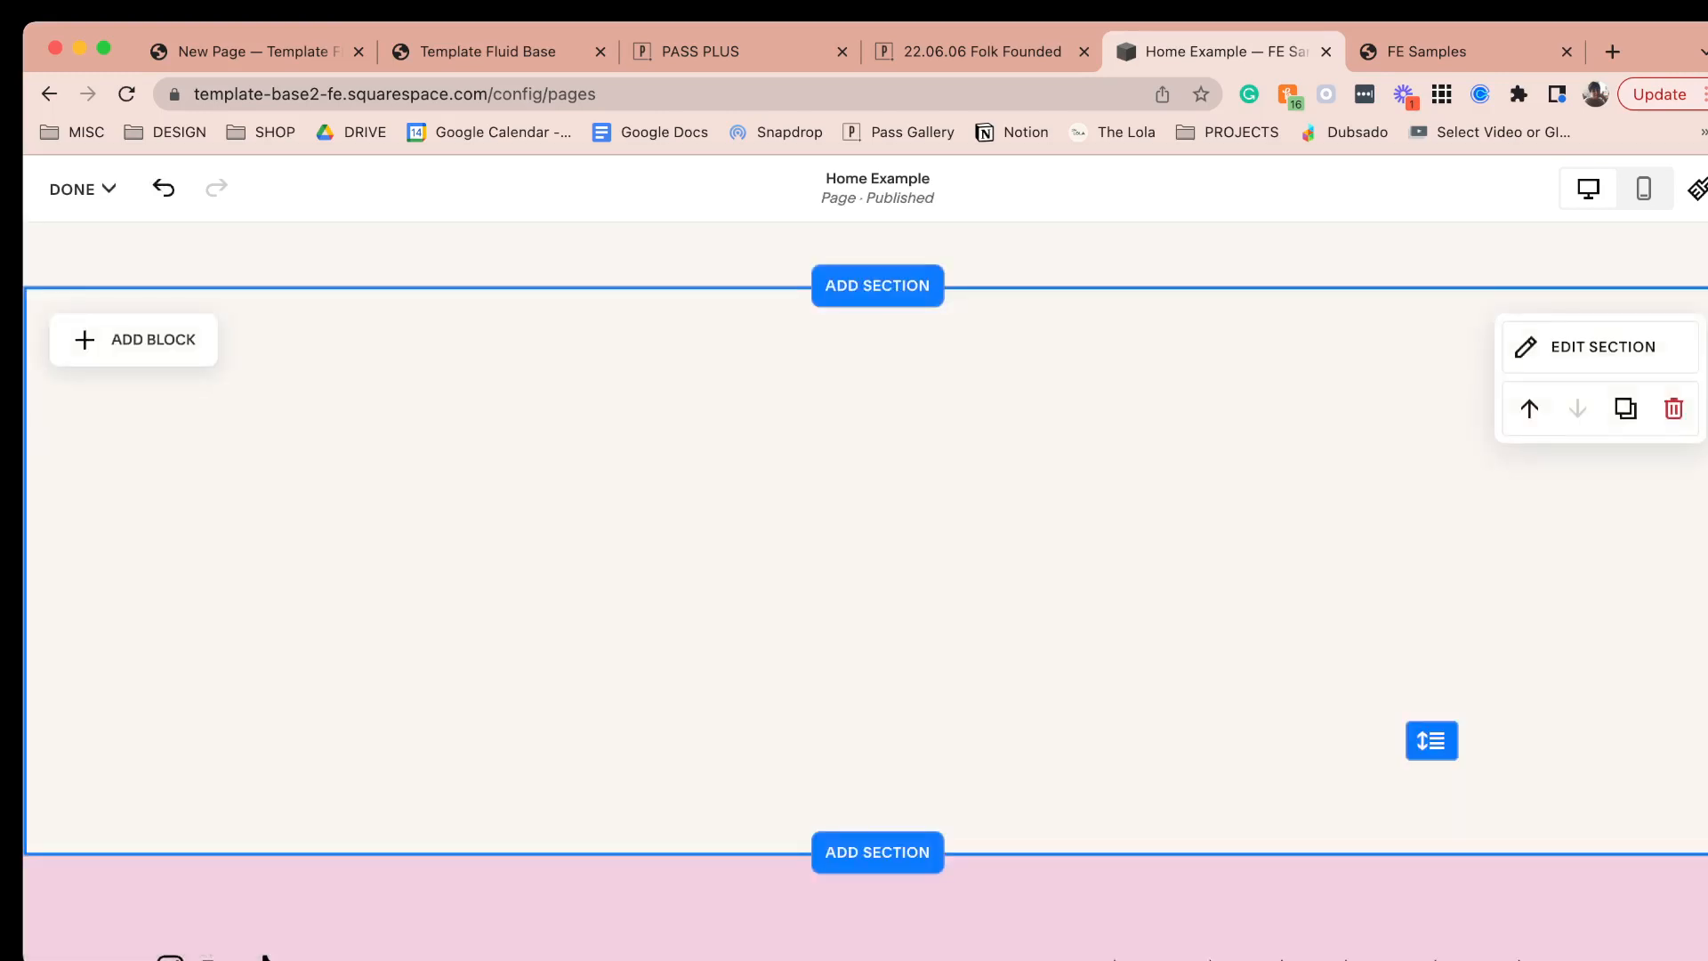
left_click(134, 338)
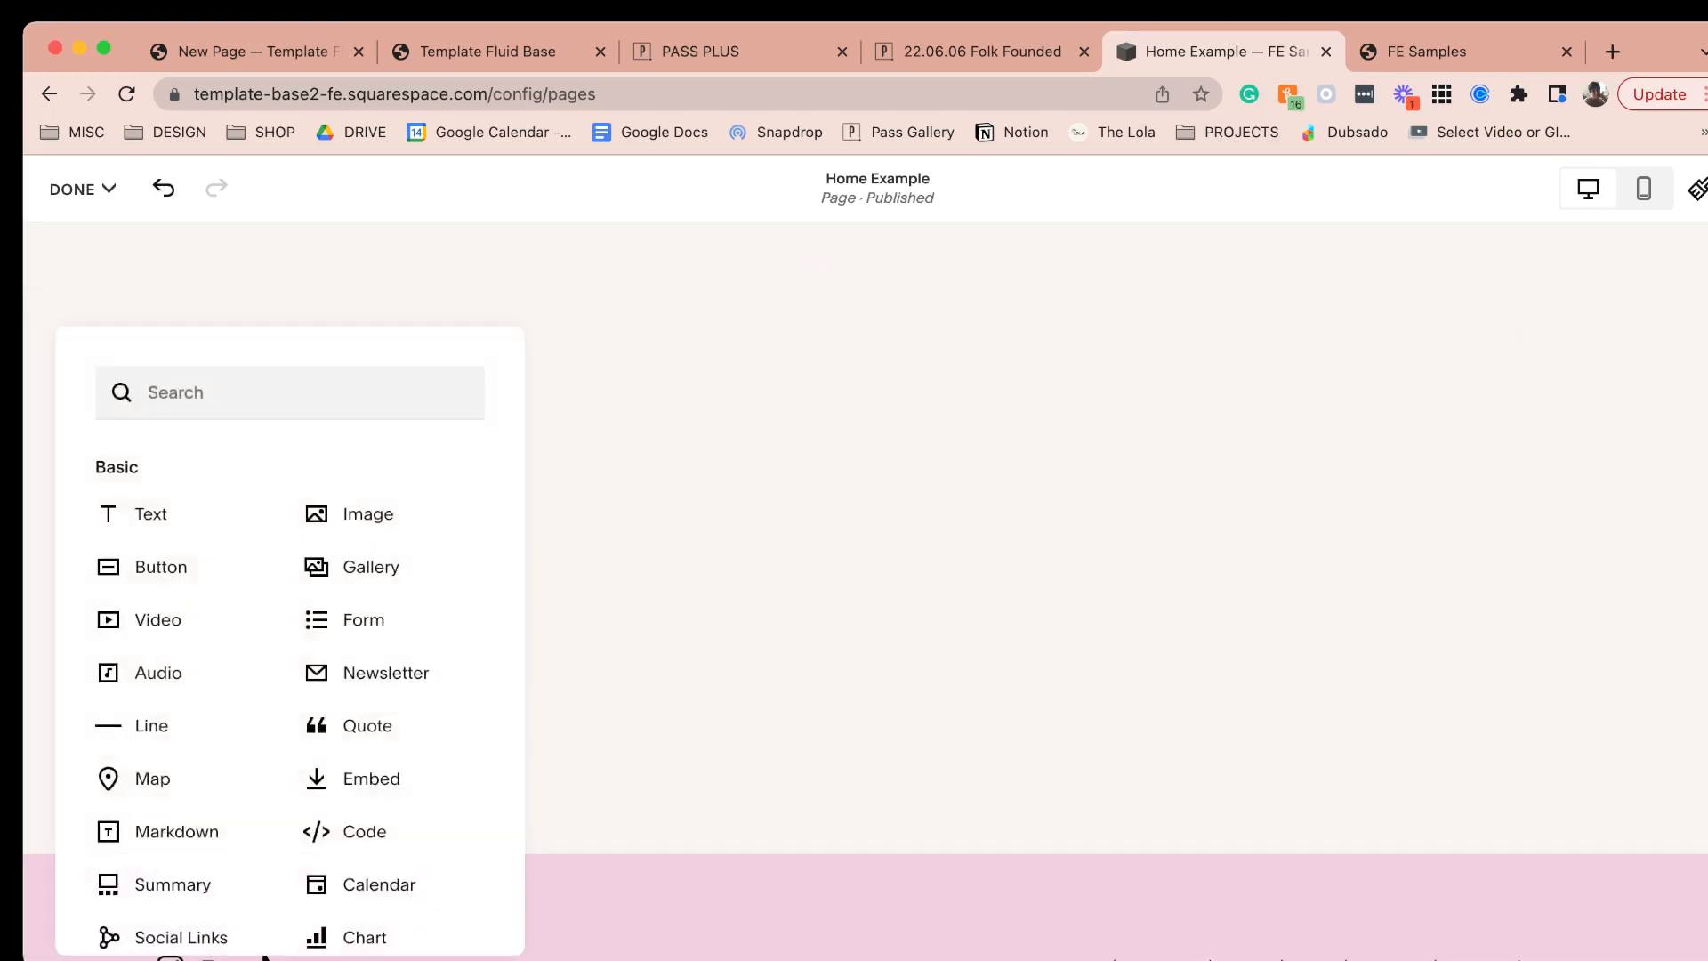
scroll("down", 3)
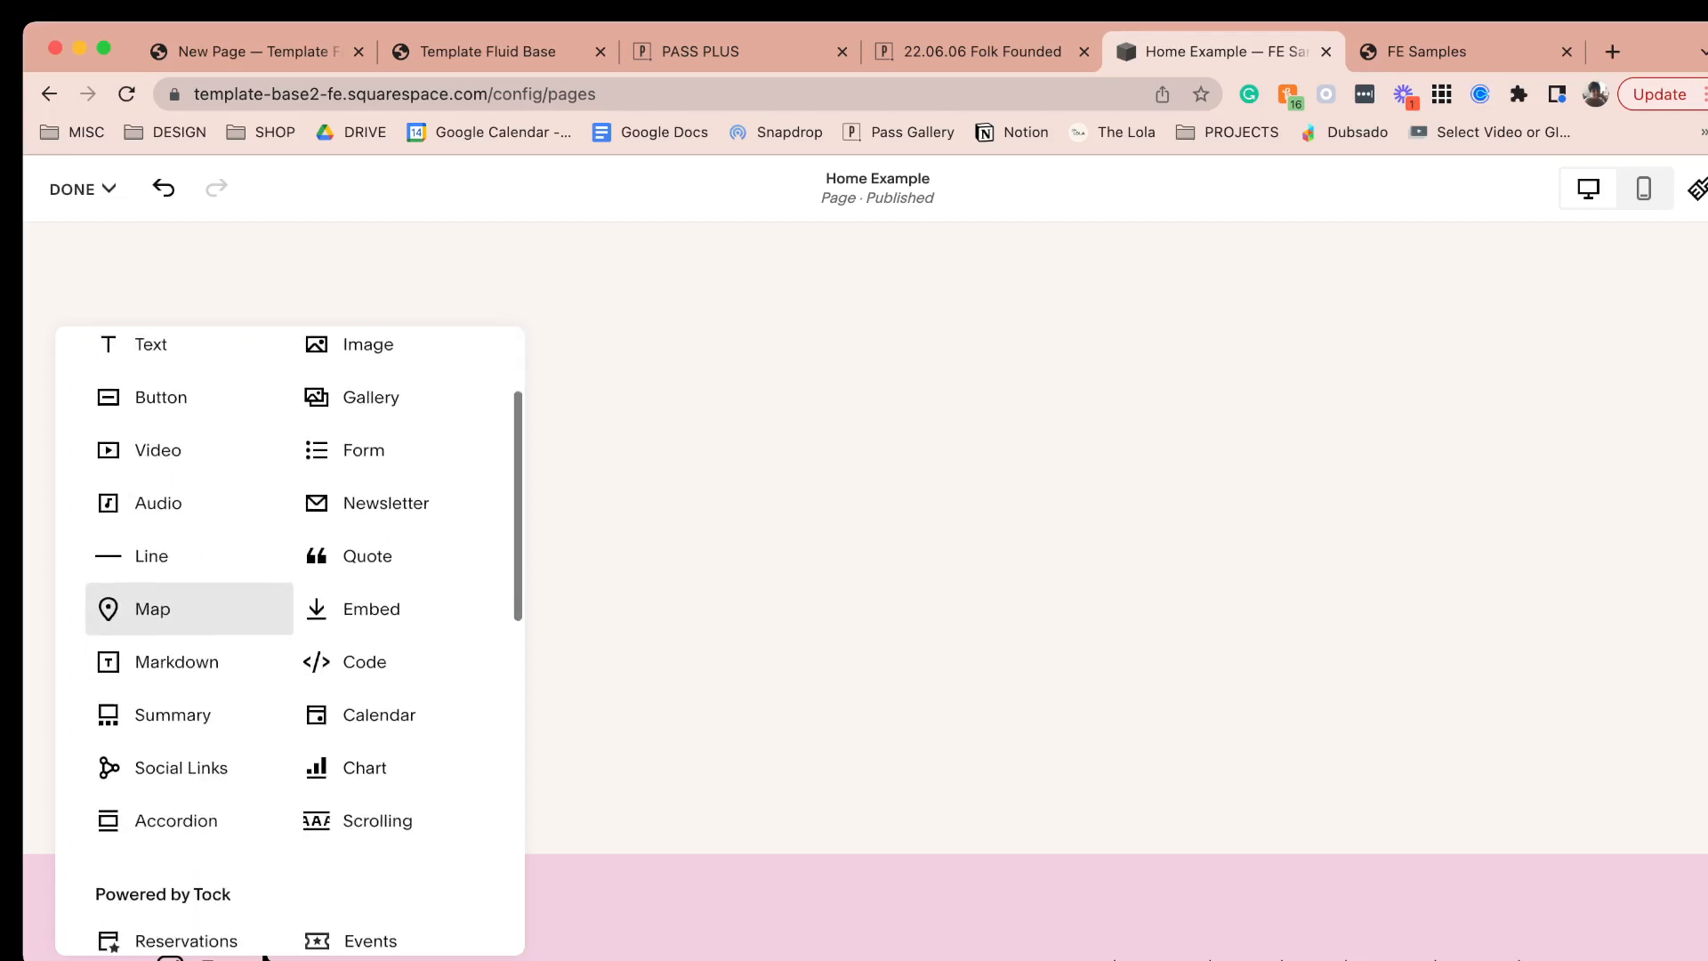
left_click(151, 608)
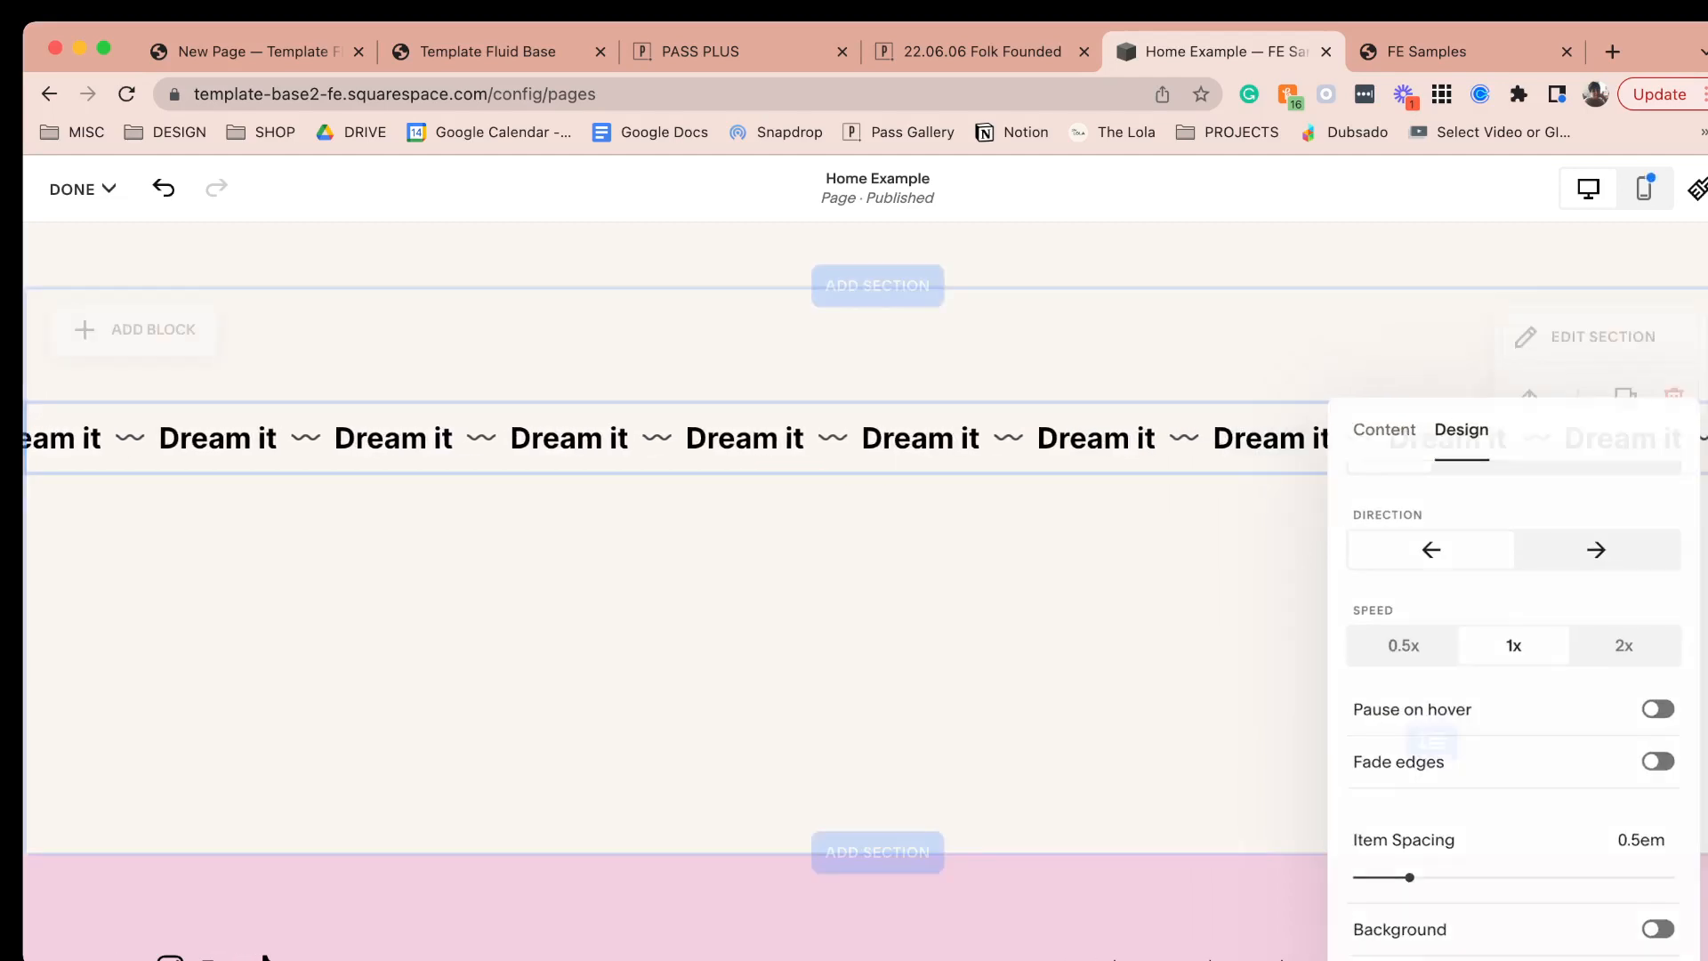
- Give the 'Dream it' scrolling banner a pink background and reduce its padding in its Design settings
left_click(677, 438)
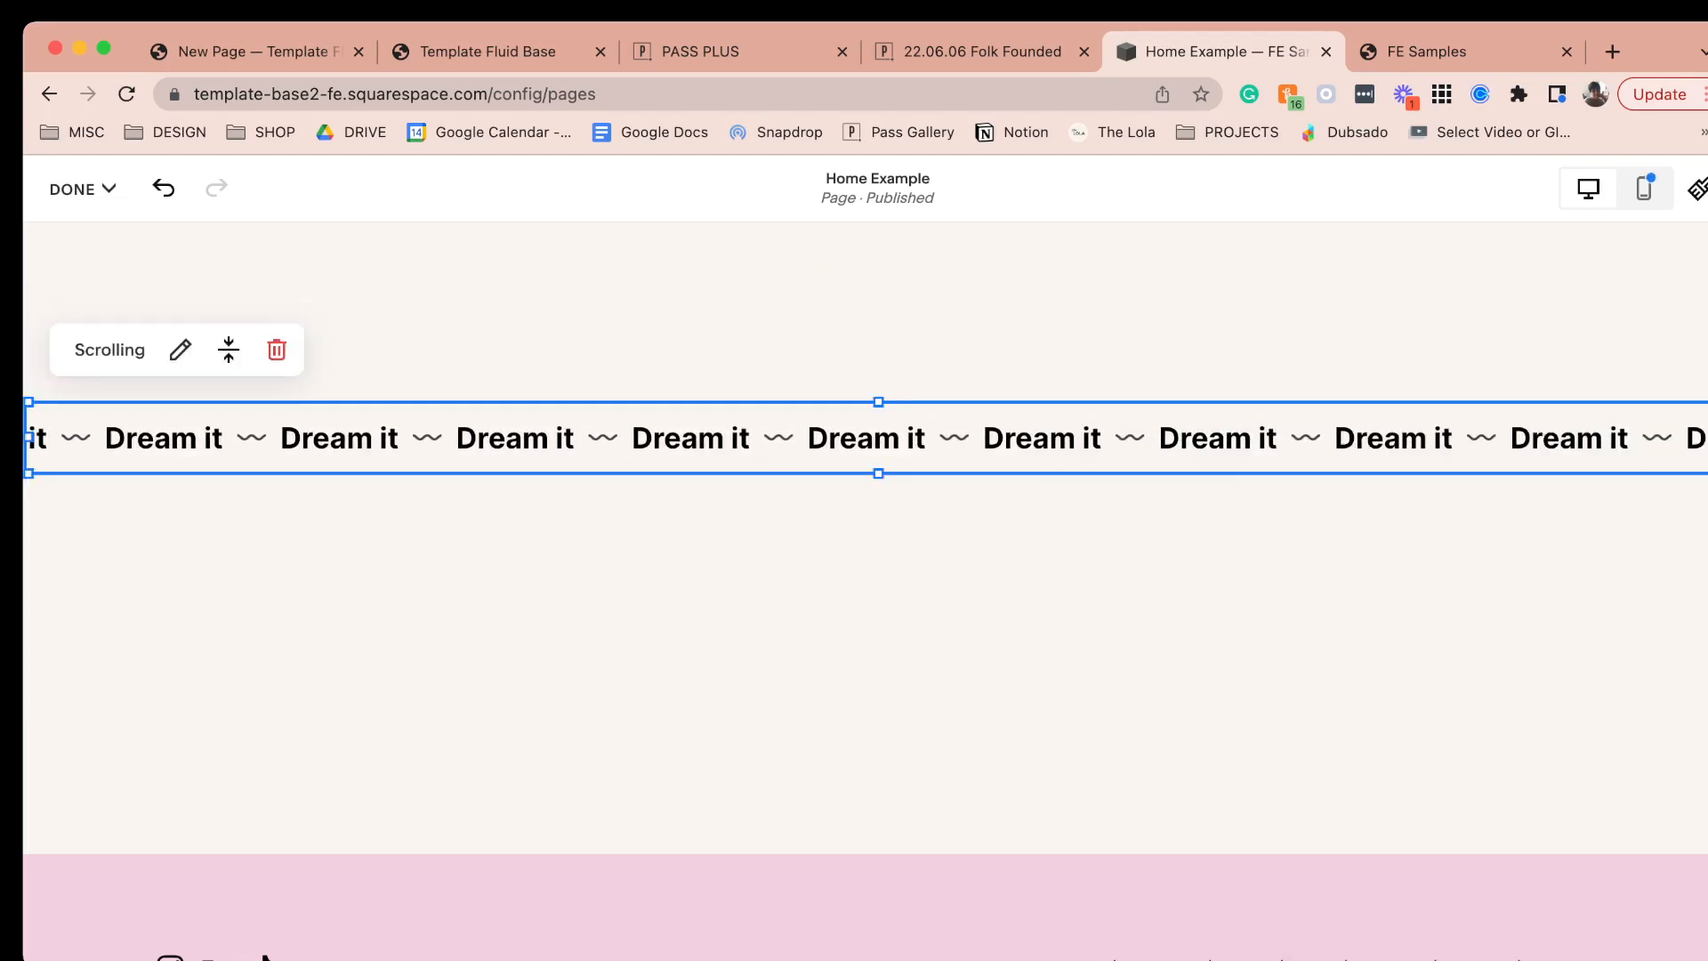
left_click(181, 350)
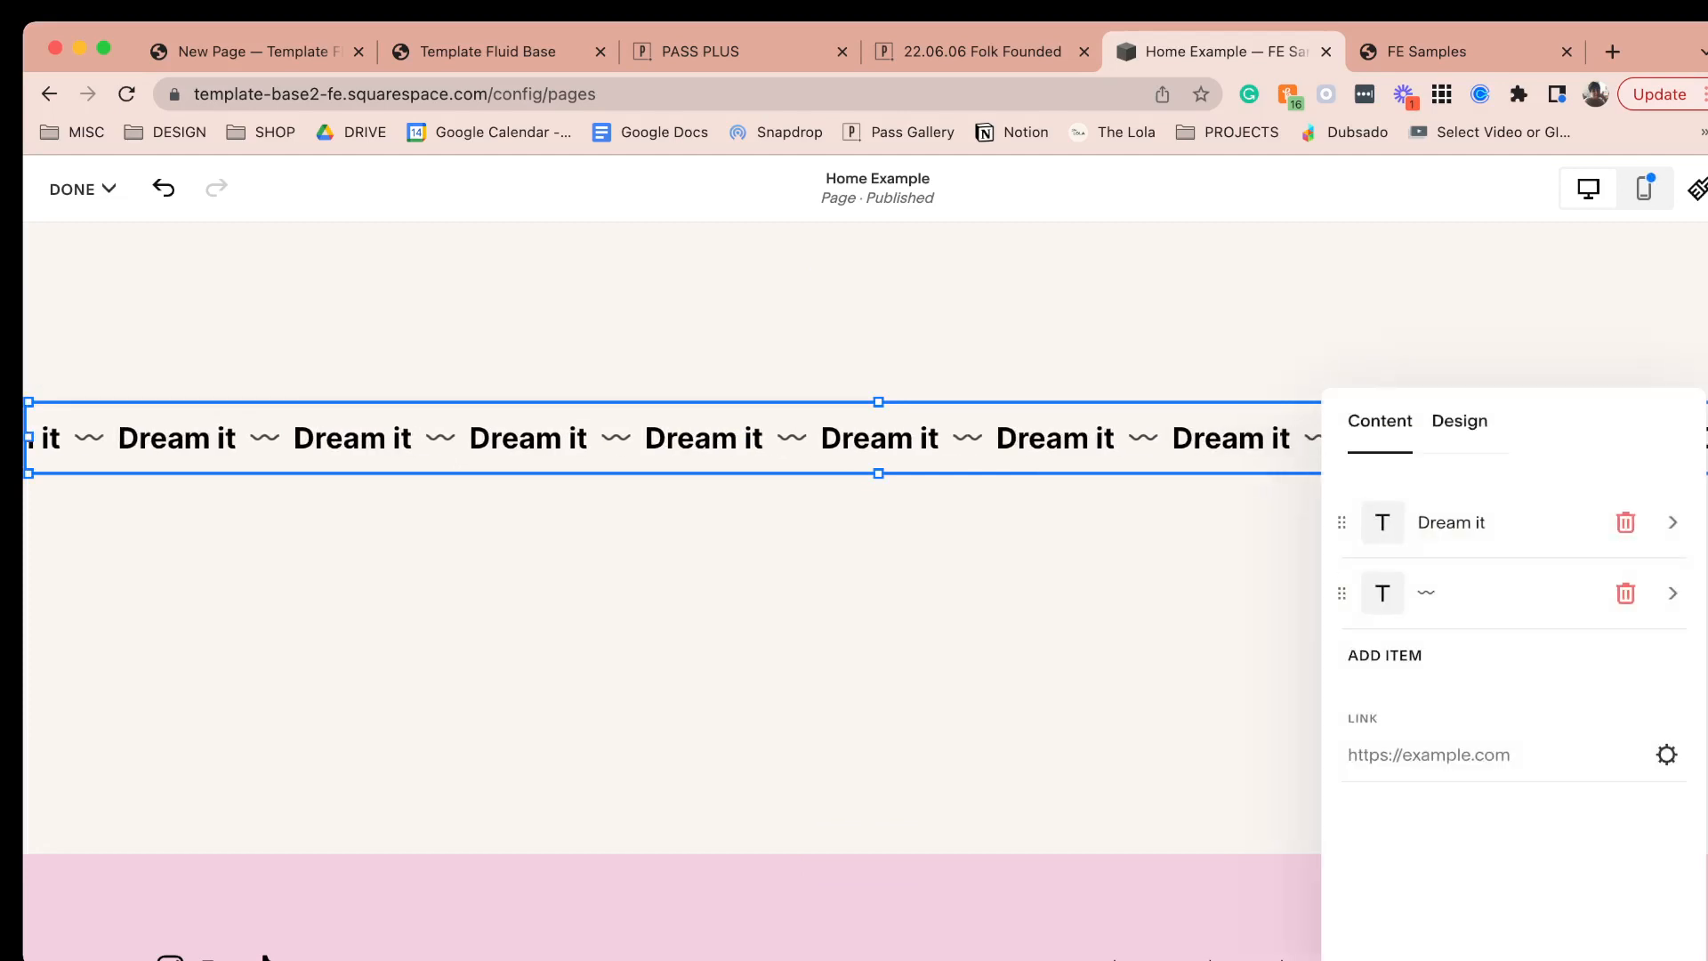
left_click(1459, 420)
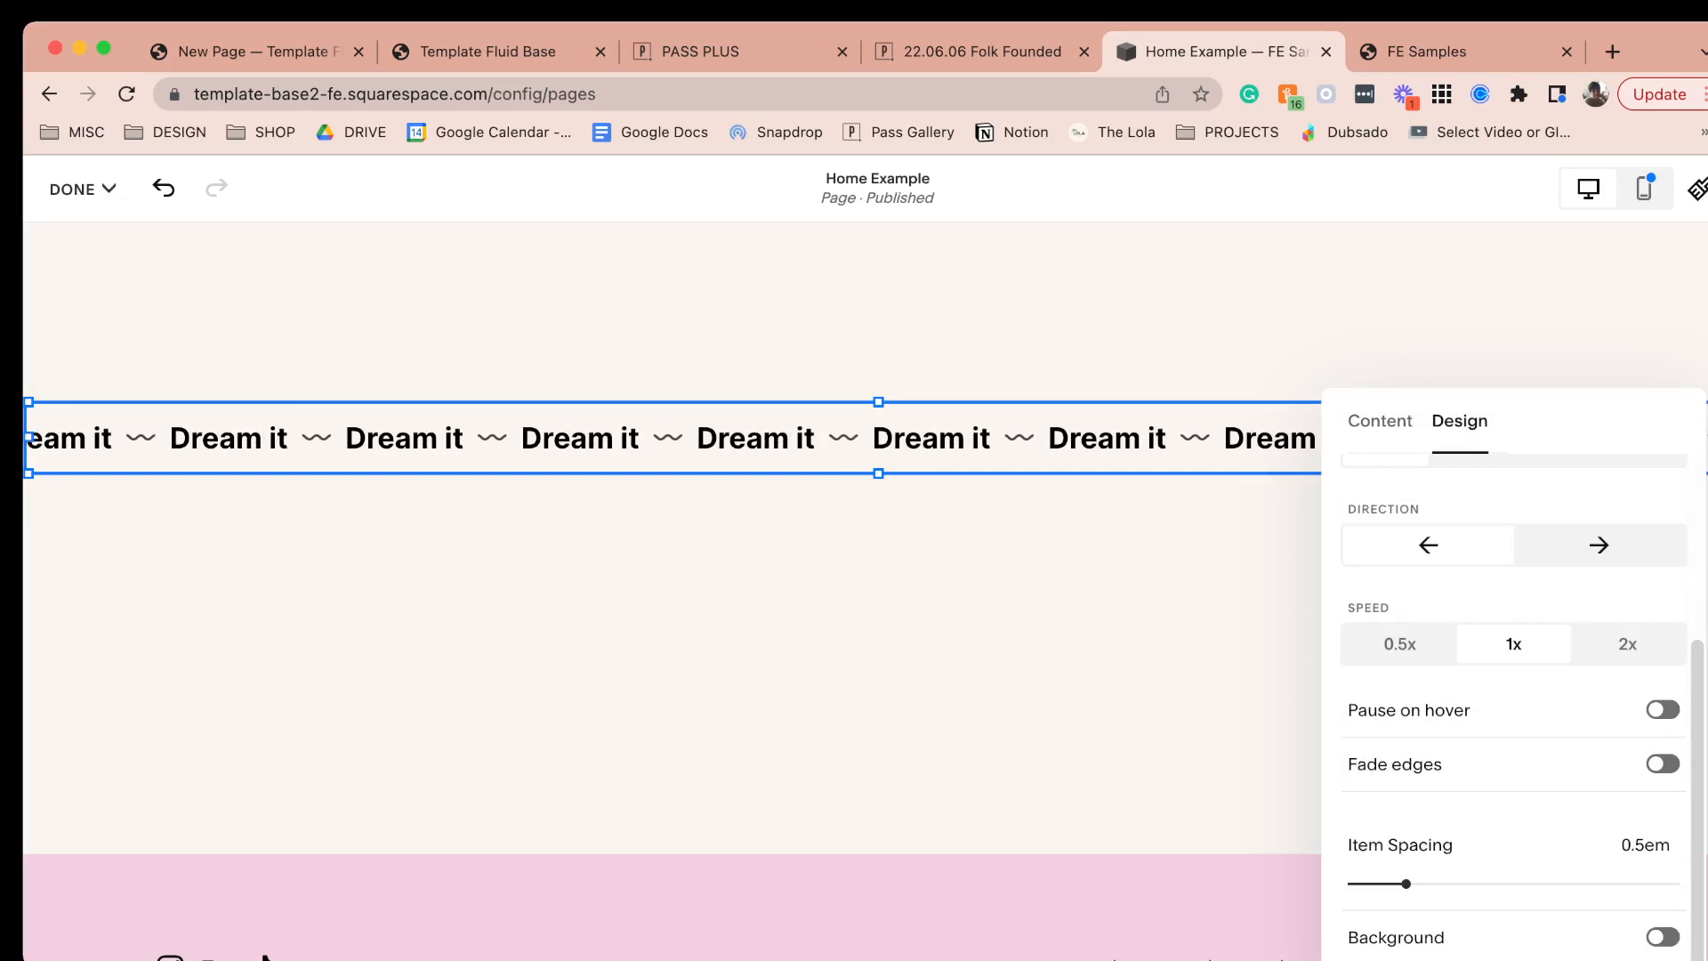
left_click(1662, 937)
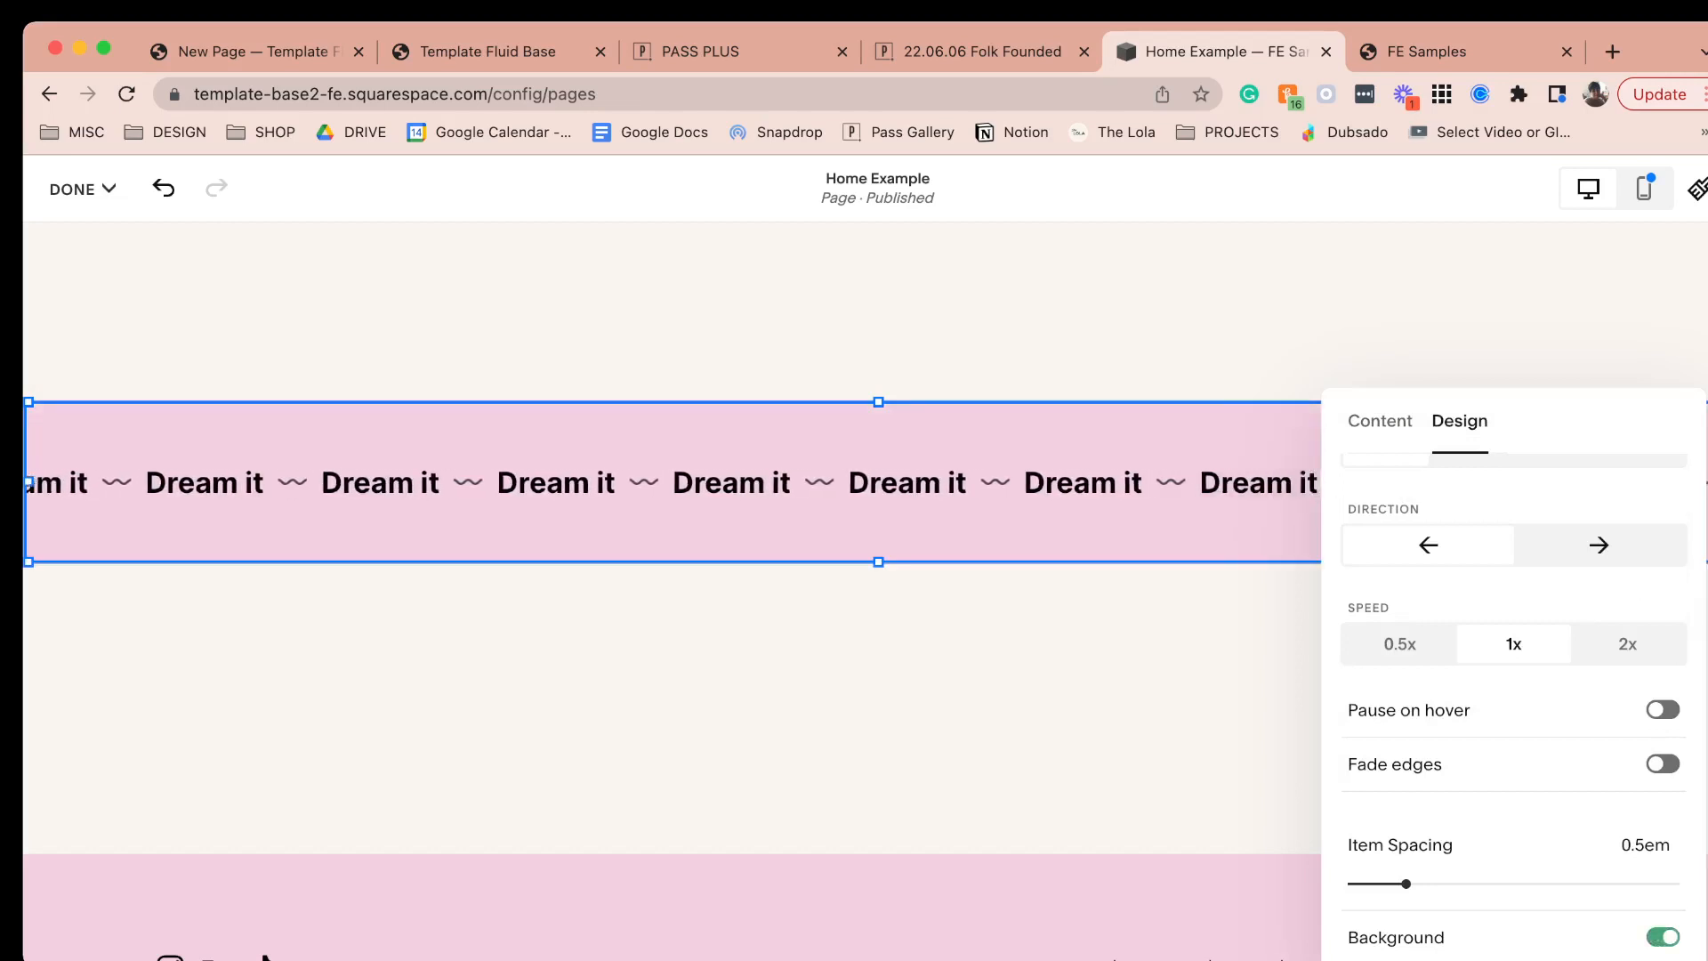
scroll("down", 3)
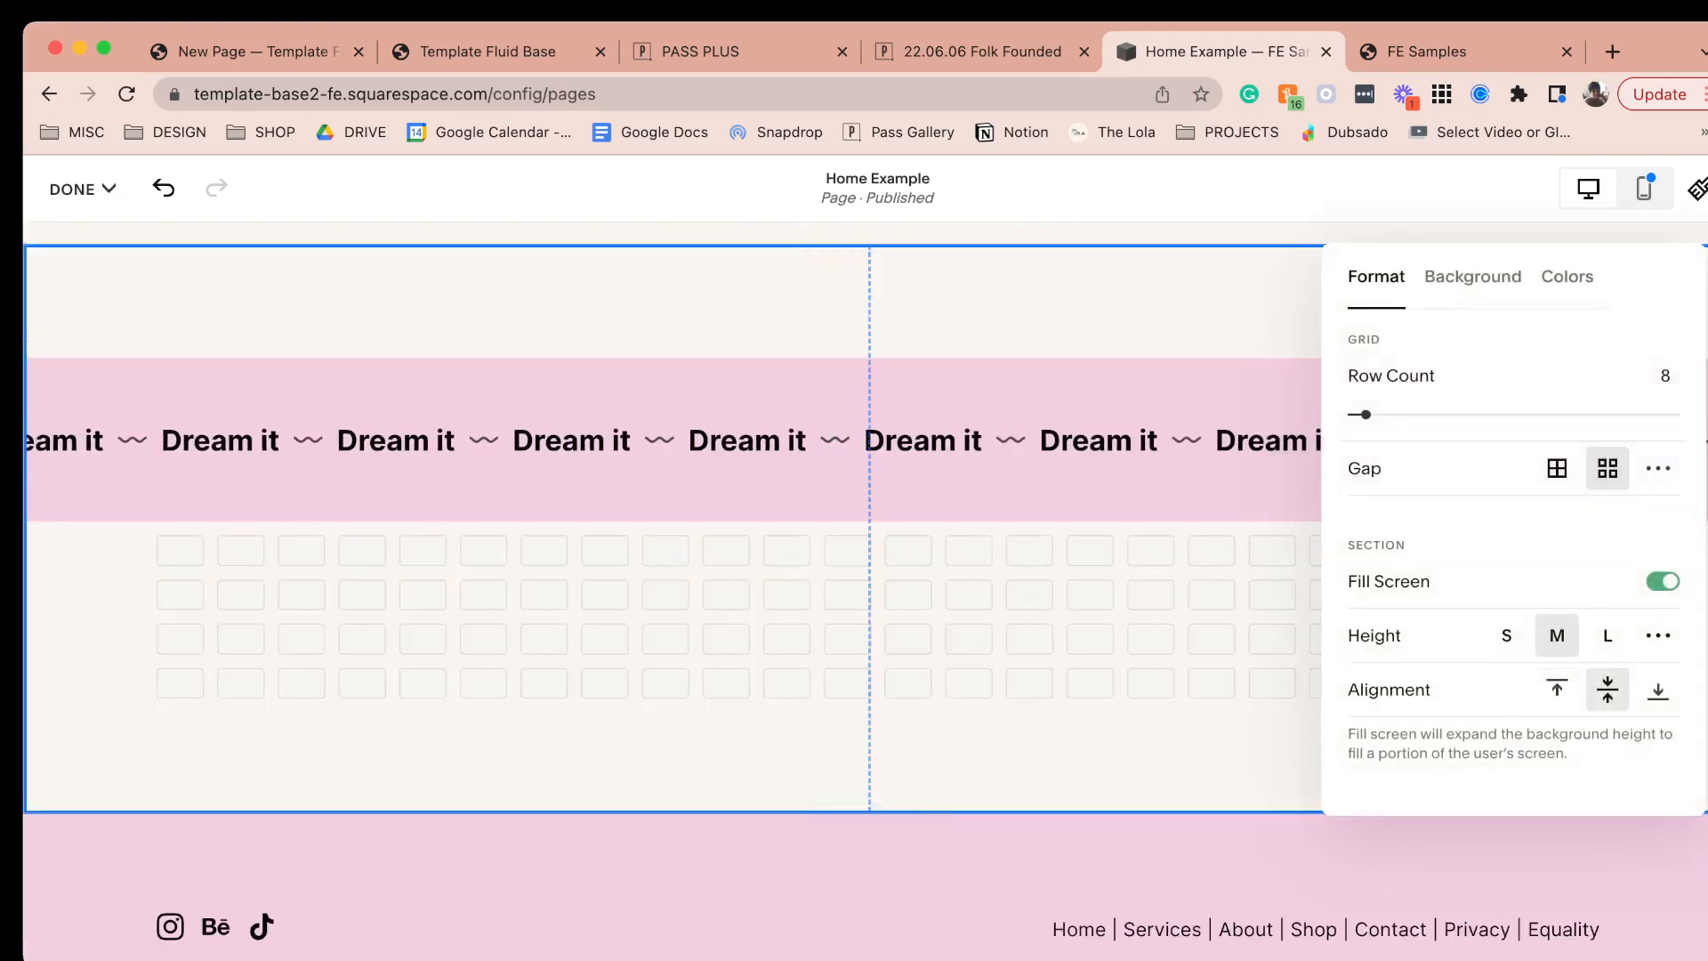
left_click(1507, 636)
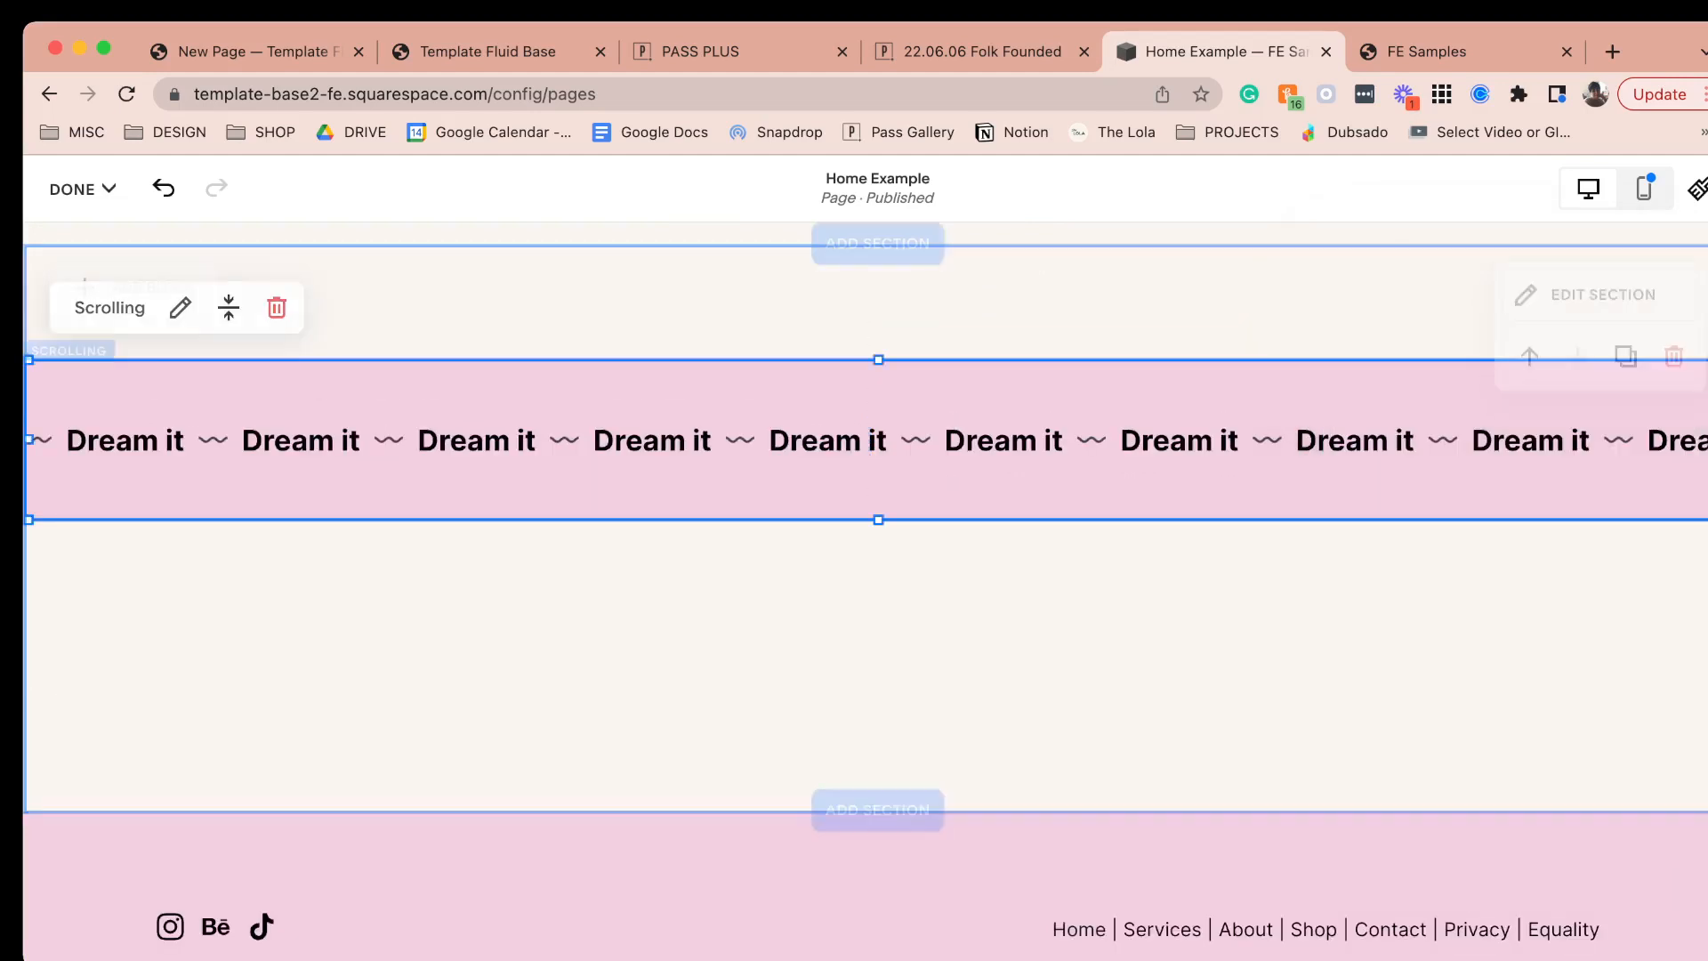
left_click(180, 308)
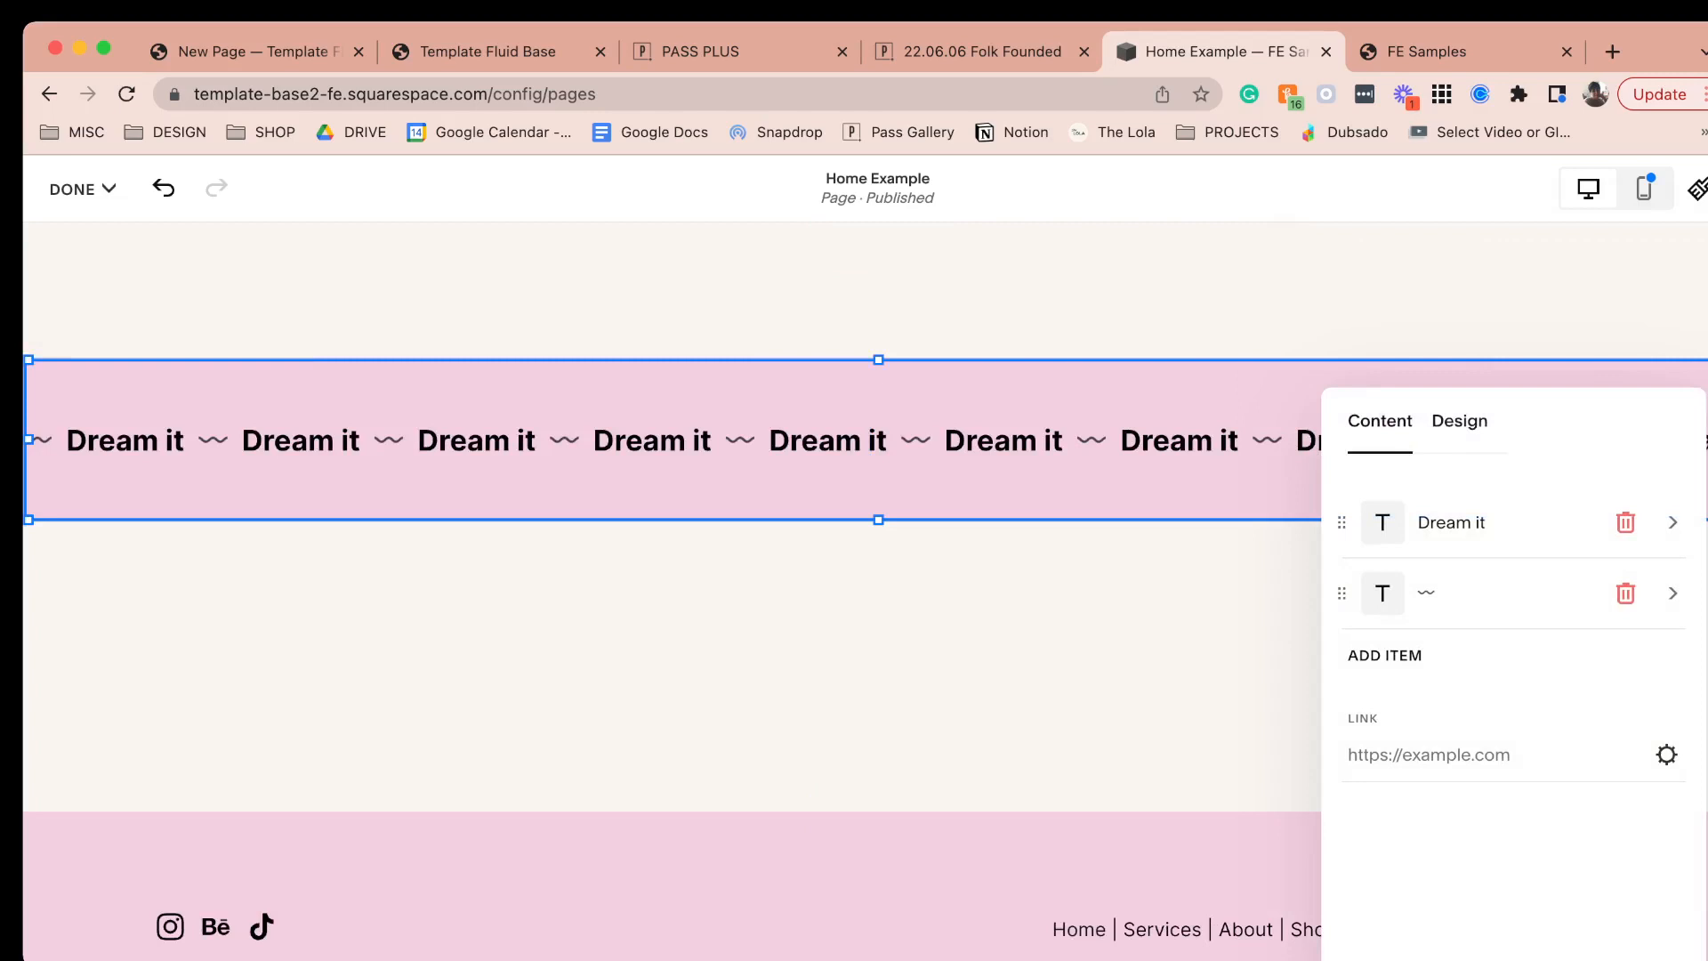
left_click(1458, 422)
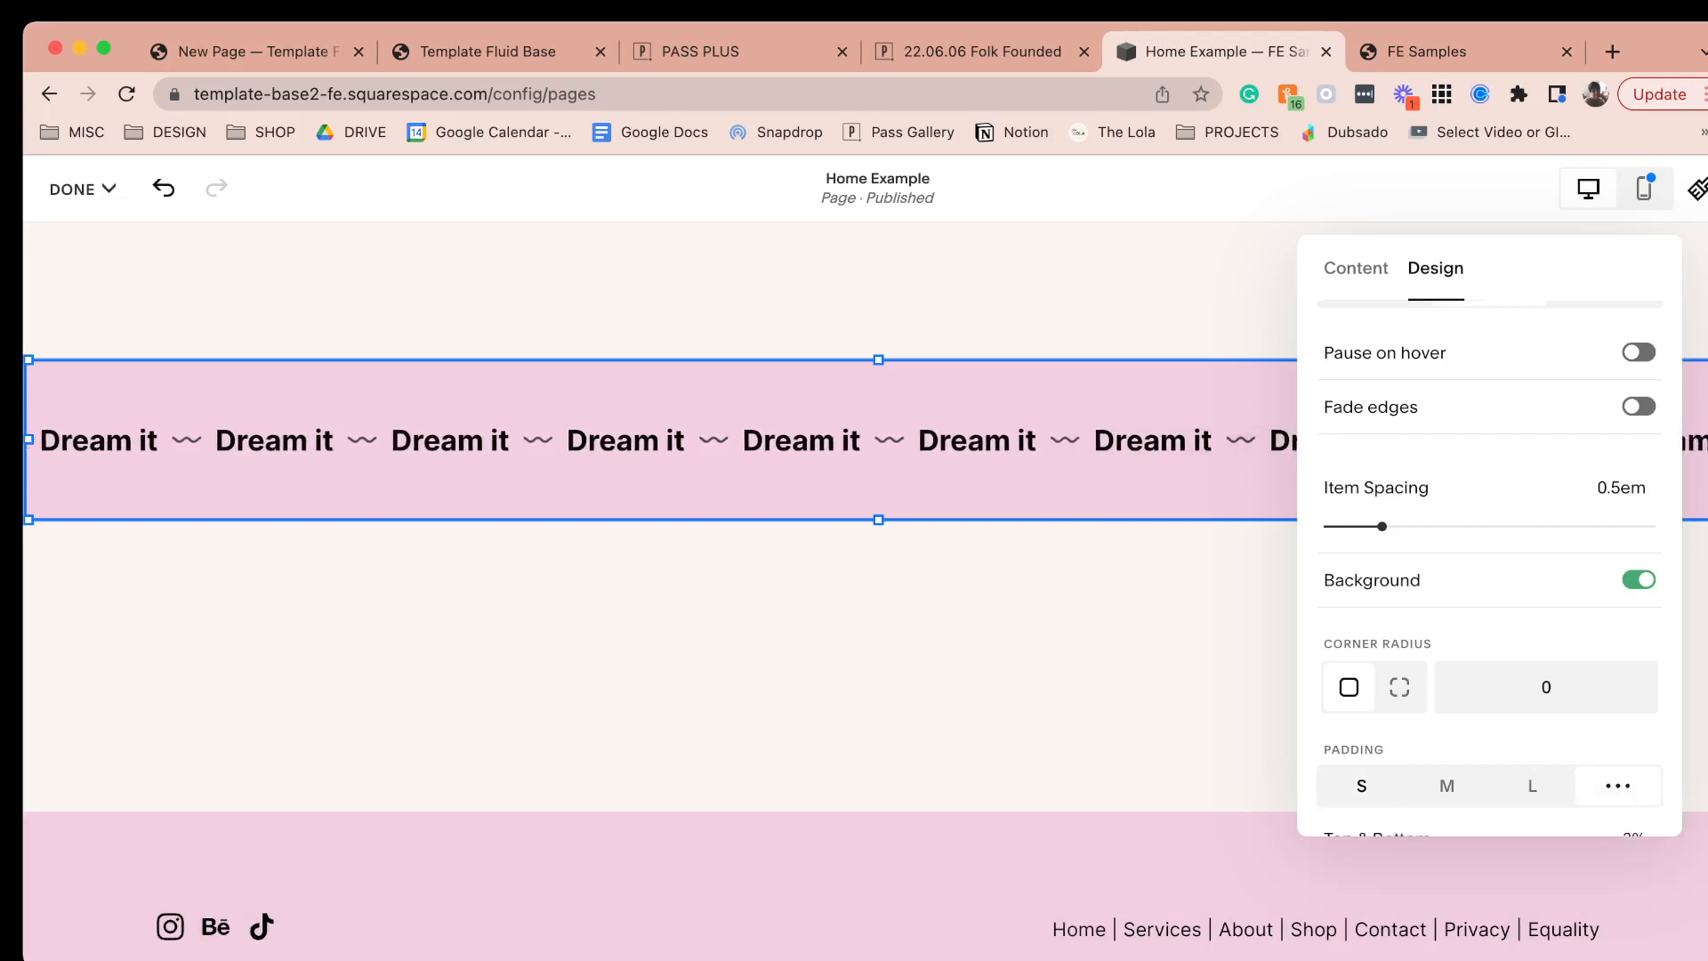
scroll("down", 3)
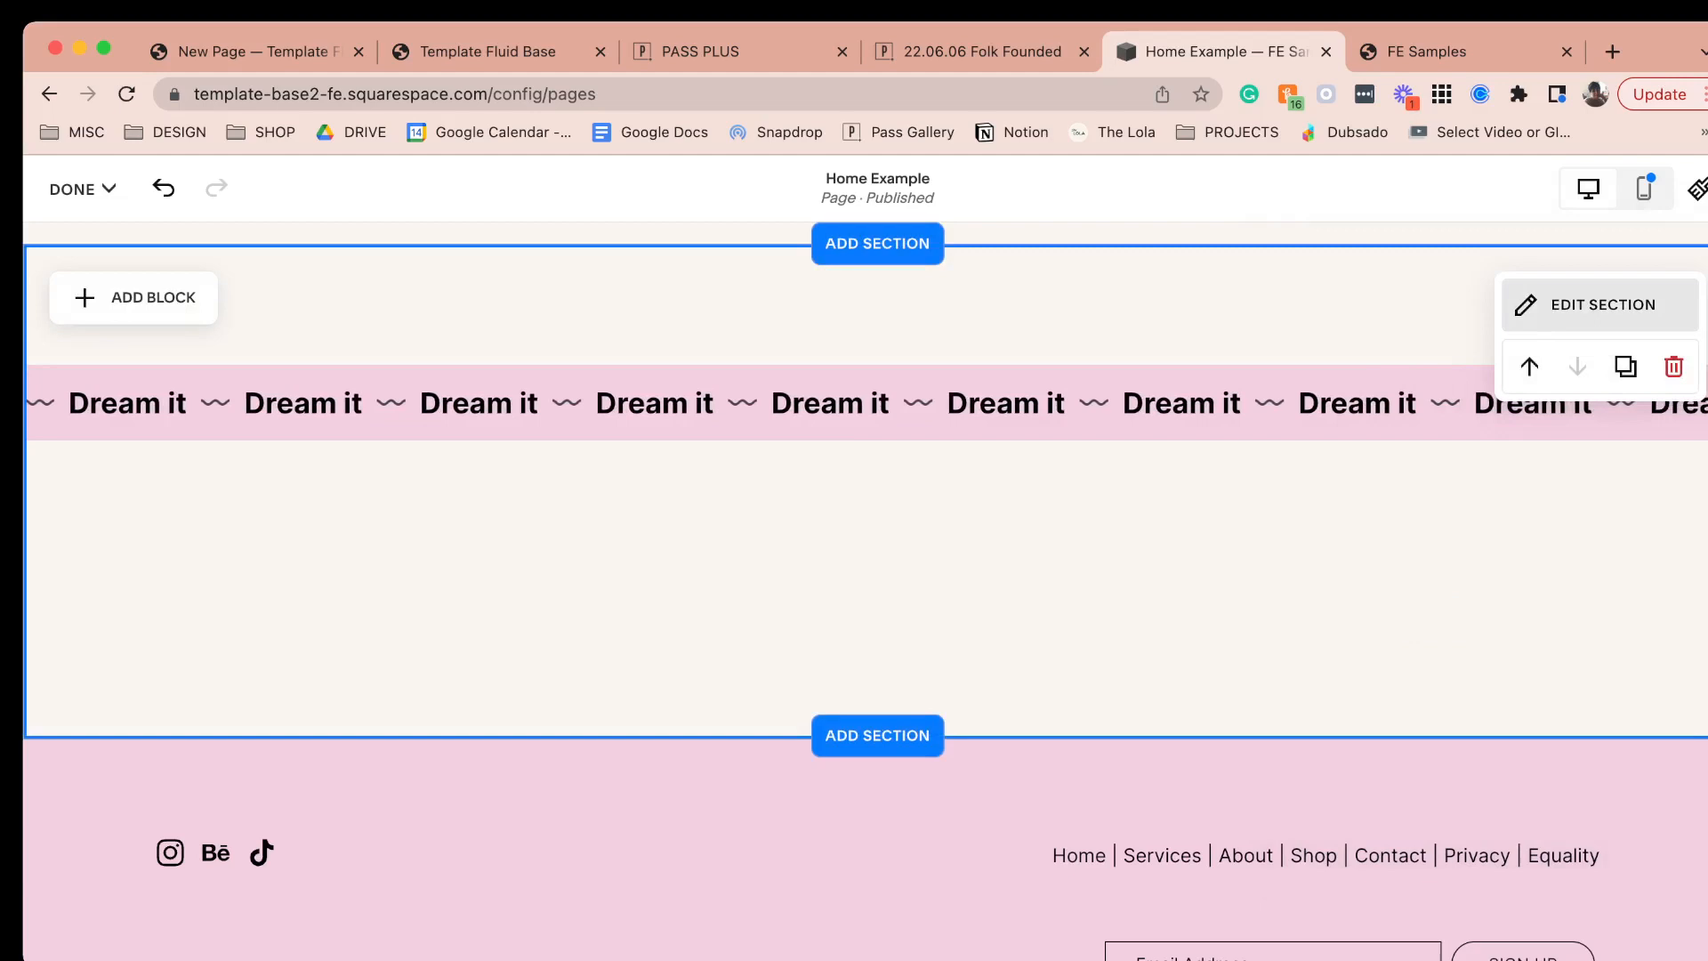
- Deselect the banner to preview the section, then switch to the FE Samples PDF
left_click(1598, 305)
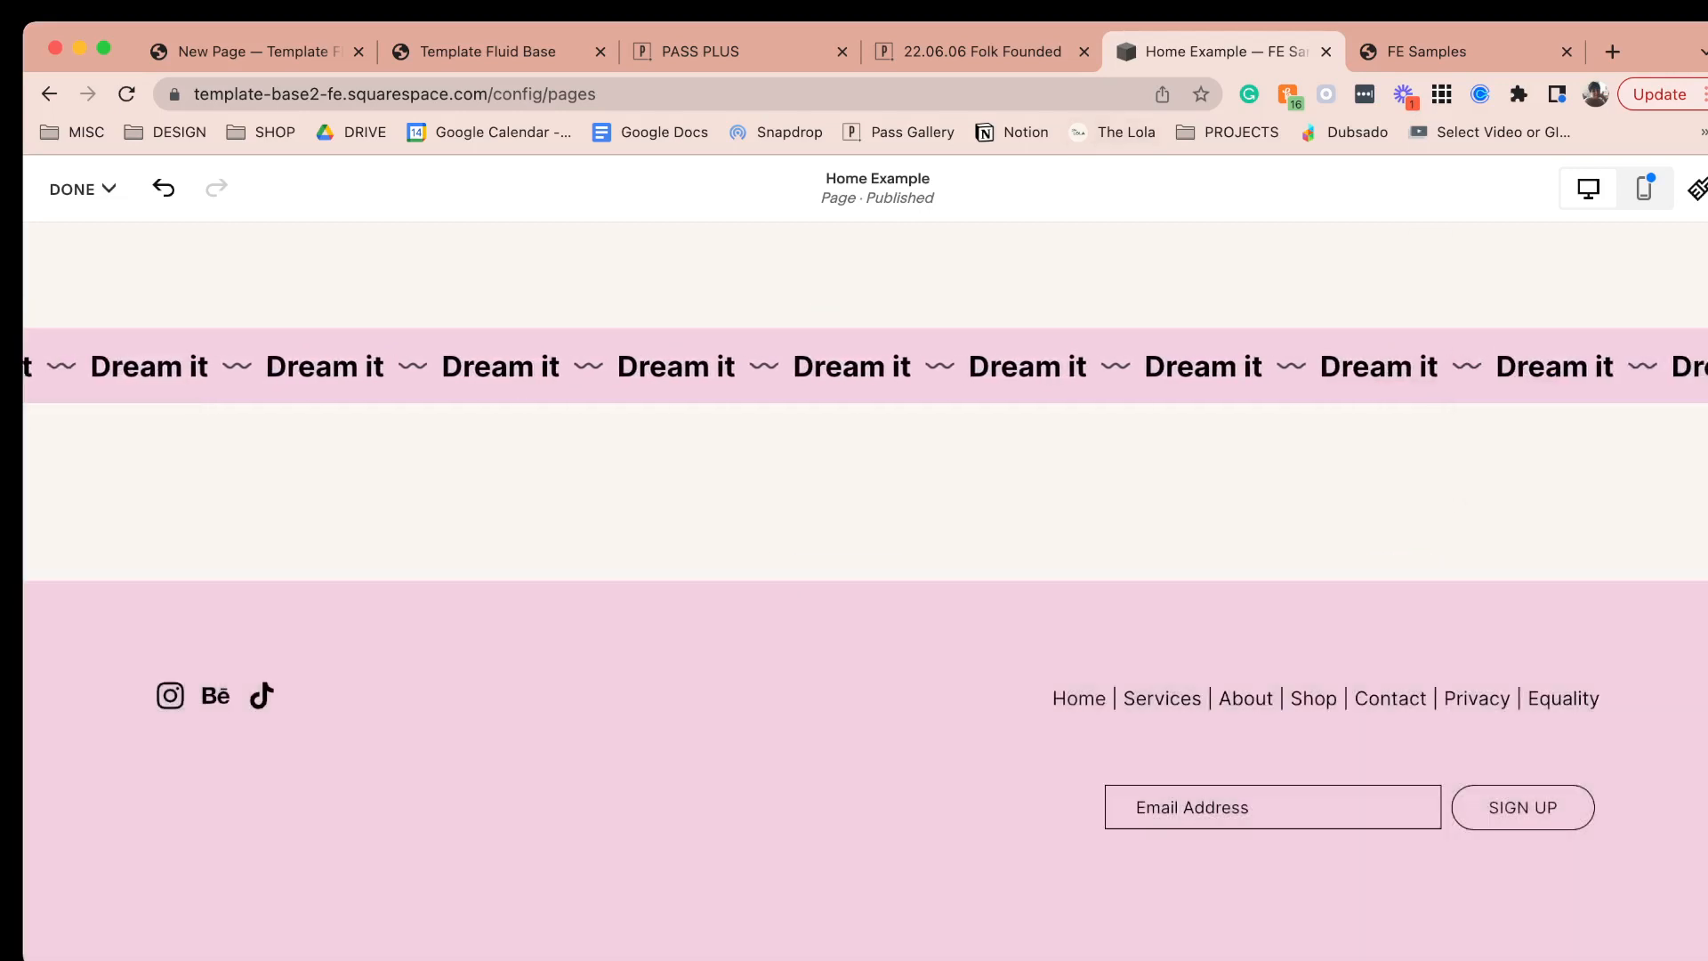
left_click(1465, 52)
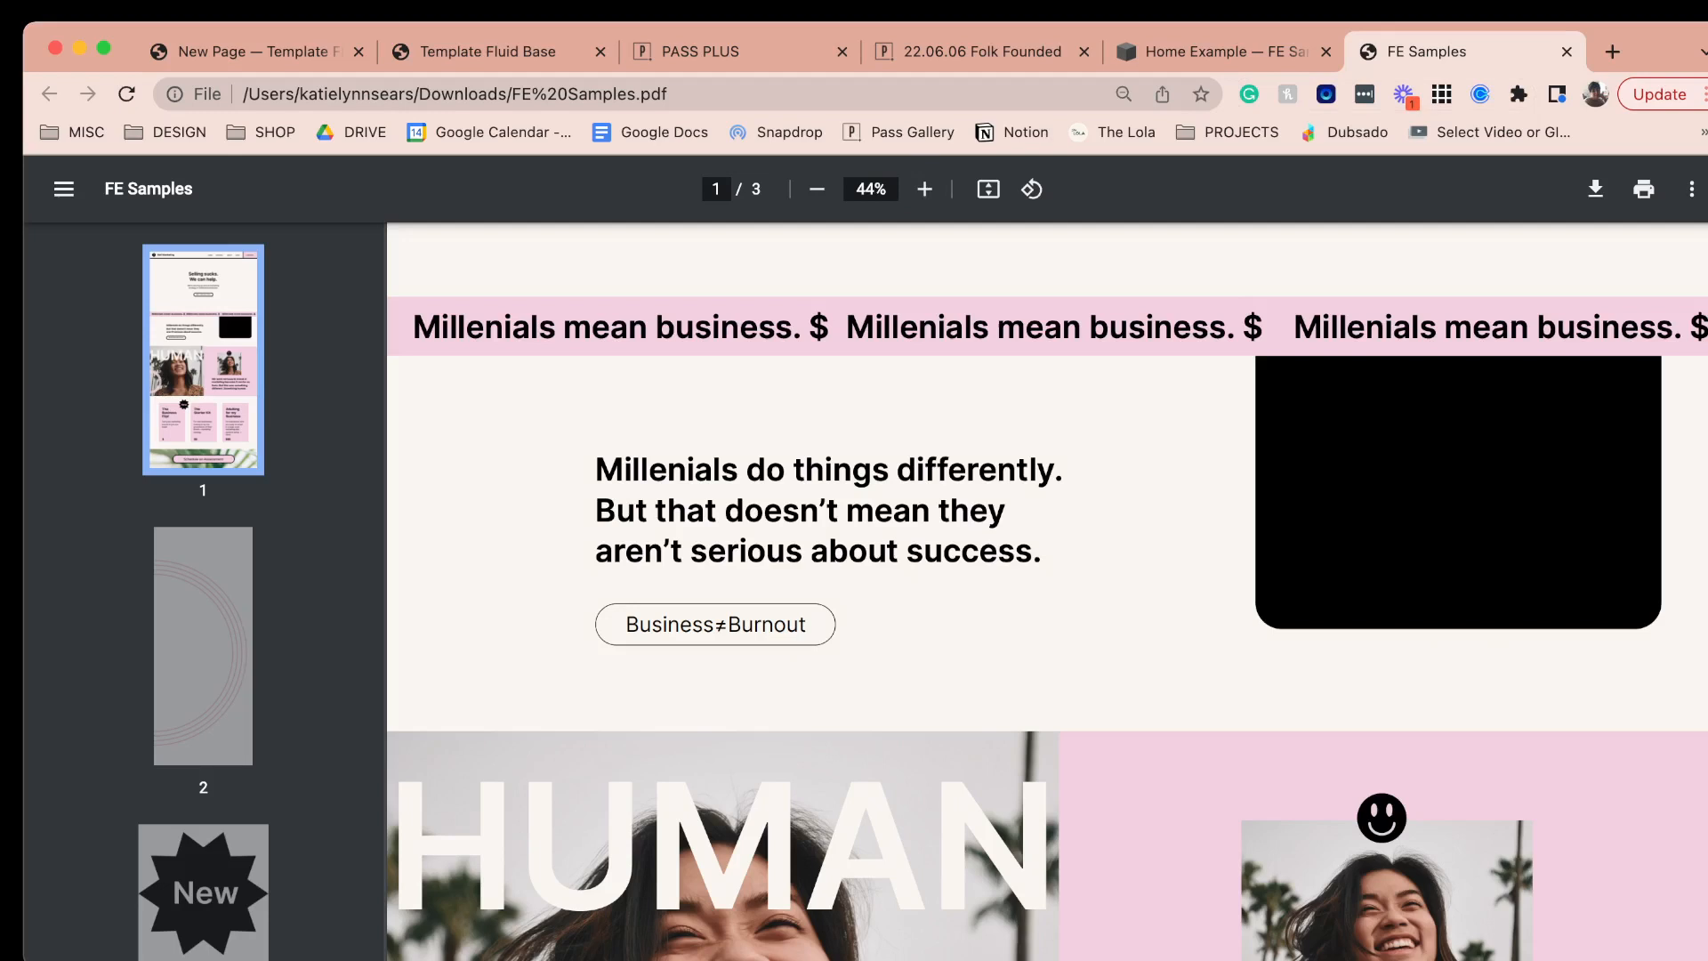
- Return to the Squarespace editor and add Text, Button and Image blocks below the banner
left_click(1219, 51)
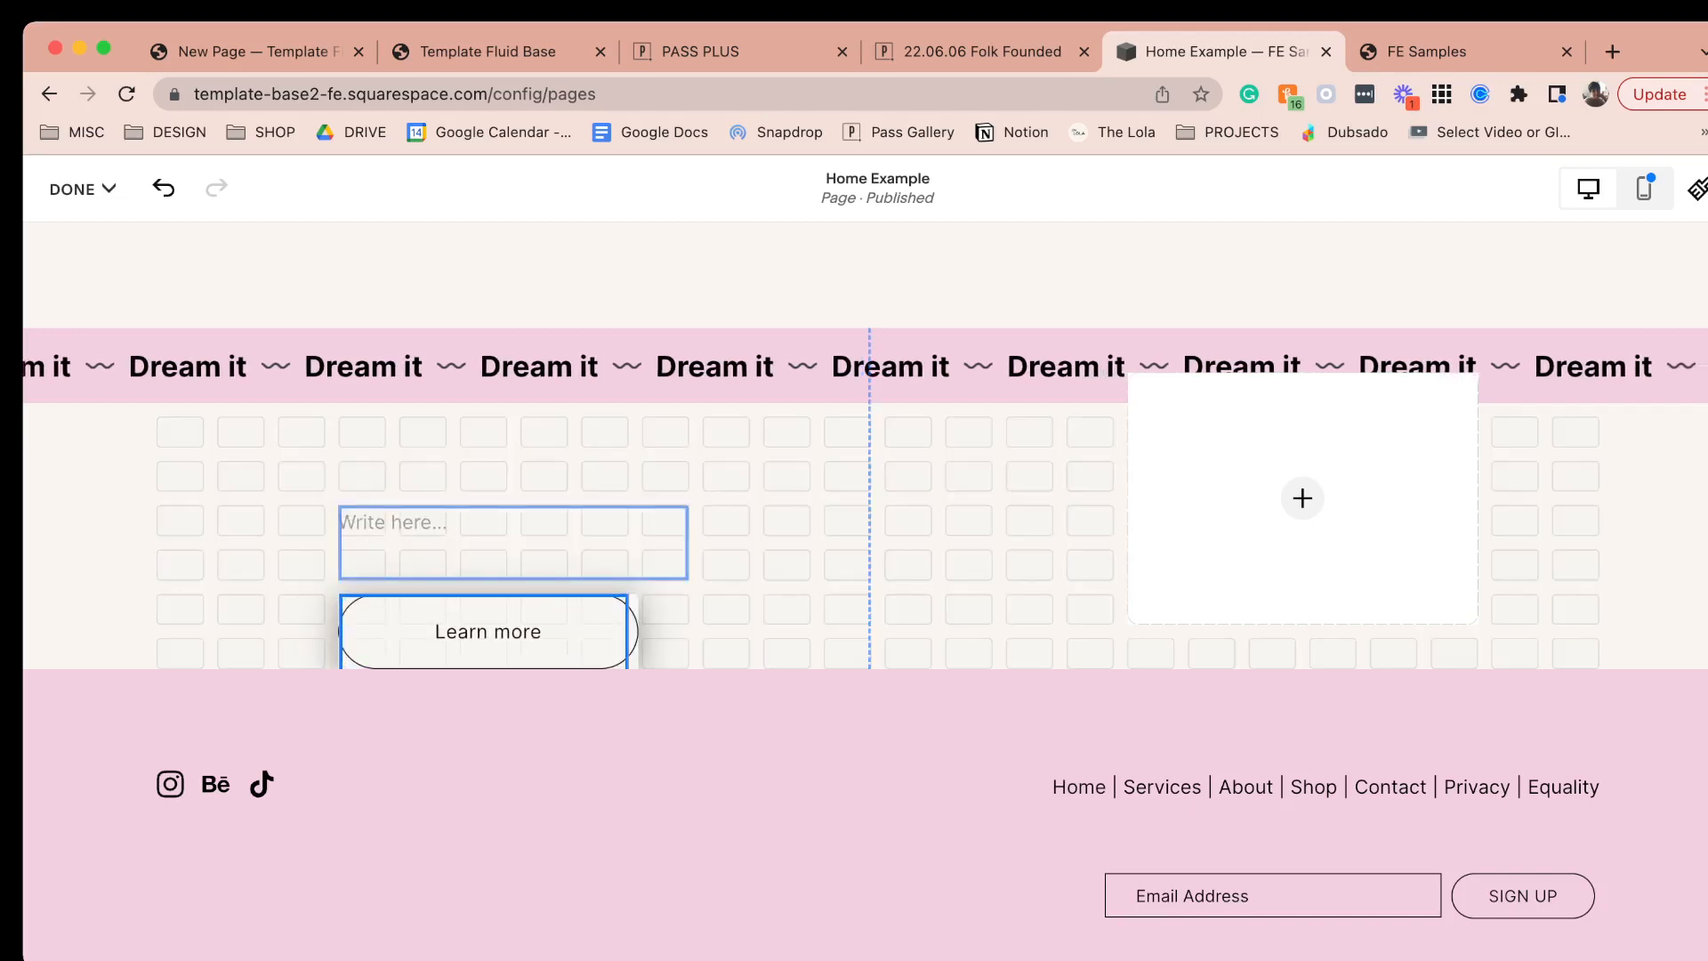
- Paste the PDF's 'Millenials do things differently…' copy into the text block as Heading 3
left_click(483, 631)
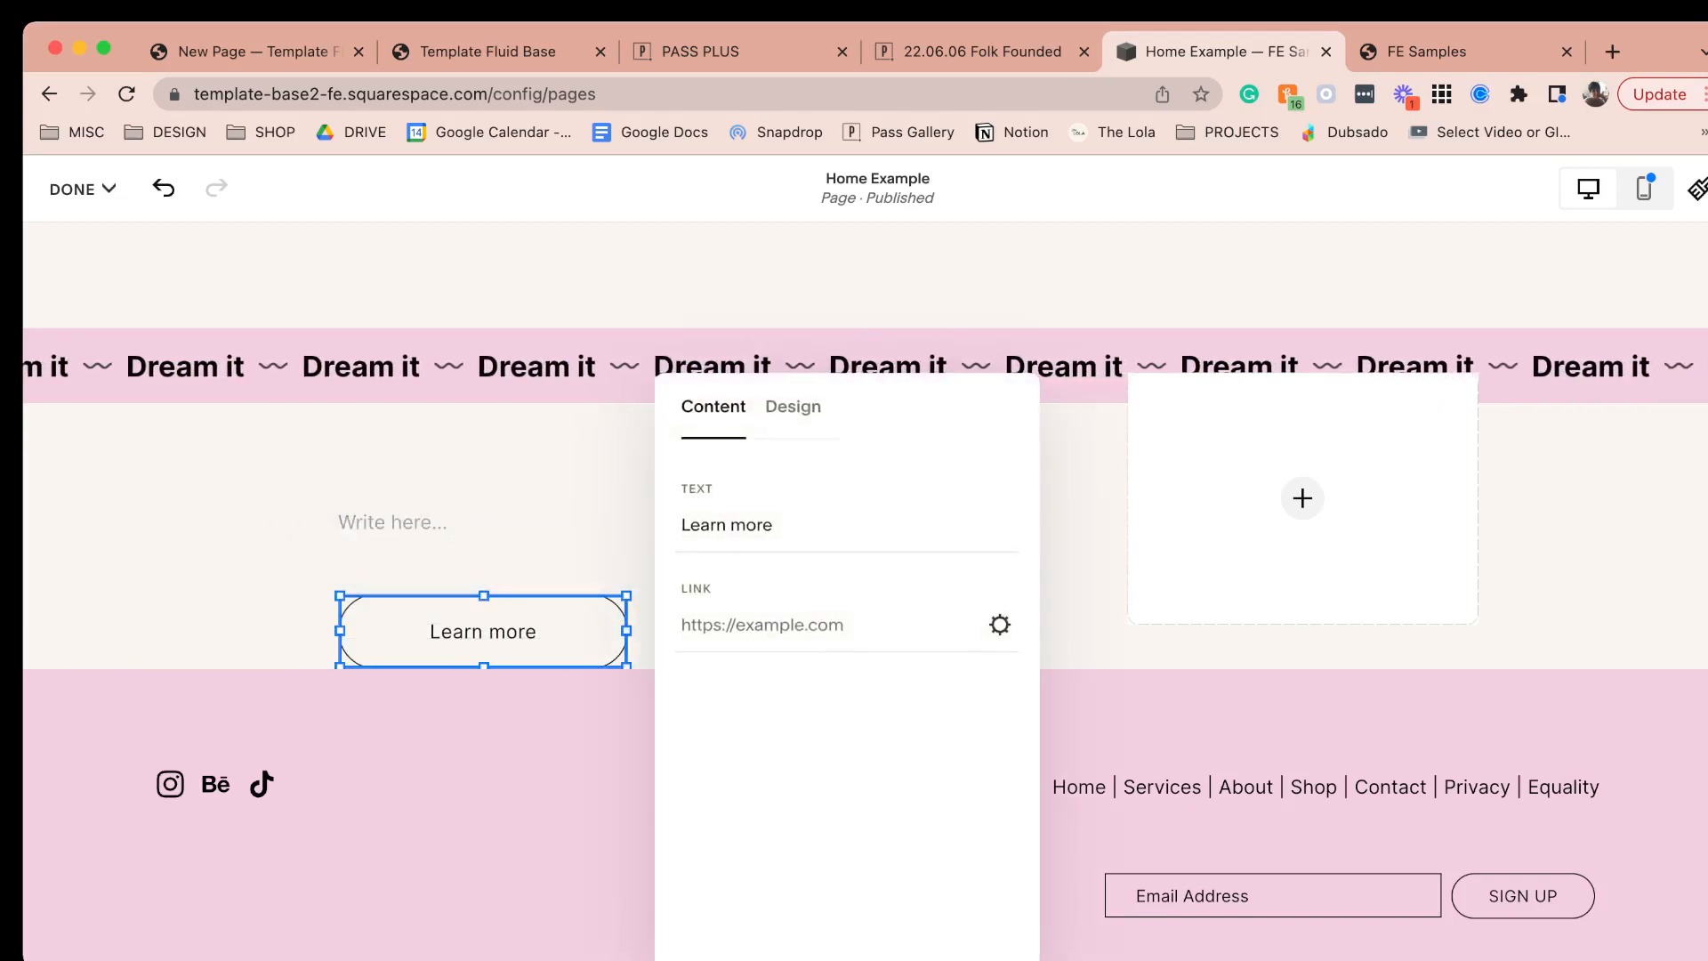
left_click(794, 406)
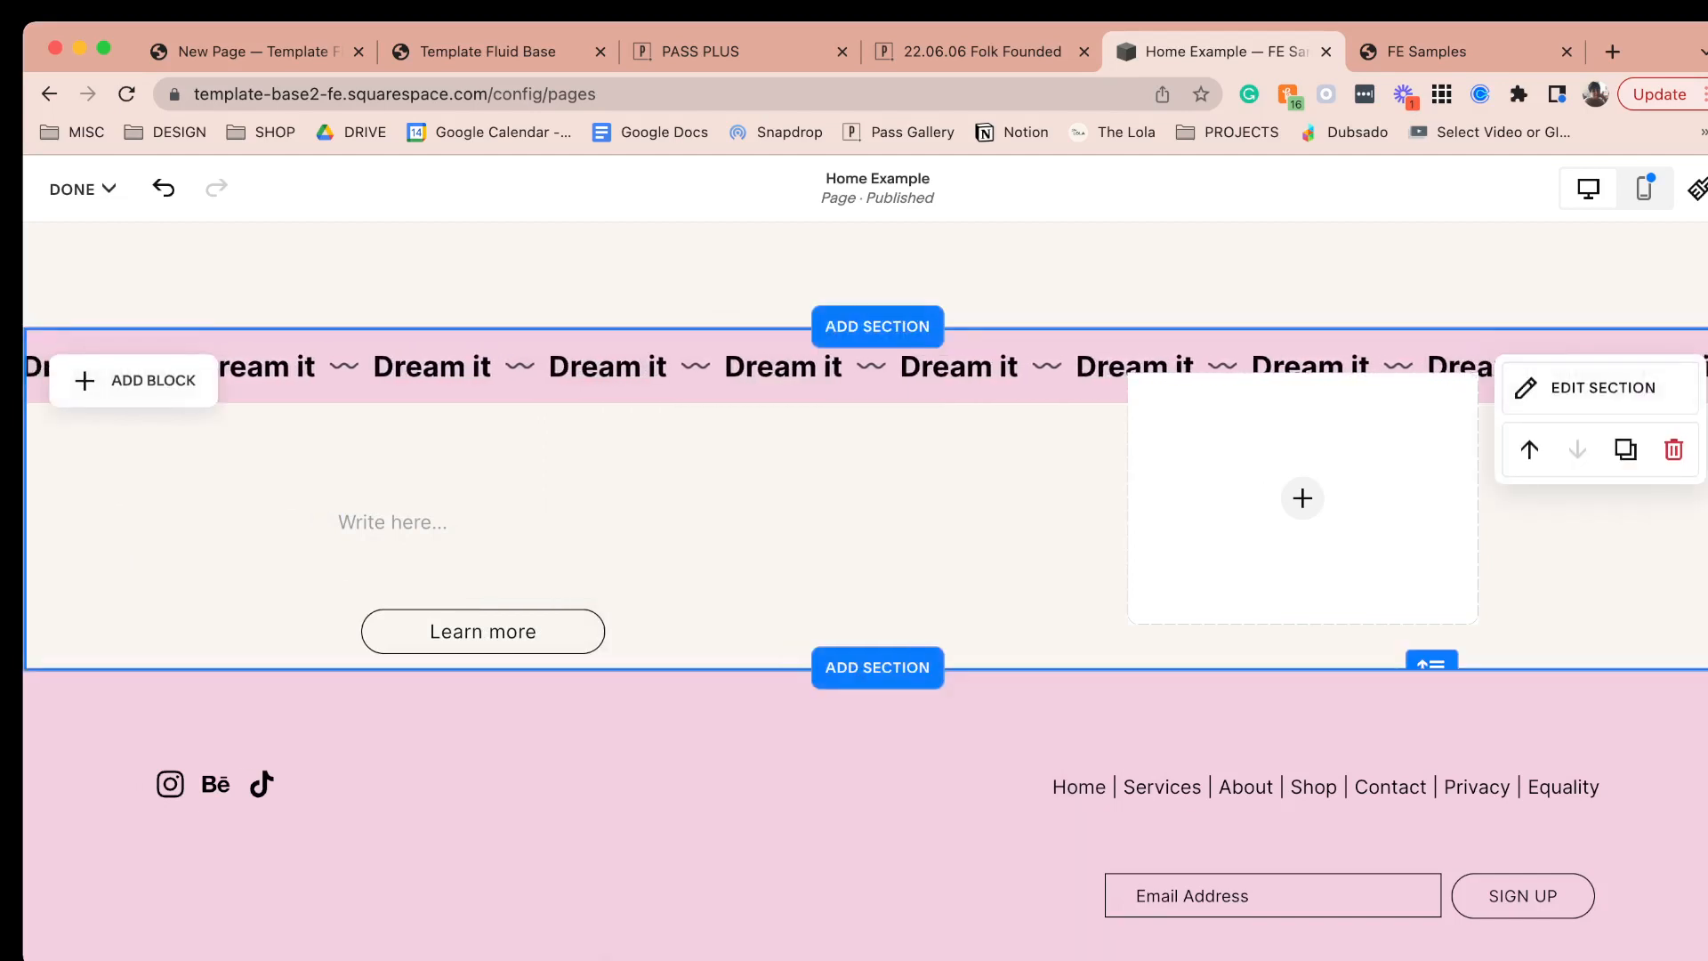
left_click(1464, 52)
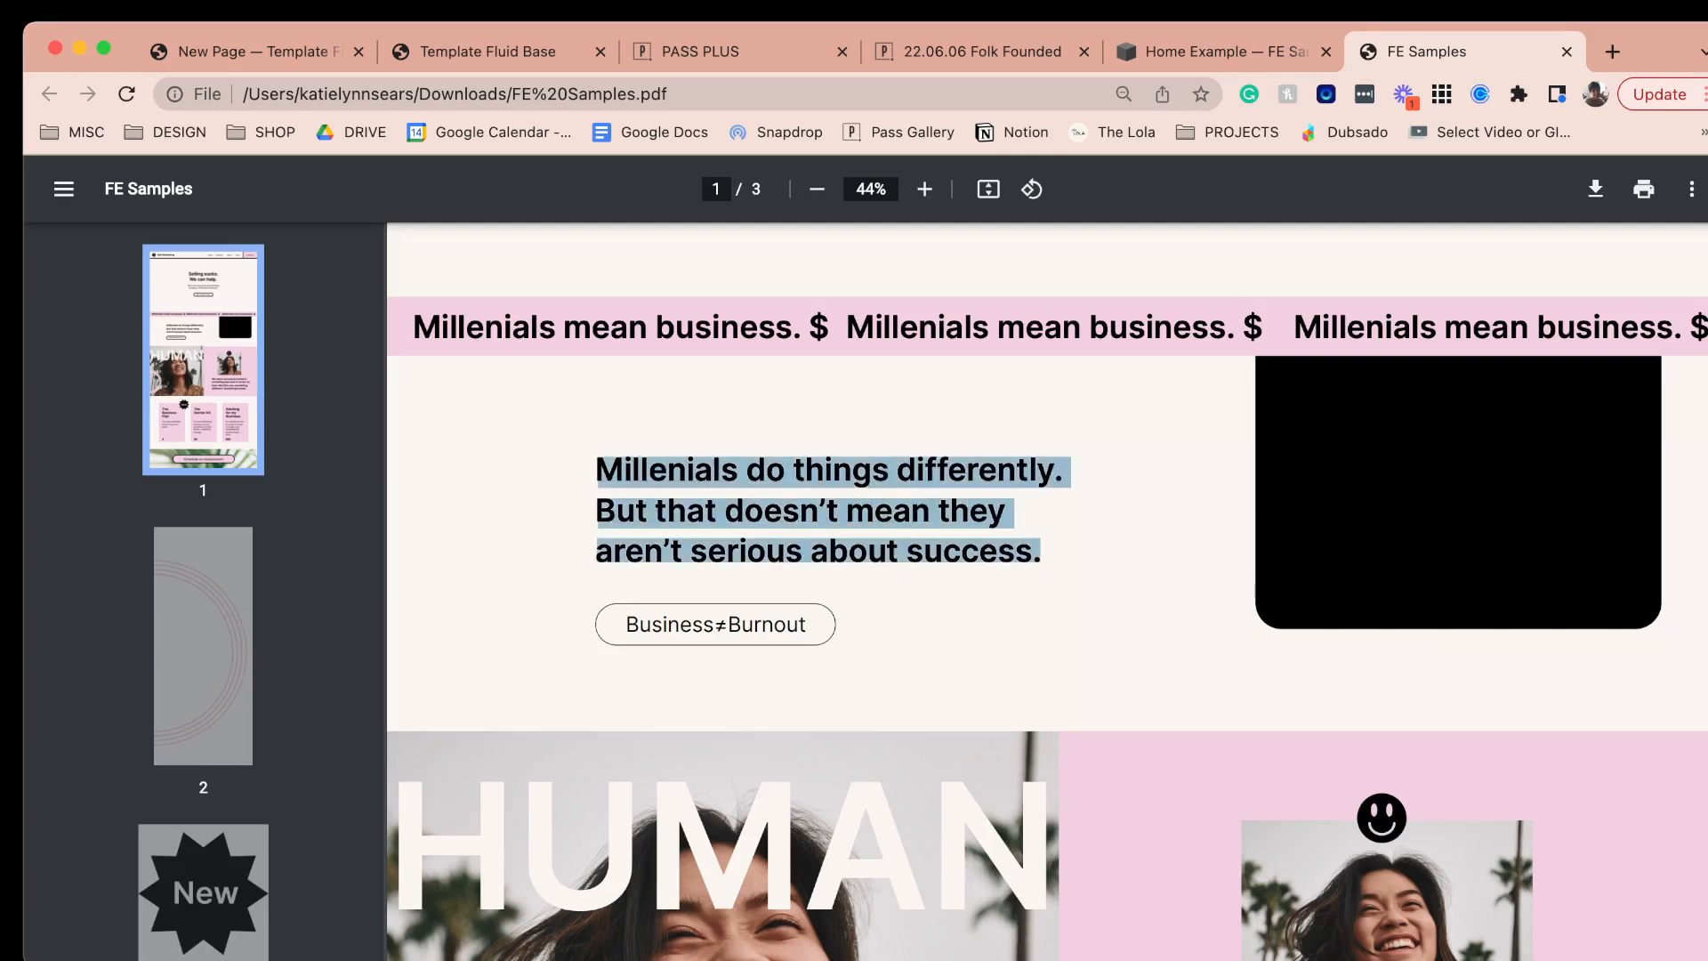
left_click(1222, 52)
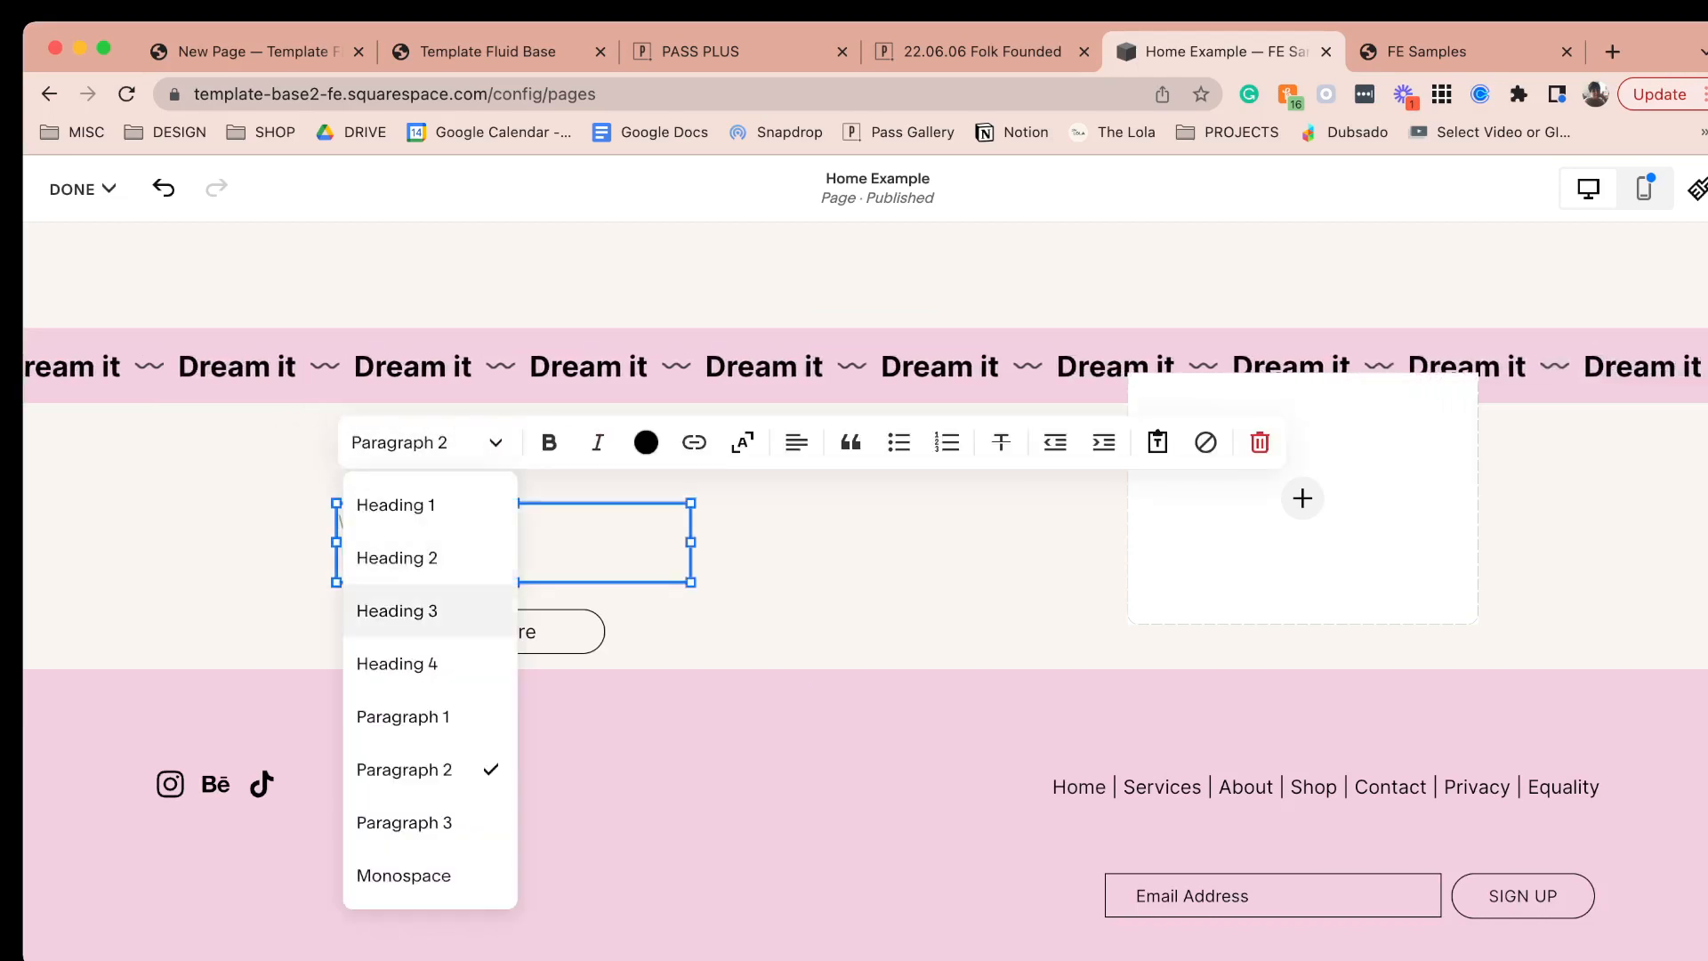
left_click(395, 662)
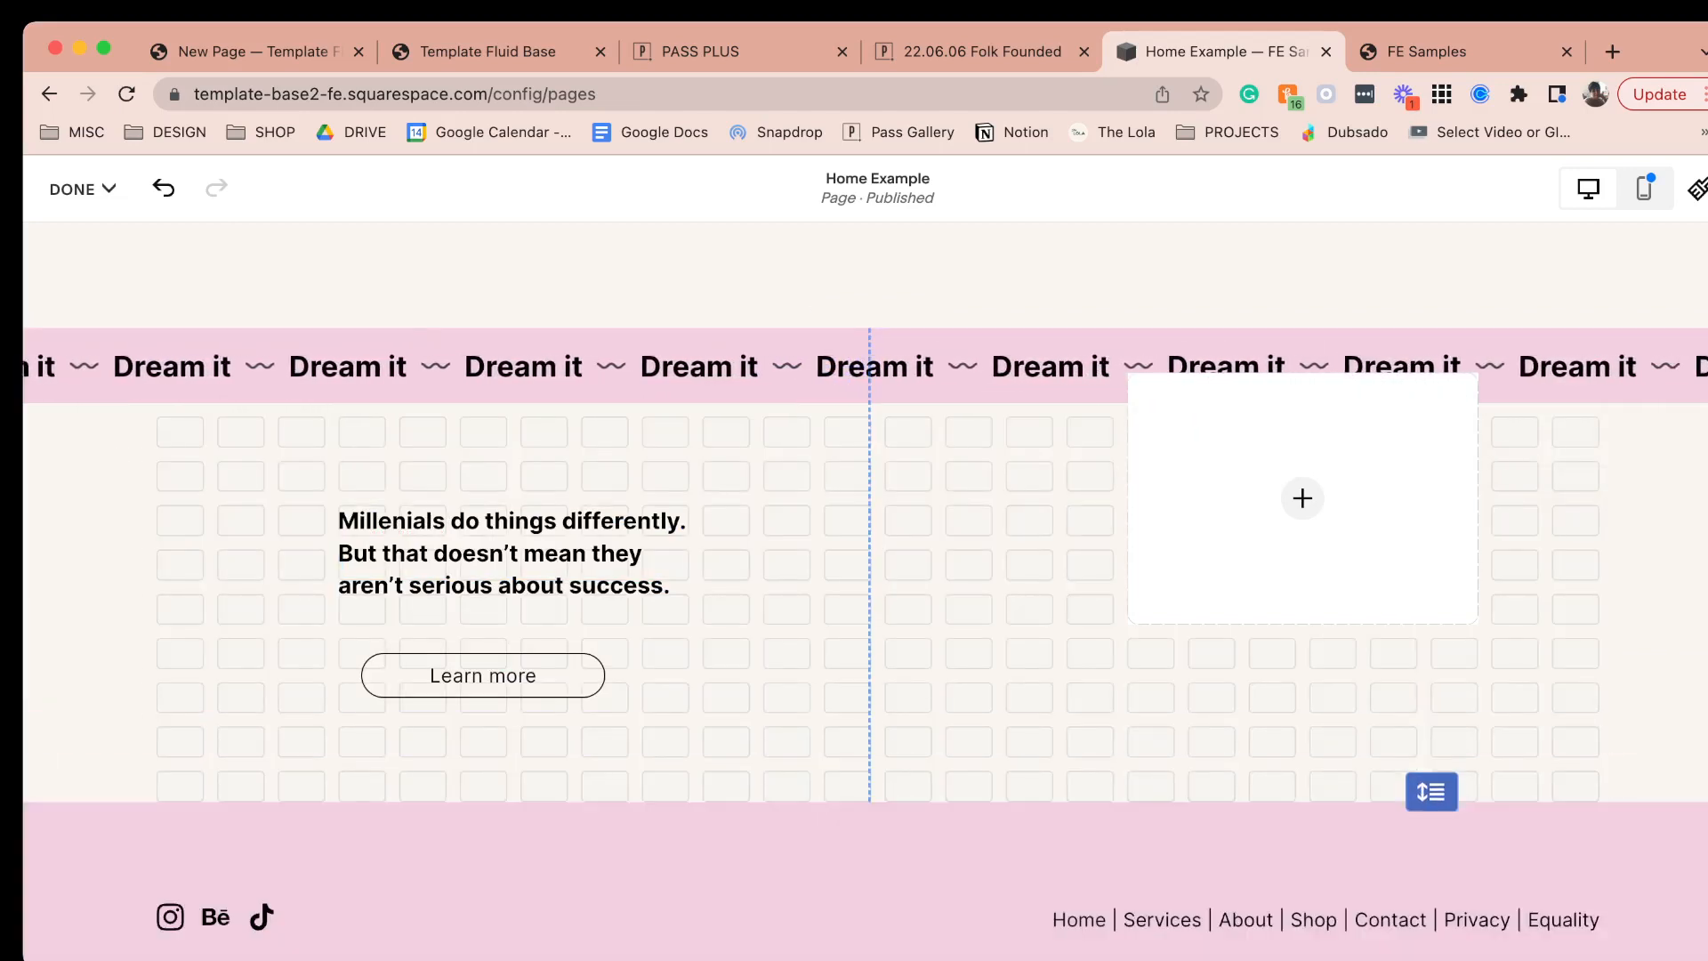
left_click(1302, 498)
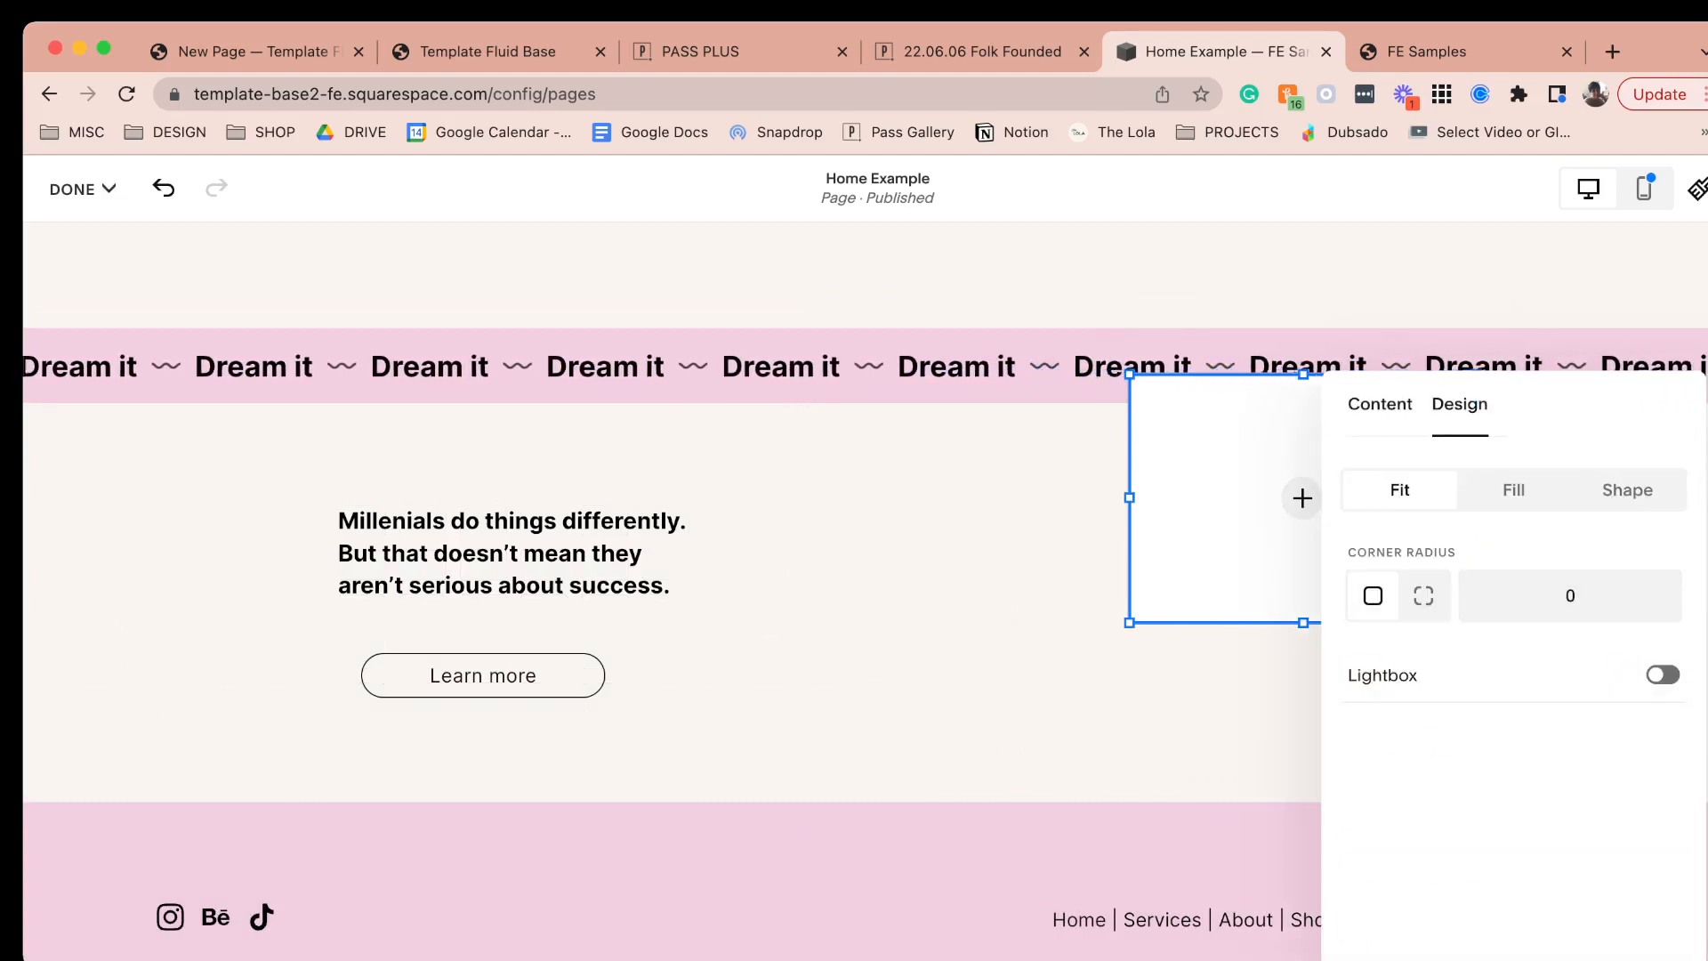
- Replace the empty image with the laptop photo from My Library
left_click(1377, 404)
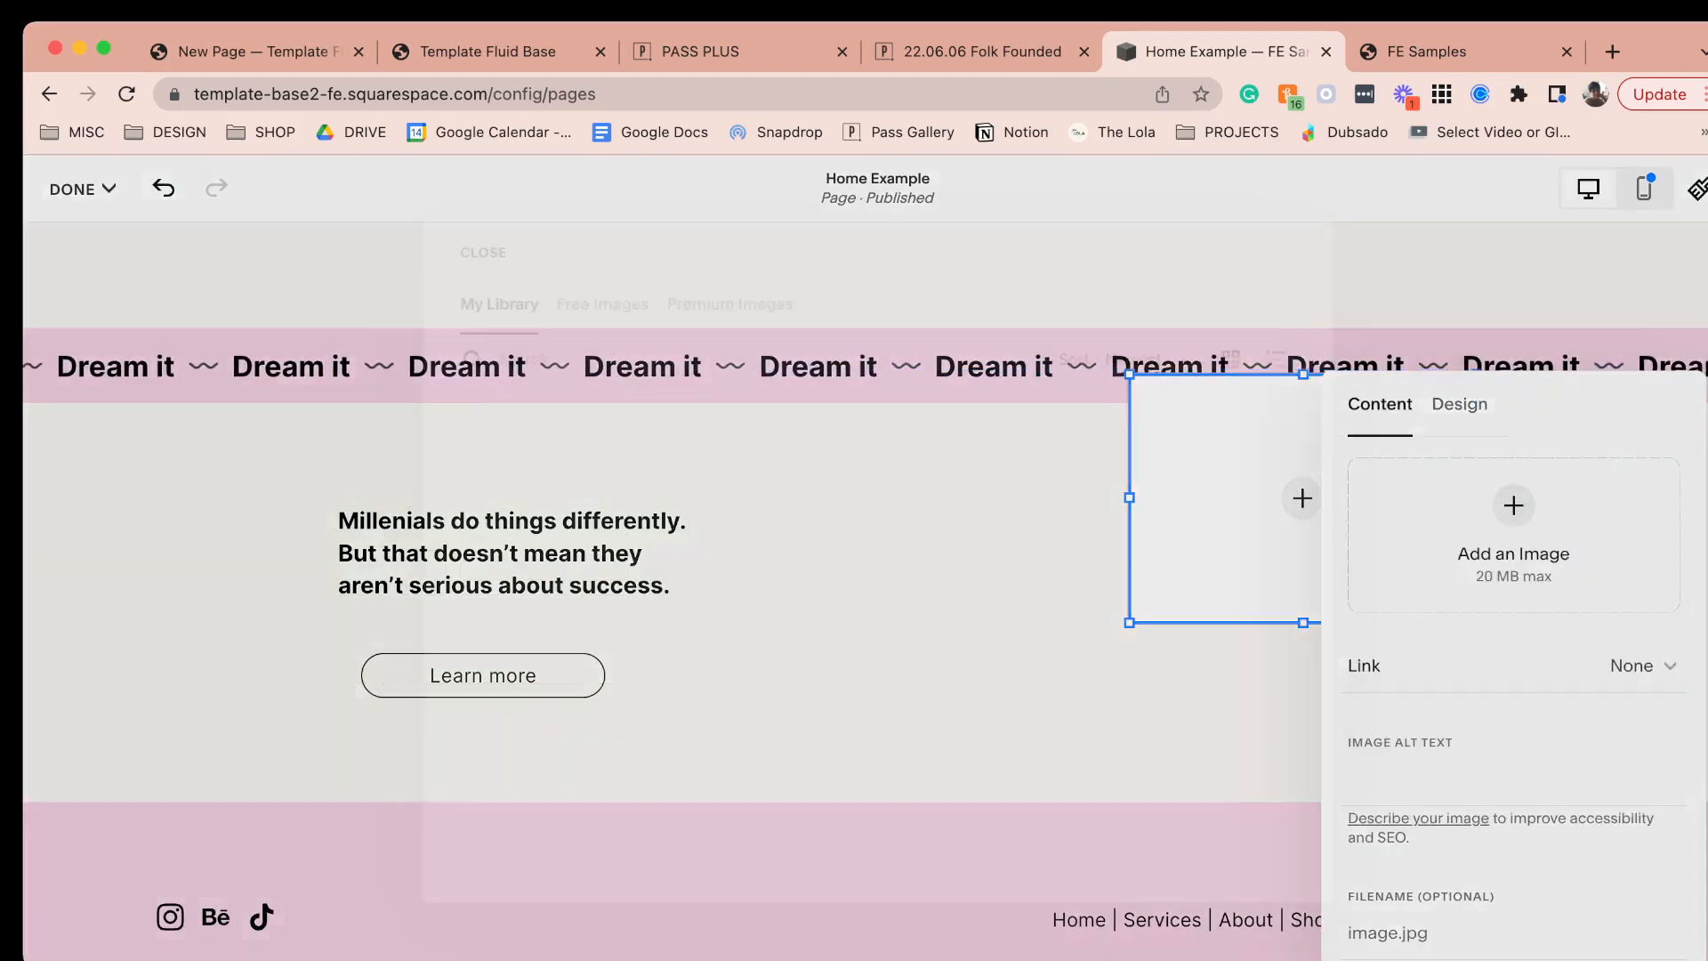
left_click(1512, 523)
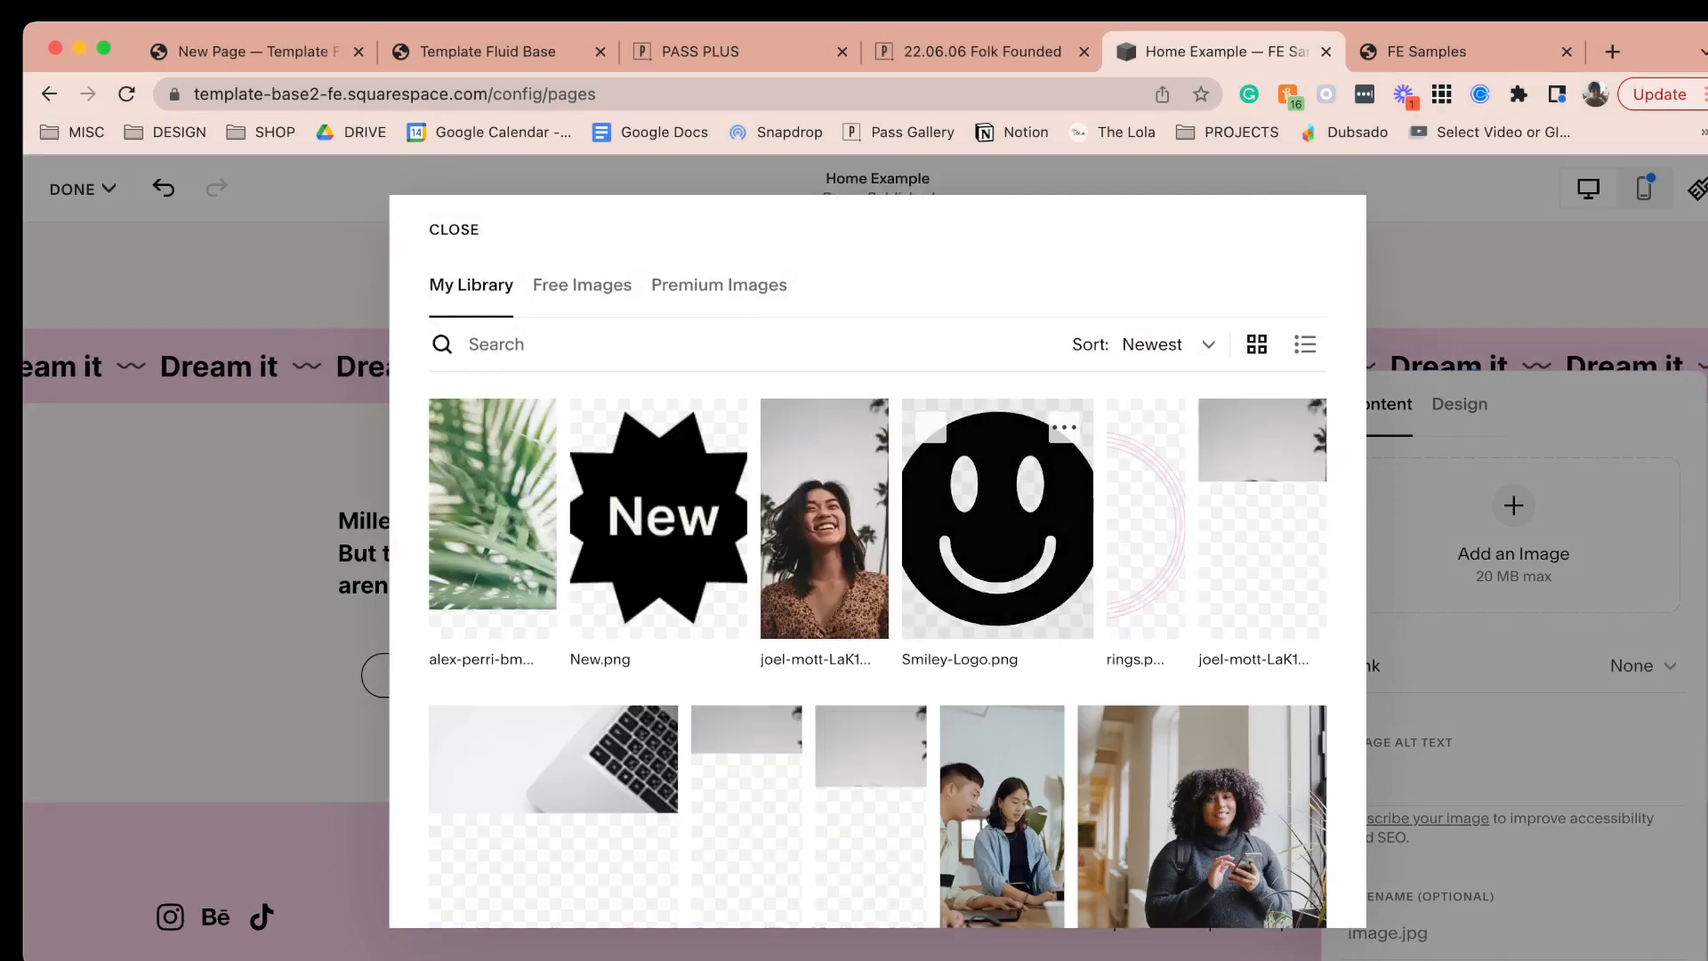
left_click(552, 776)
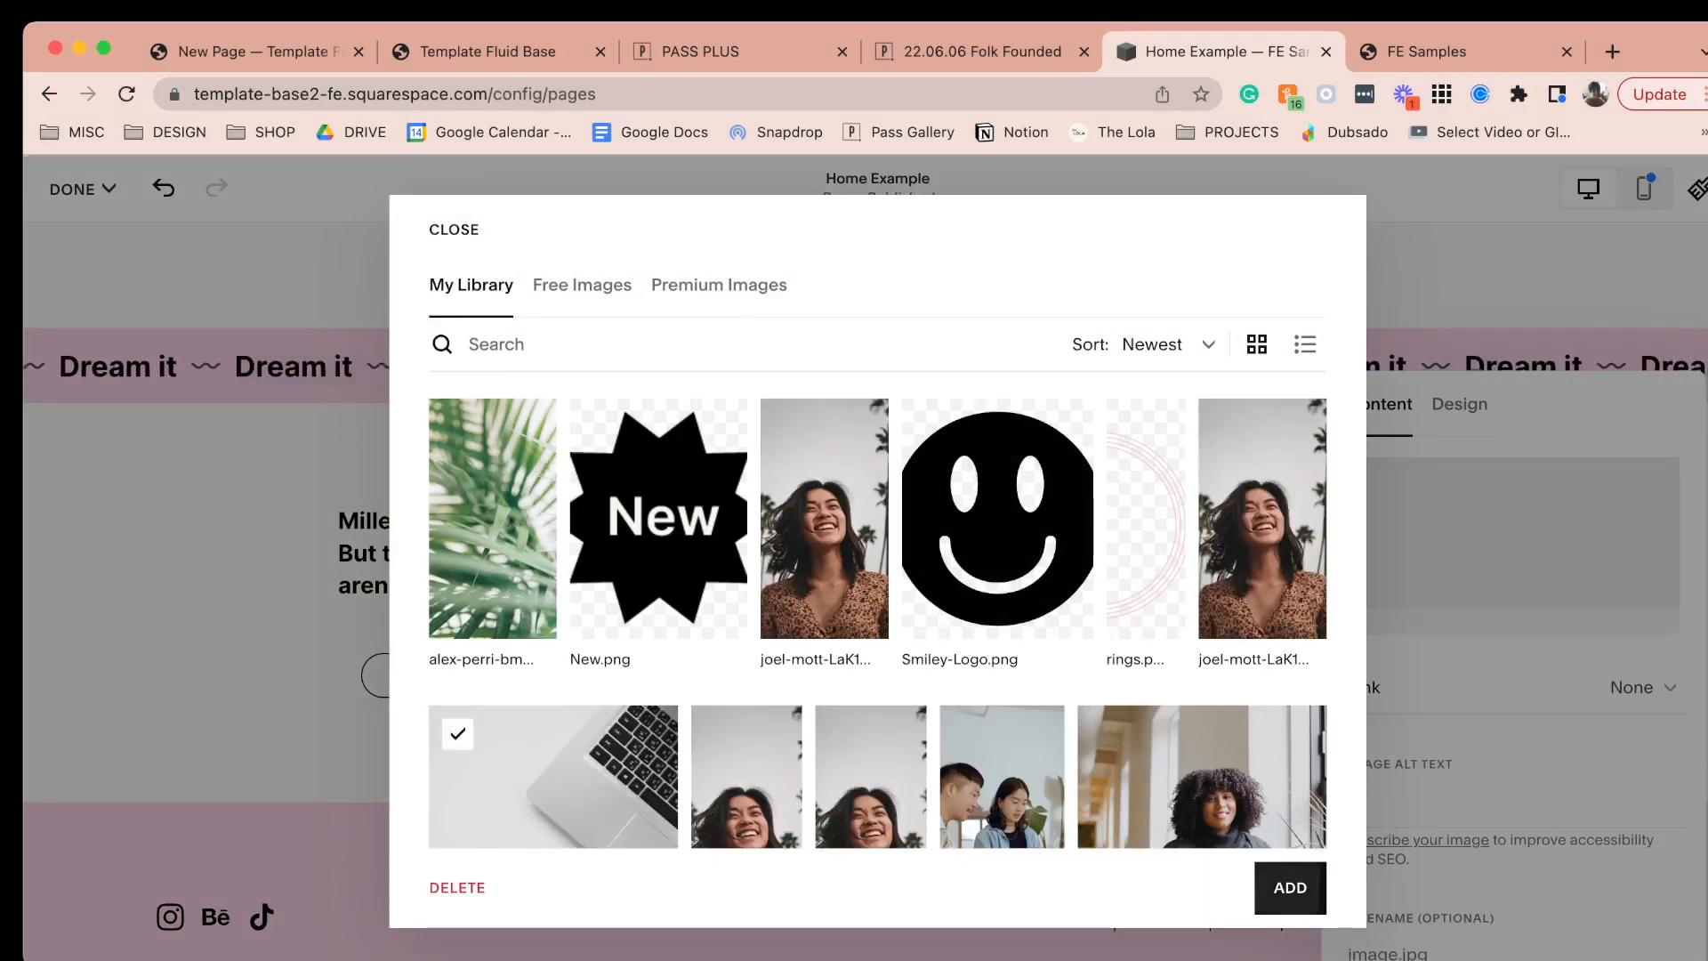
left_click(1290, 888)
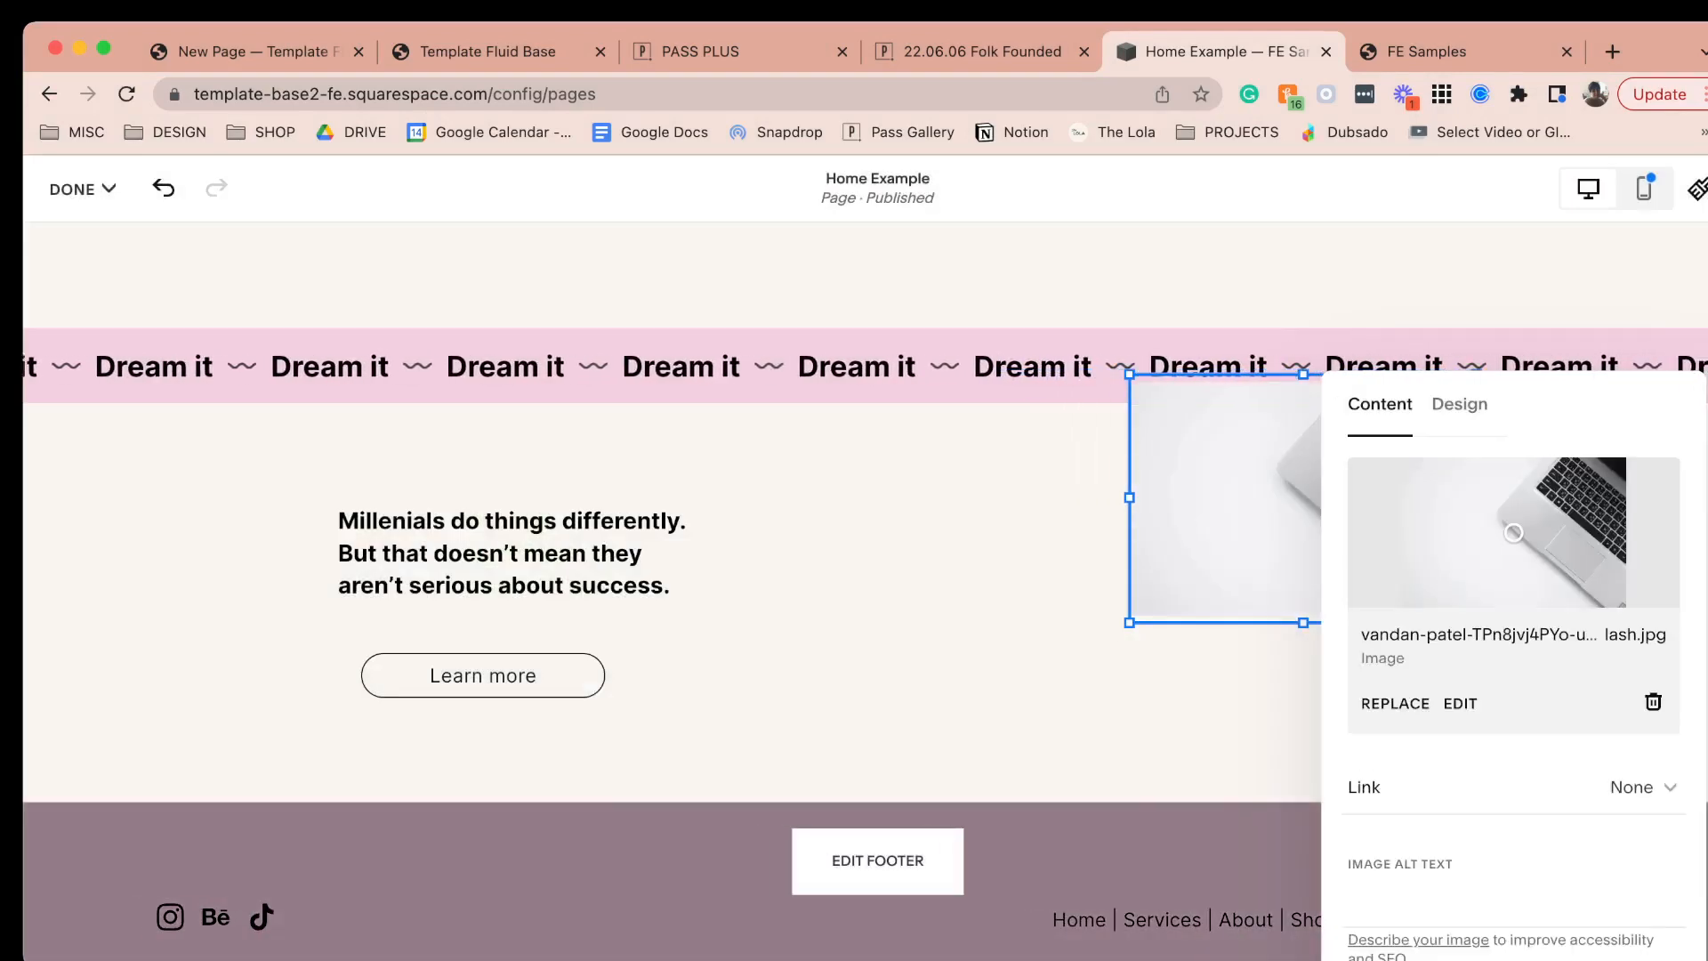
- Set the laptop image's corner radius to 30 in its Design settings
left_click(1459, 404)
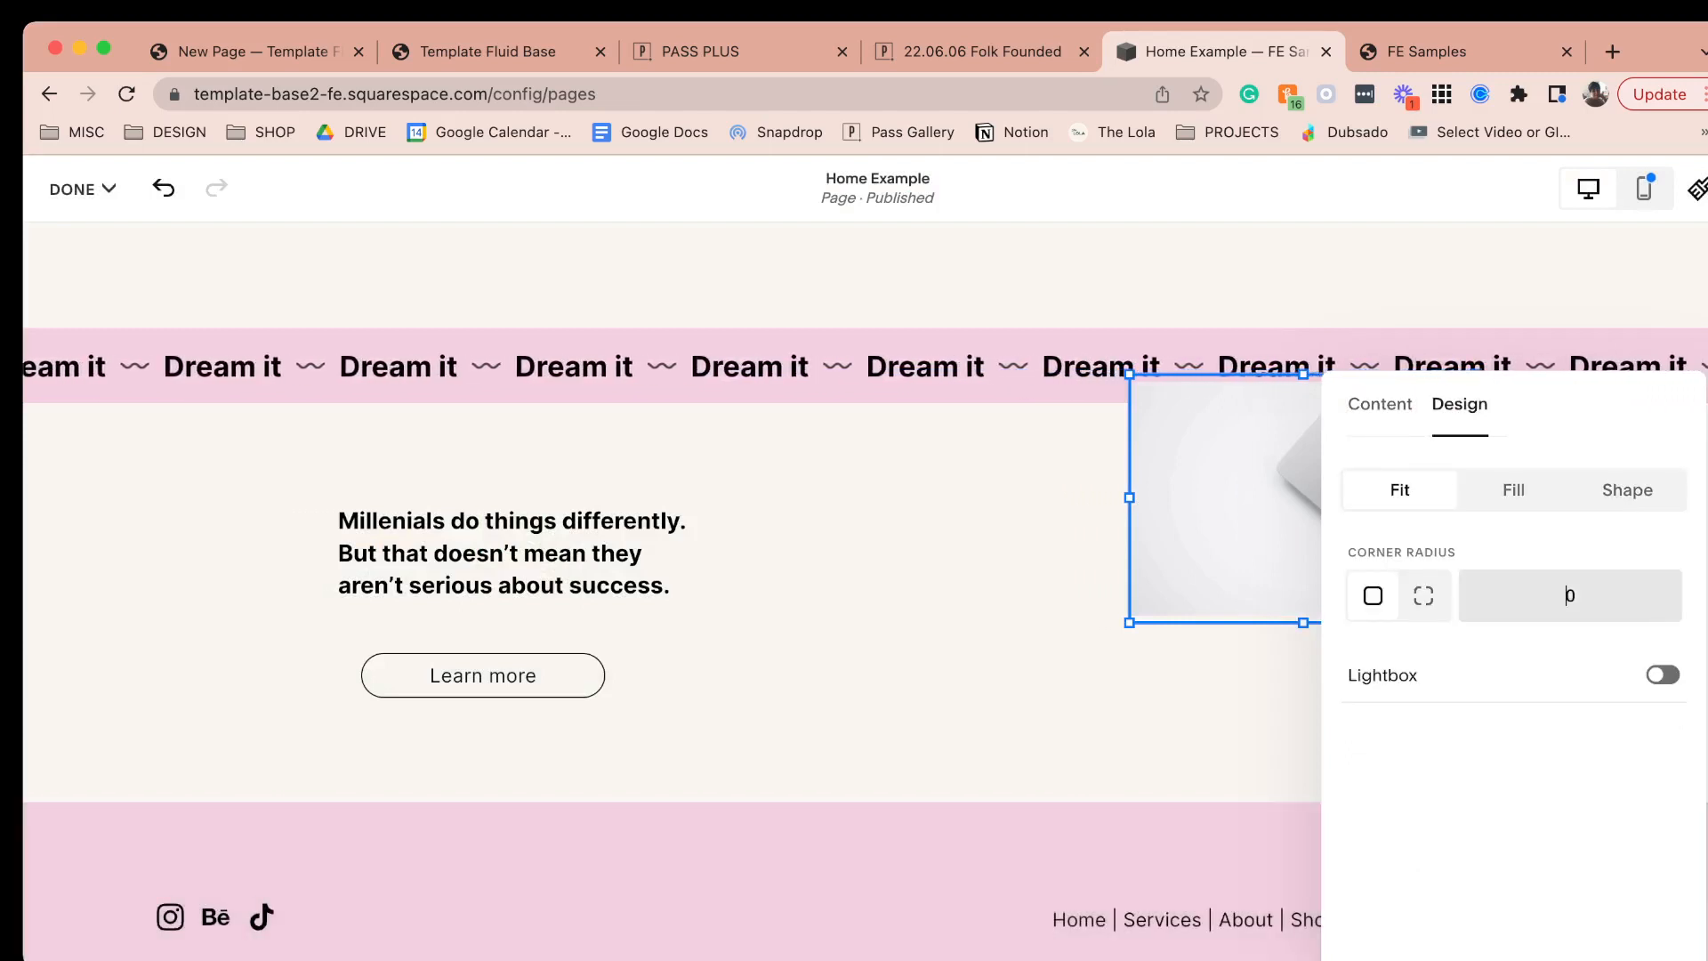
type("50")
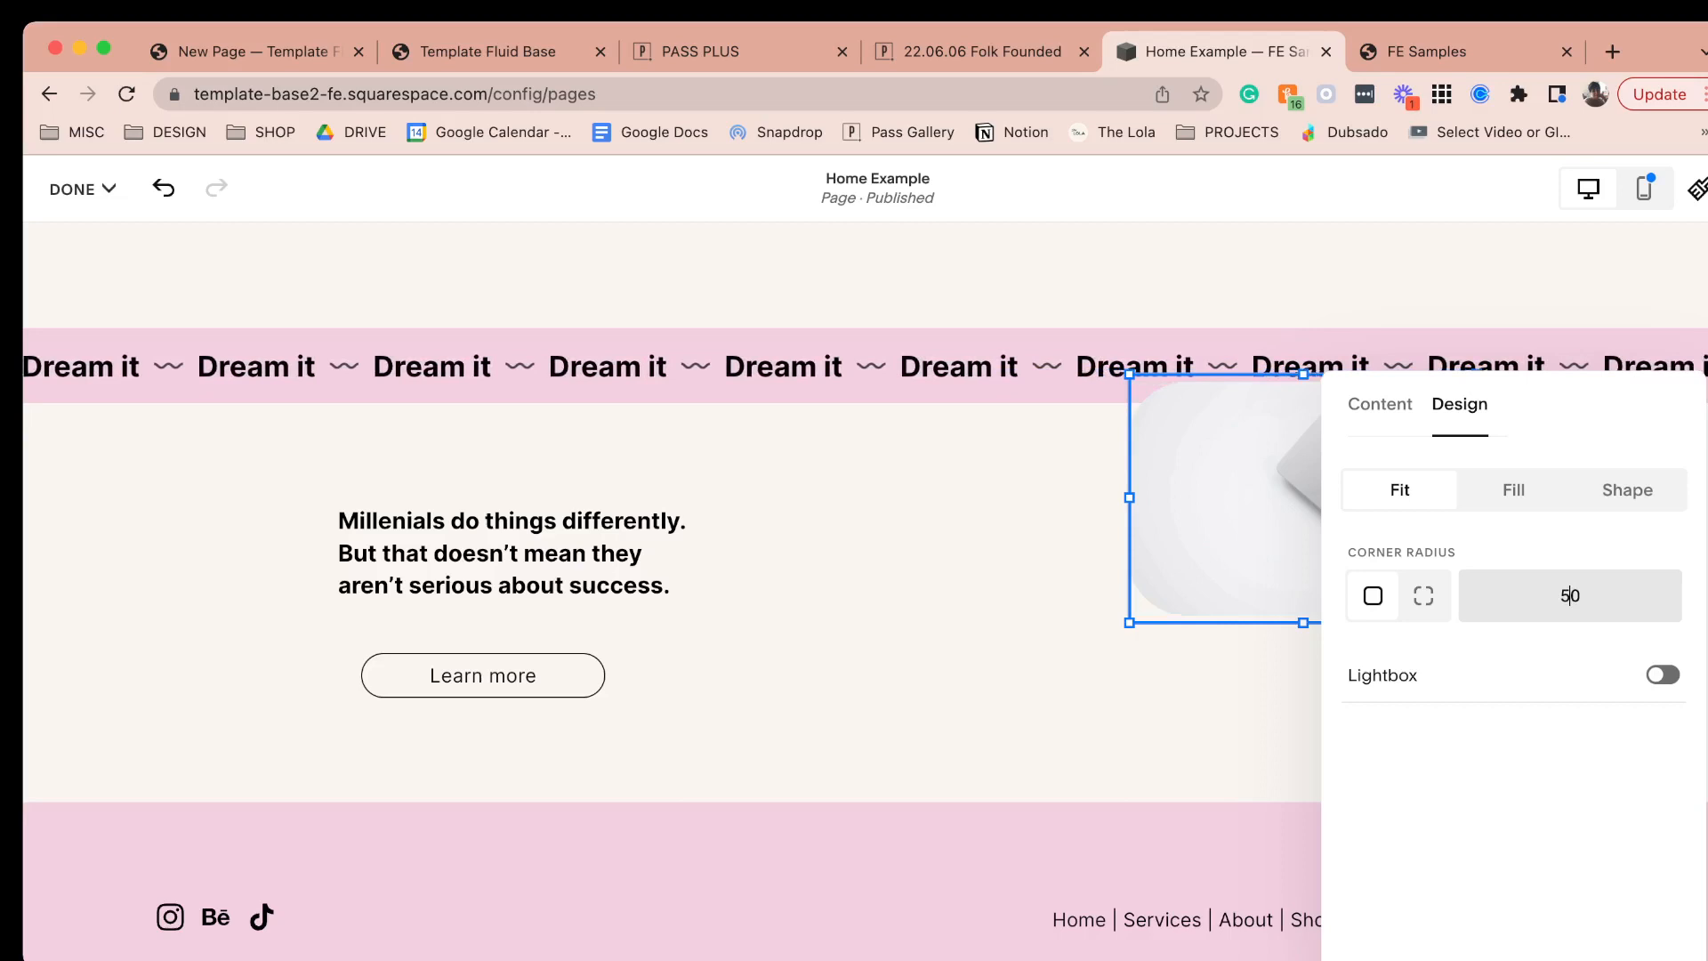
type("30")
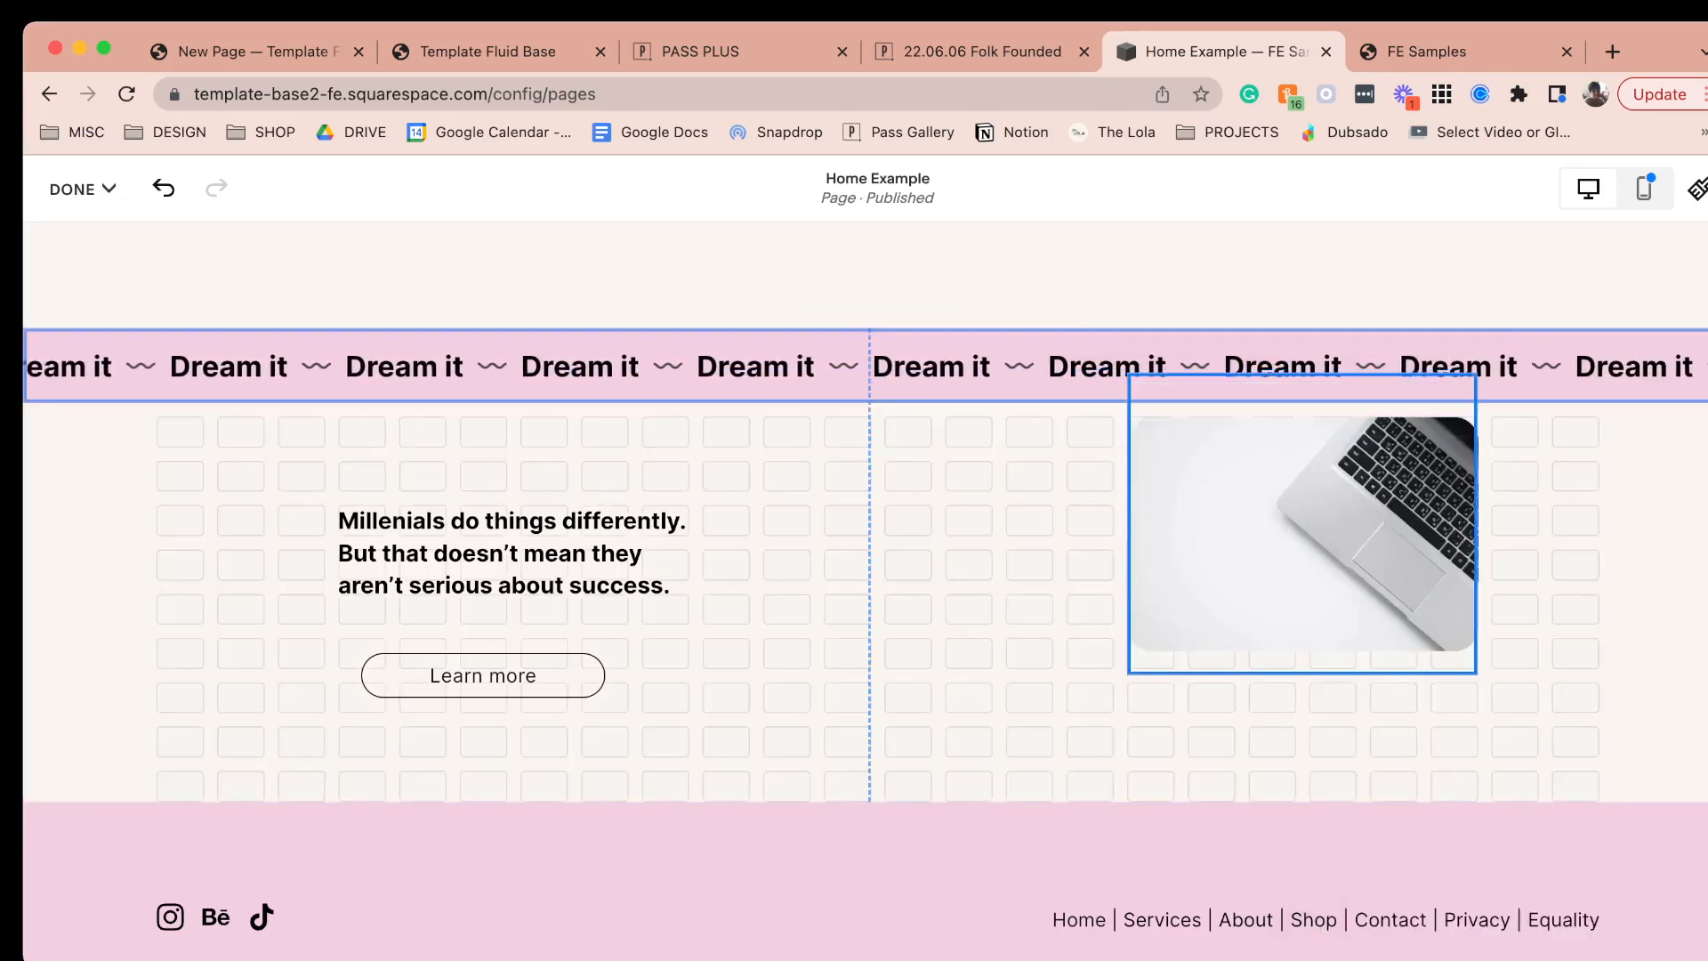
left_click(1300, 521)
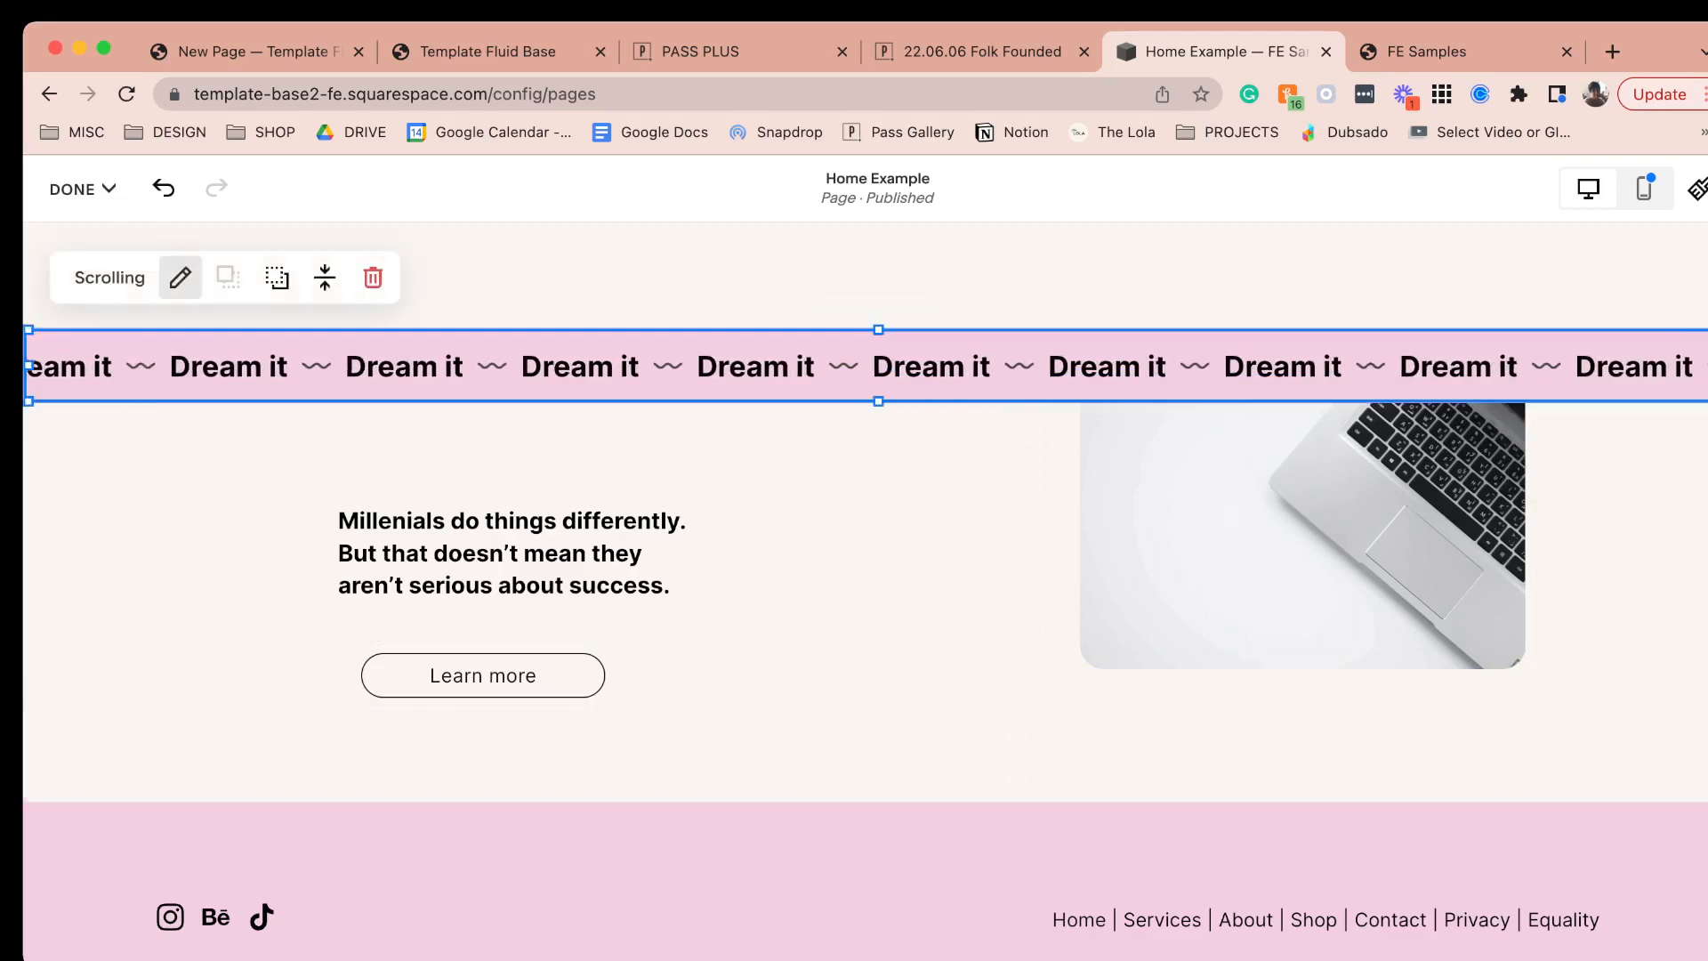
- Change the banner item to 'Millenials Mean Business' with '$' separators, then view the FE Samples PDF
left_click(180, 278)
type("Millen")
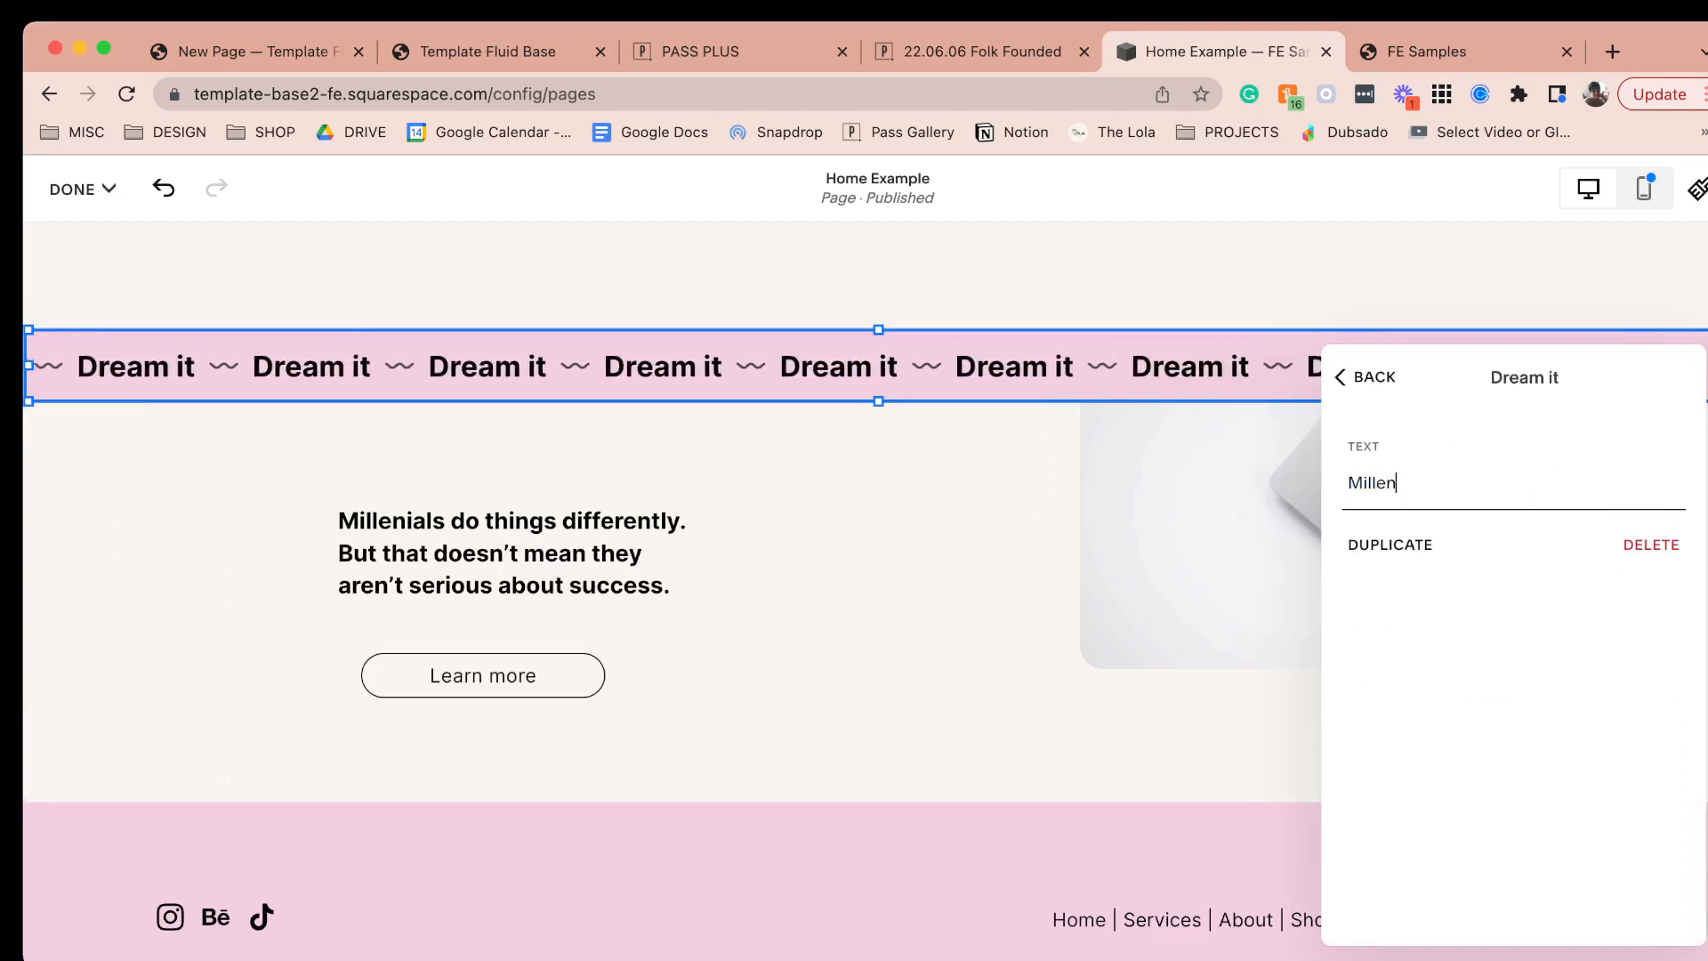
type("ials Mean Bus")
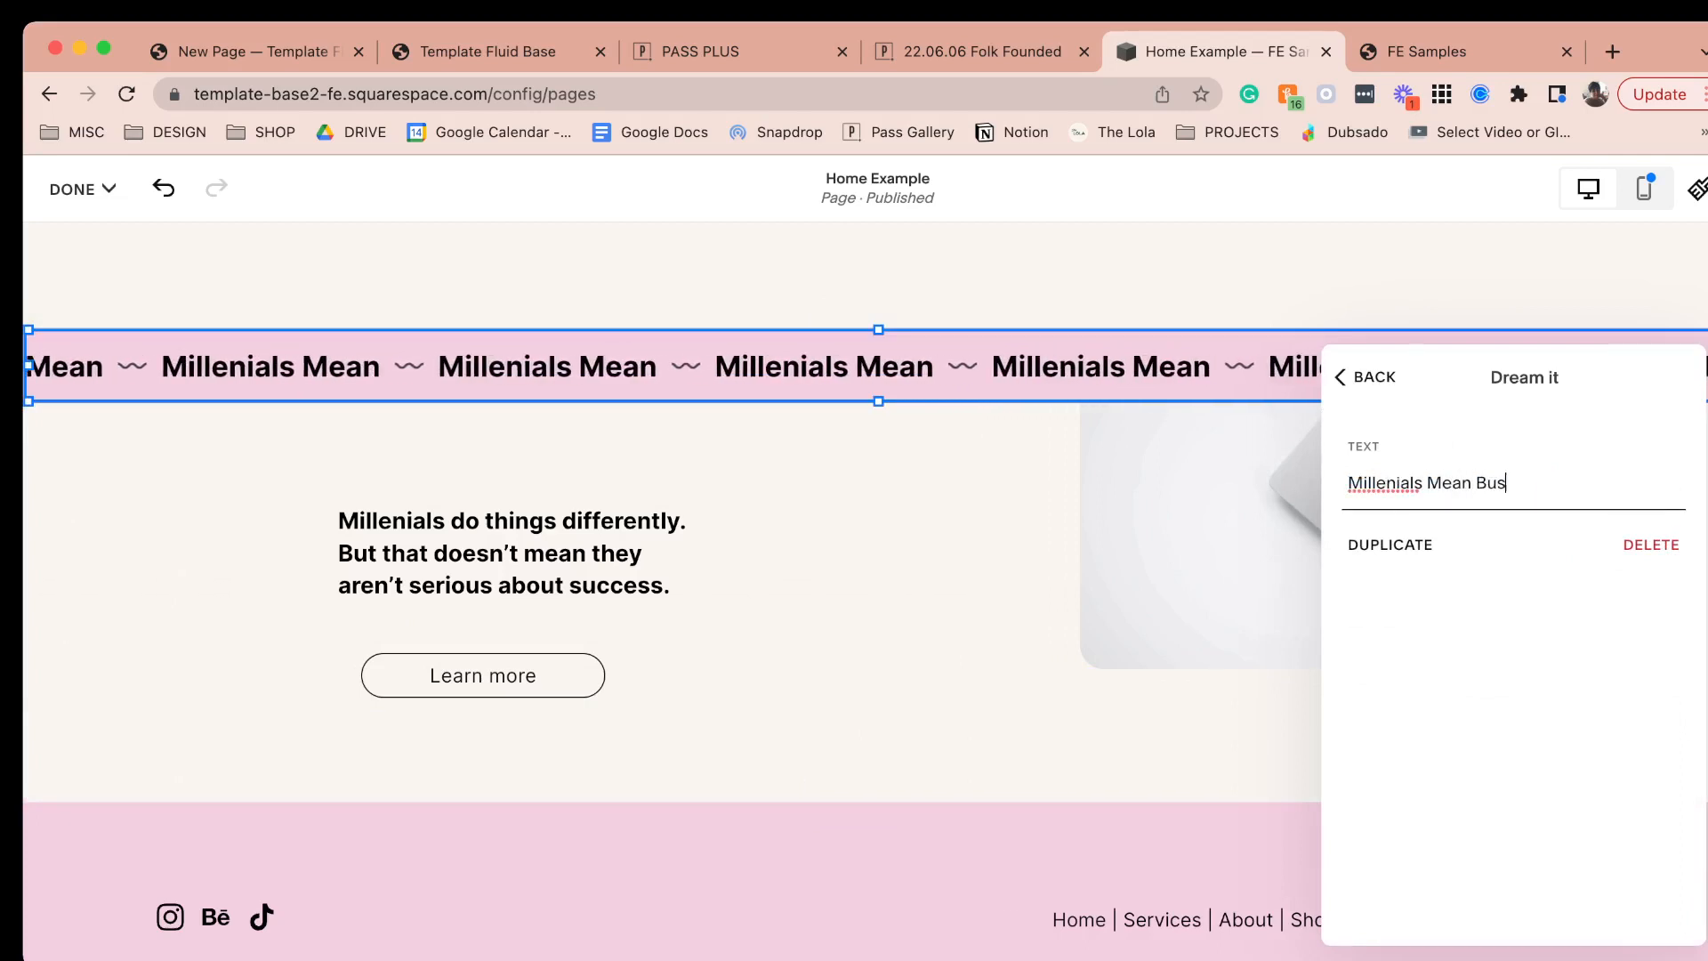
left_click(1372, 378)
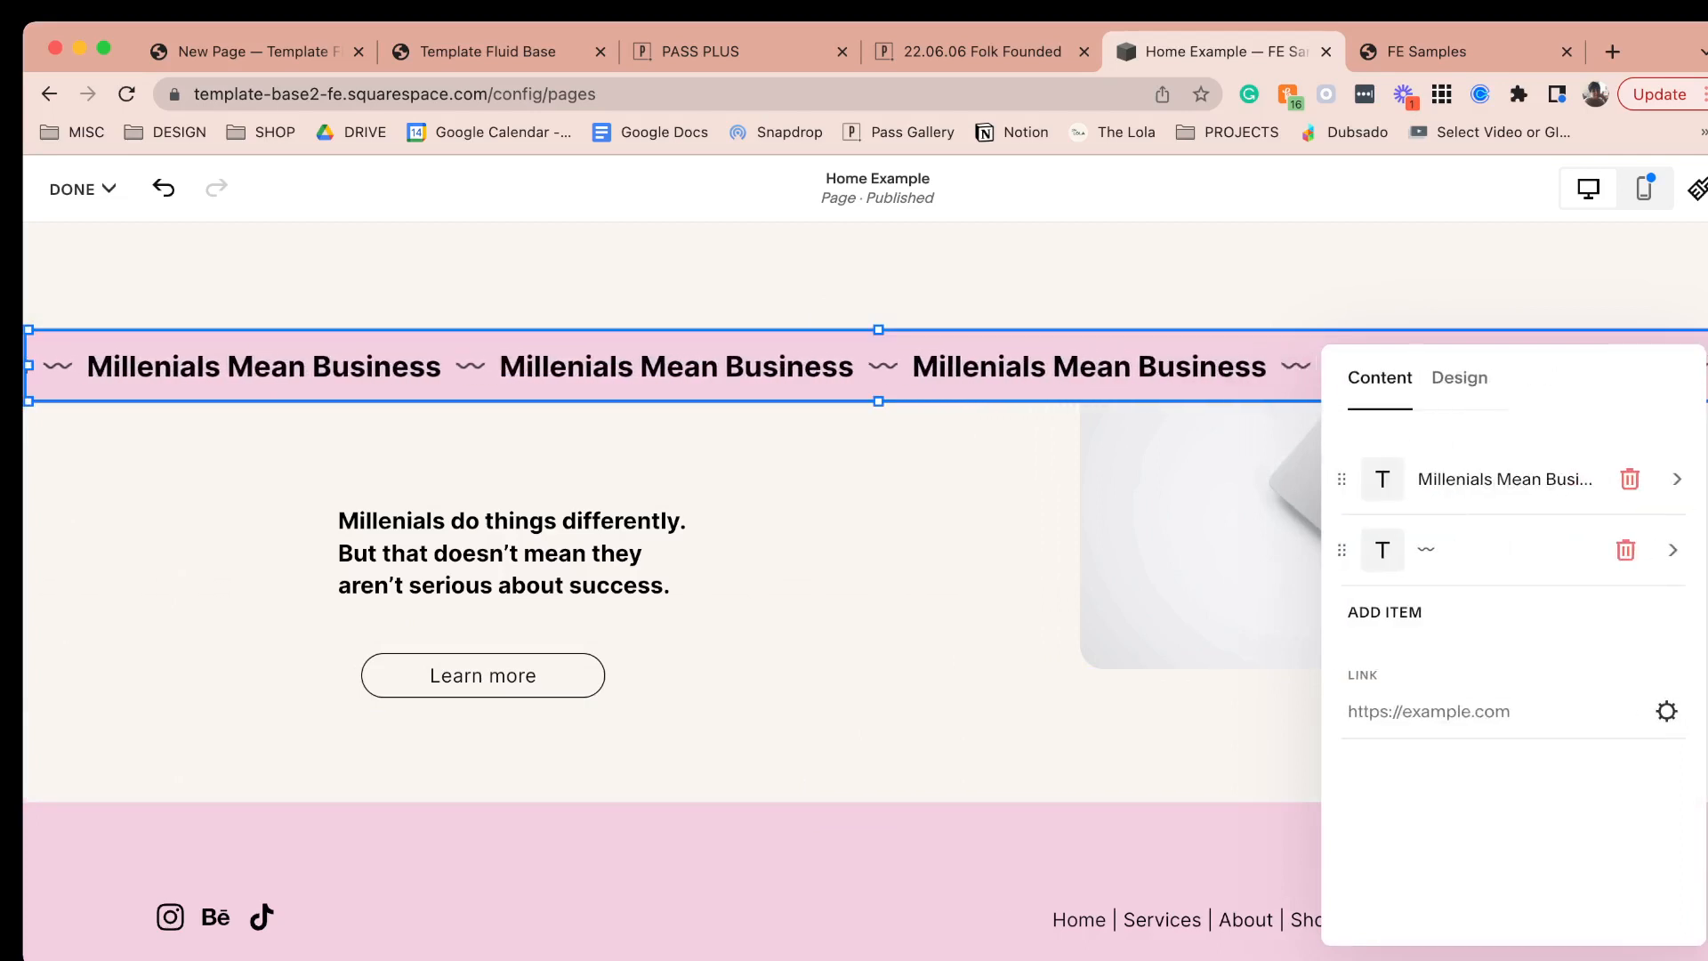
left_click(1677, 550)
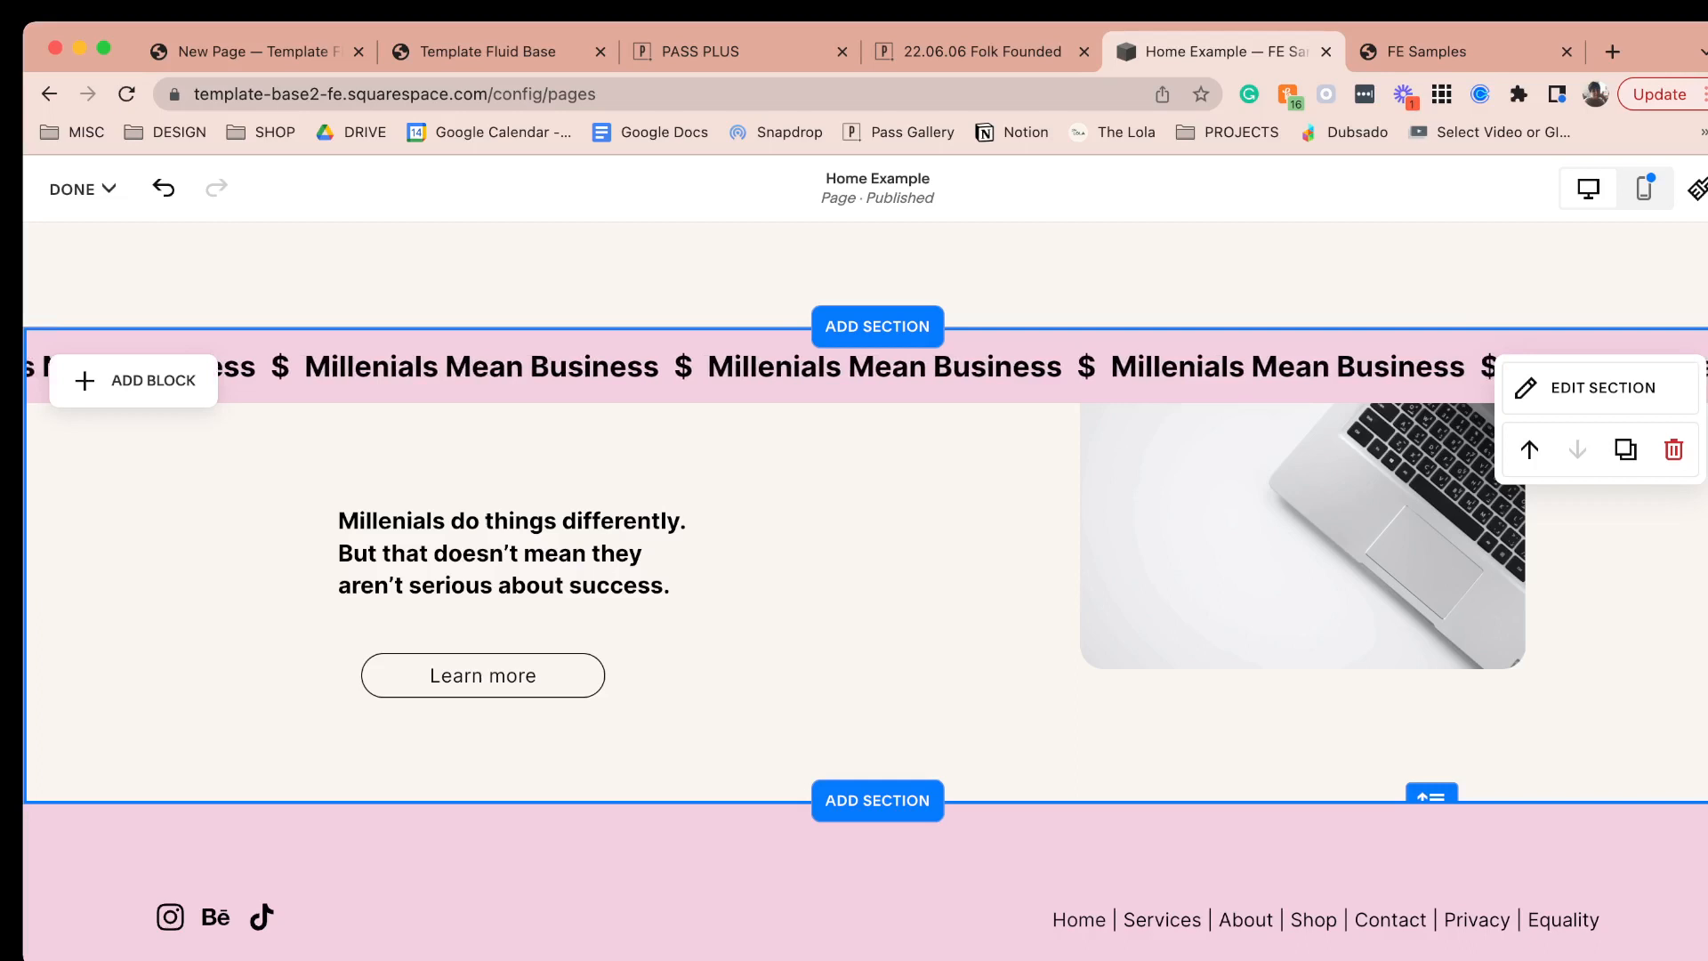
left_click(1464, 52)
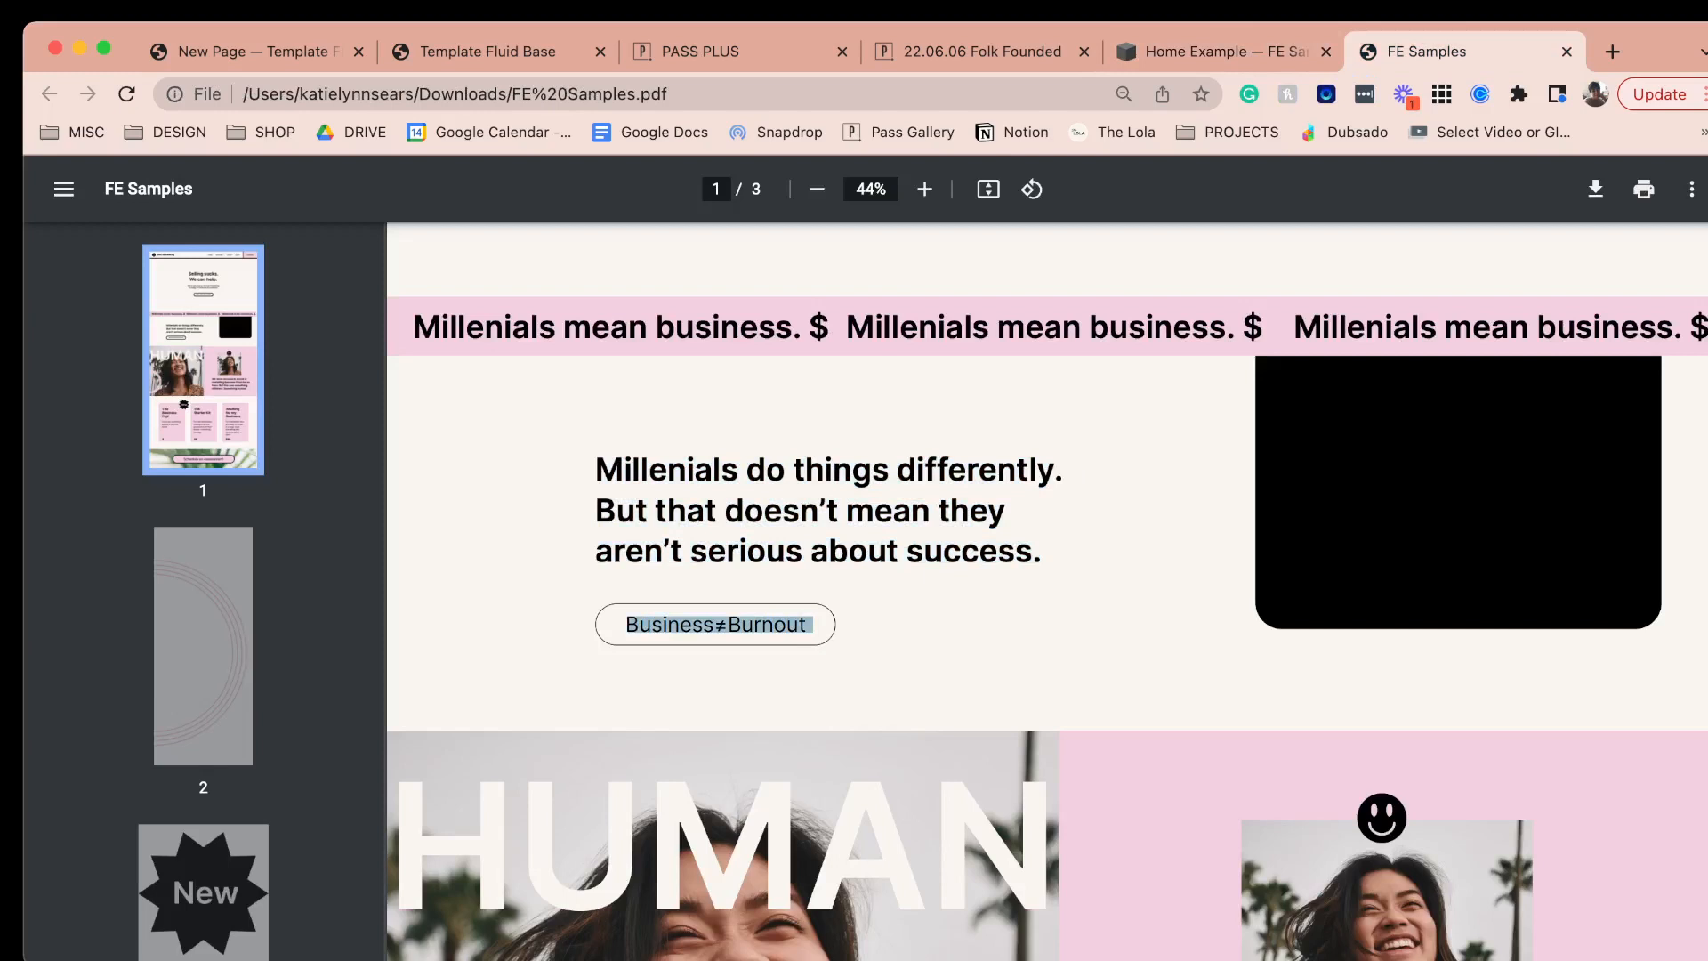
- Rename the 'Learn more' button to 'Business≠Burnout' and finish editing with Done
left_click(1220, 52)
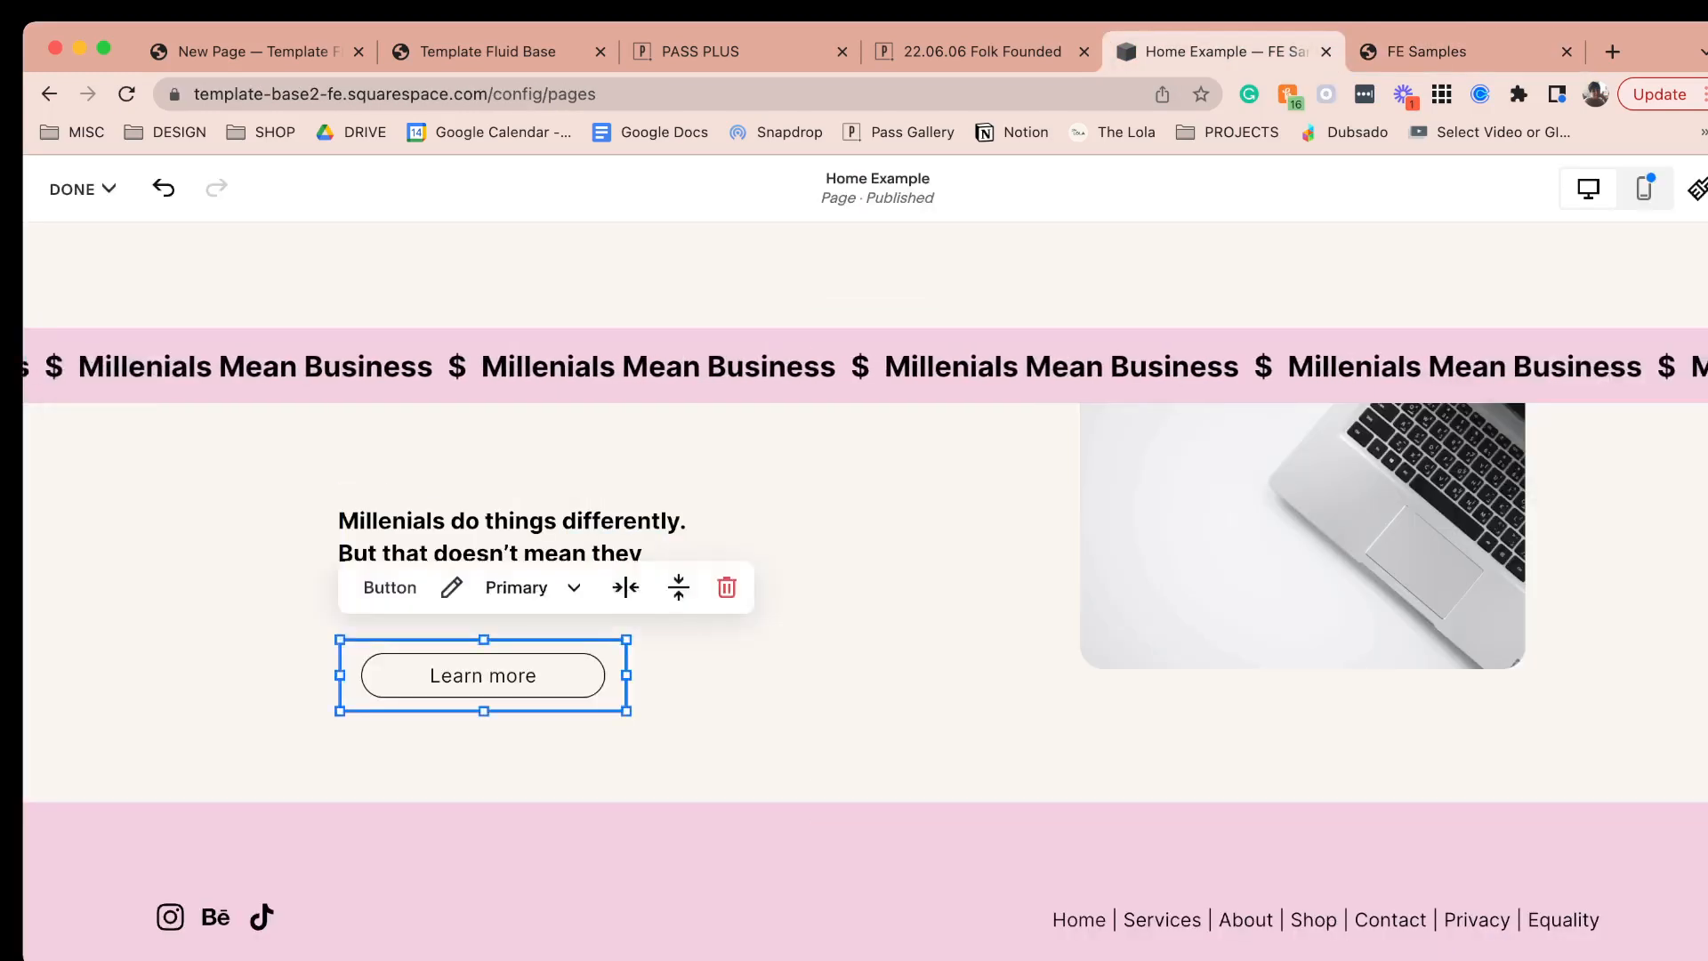
left_click(450, 587)
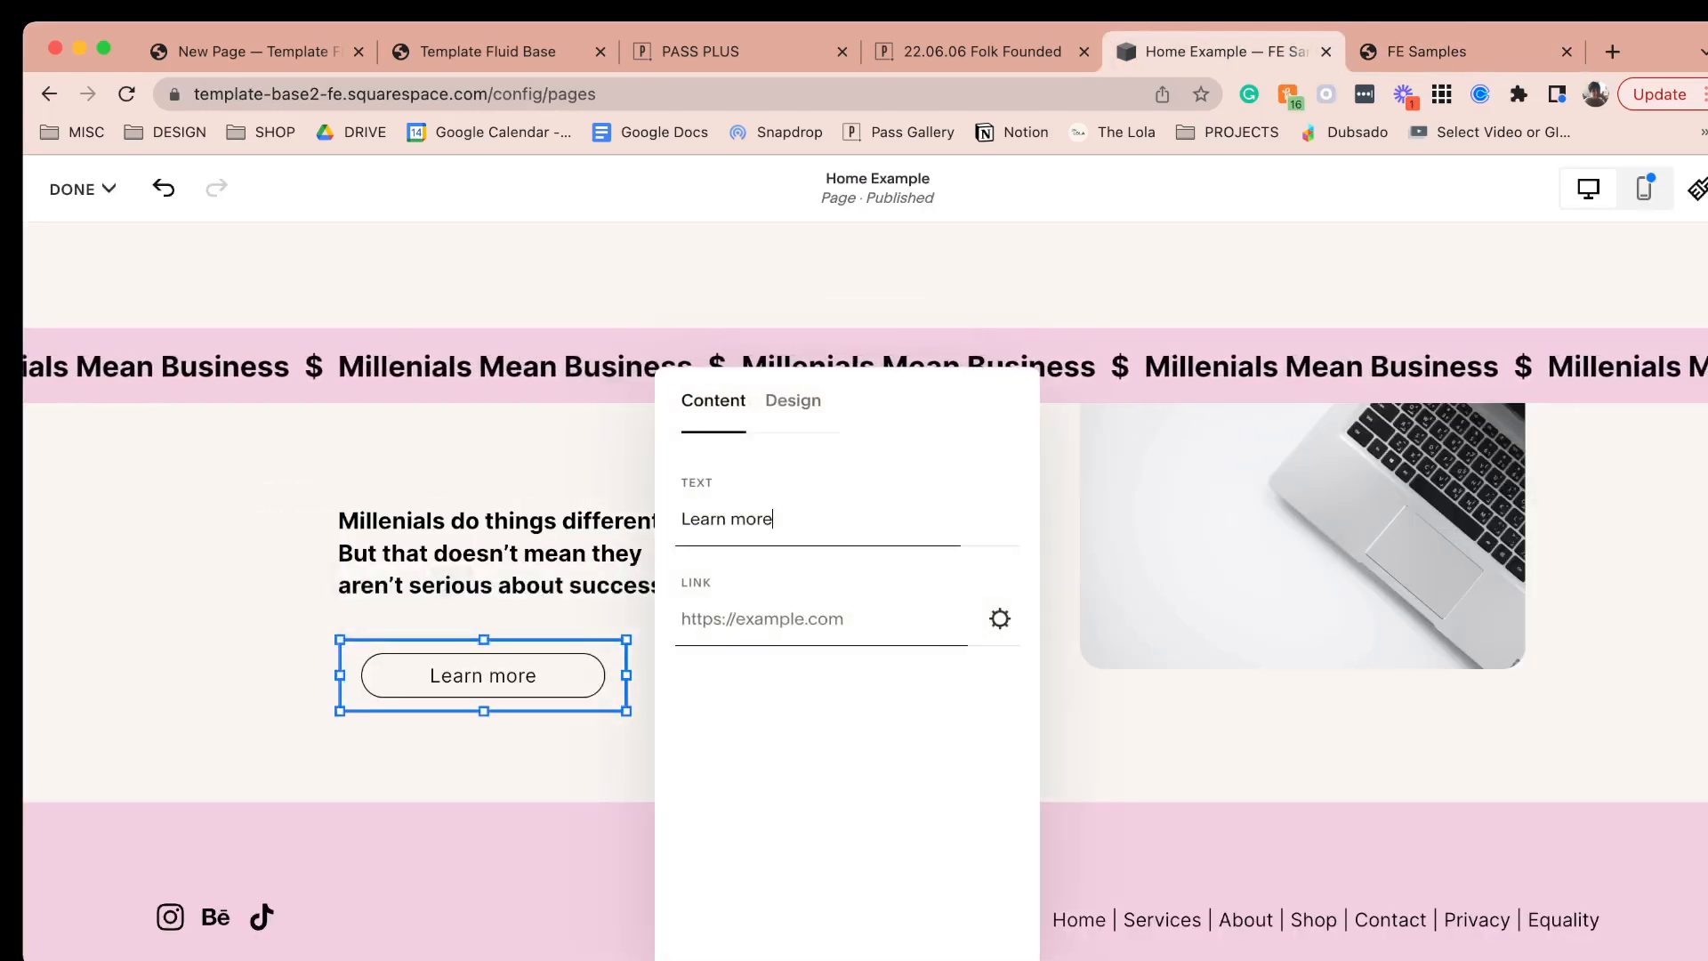
type("Business≠Burnout")
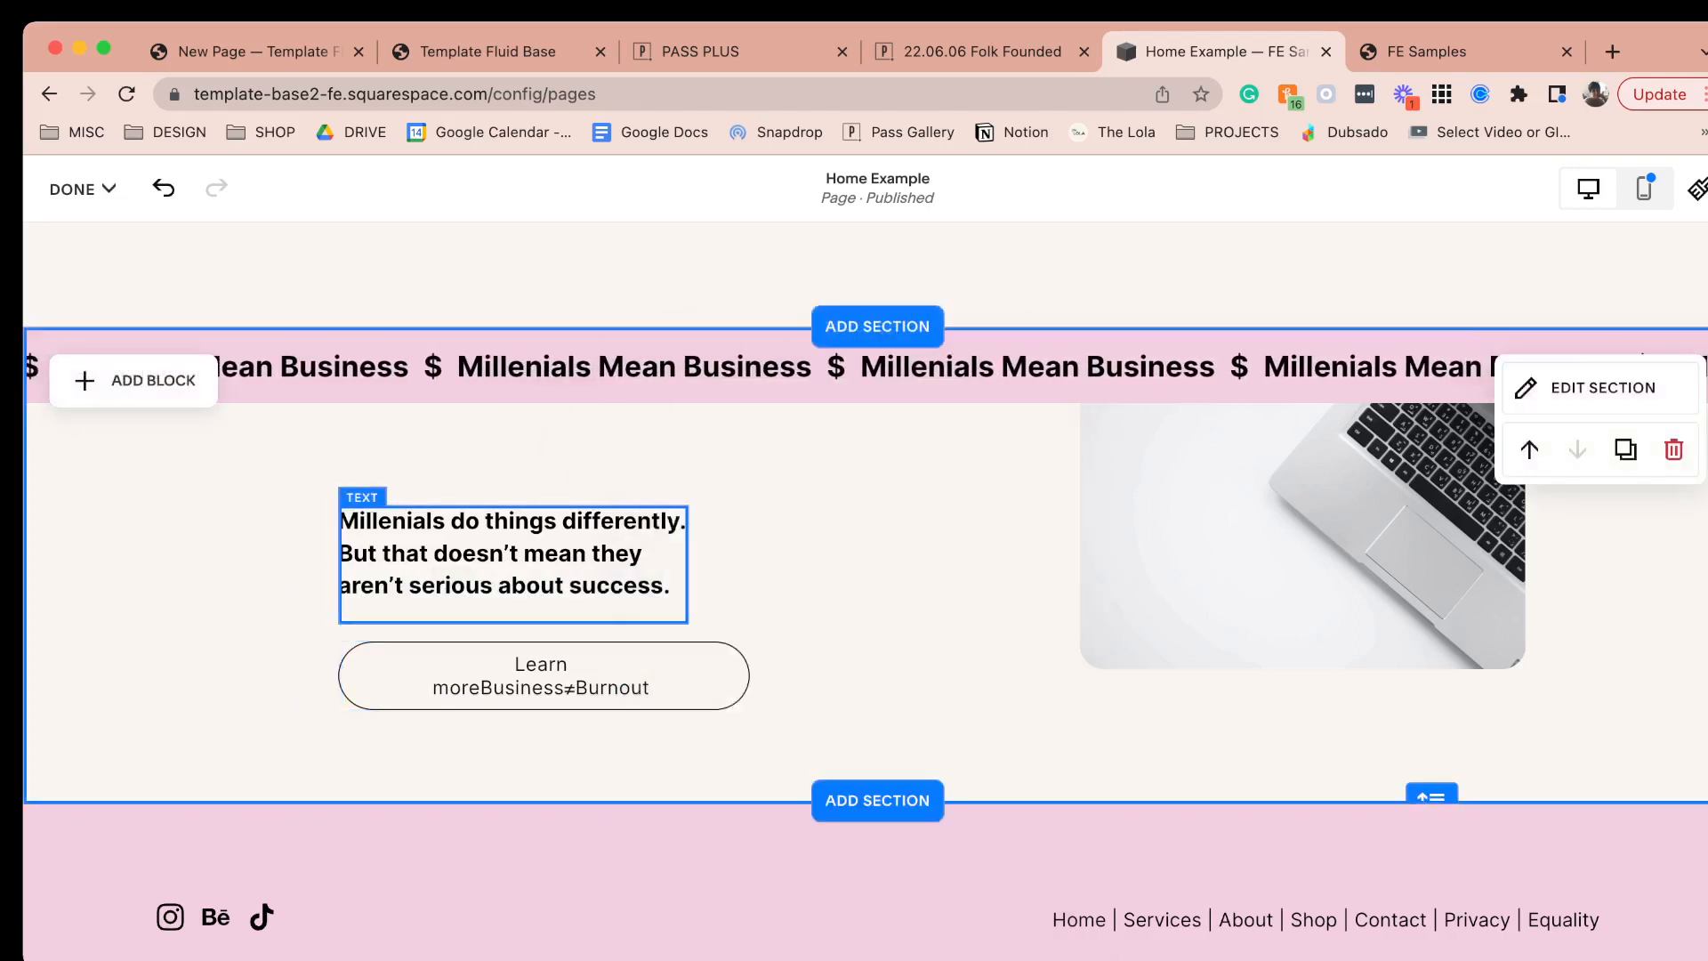
left_click(541, 674)
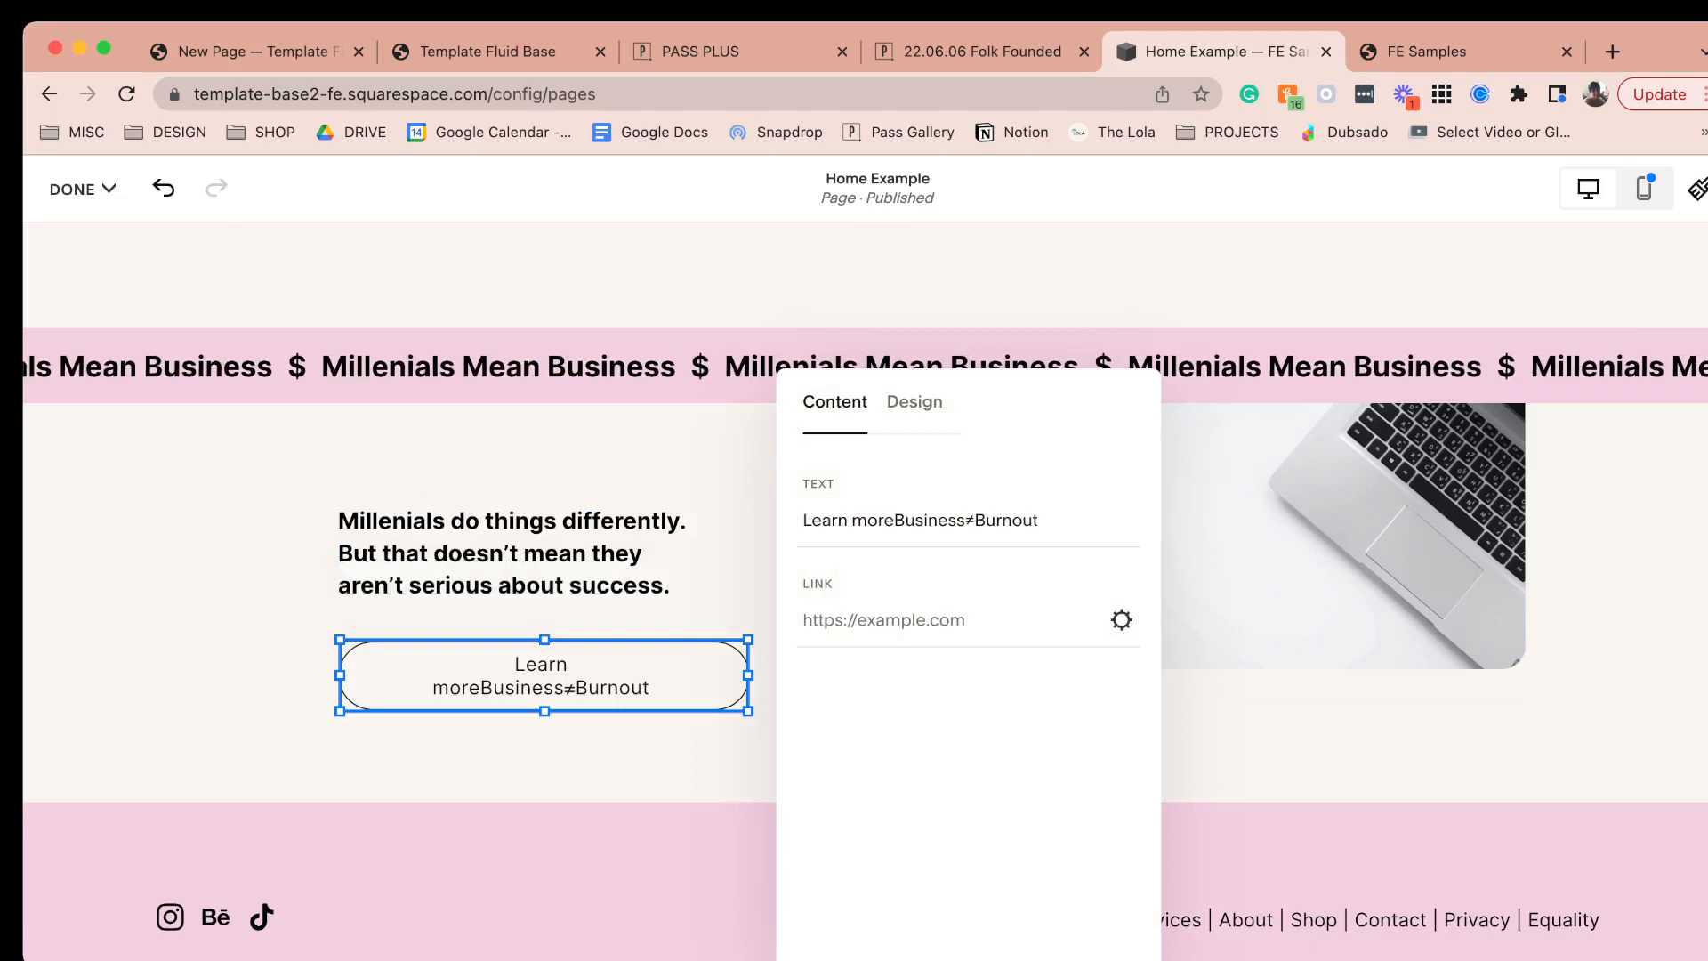
type("Business≠Burnout")
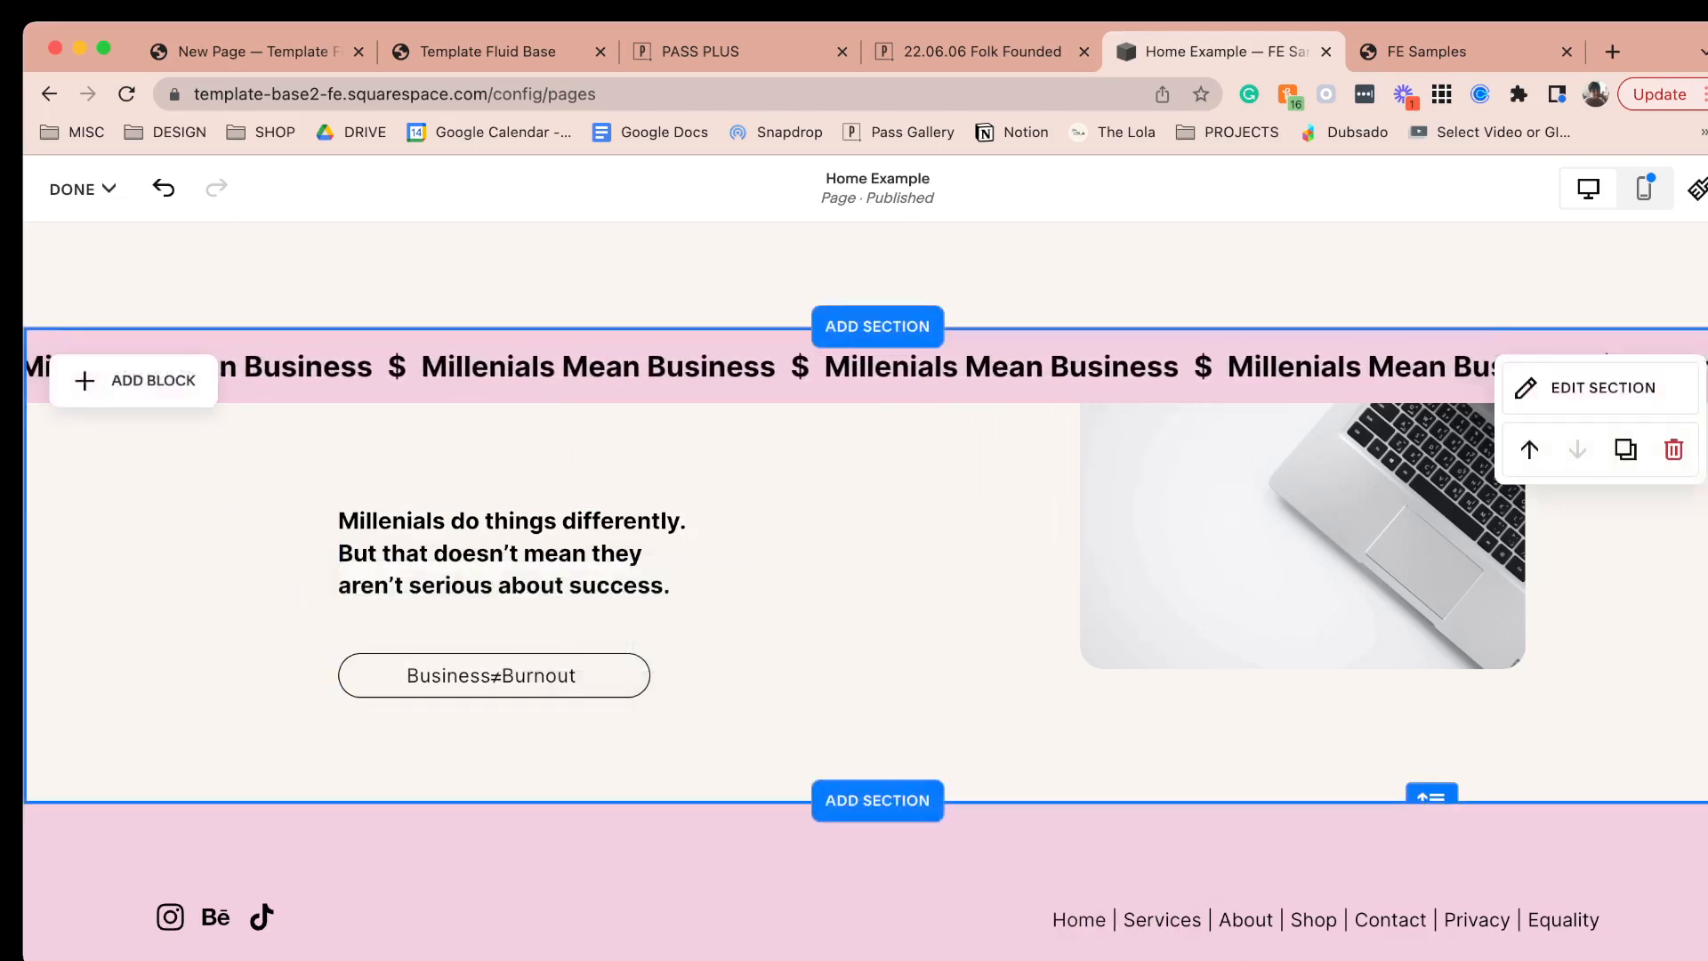
left_click(510, 553)
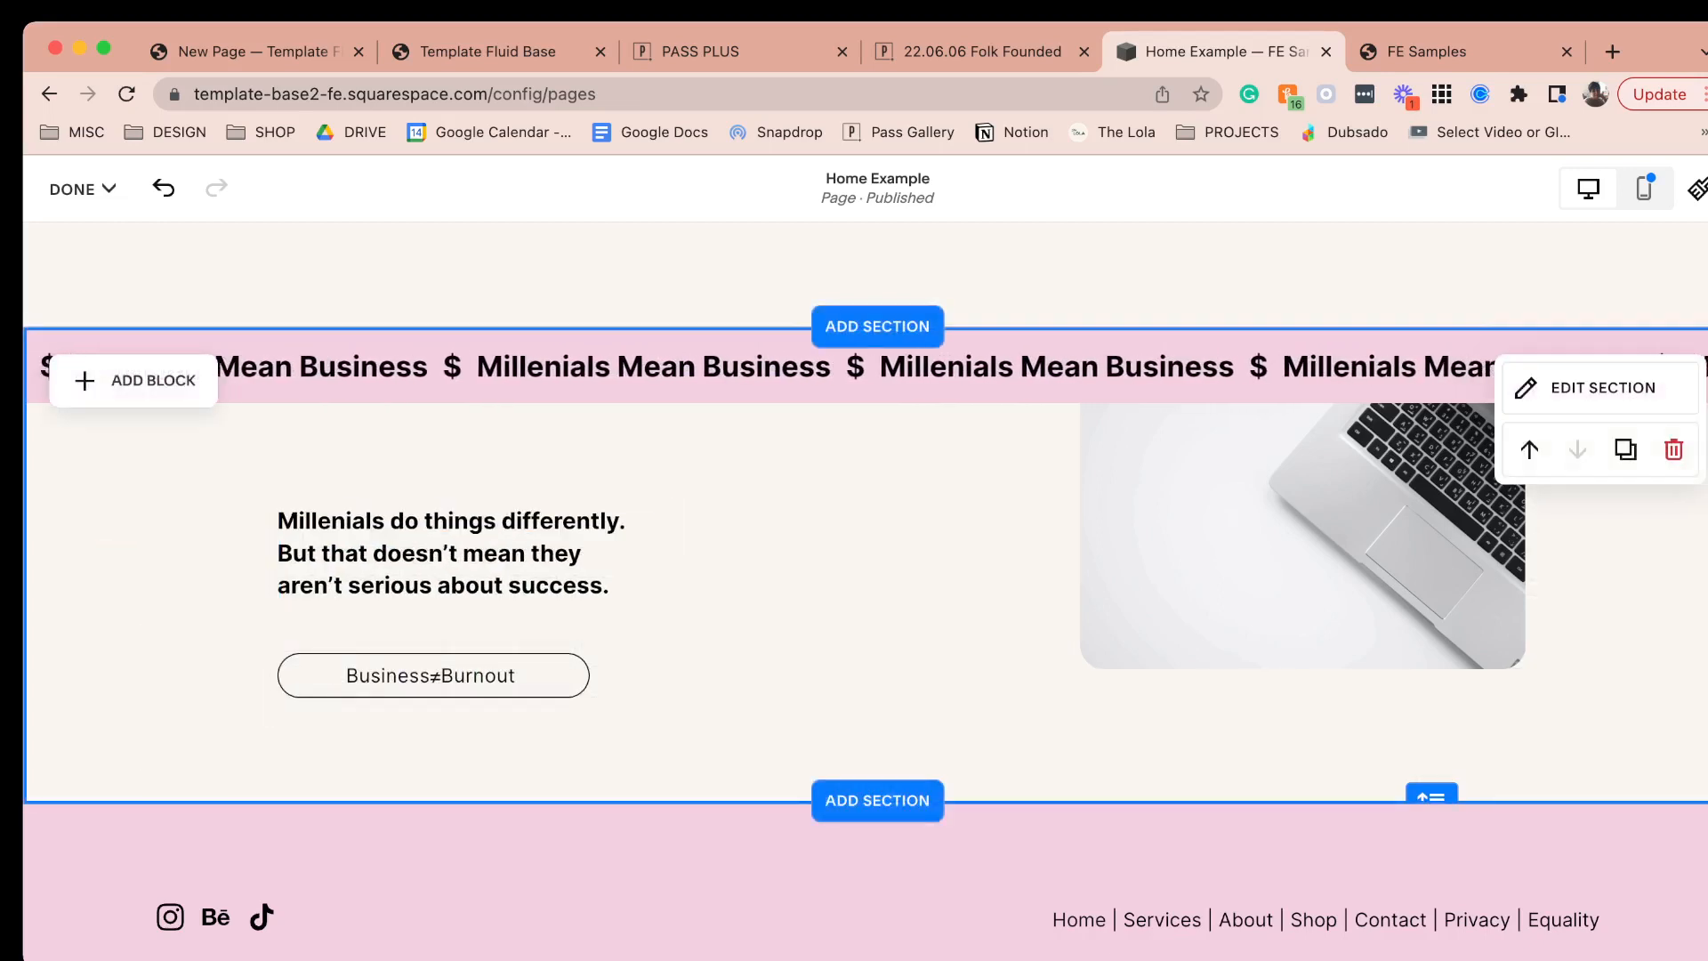
left_click(73, 189)
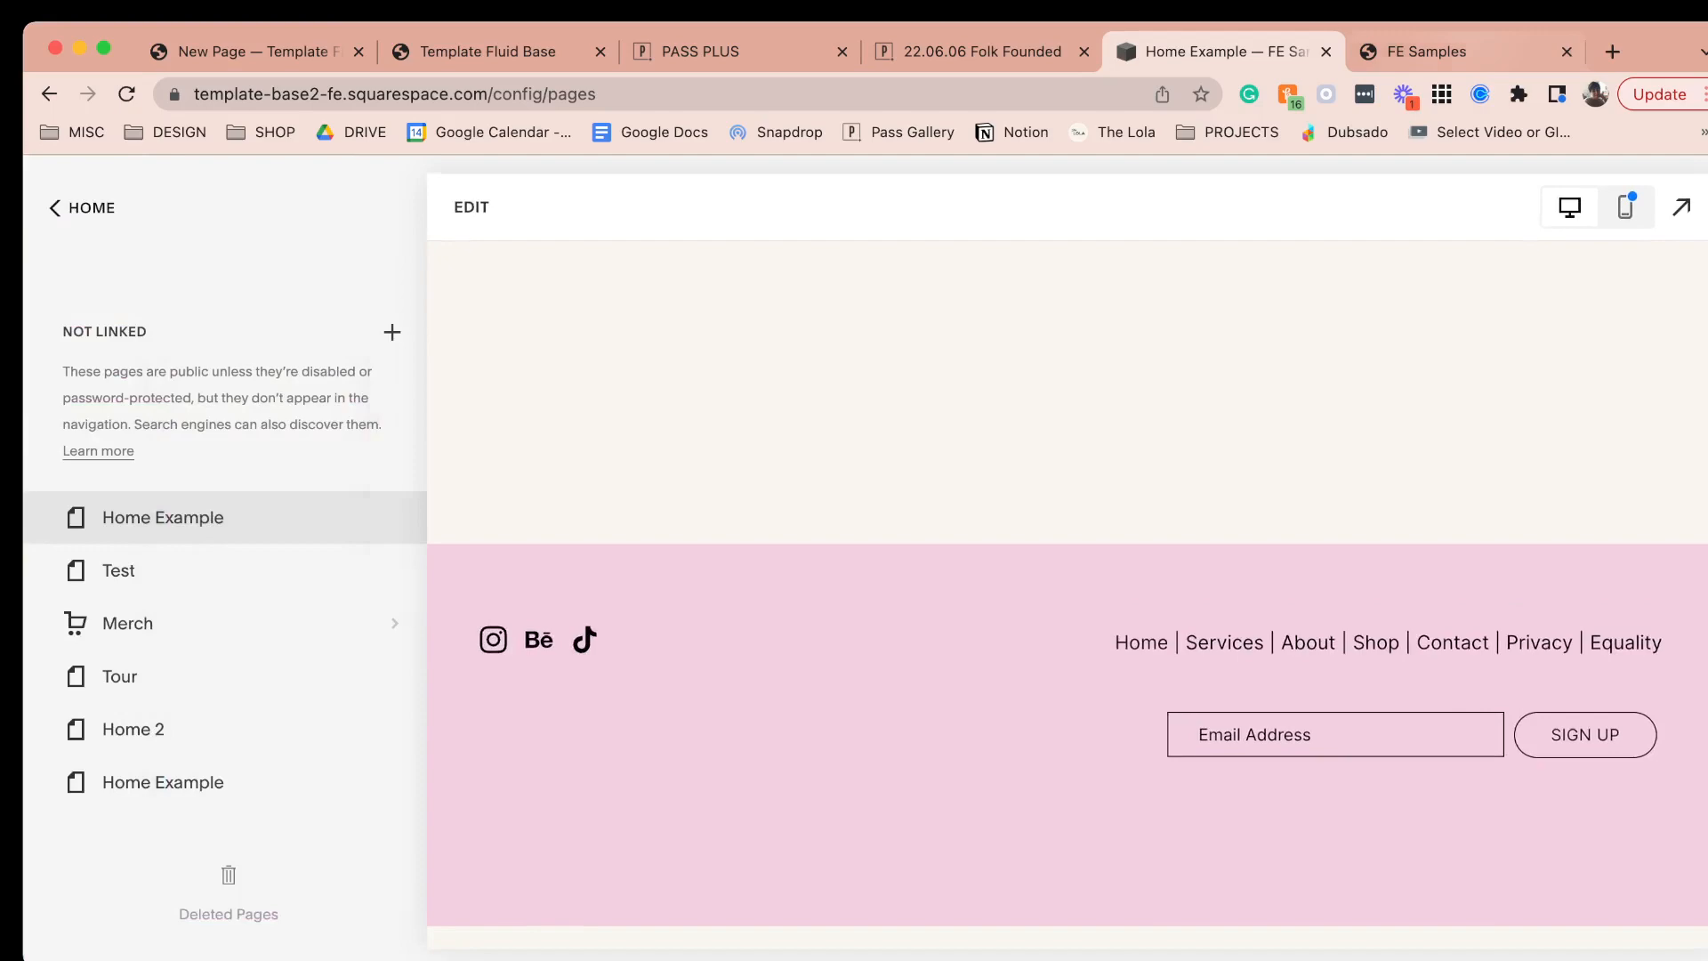
left_click(1465, 52)
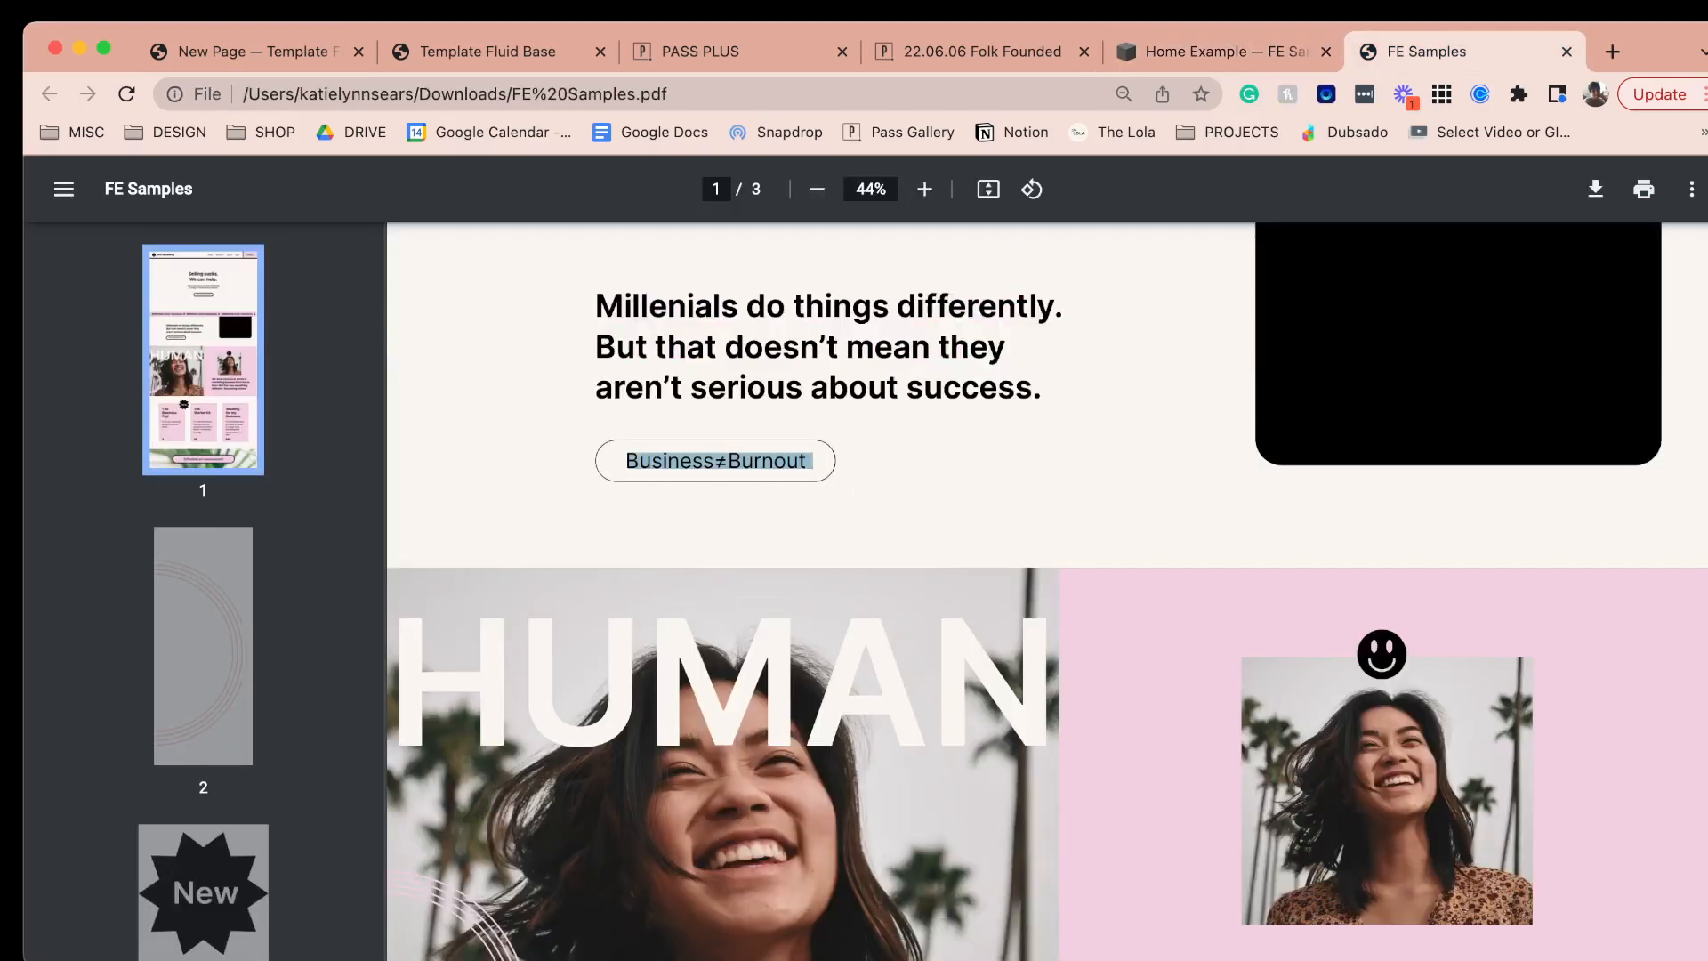
scroll("down", 3)
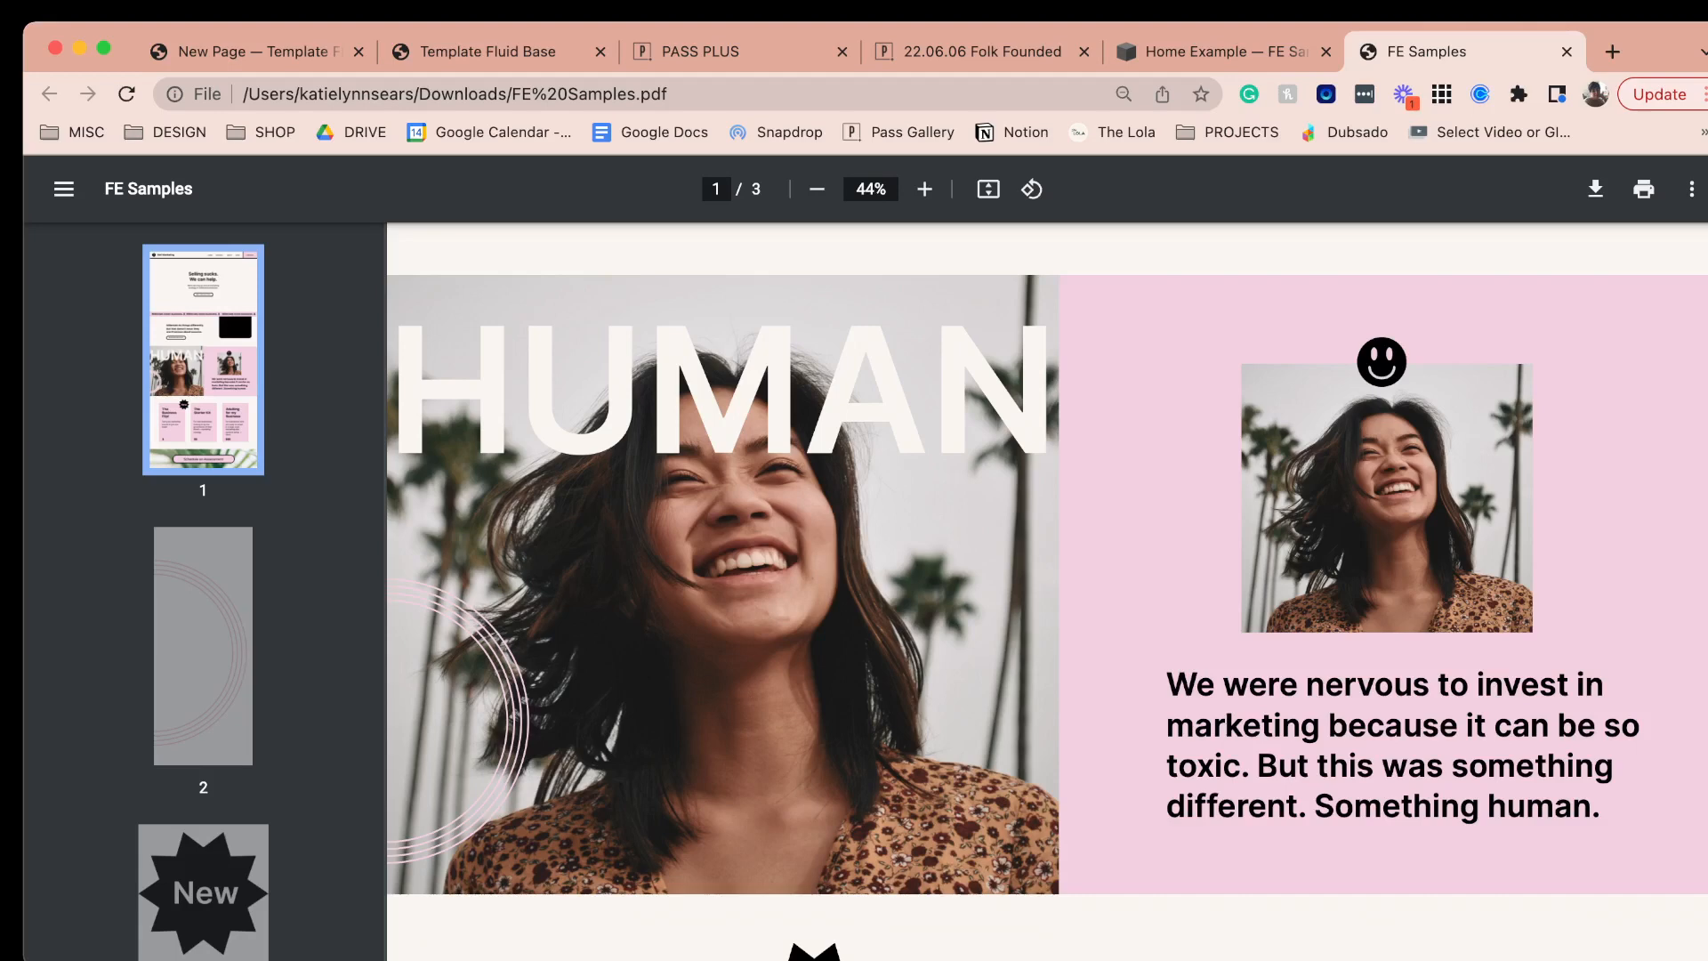
left_click(1220, 52)
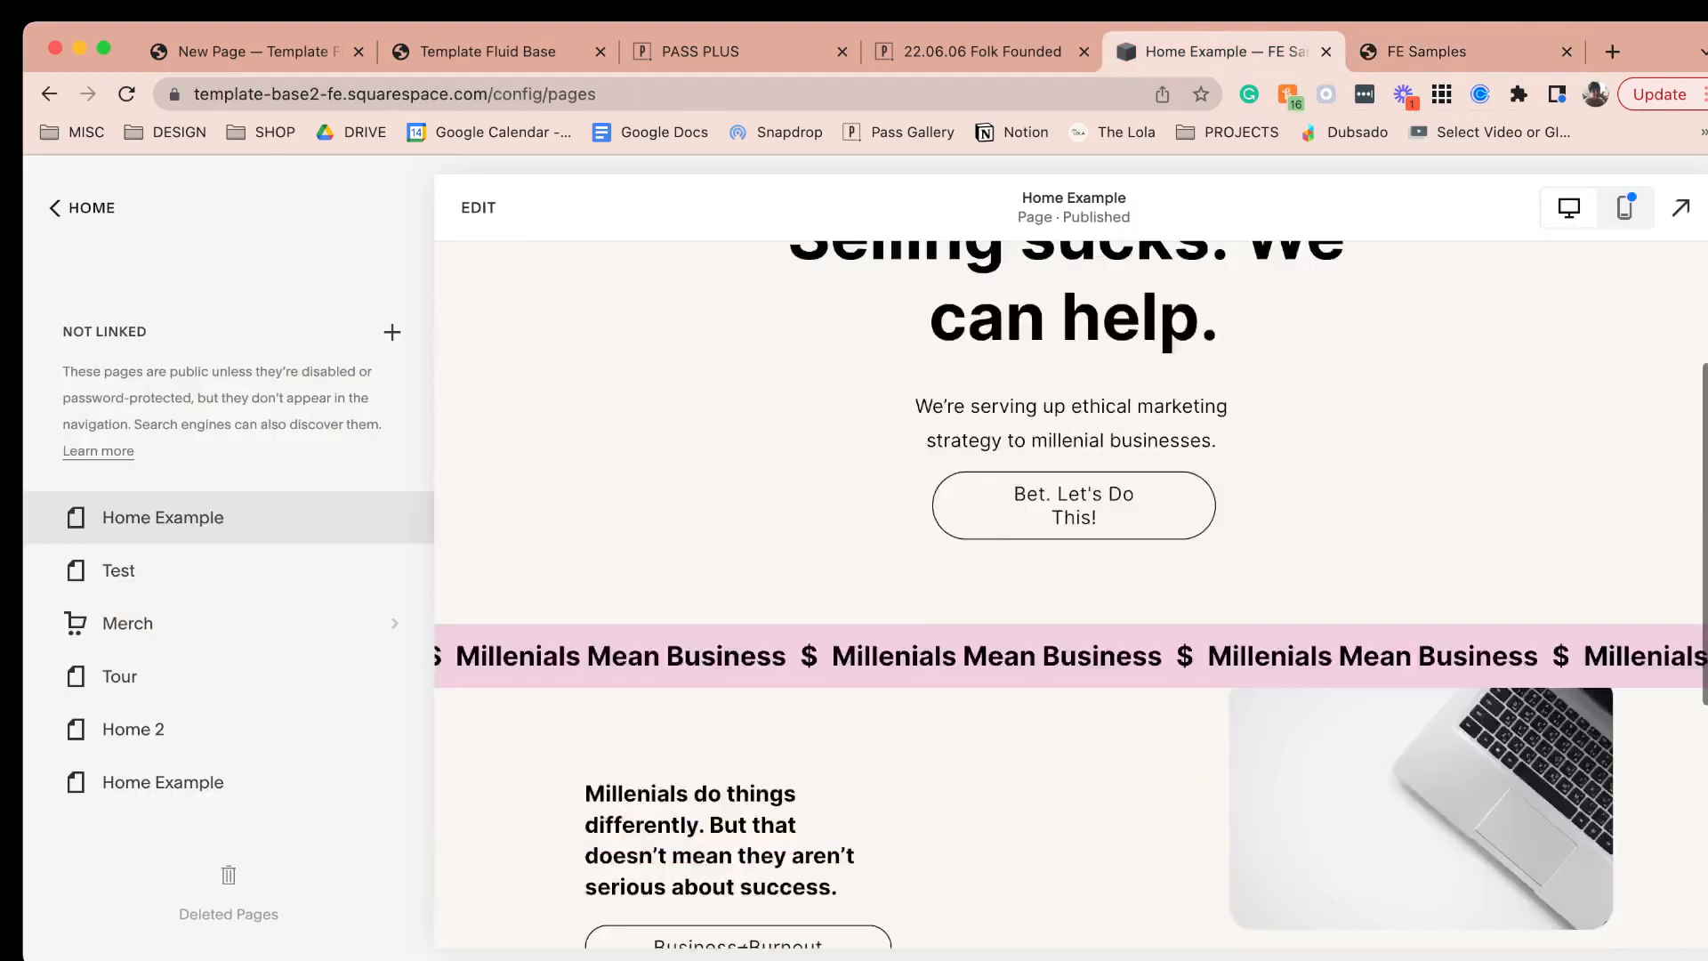
- Edit the page and add a blank section above the footer with an Image block
left_click(477, 207)
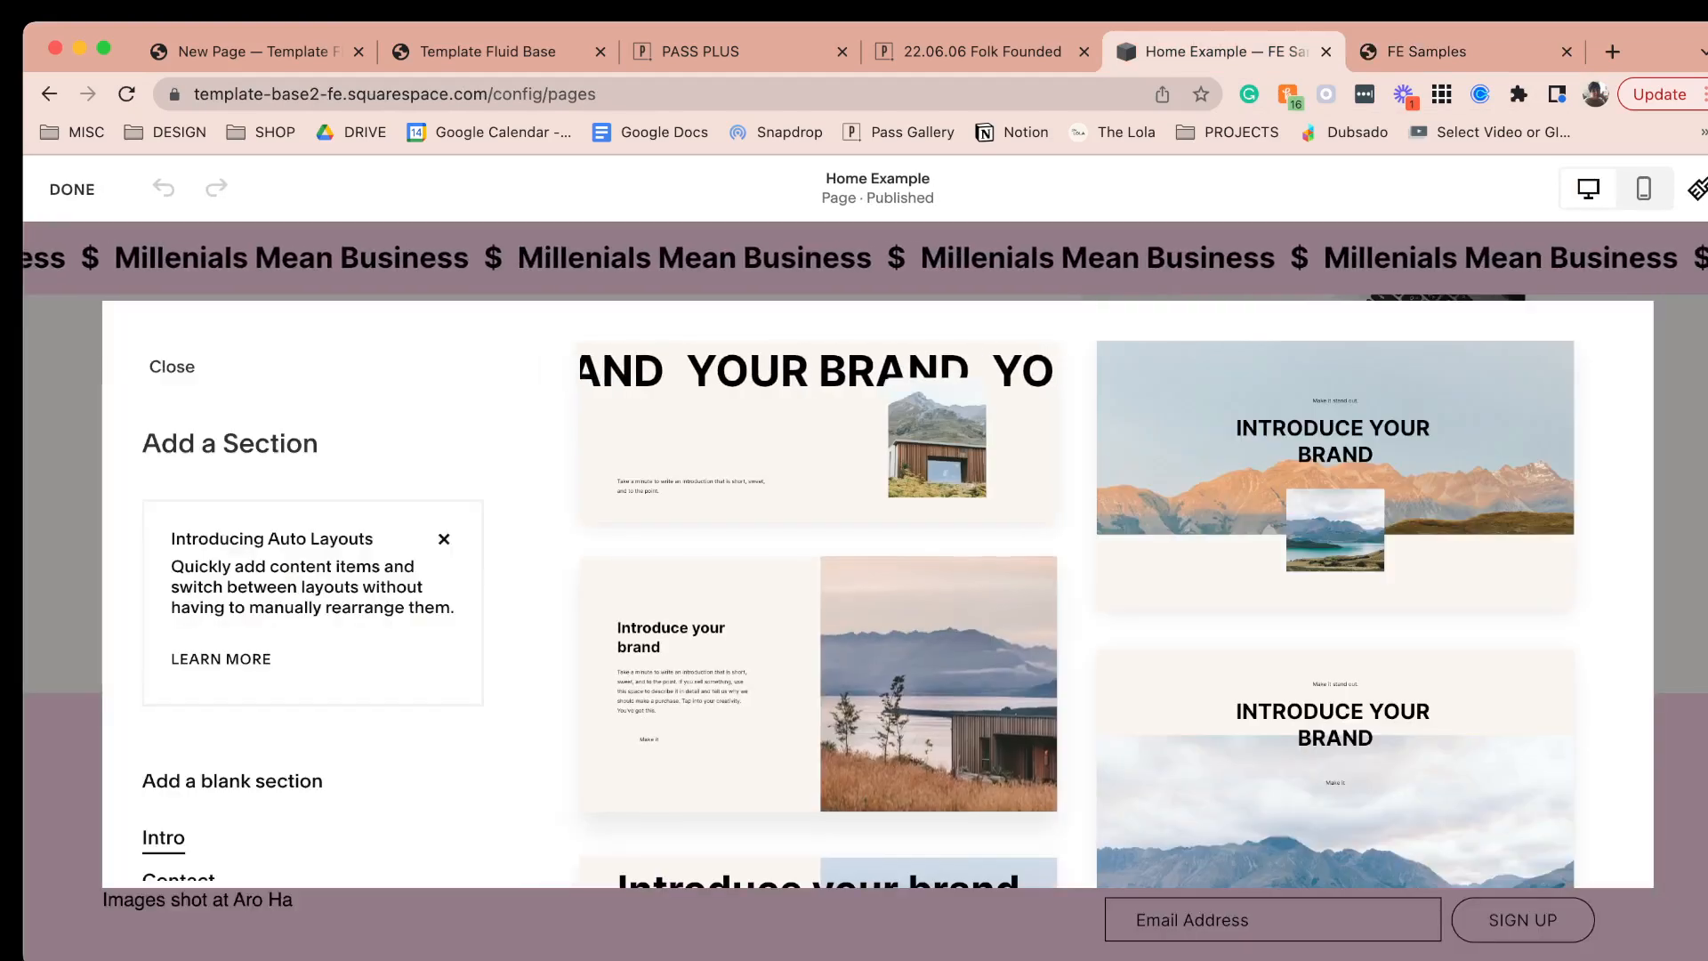
left_click(171, 367)
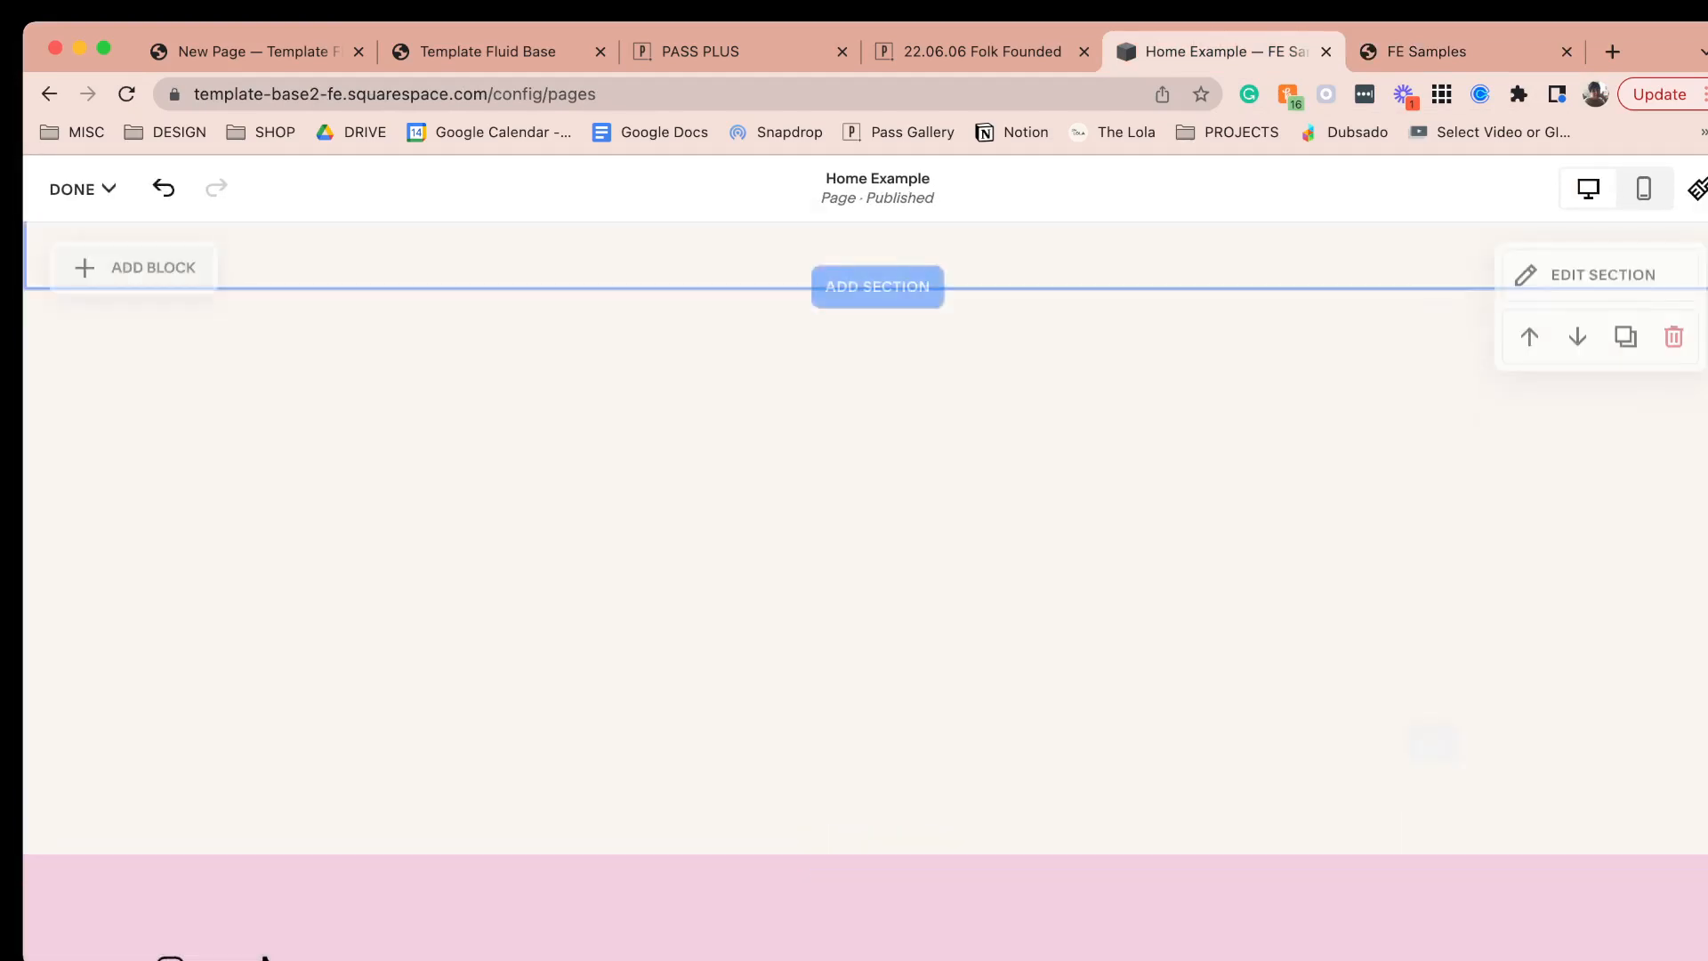
left_click(137, 267)
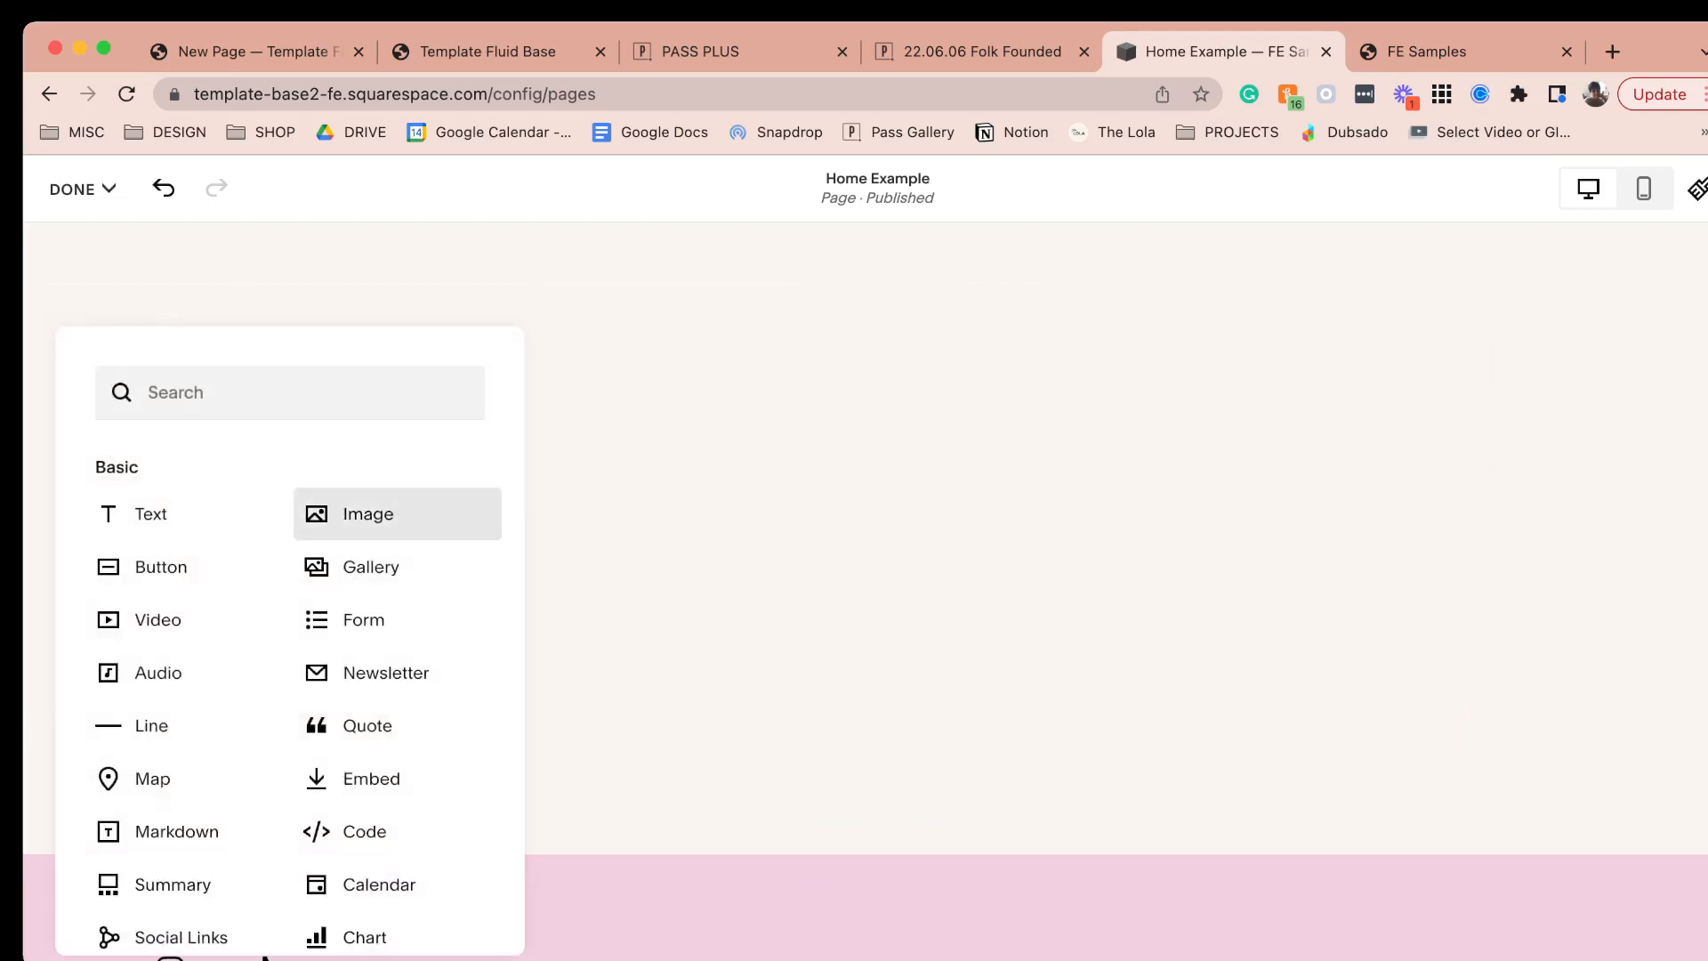
left_click(367, 512)
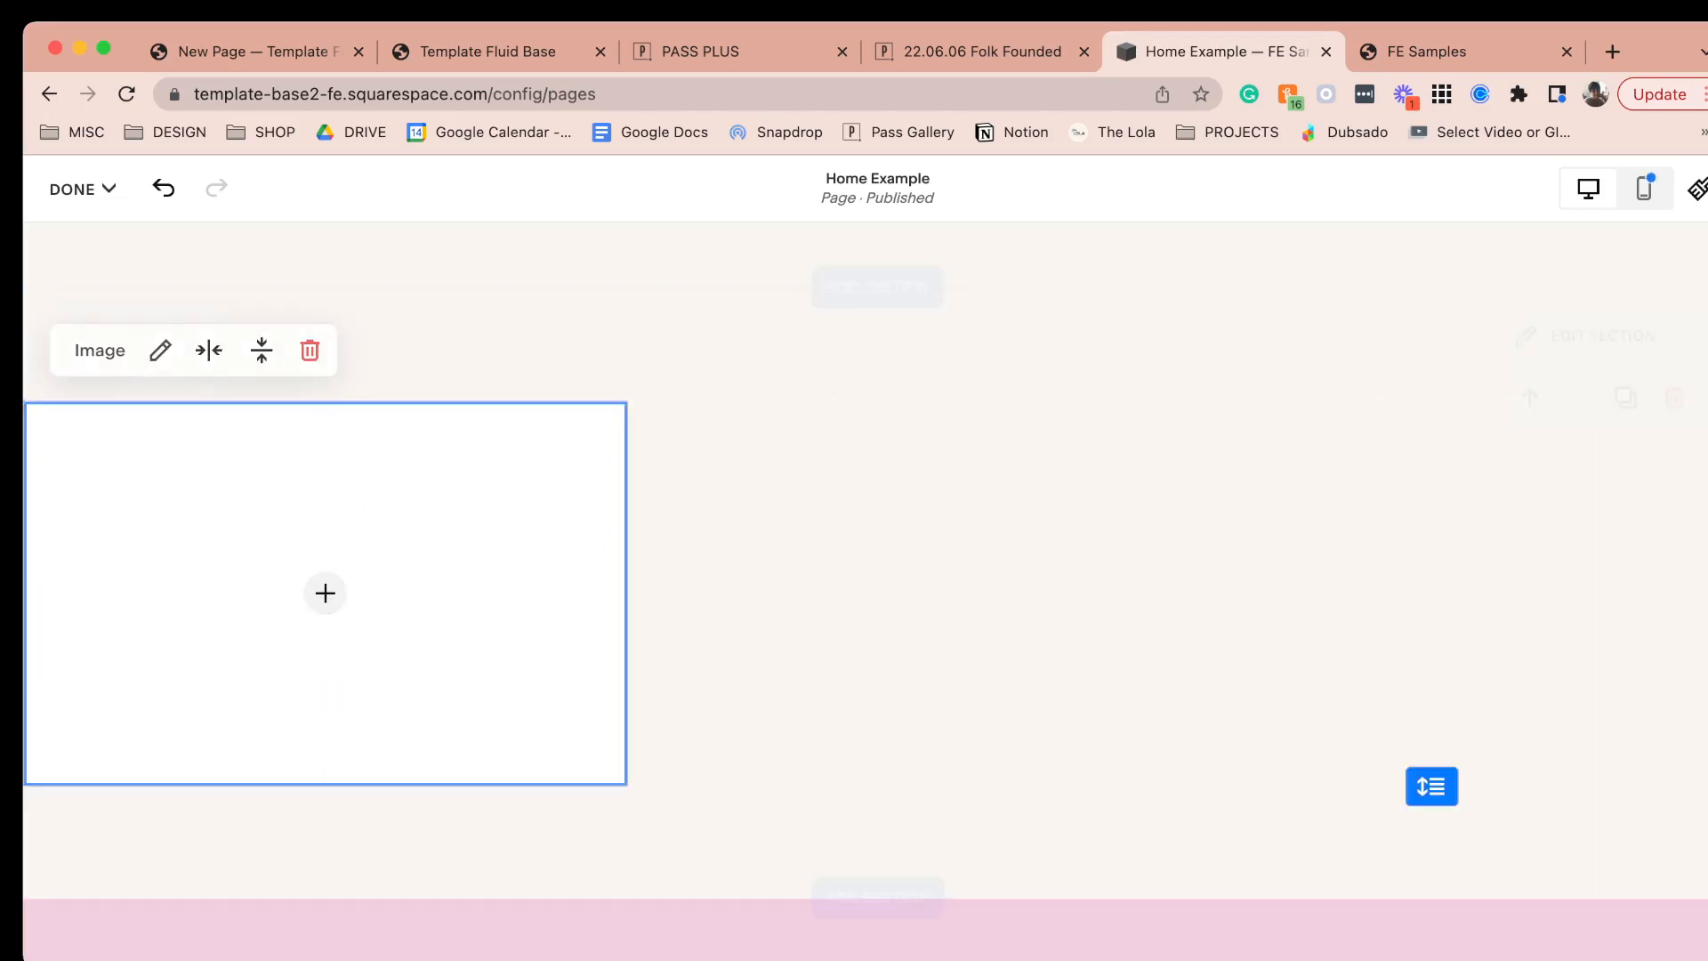
- Shorten the new section's height and select the empty image block
left_click(1430, 787)
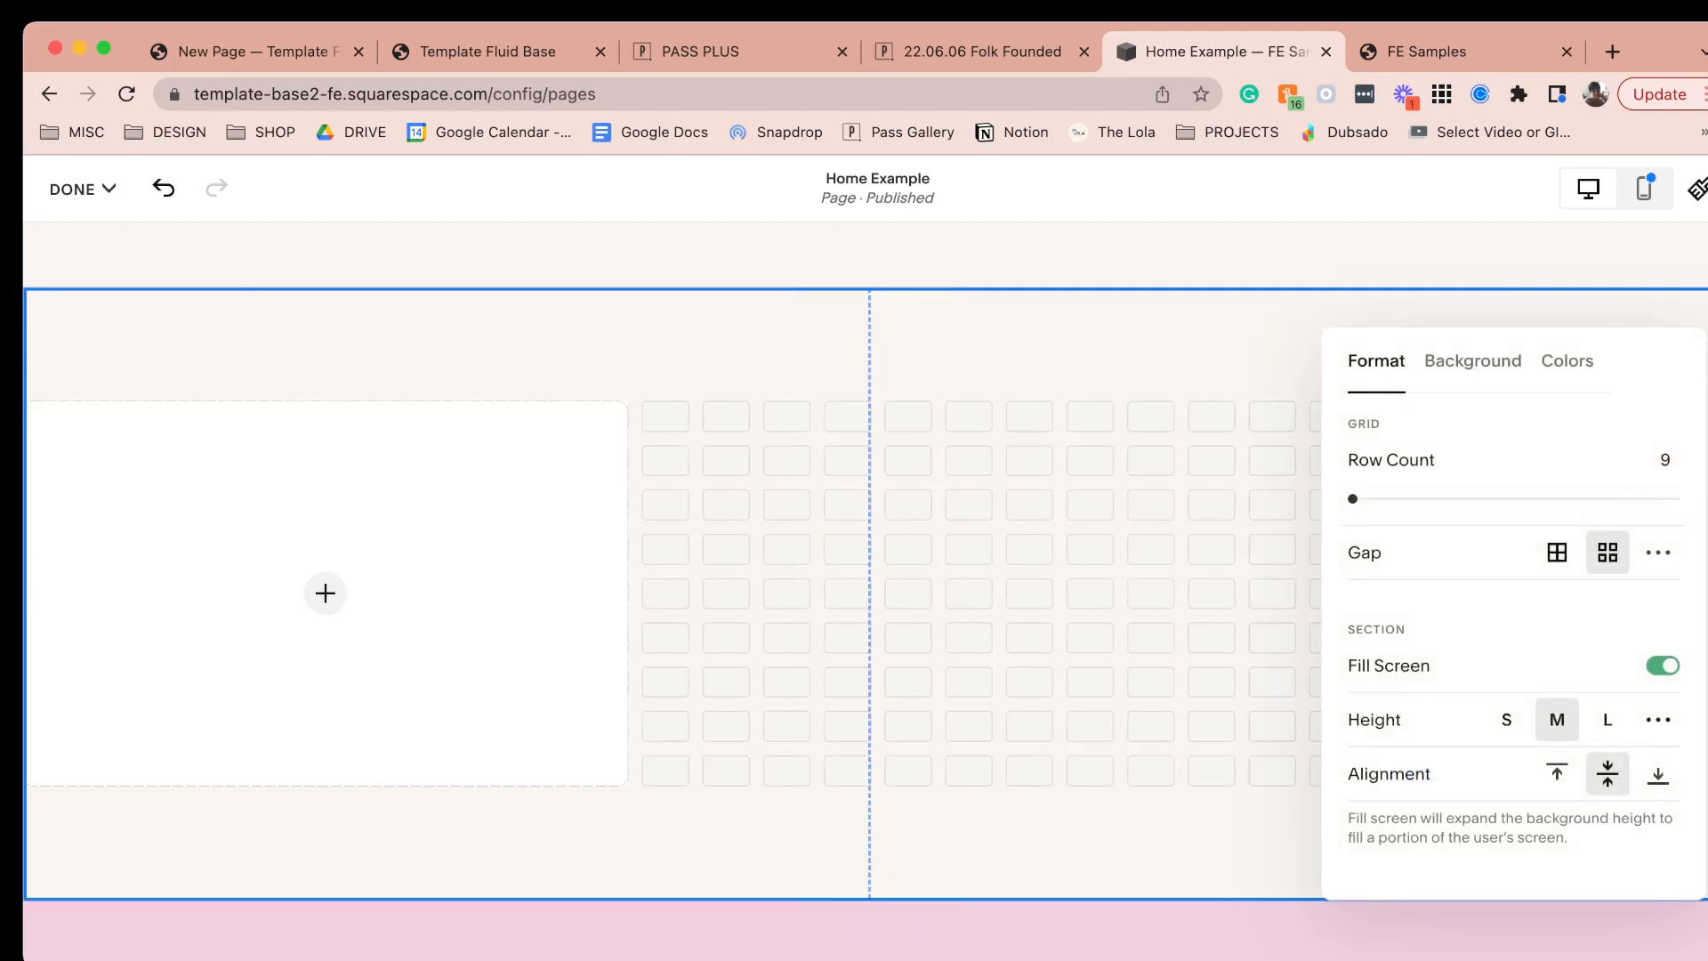
left_click(1662, 666)
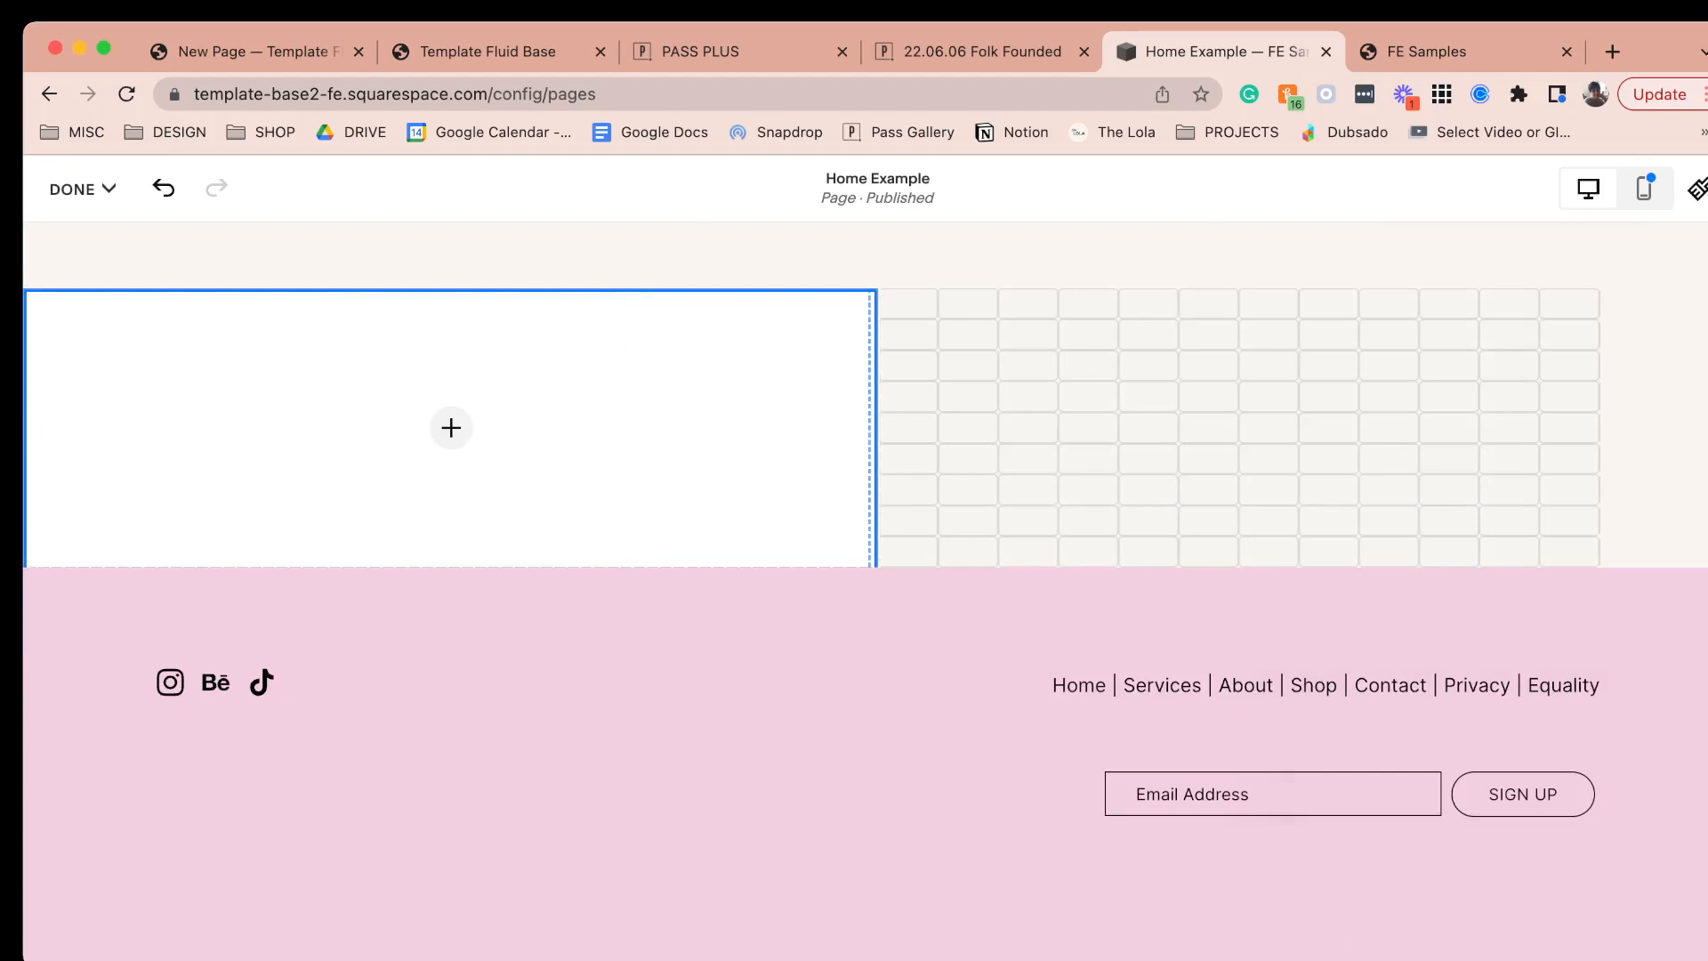
left_click(450, 427)
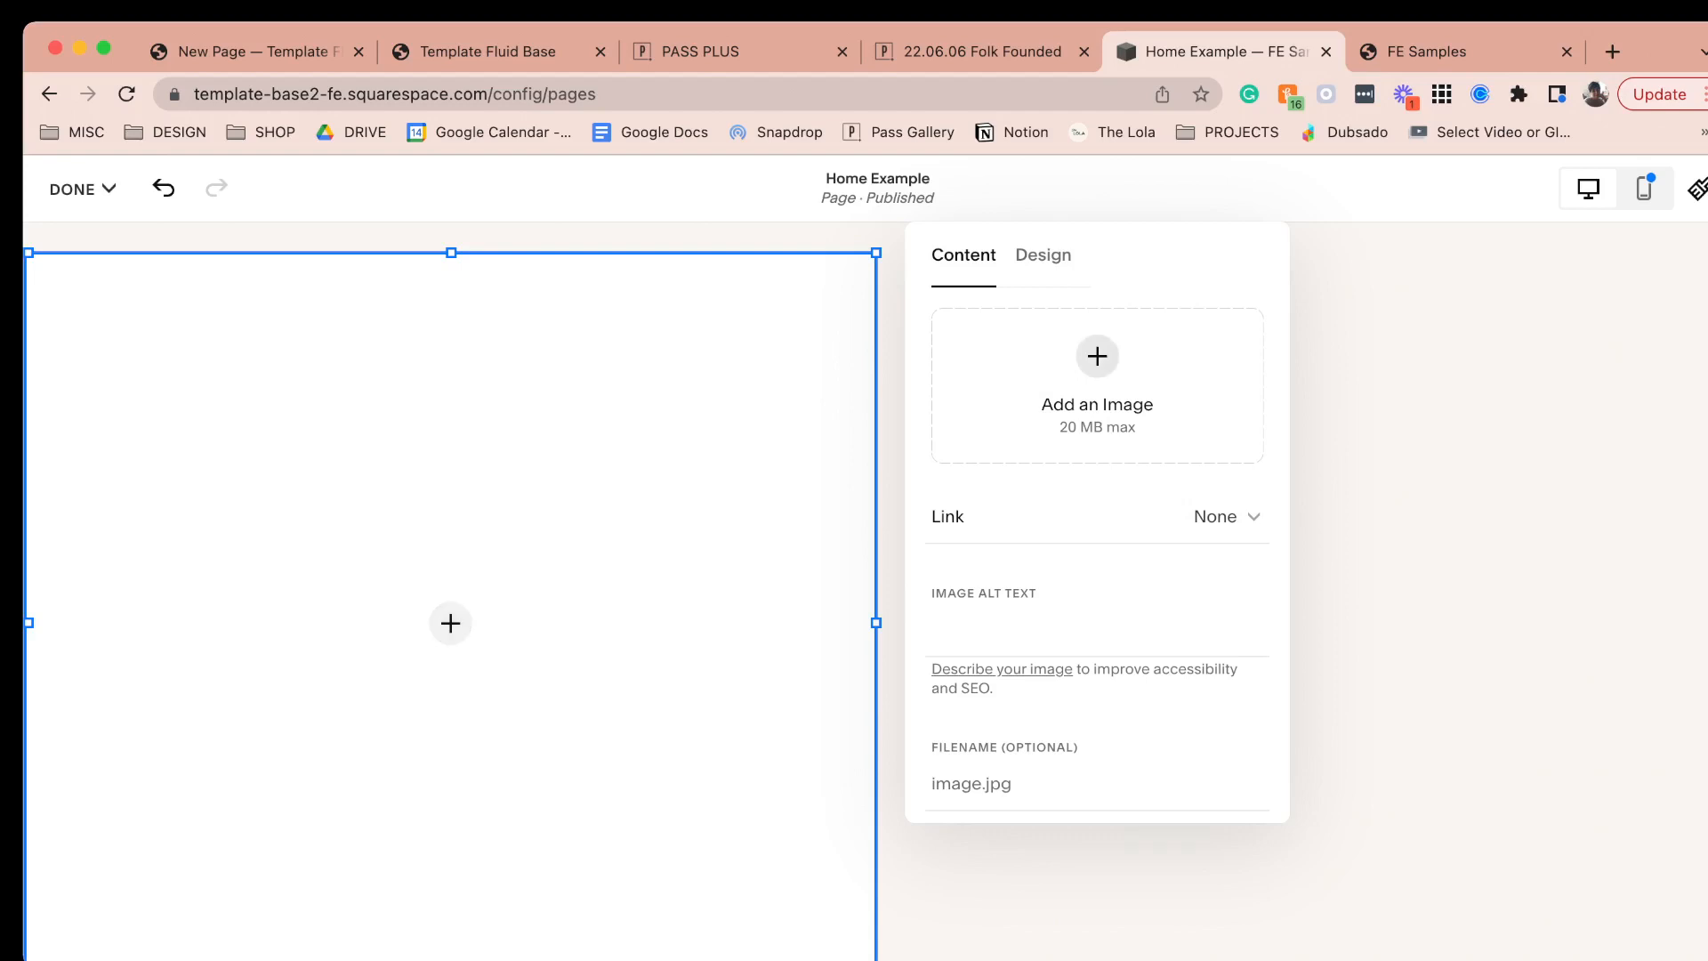
- Overlay a cream Heading 2 word 'Human' on the laughing woman's photo
left_click(1098, 356)
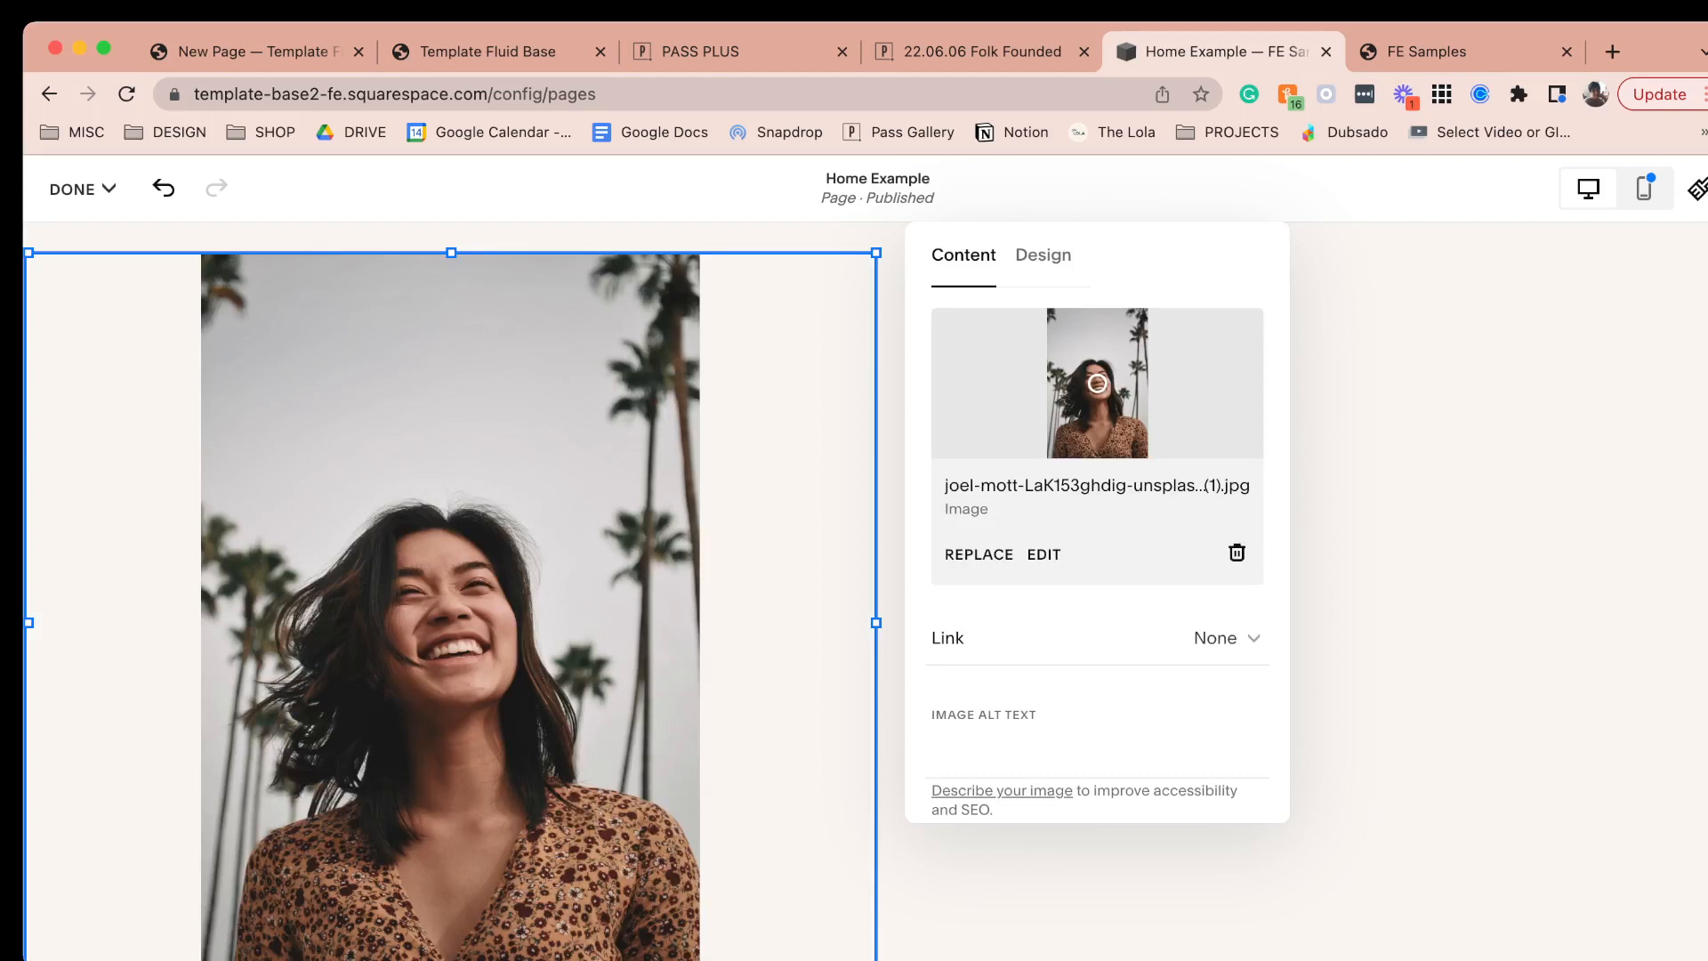
left_click(1041, 254)
type("Huma")
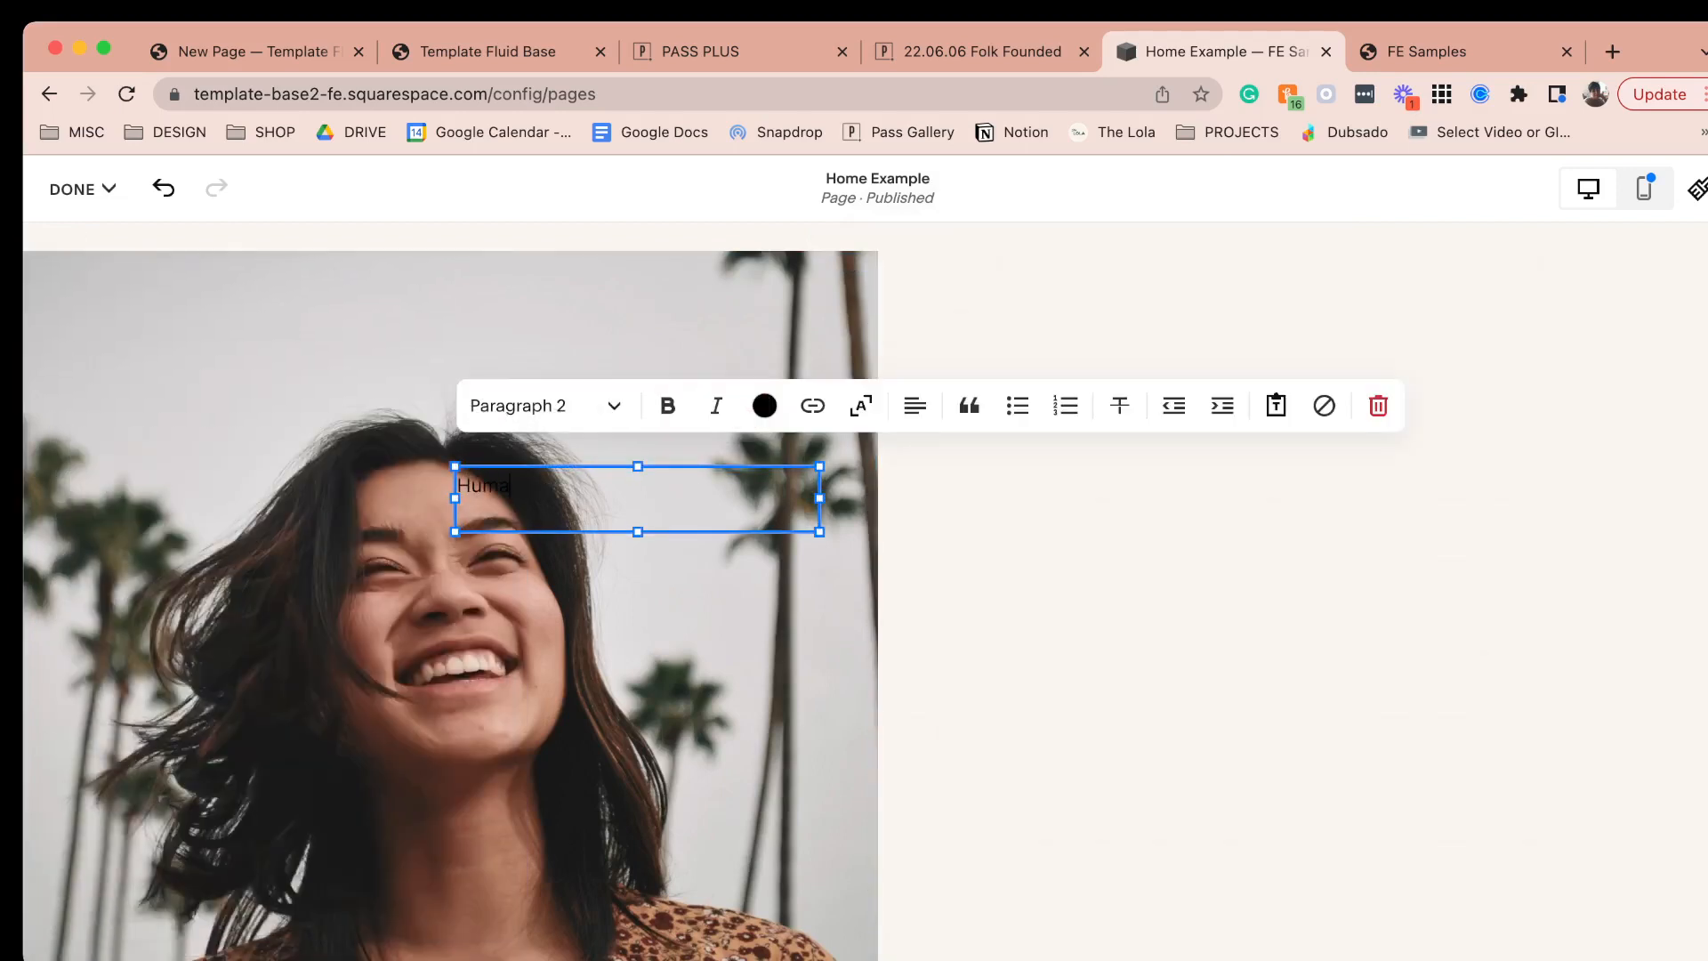
left_click(544, 406)
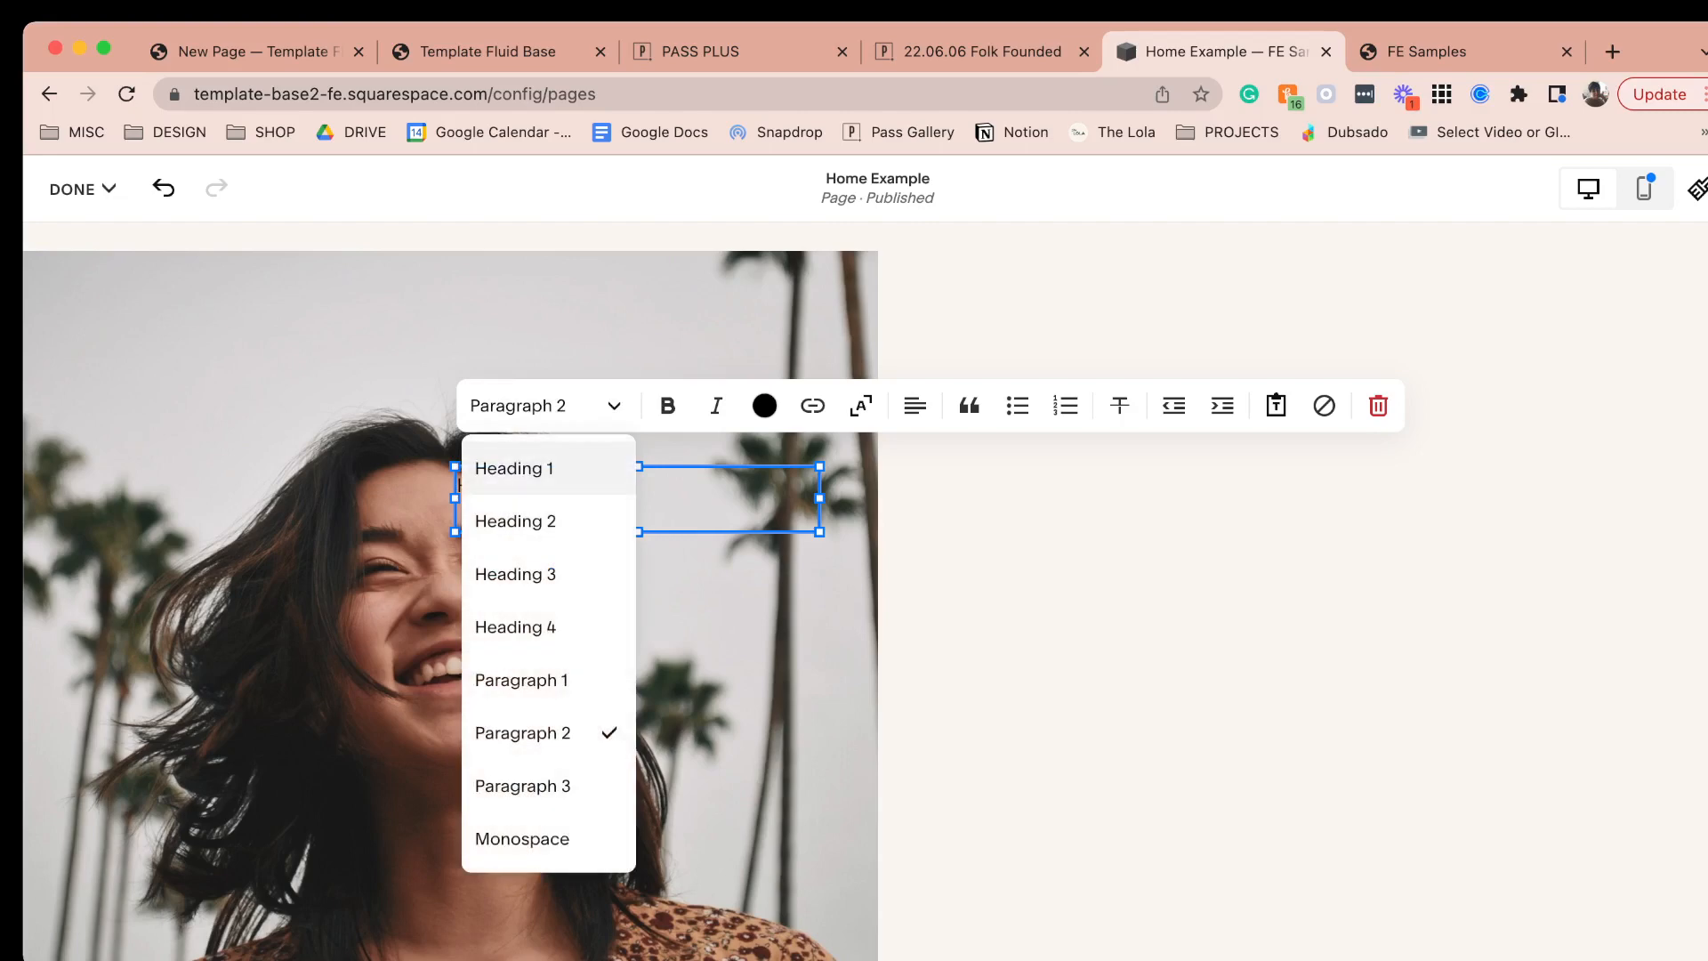
left_click(513, 468)
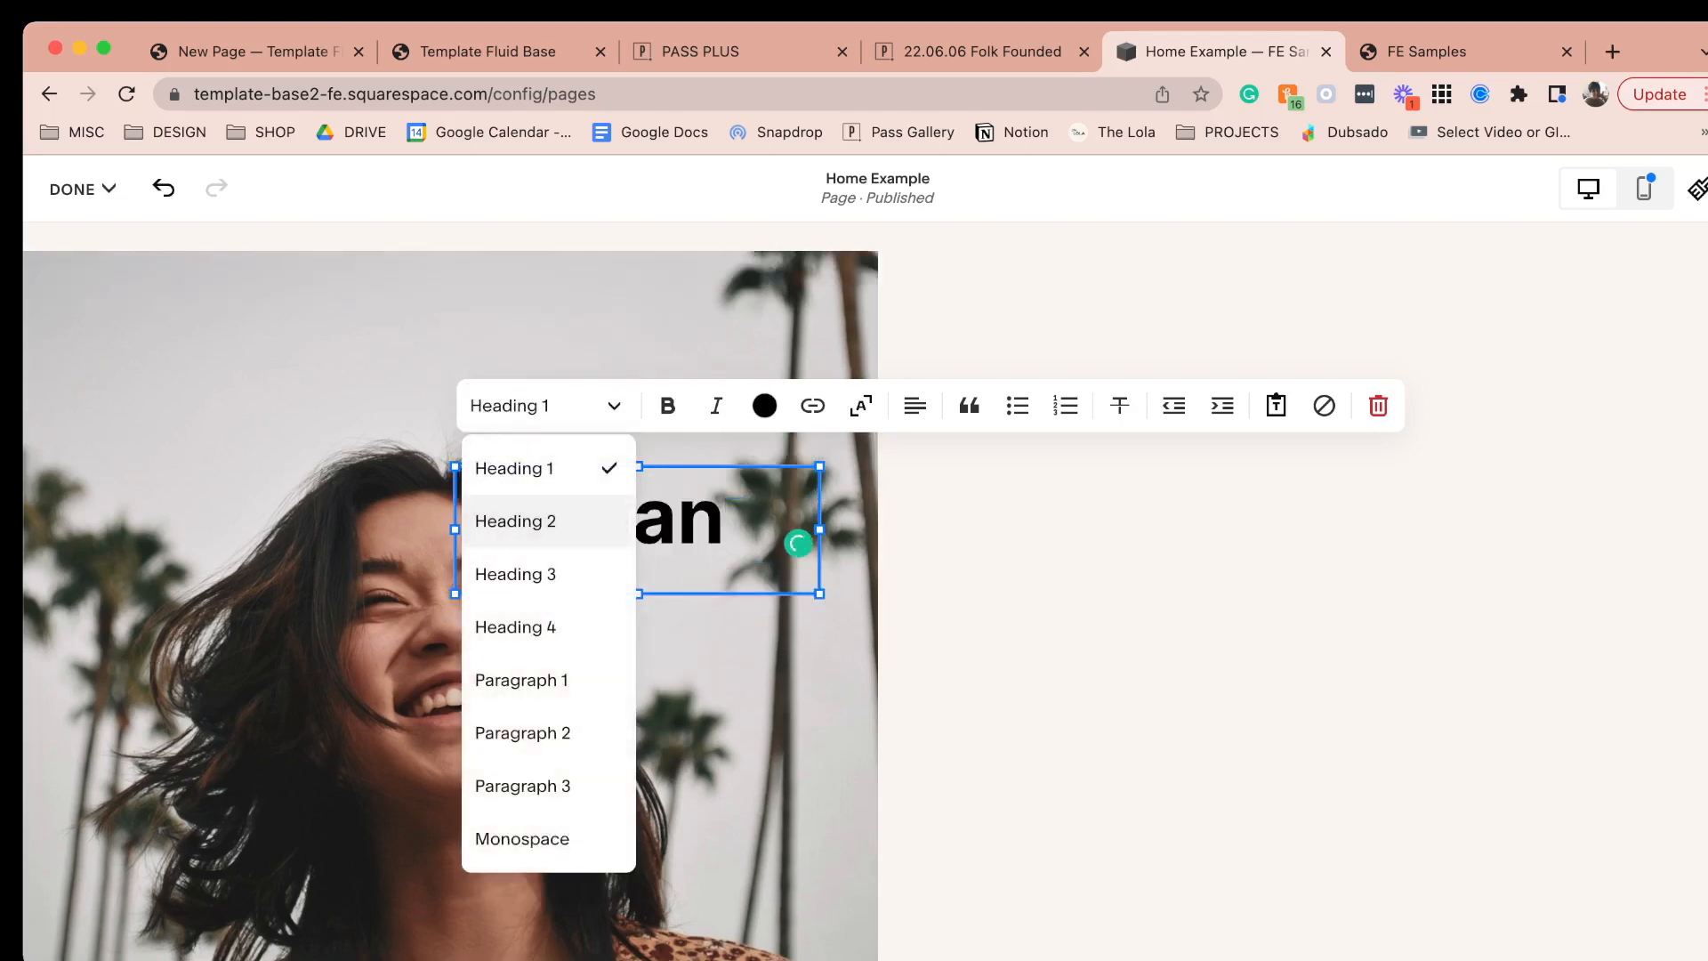
left_click(514, 522)
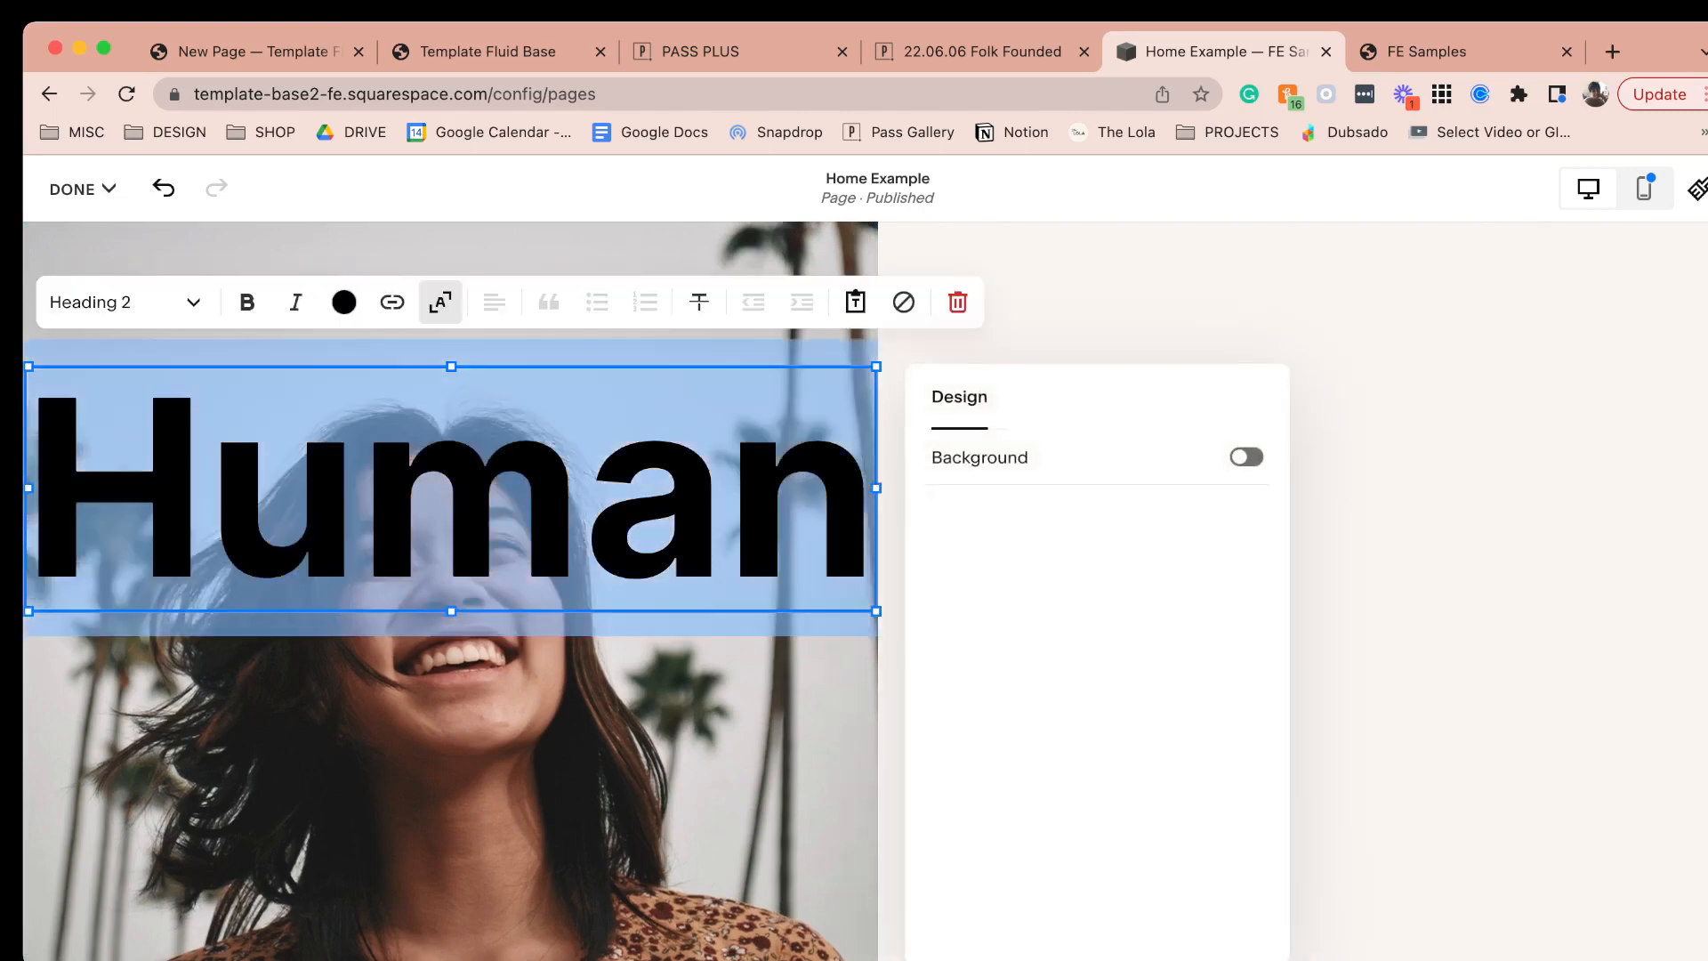
left_click(343, 302)
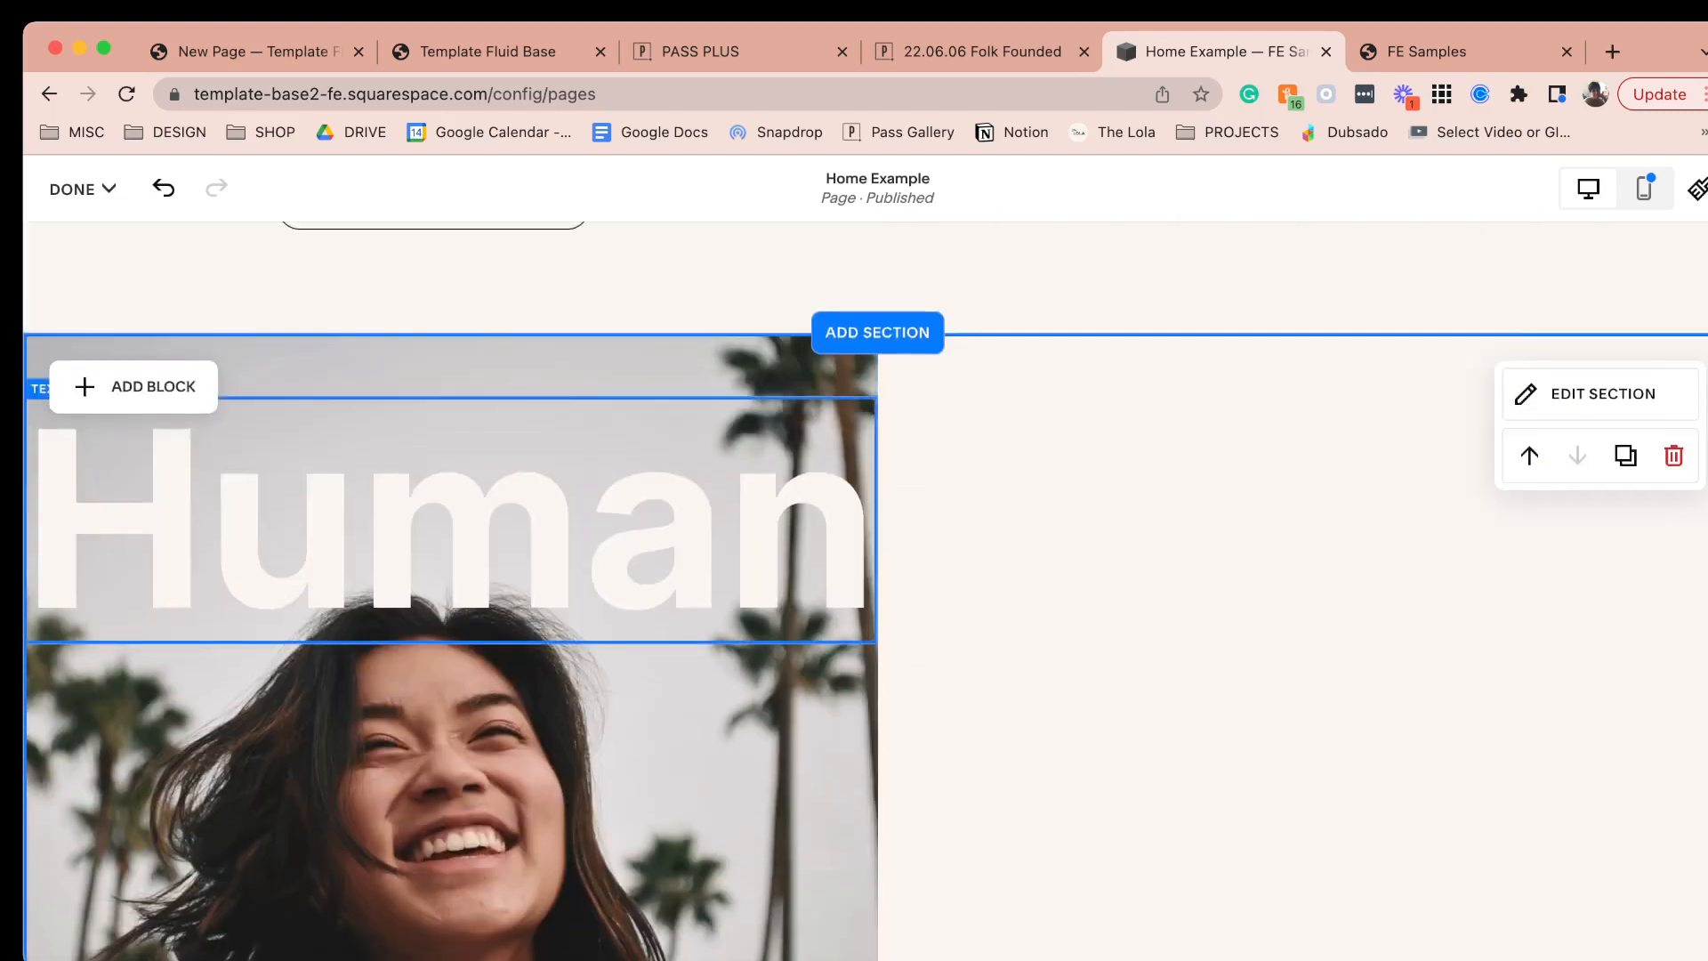
- Fill the lower-left image placeholder with rings.png from the library
scroll("down", 3)
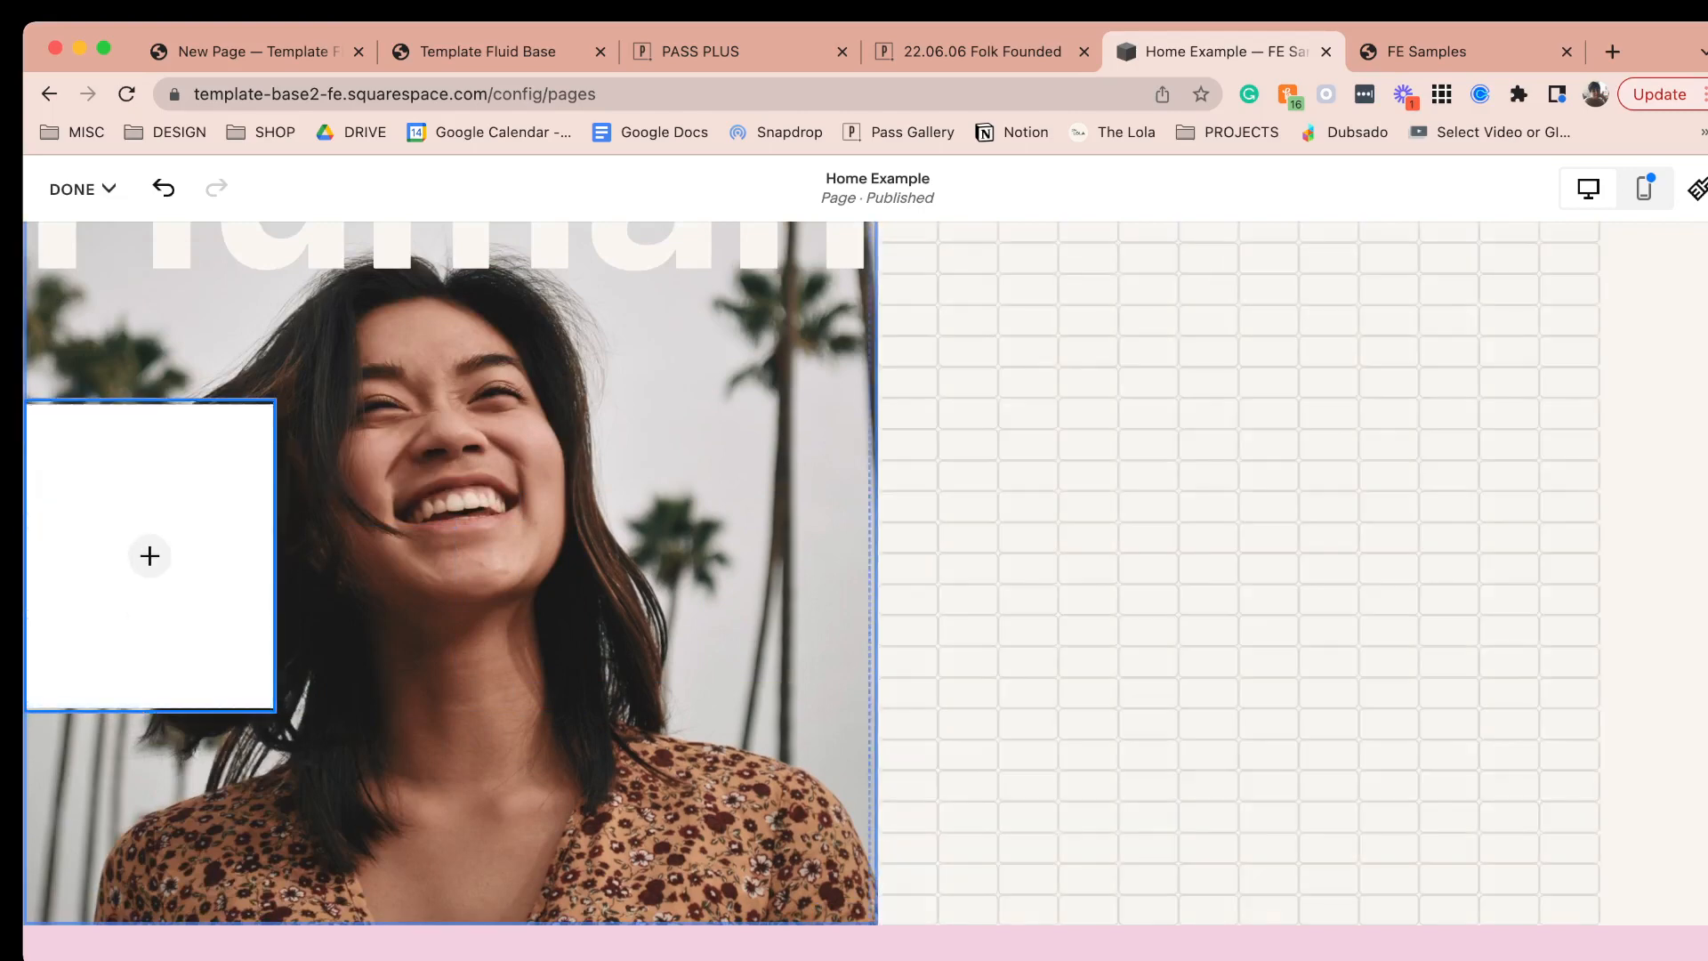
left_click(149, 555)
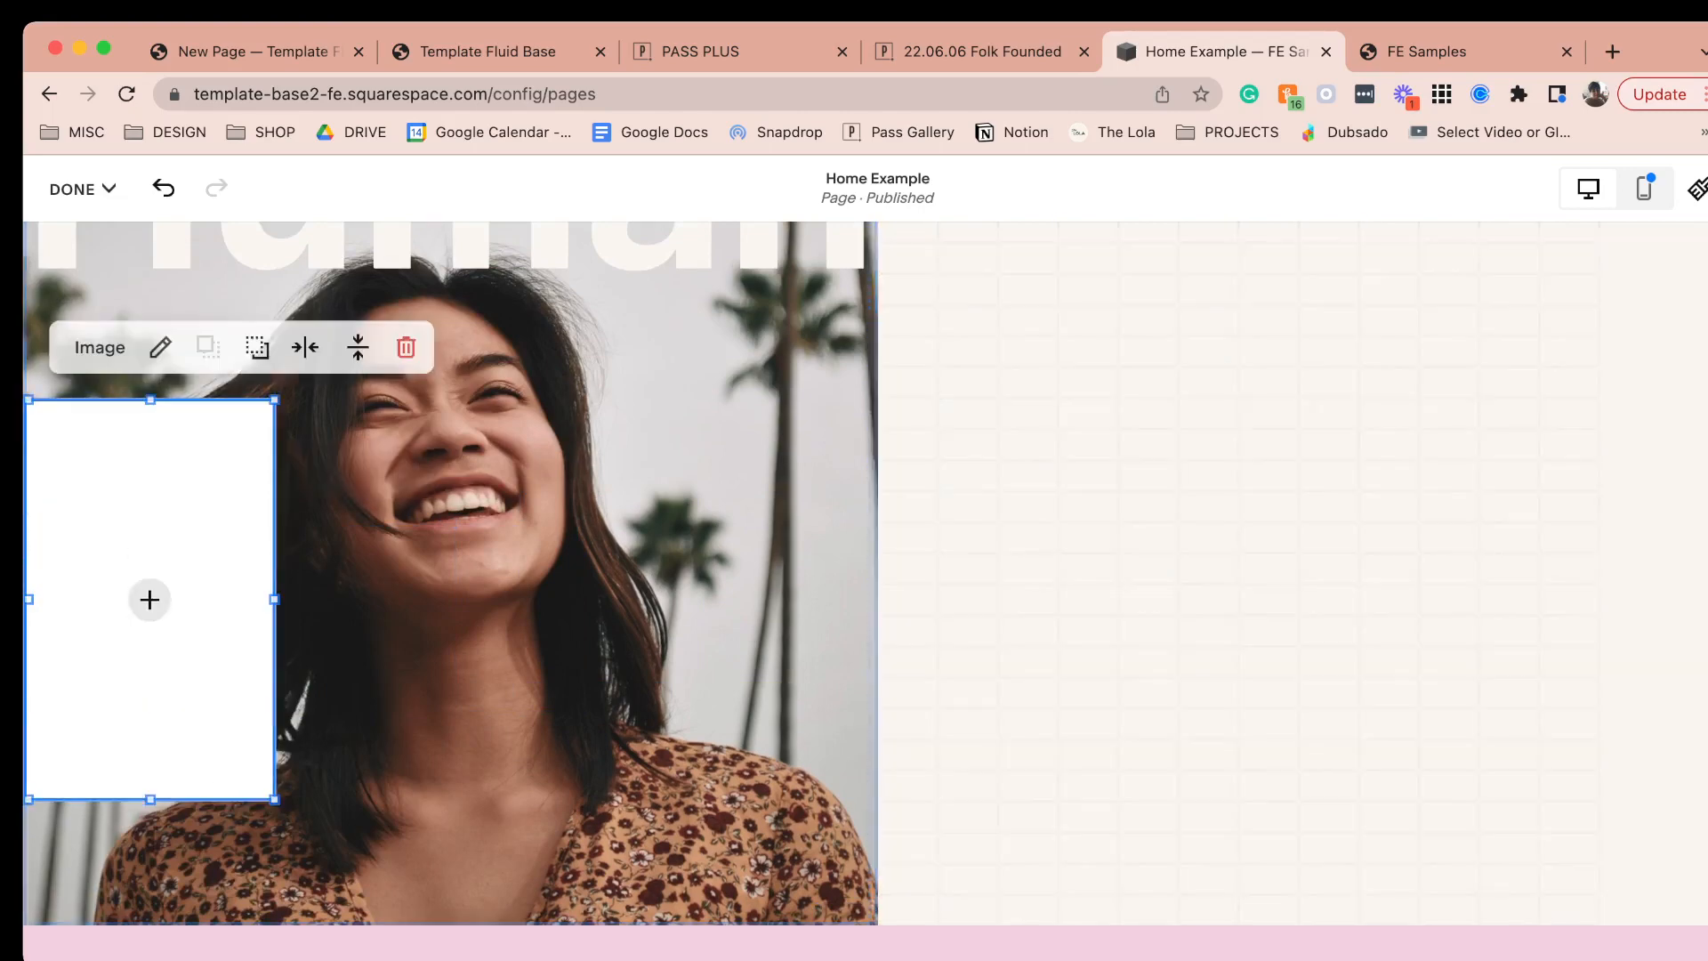
left_click(149, 600)
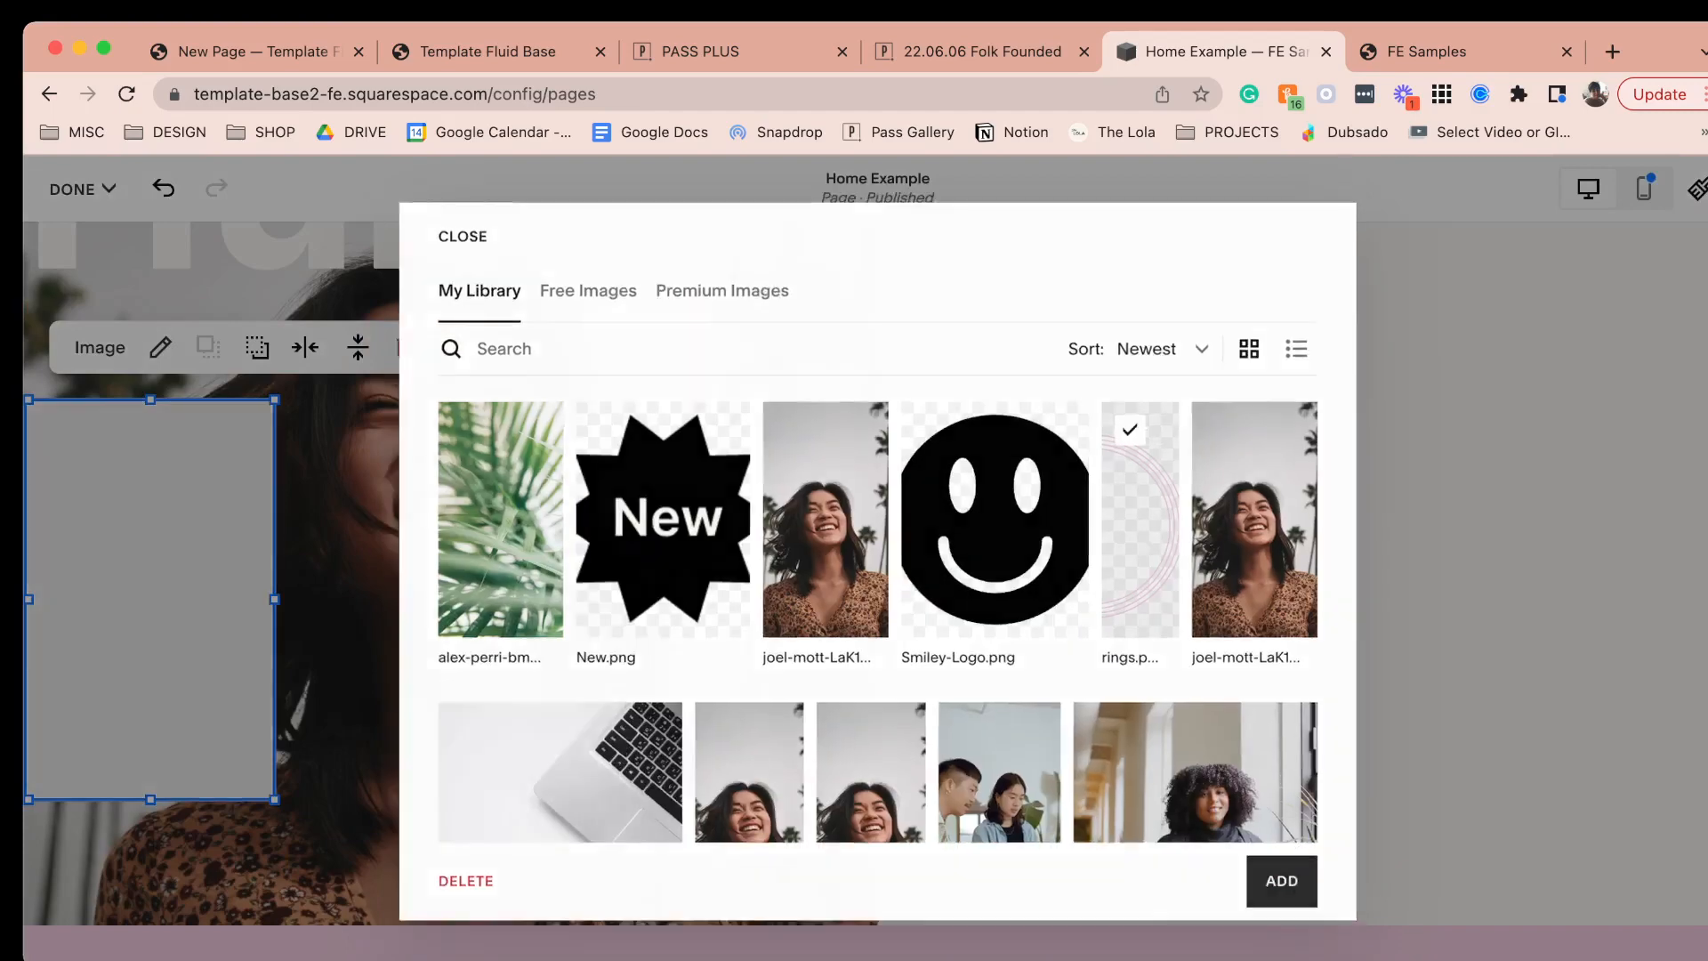
left_click(1281, 881)
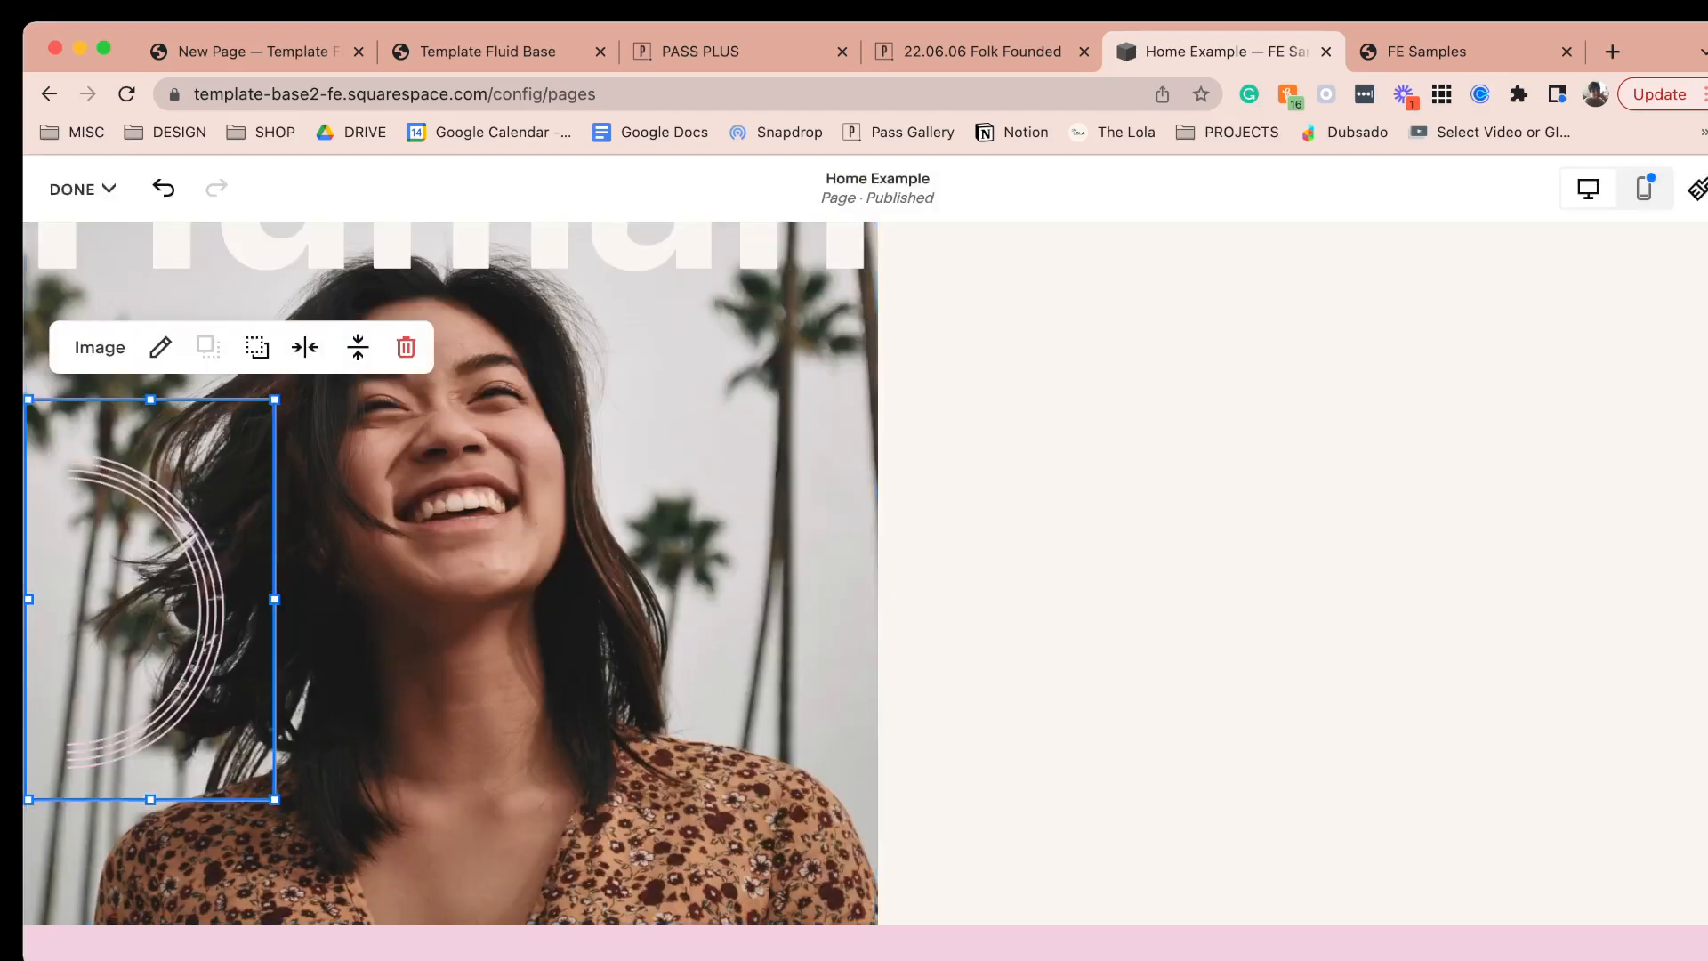
left_click(304, 347)
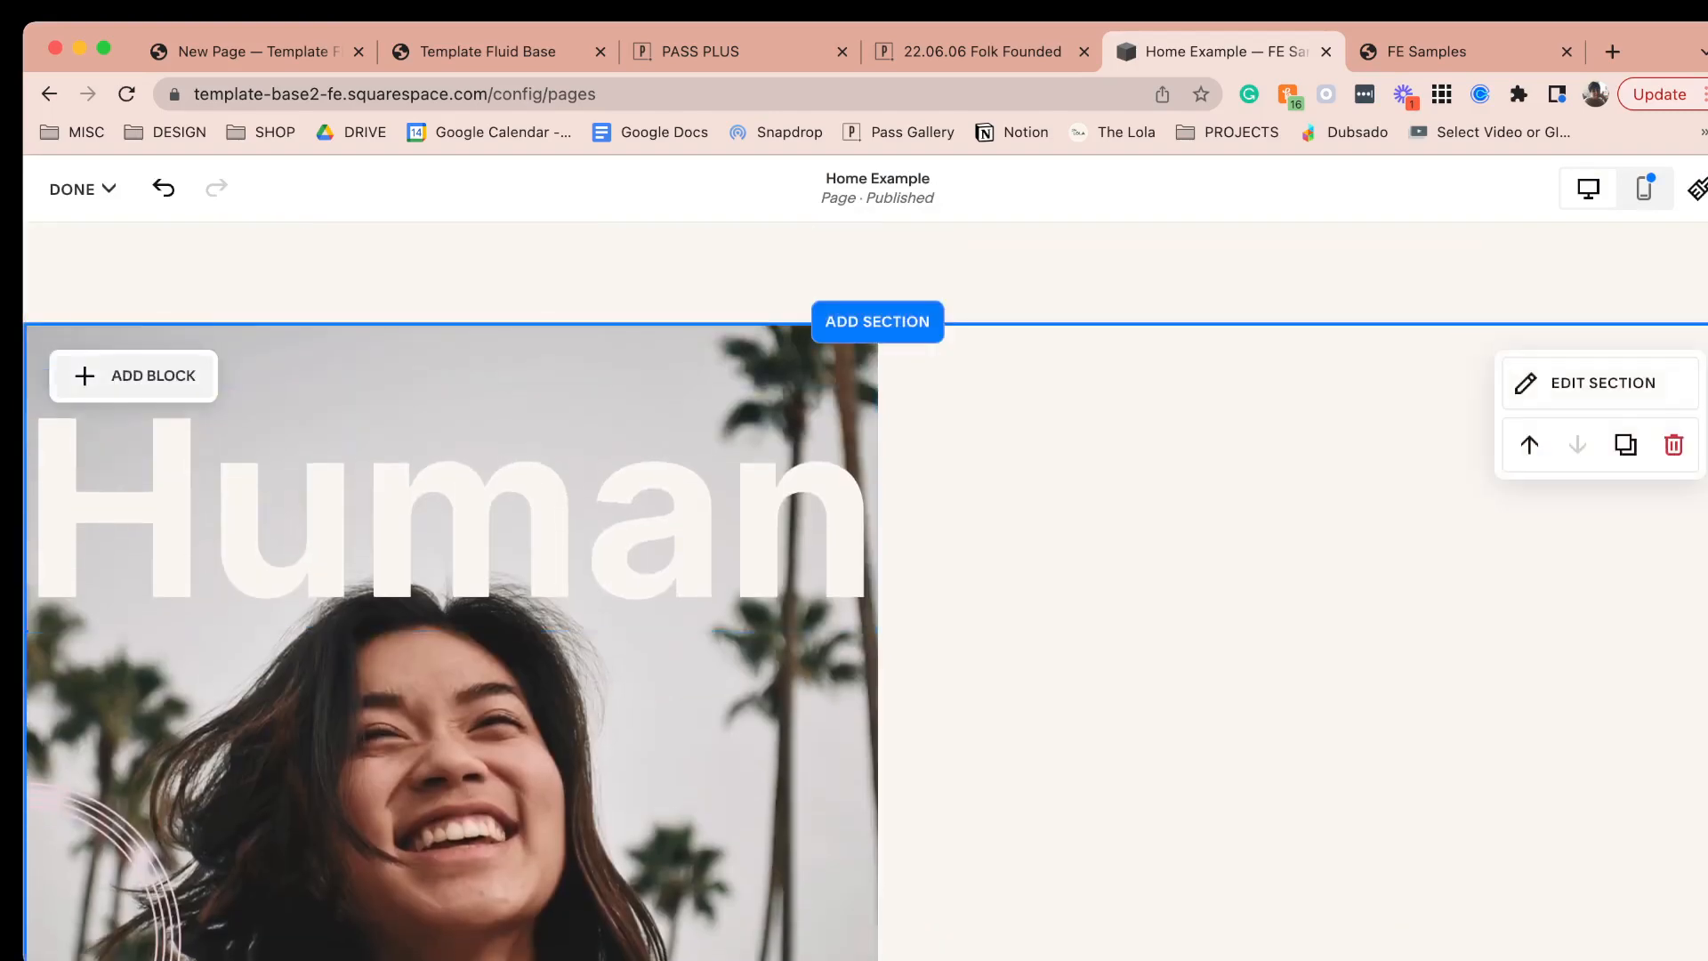
- Add right-half blocks and insert a shrunken Smiley-Logo.png from the library
left_click(133, 375)
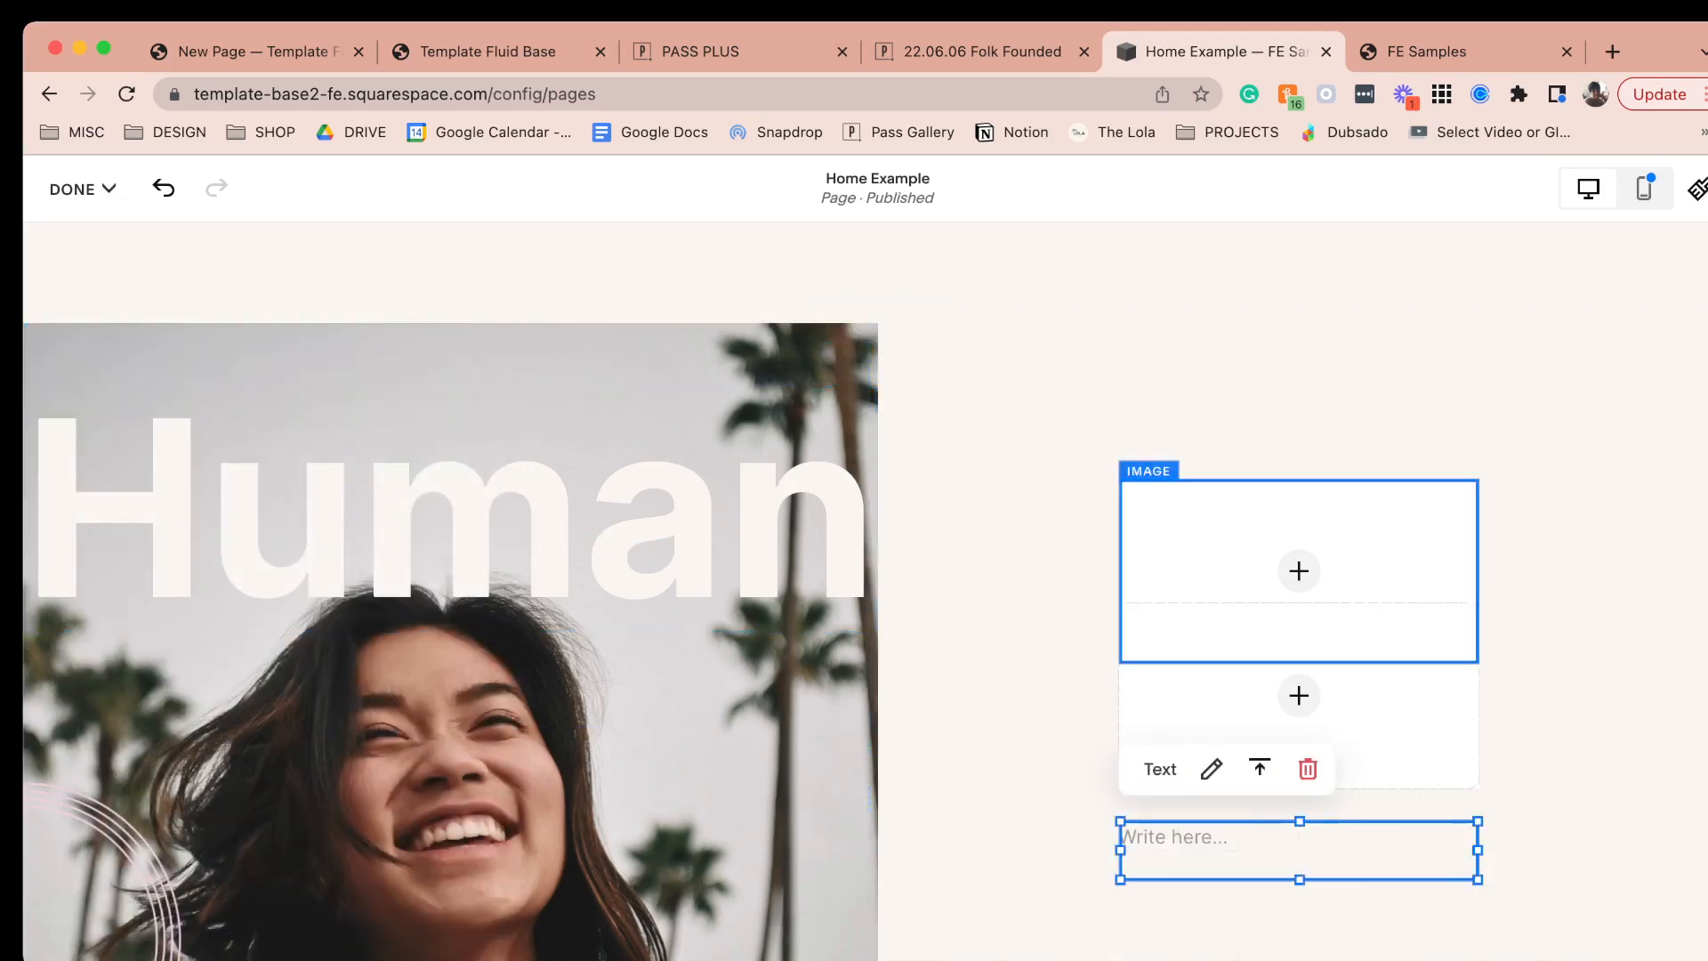
left_click(1297, 570)
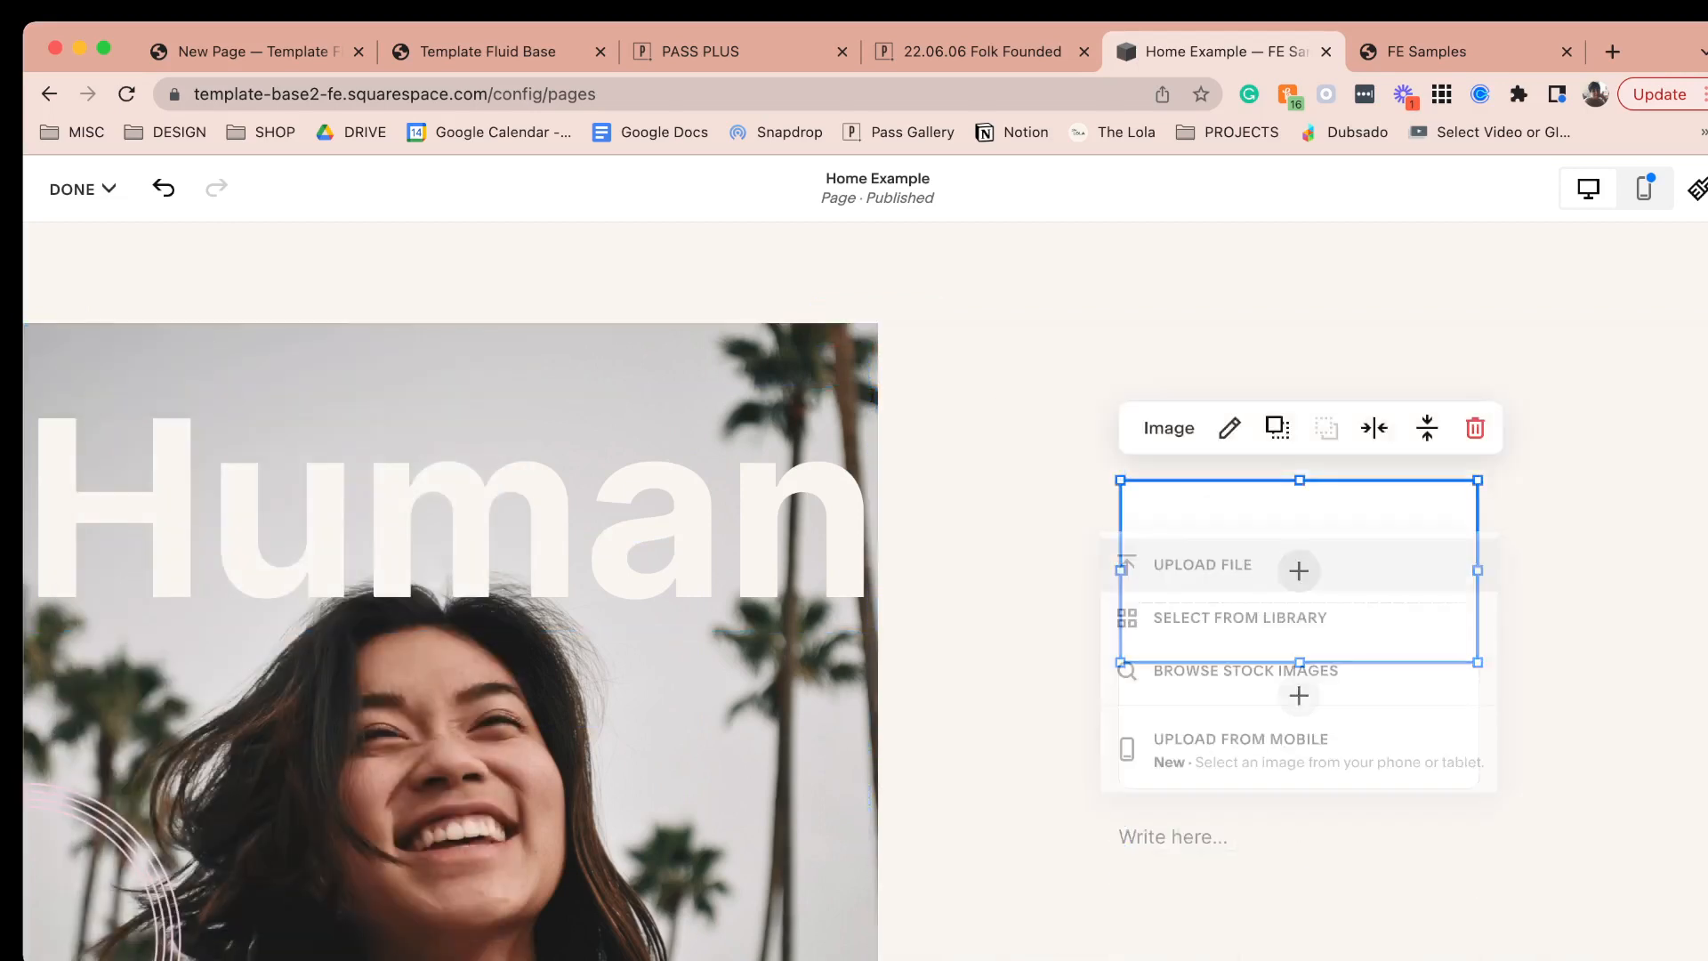
left_click(1240, 618)
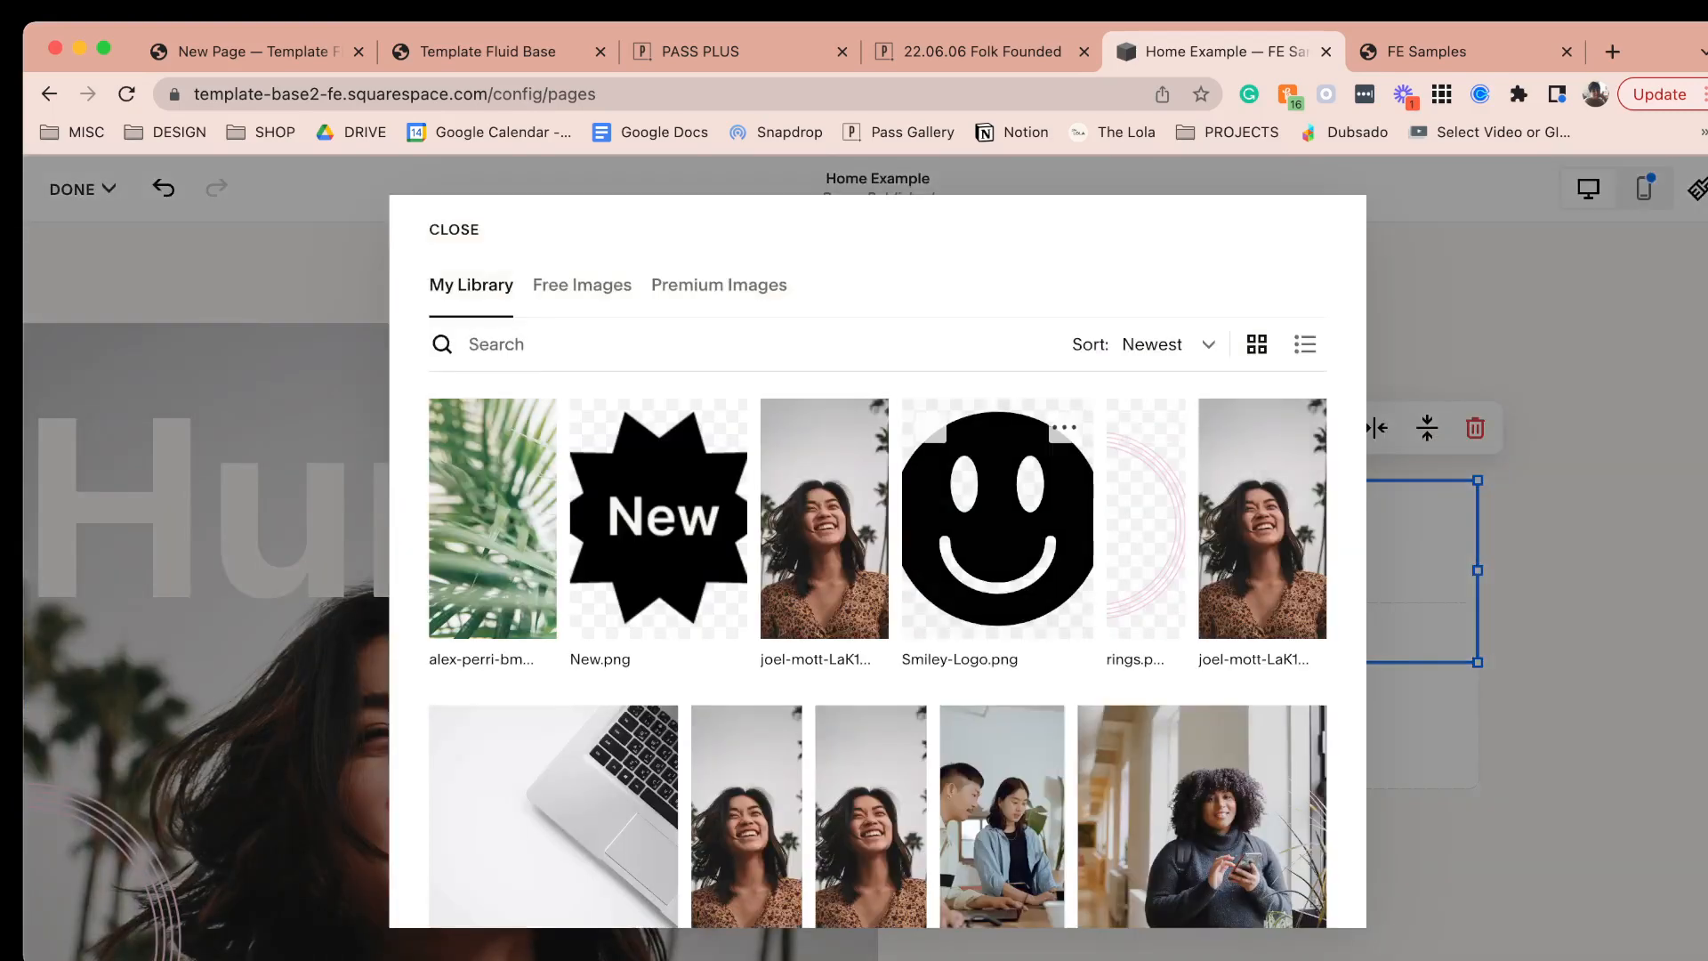
left_click(454, 229)
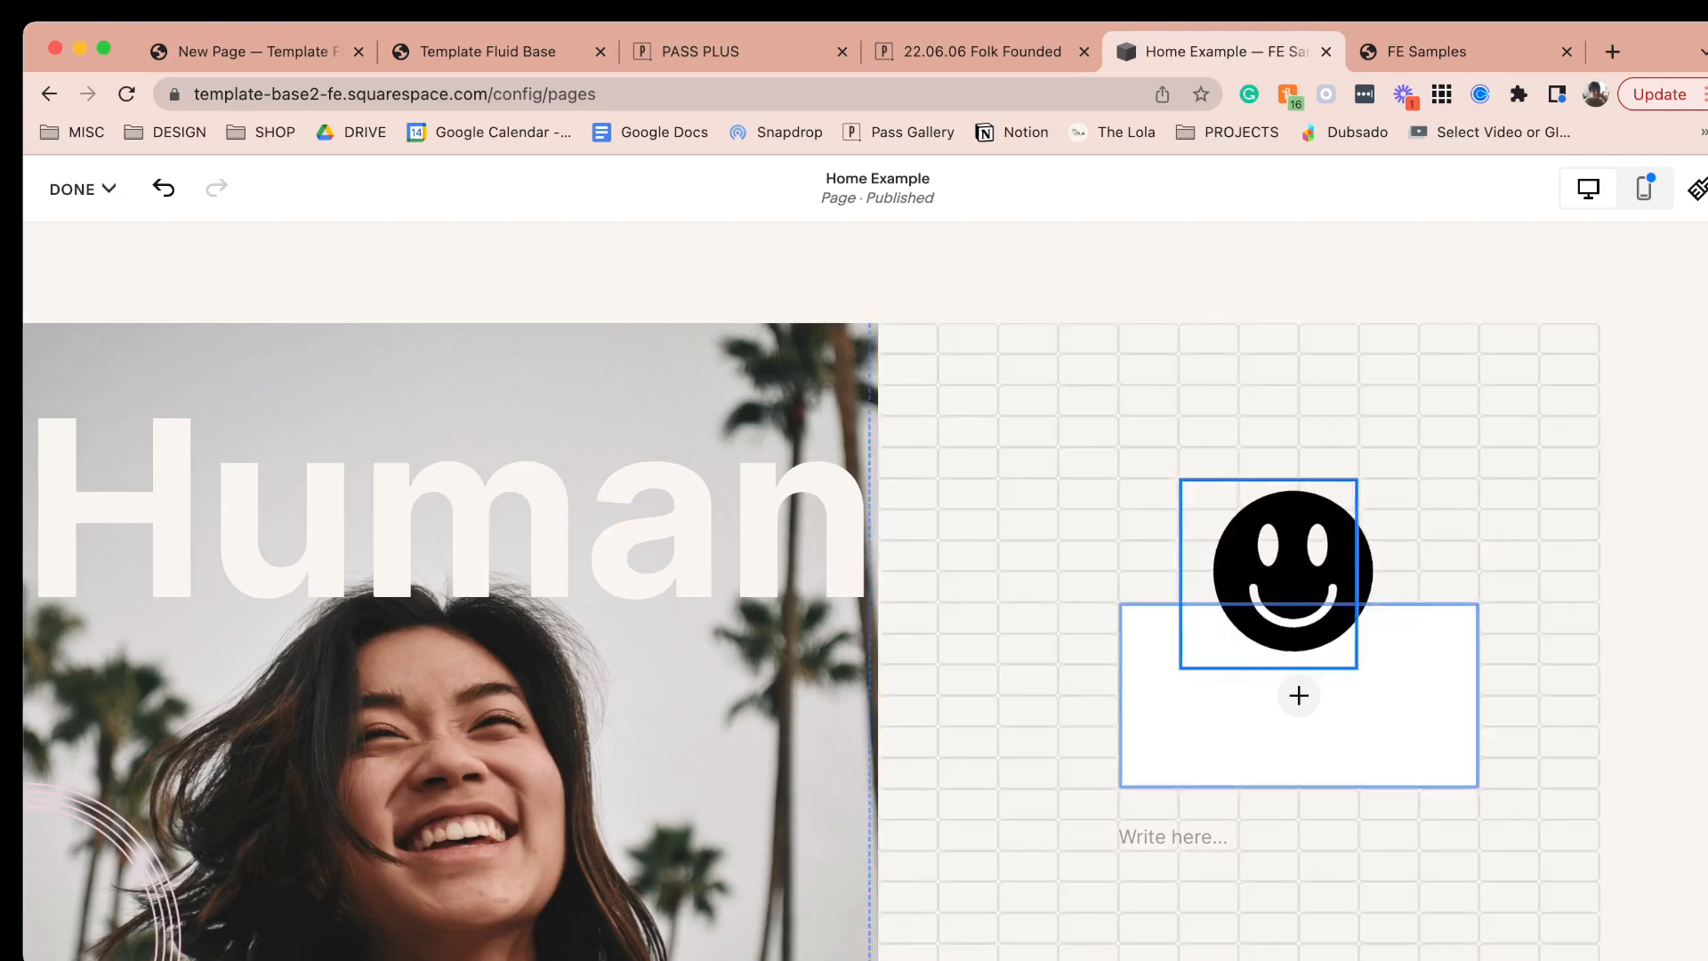
left_click(1268, 571)
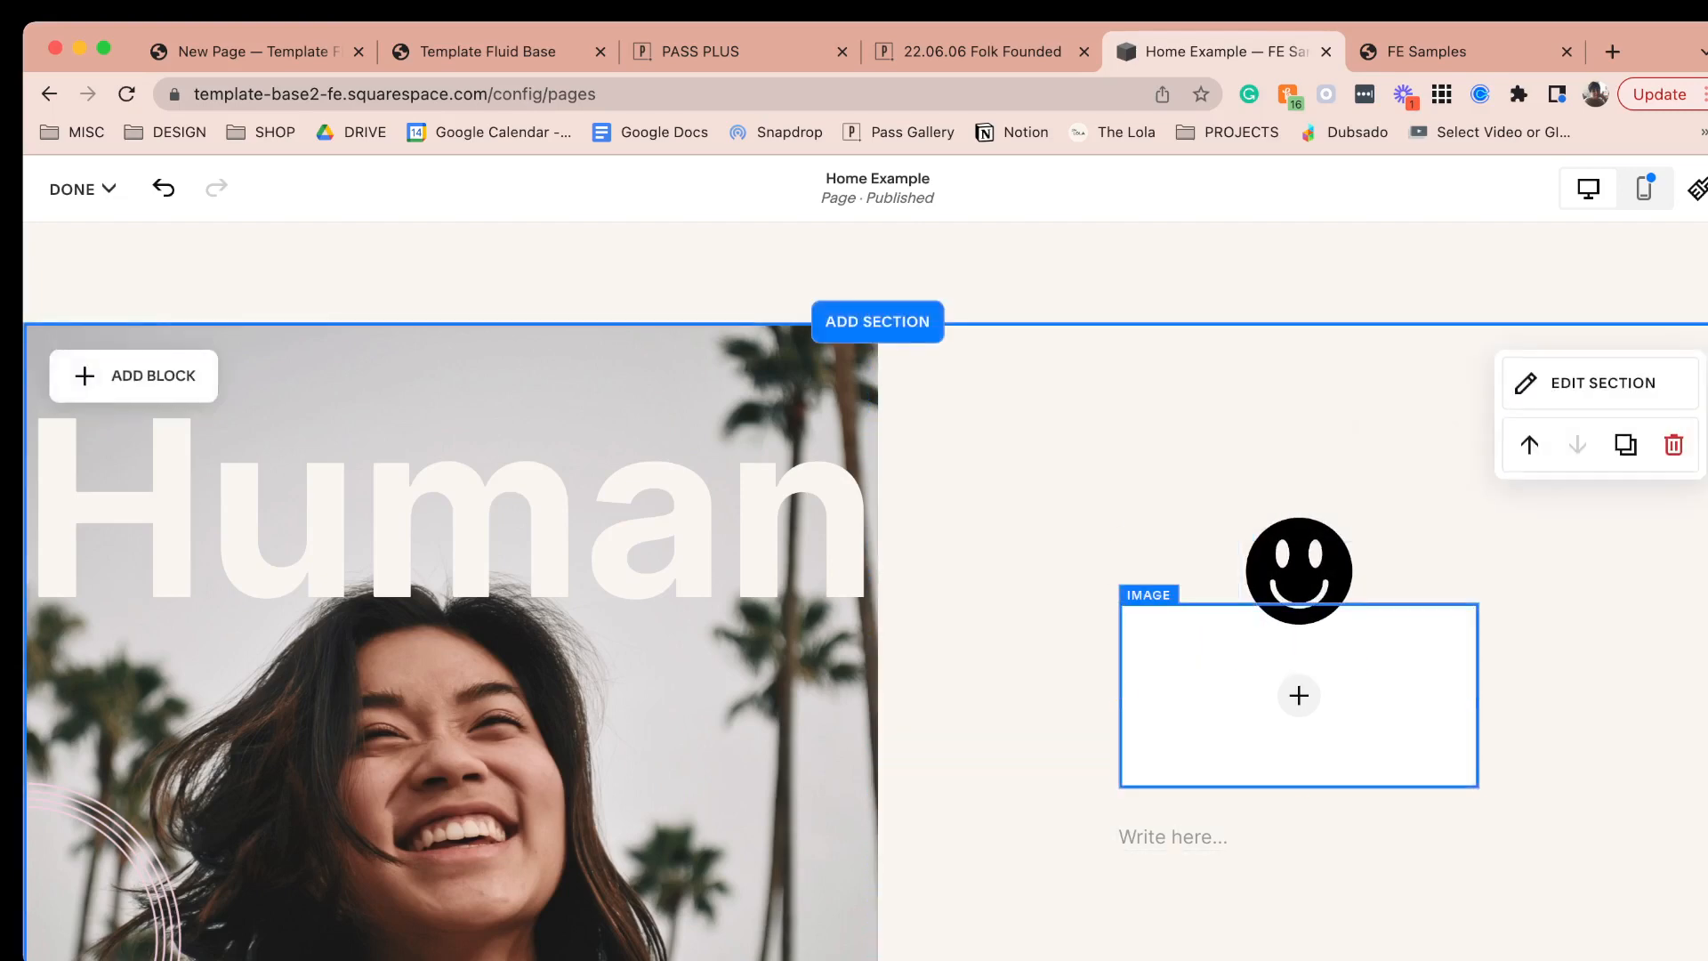
left_click(1297, 695)
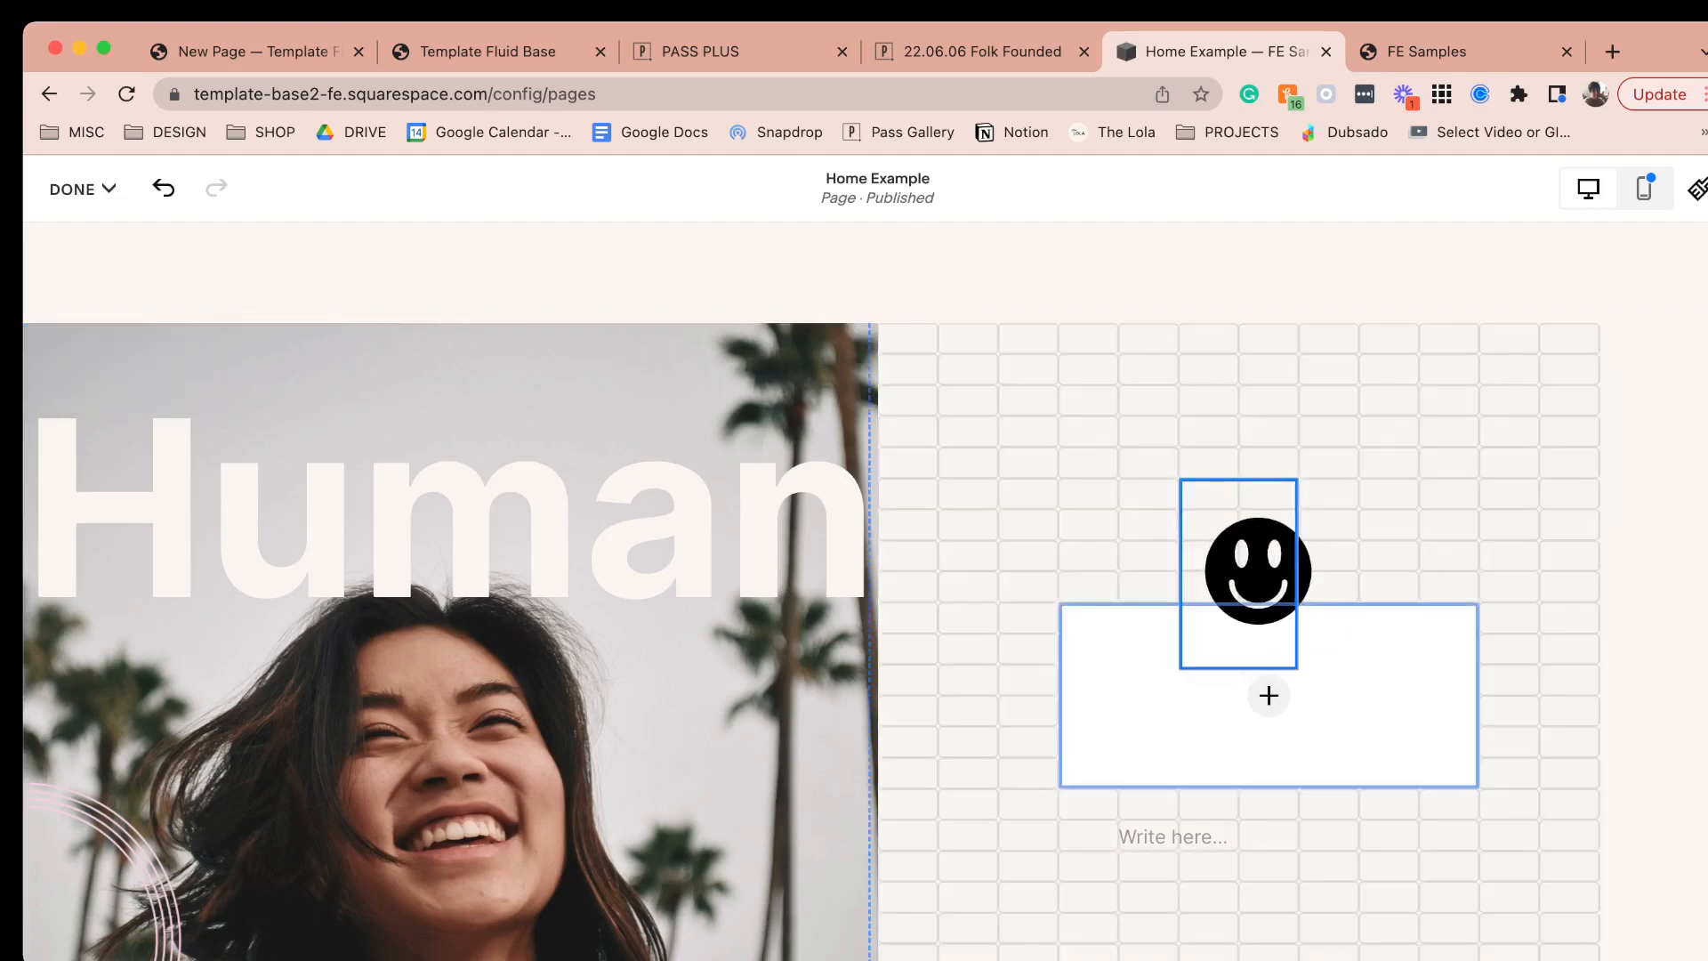
left_click(1239, 567)
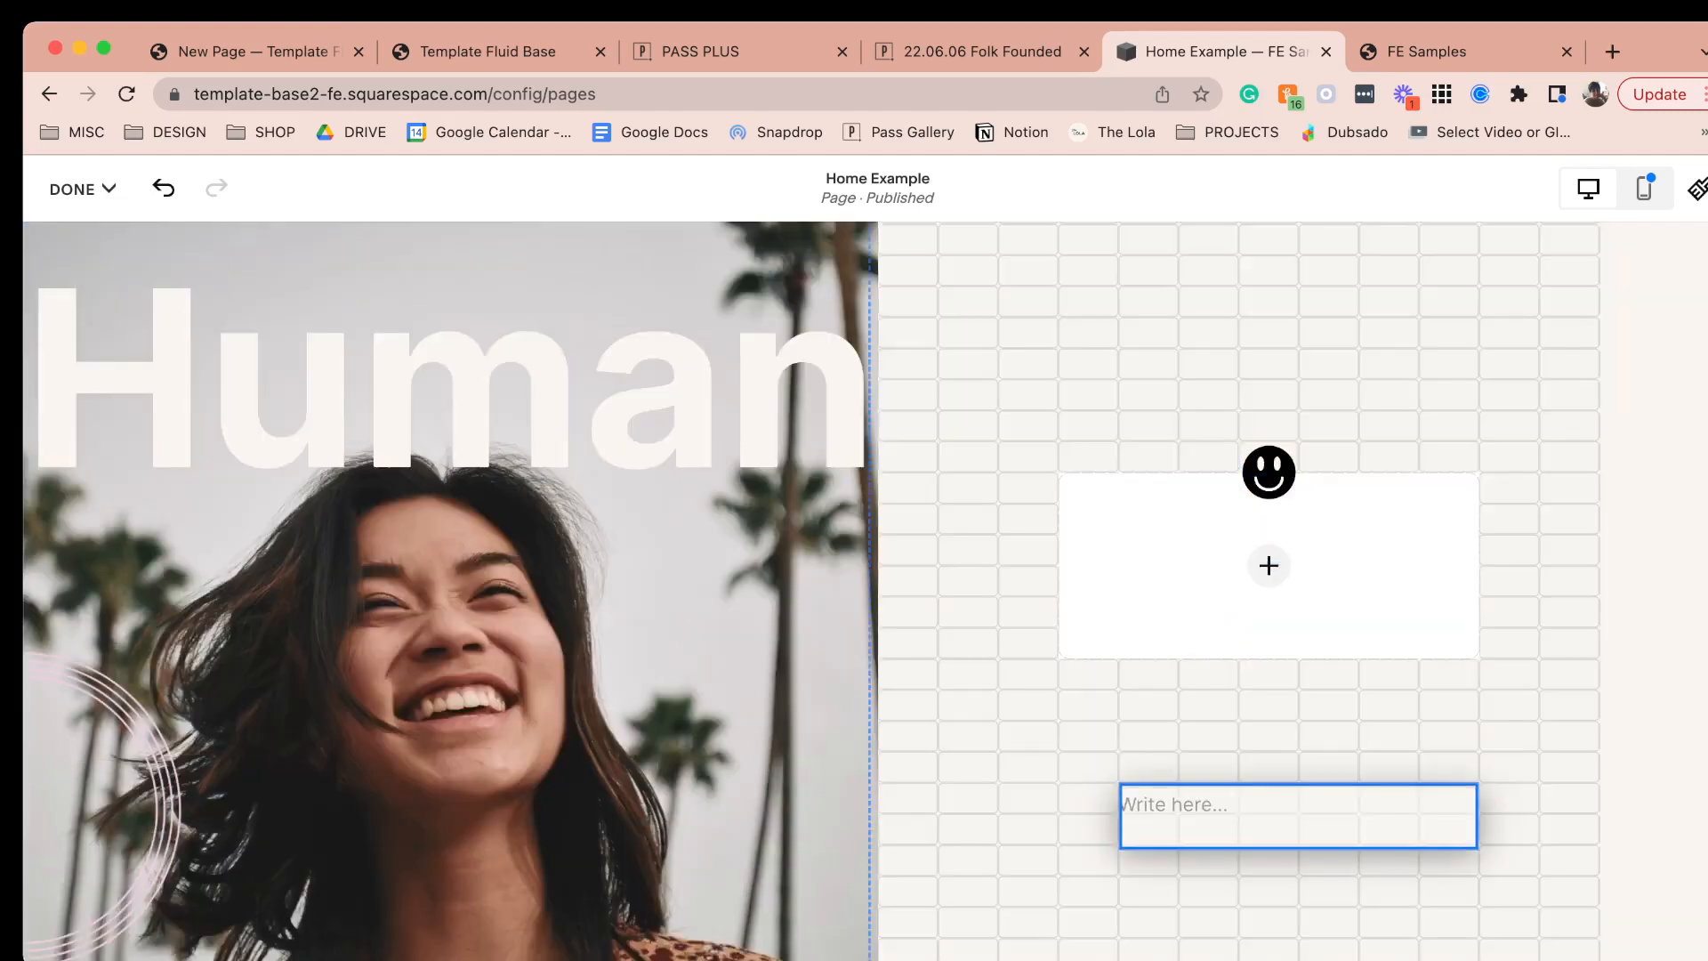
- Insert the woman's photo from the library below the smiley, filling its block
left_click(1269, 564)
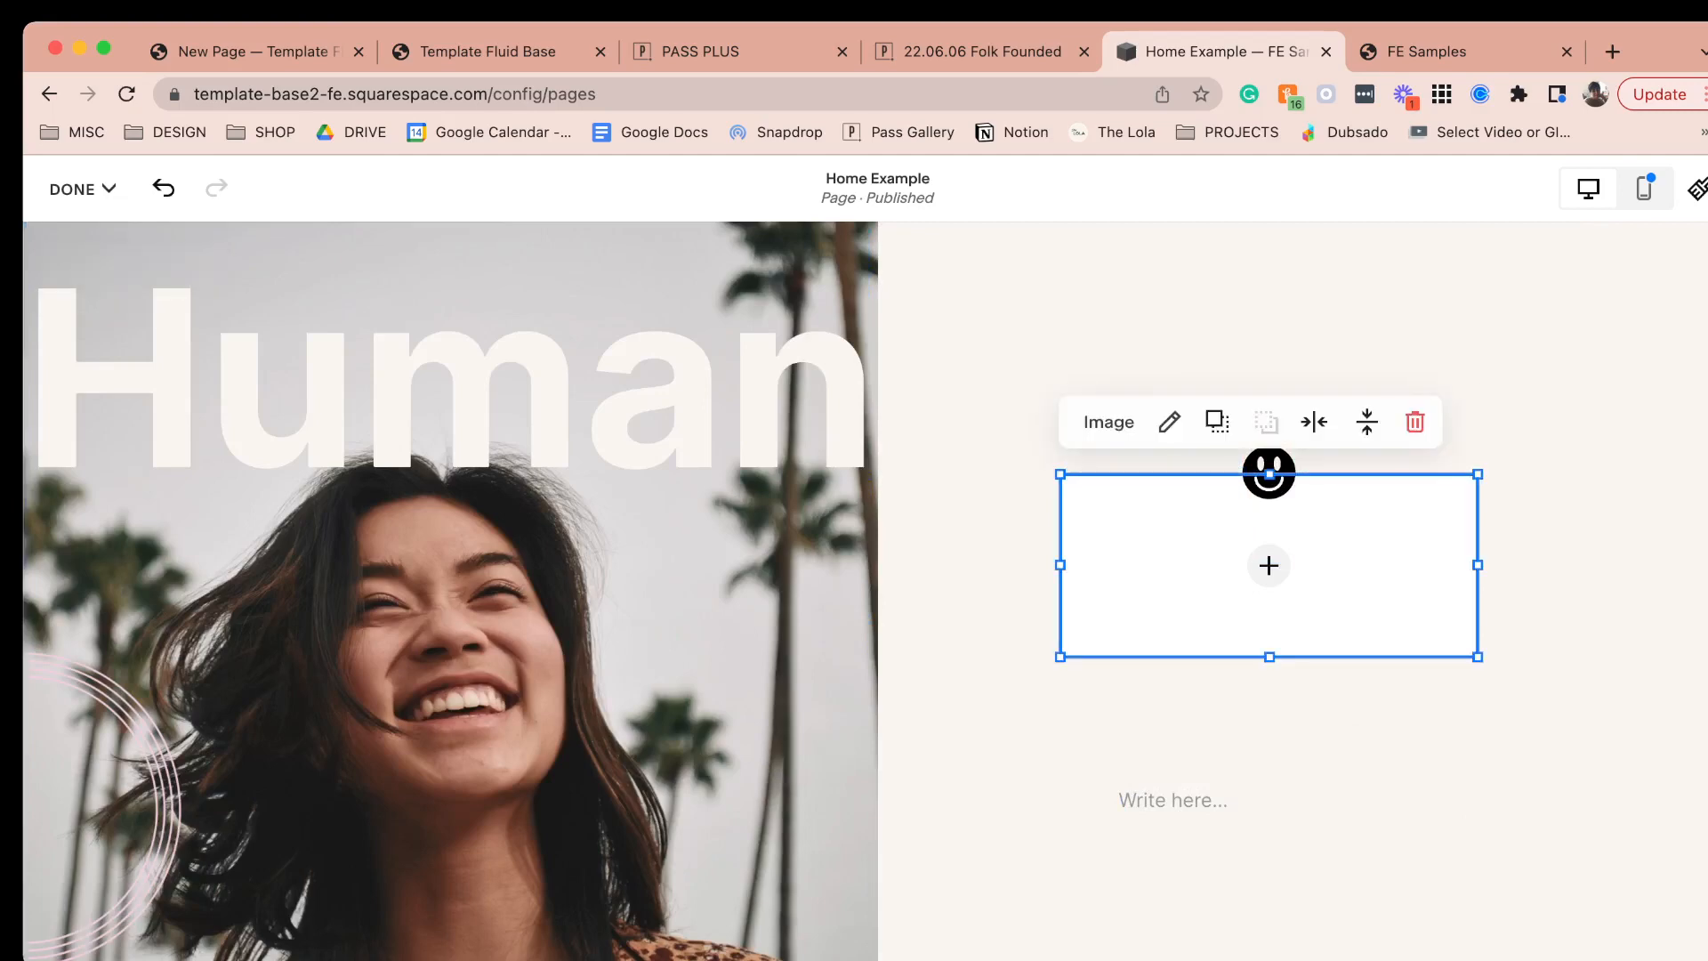
left_click(1268, 564)
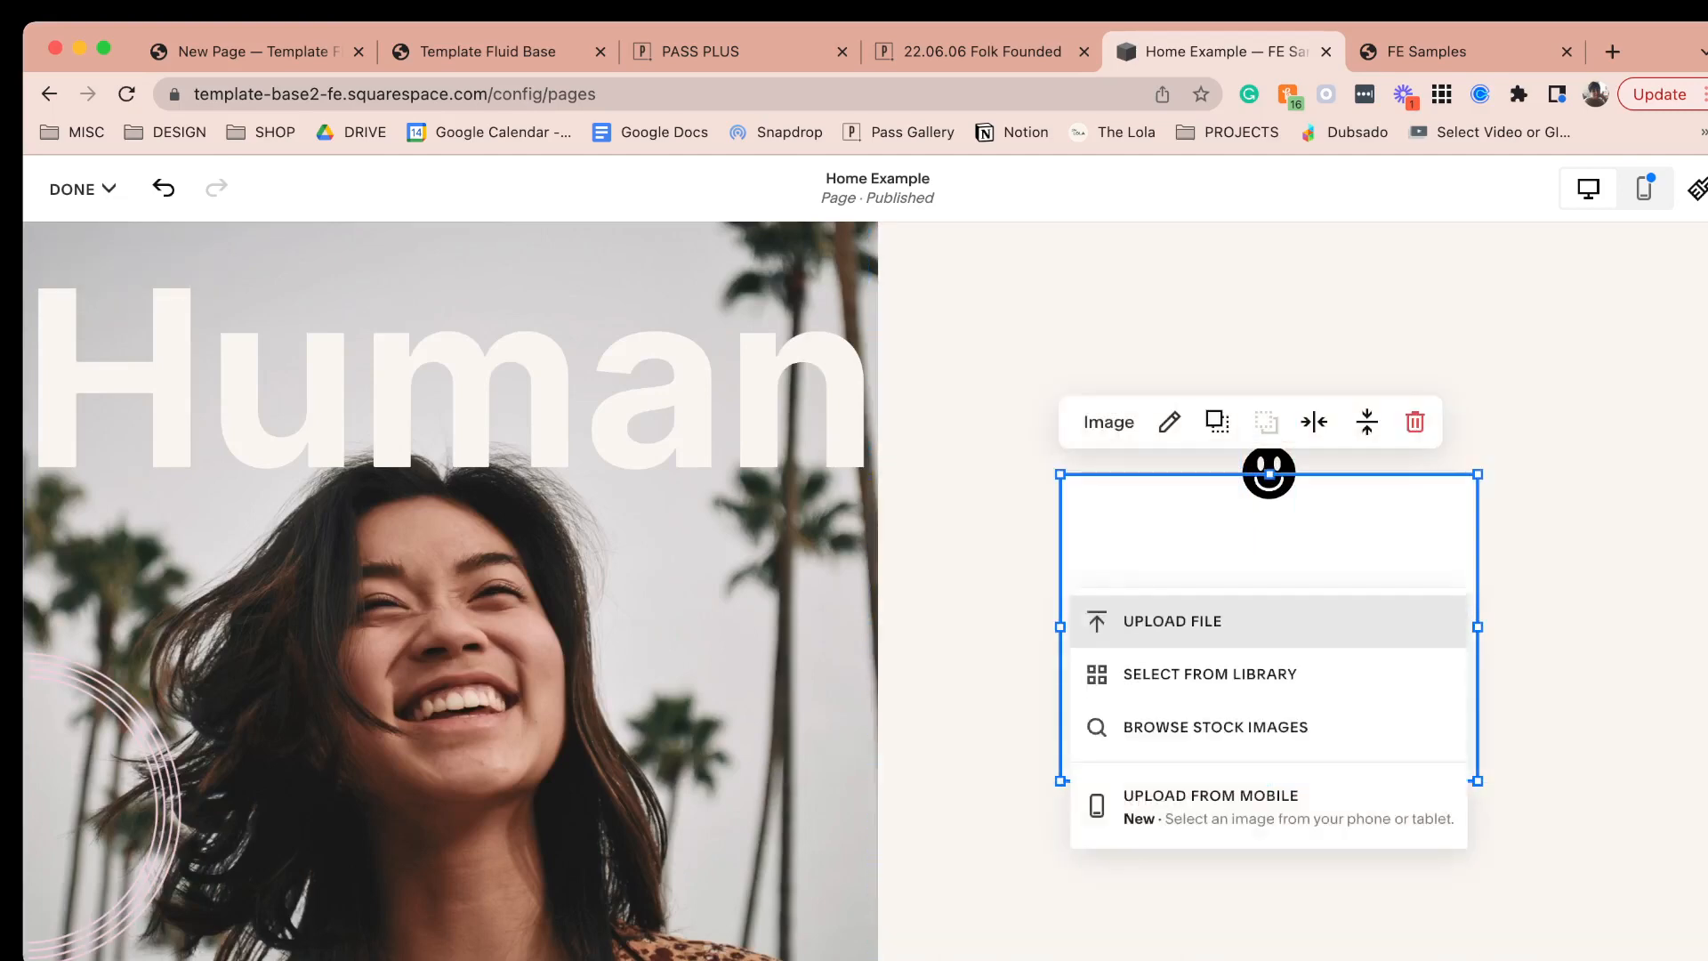
left_click(1210, 672)
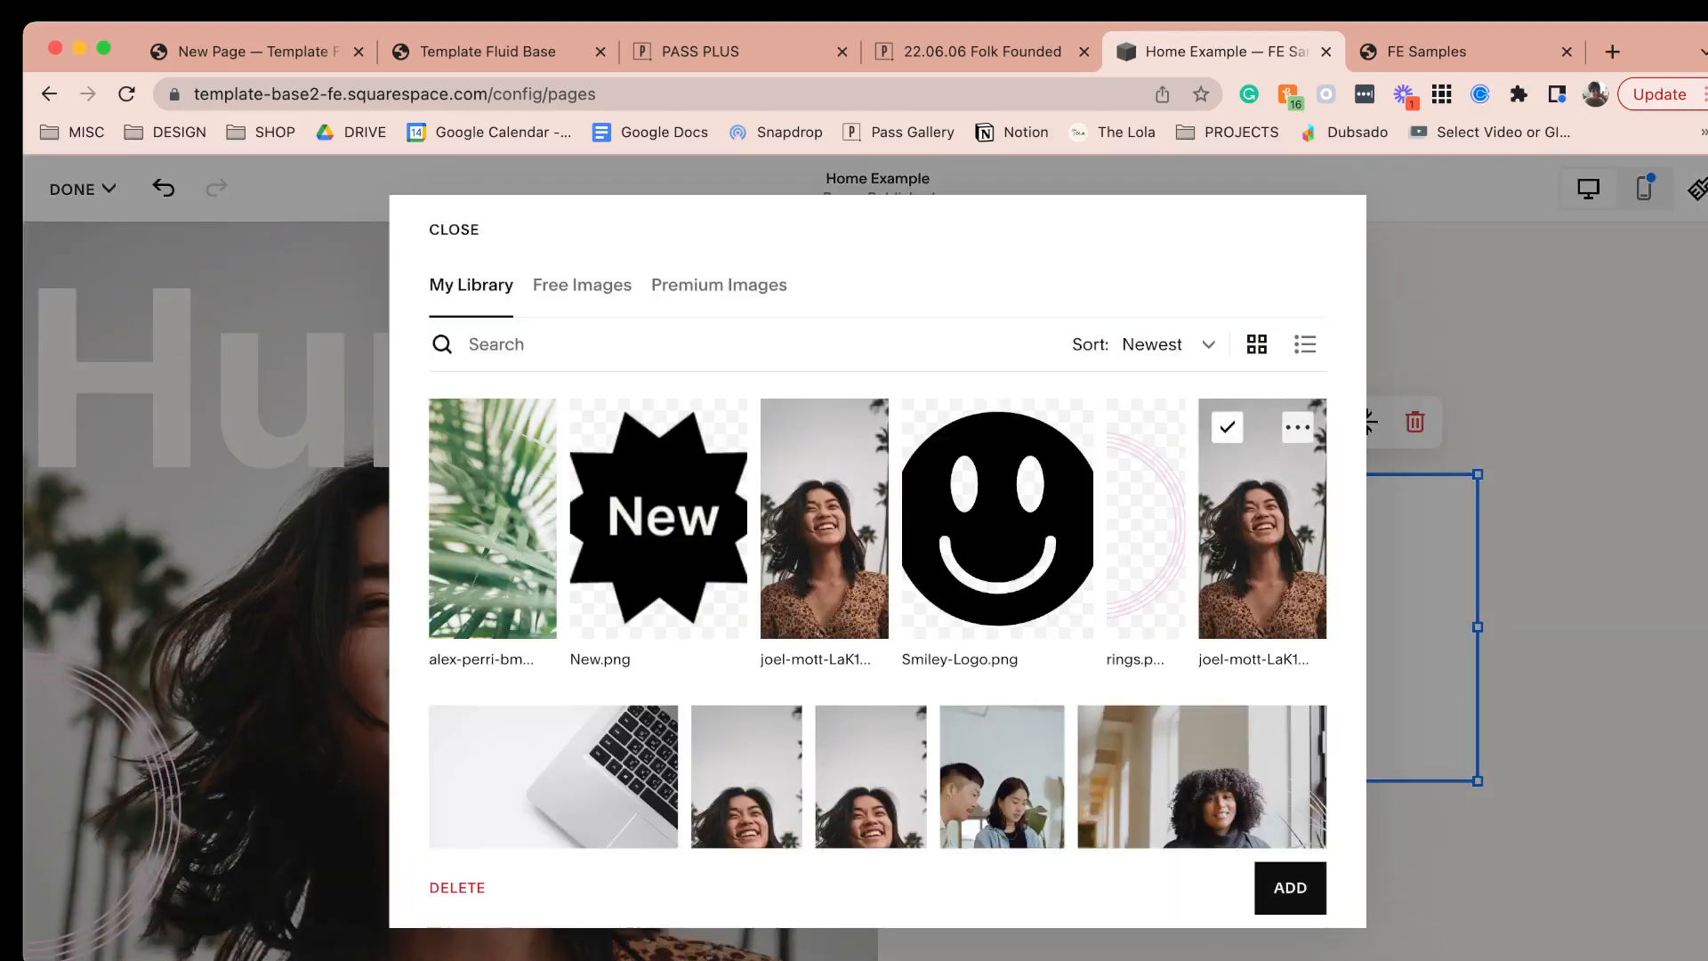
left_click(1288, 886)
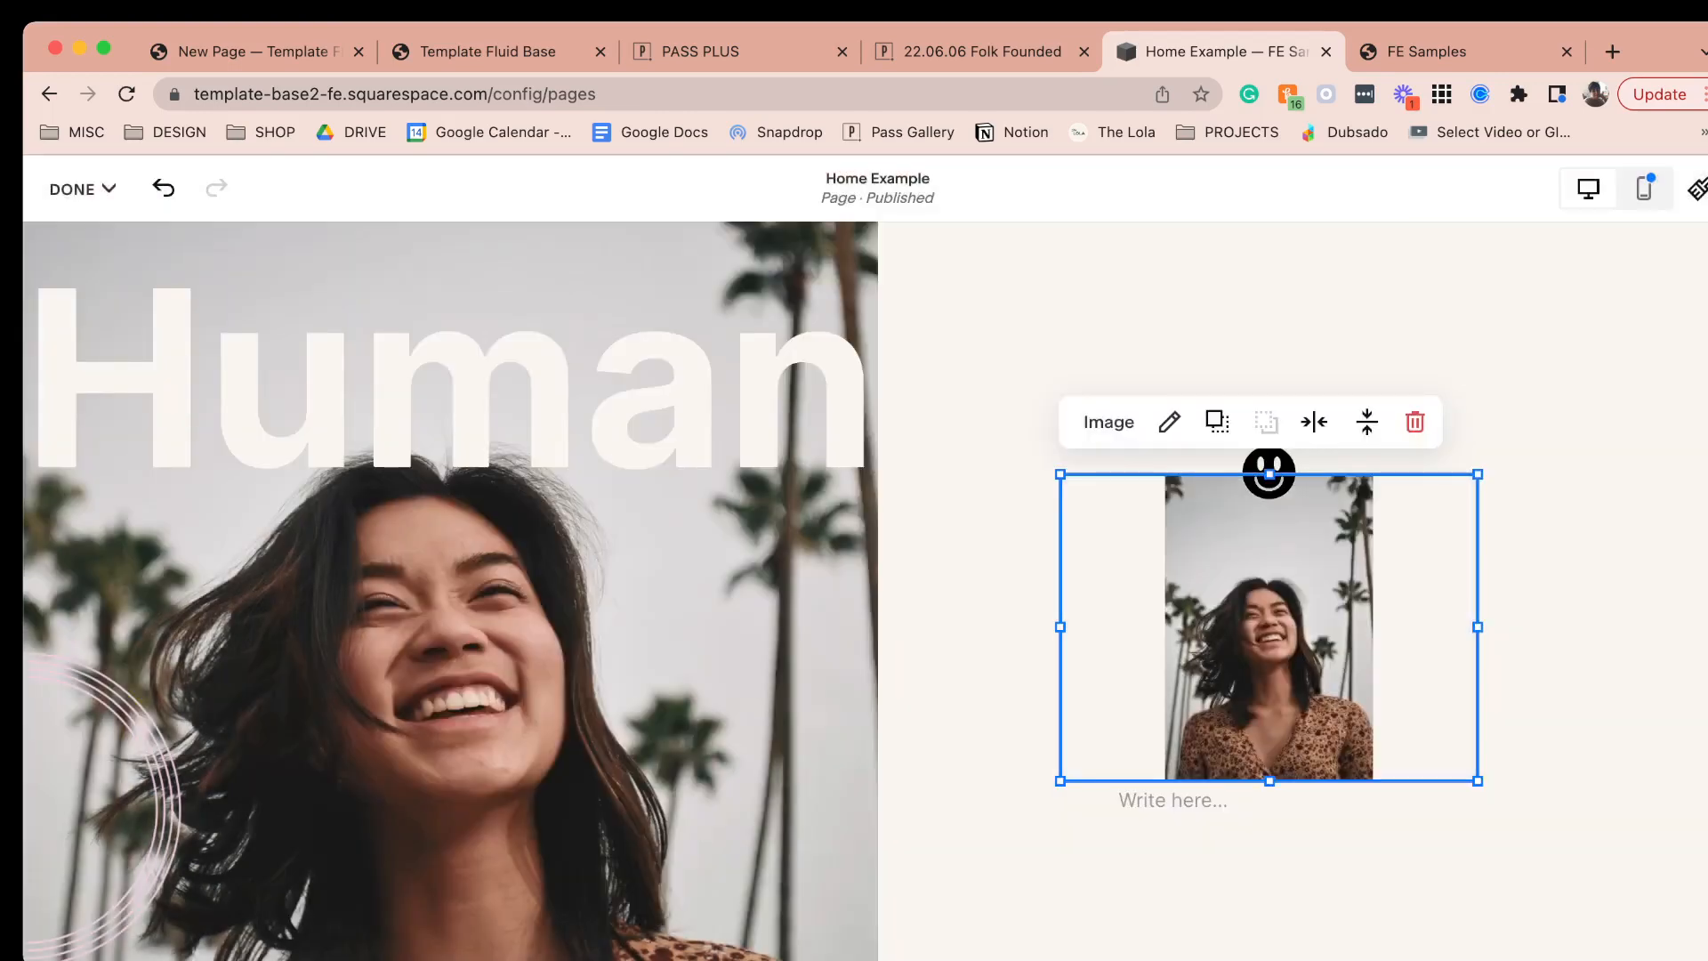
left_click(1169, 421)
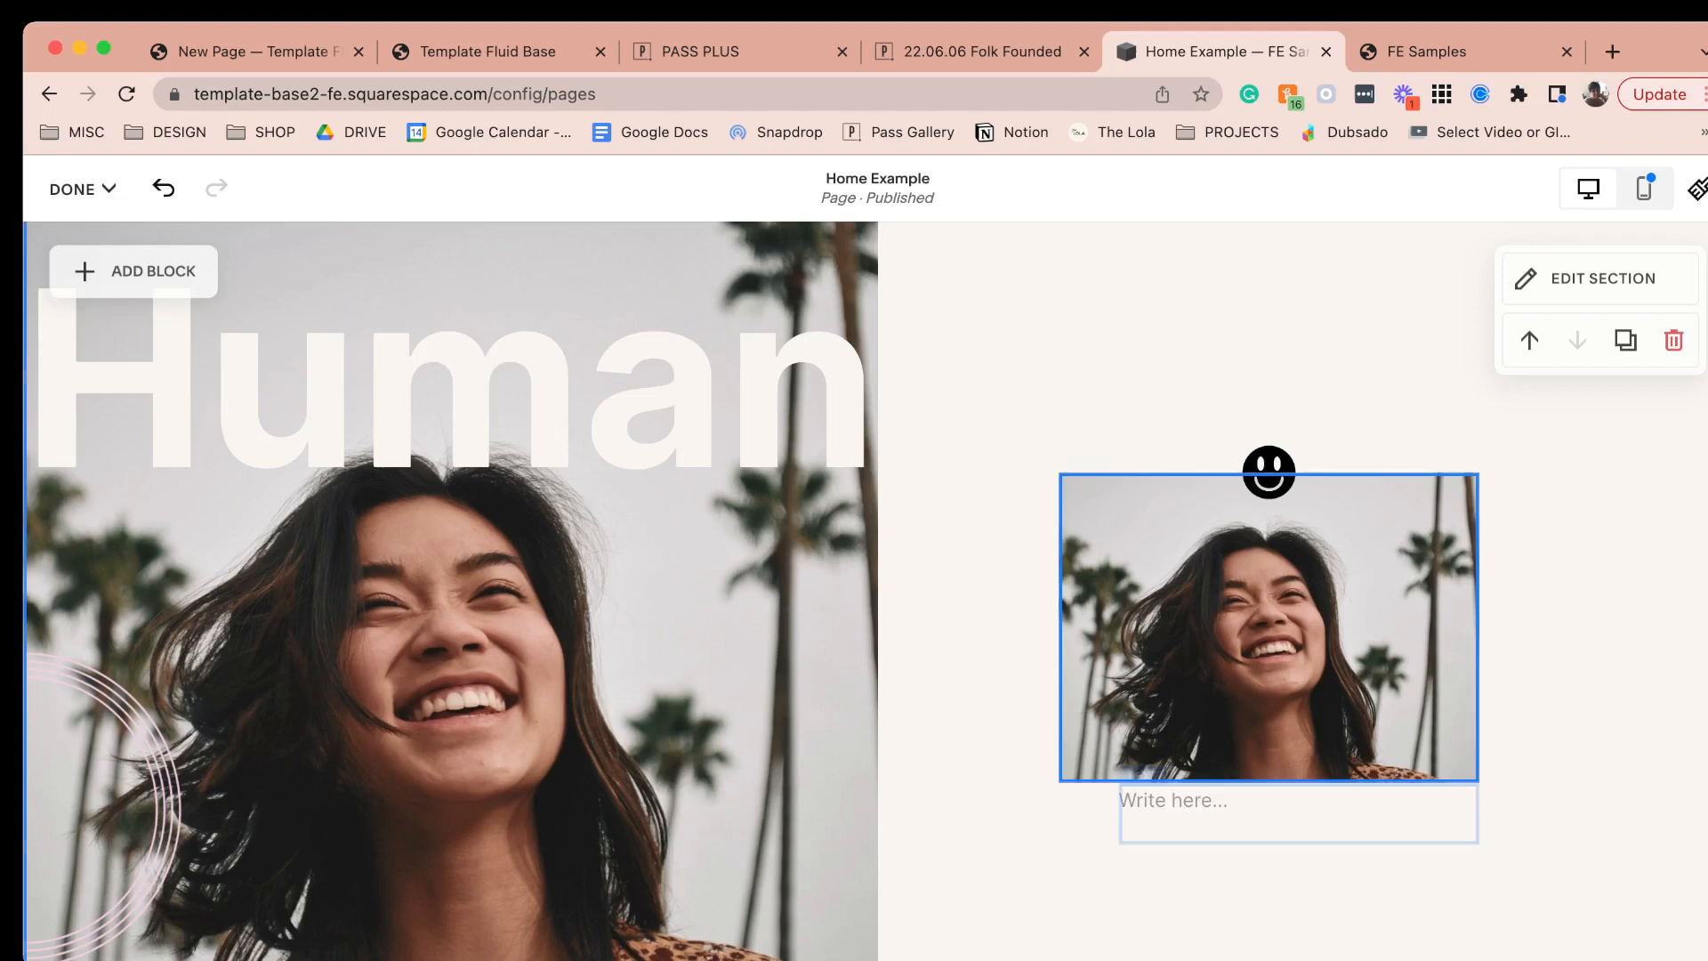
- Check the mockup, then restyle the testimonial quote down to Paragraph 2 text
left_click(1466, 51)
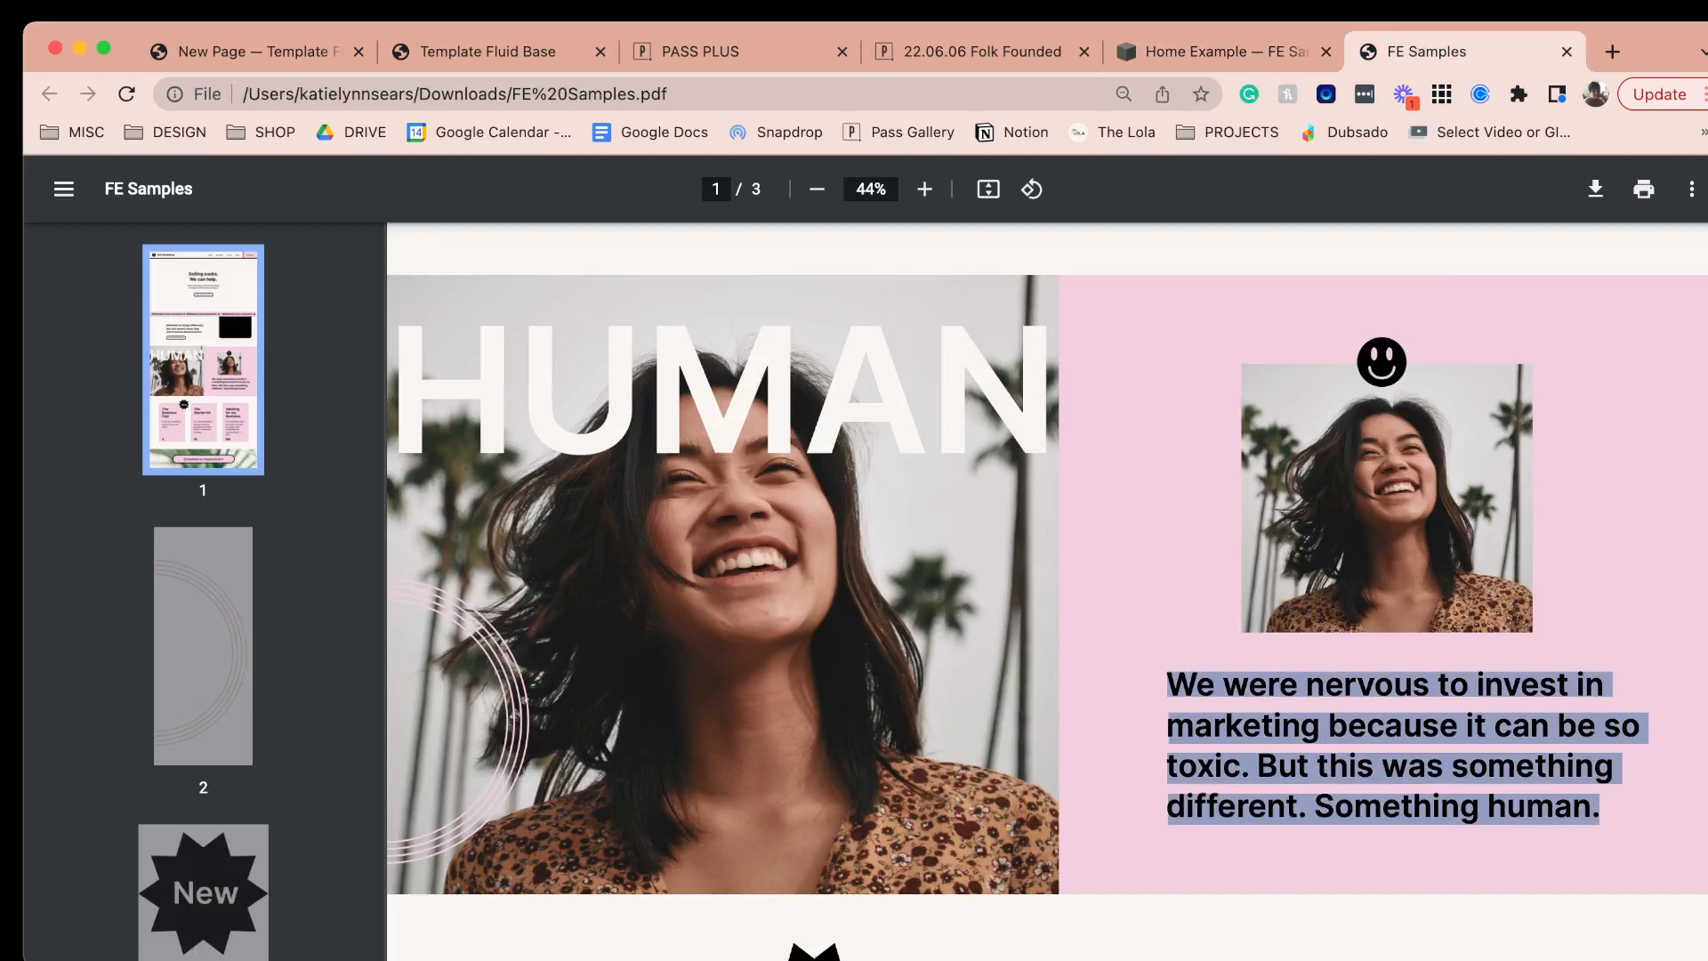
left_click(1222, 52)
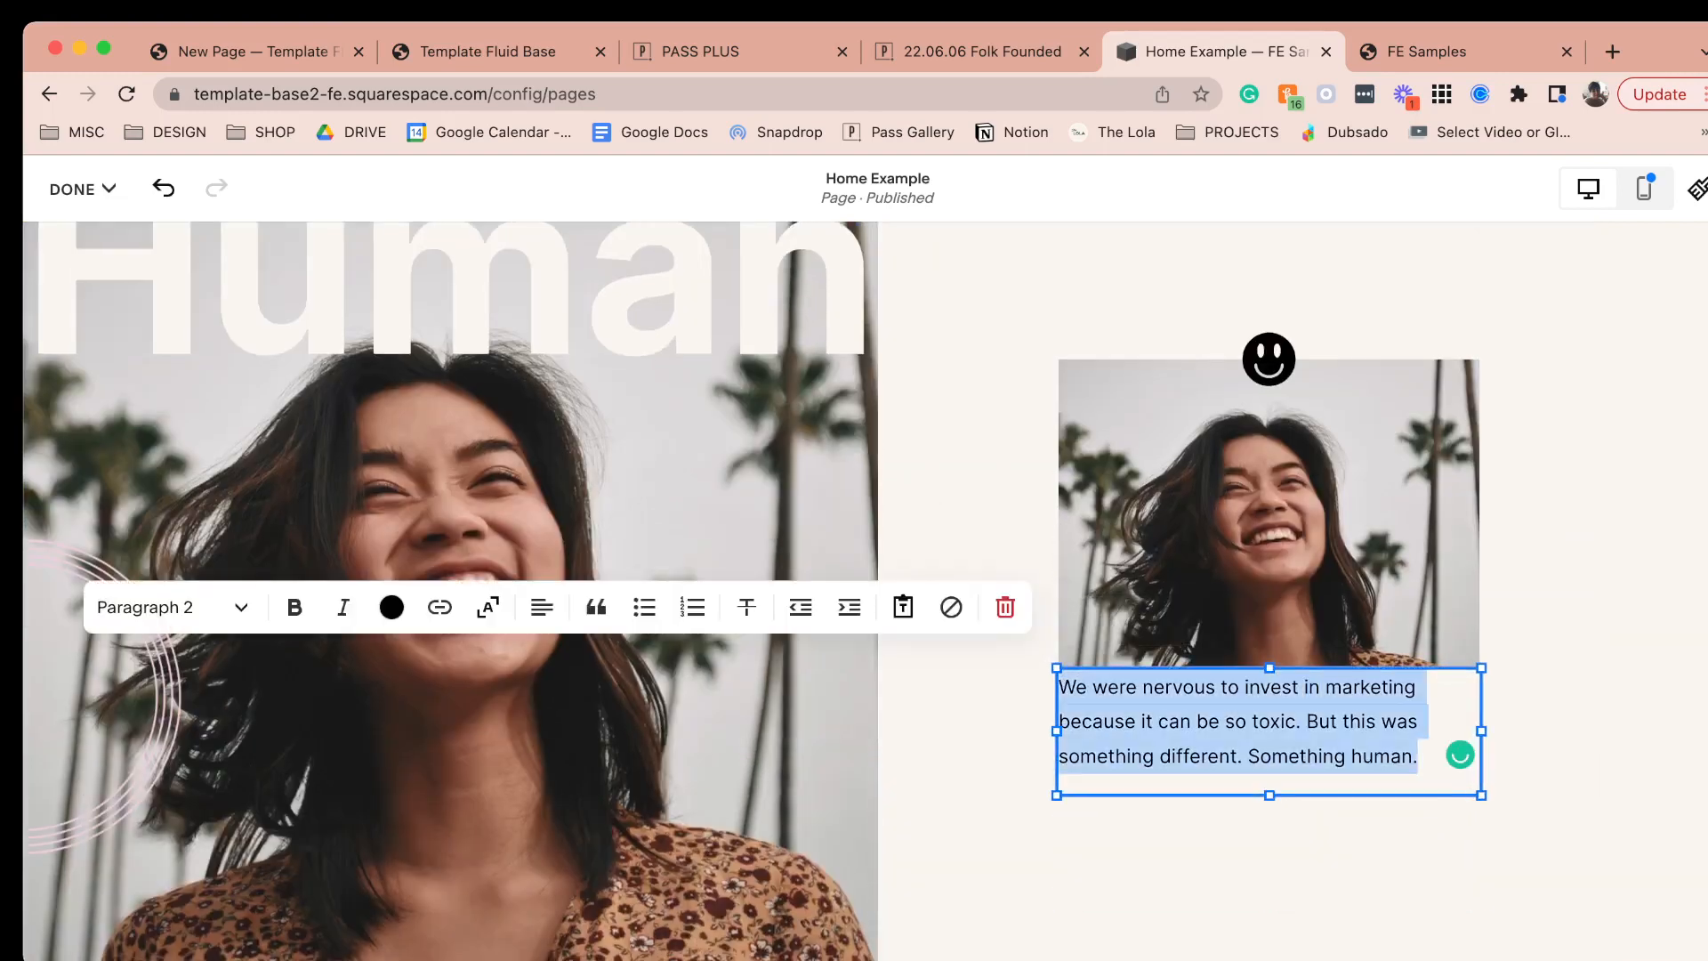
left_click(169, 606)
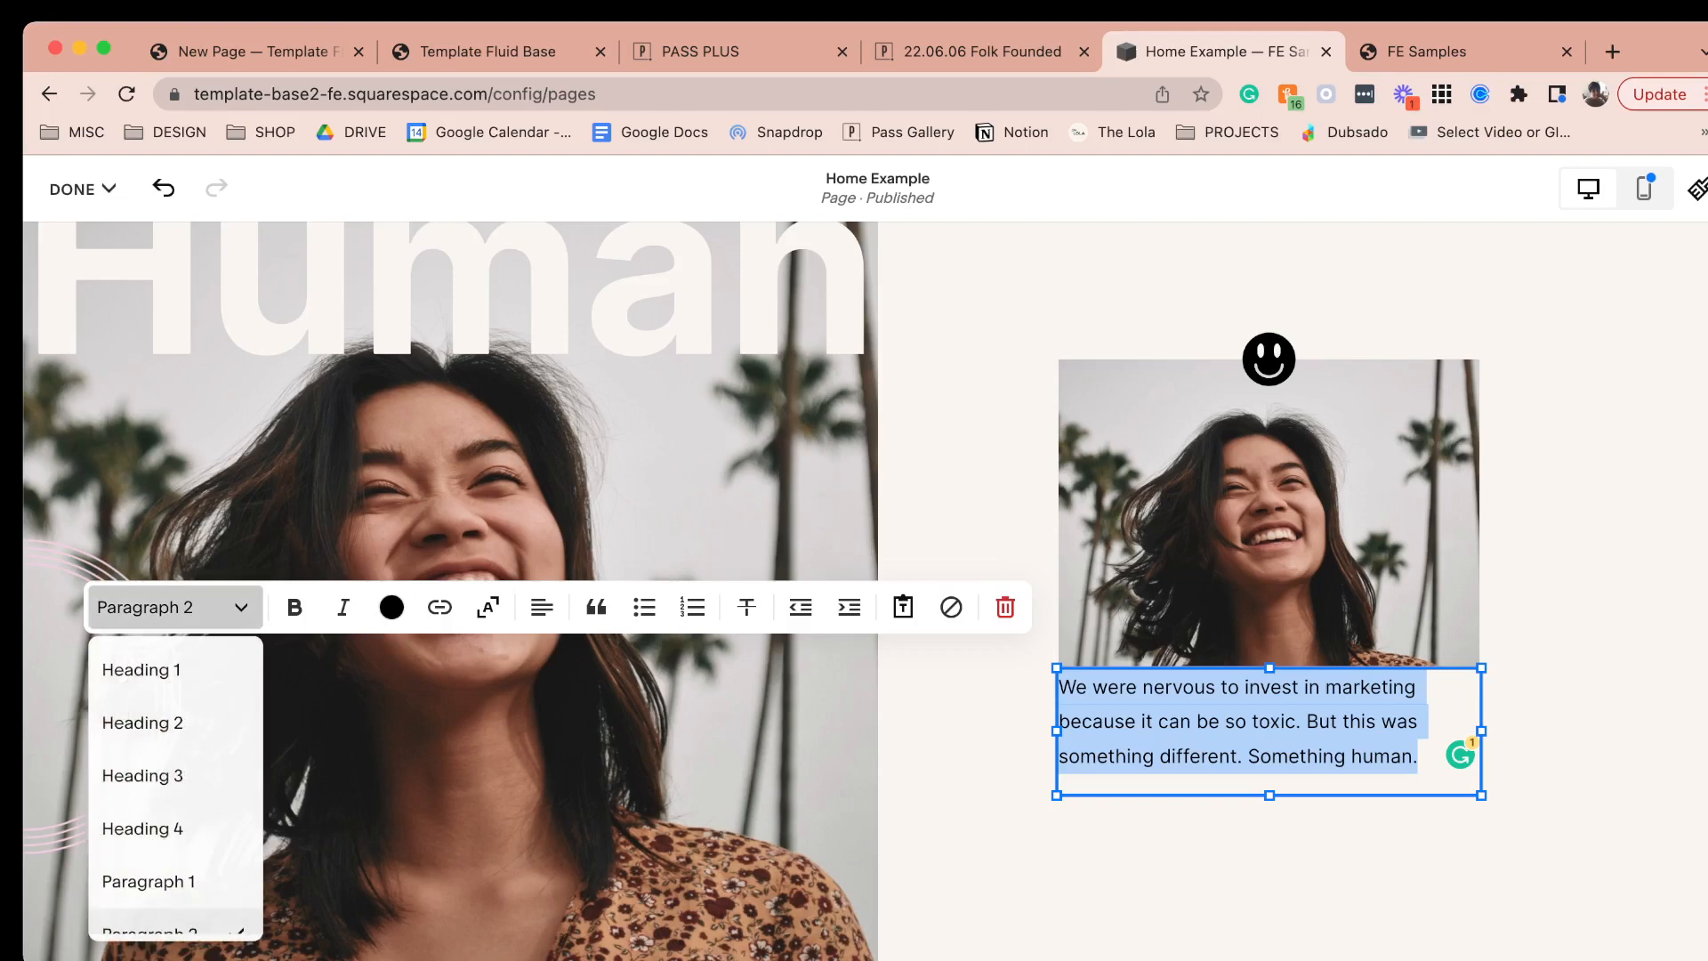
left_click(142, 775)
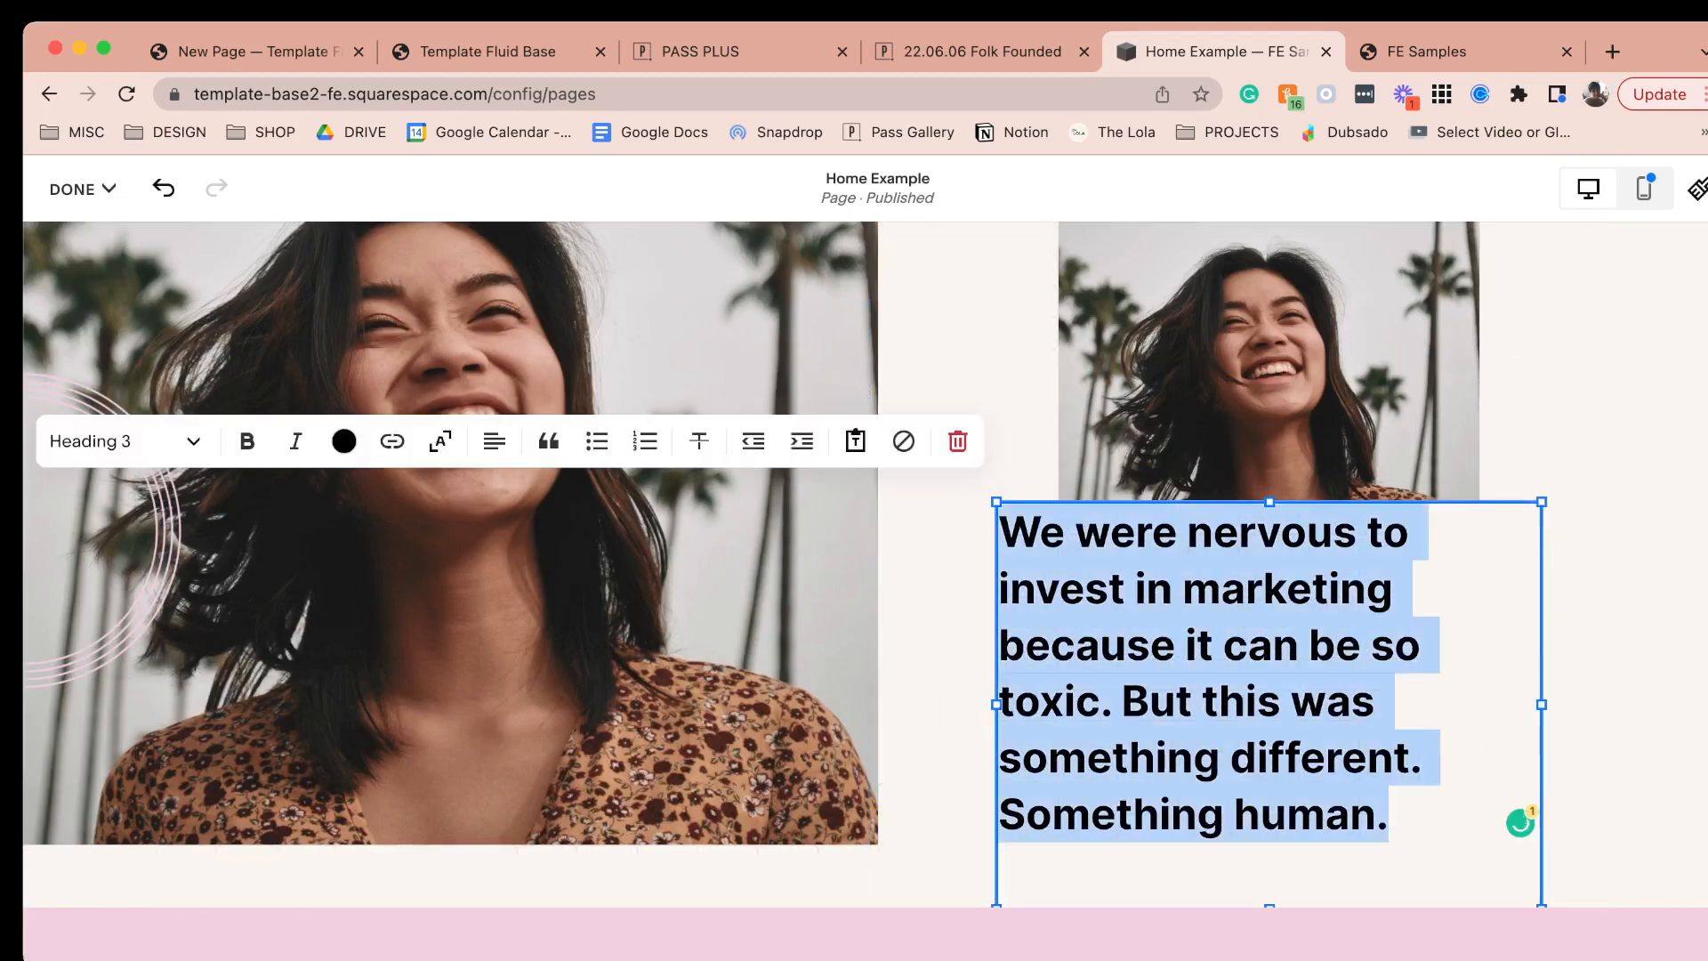
left_click(122, 440)
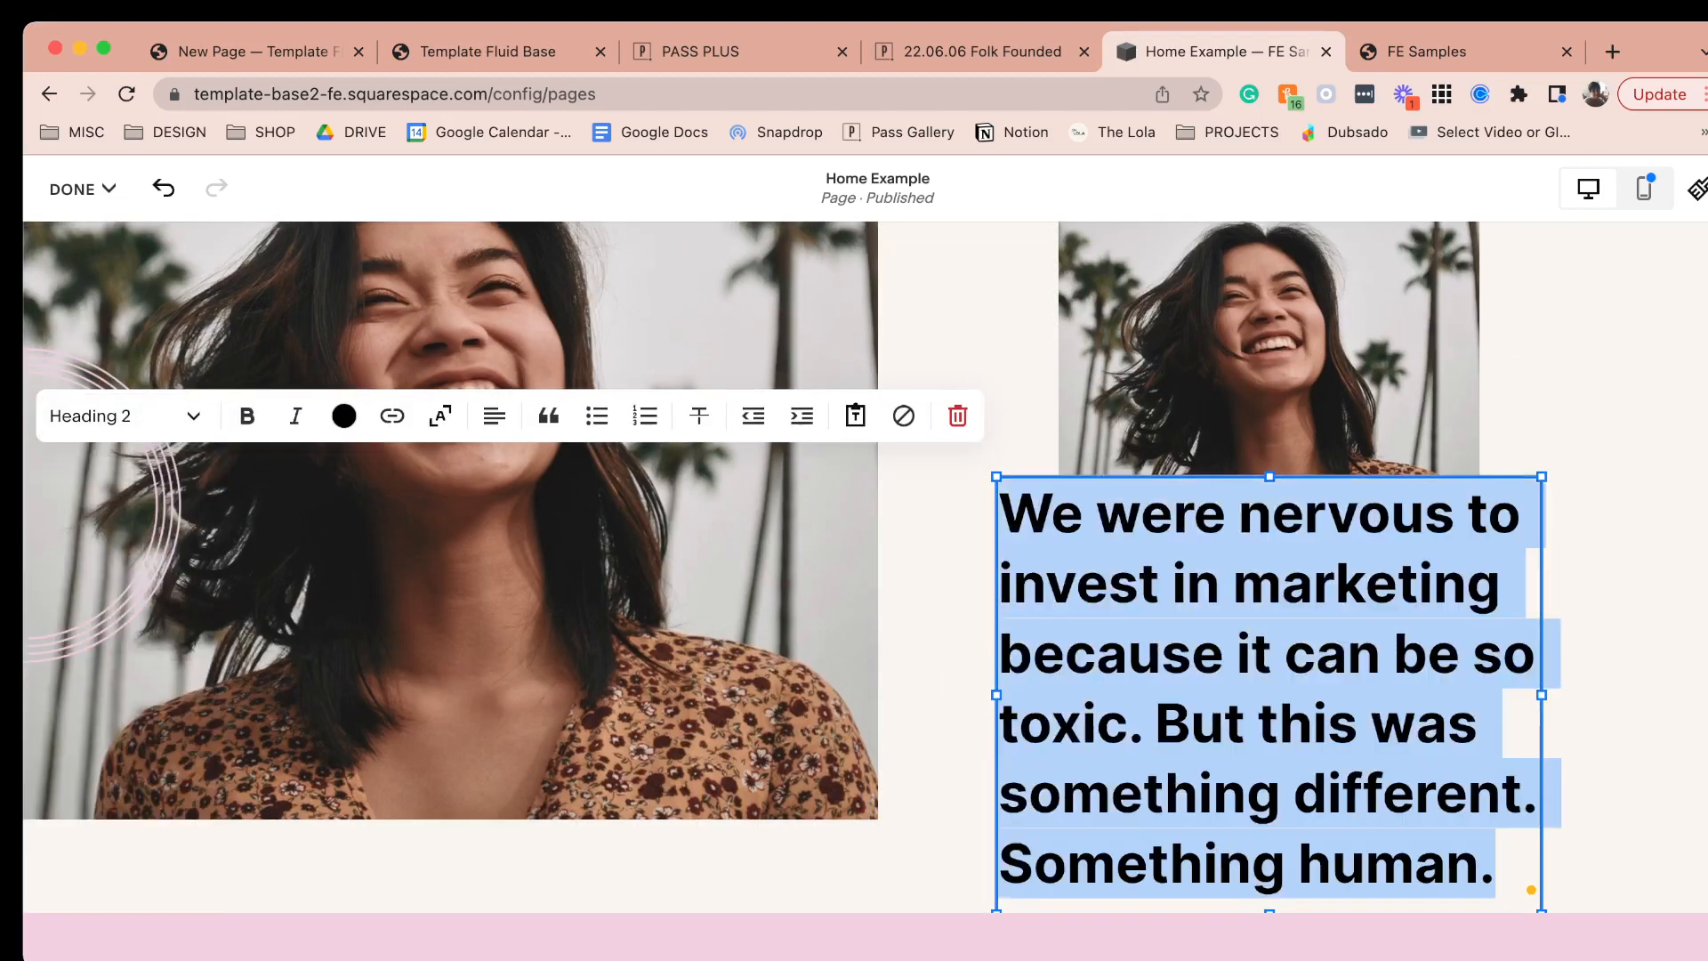
left_click(125, 414)
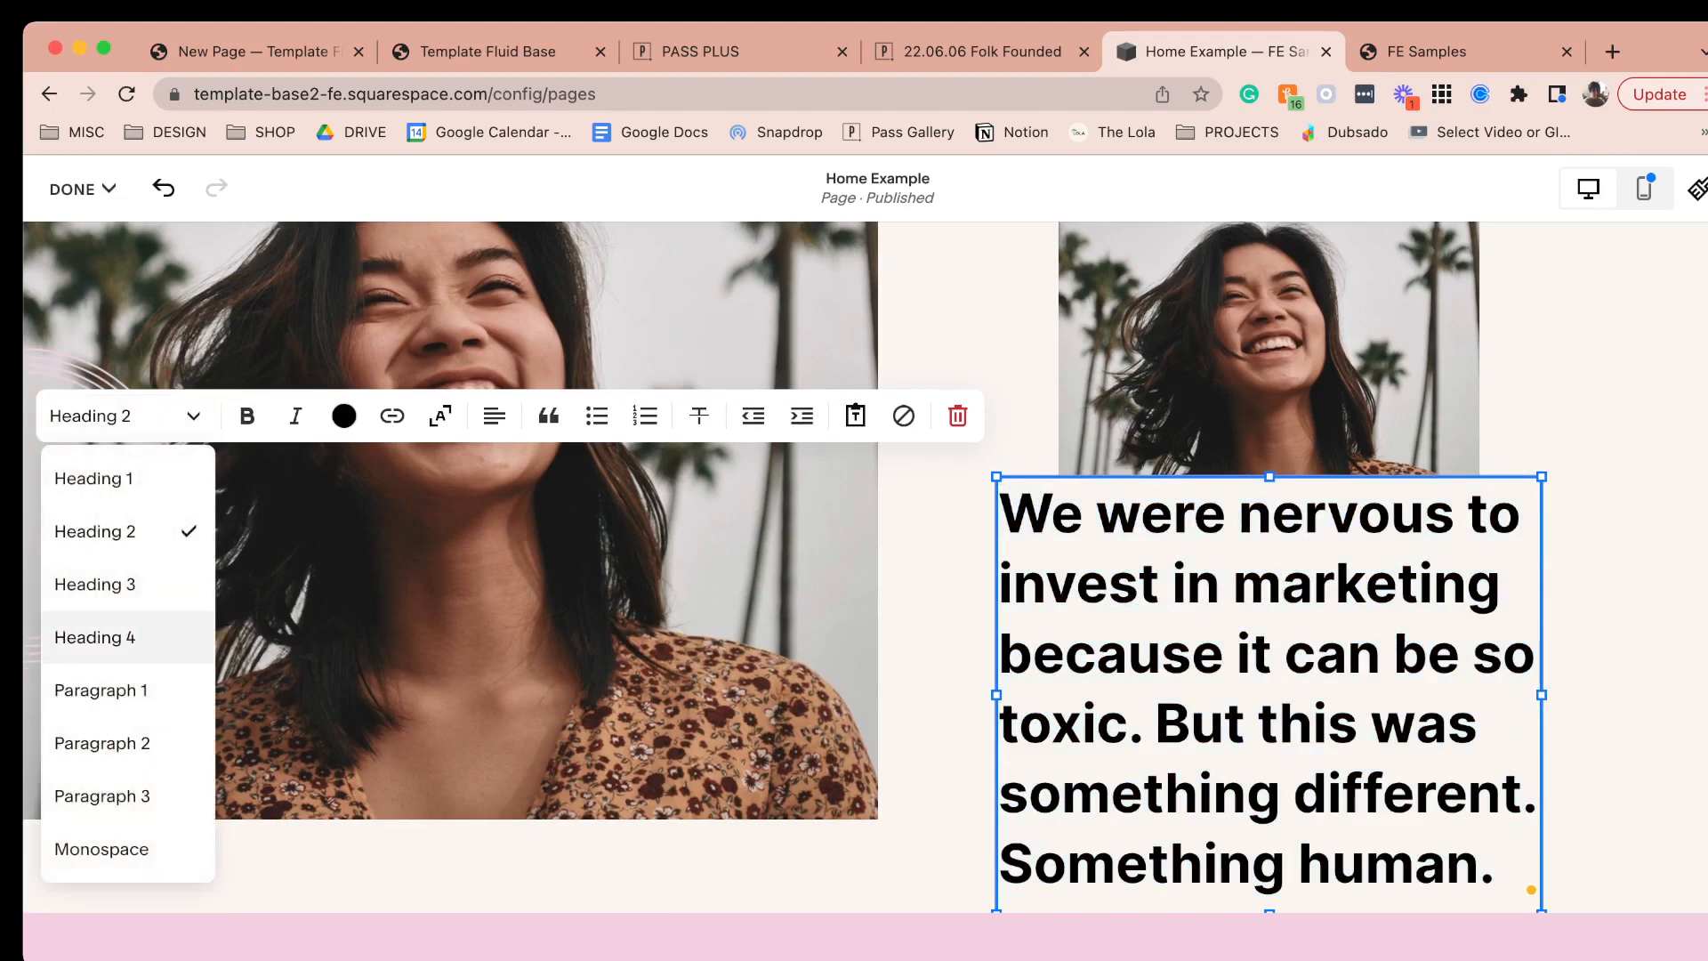
left_click(102, 744)
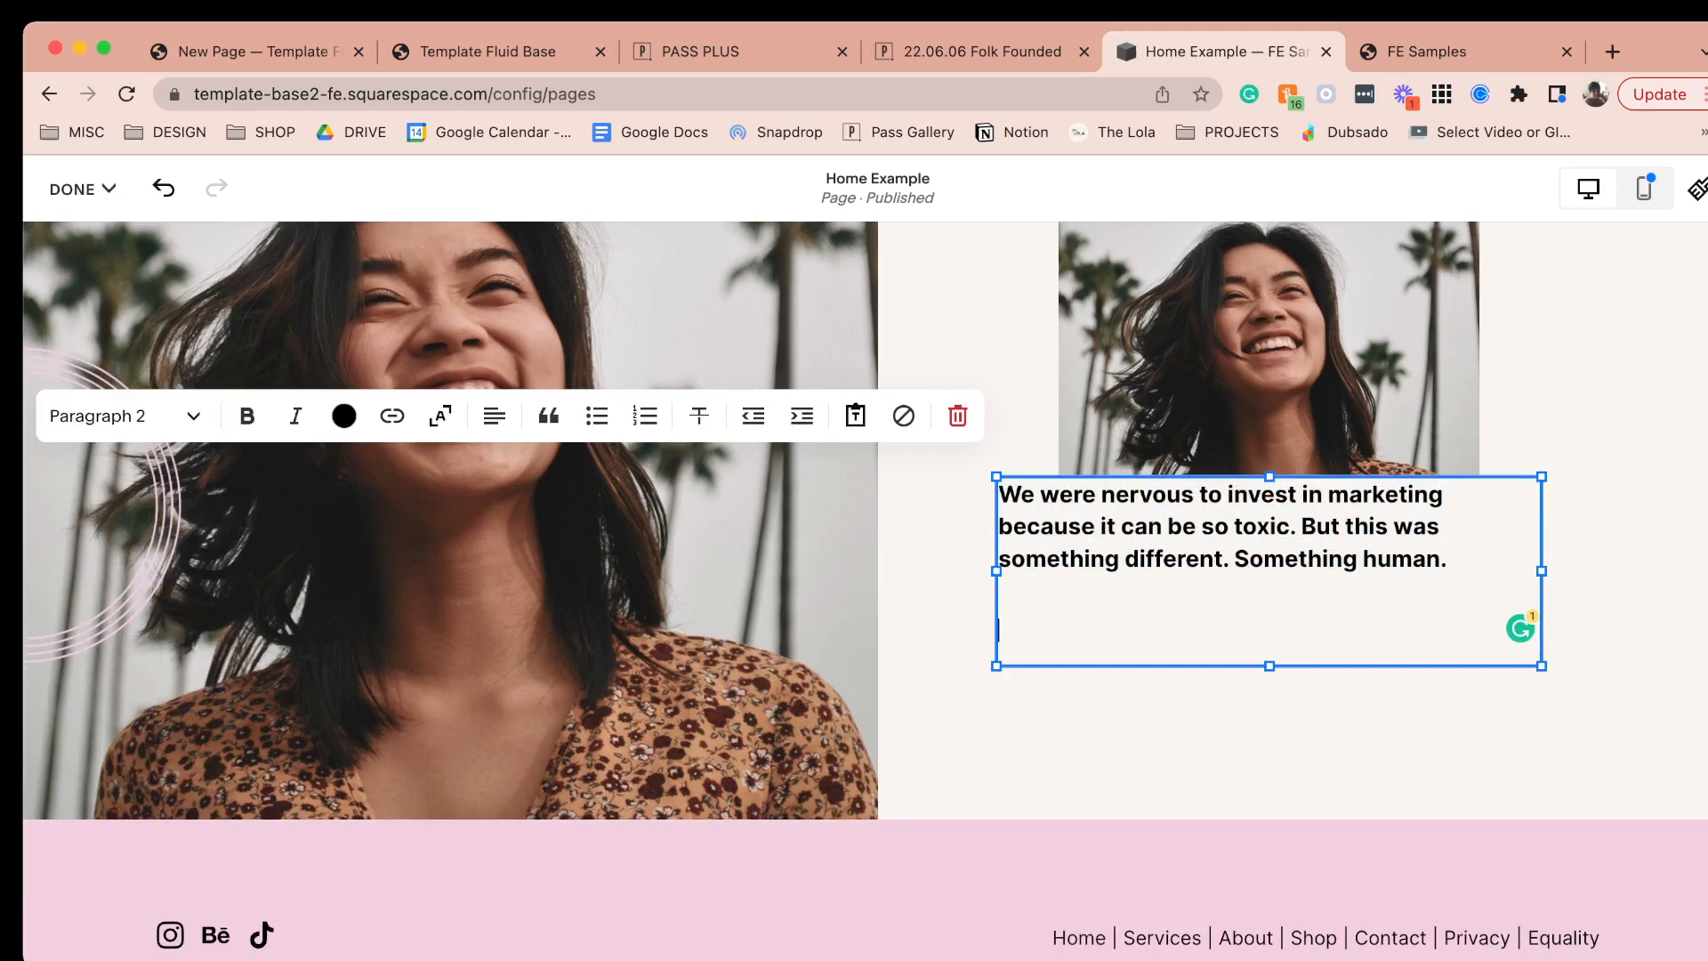
- Add a '- Dare2Hair' attribution line beneath the quote
type("Dare2")
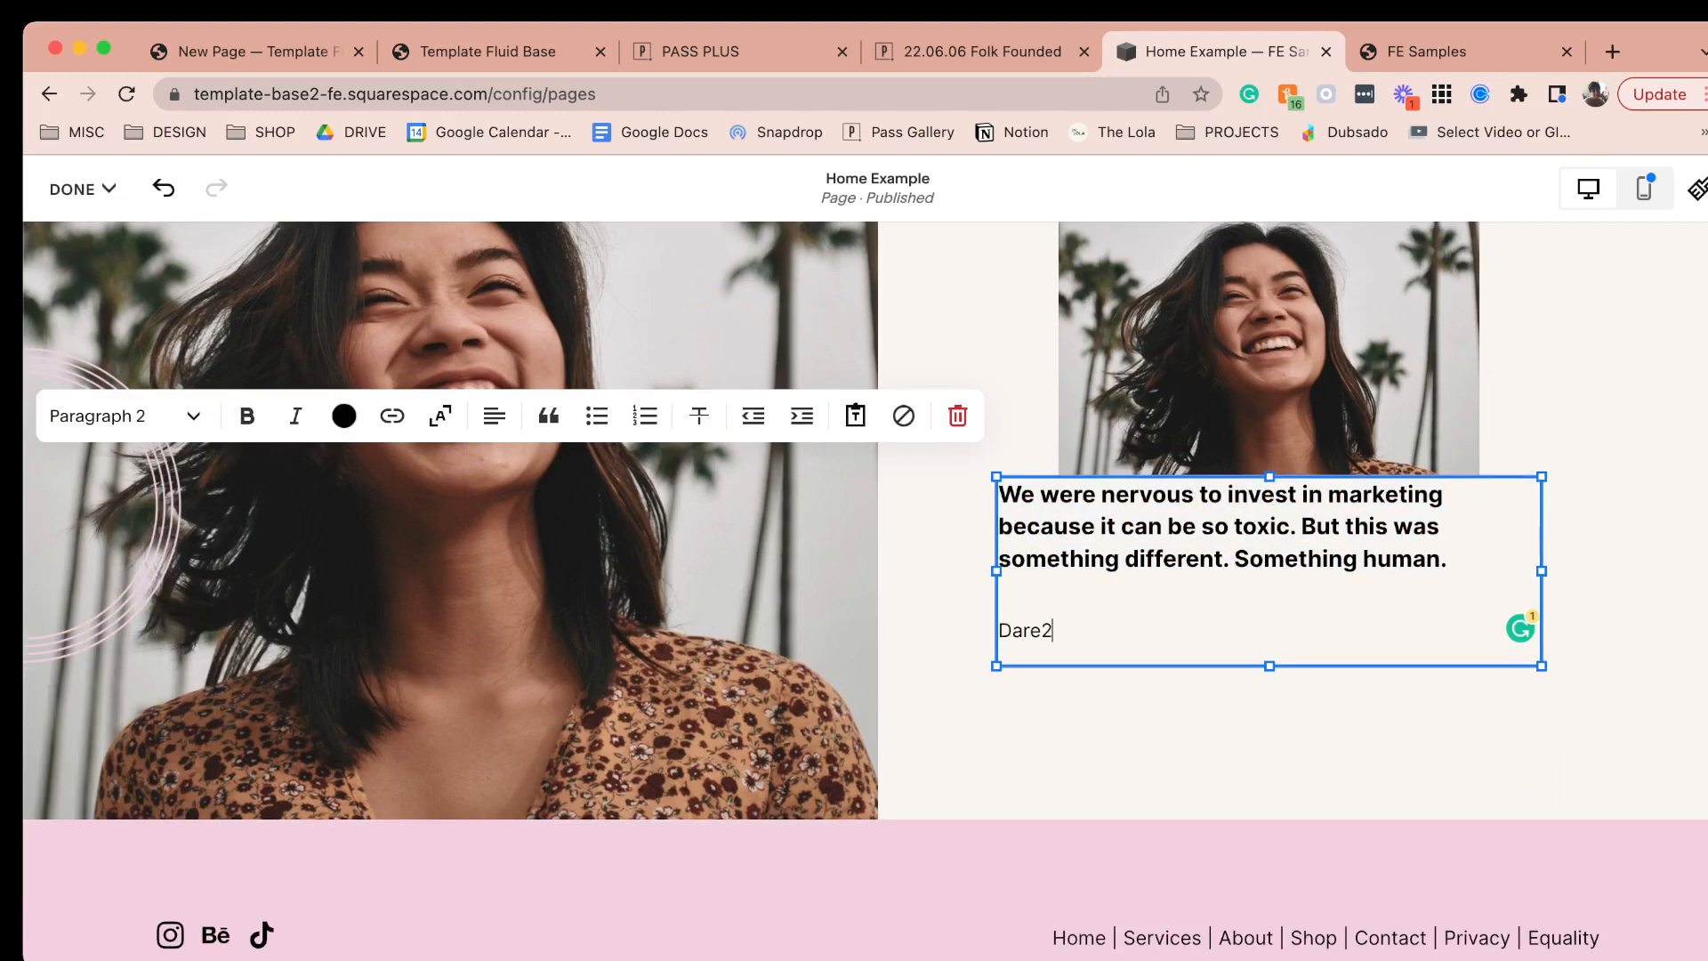
type("Gai")
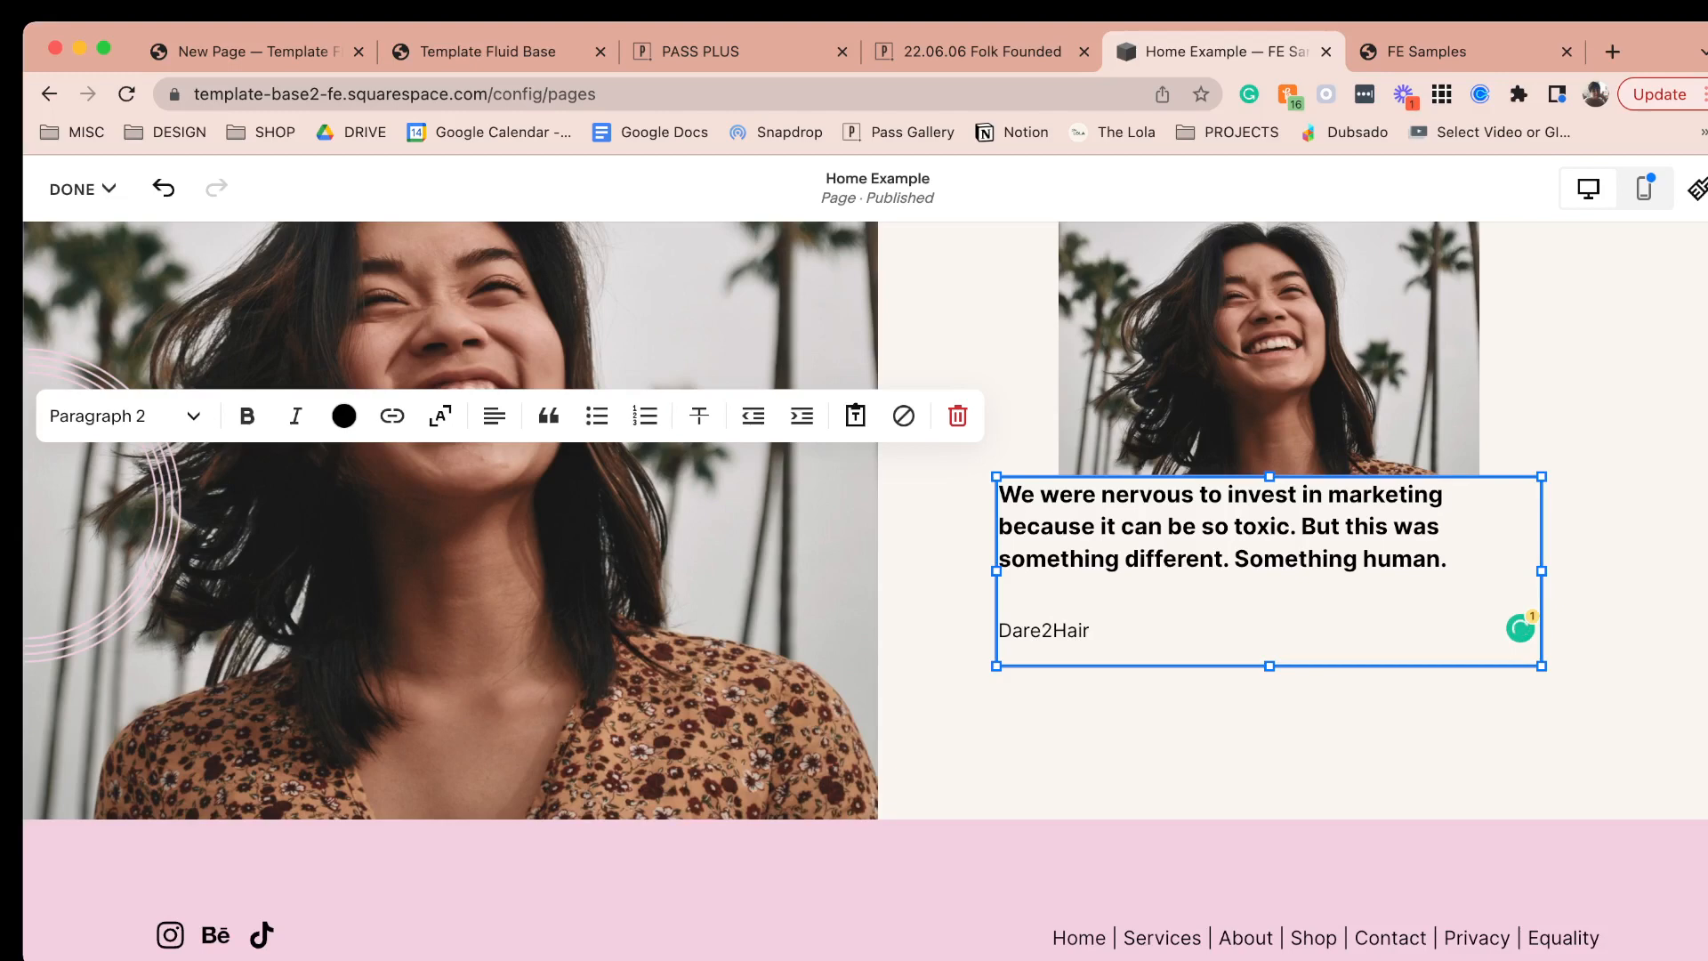
type("-")
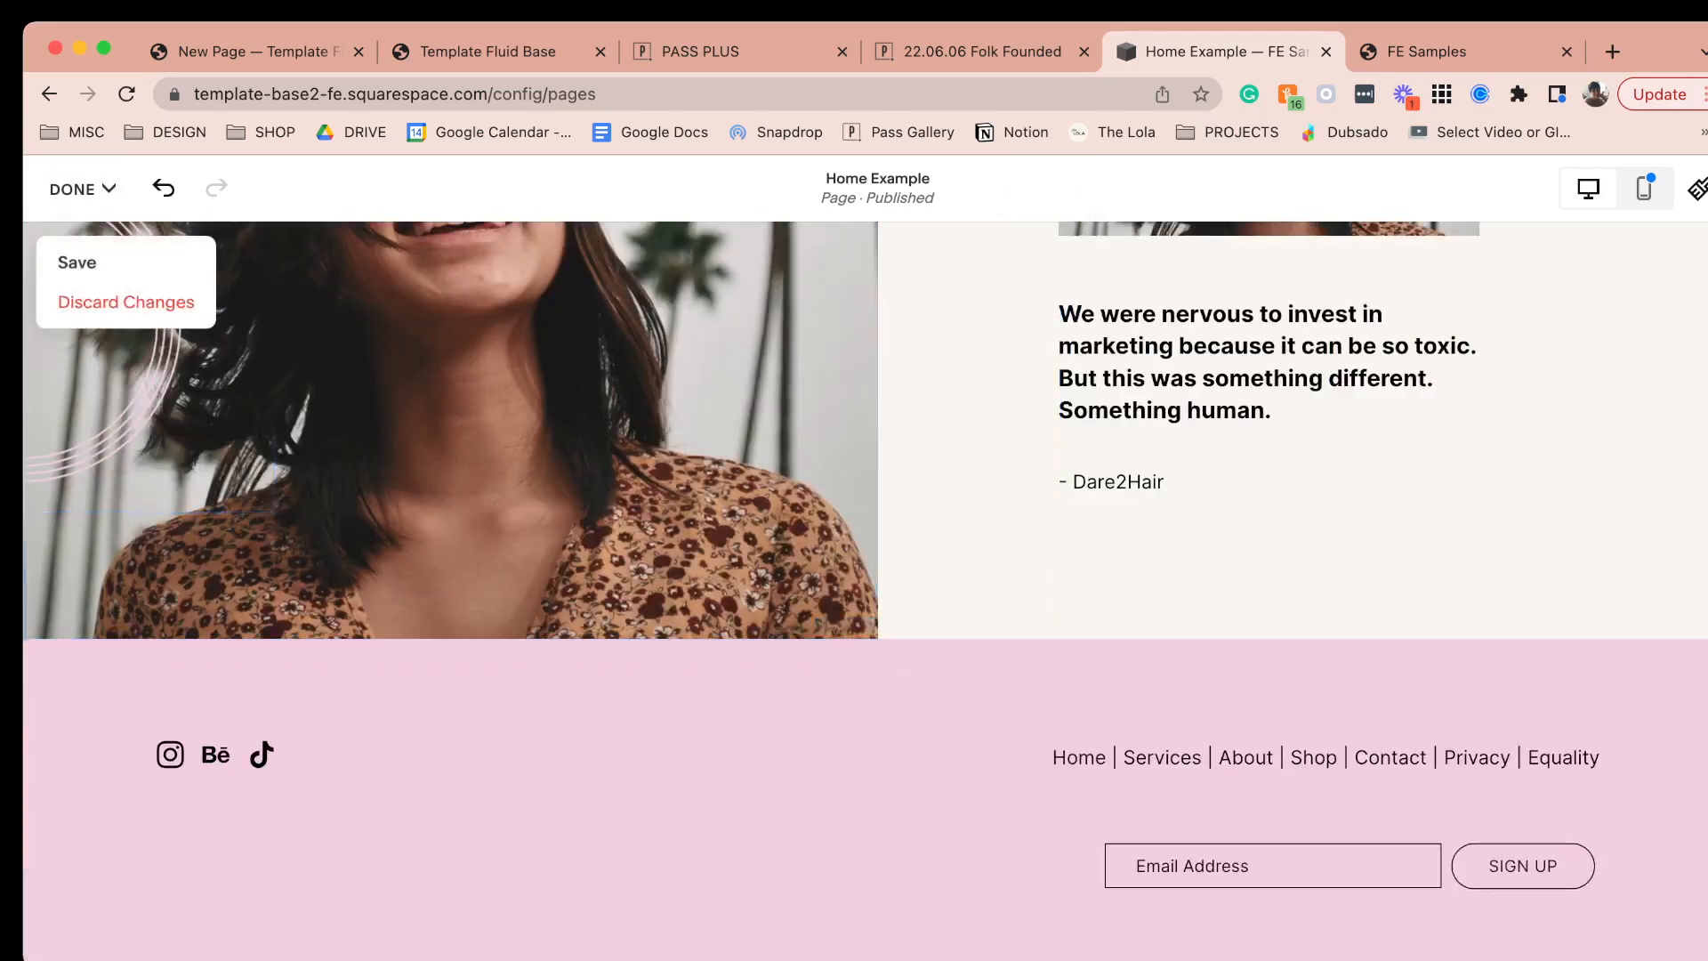
- Save the page, review the PDF's service cards, and reopen the page for editing
left_click(1464, 52)
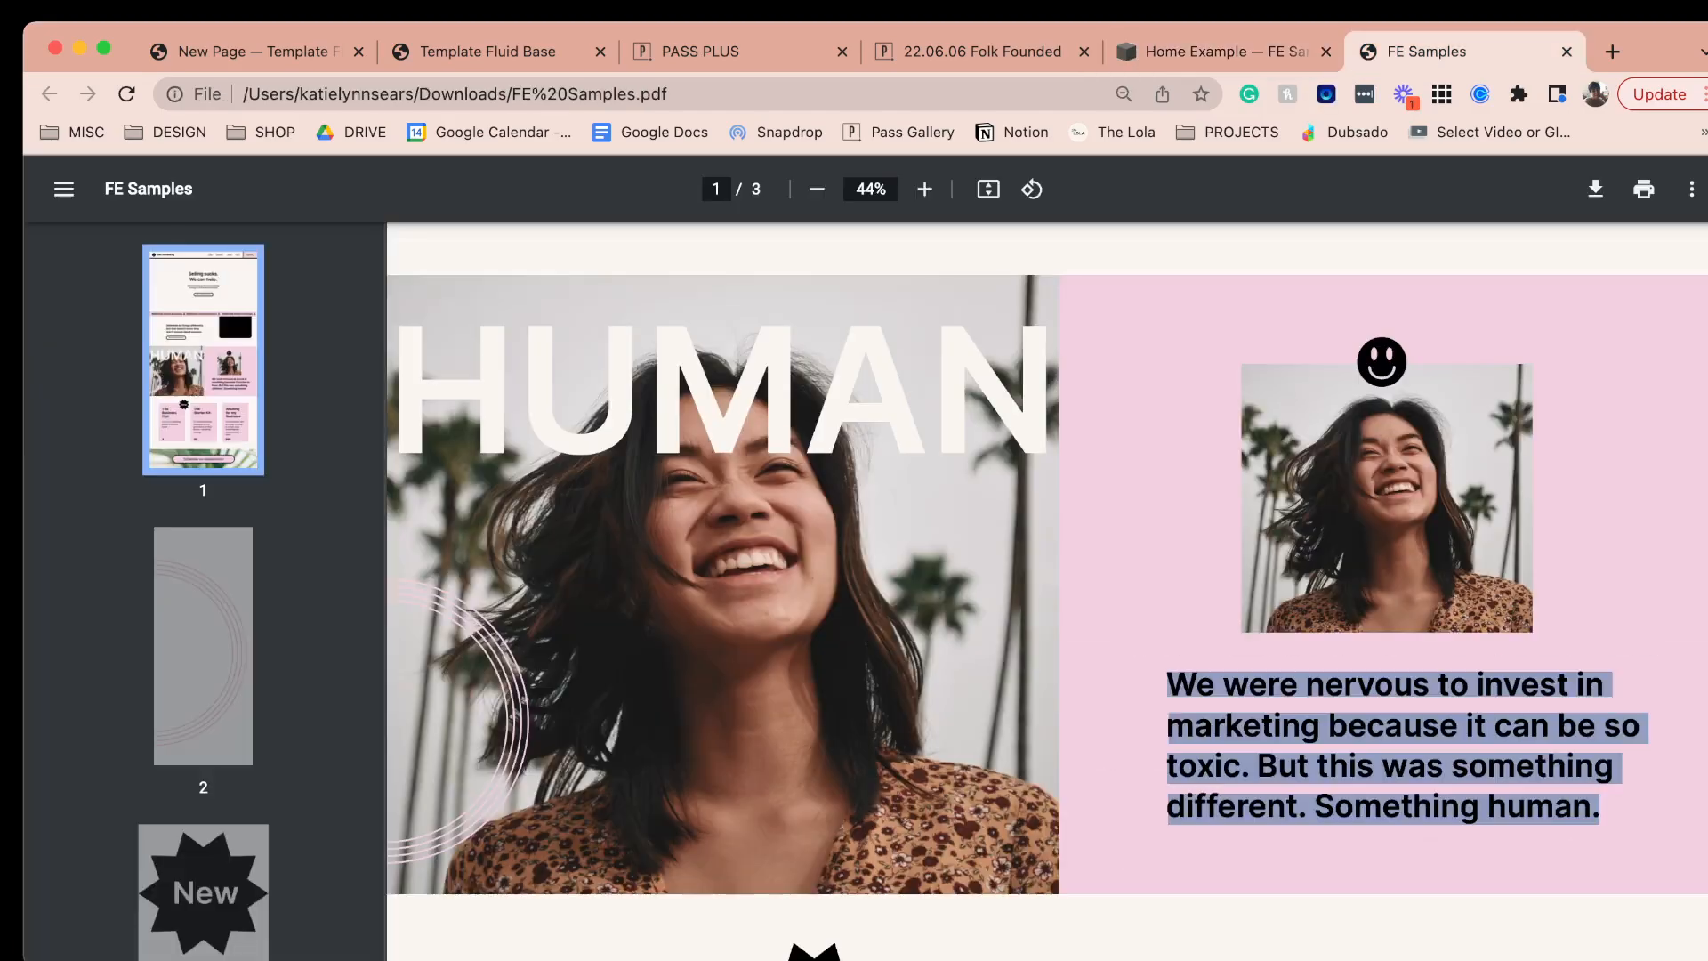
scroll("down", 3)
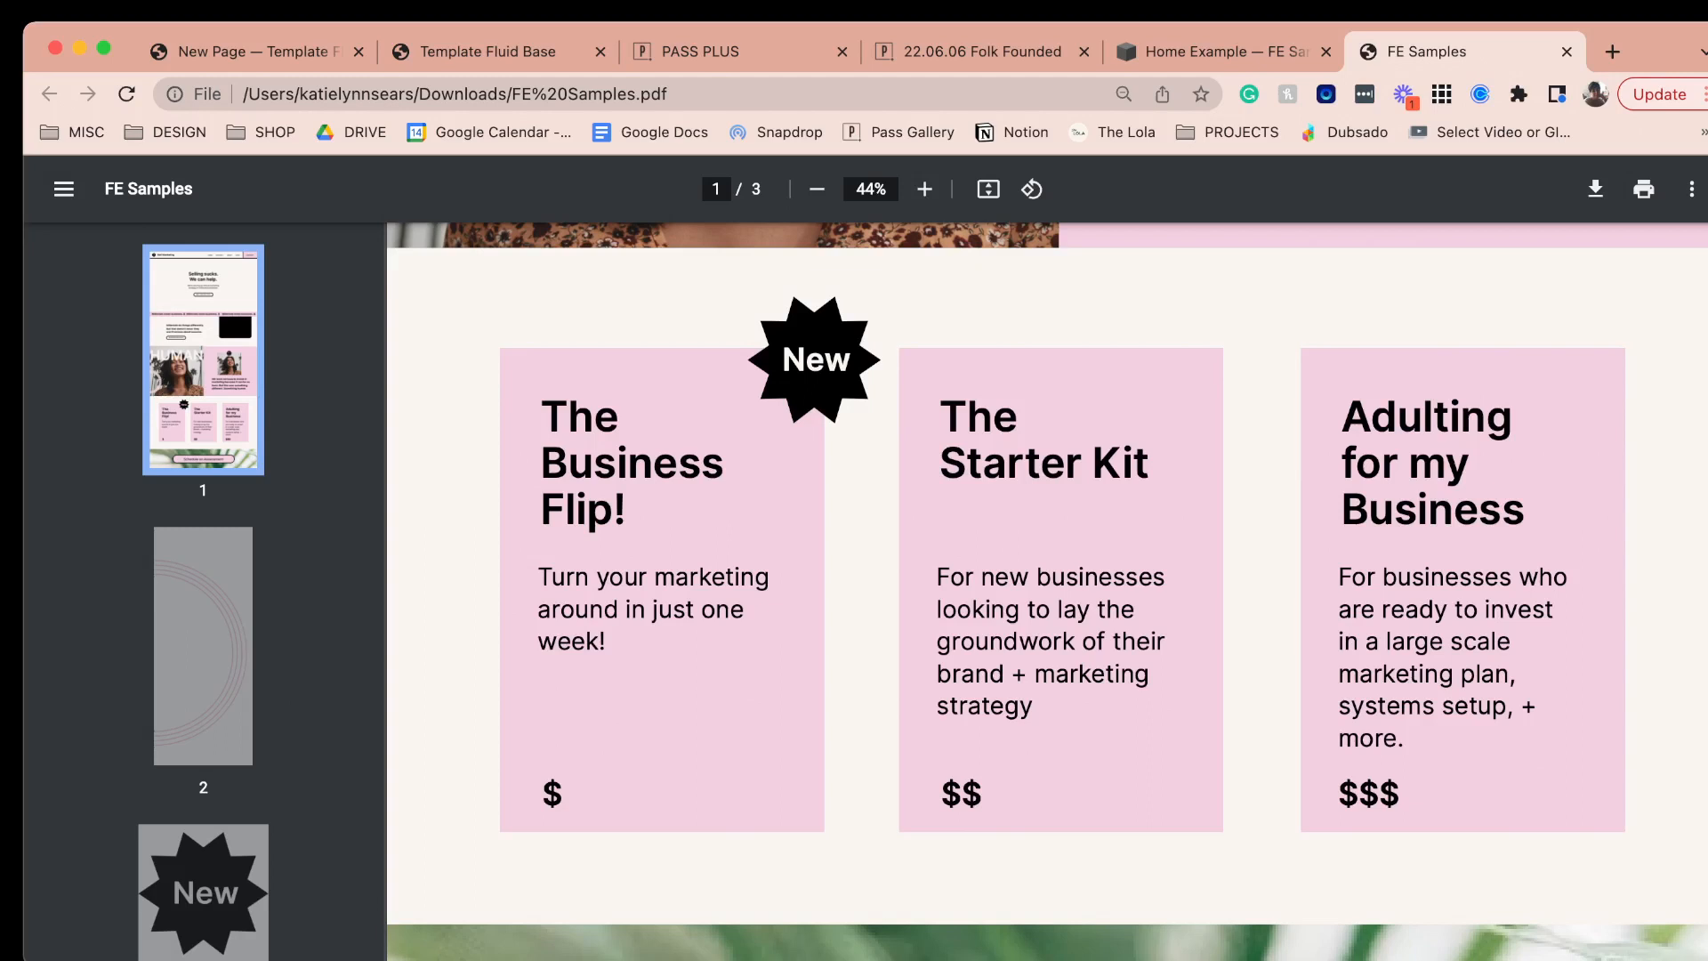
left_click(1220, 51)
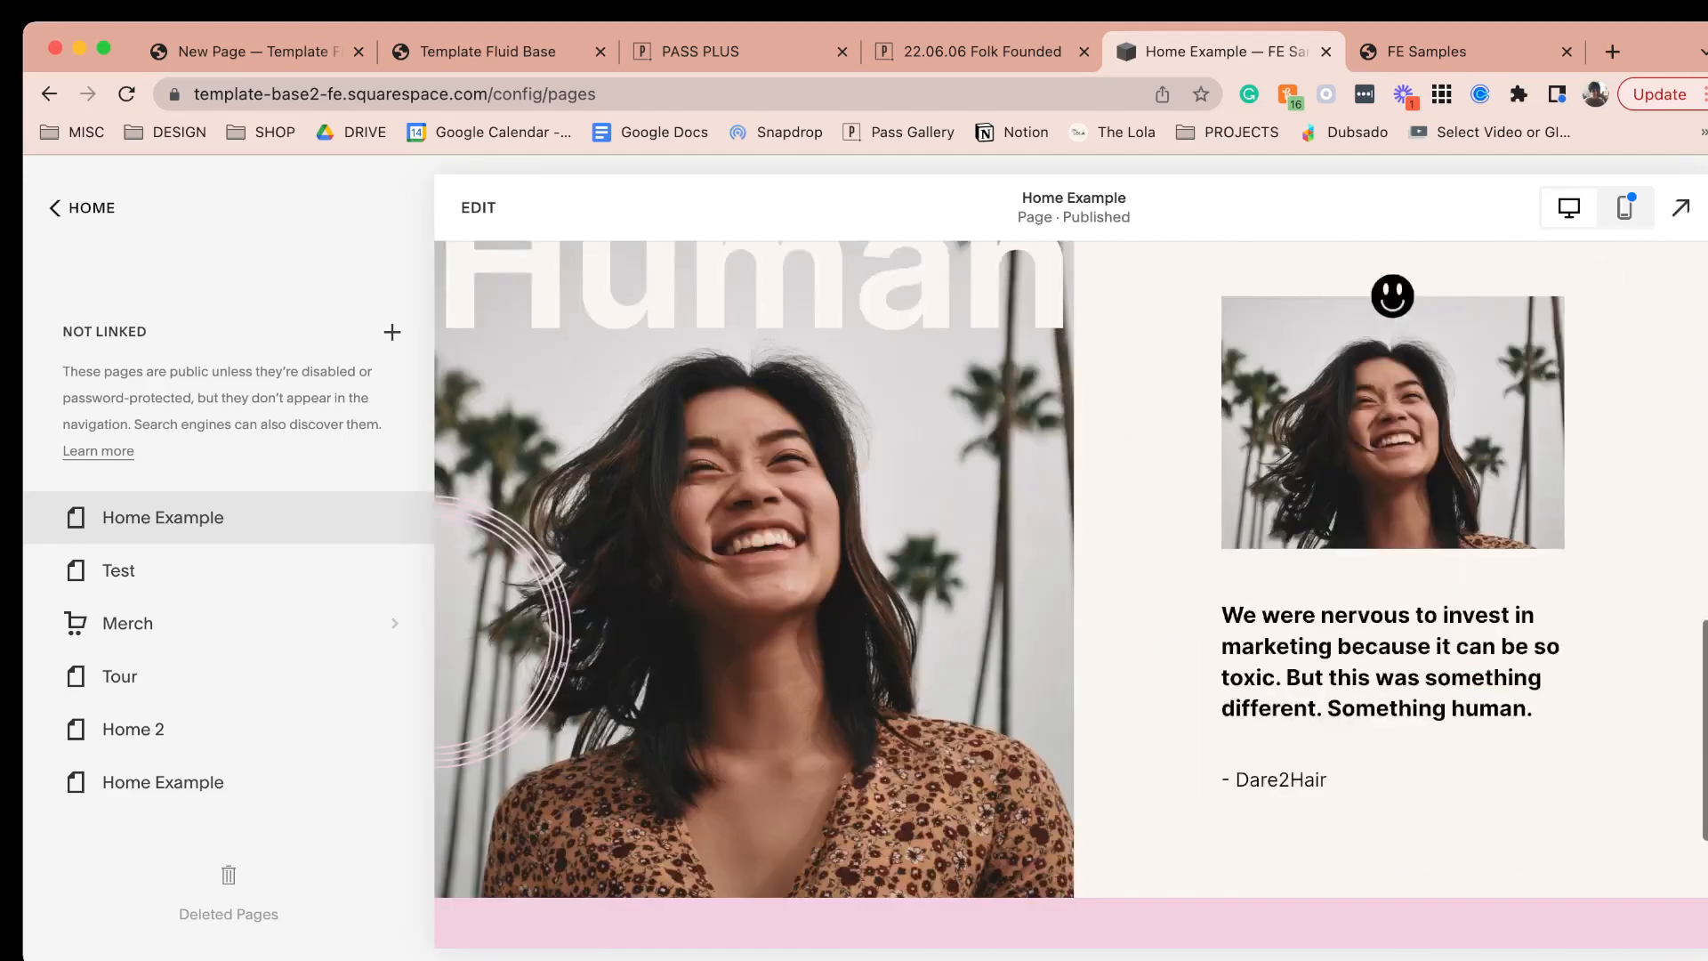
left_click(477, 206)
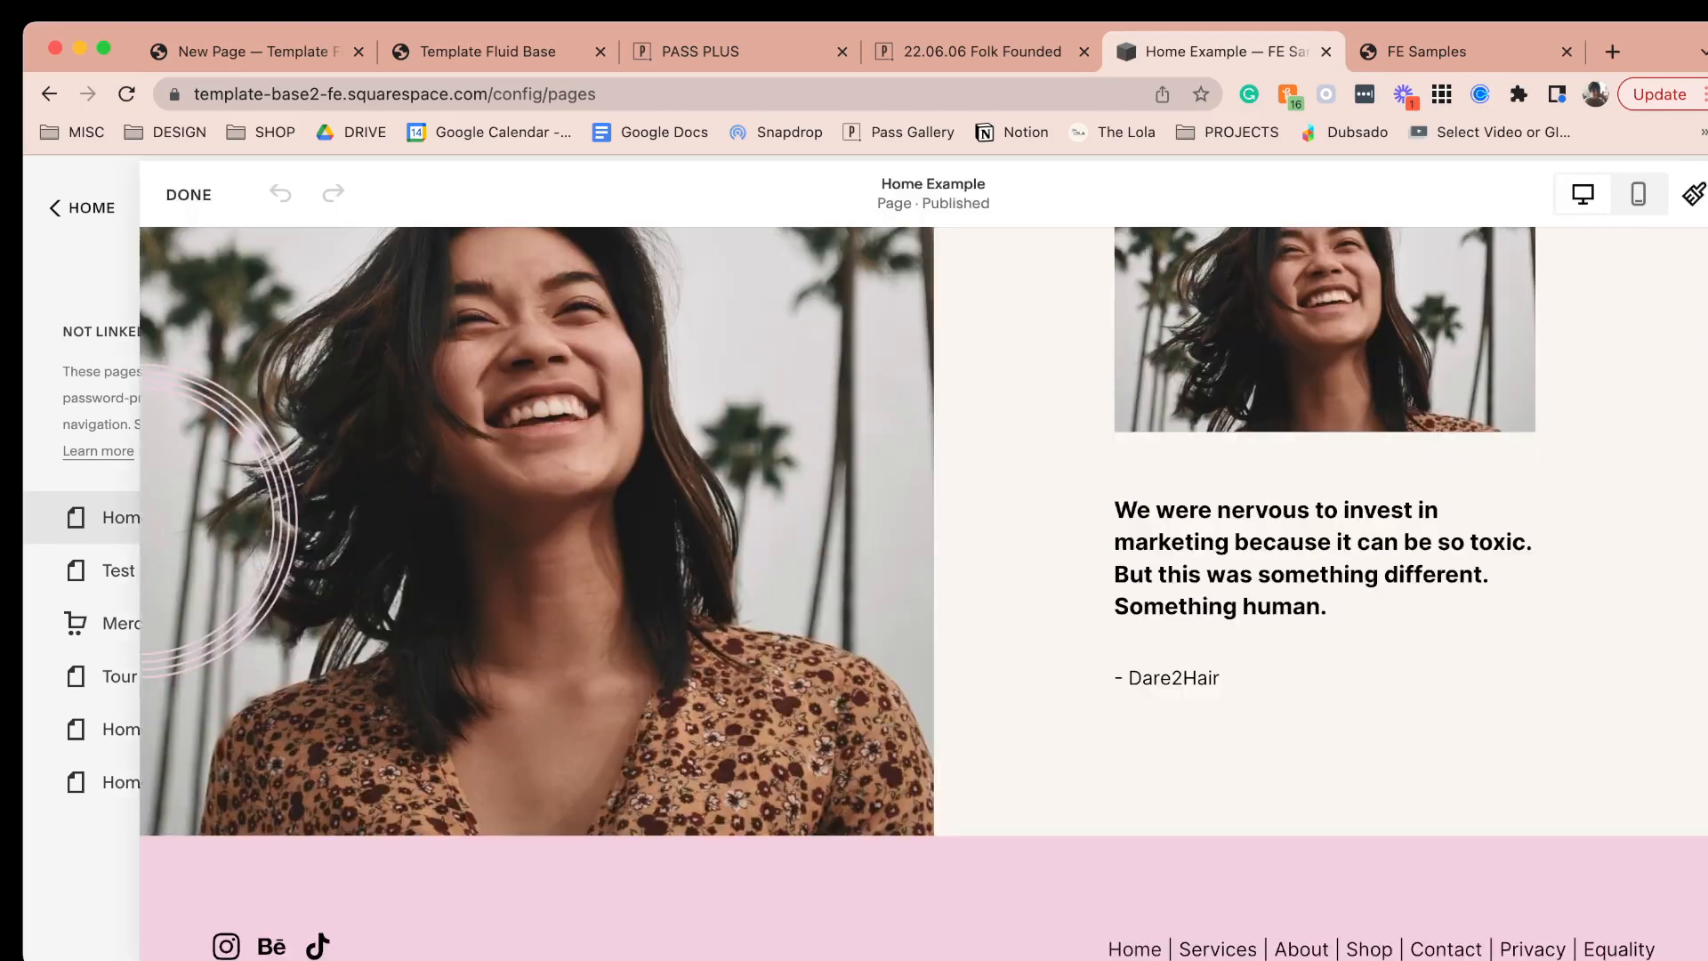
- Add a blank section below the testimonial with a text block in it
left_click(80, 206)
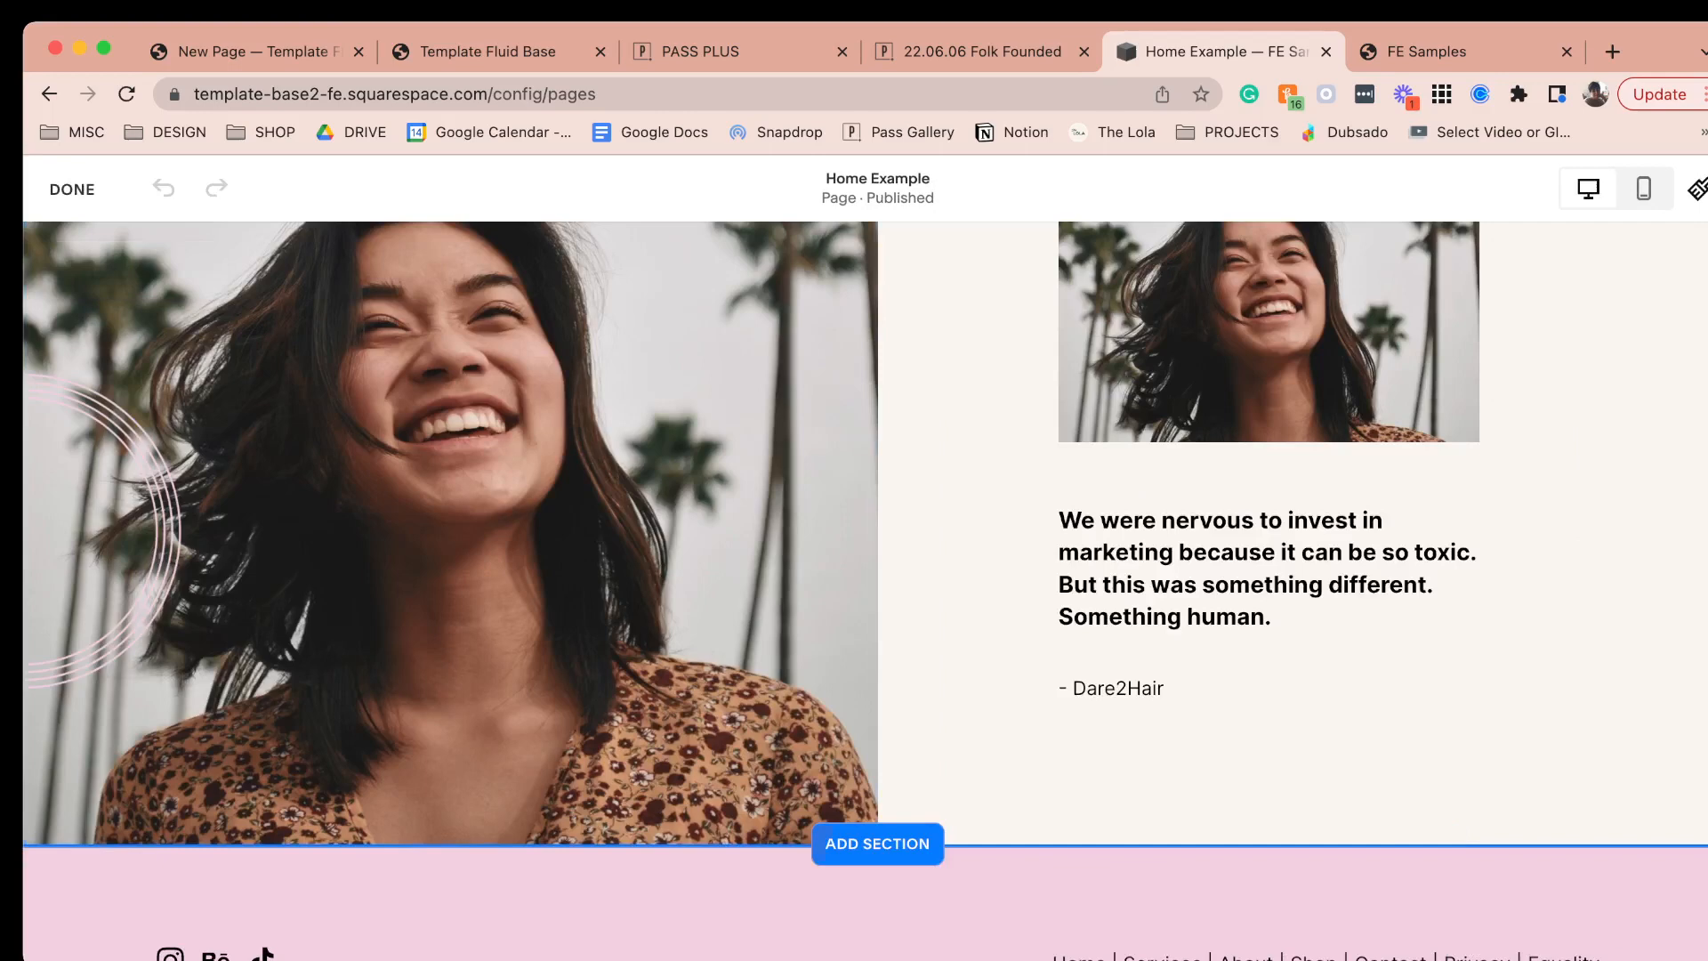
left_click(877, 844)
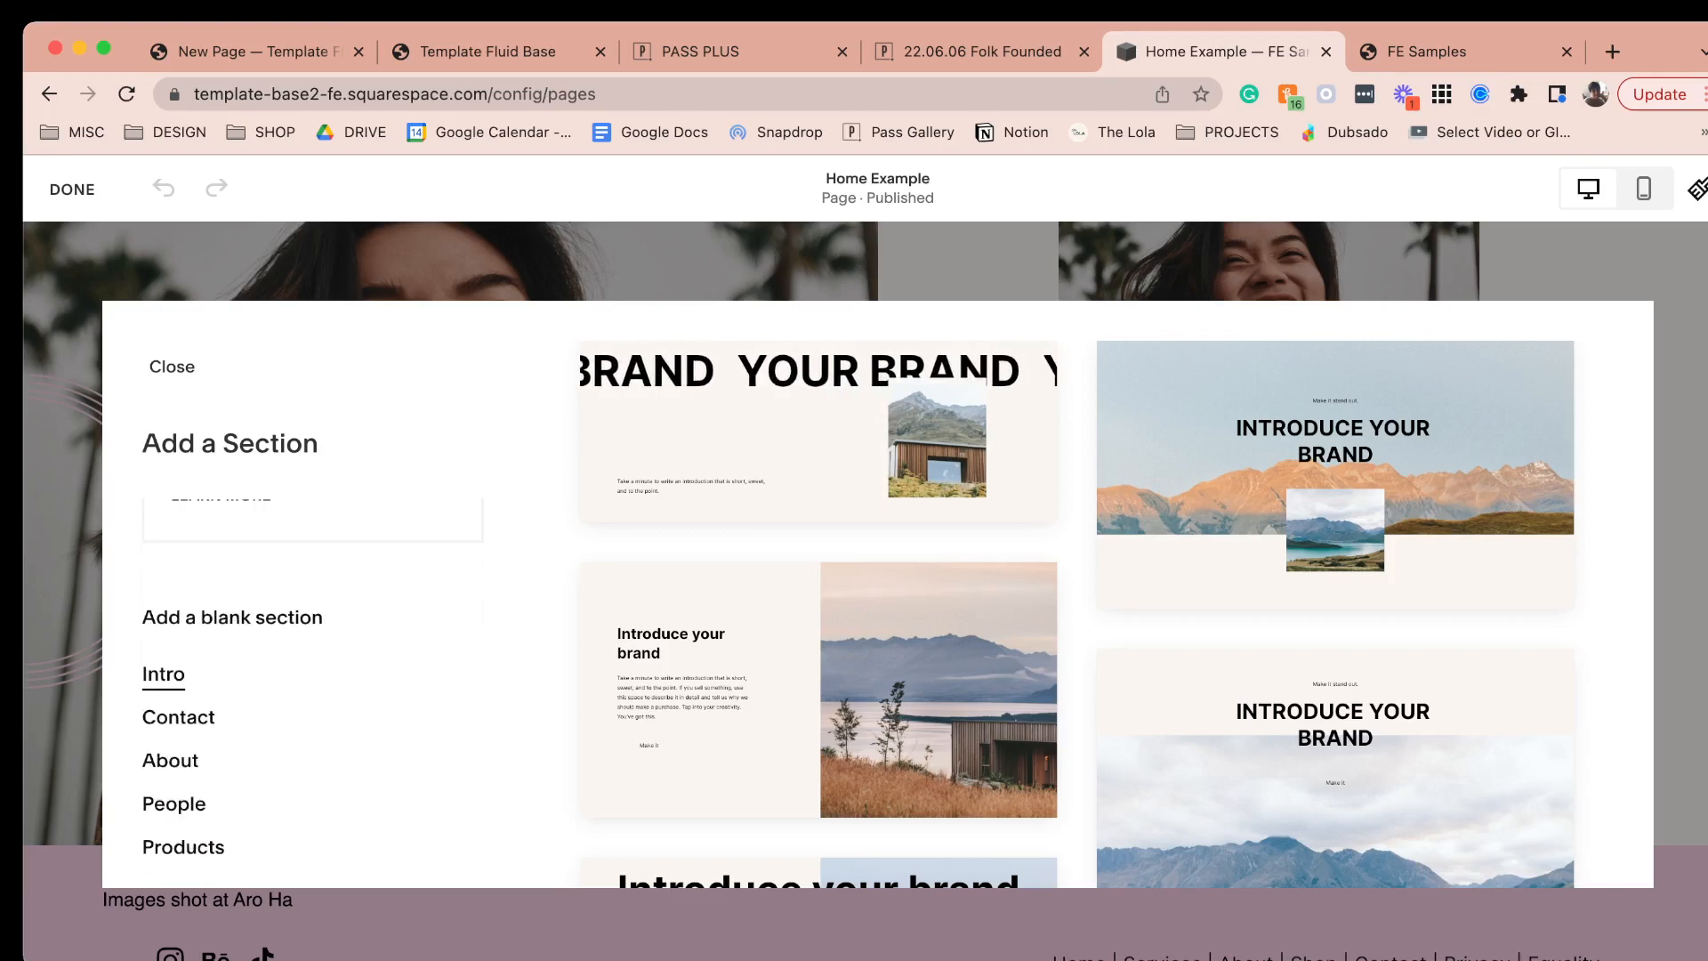
left_click(171, 367)
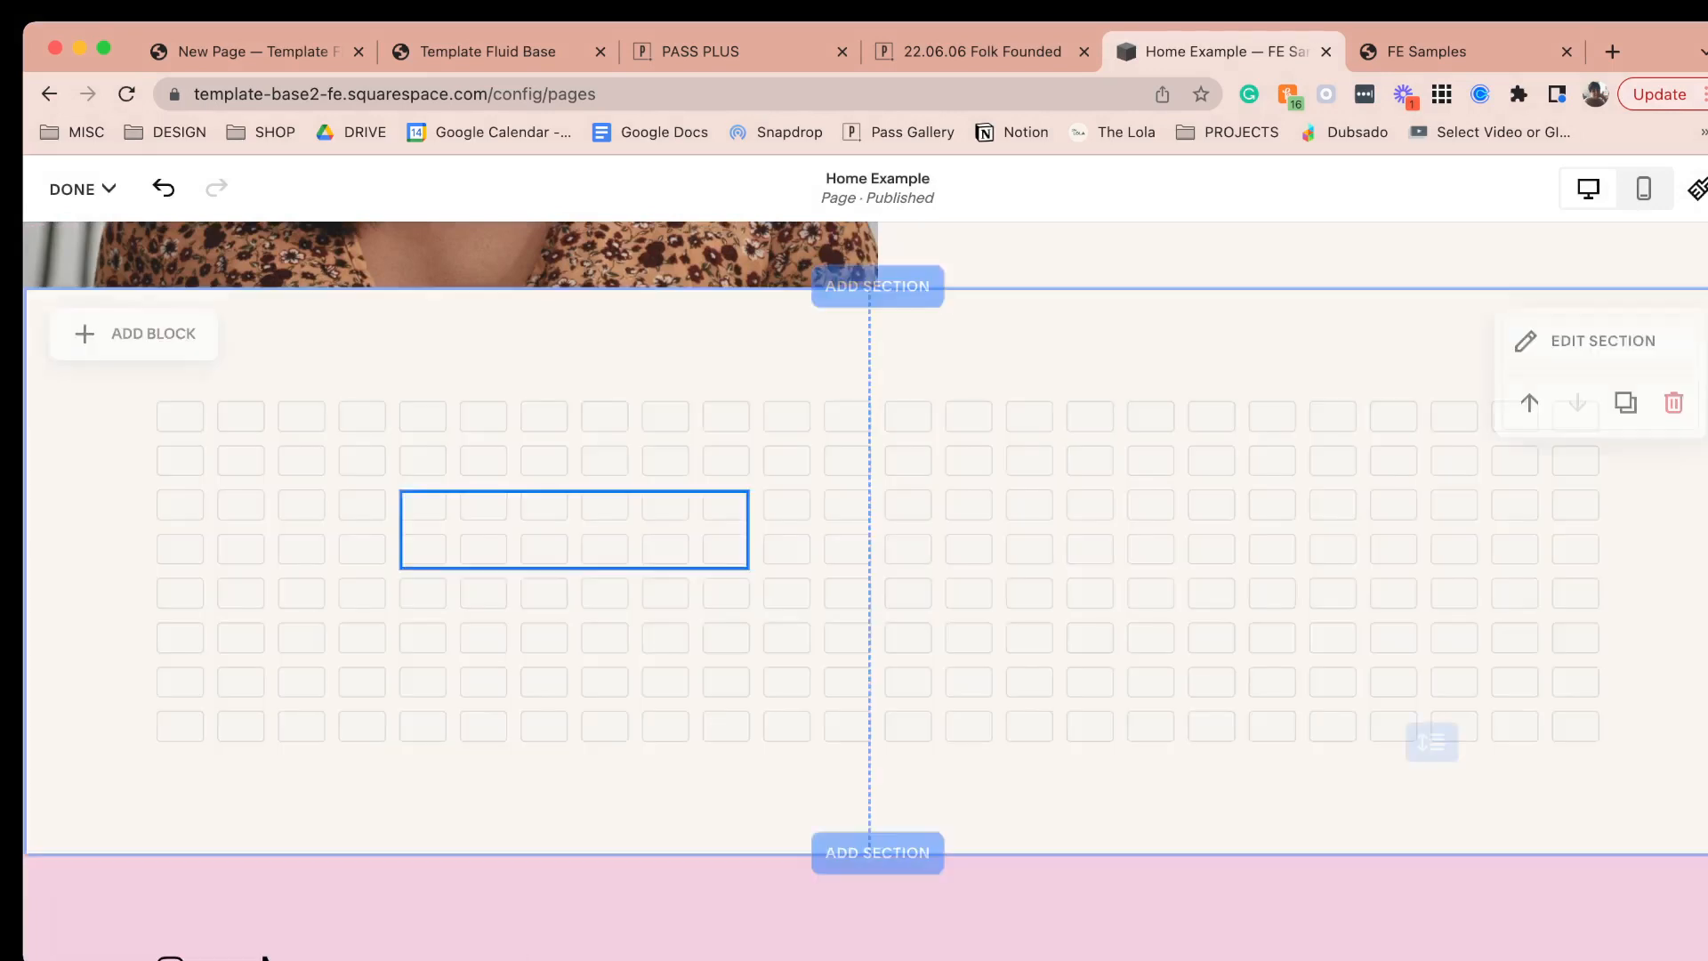
left_click(575, 529)
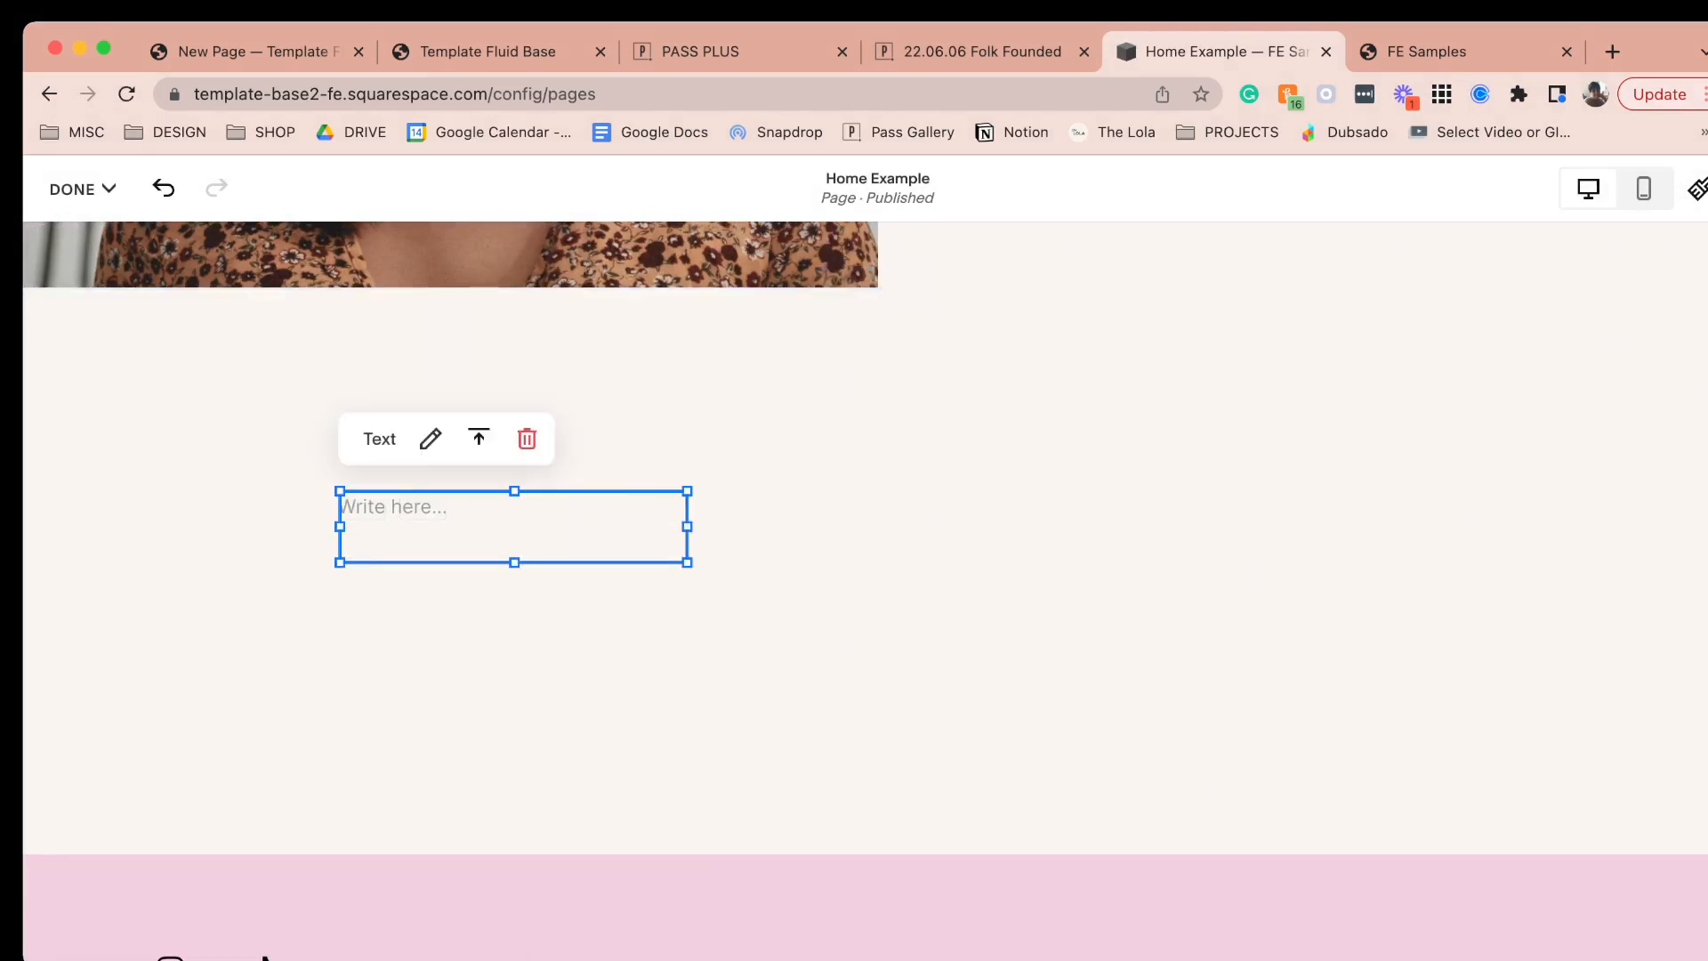
- Enter 'The Business Flip! Turn your marketing around in just one week!' with a heading title and New badge
left_click(1464, 51)
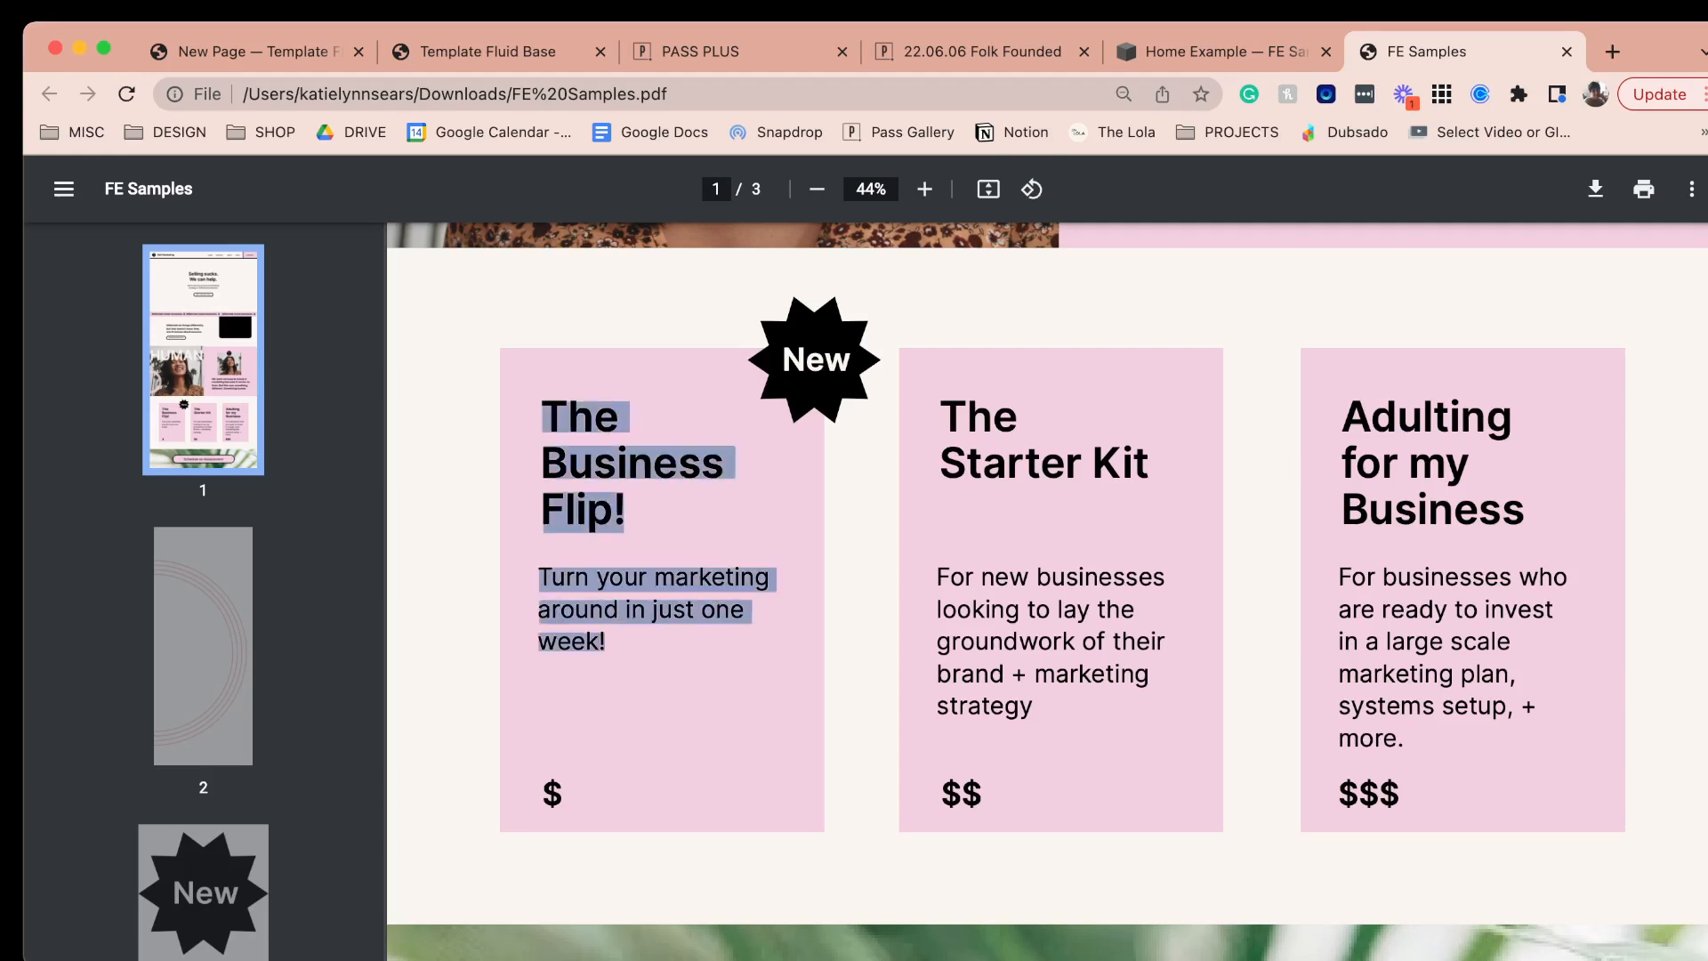
left_click(1217, 52)
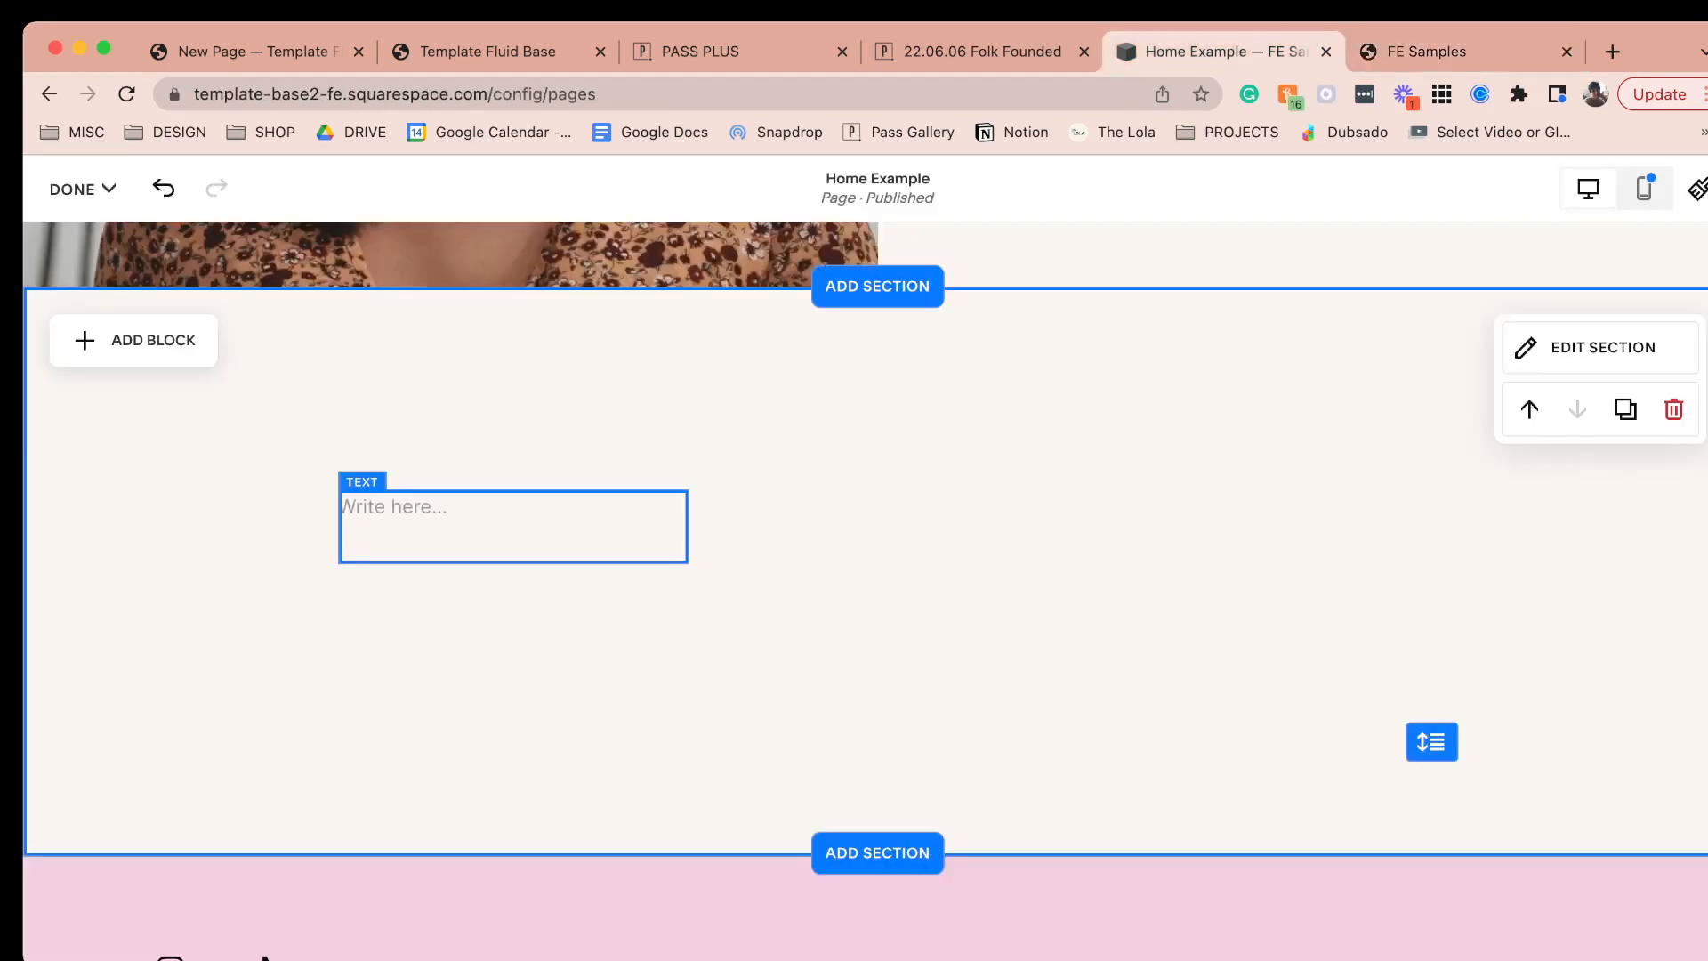
type("The Business Flip! Turn your marketing around in just one week!")
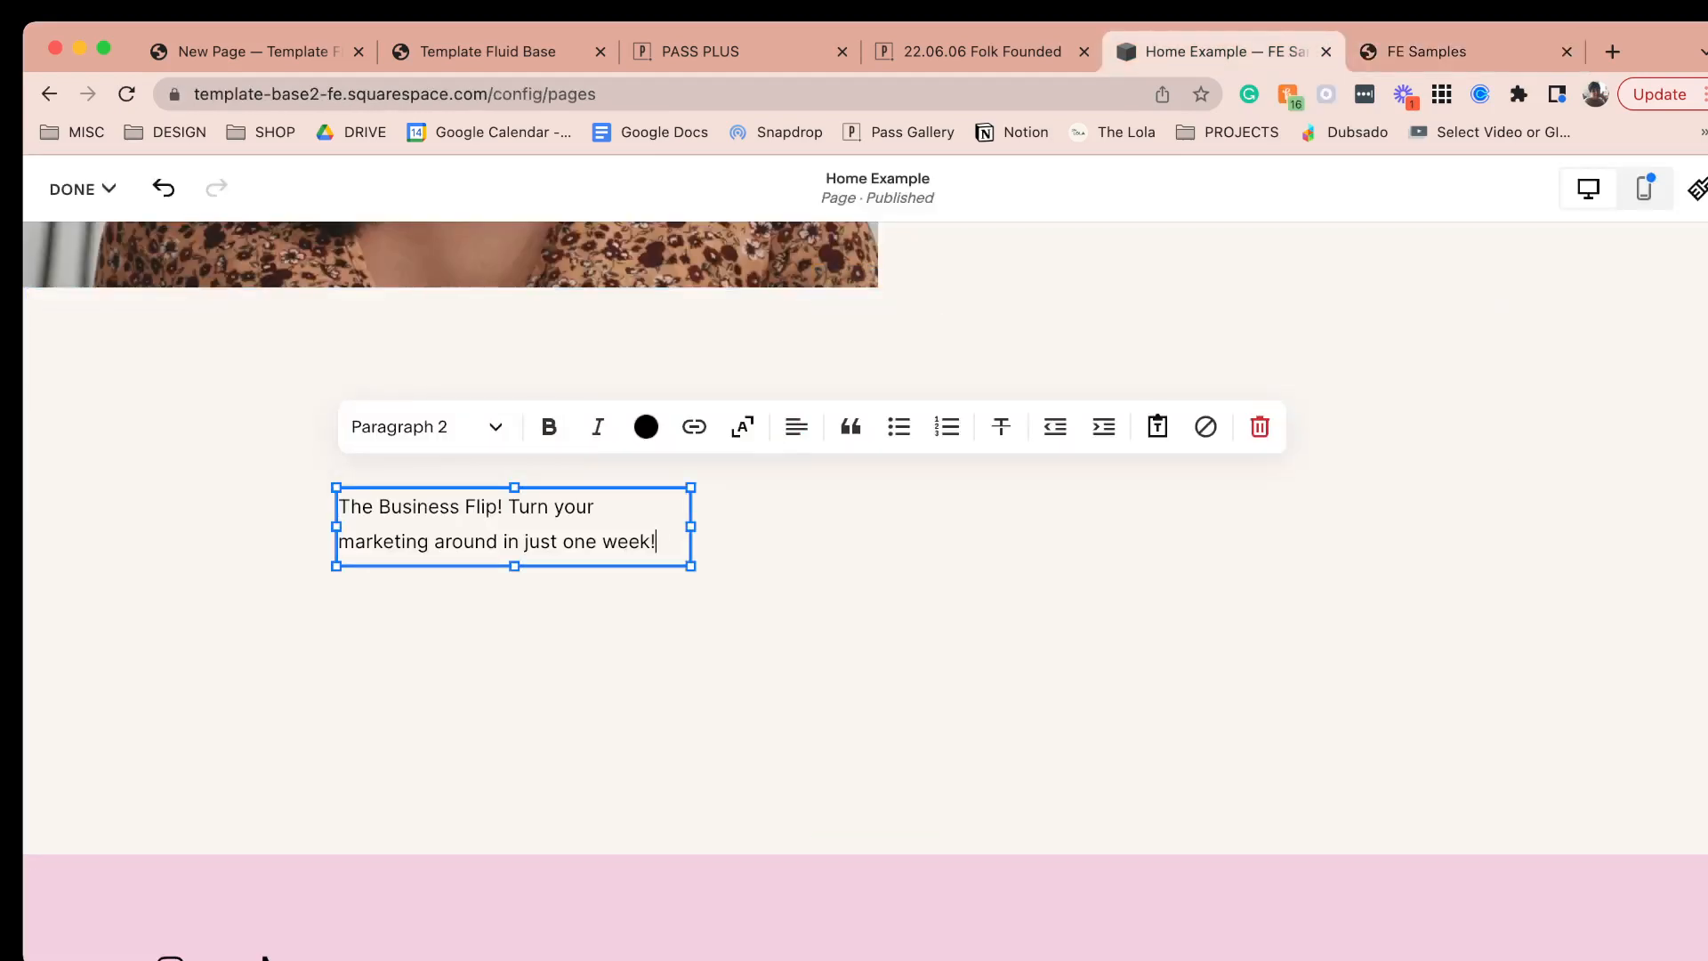
key("Enter")
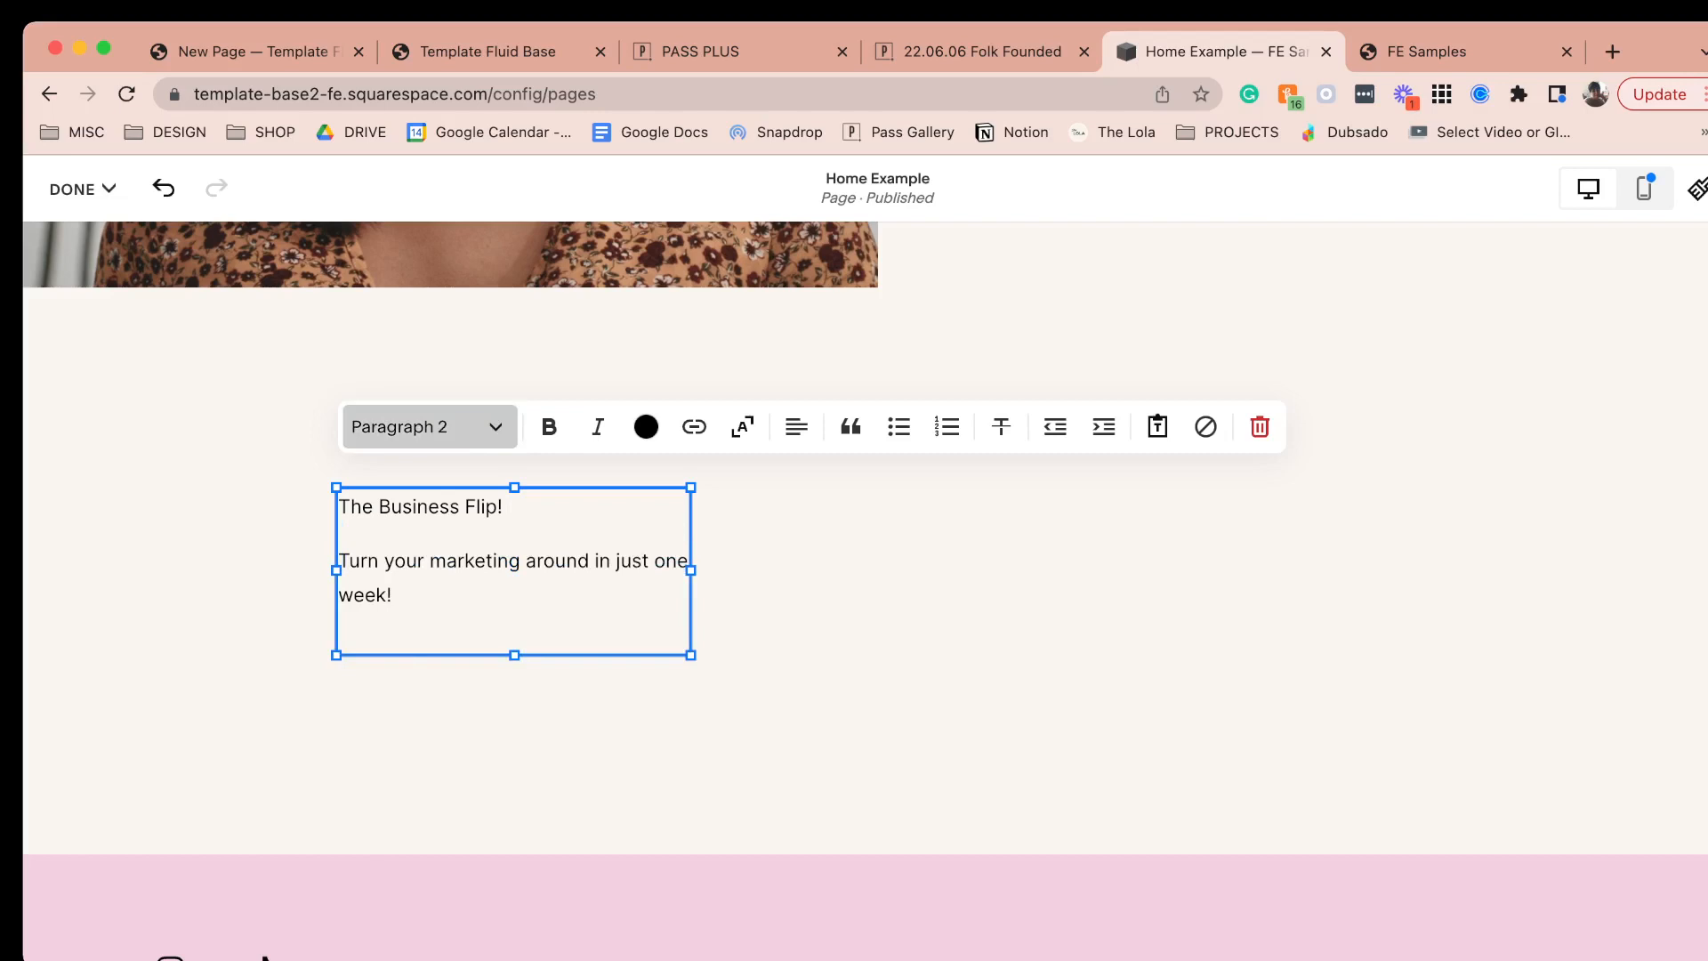
left_click(429, 426)
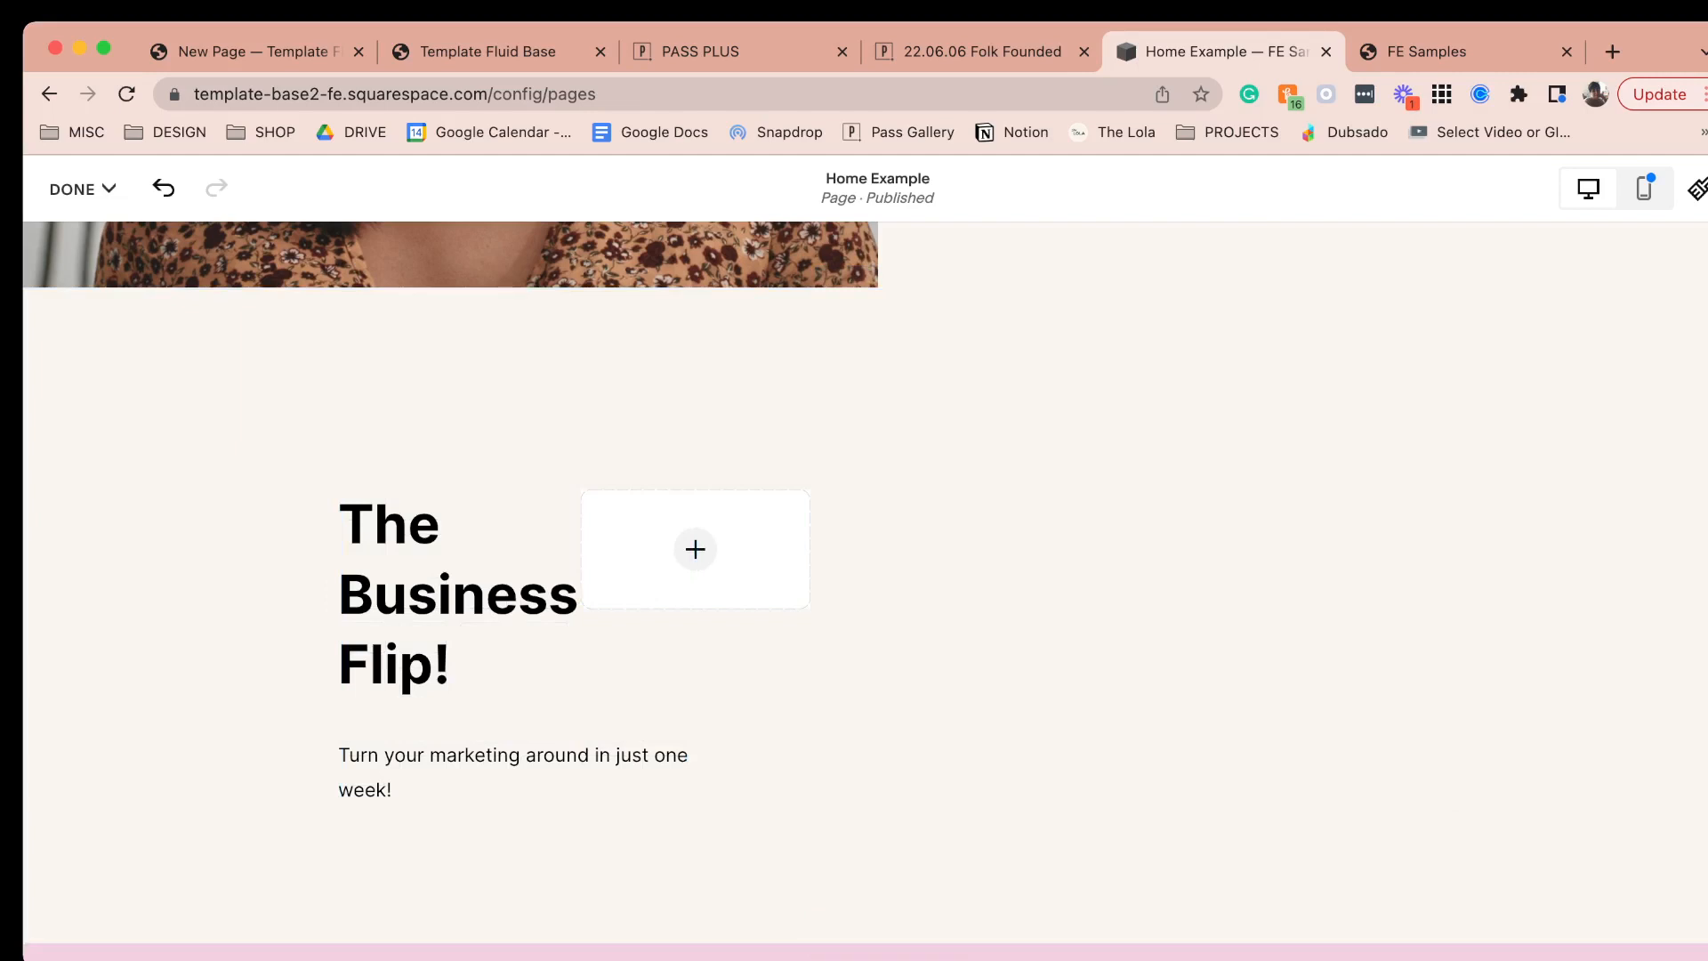
left_click(695, 550)
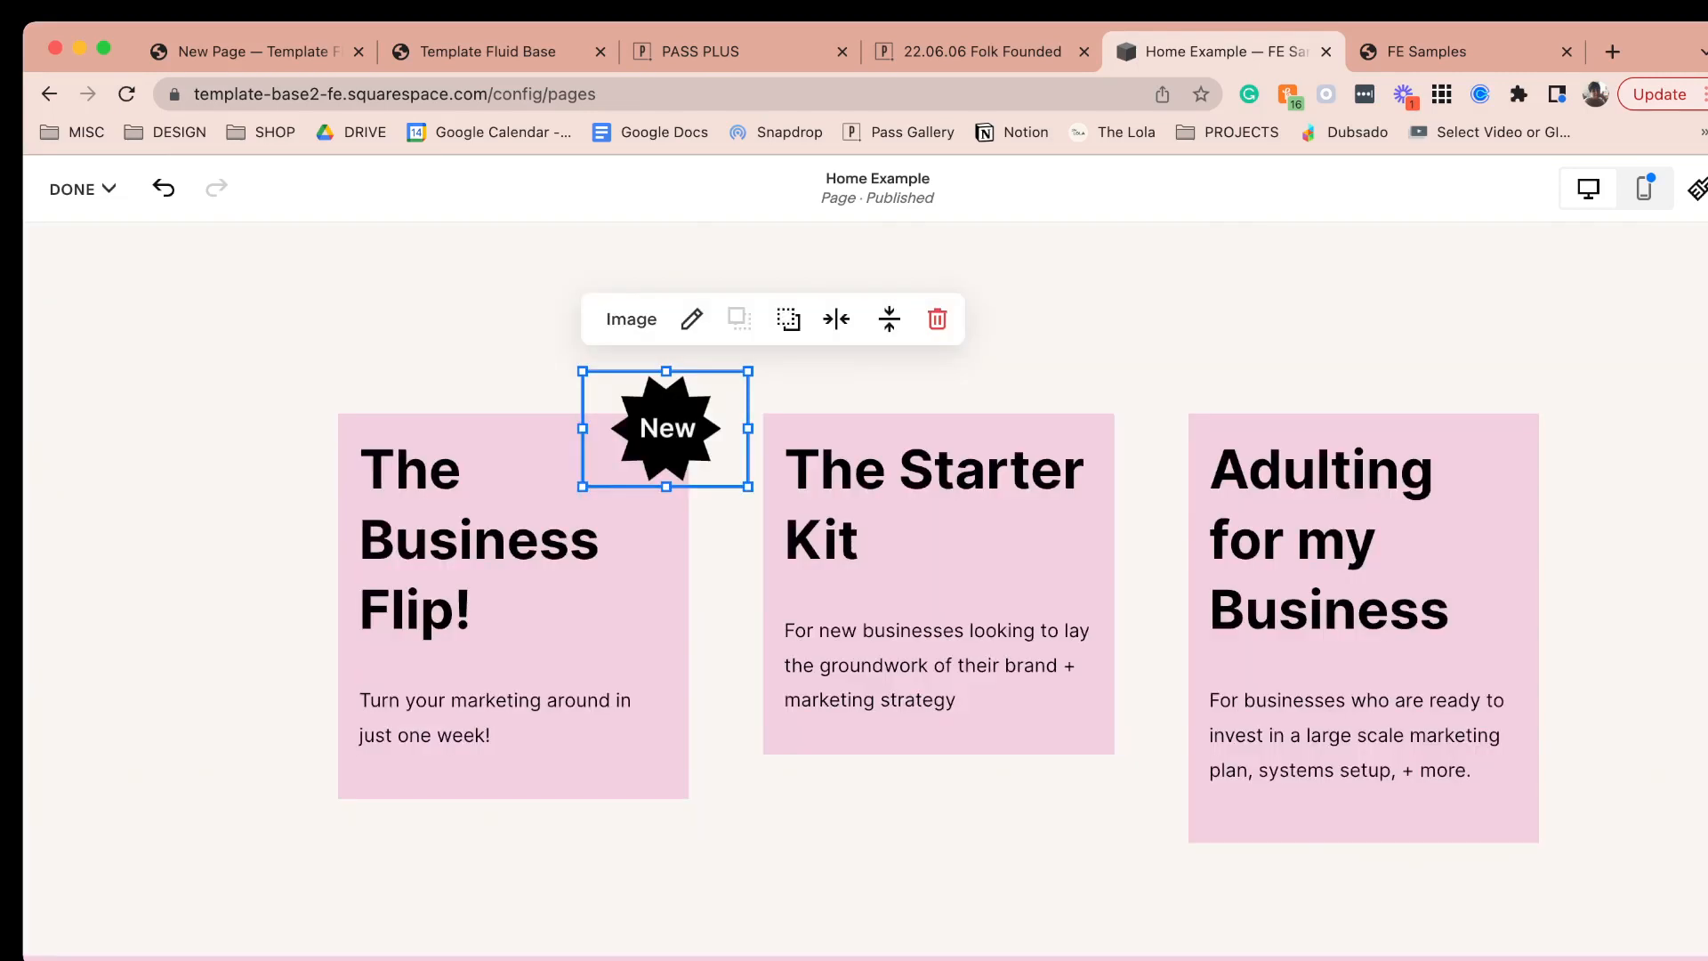
- Add a large-heading '$' price to The Business Flip! card
scroll("down", 3)
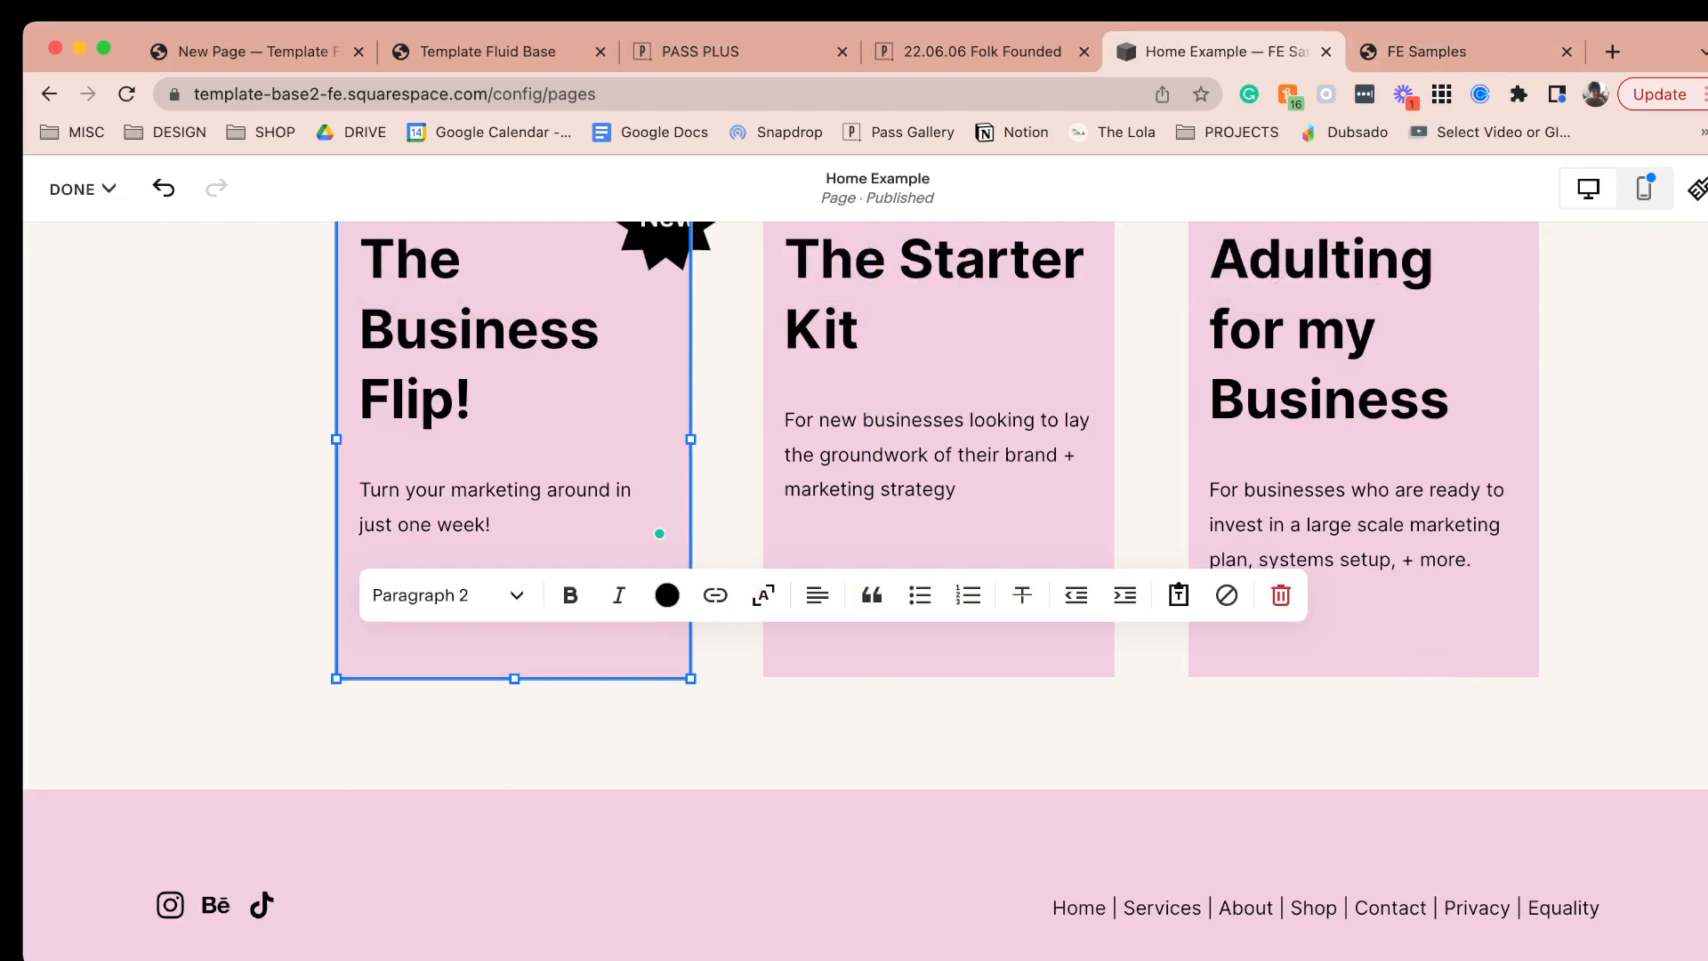
type("$")
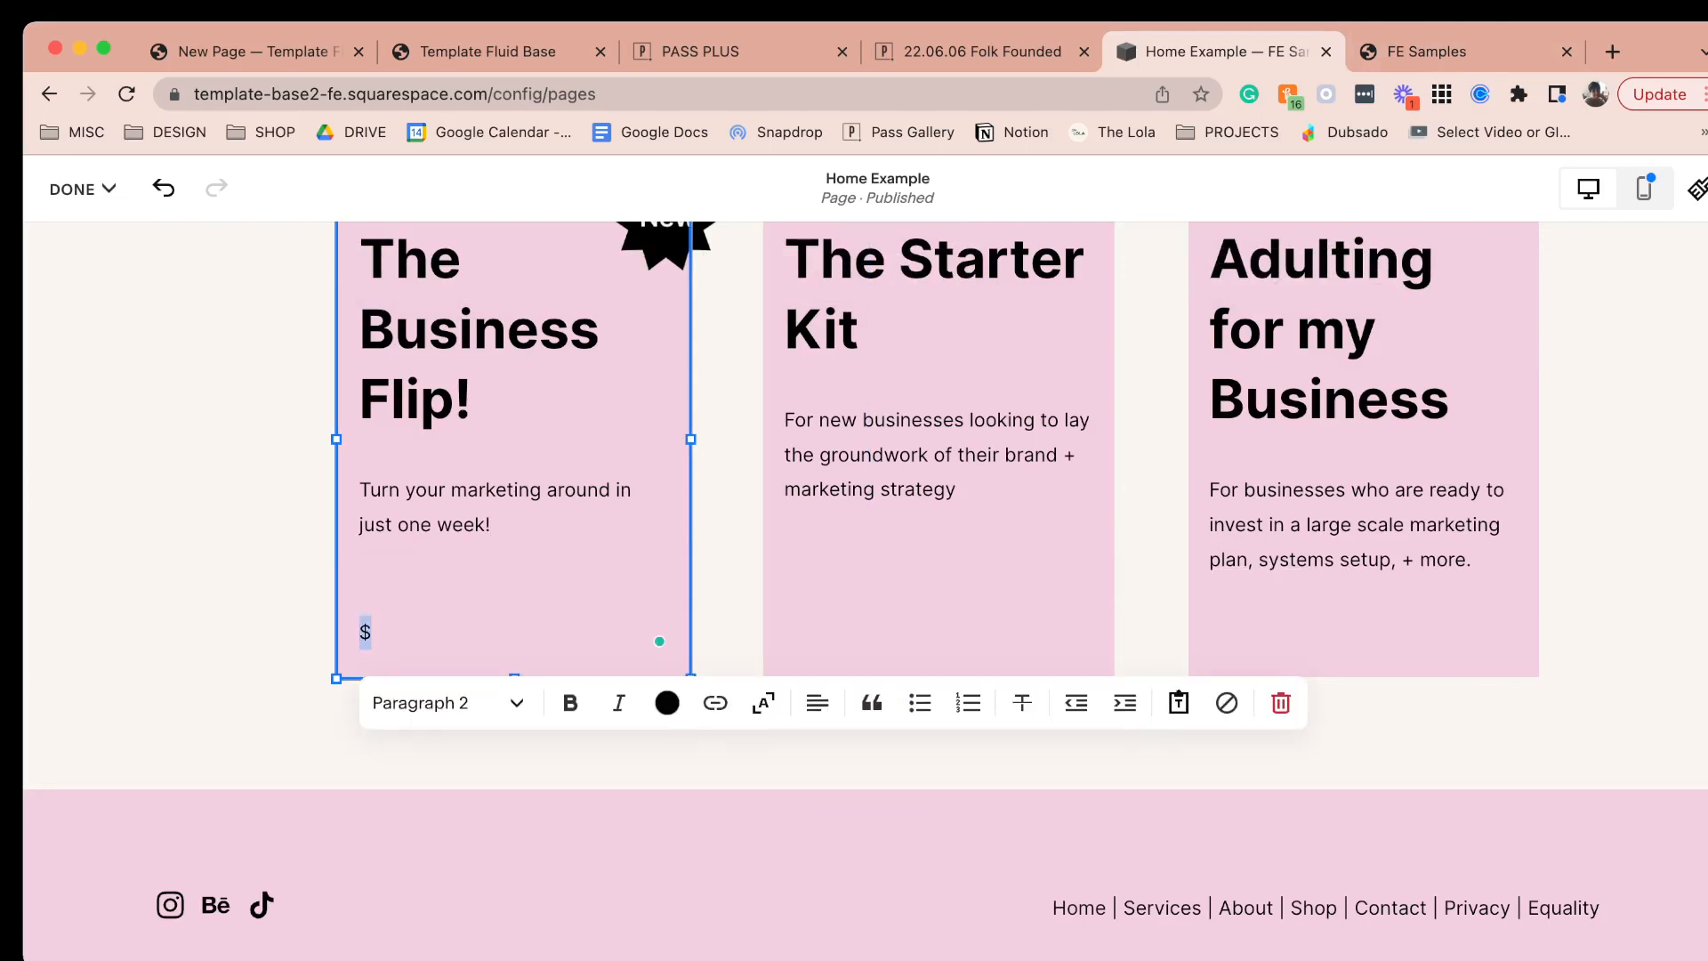
left_click(447, 701)
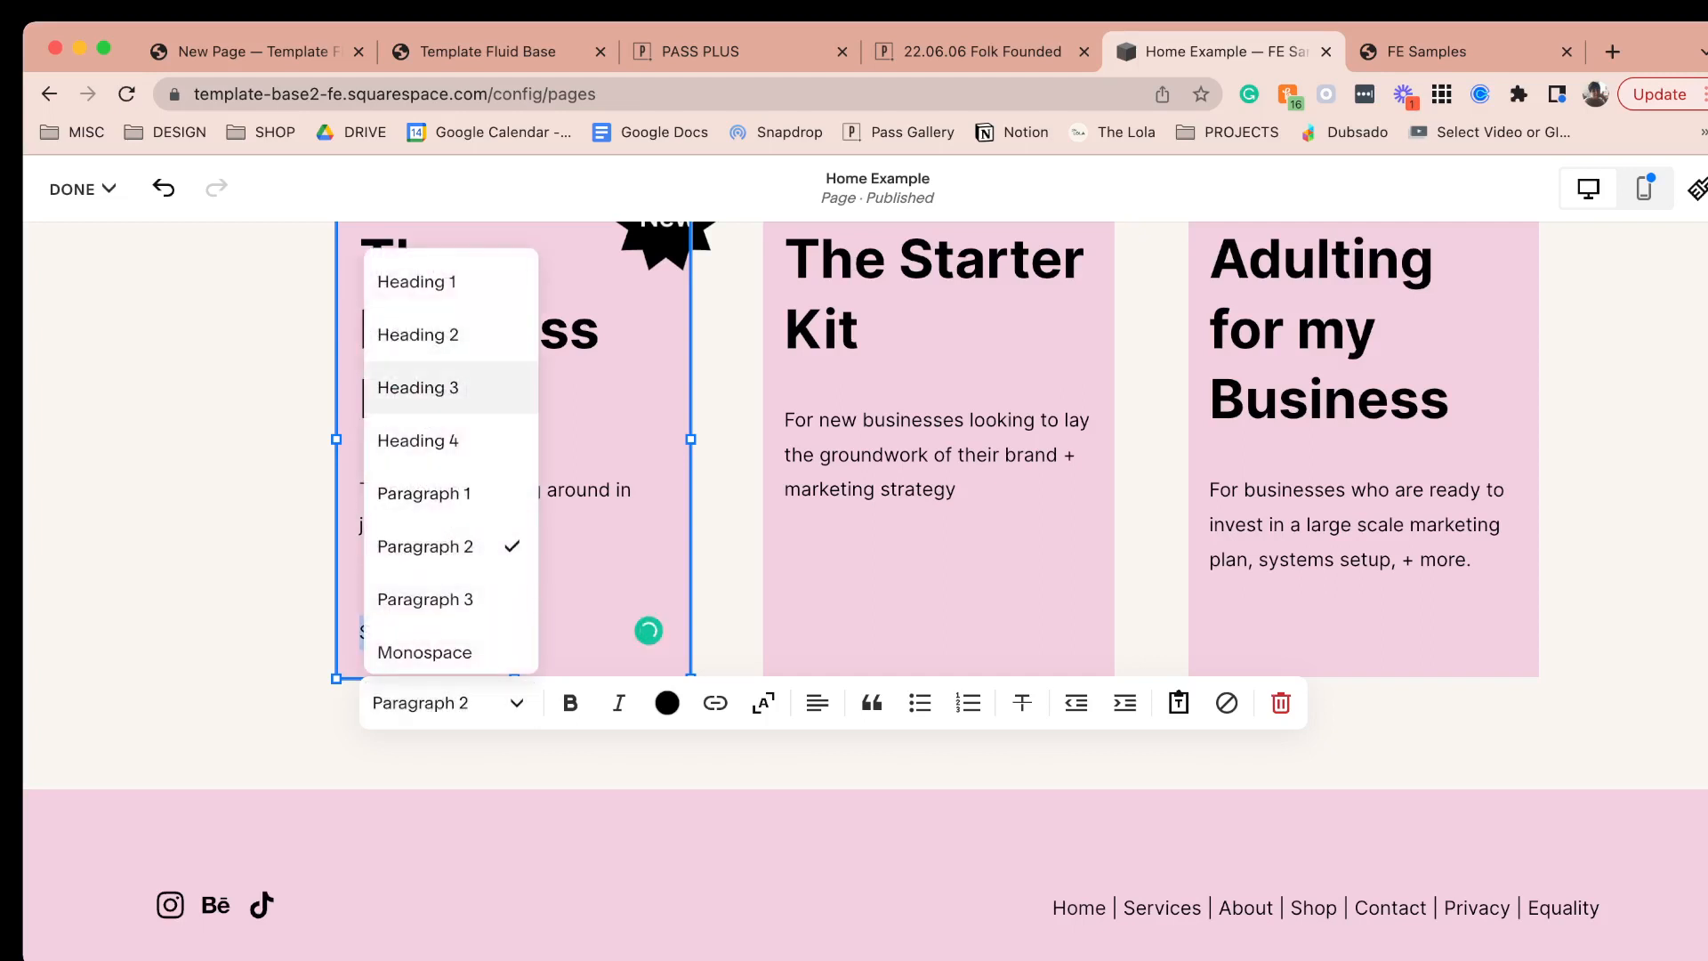
left_click(417, 440)
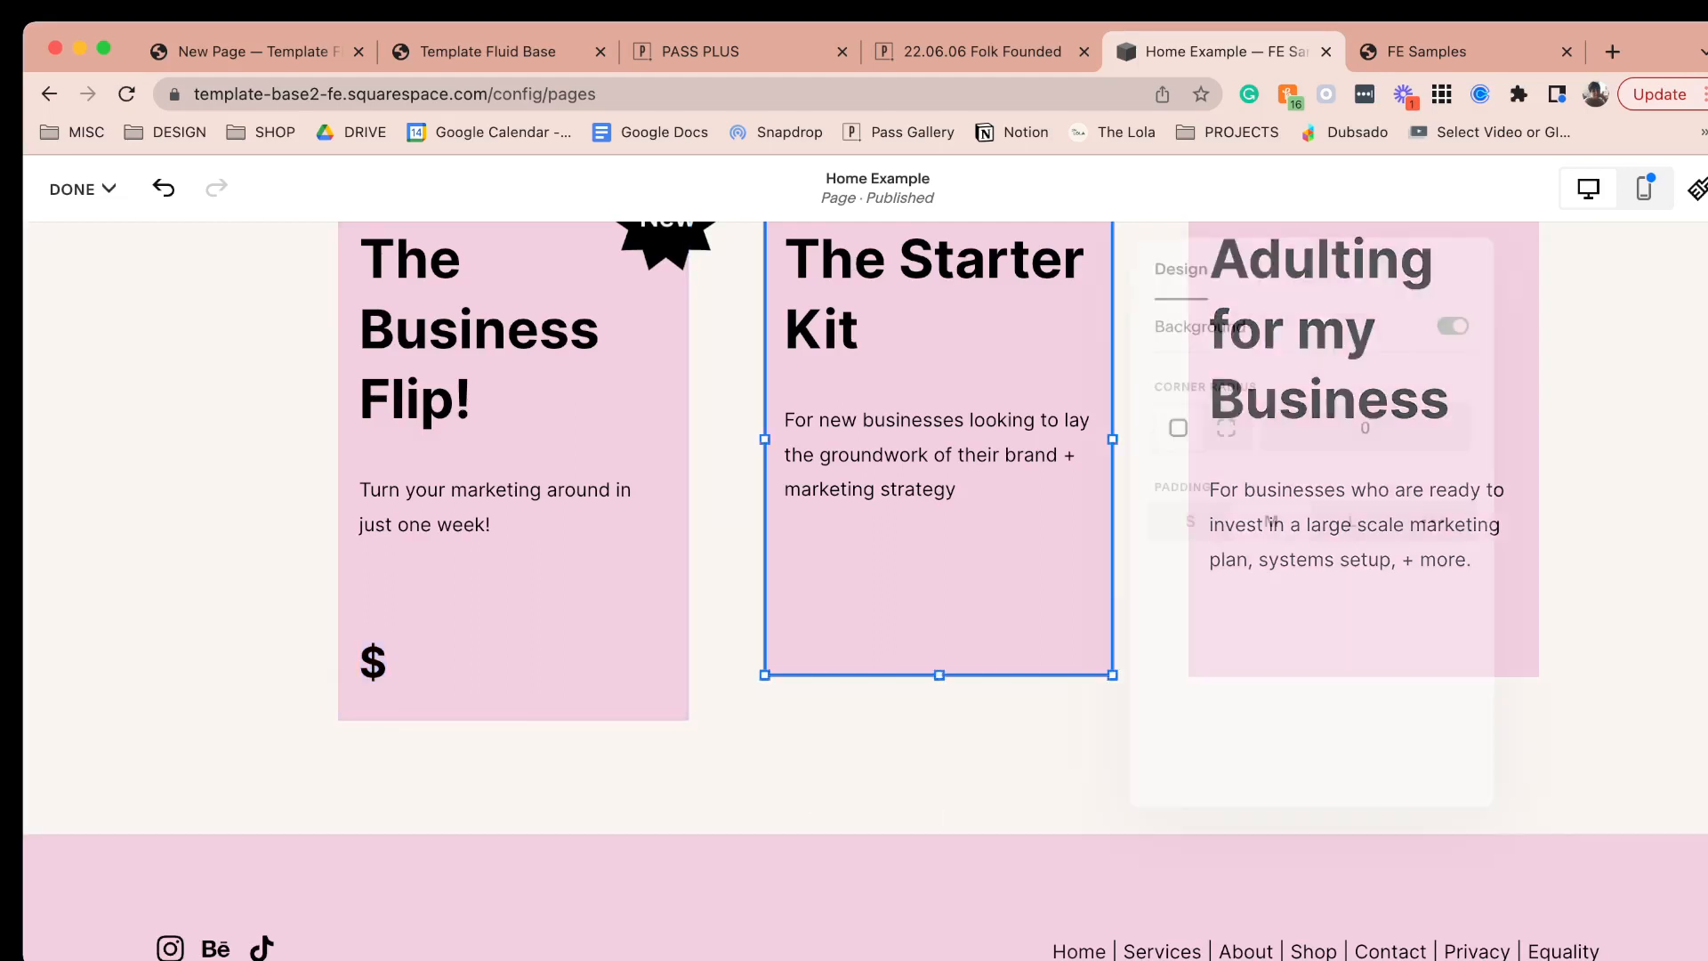
- Add '$$' and '$$$' price lines to The Starter Kit and Adulting for my Business cards
left_click(903, 453)
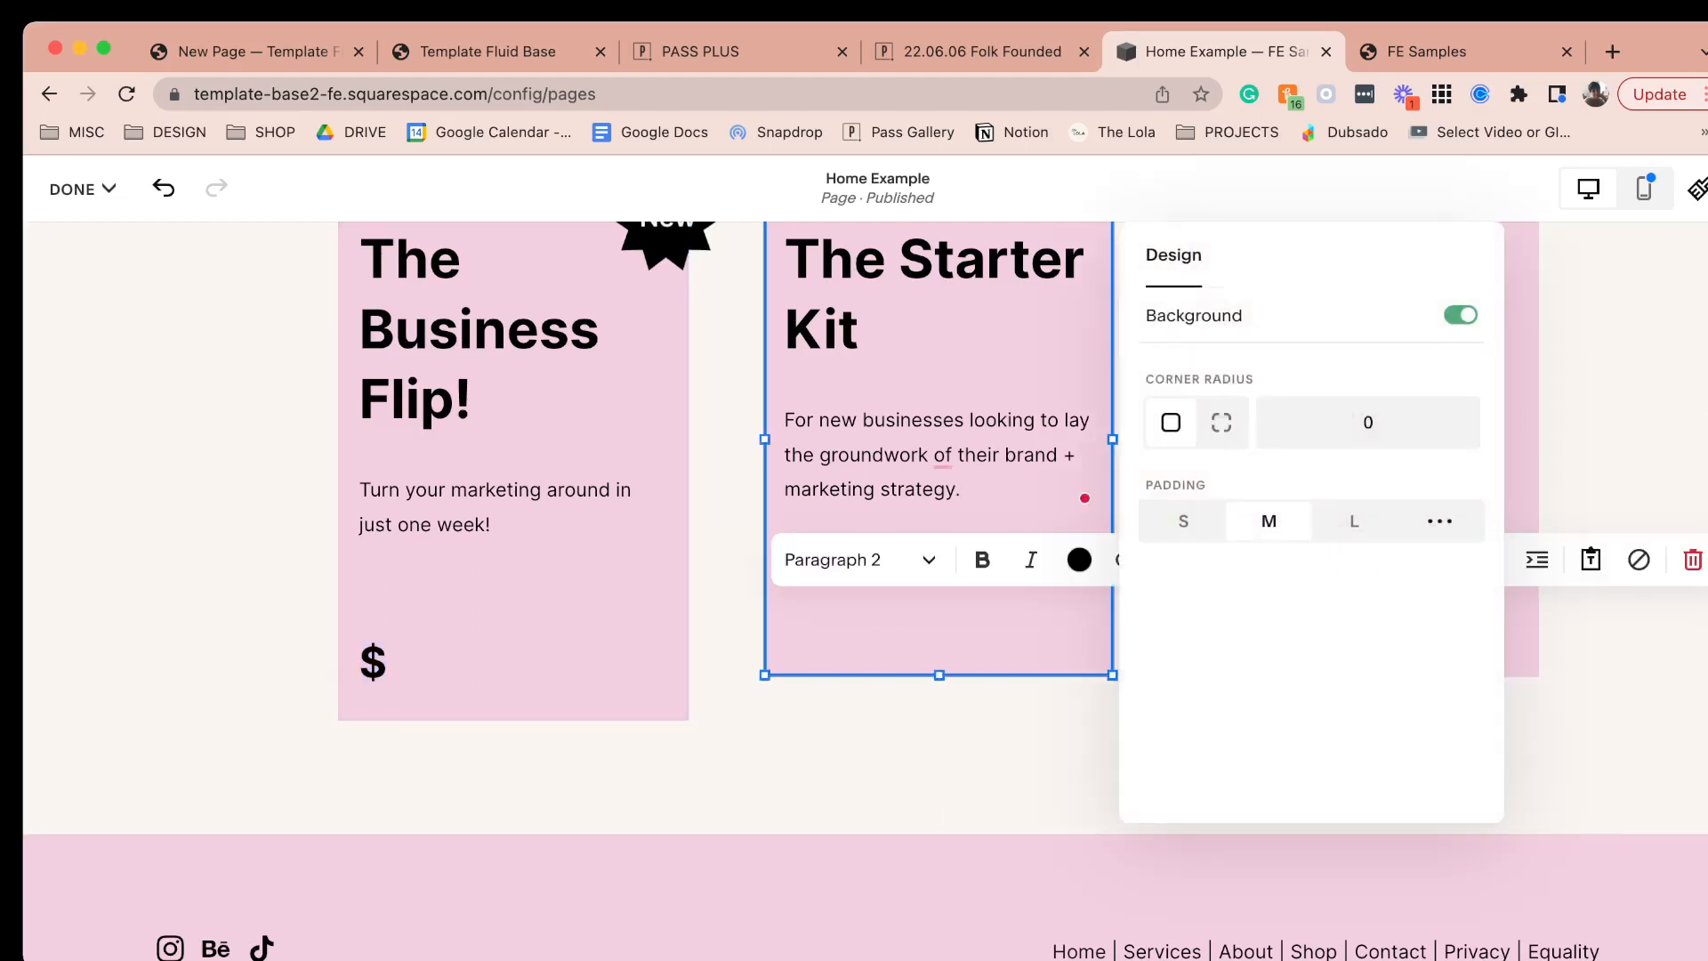
left_click(797, 628)
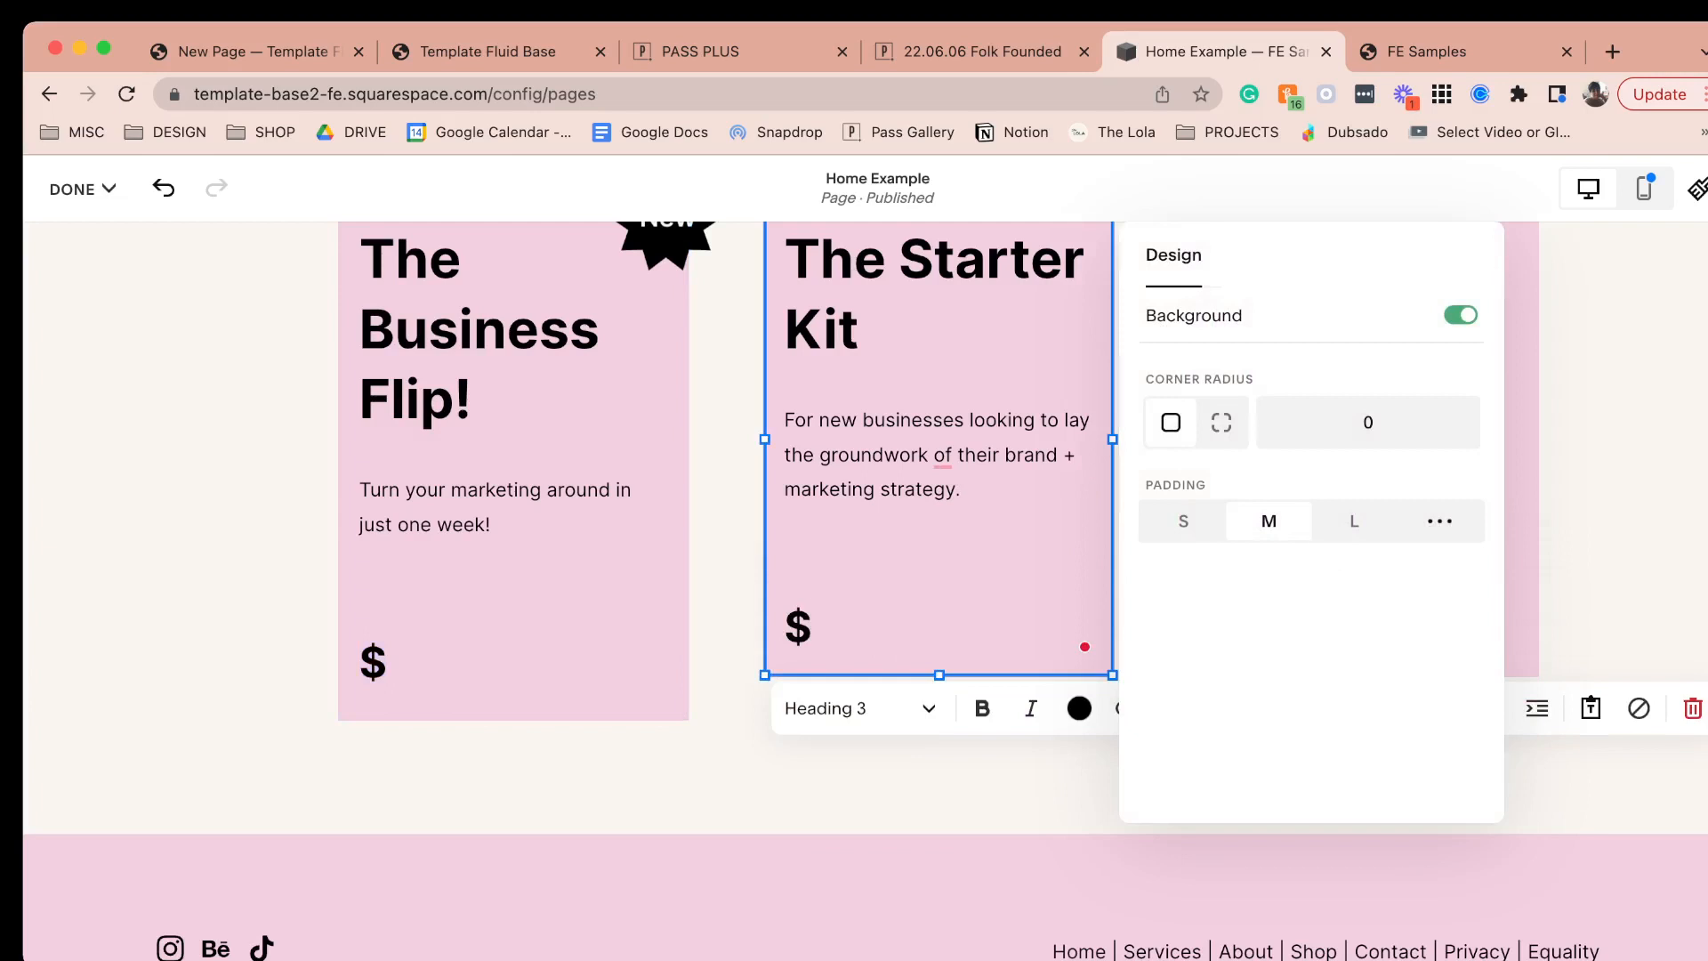
type("$")
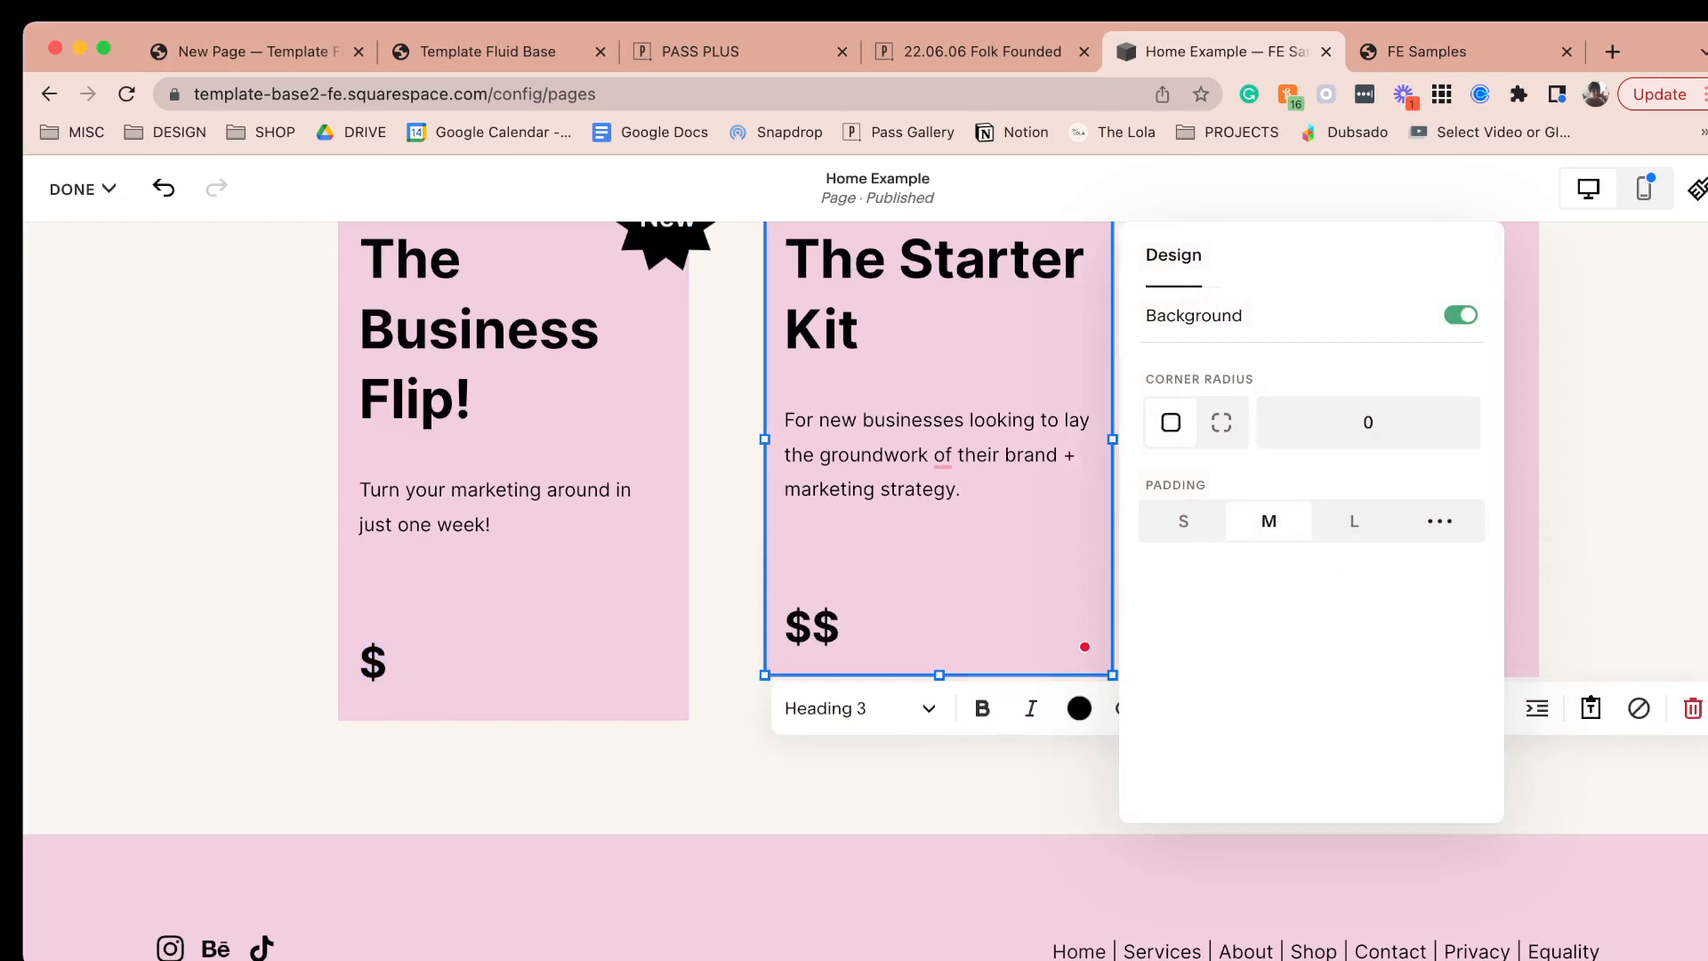
left_click(1361, 523)
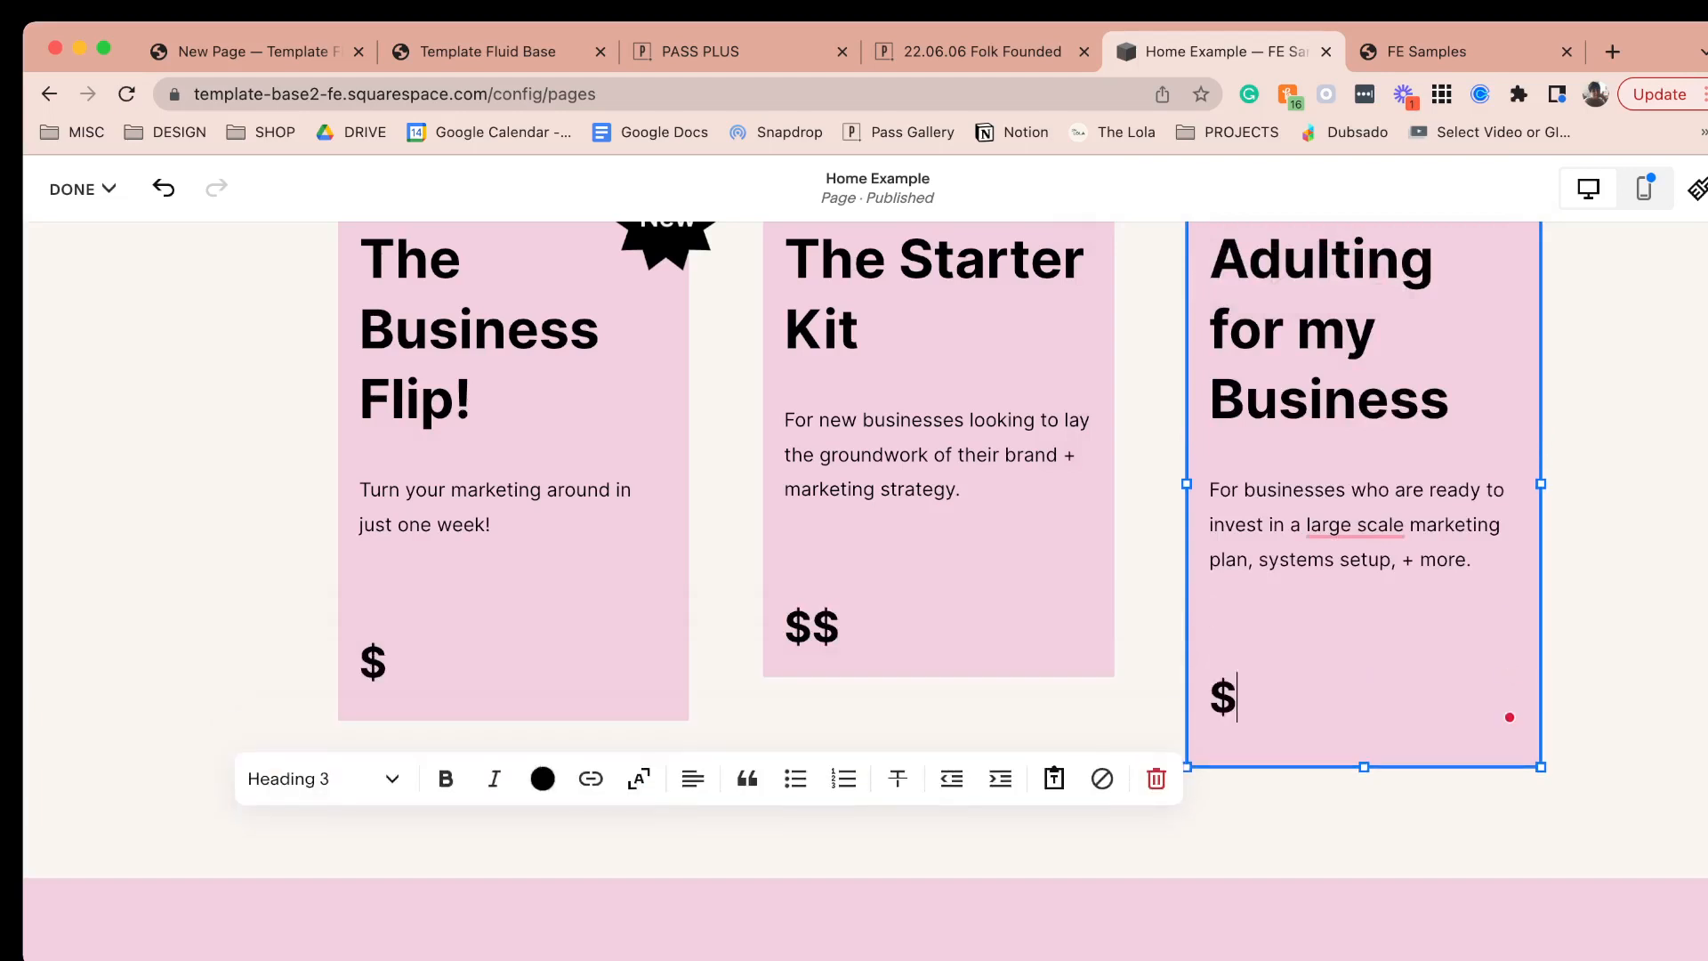
type("$$")
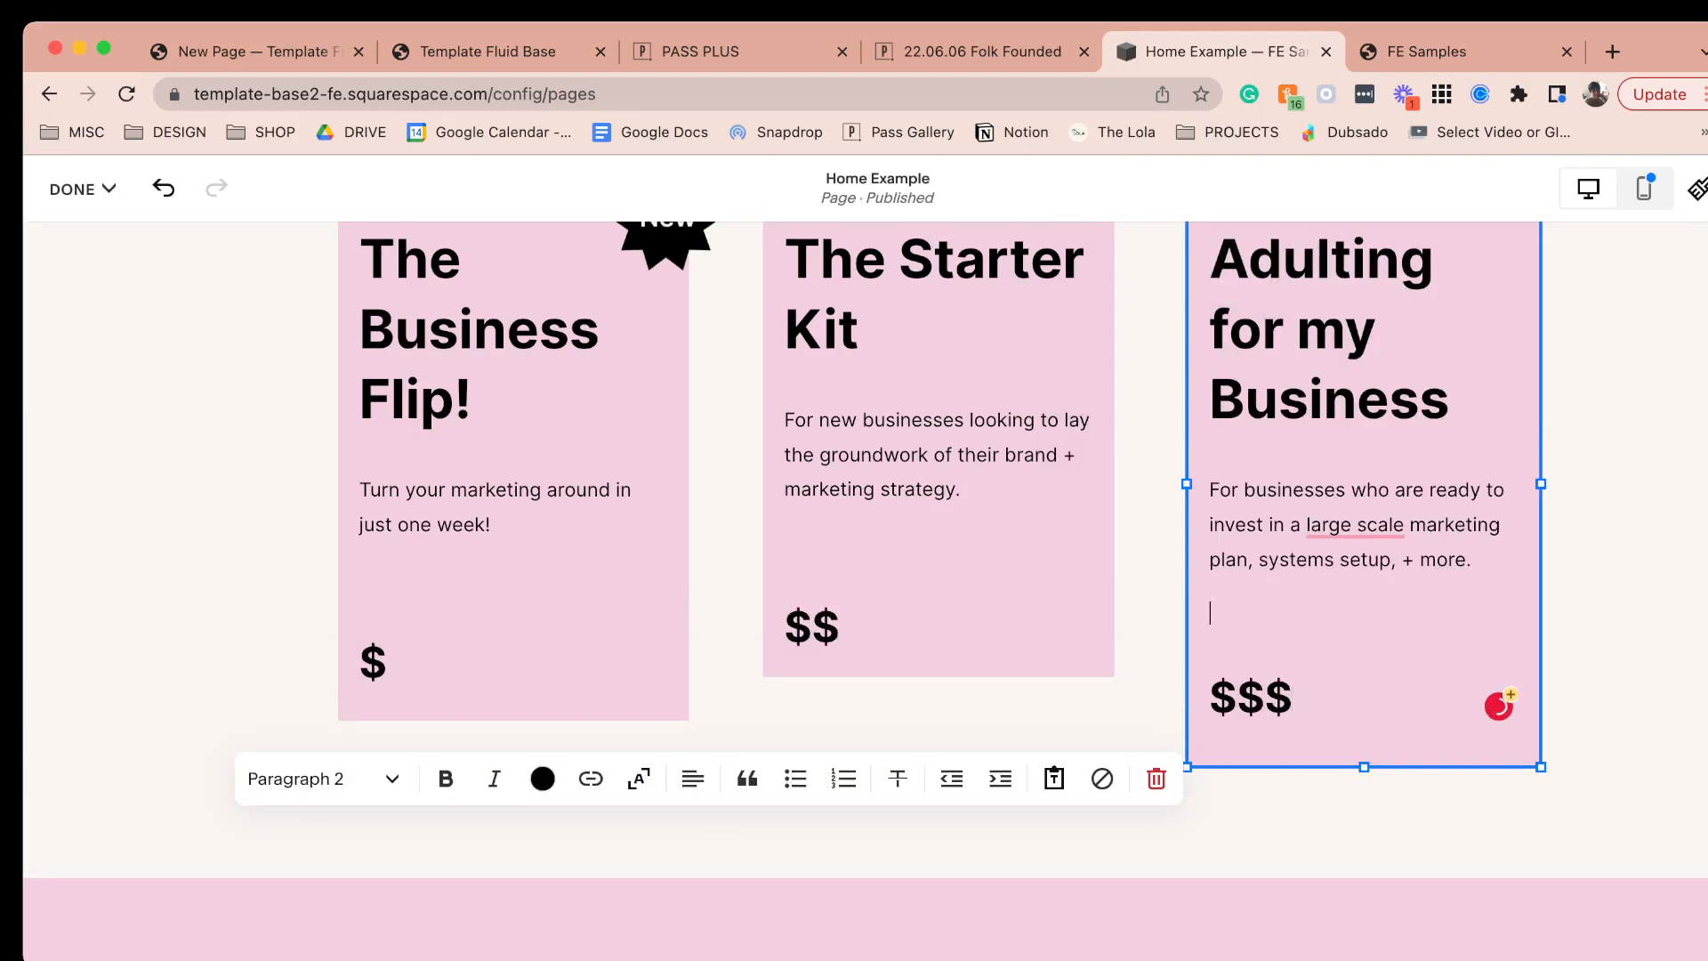
left_click(938, 457)
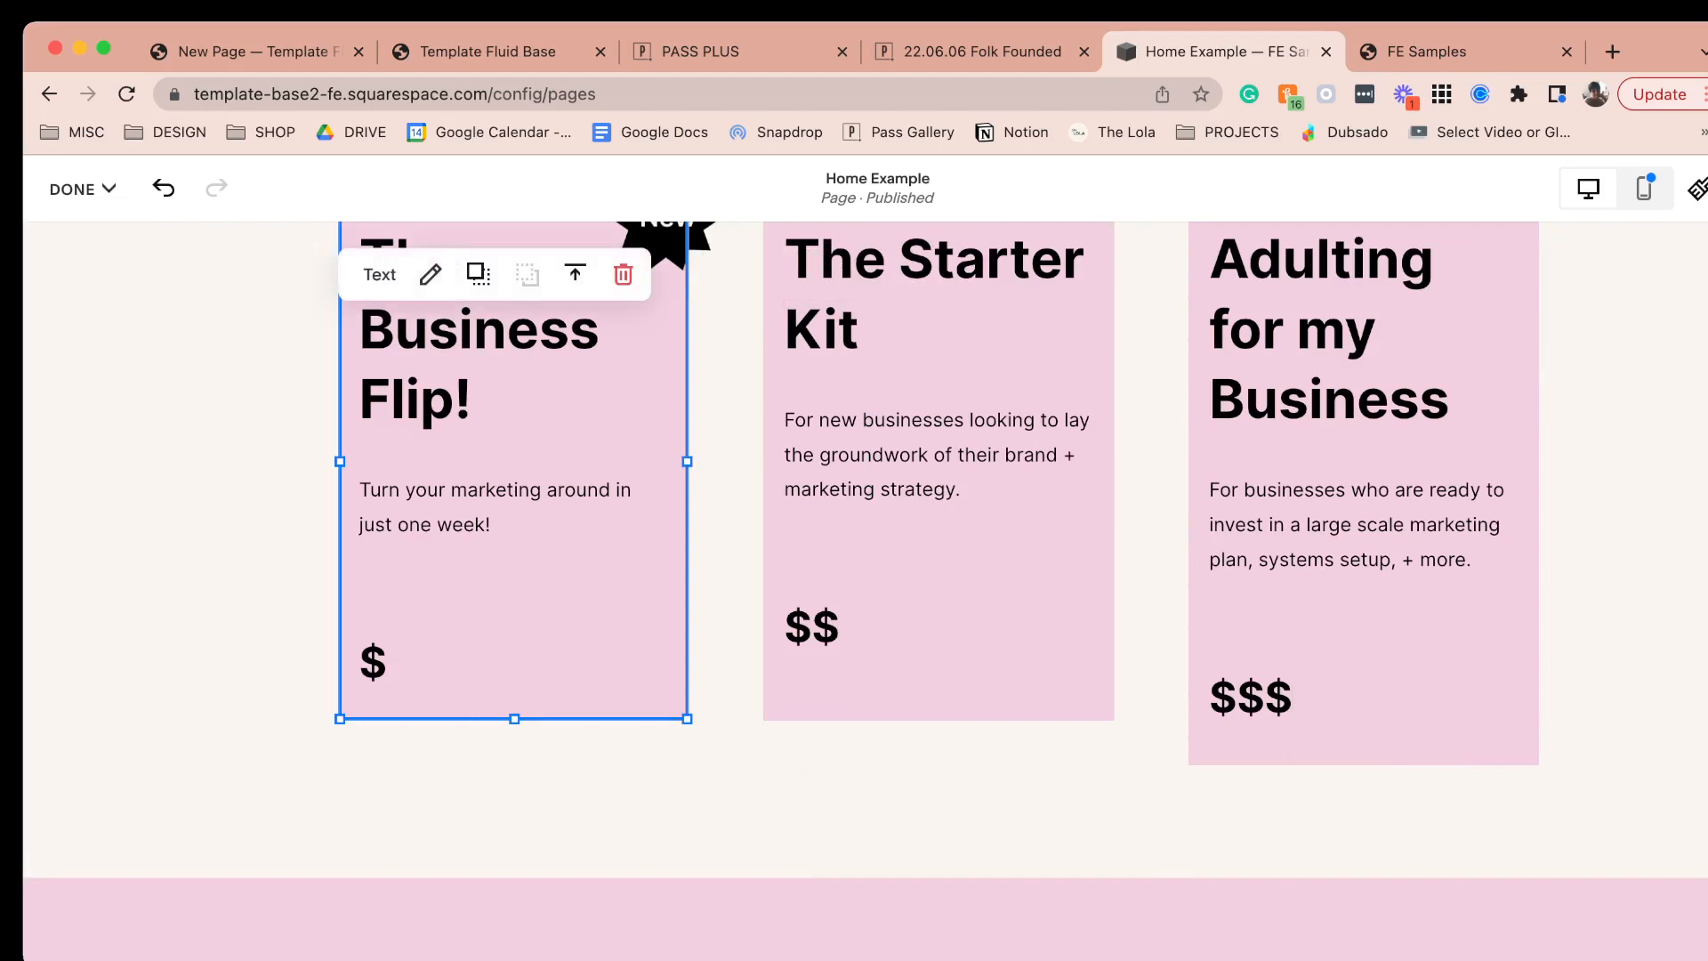
- Even out the card blocks on the grid and clean a stray letter from the price
left_click(938, 468)
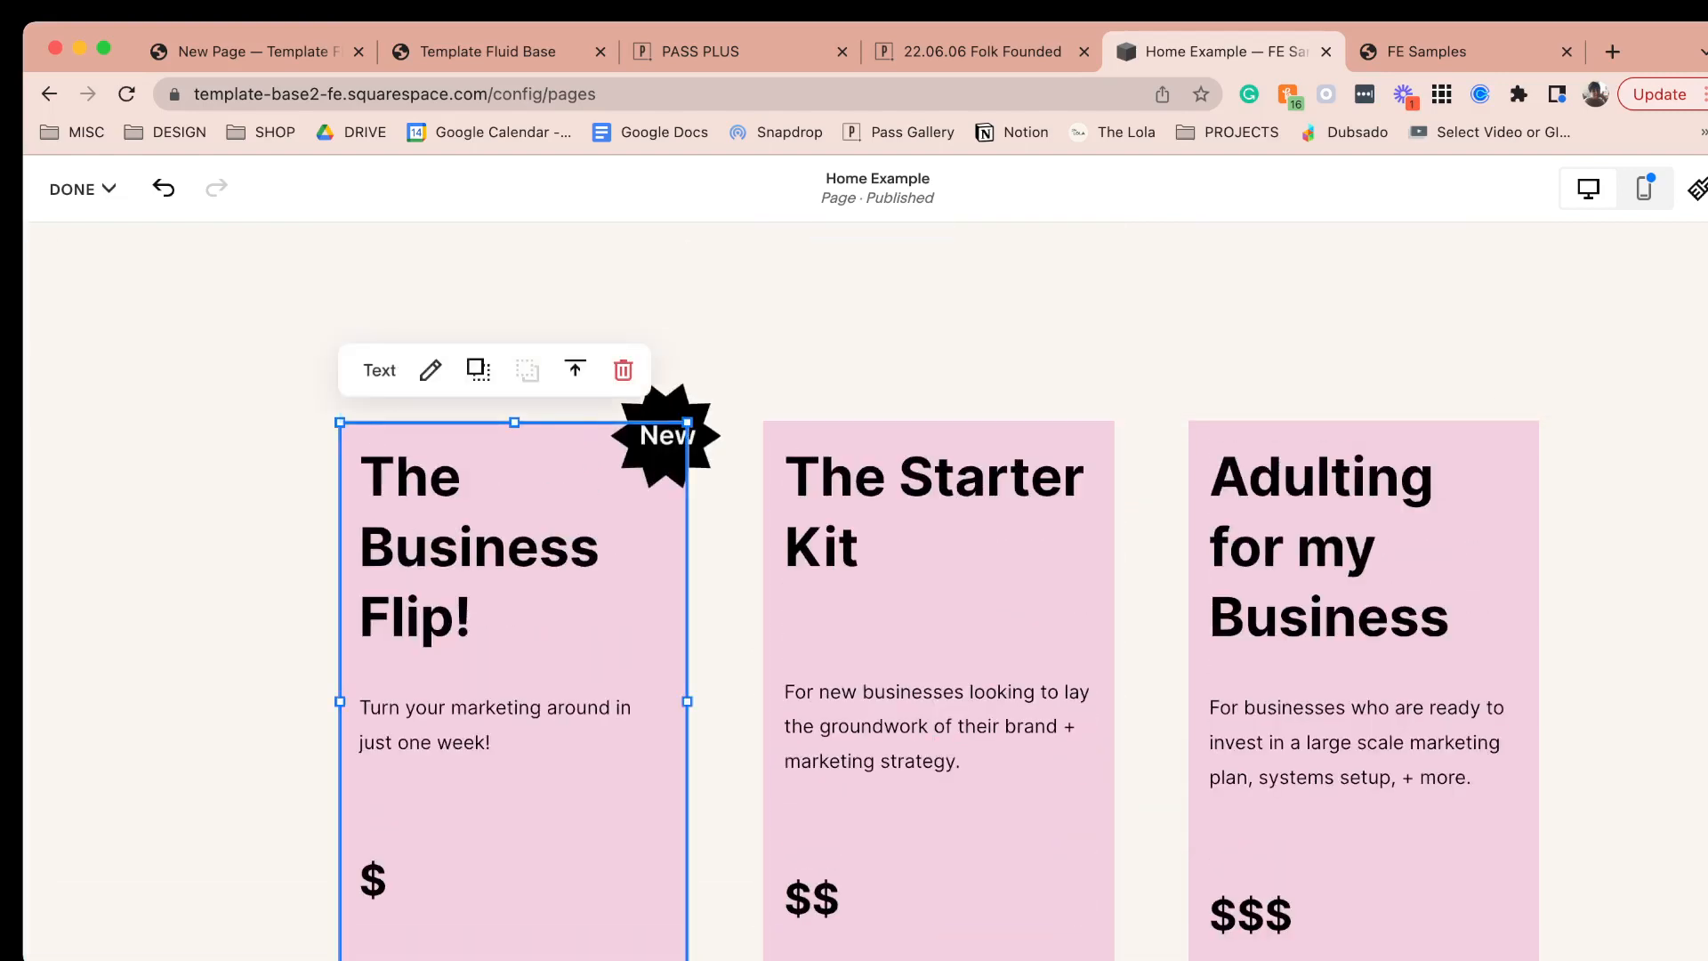
left_click(429, 370)
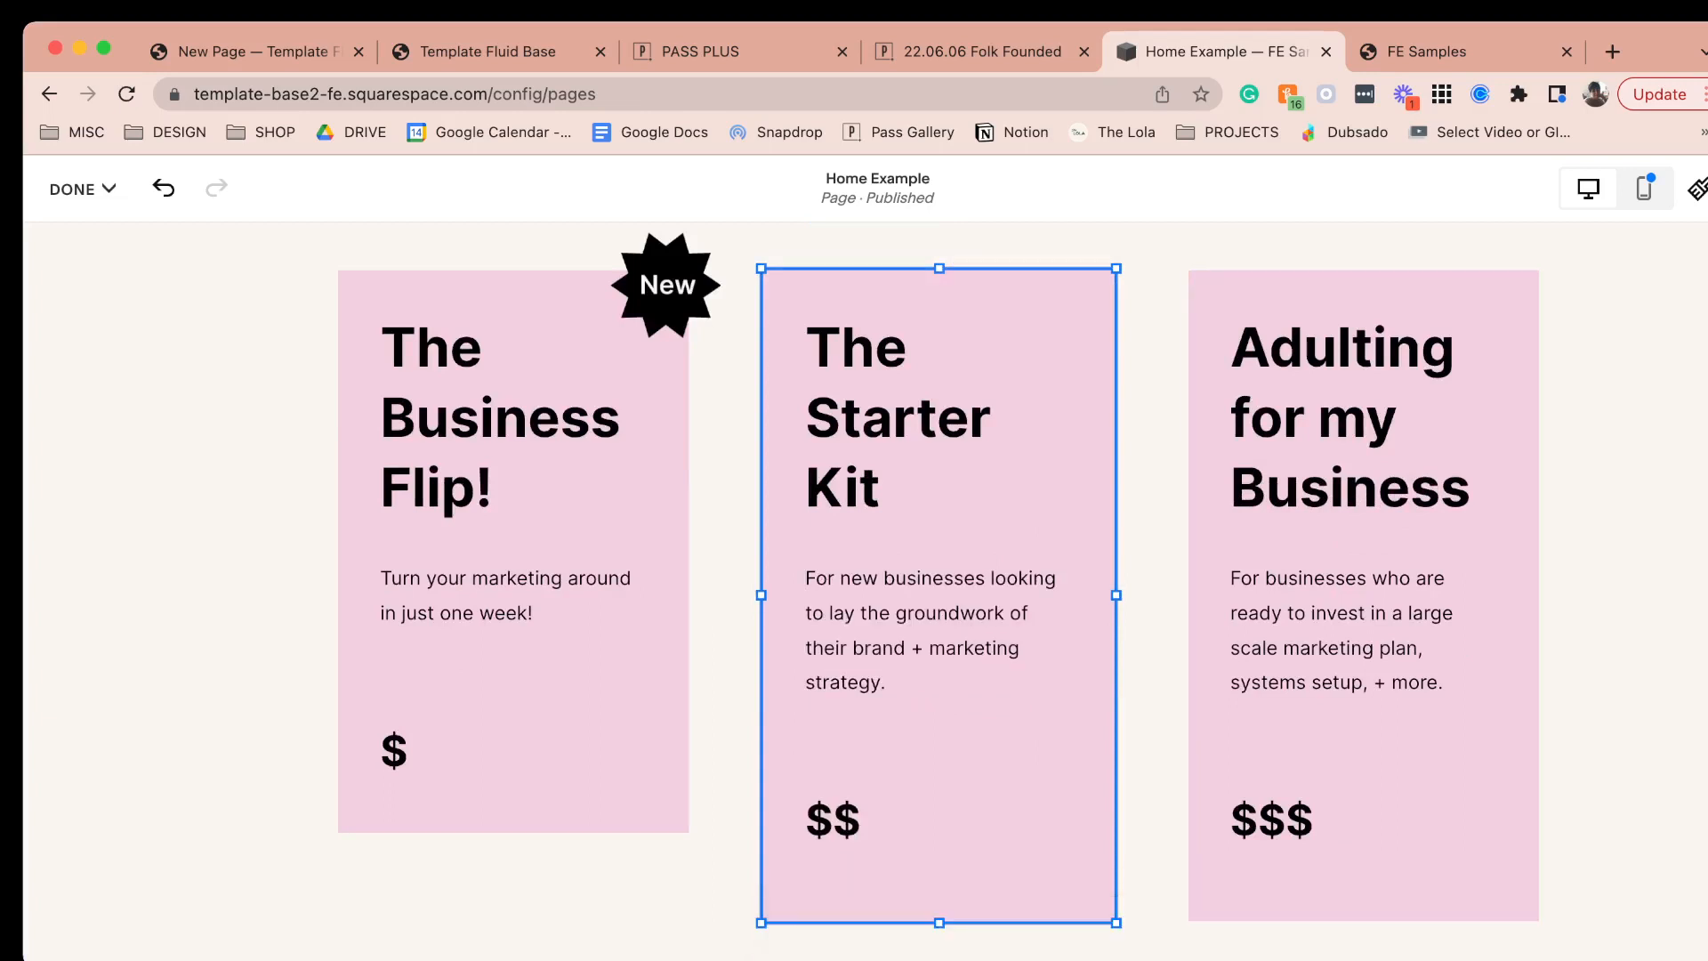
left_click(431, 392)
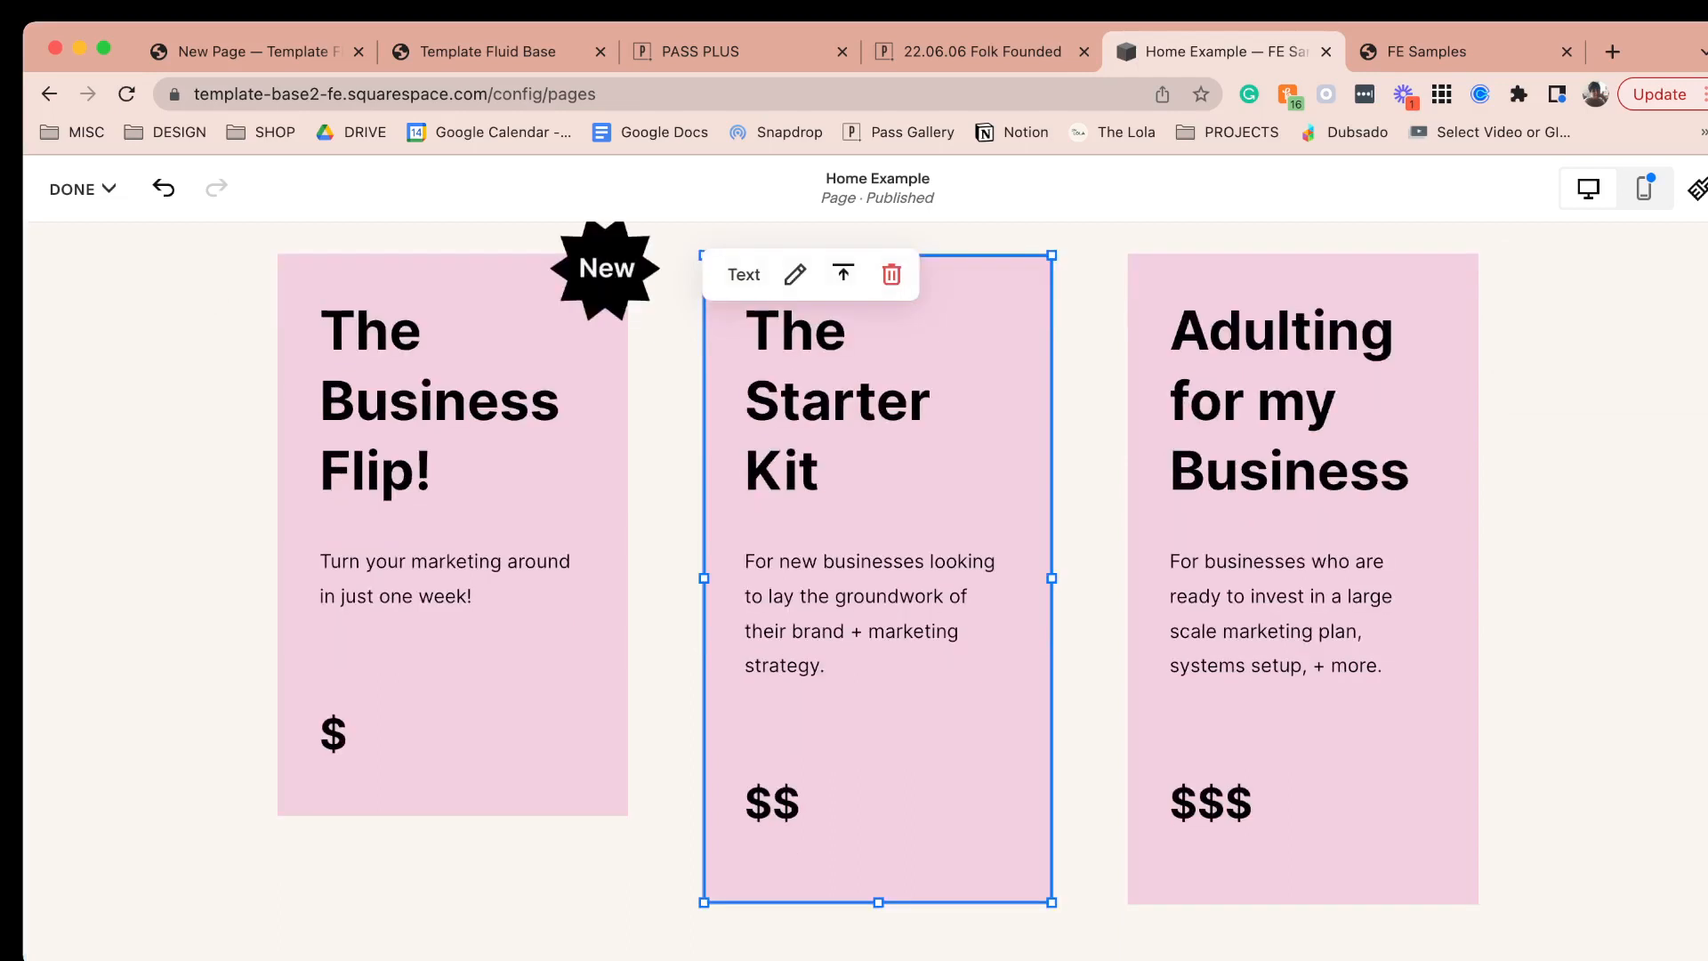
left_click(452, 526)
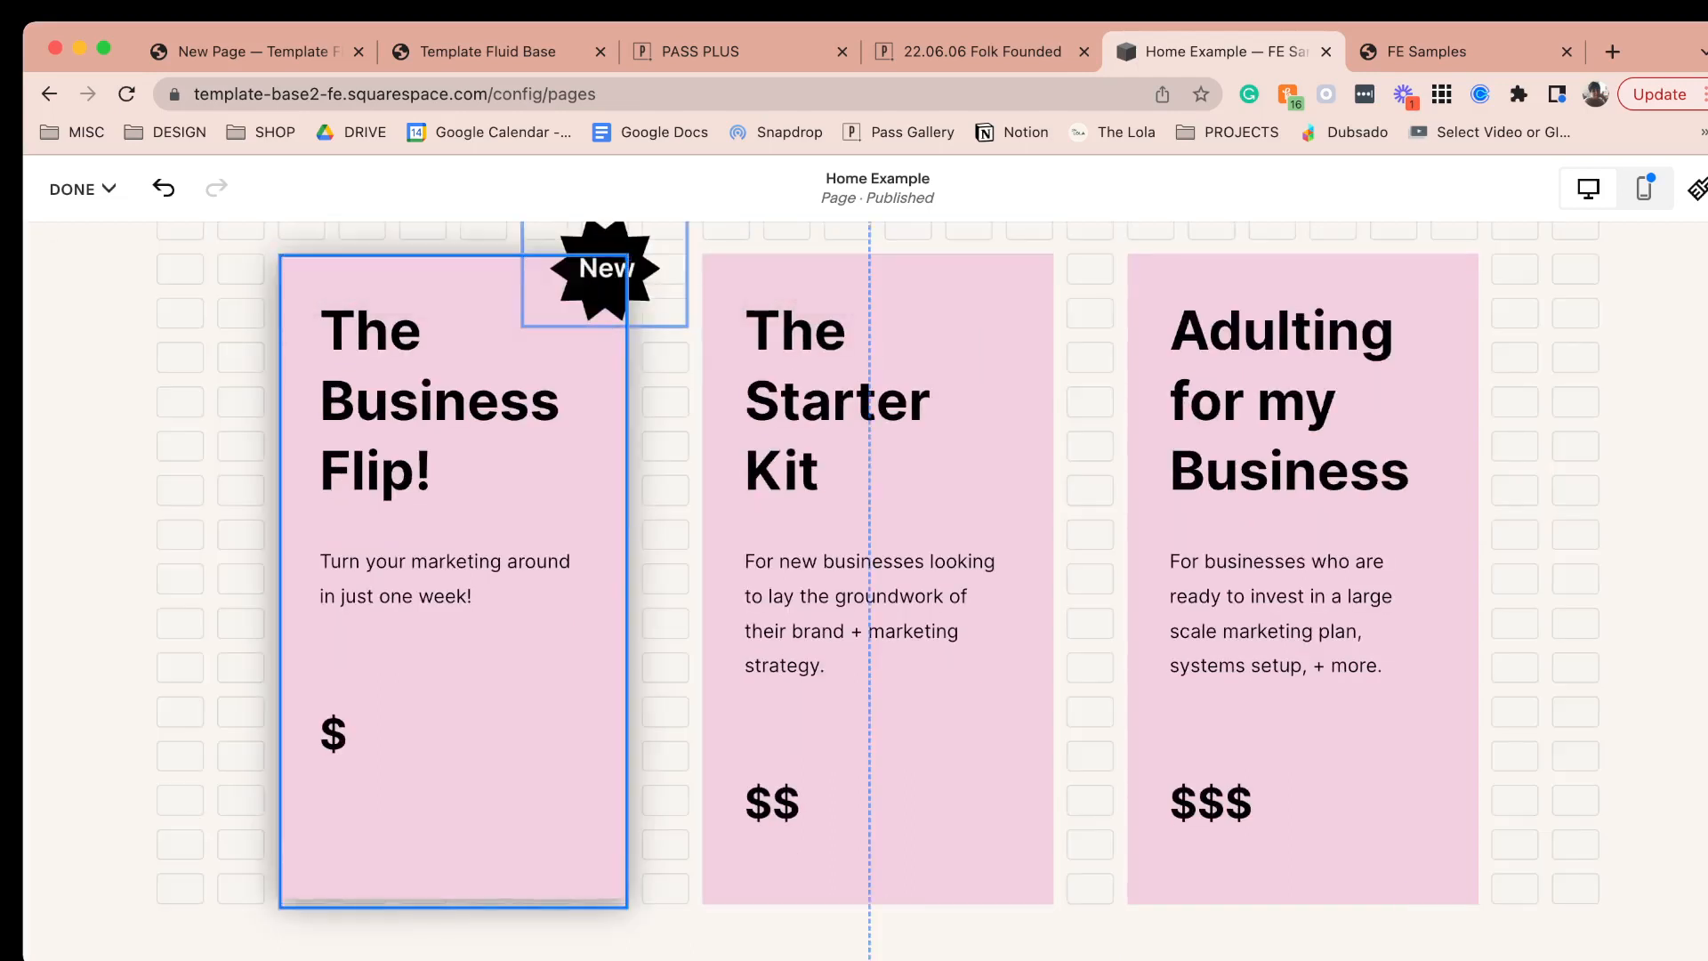
type("g")
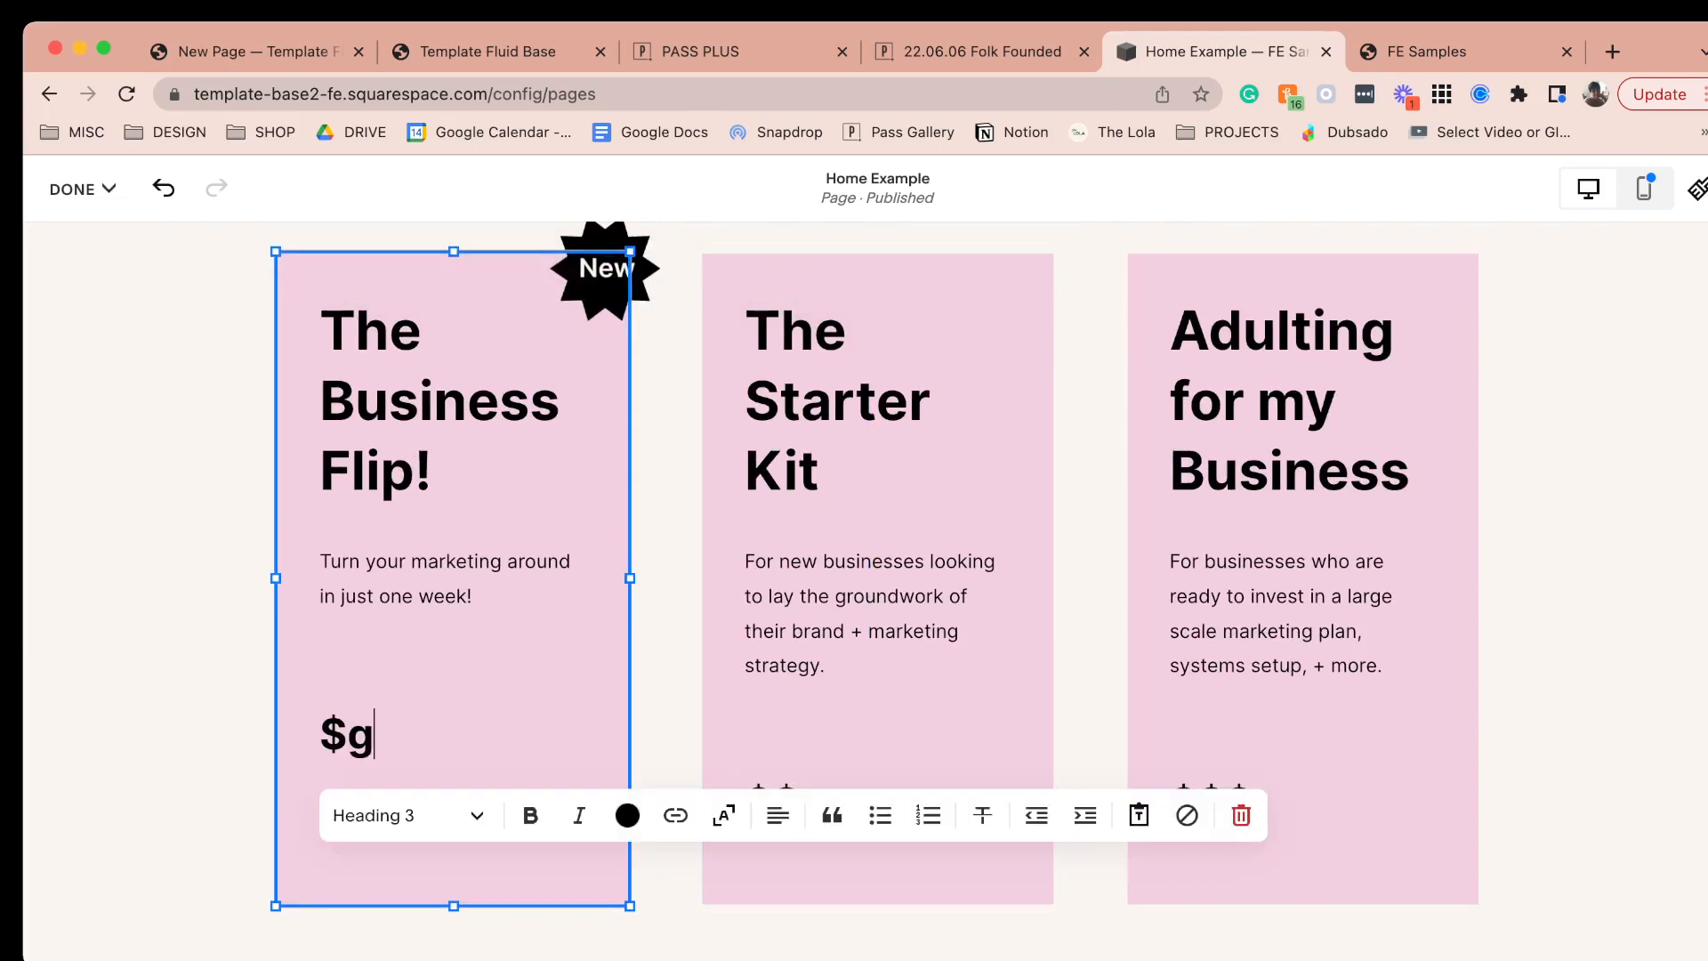
key("Backspace")
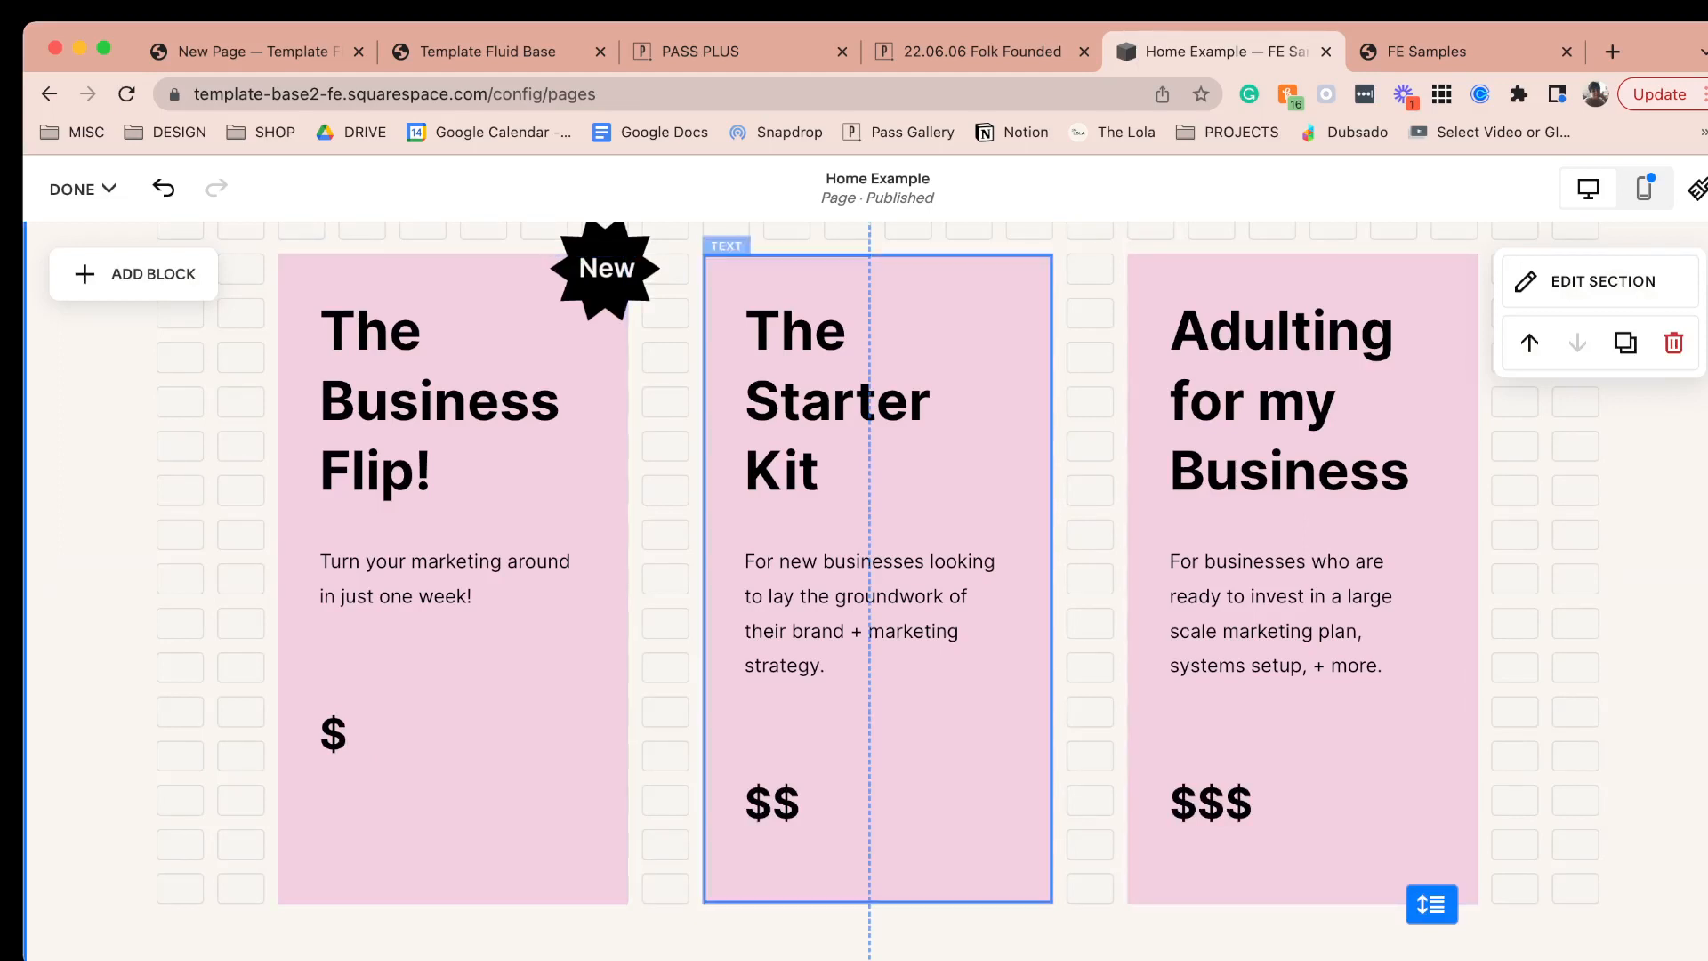
- Compare with the PDF mockup and add an image block below the cards
scroll("down", 3)
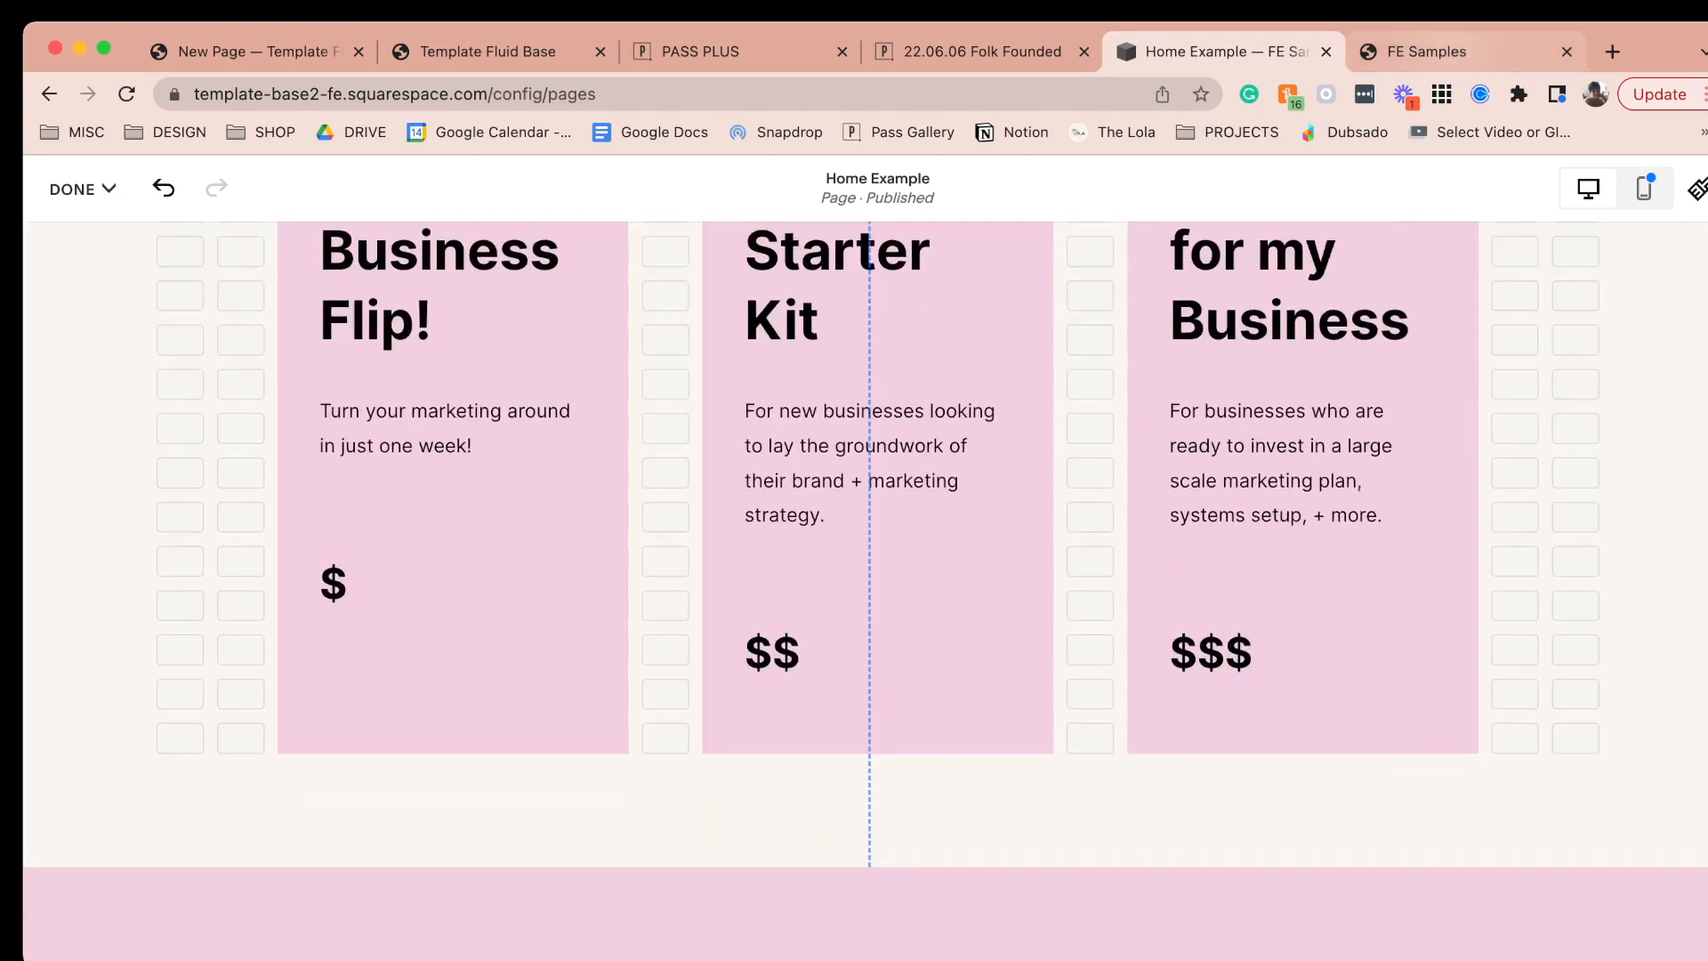
left_click(1464, 52)
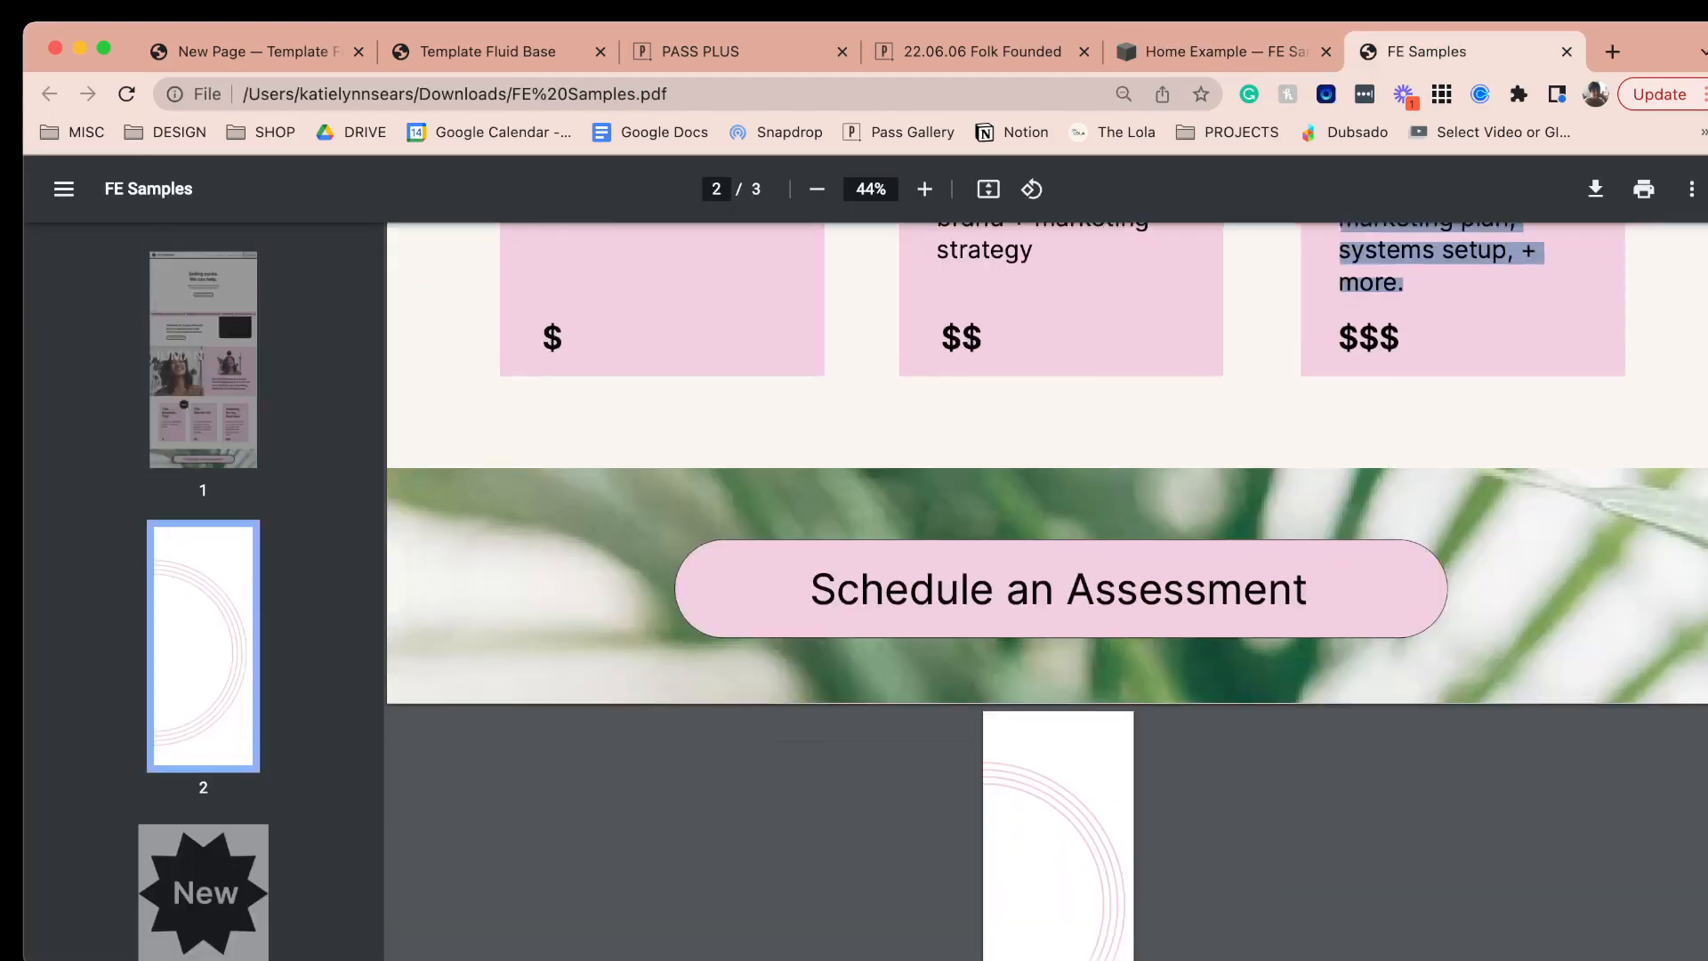
left_click(1221, 51)
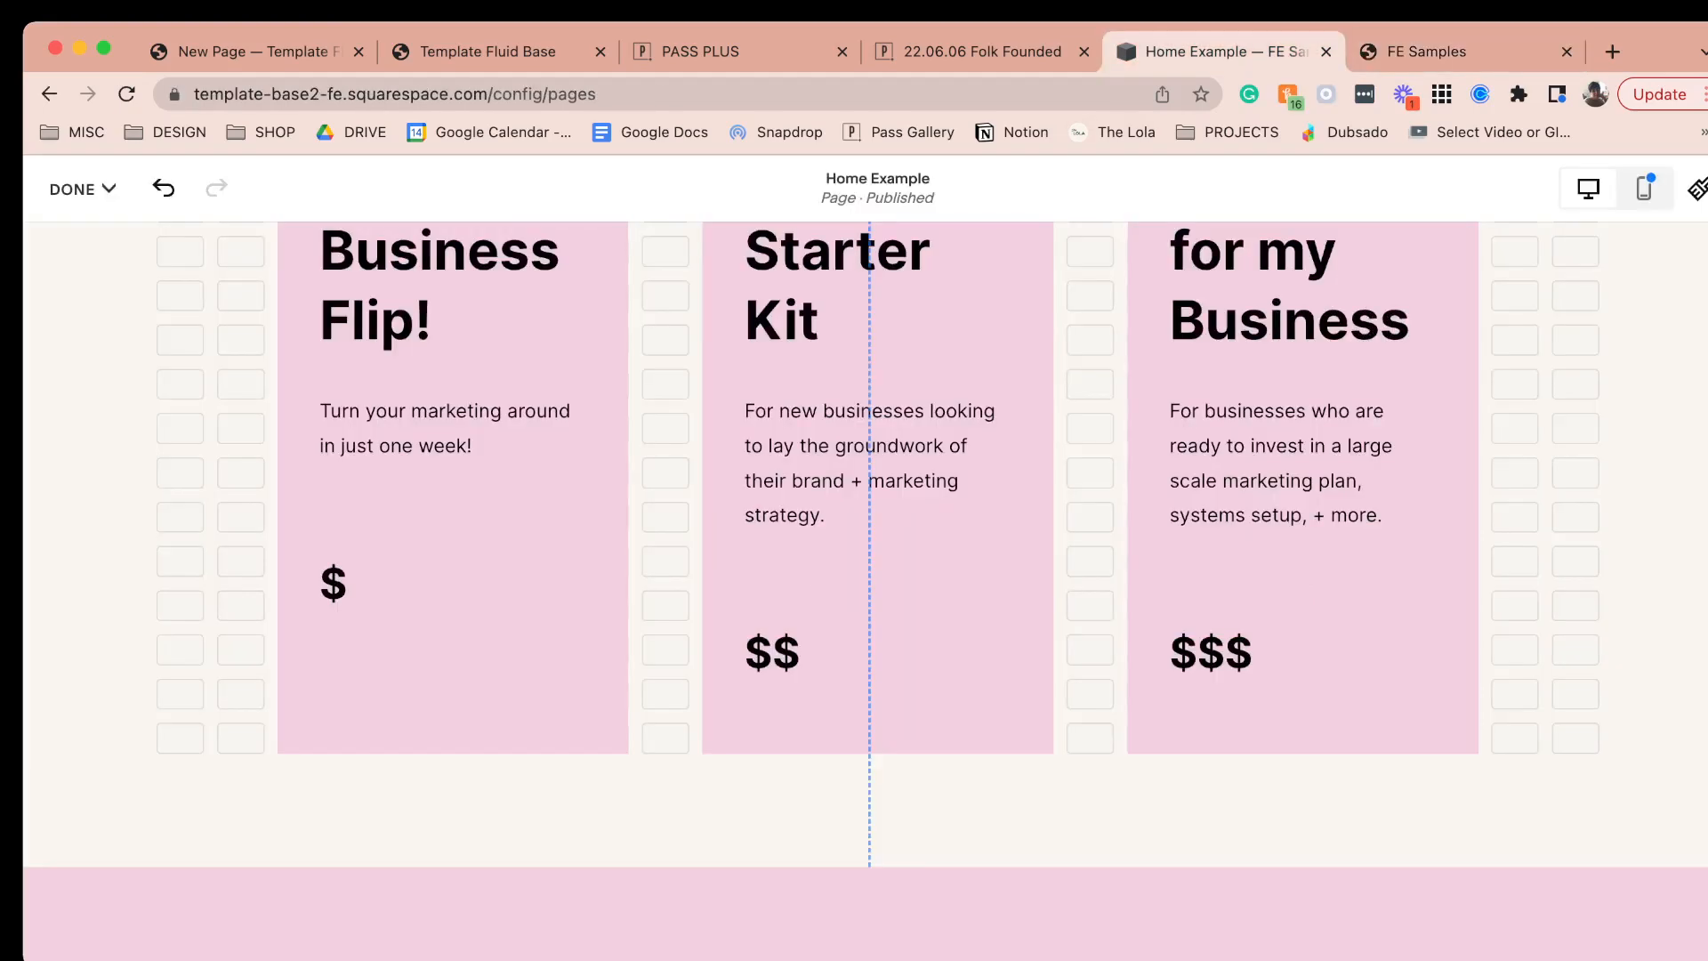
left_click(133, 269)
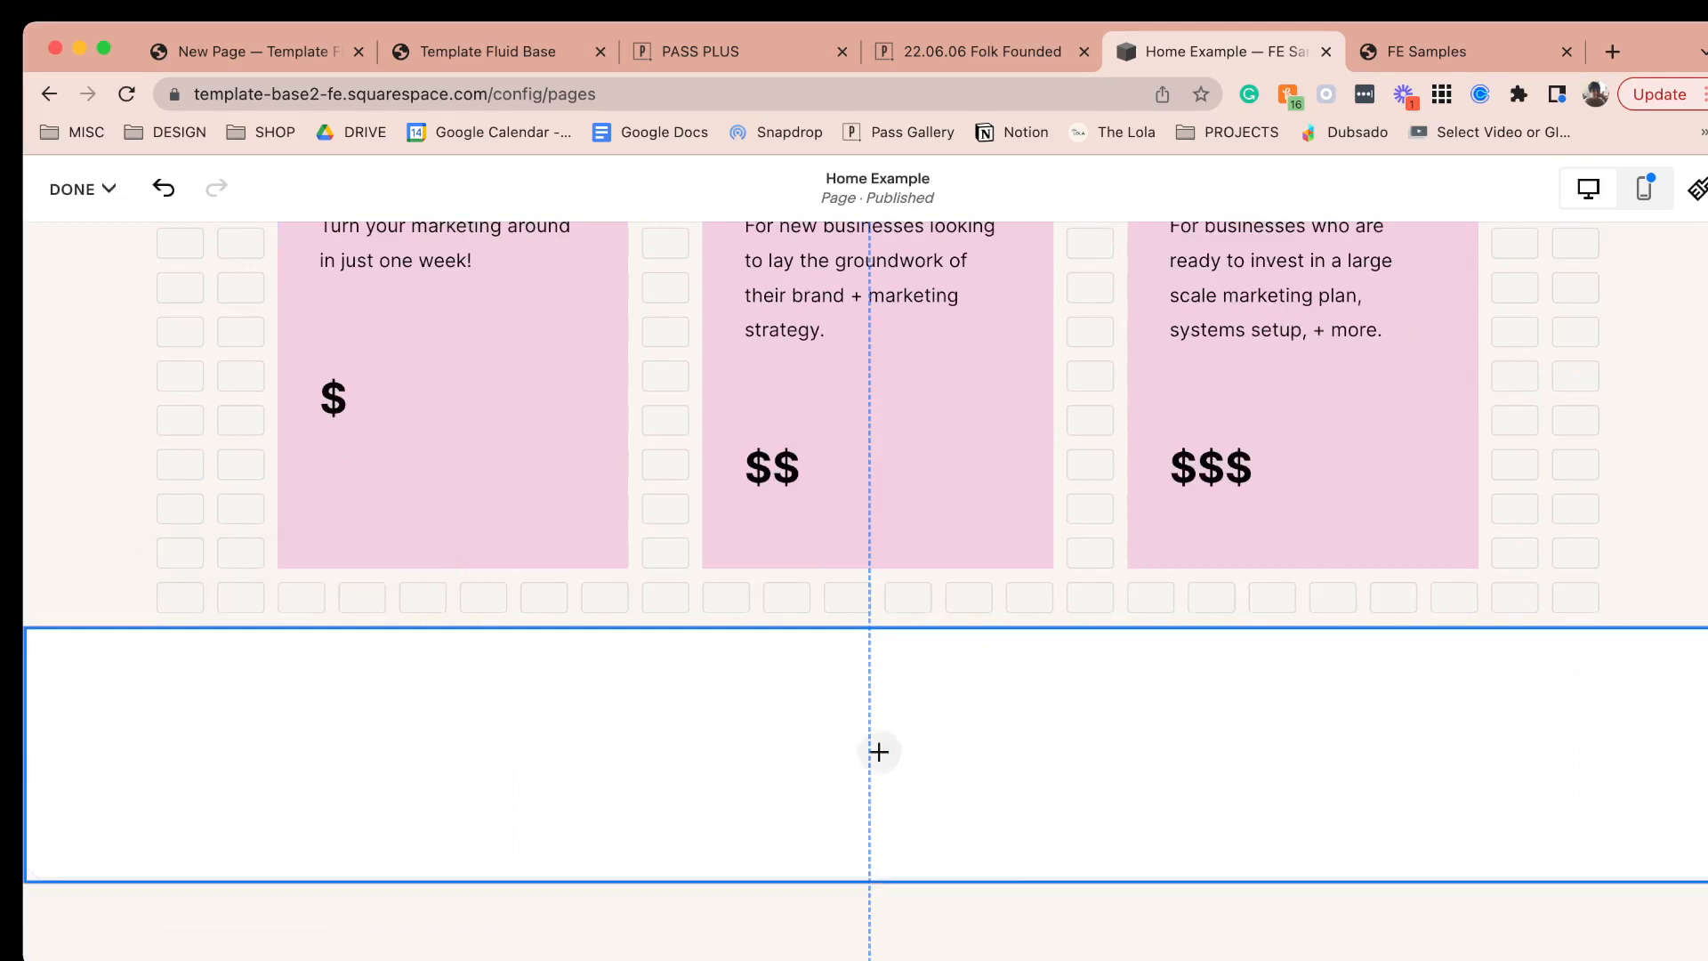
- Fill the wide band with the alex-perri leaf photo from the library at full width
left_click(877, 750)
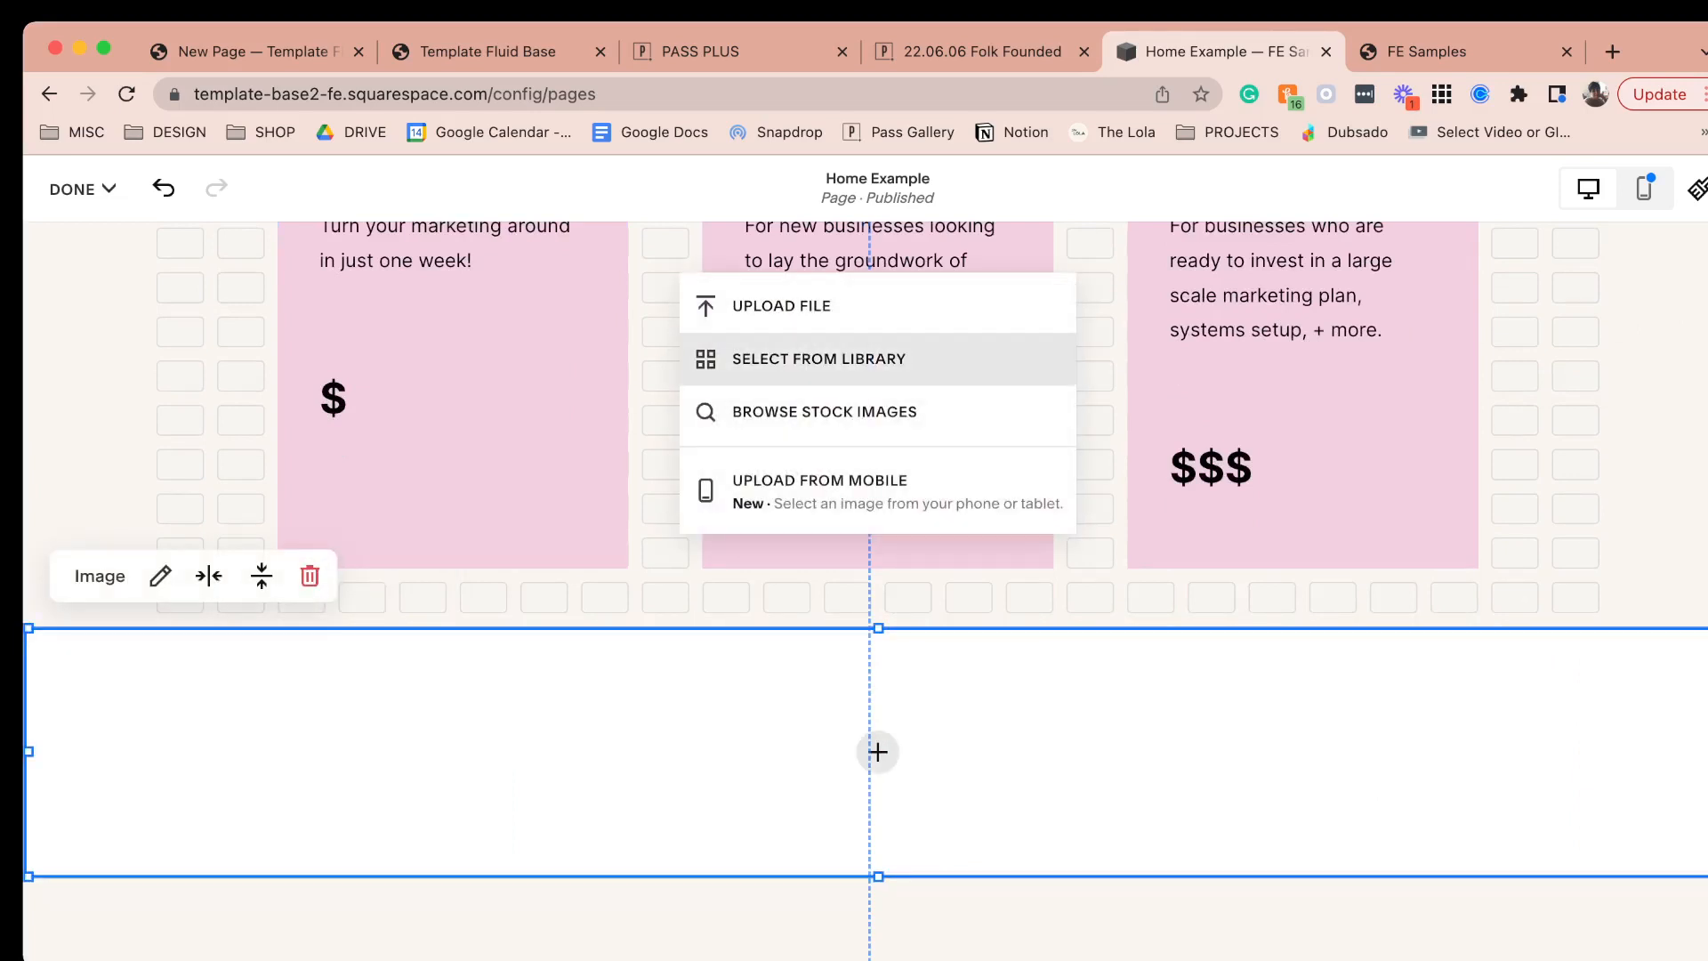
left_click(818, 358)
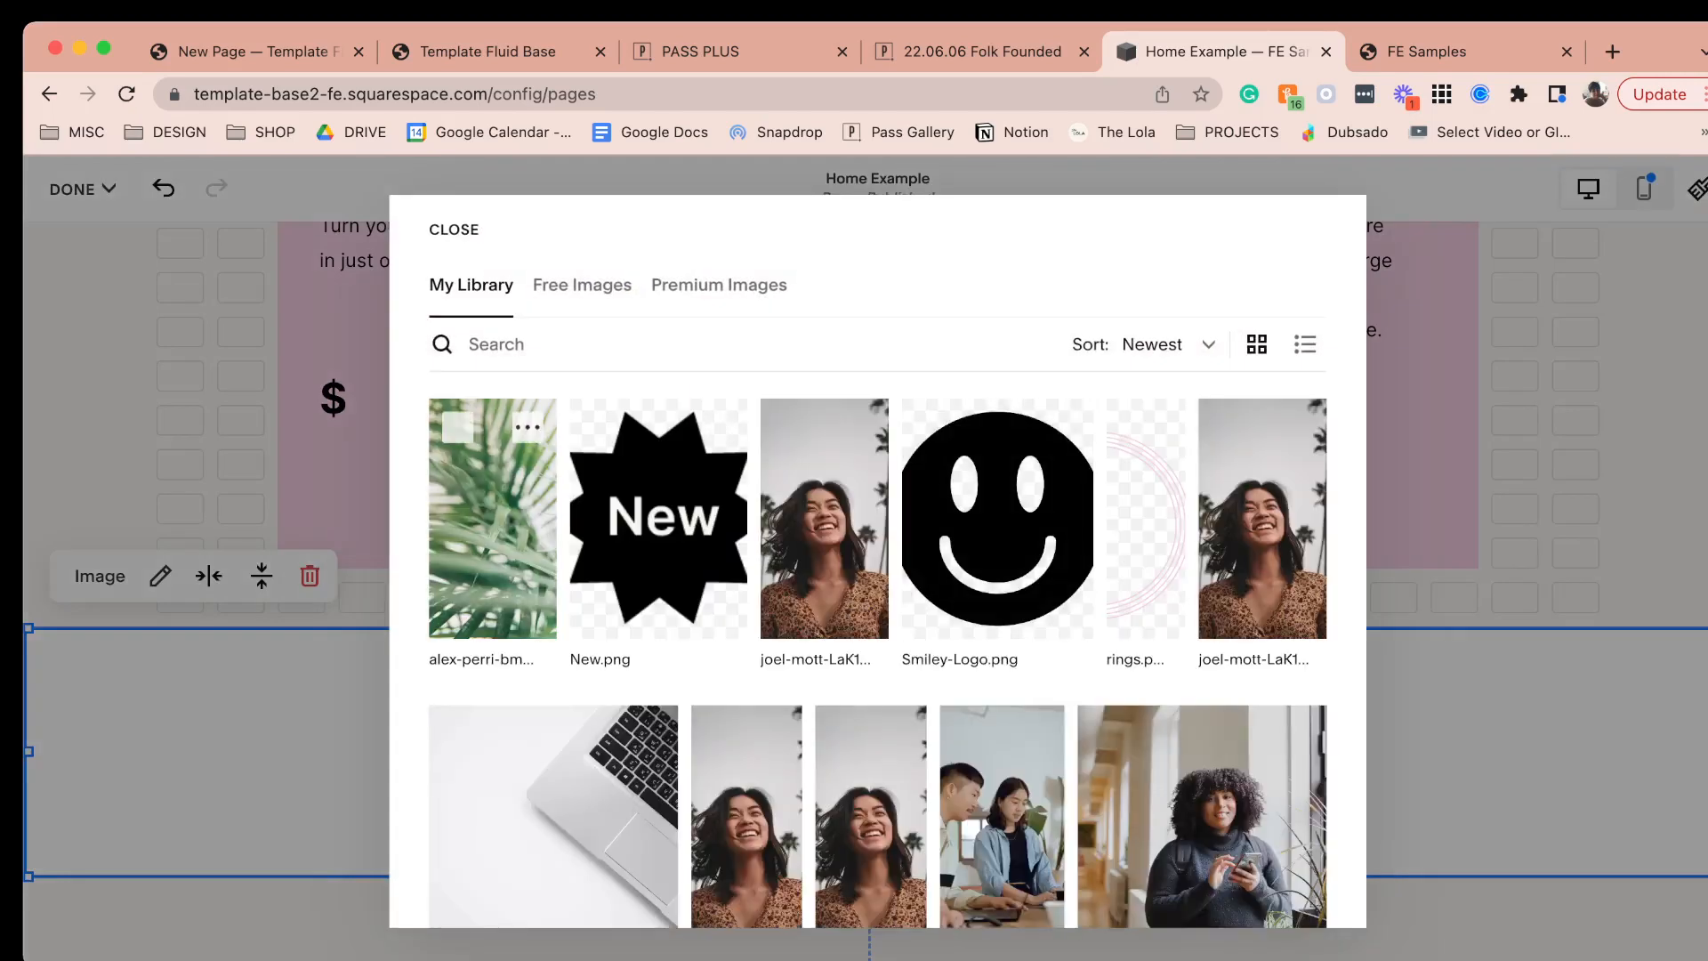
left_click(453, 229)
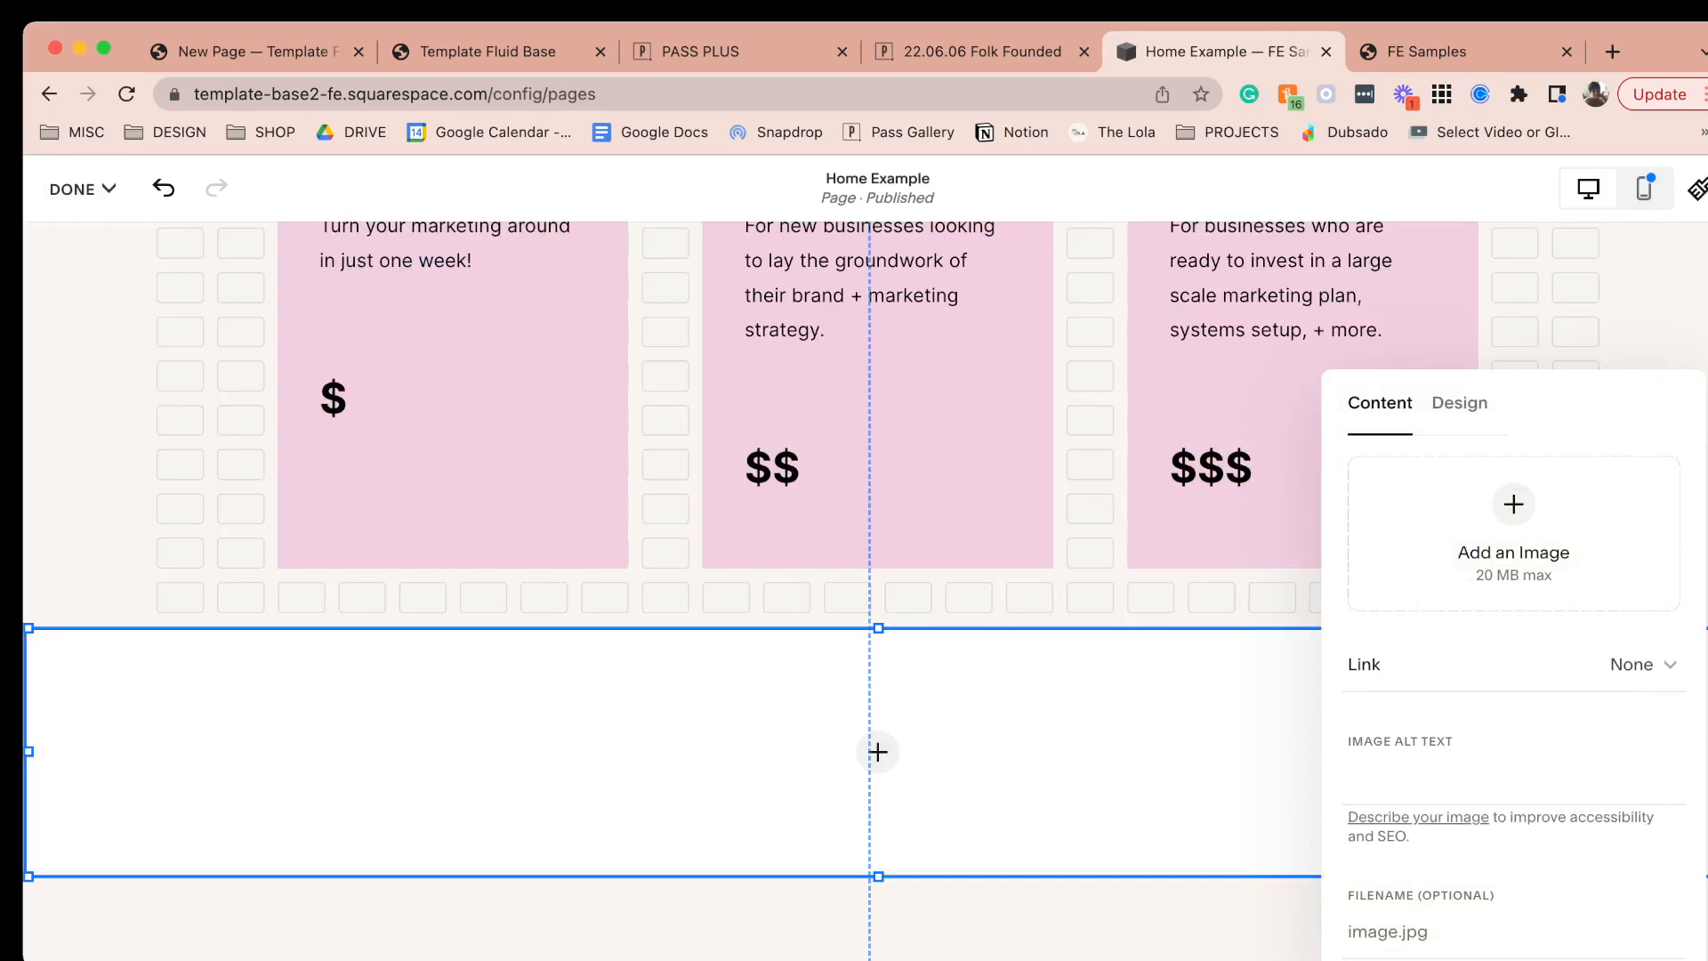
left_click(1513, 503)
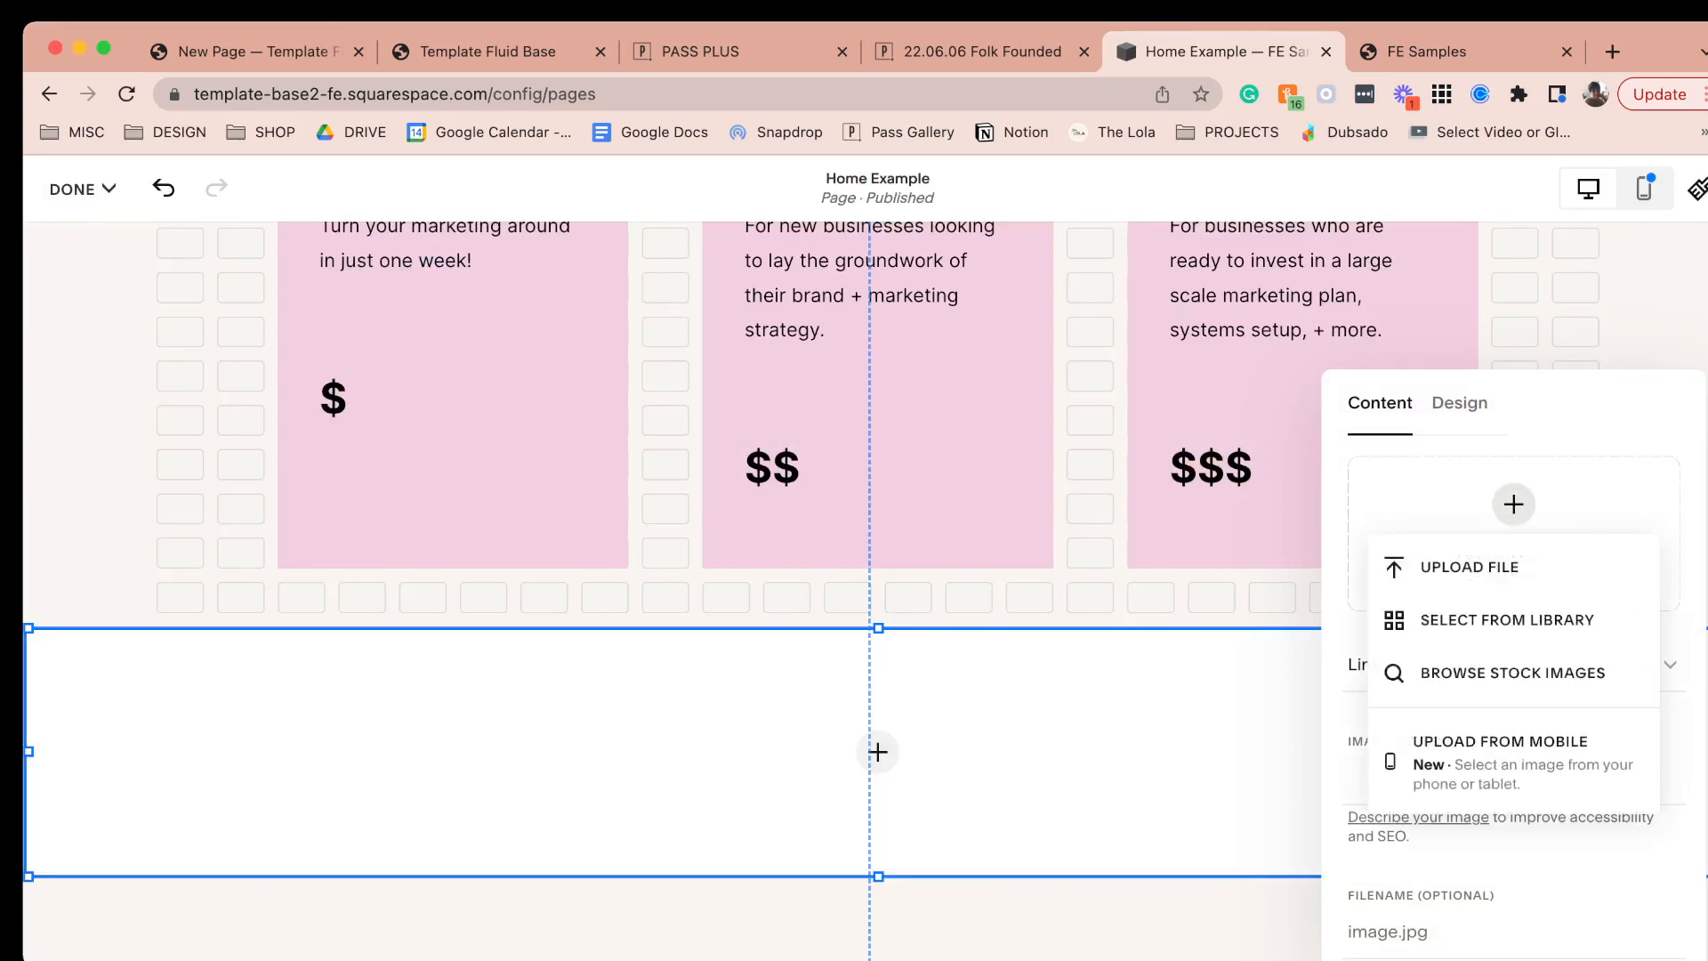
left_click(1509, 620)
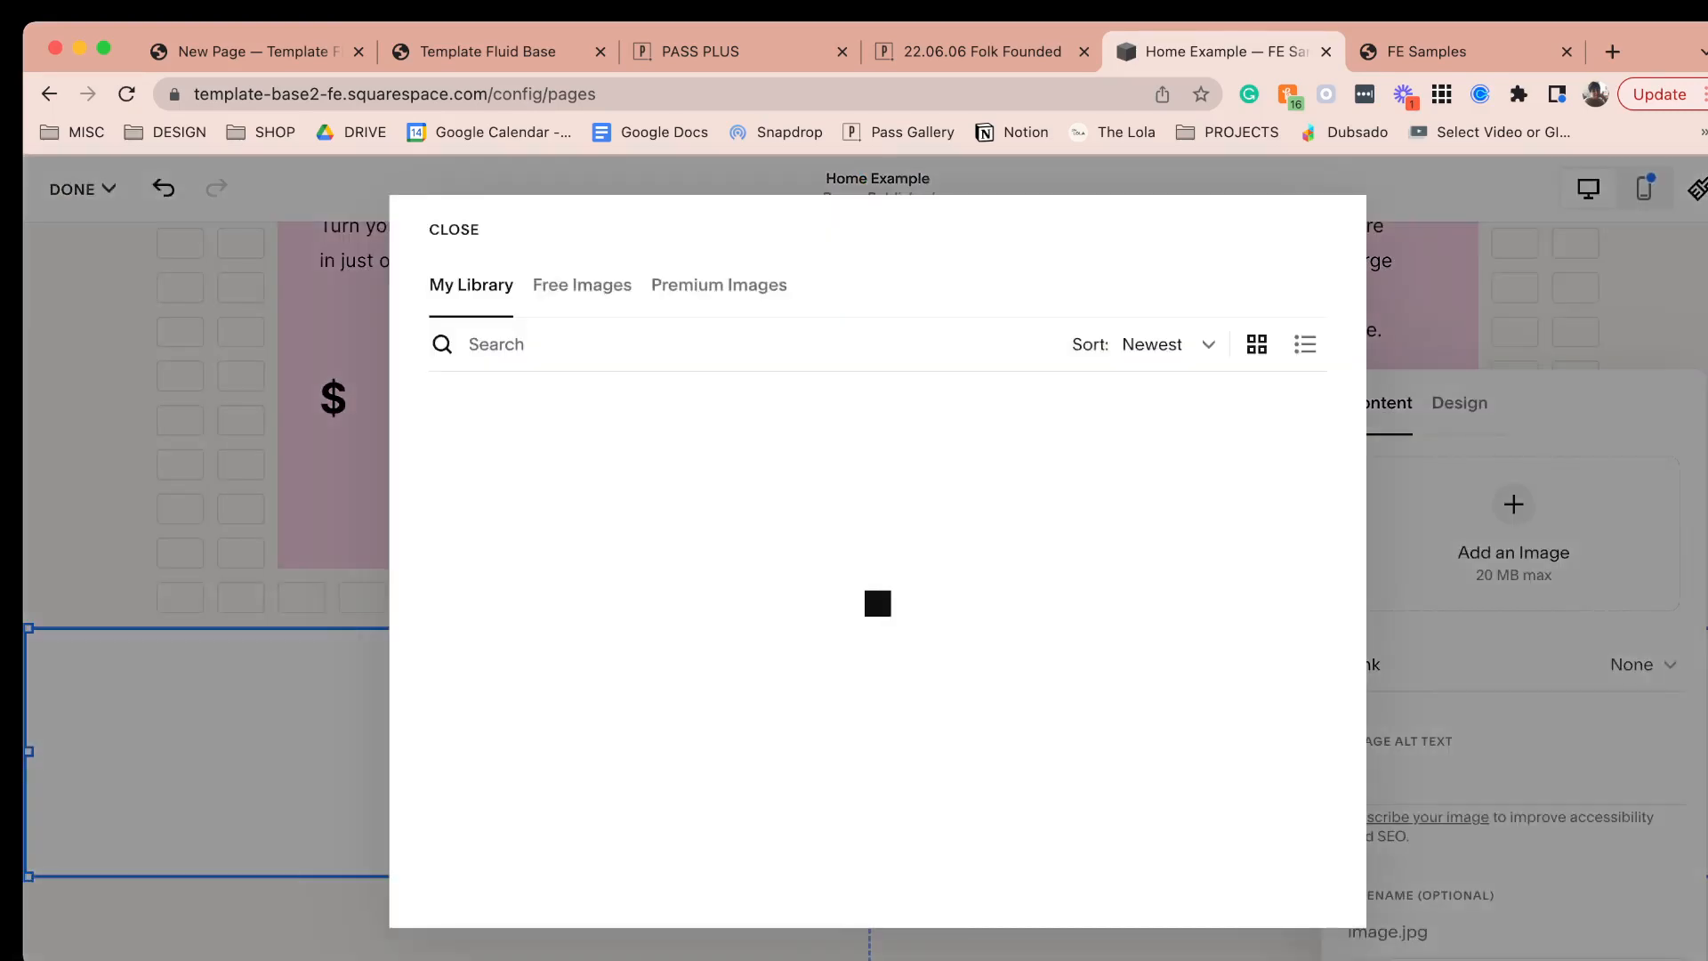
left_click(500, 518)
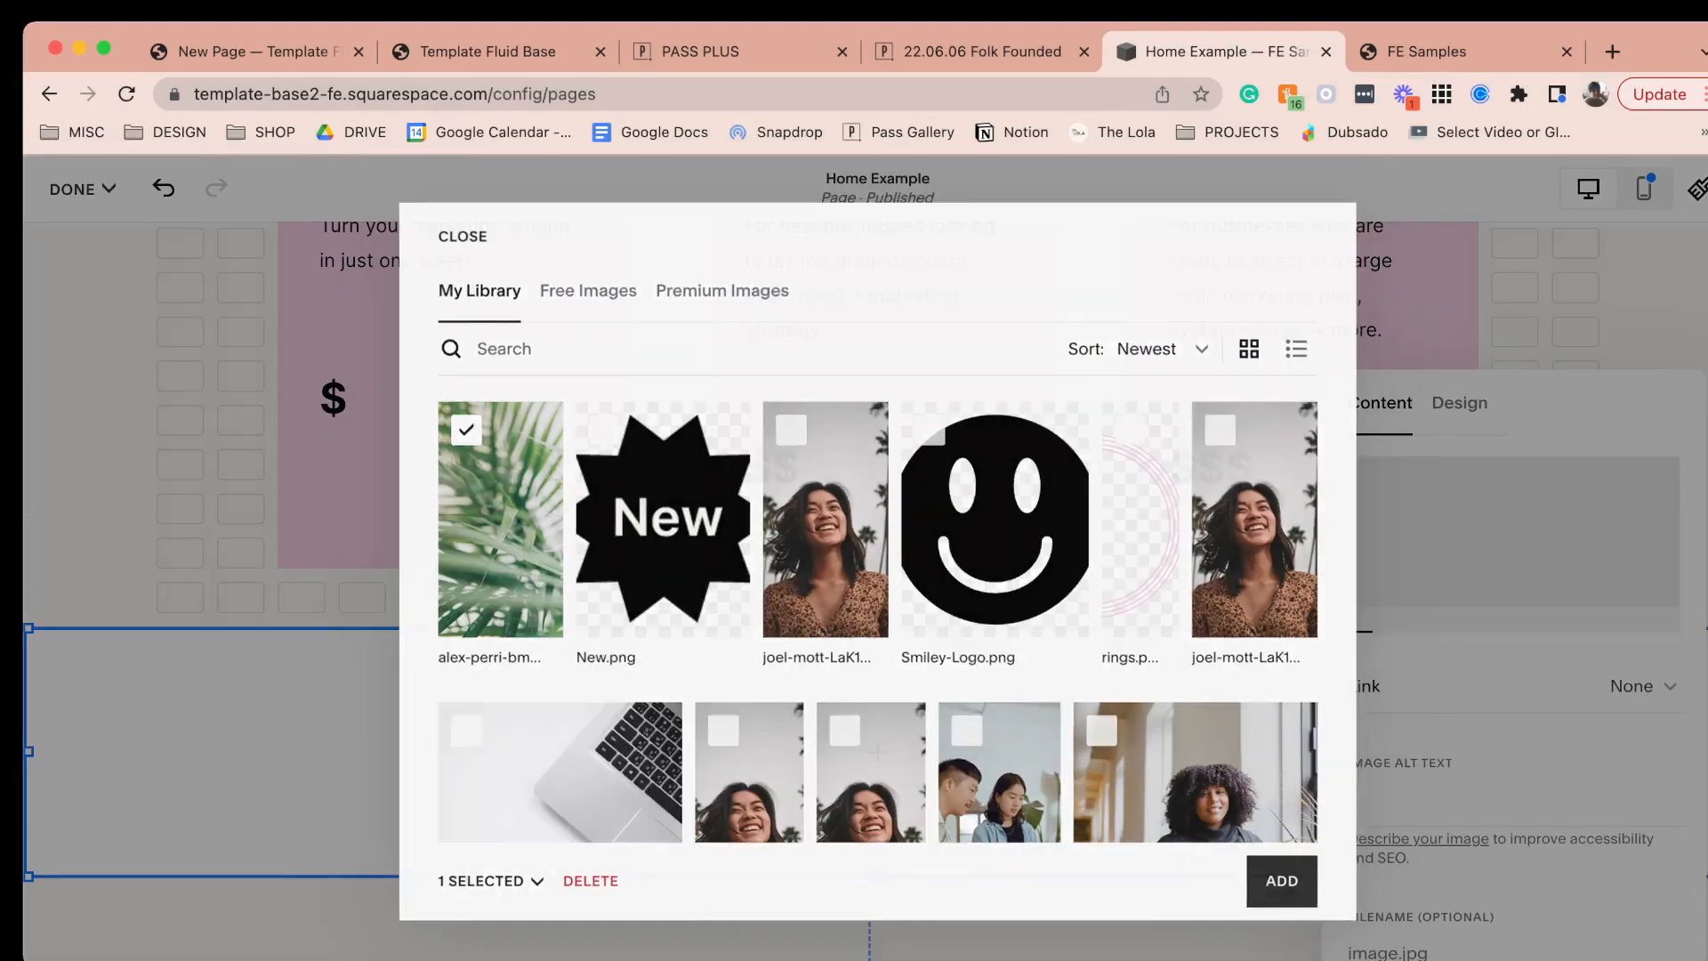
left_click(1281, 881)
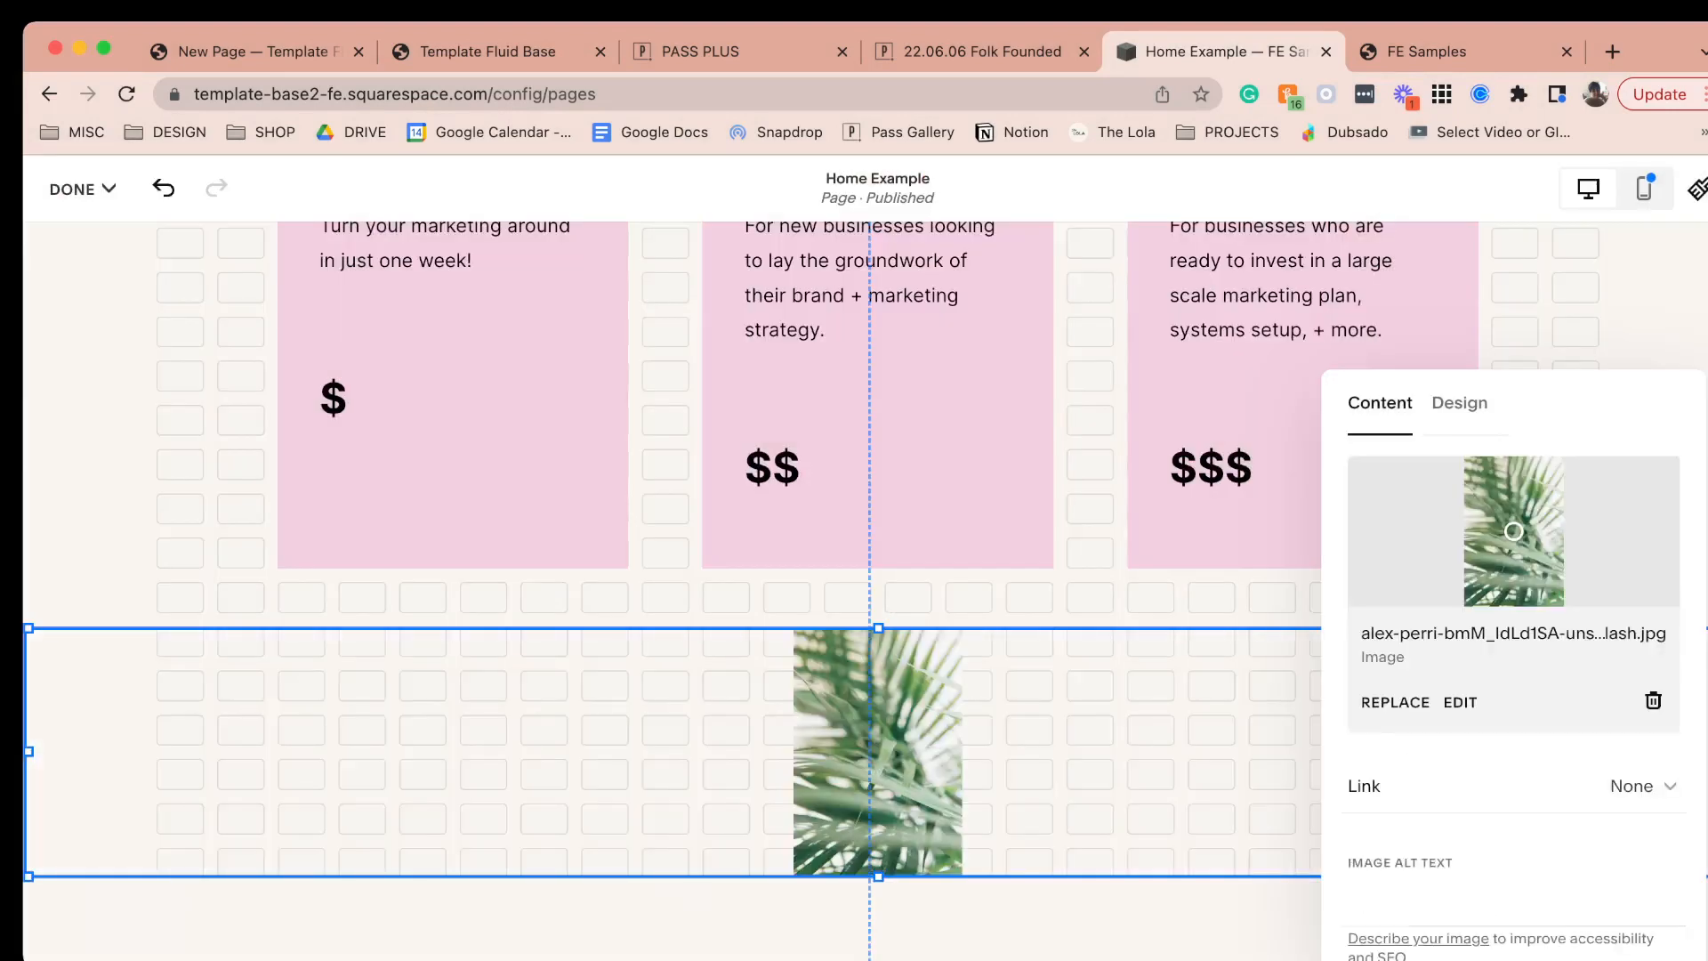
left_click(1459, 402)
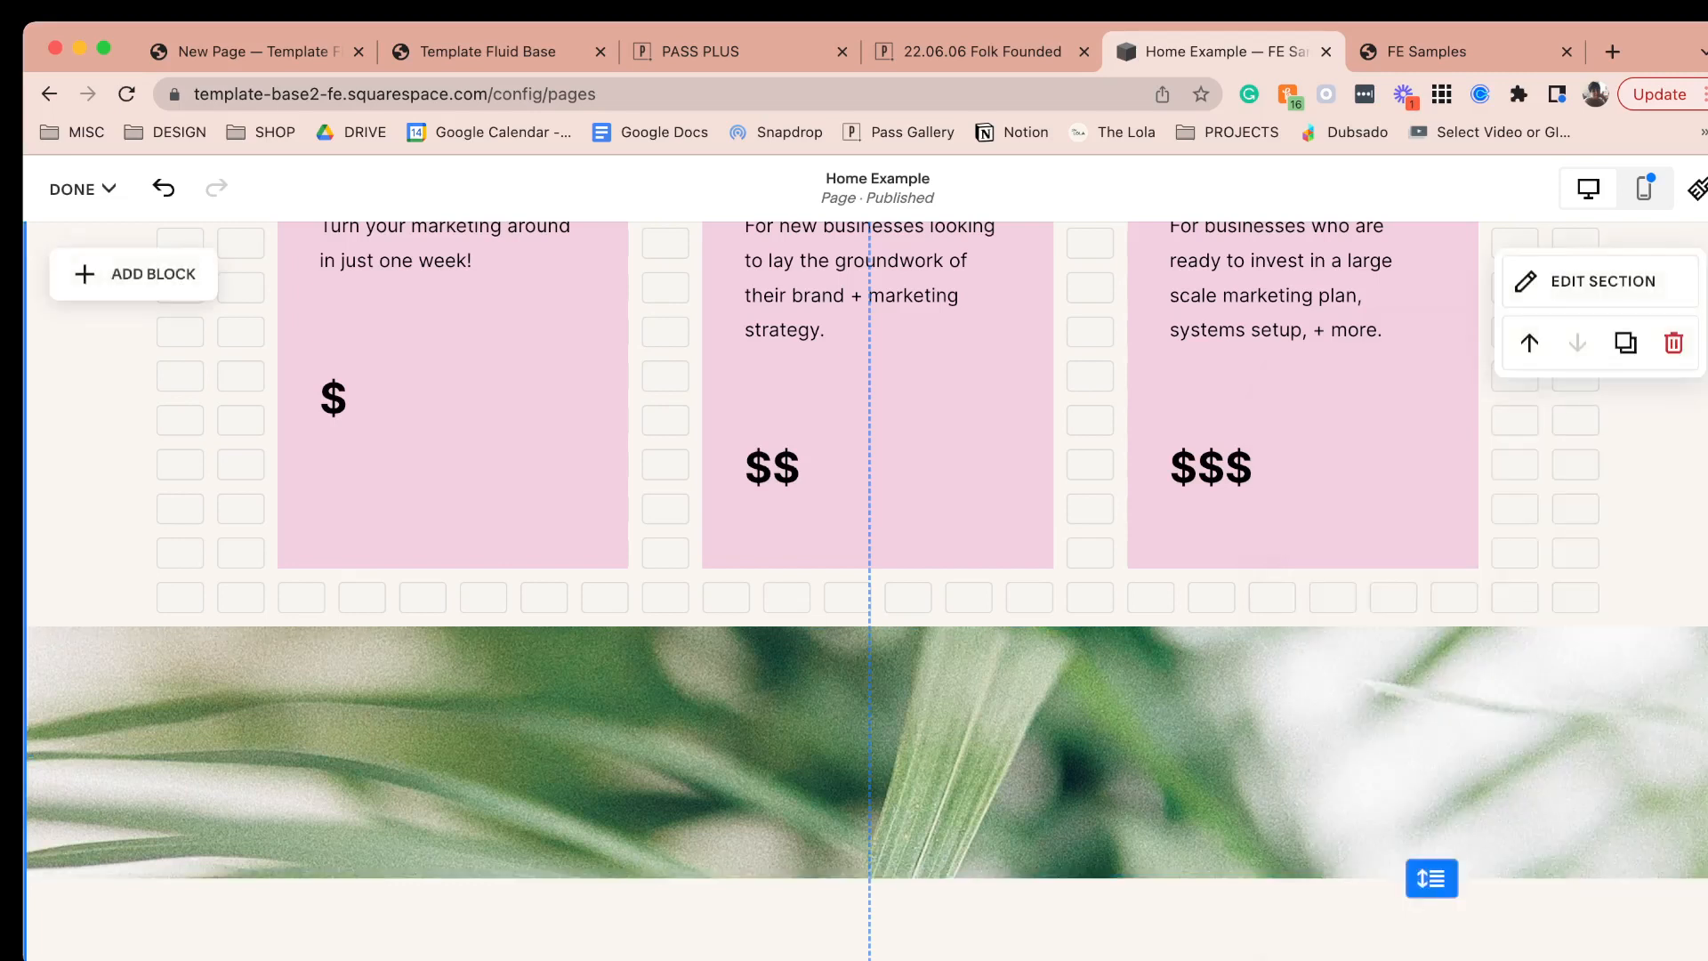
- Add a button over the leaf image labelled 'Schedule an Assessment'
left_click(134, 274)
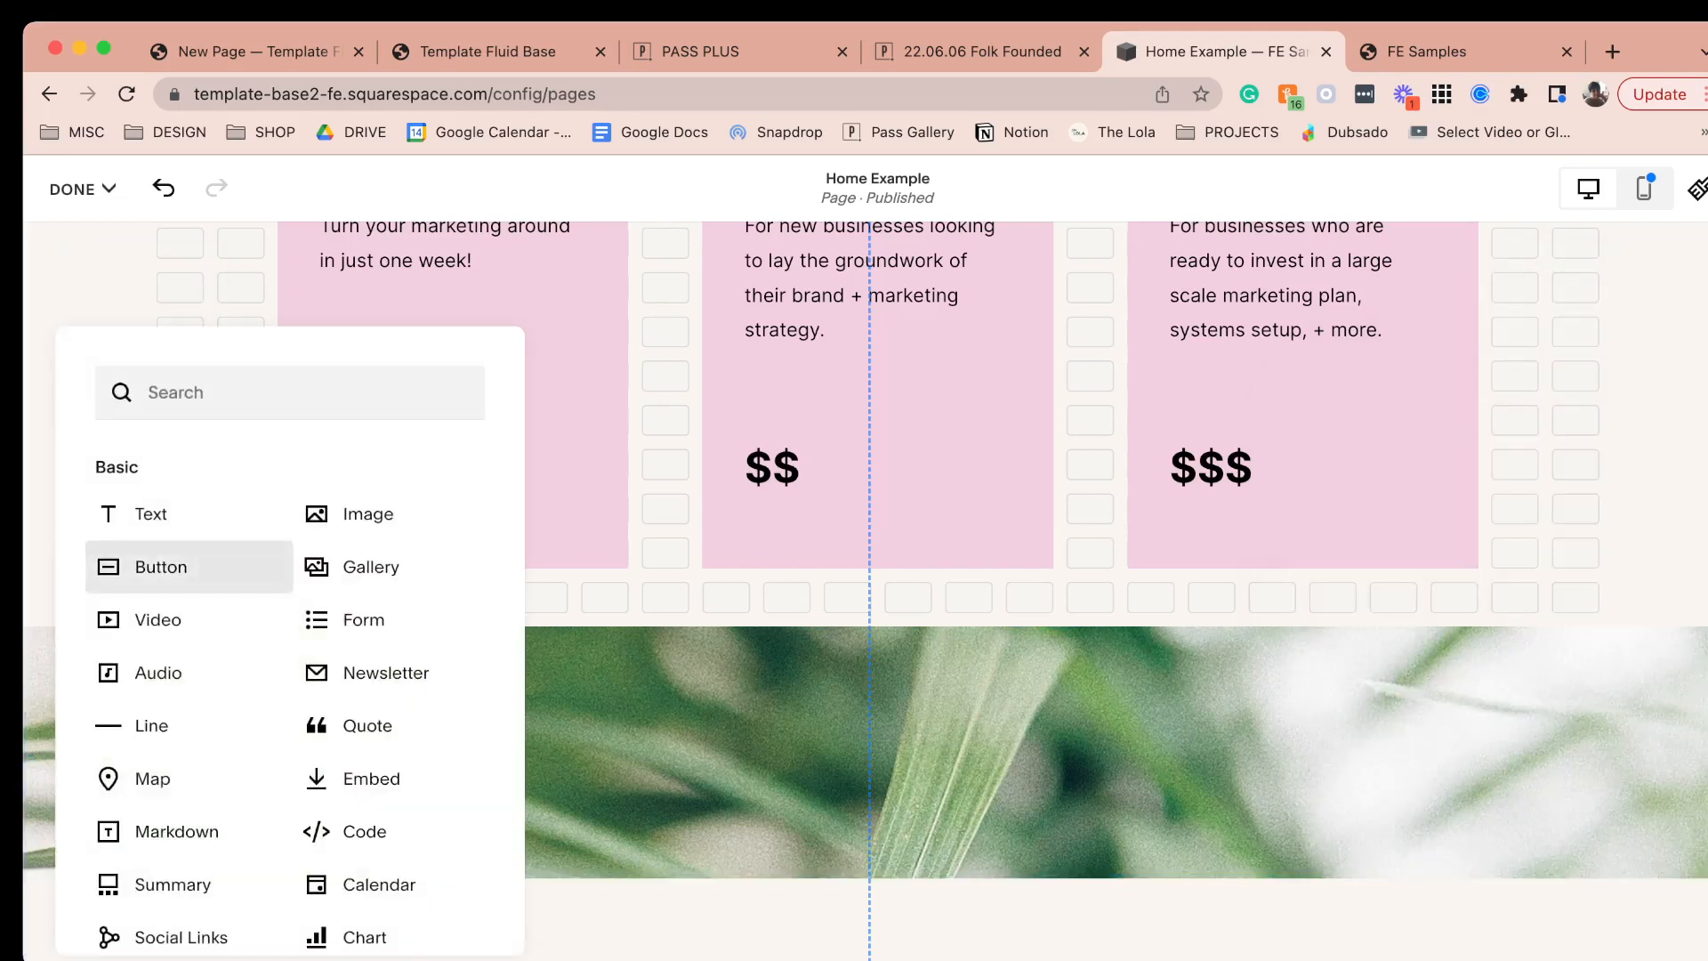
left_click(161, 566)
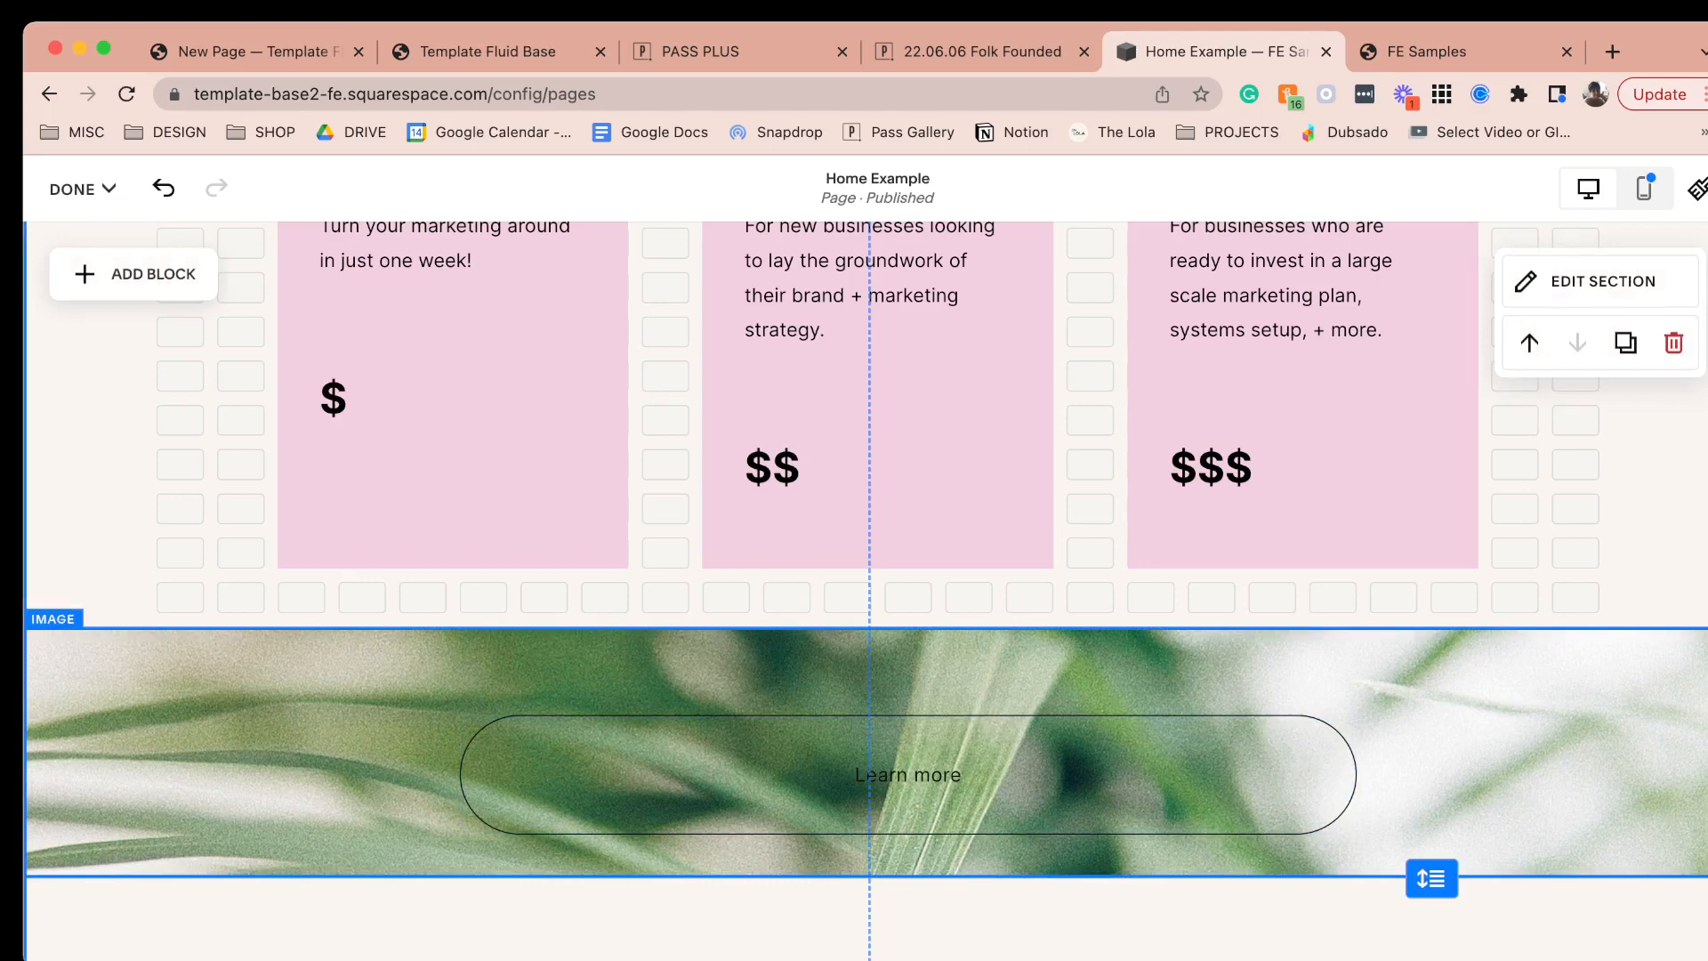
left_click(906, 774)
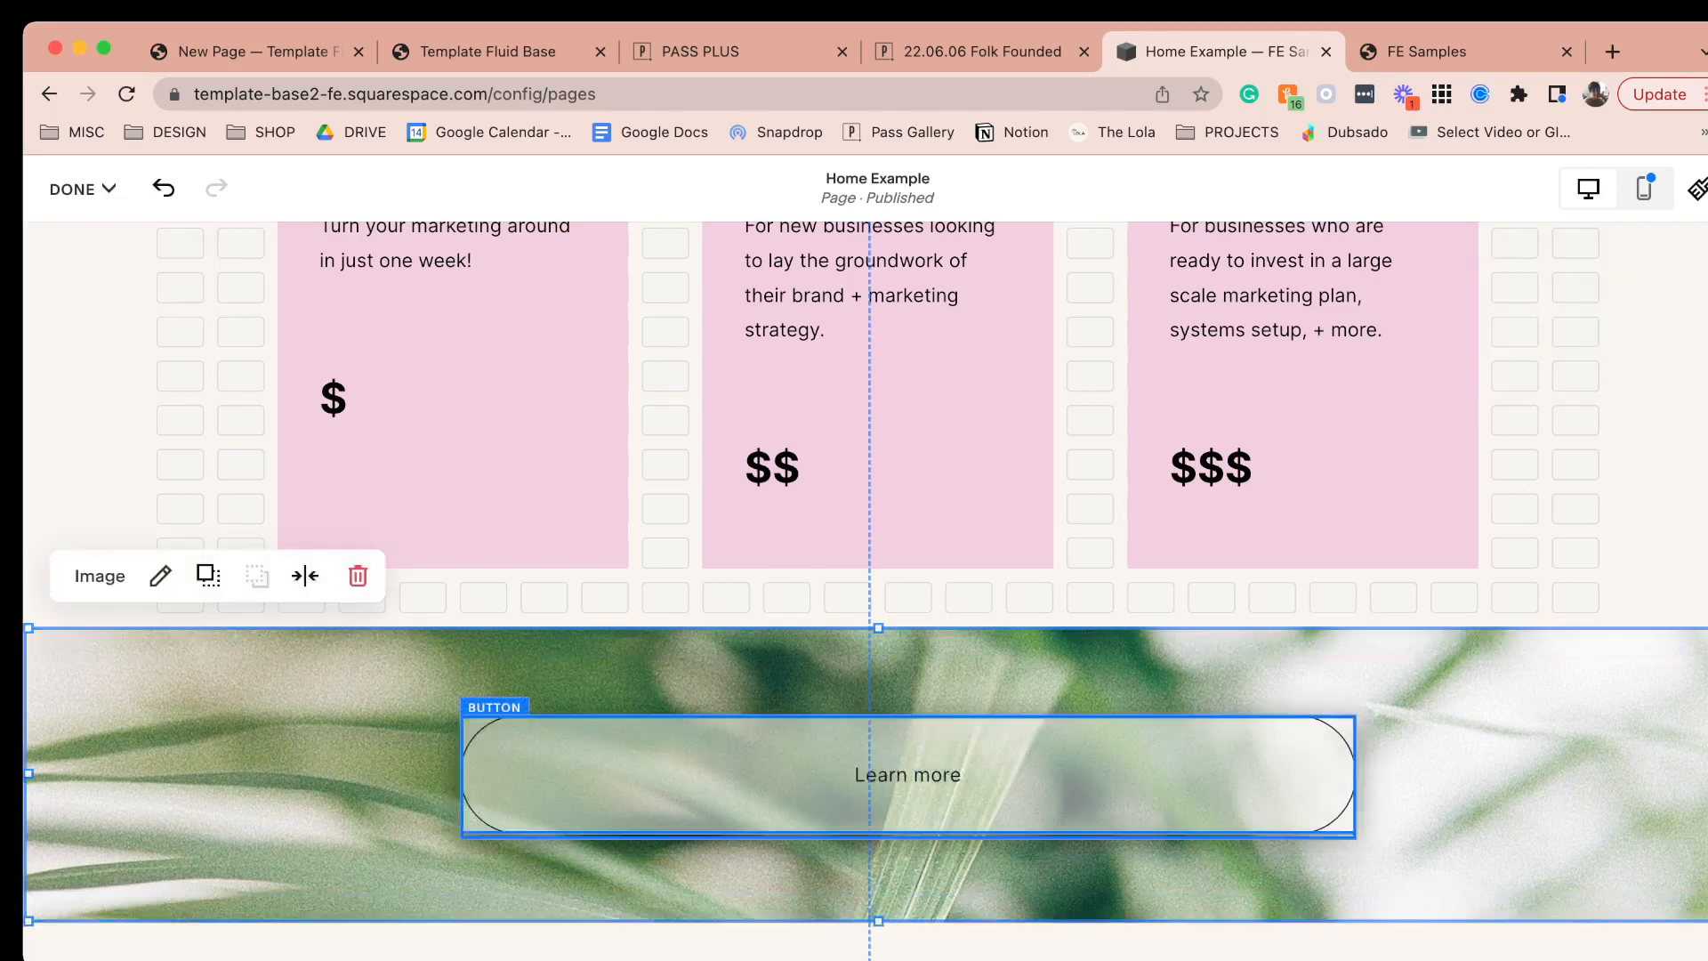
left_click(905, 774)
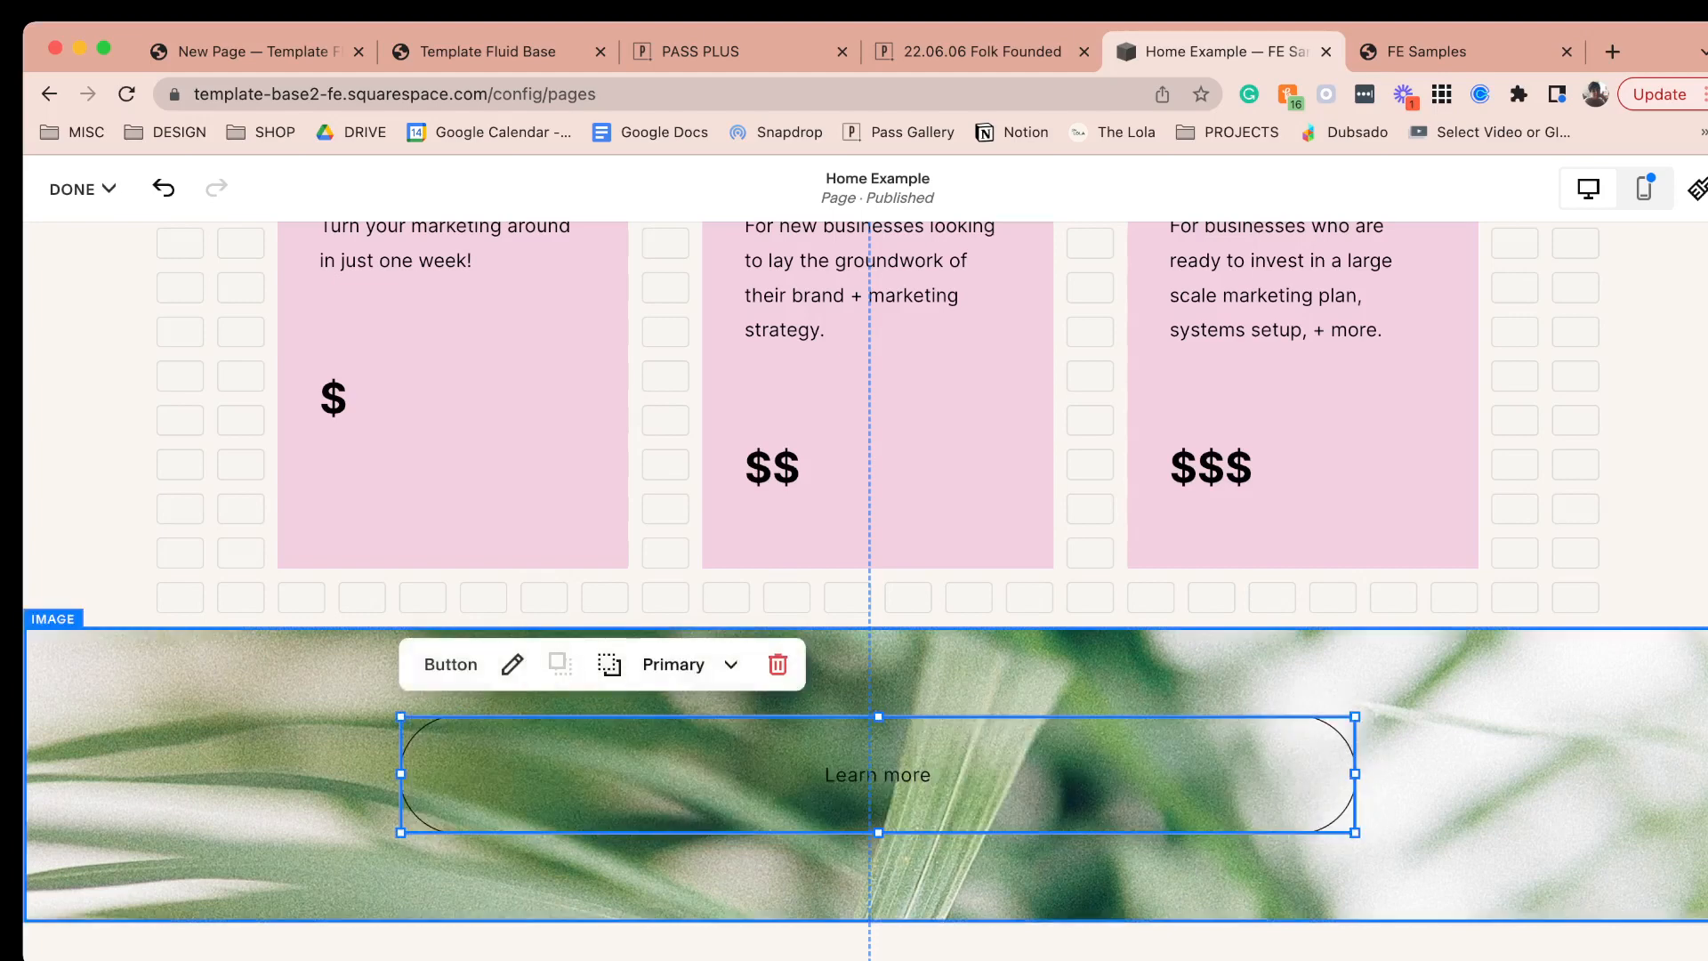
left_click(511, 664)
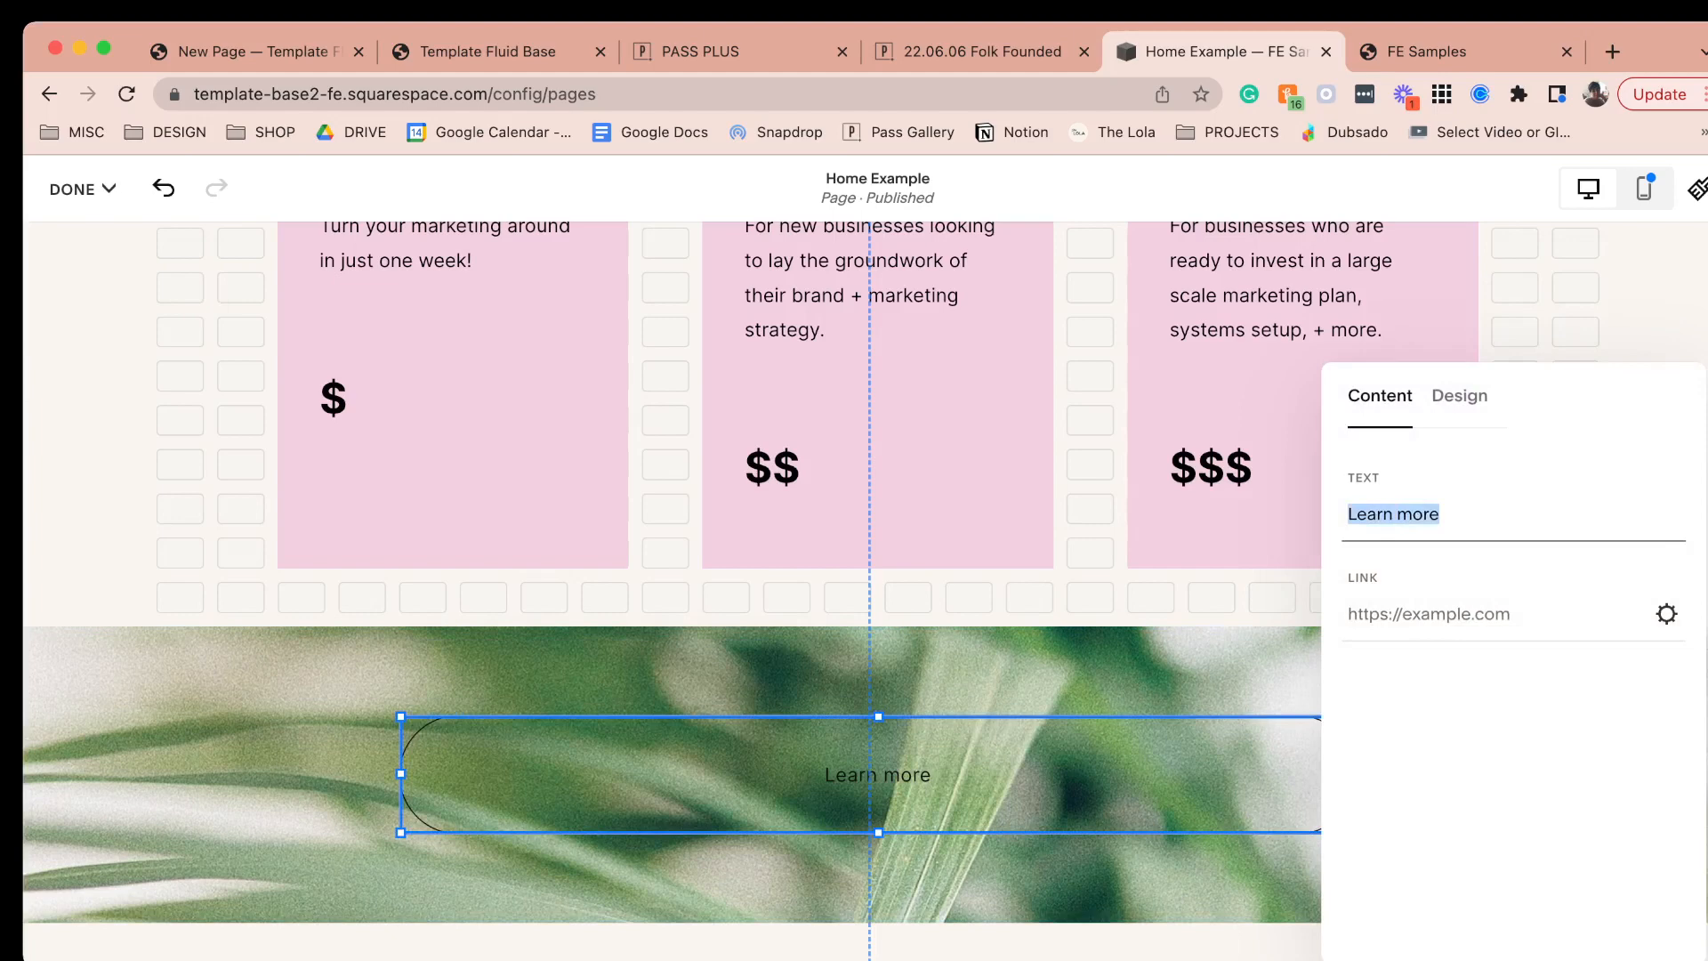
type("Schedule")
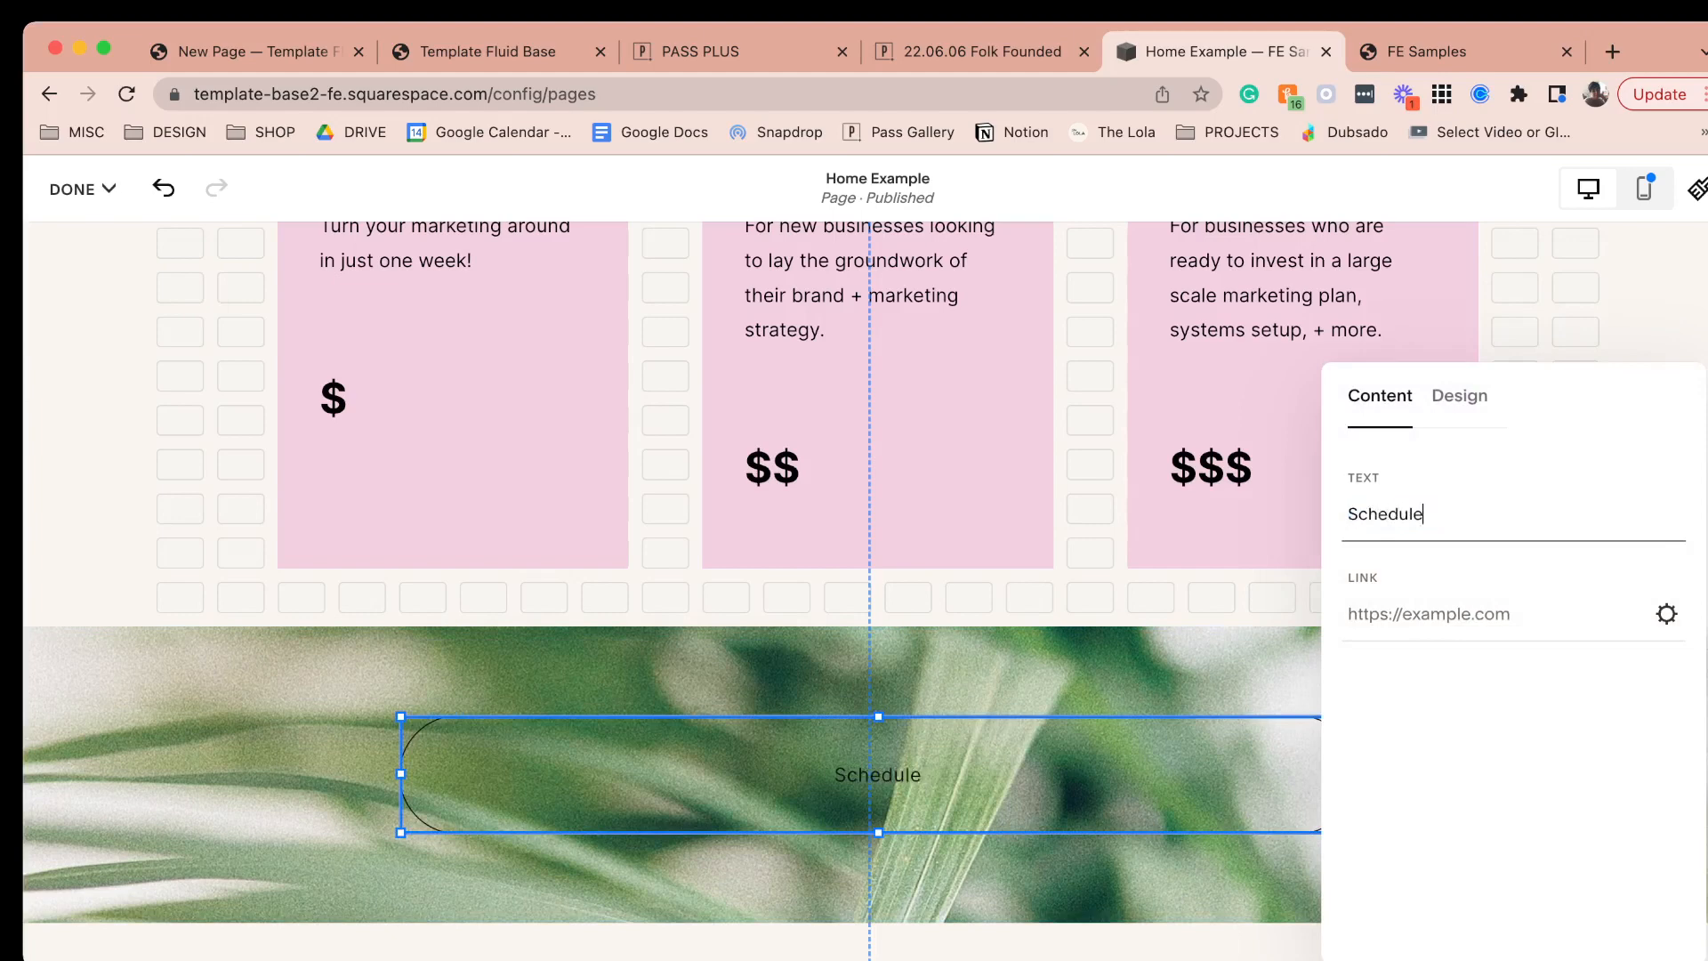
type("an Assessem")
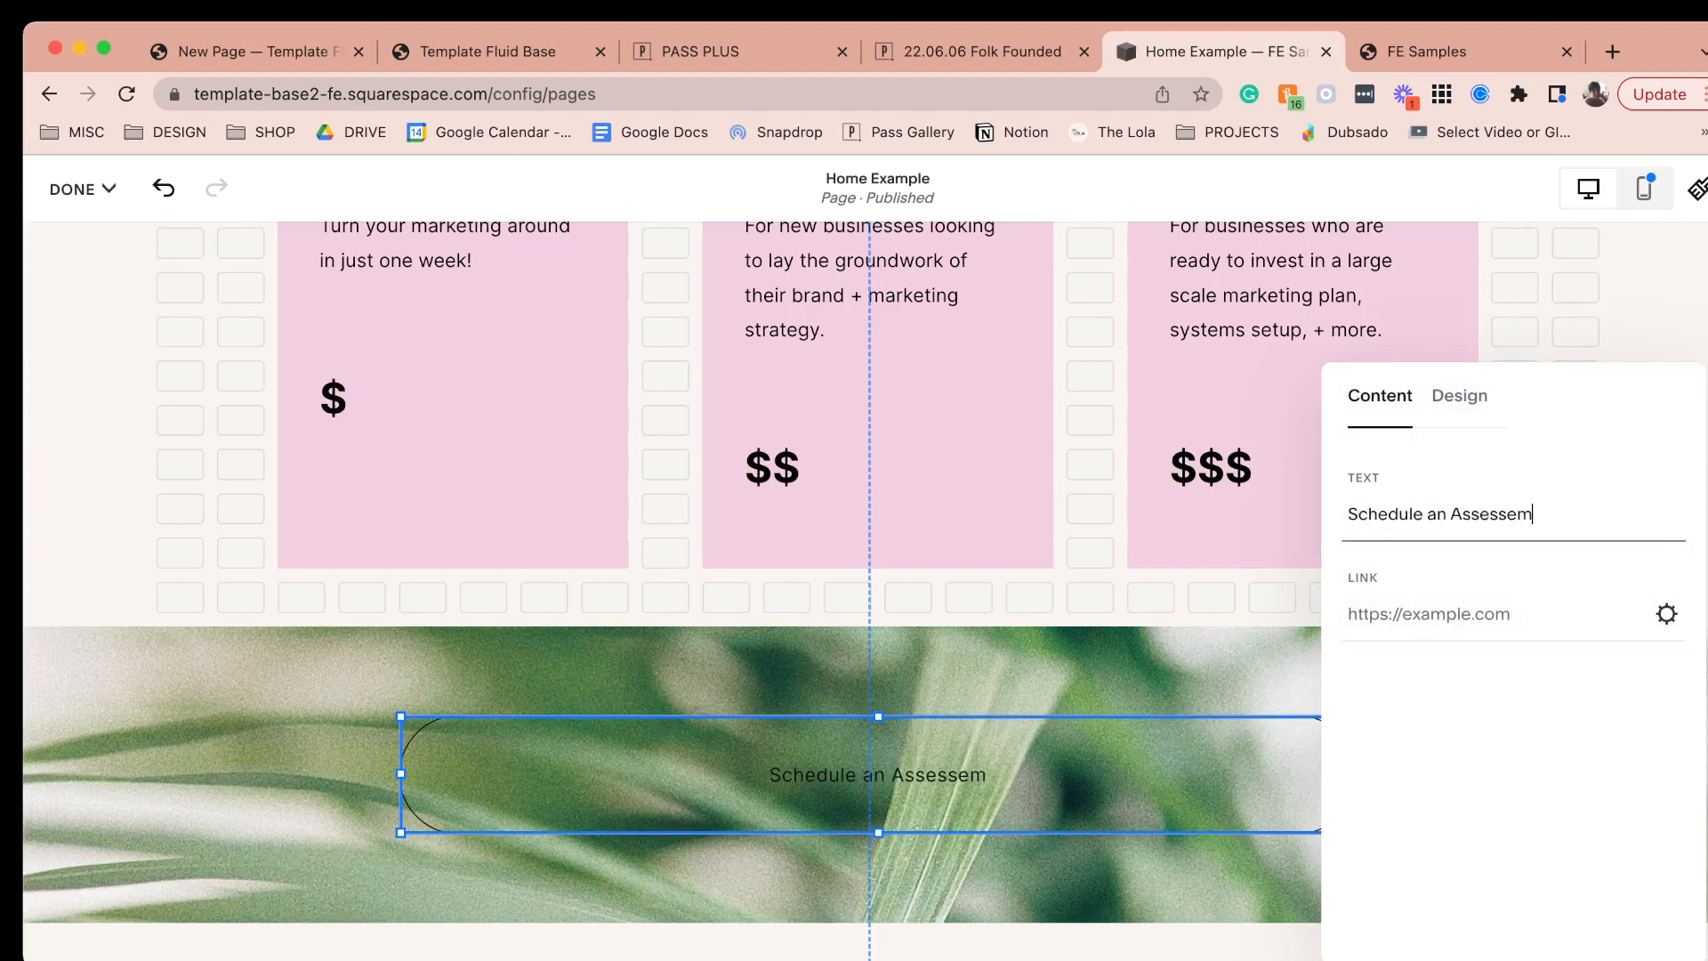
type("ent")
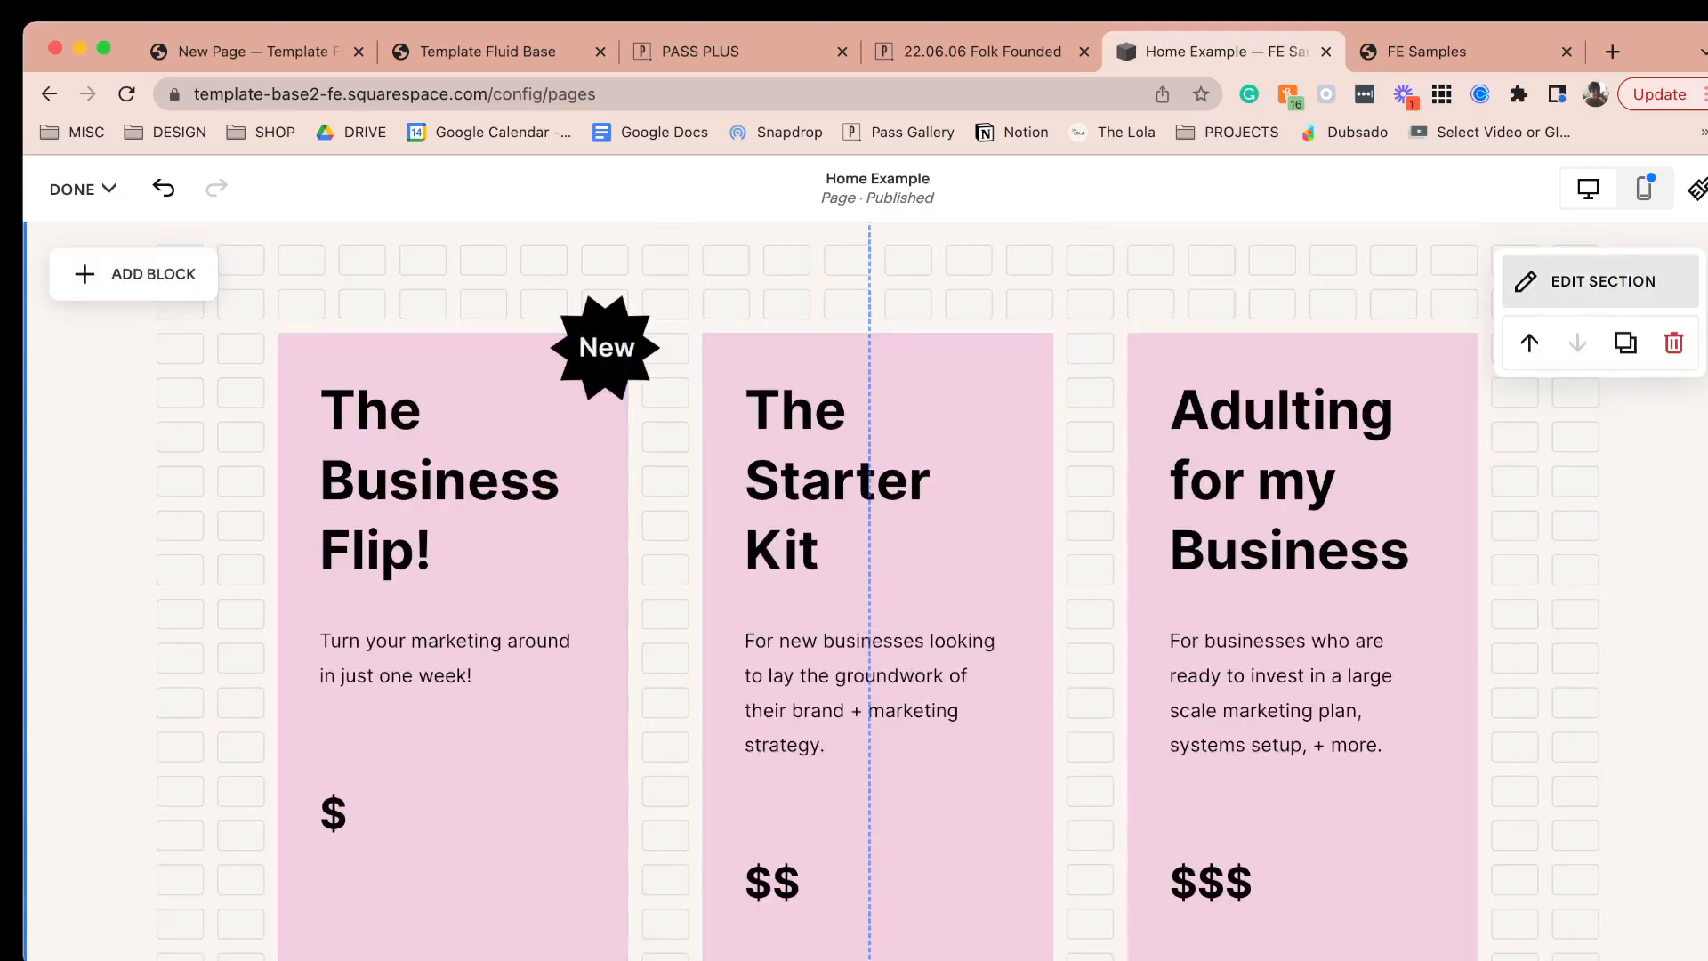
- Exit the page editor saving the 'Schedule an Assessment' button, return Home and go to Design
scroll("up", 3)
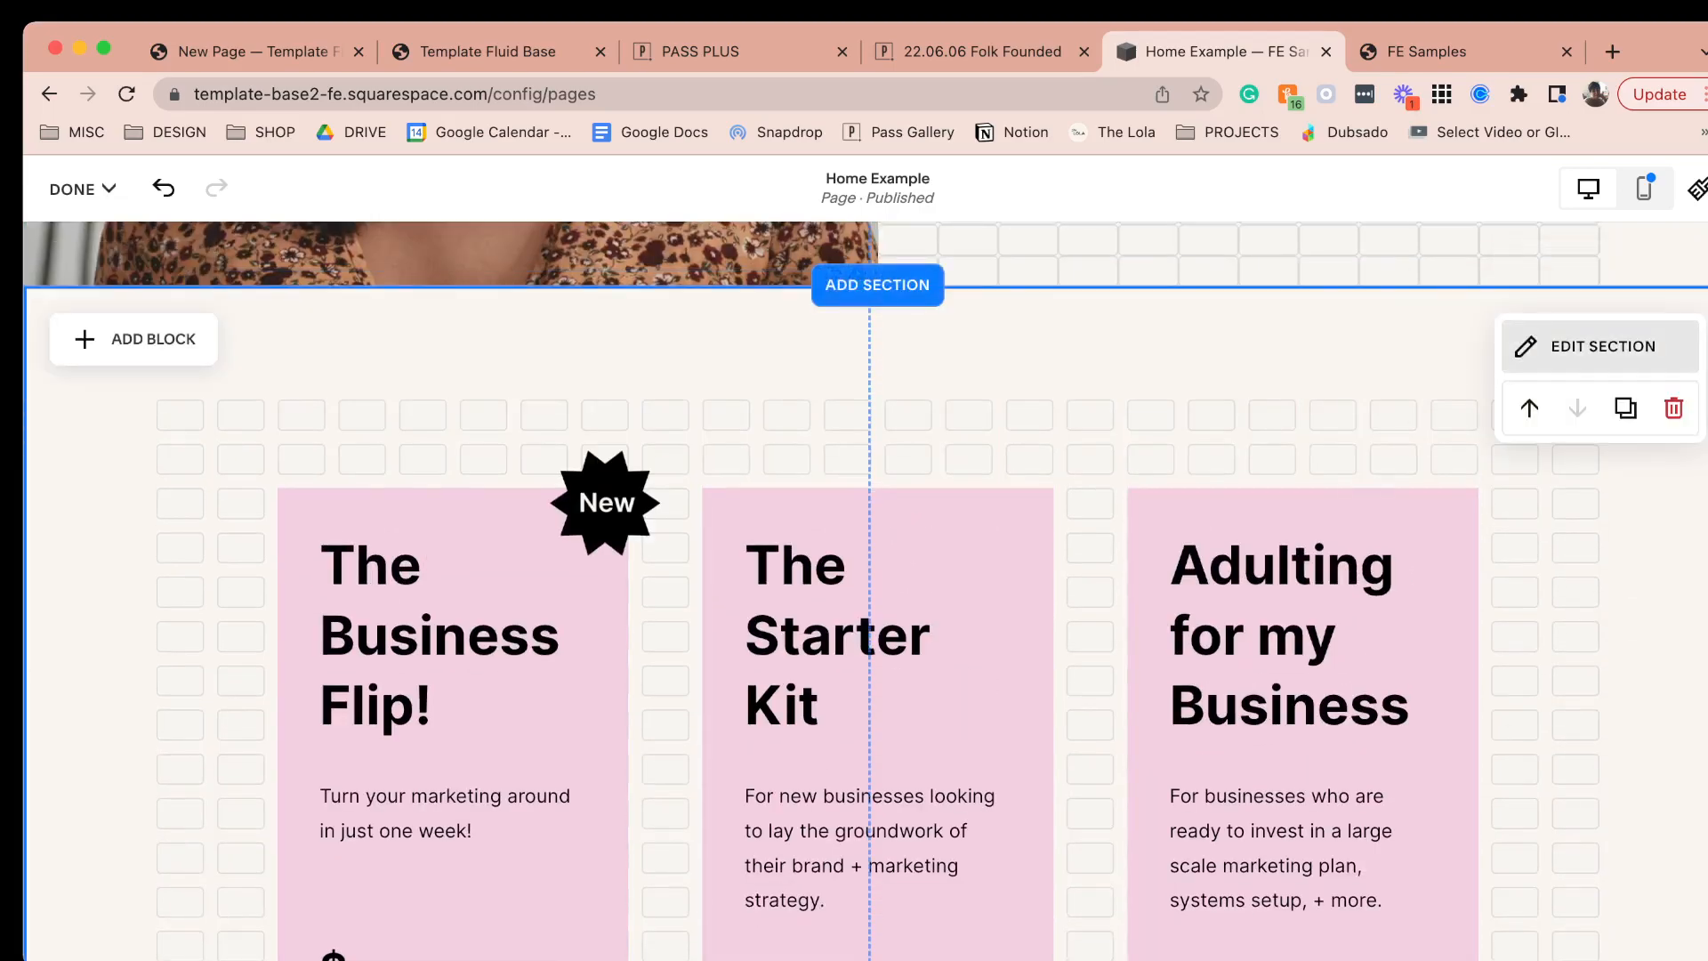
left_click(1601, 347)
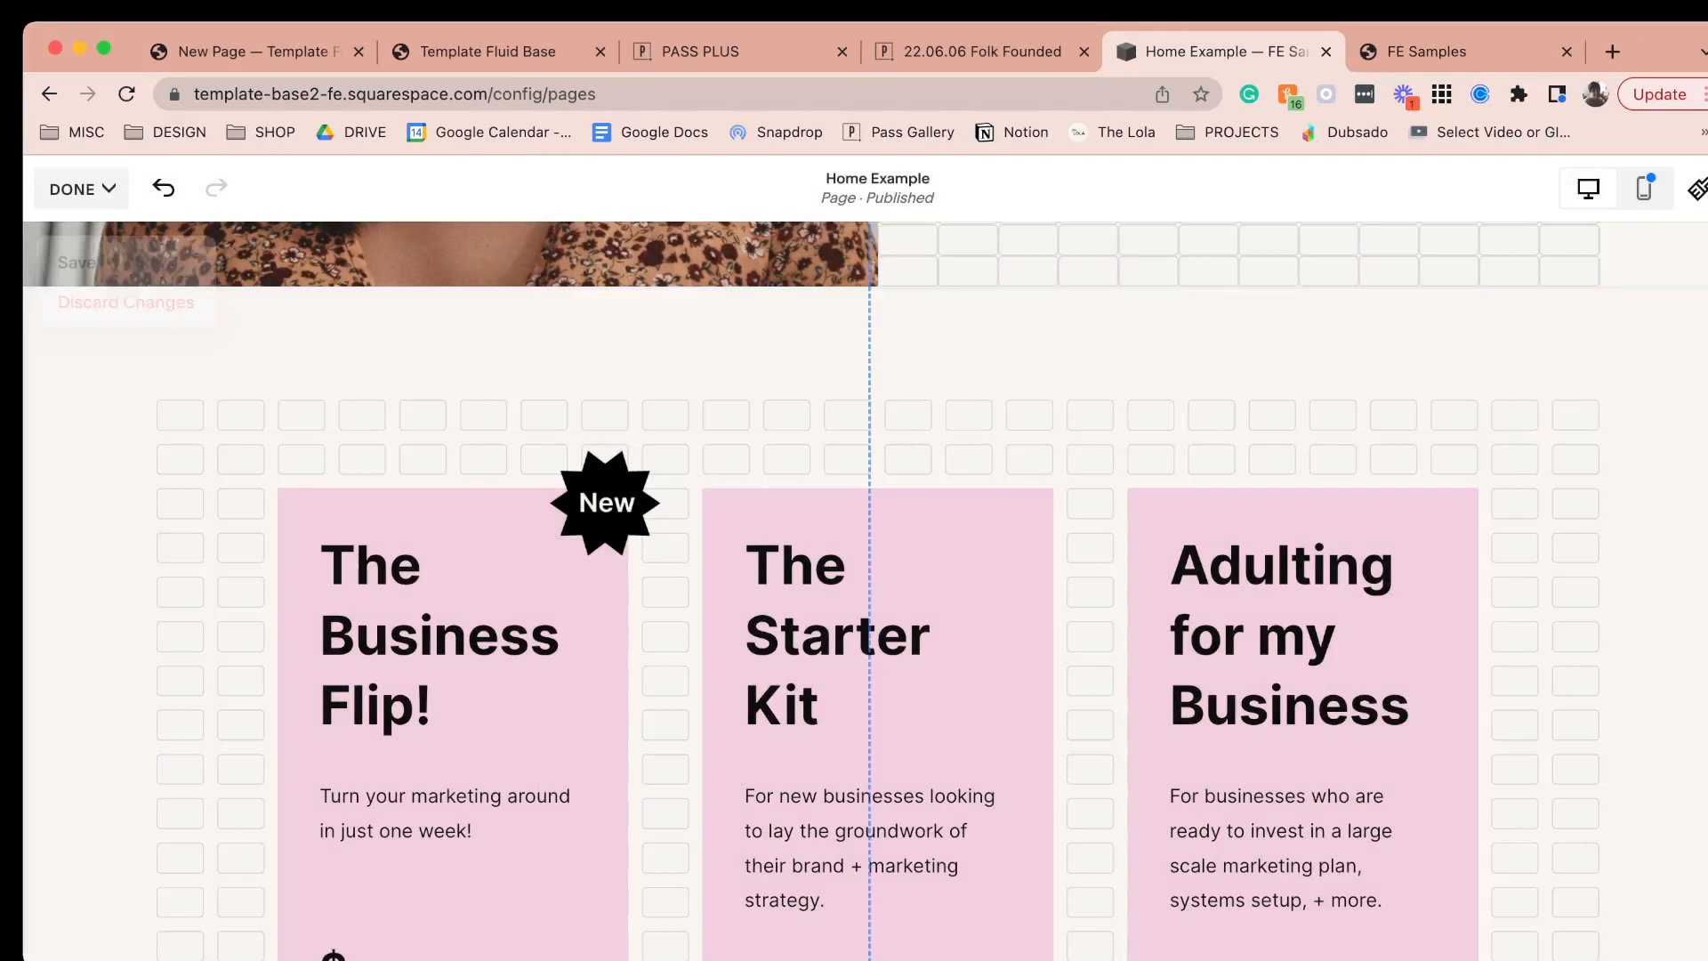
left_click(71, 189)
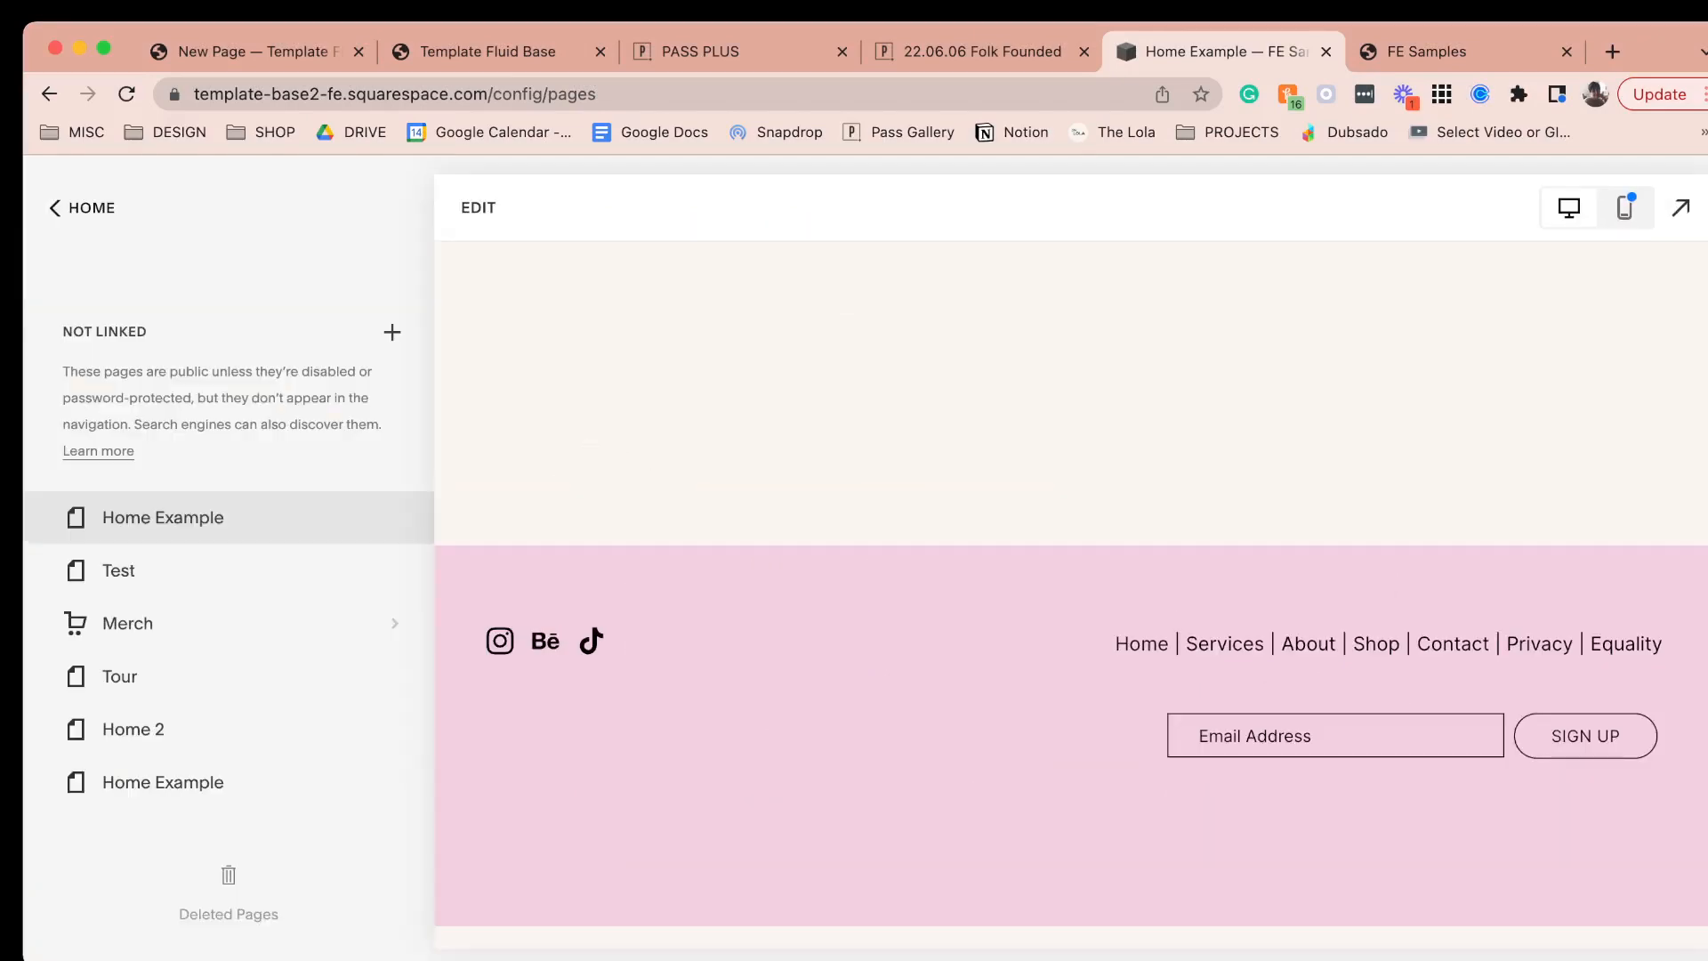
left_click(162, 516)
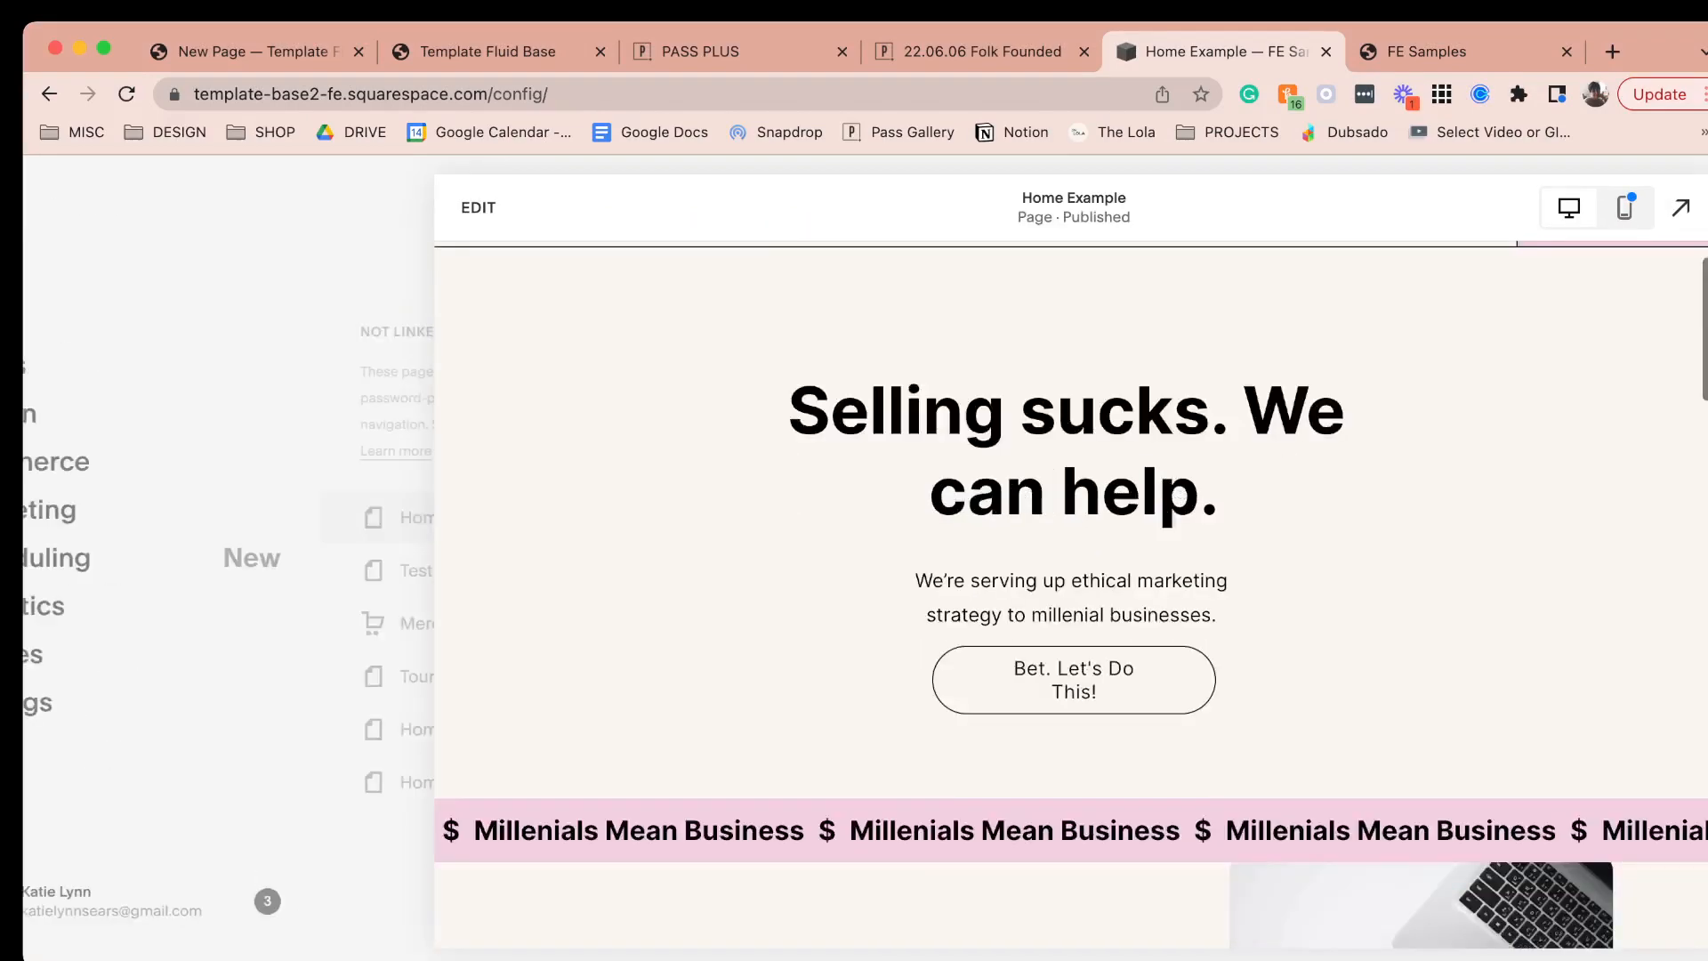
scroll("down", 3)
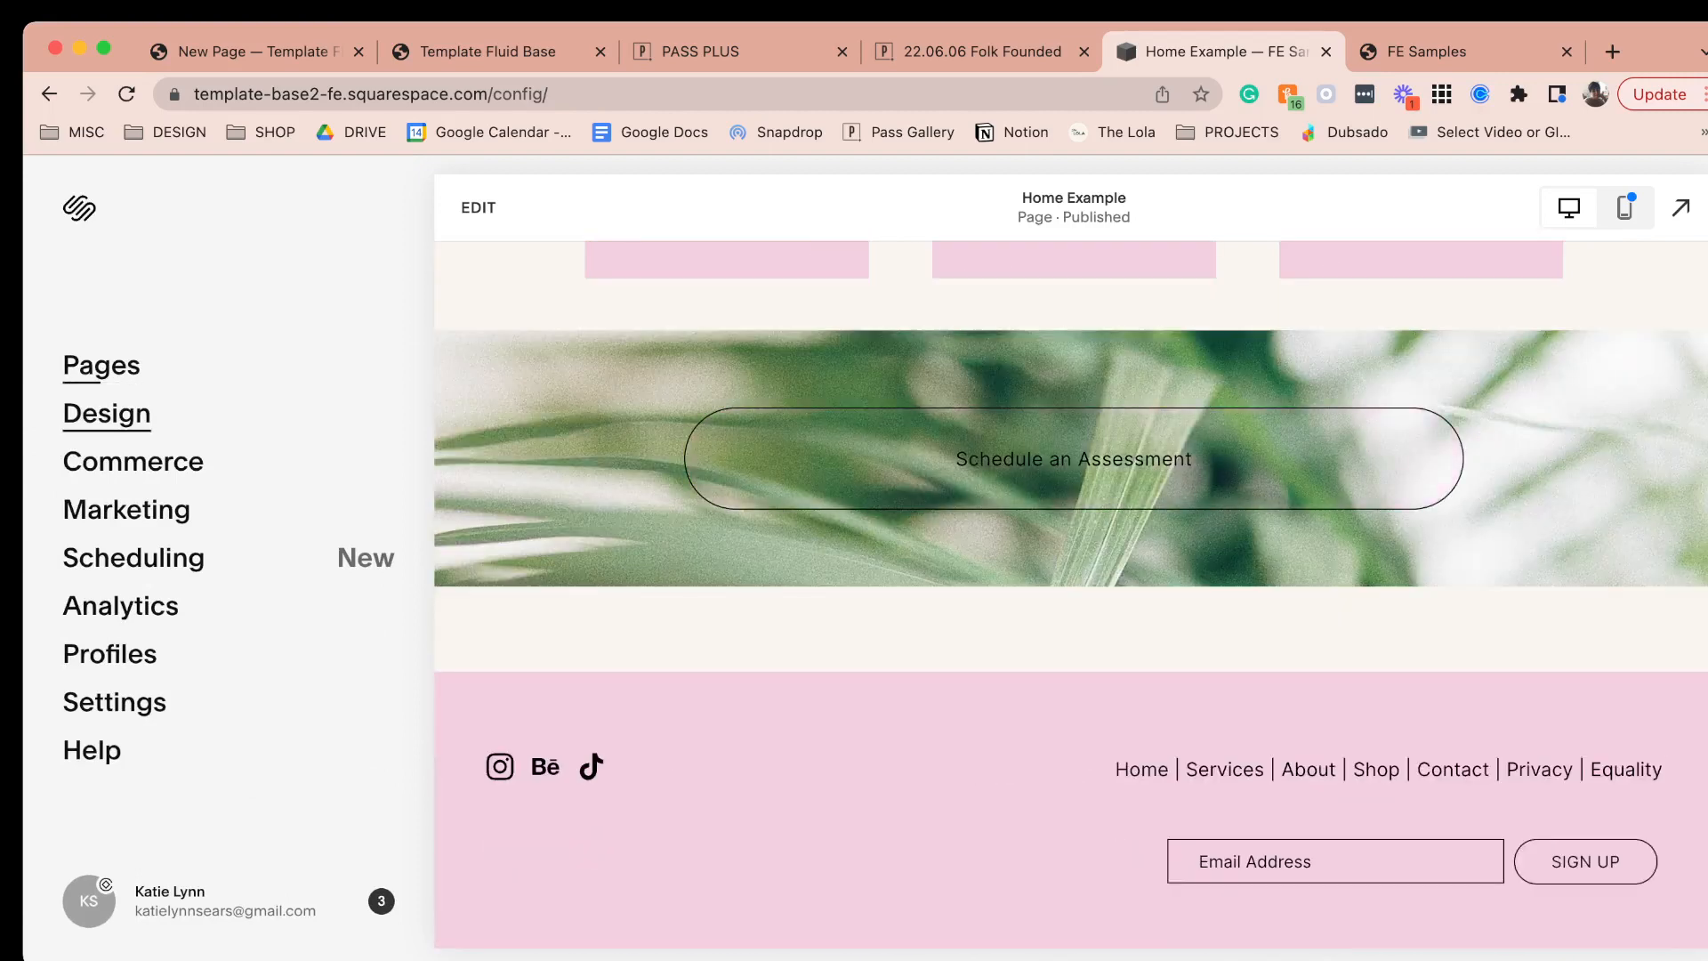
left_click(105, 412)
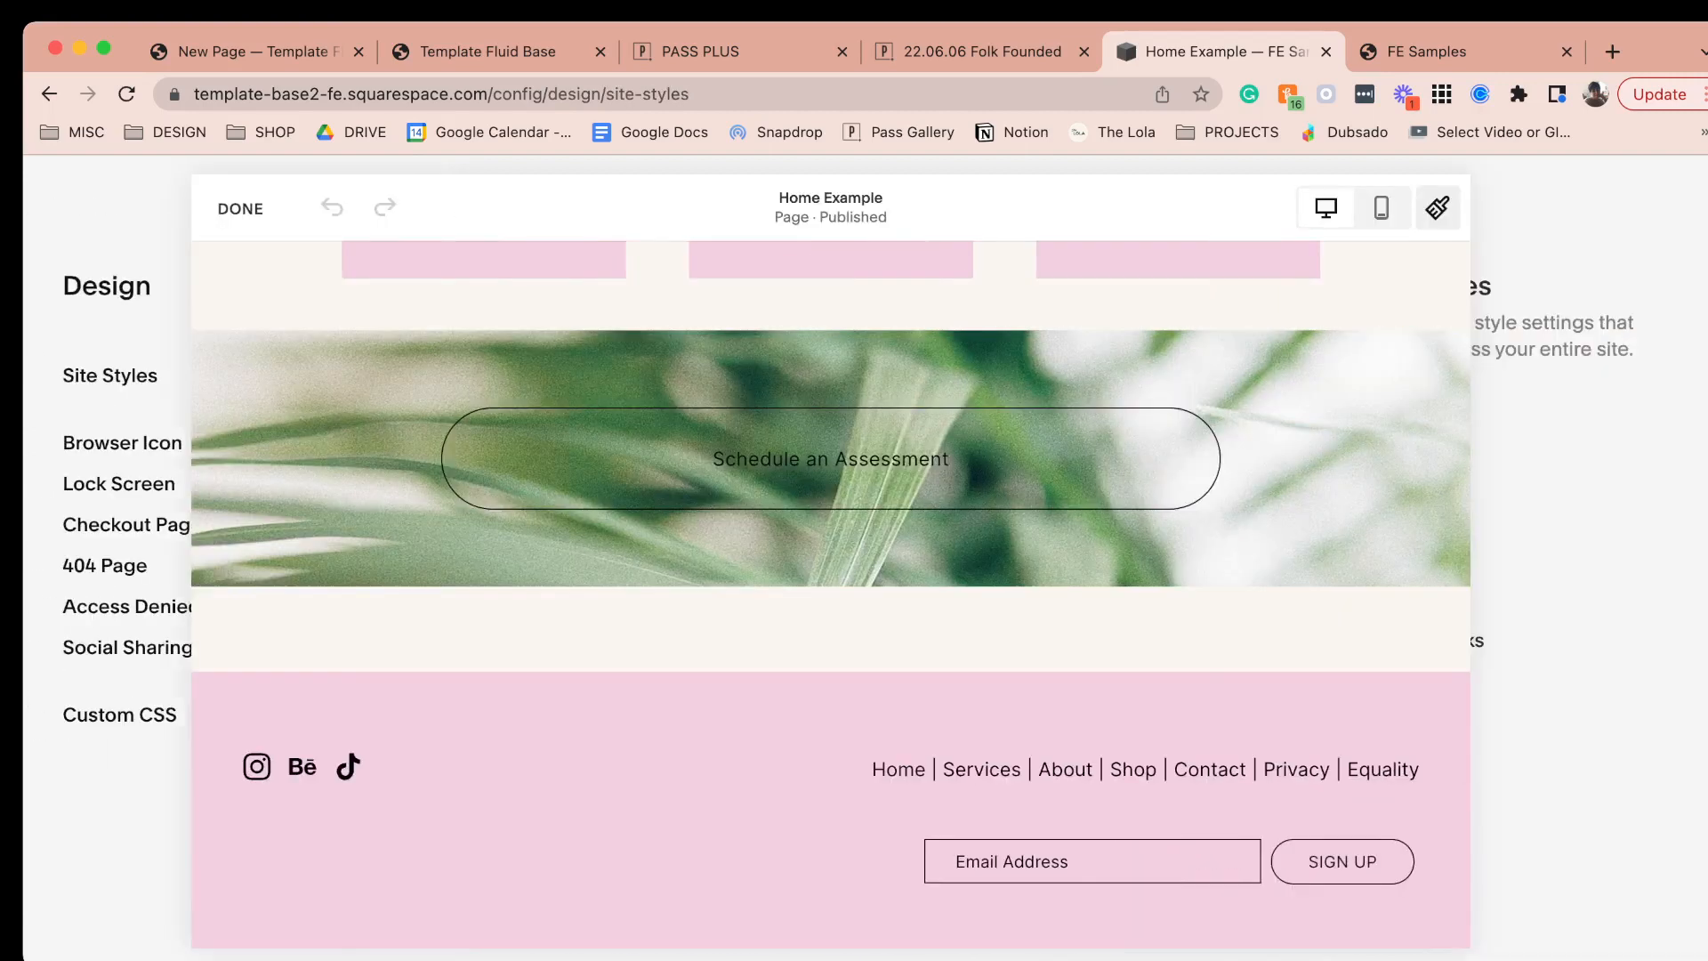
- In Site Styles > Colors, edit Lightest 2 and make the primary button background pink
left_click(108, 375)
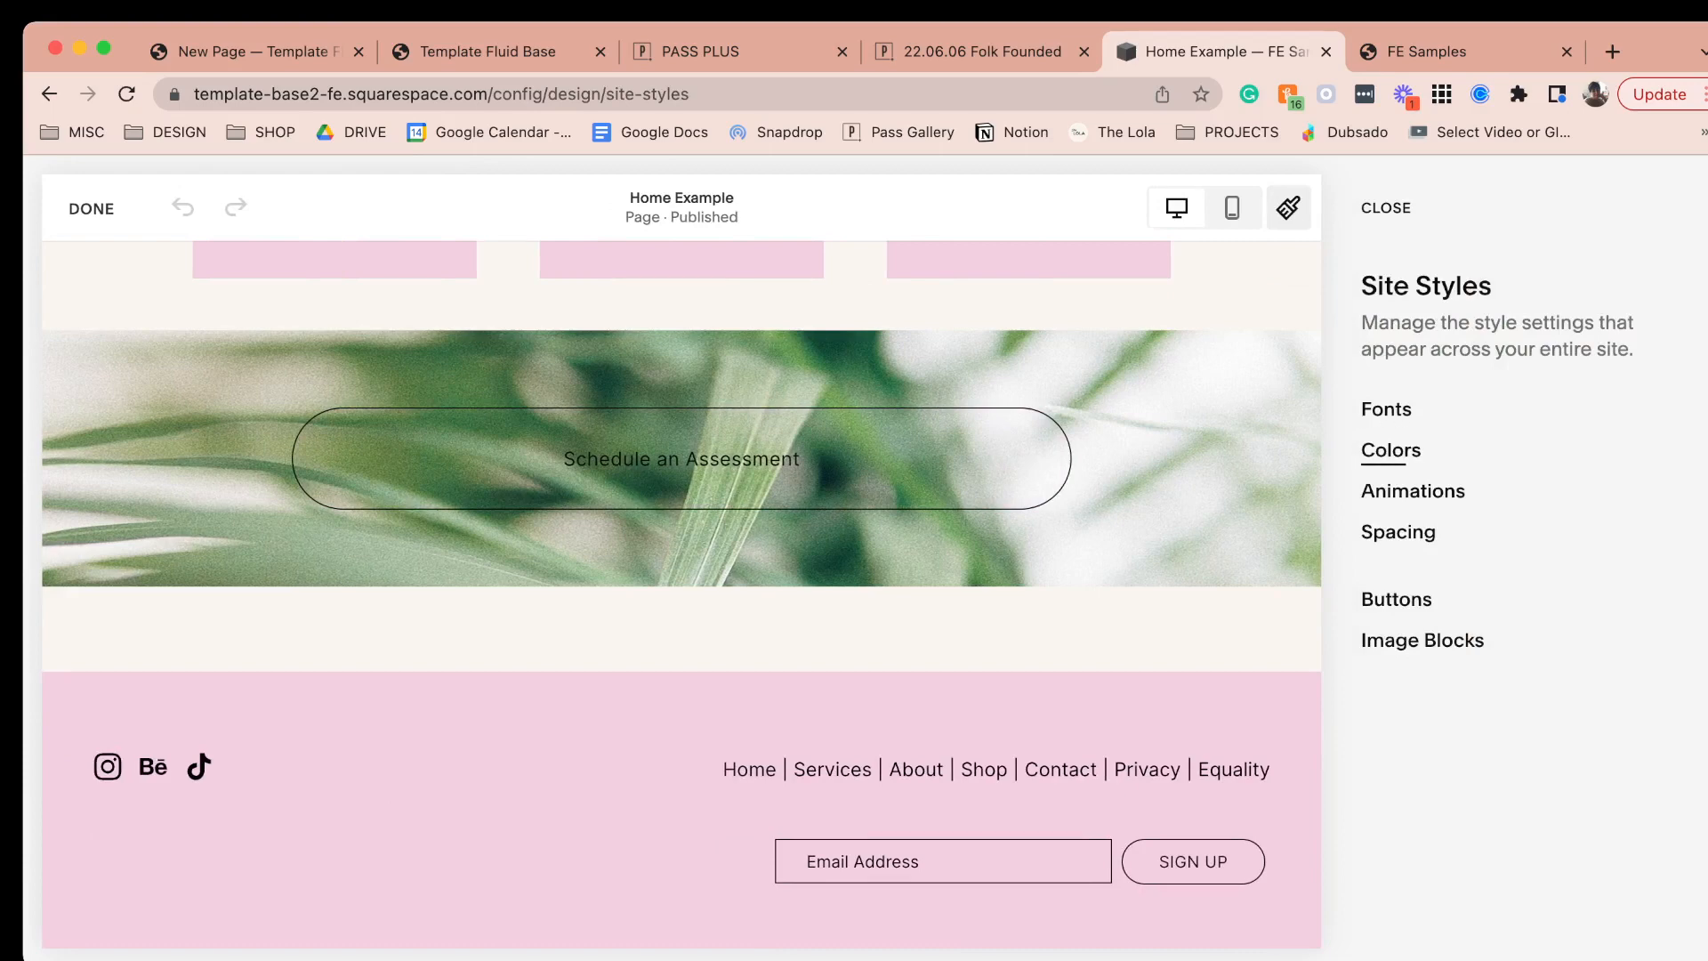
left_click(1390, 450)
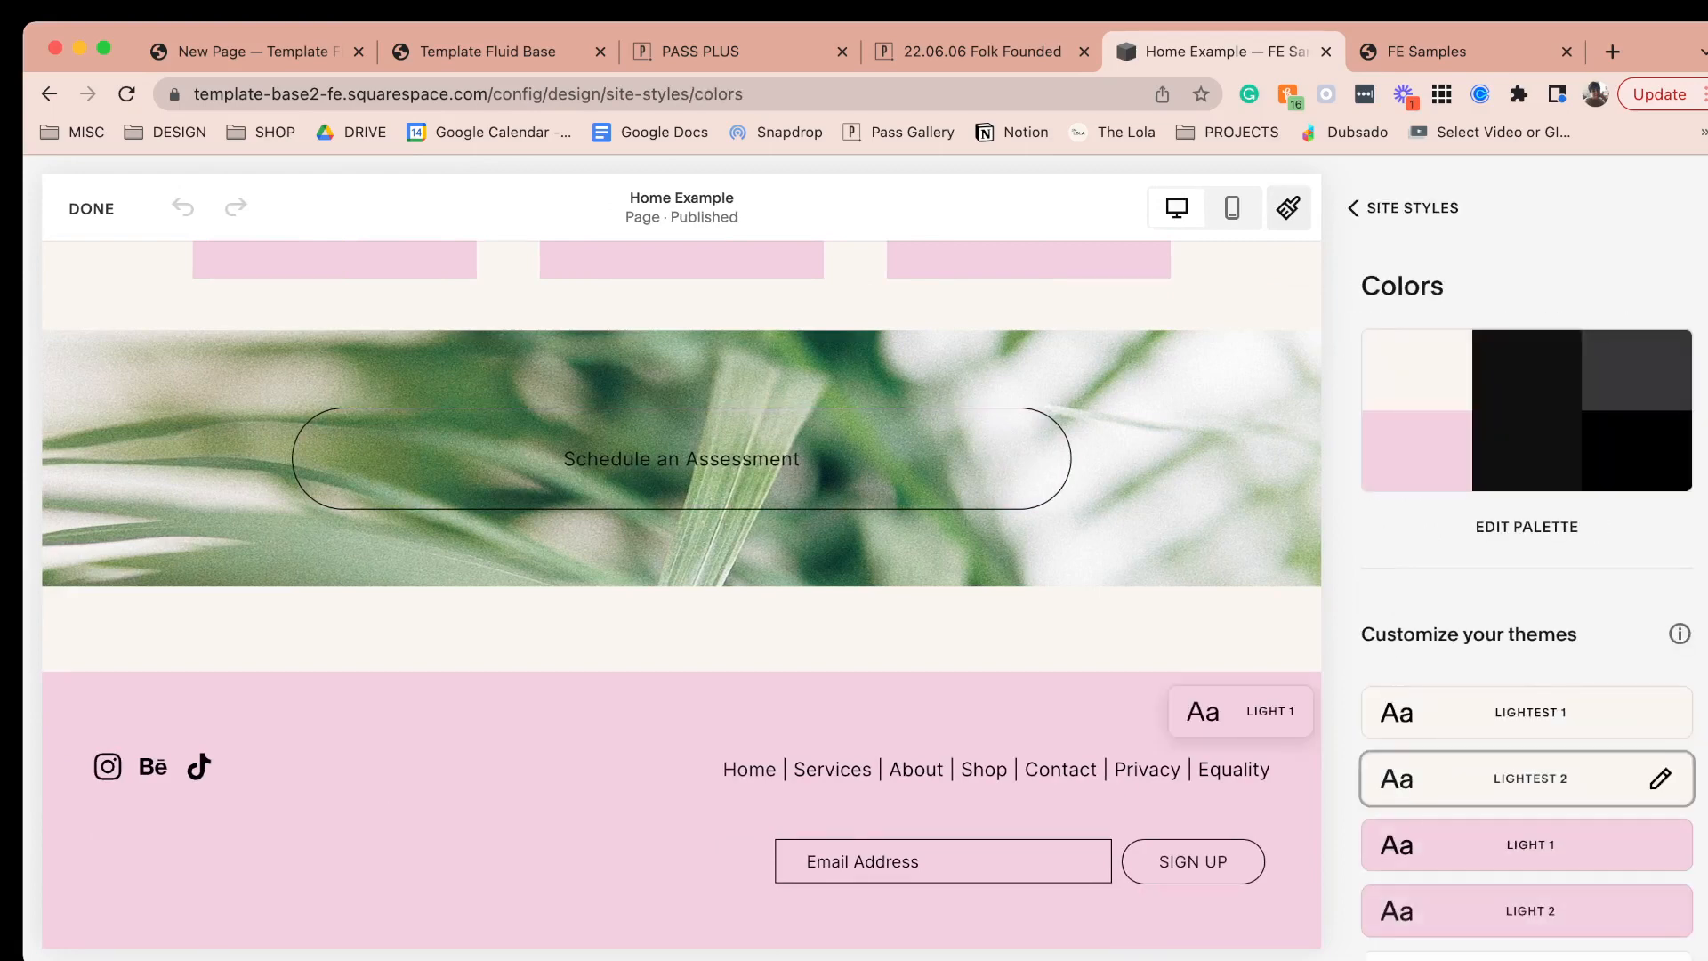
left_click(1662, 778)
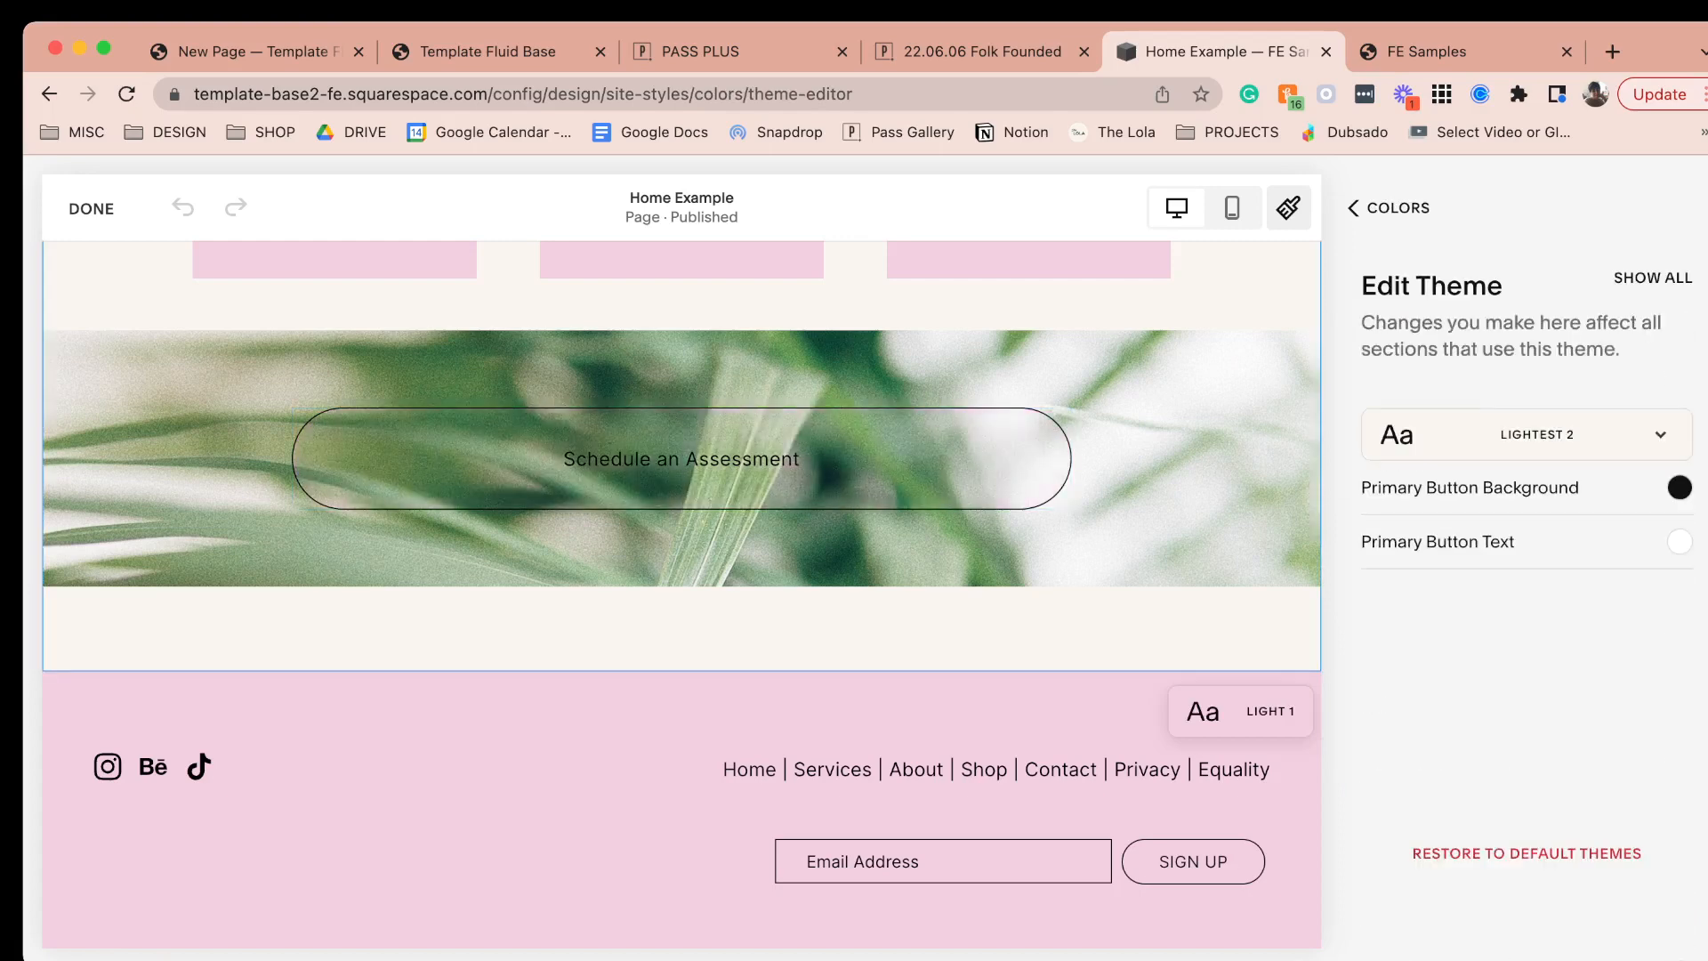
left_click(1678, 487)
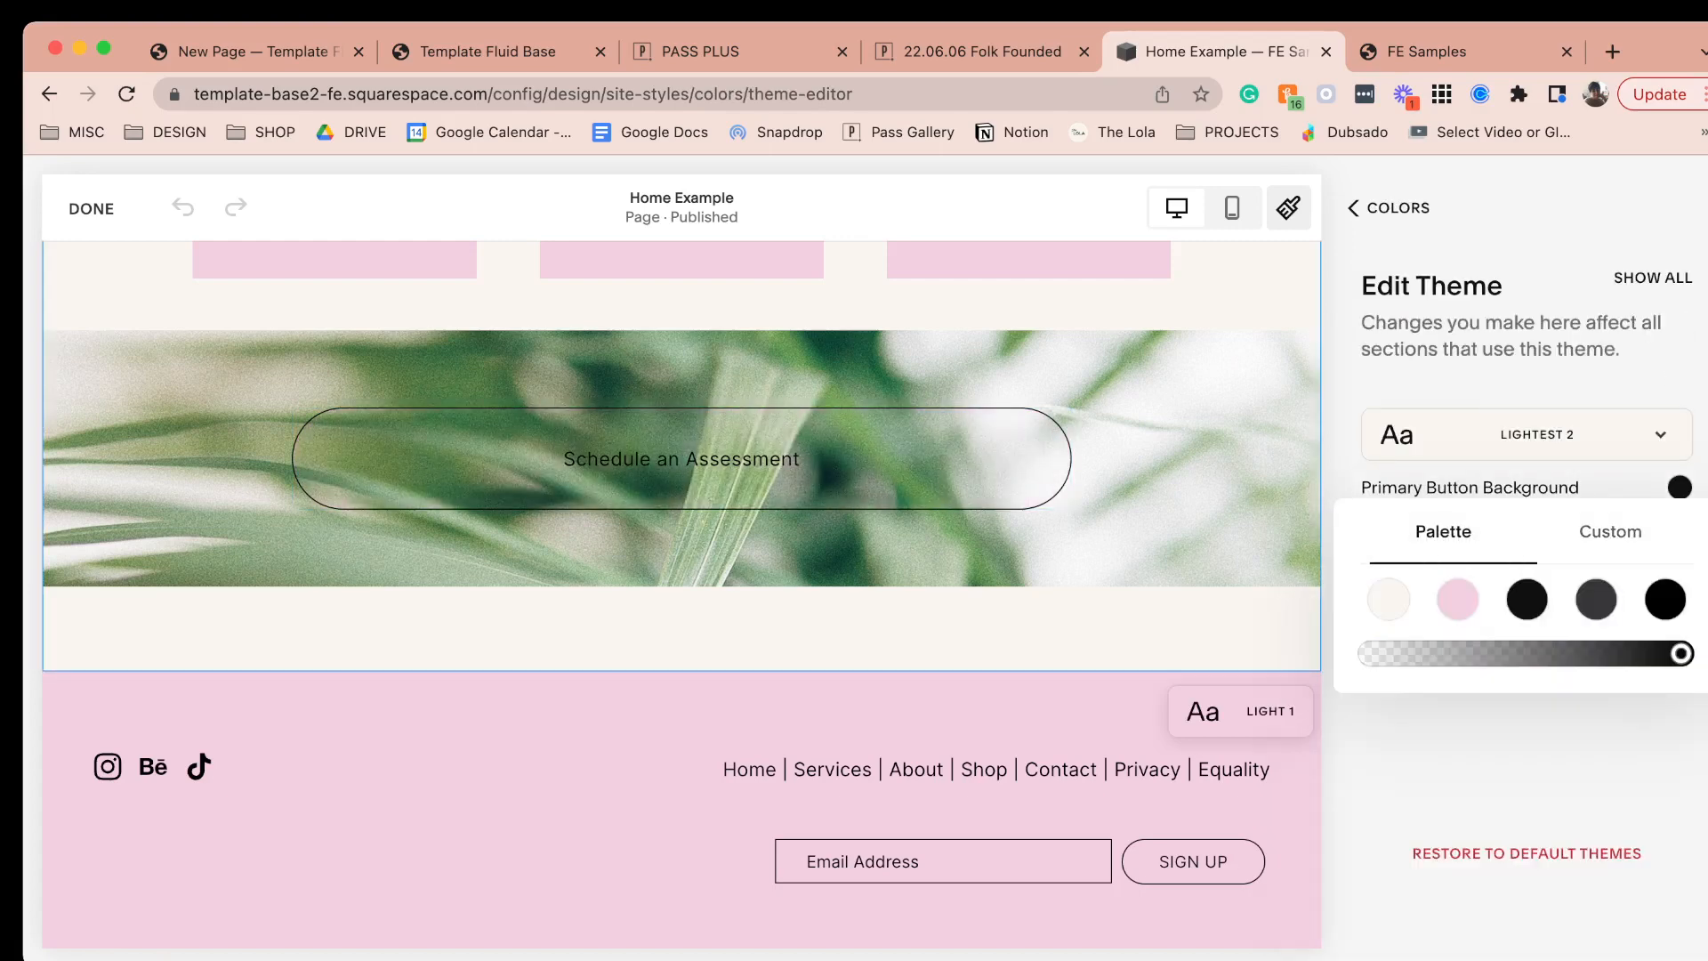
left_click(1458, 599)
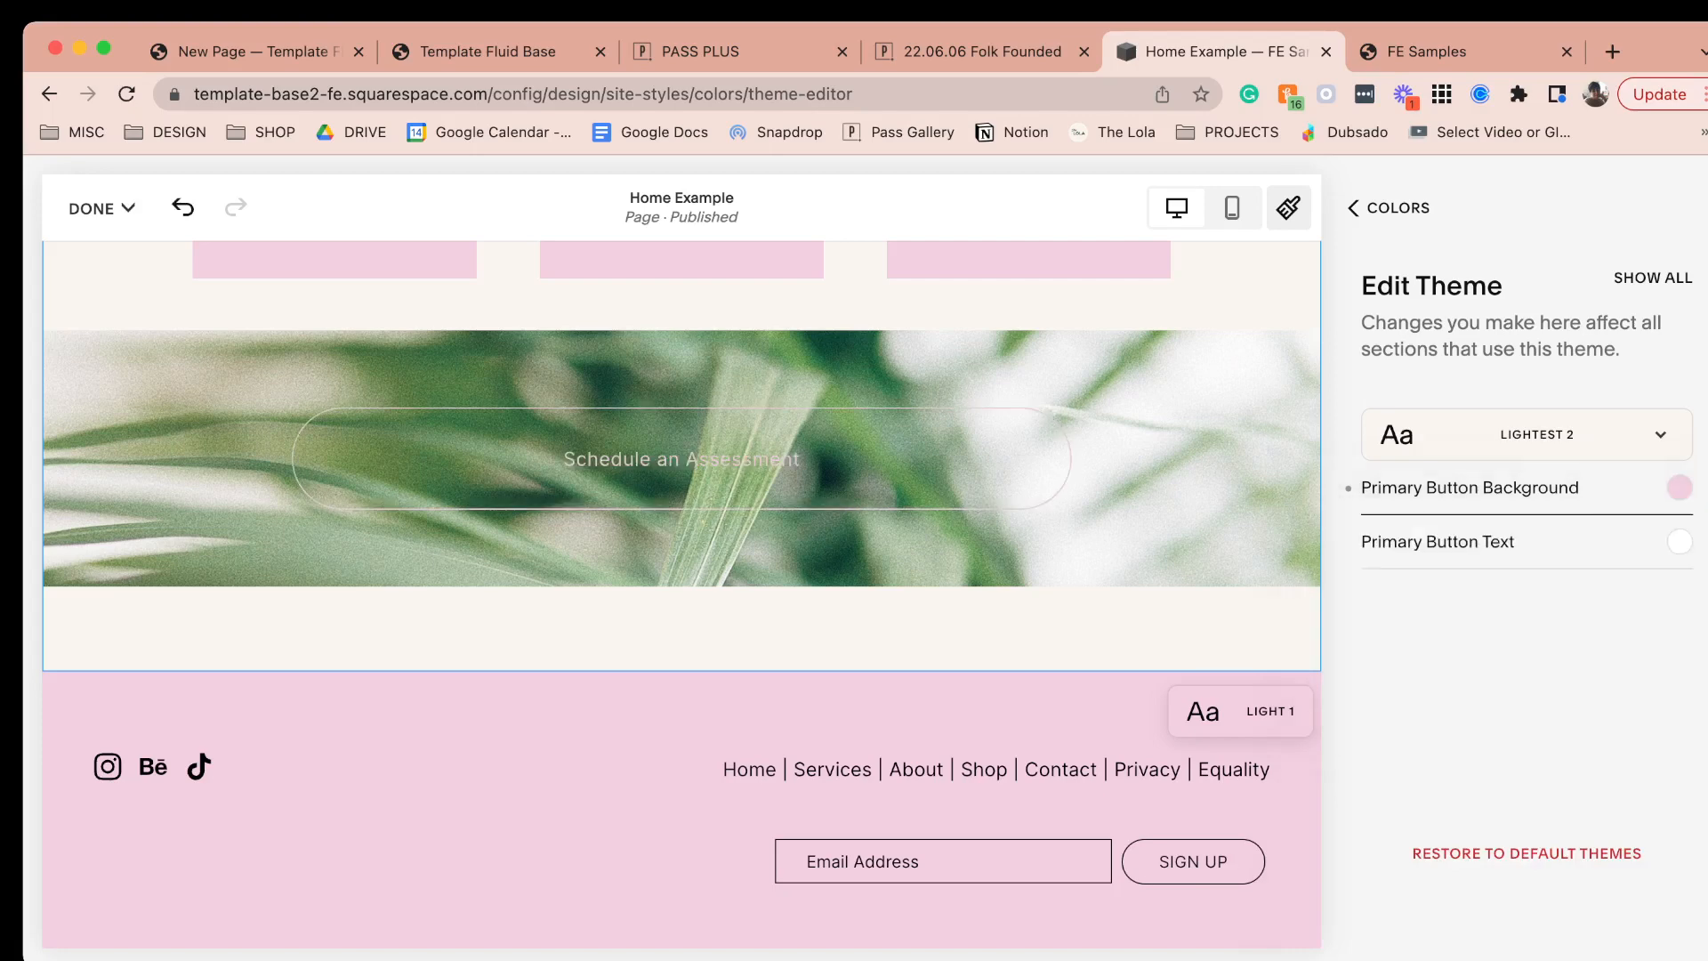
- Change the Lightest 2 primary button background to dark grey and return to Site Styles
left_click(1678, 488)
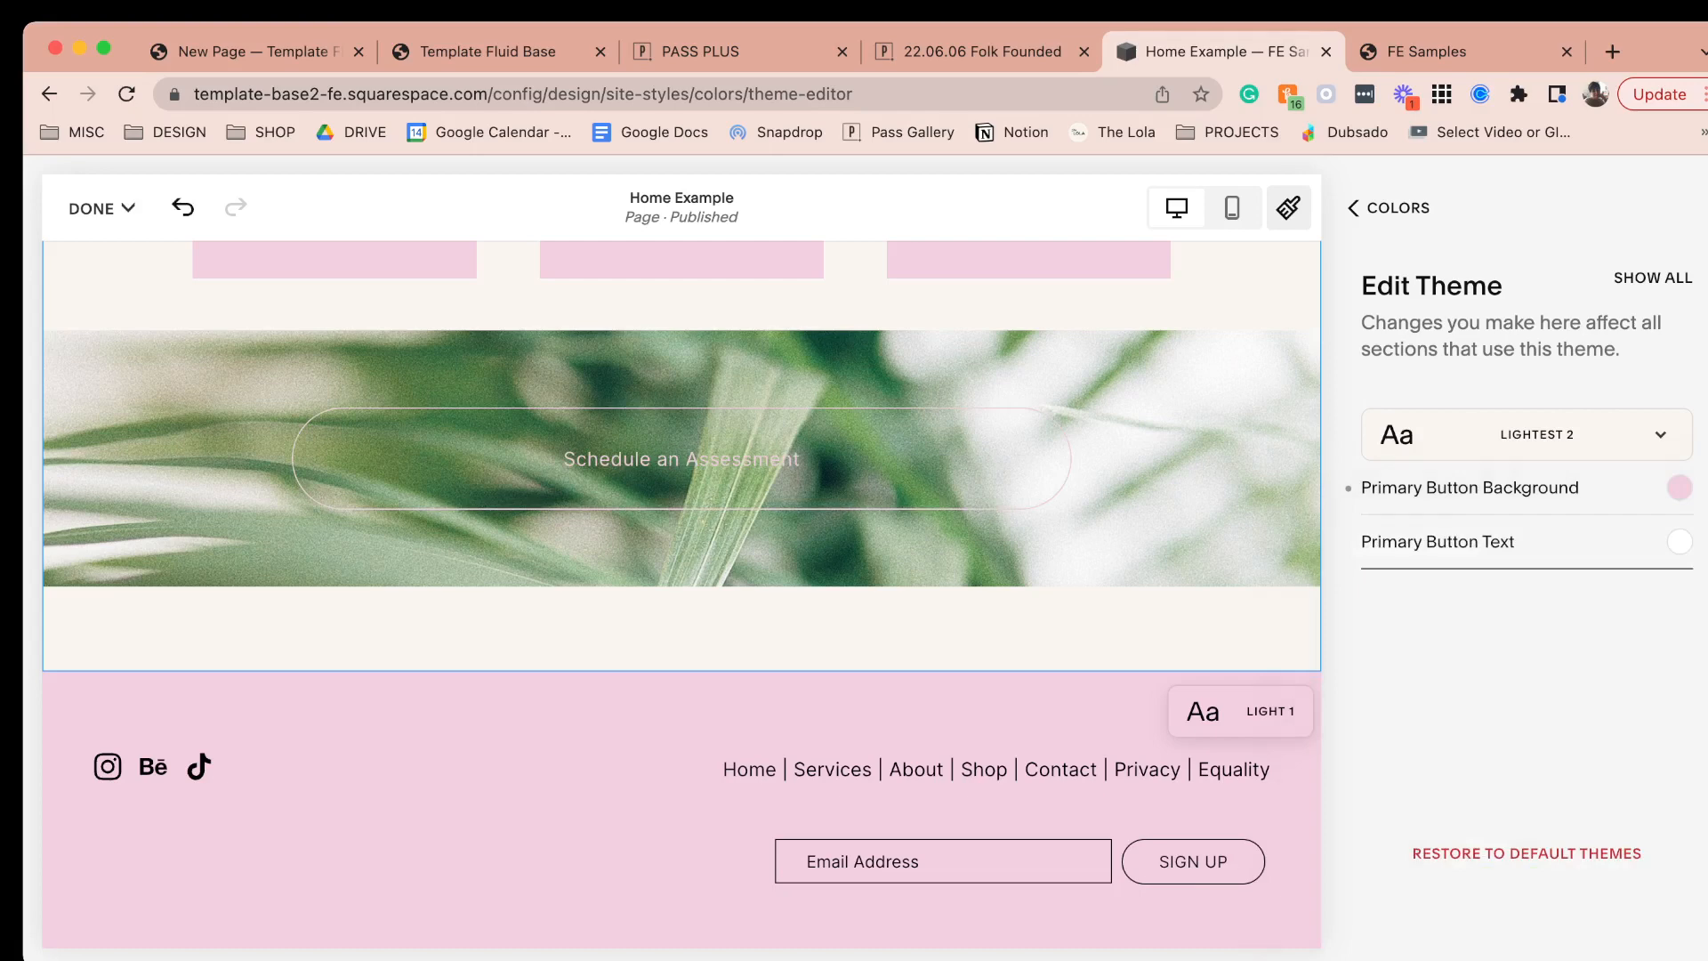
left_click(1678, 487)
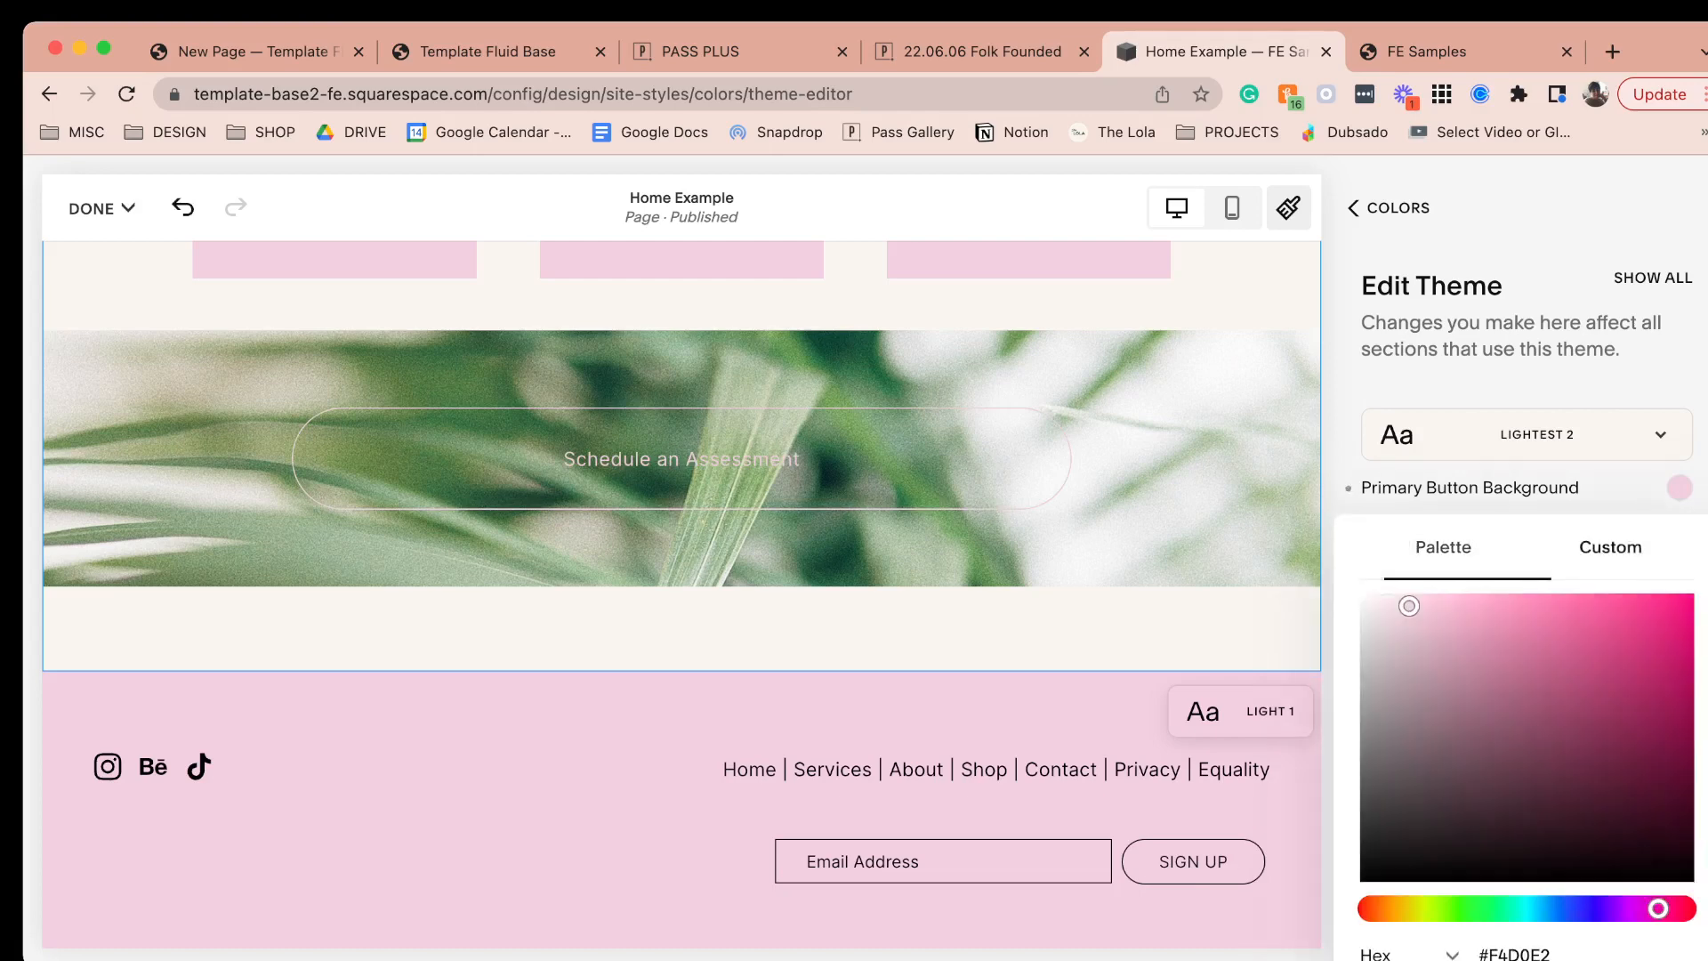
left_click(1441, 547)
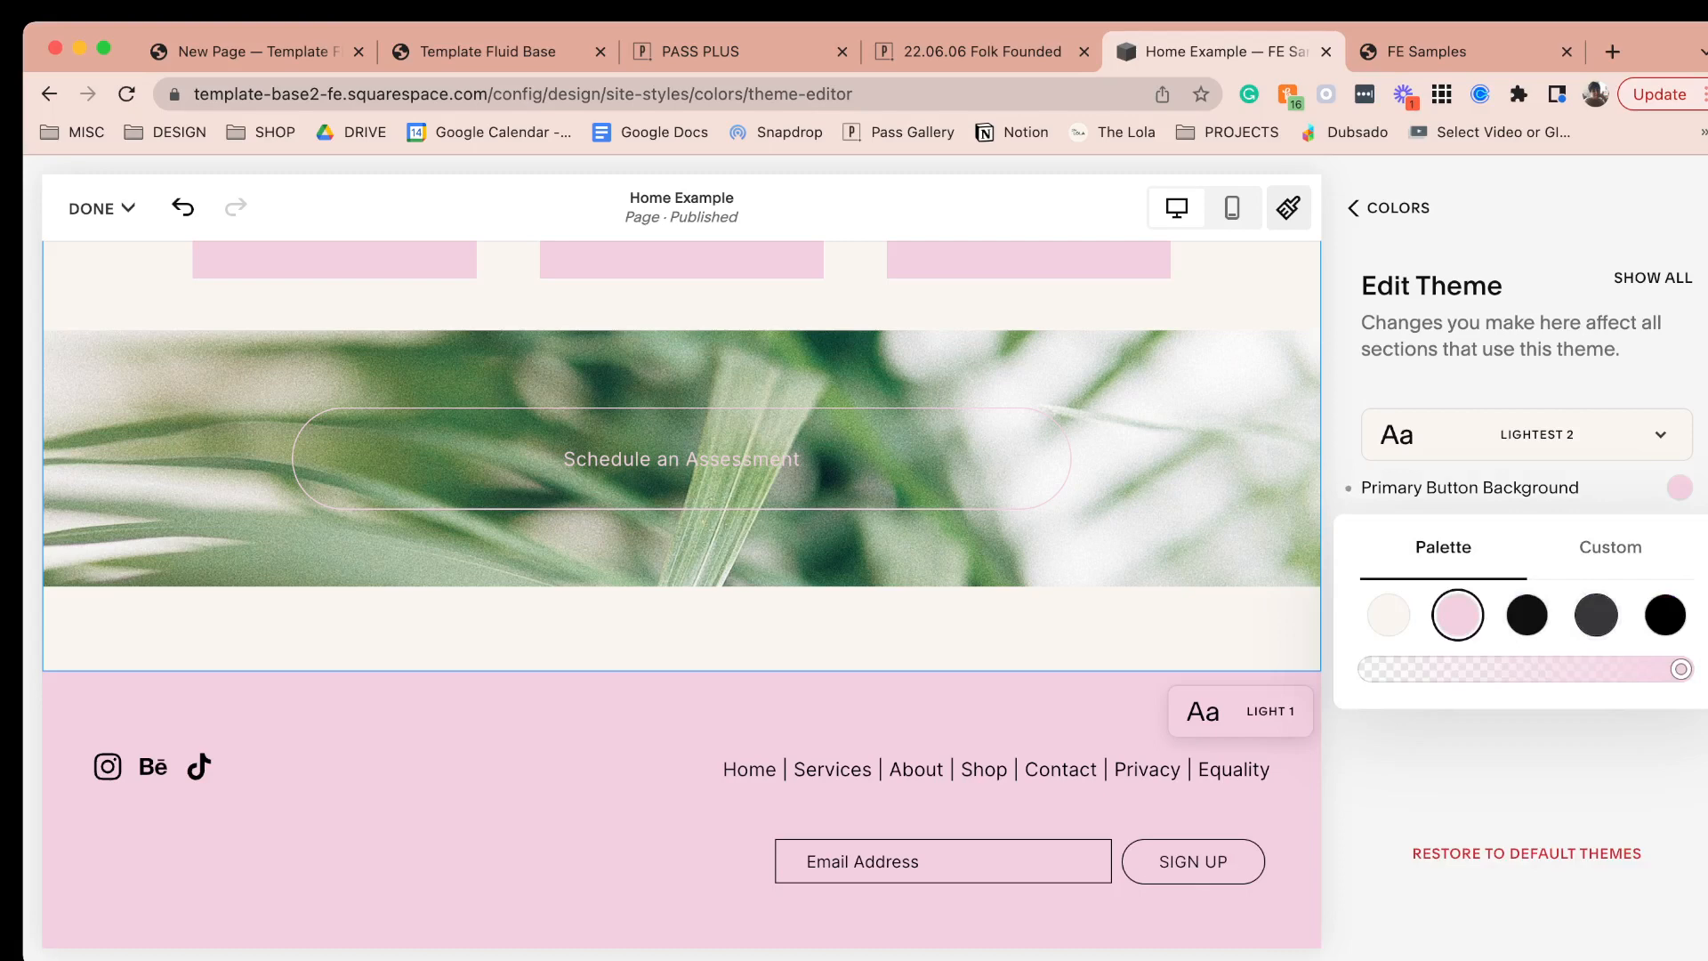
left_click(1596, 614)
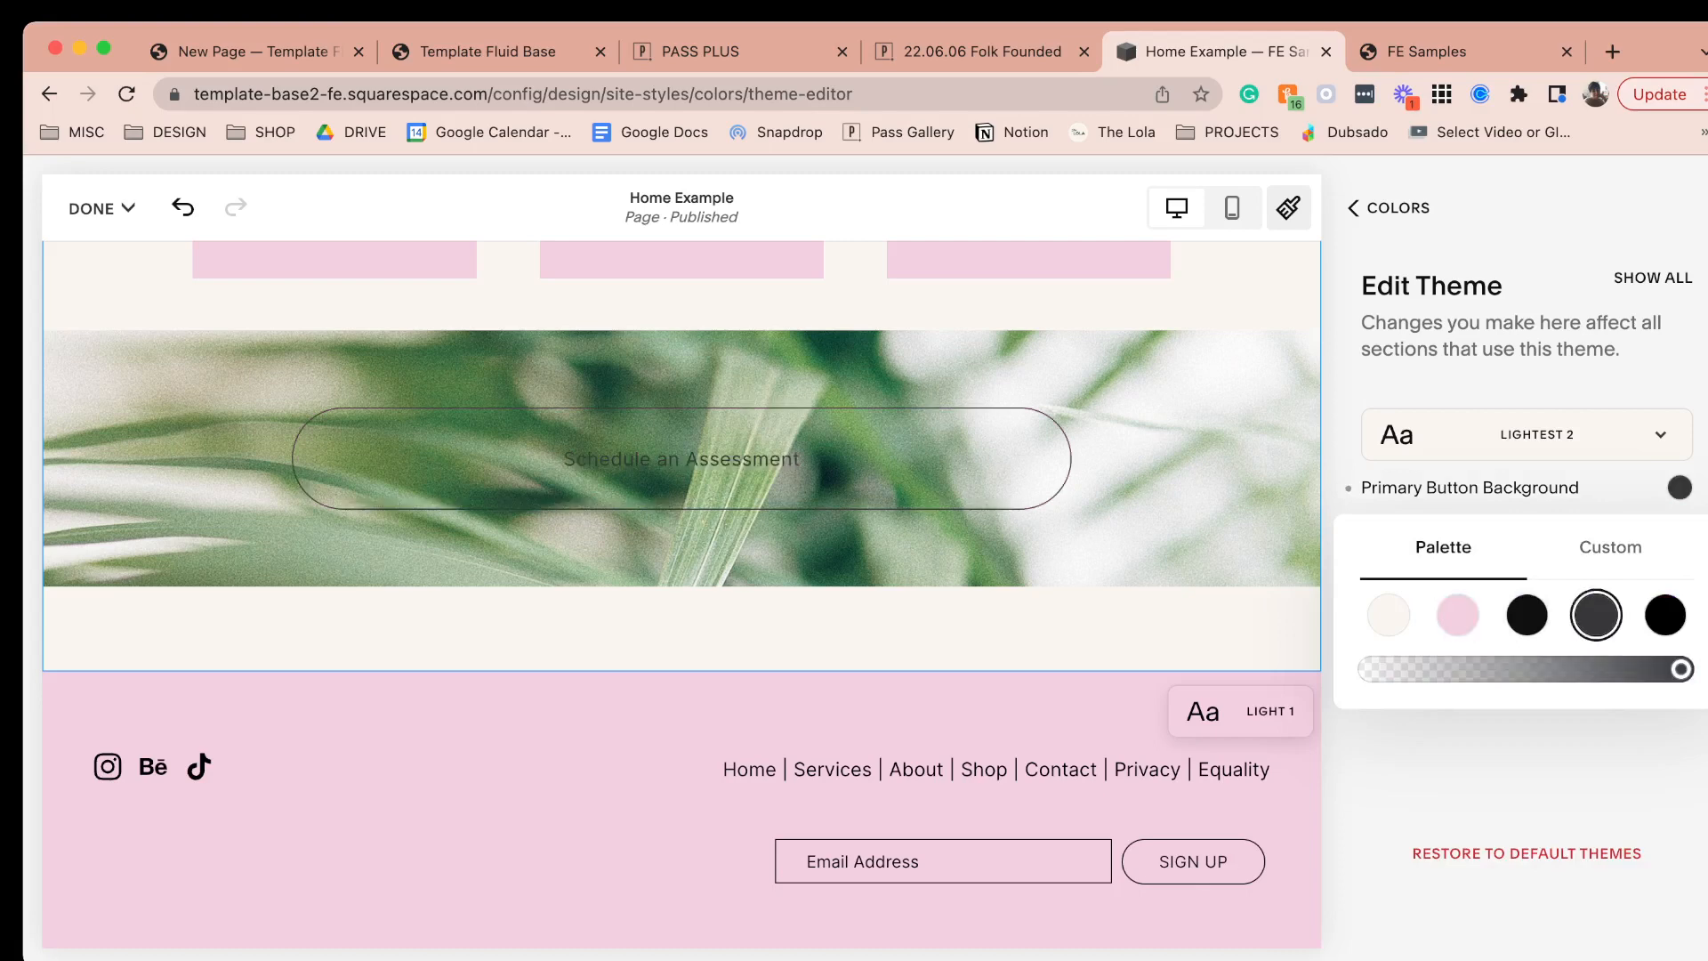
left_click(1353, 208)
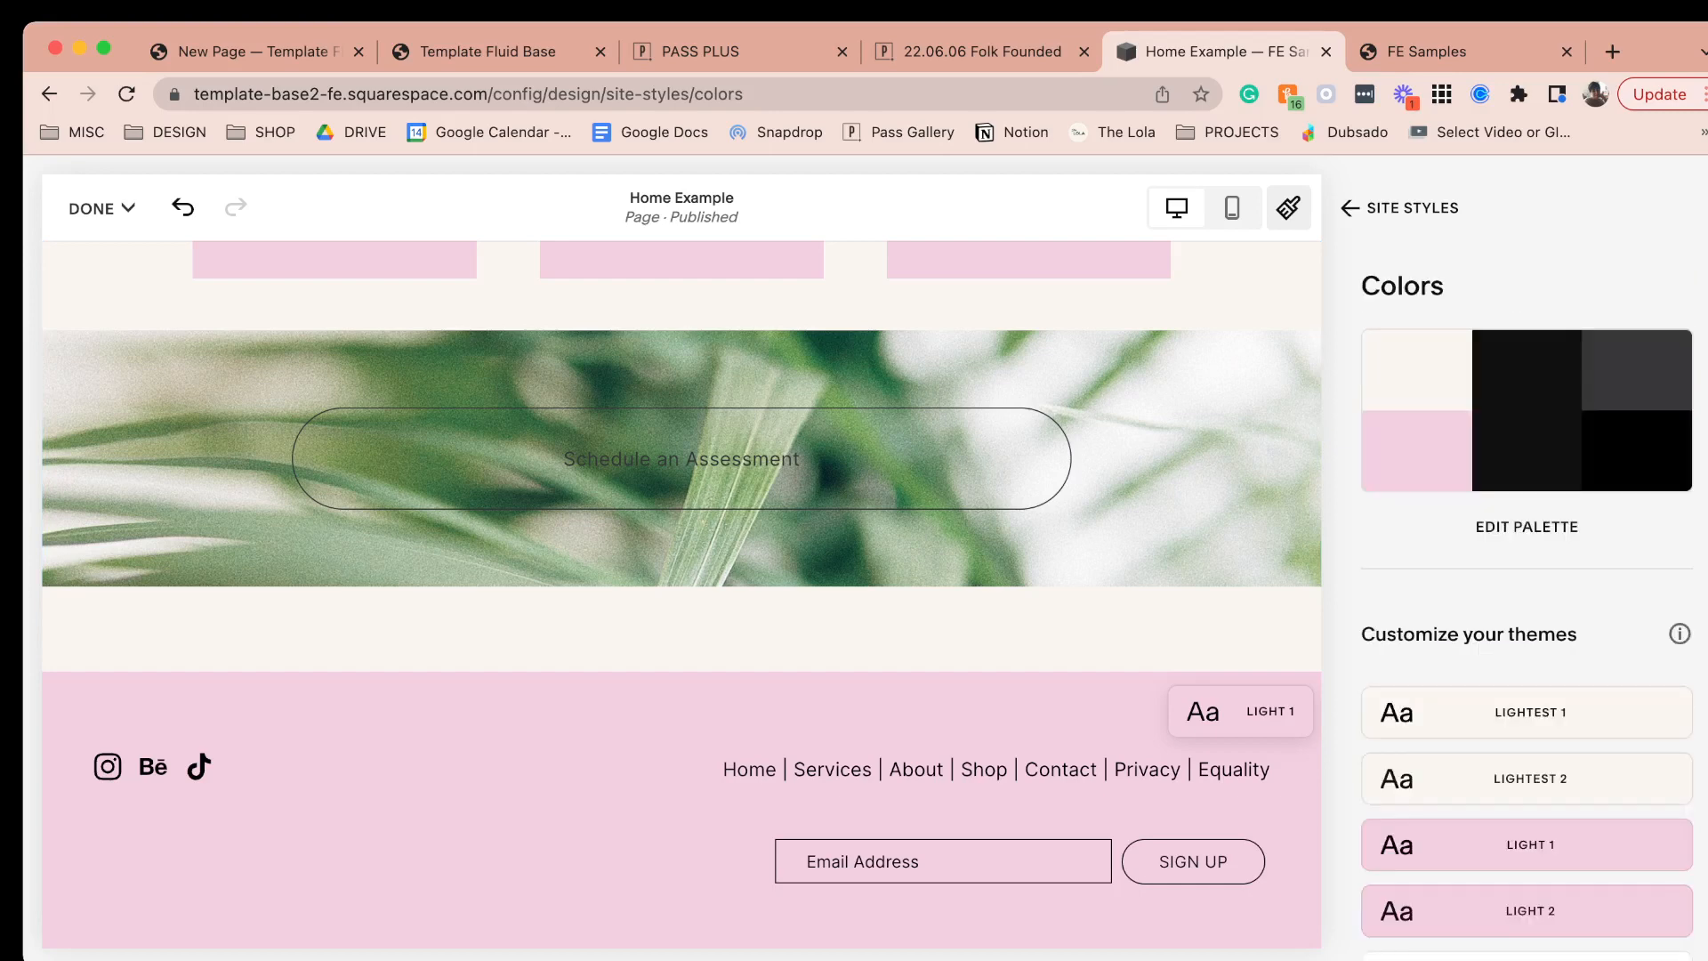
left_click(1347, 209)
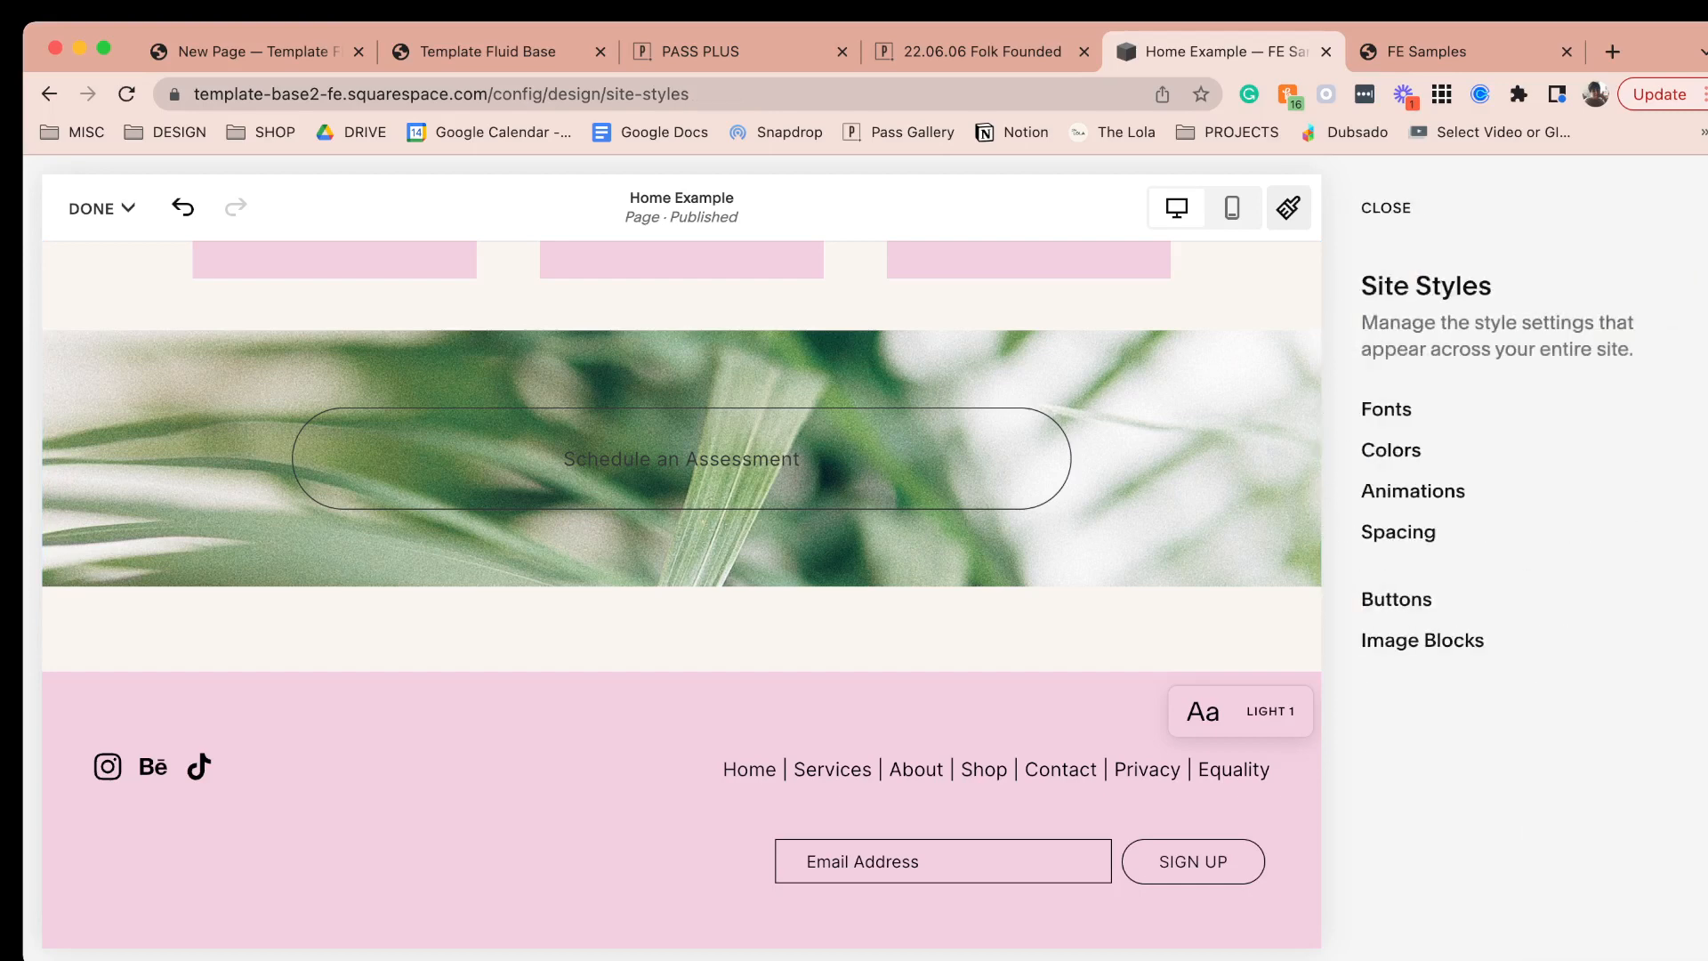
- Reopen the home page editor and give the Schedule an Assessment button a different button style
left_click(1385, 208)
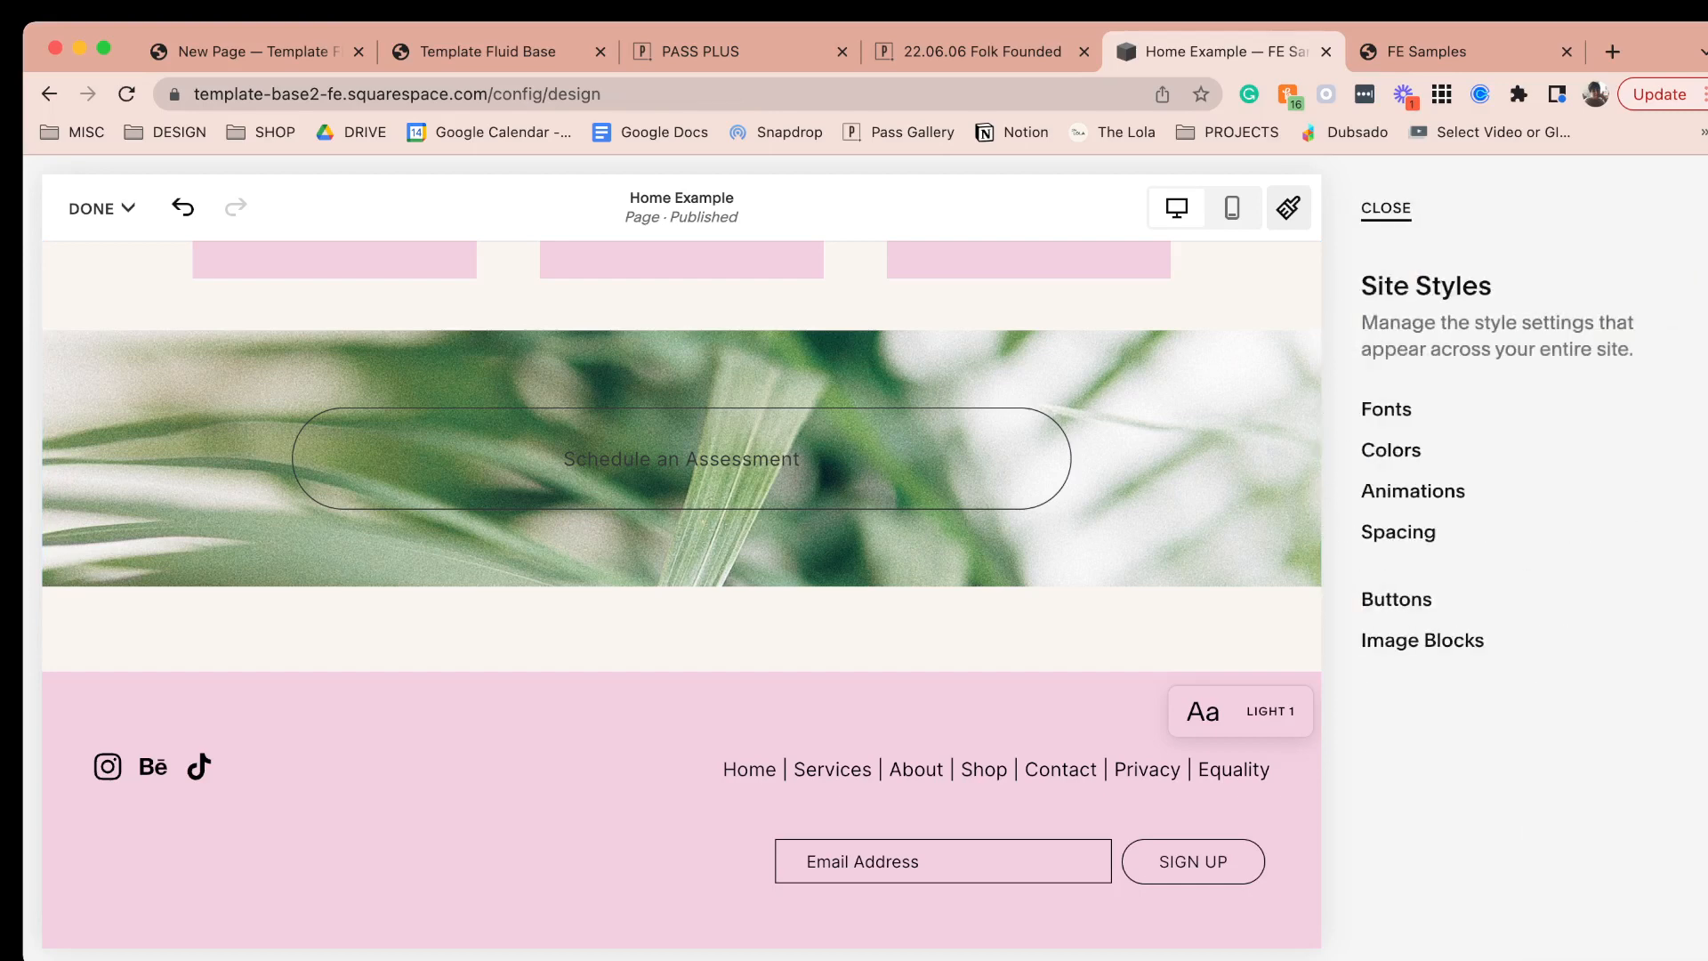
left_click(1384, 208)
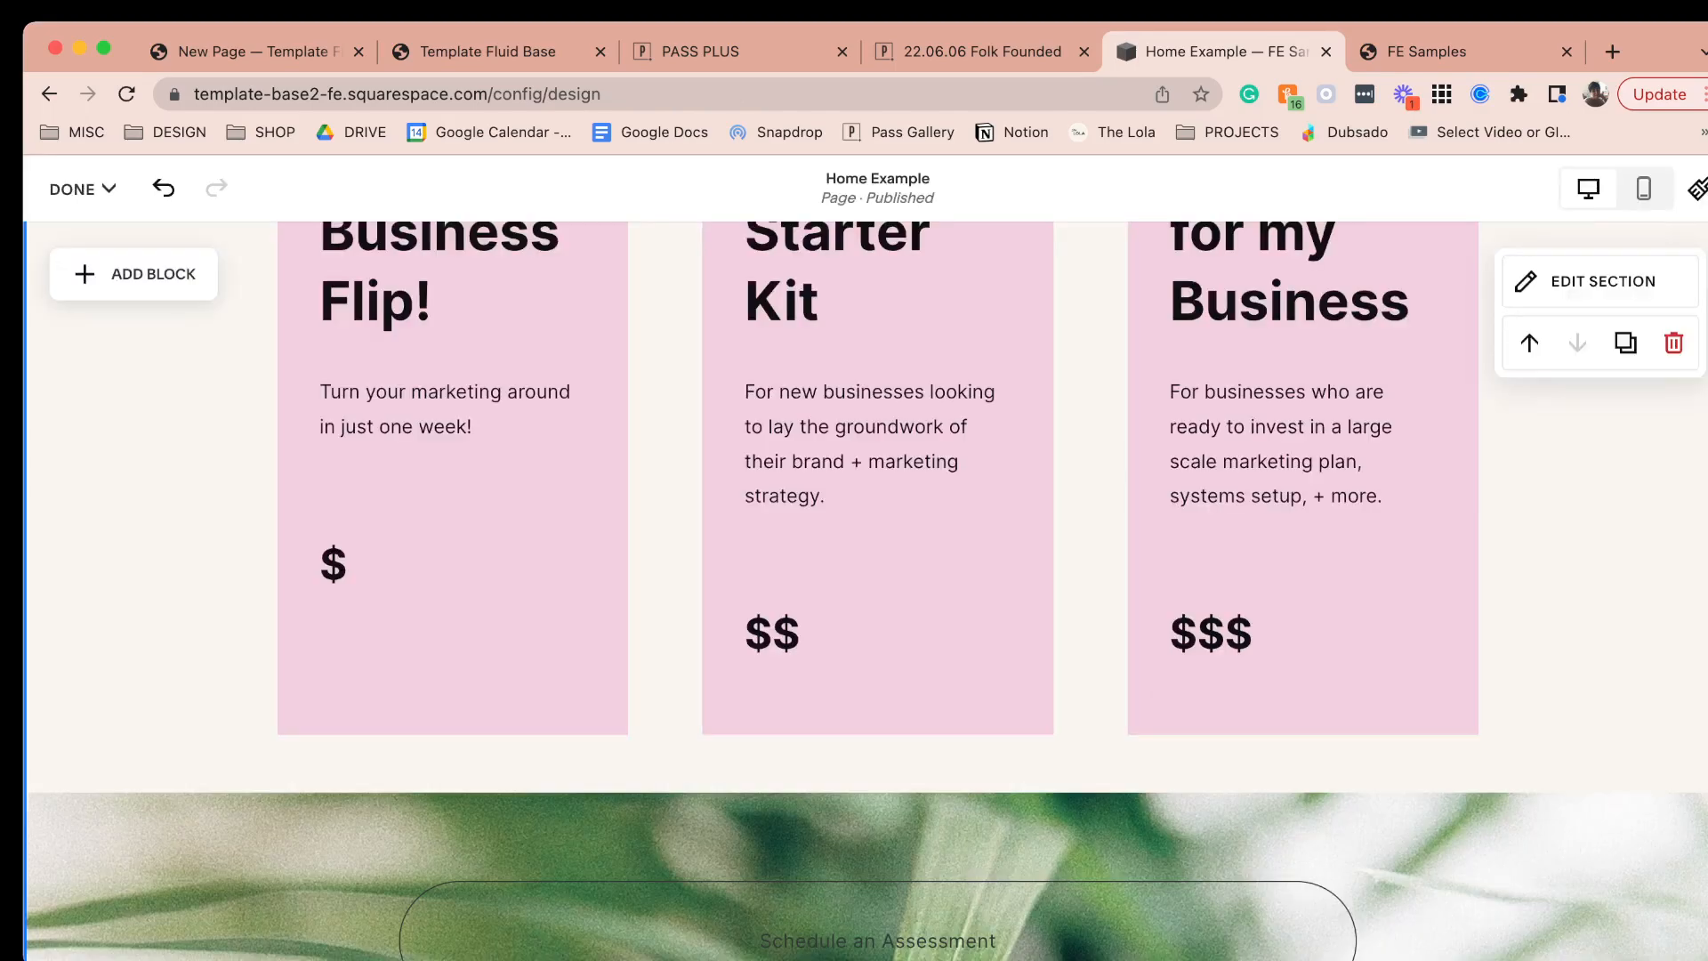
scroll("down", 3)
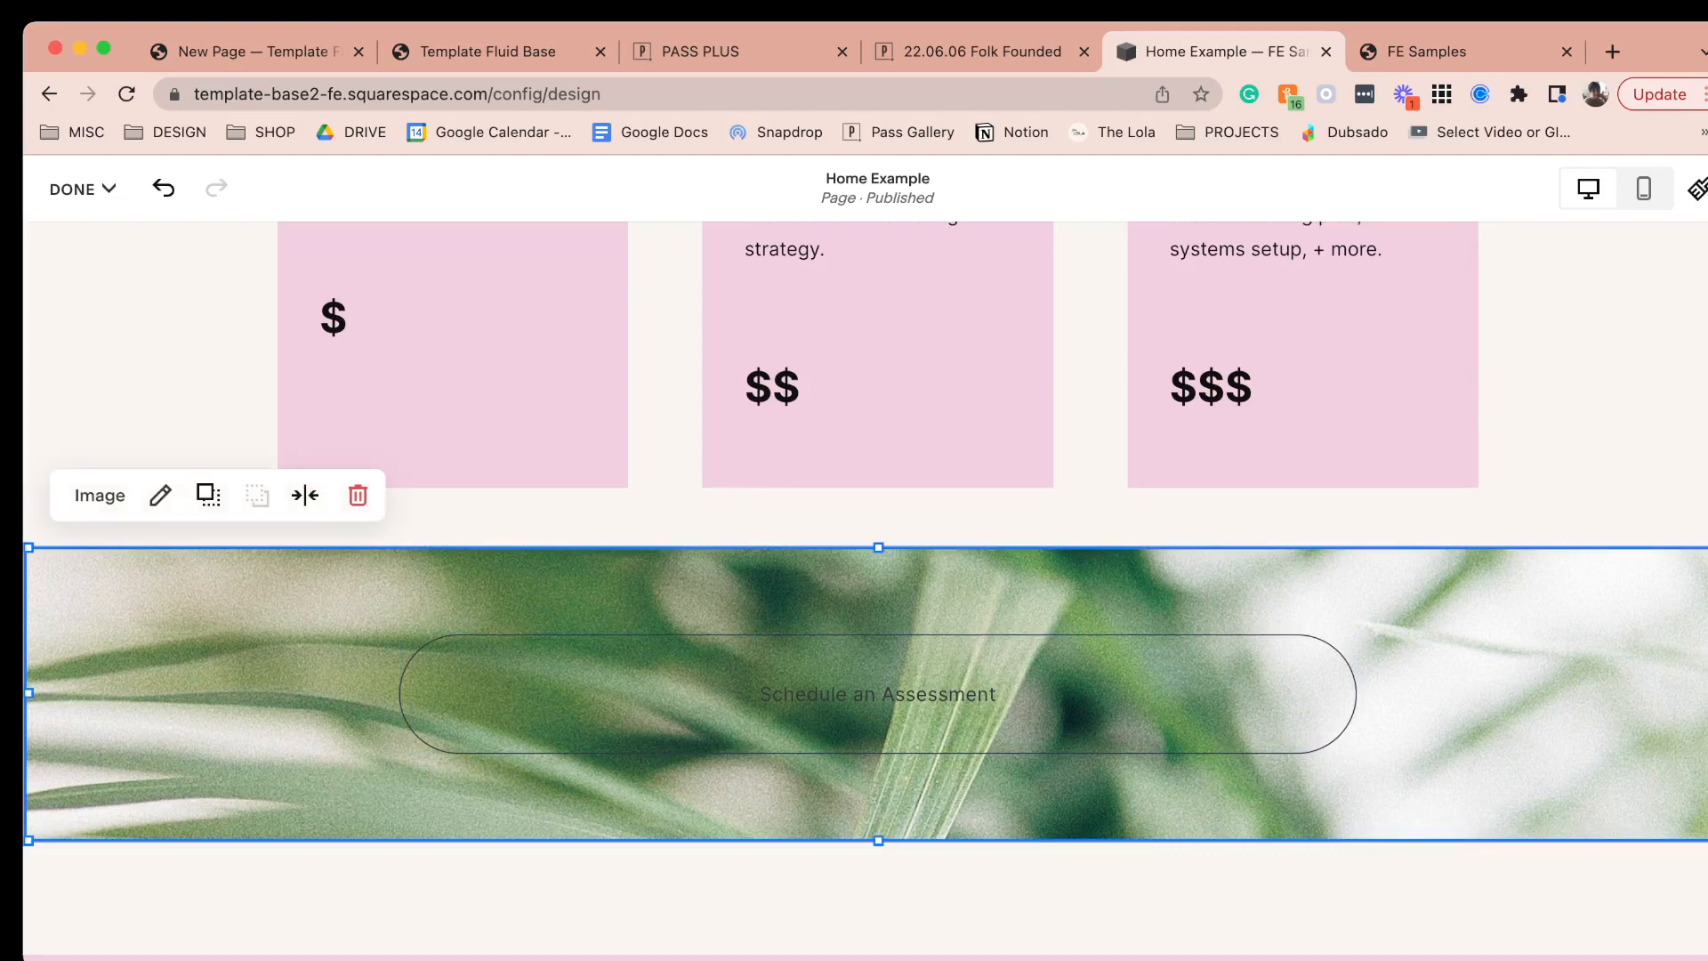
left_click(877, 693)
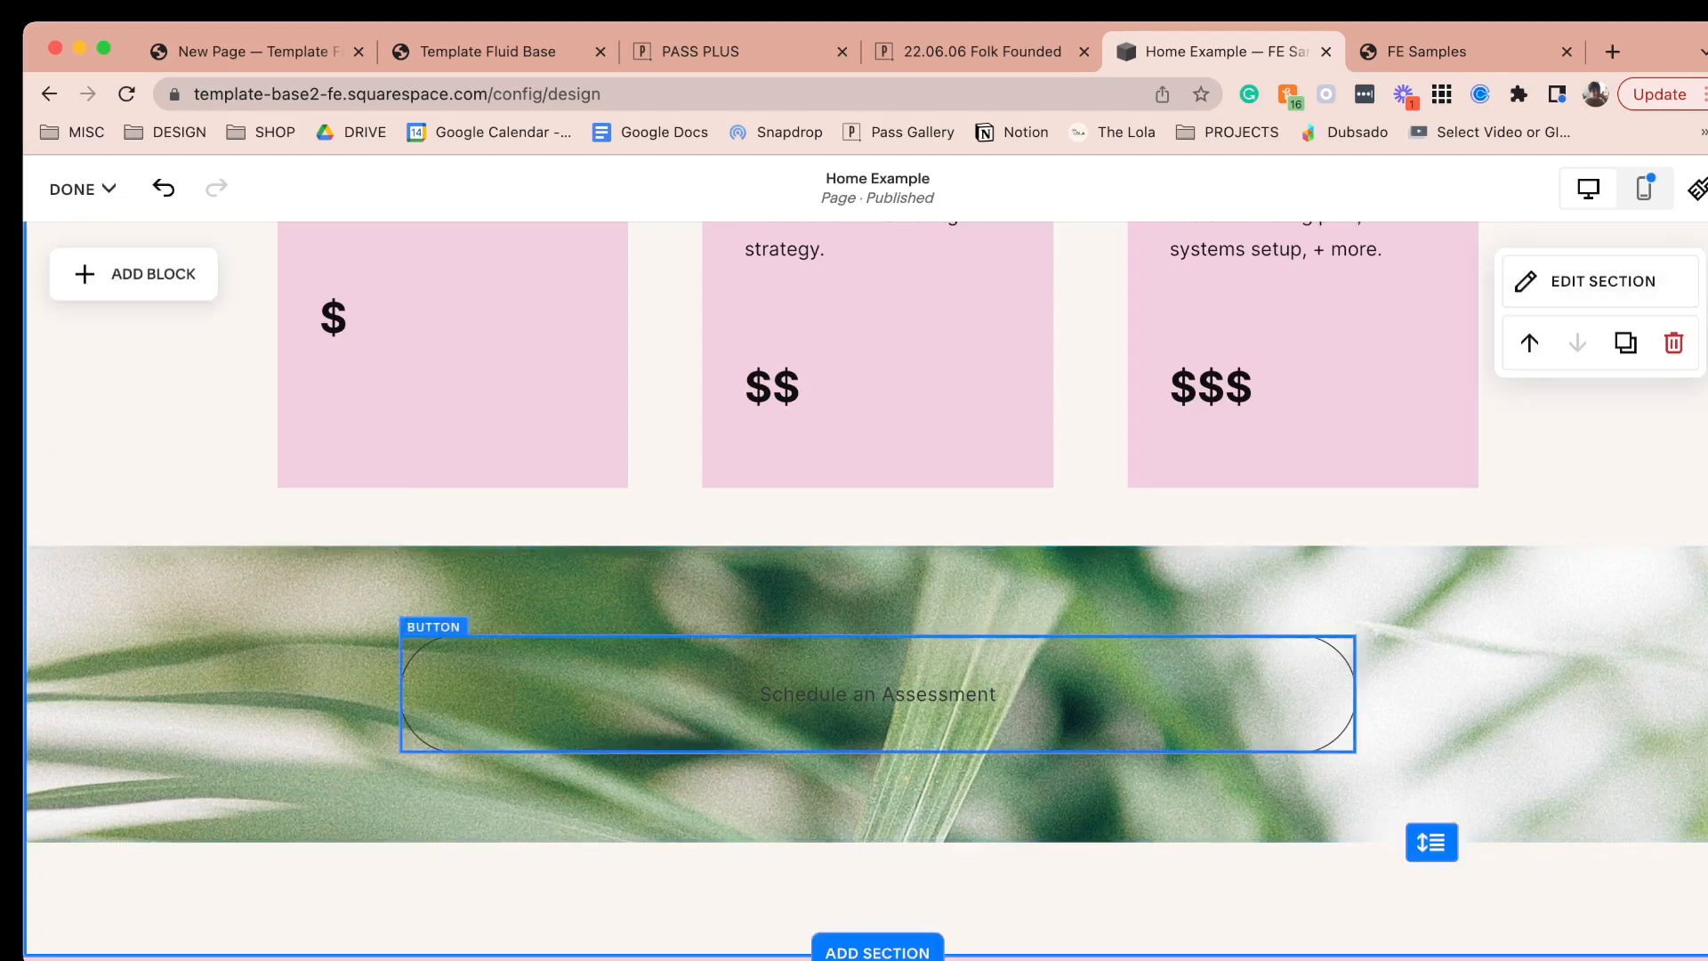
left_click(877, 694)
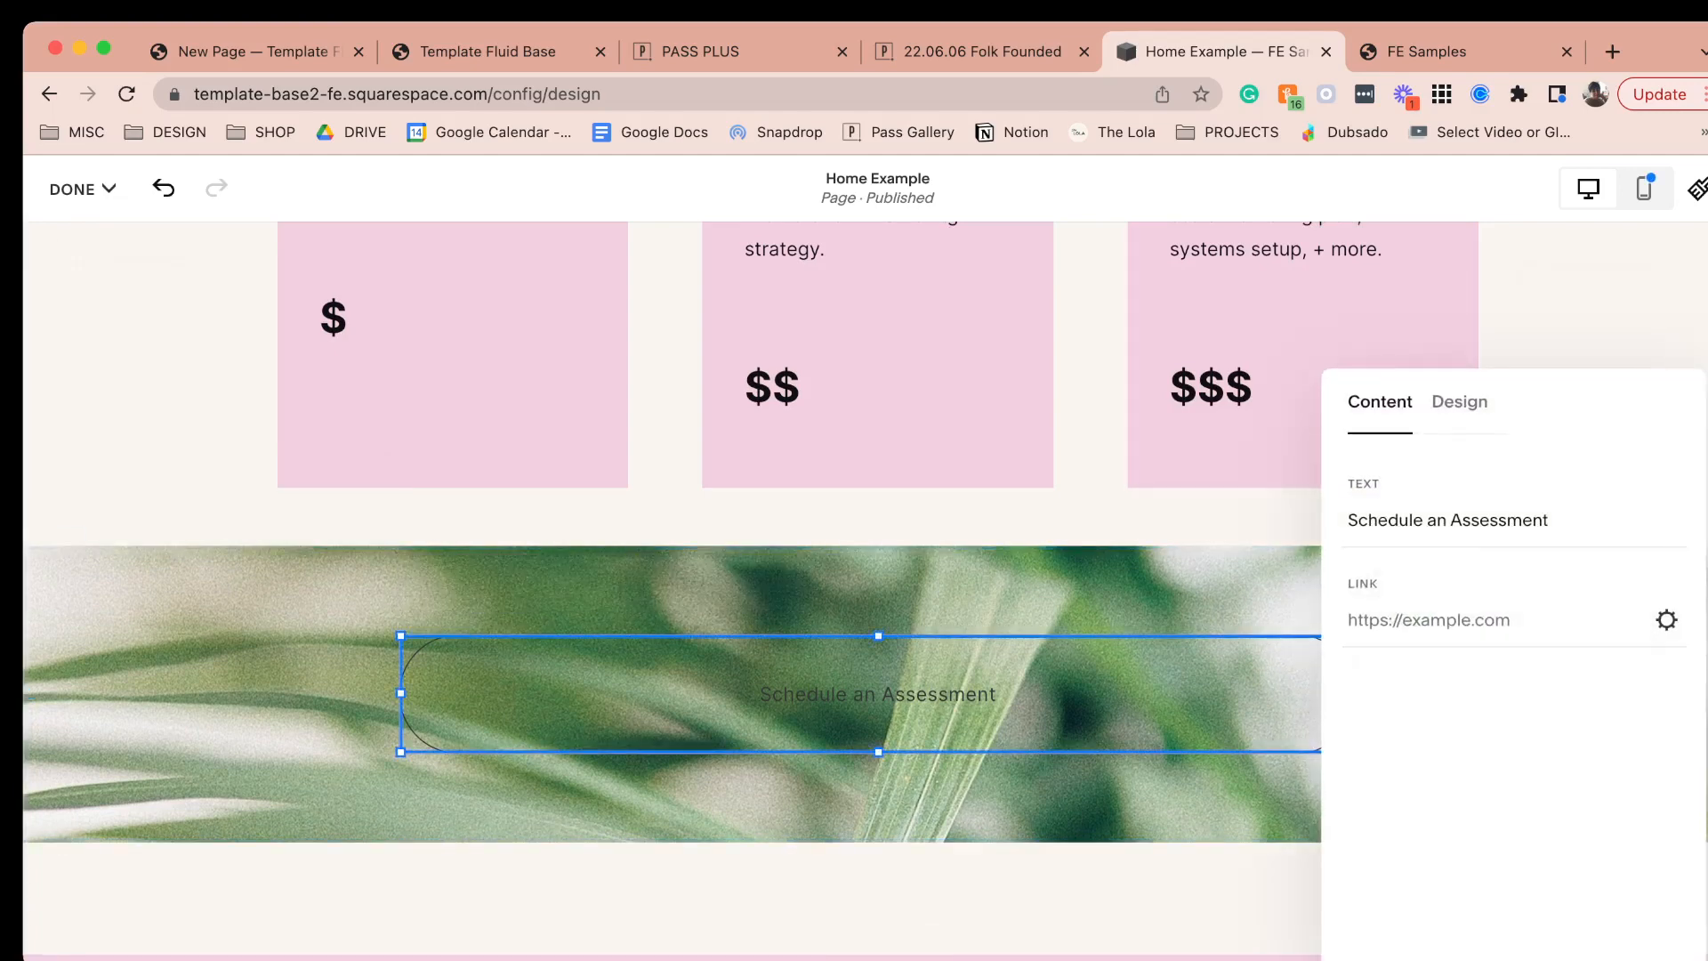
left_click(1459, 401)
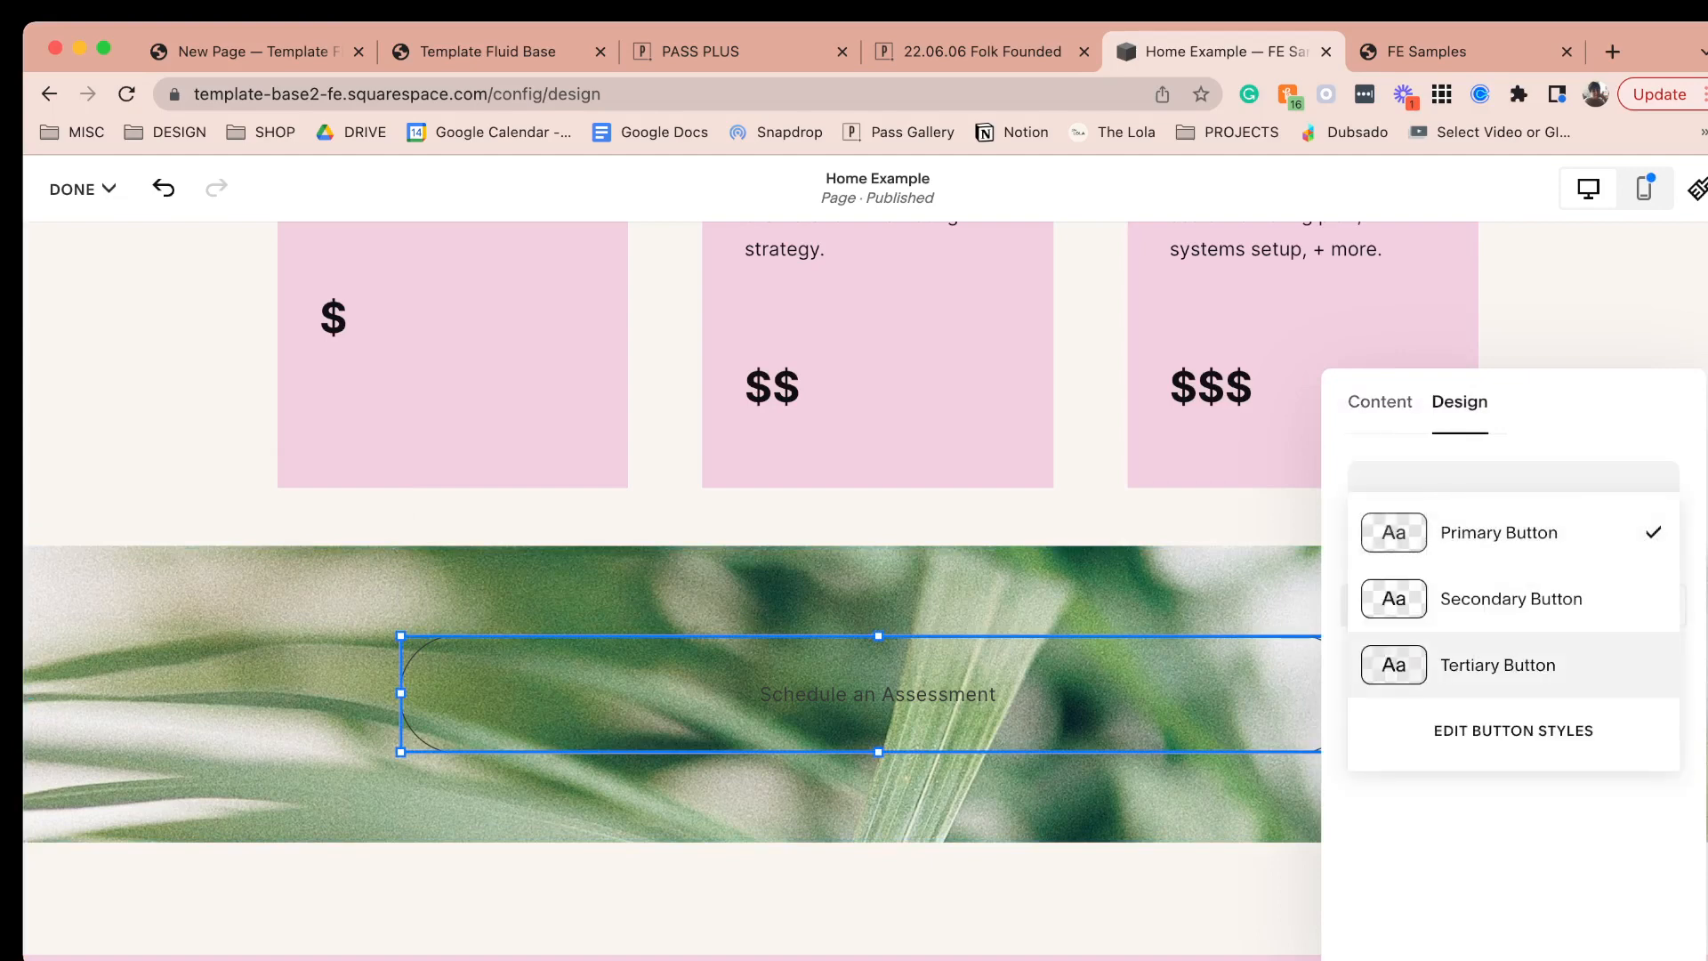
left_click(1510, 597)
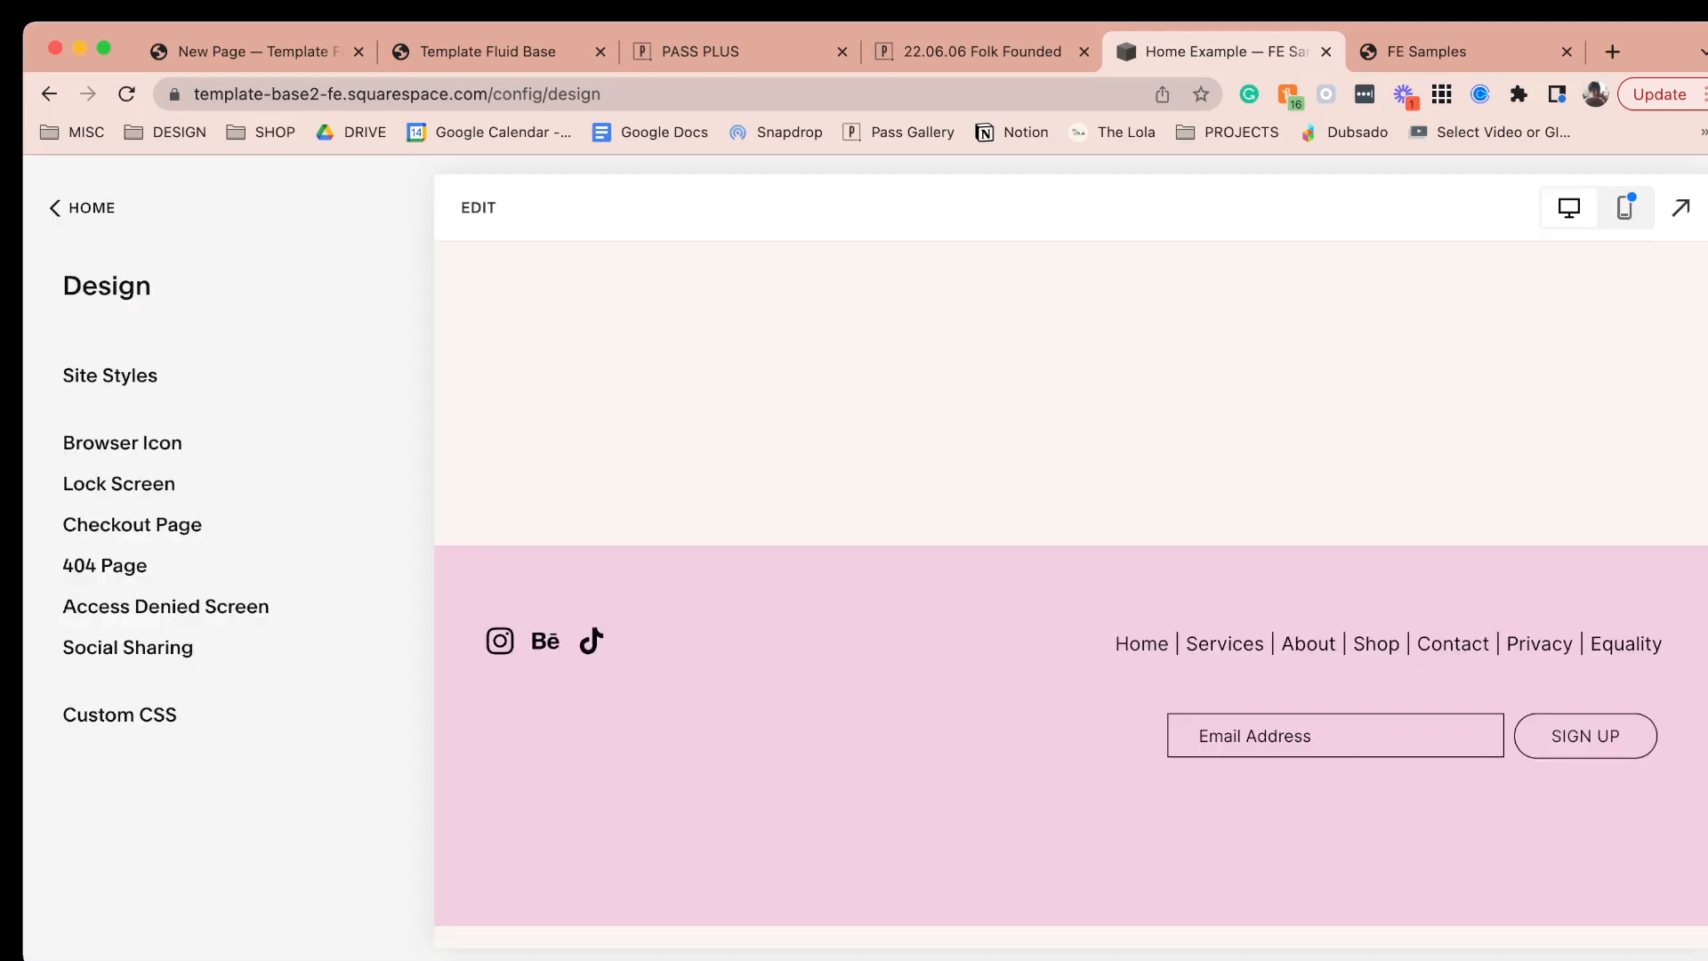
- In Site Styles > Buttons, set the secondary button shape to Pill and return to Site Styles
left_click(109, 376)
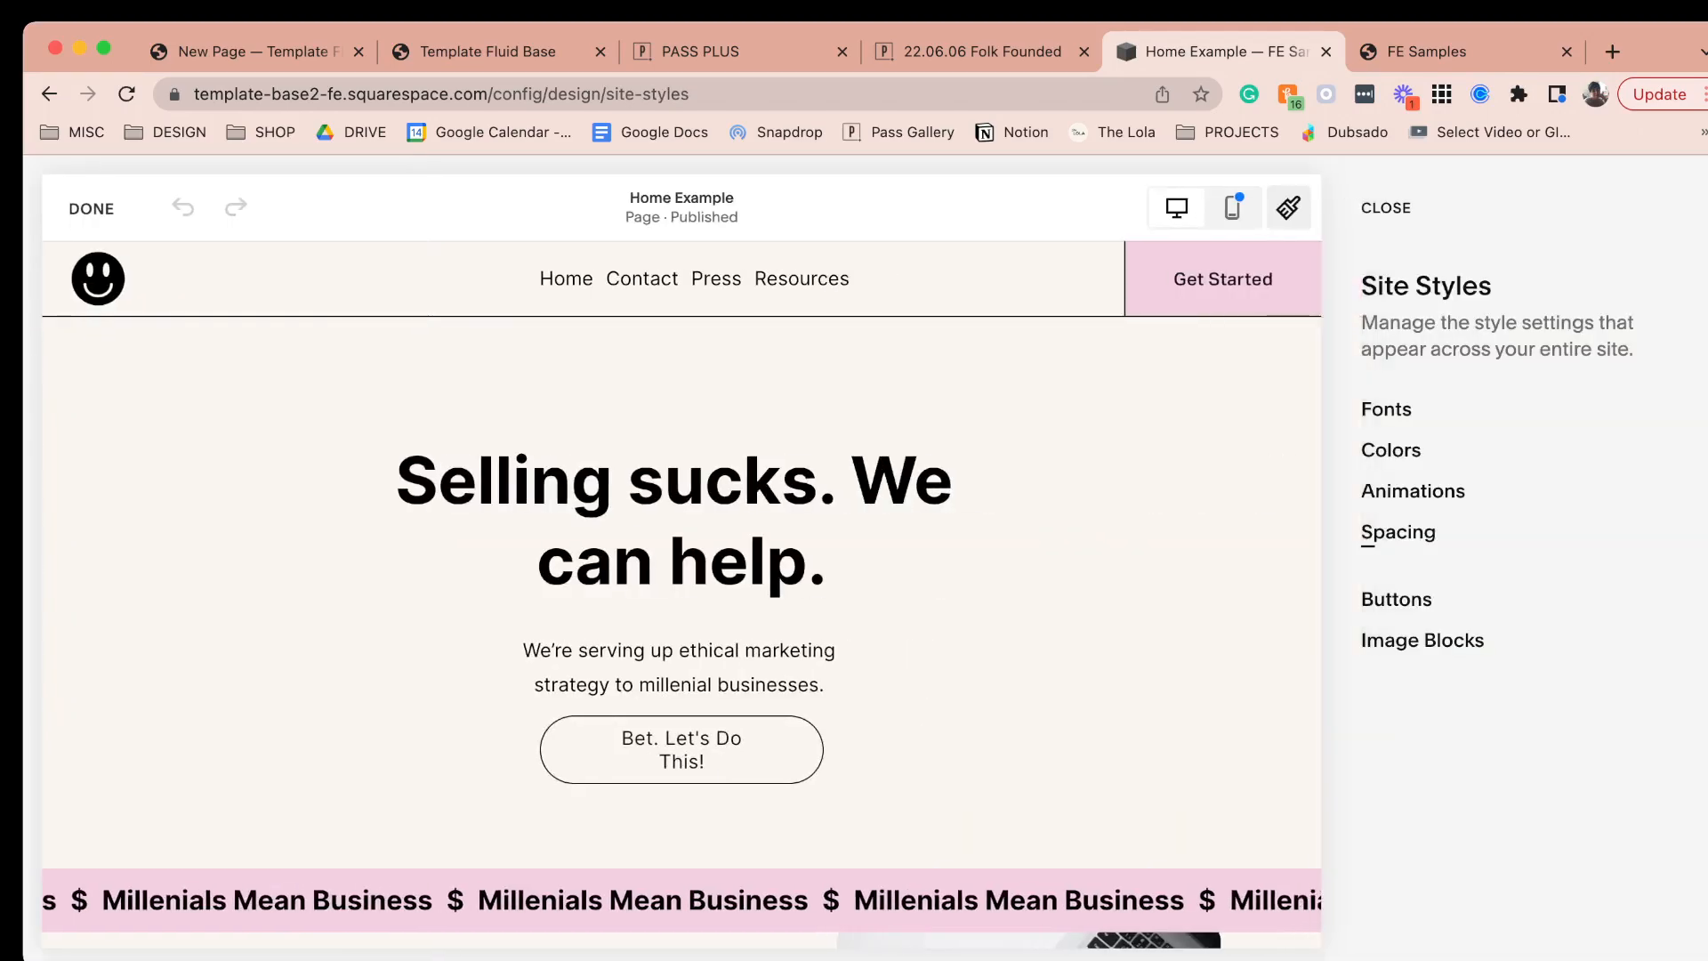
scroll("down", 3)
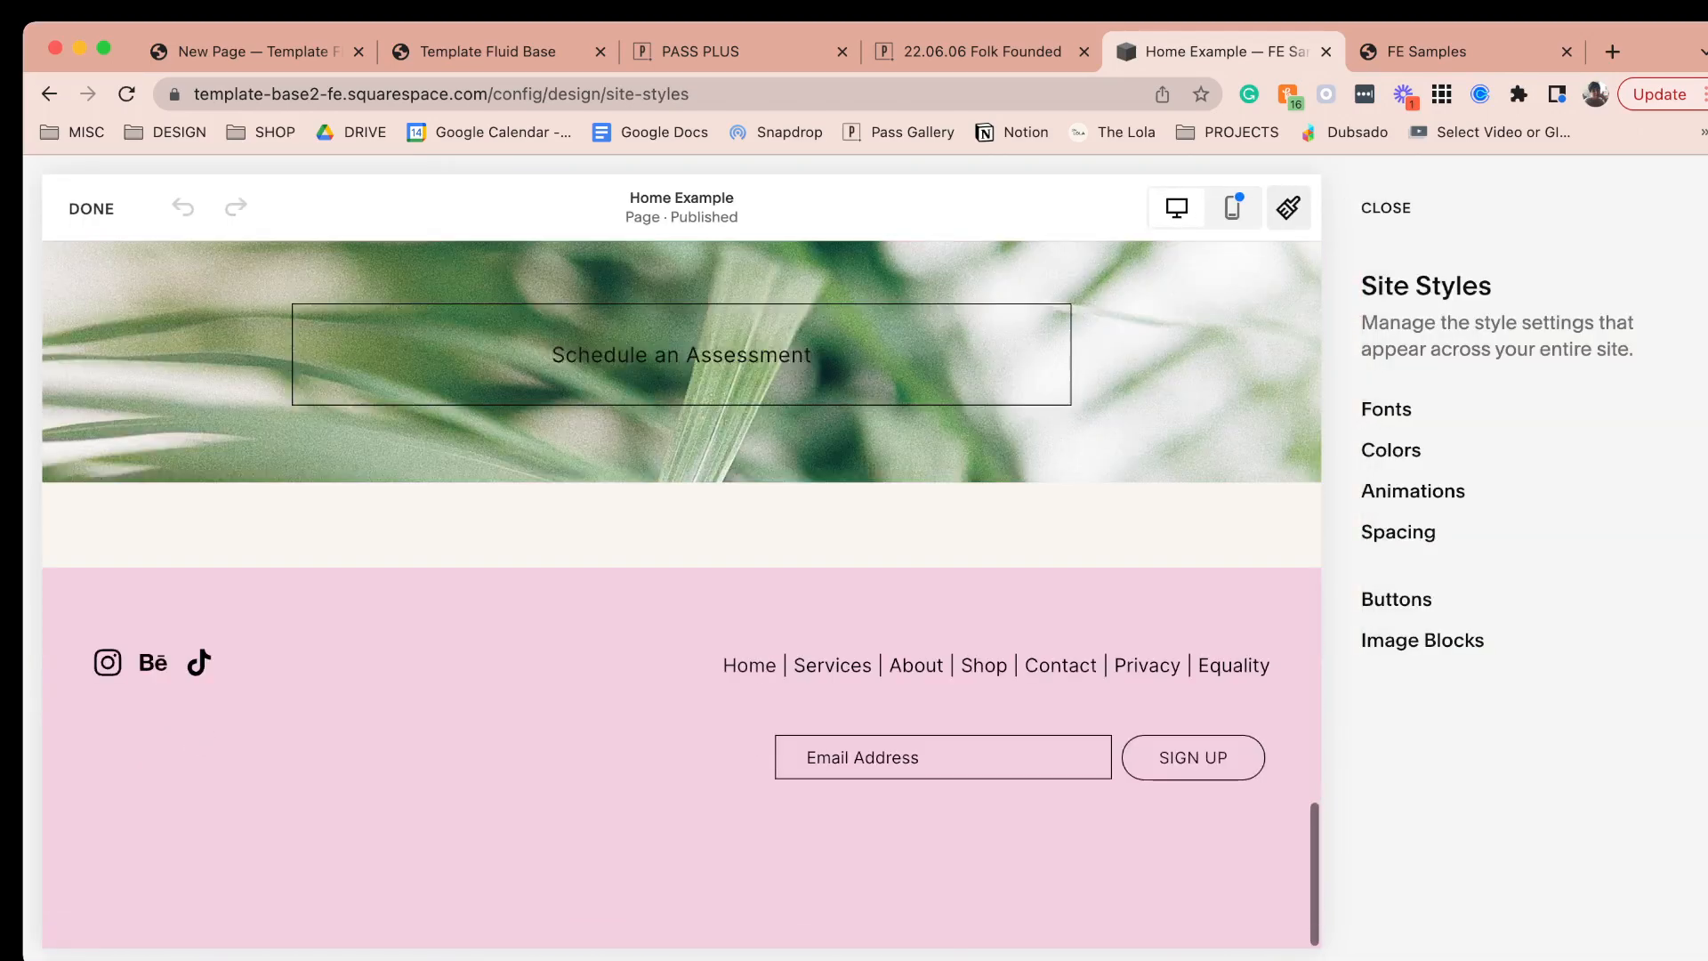
left_click(1395, 598)
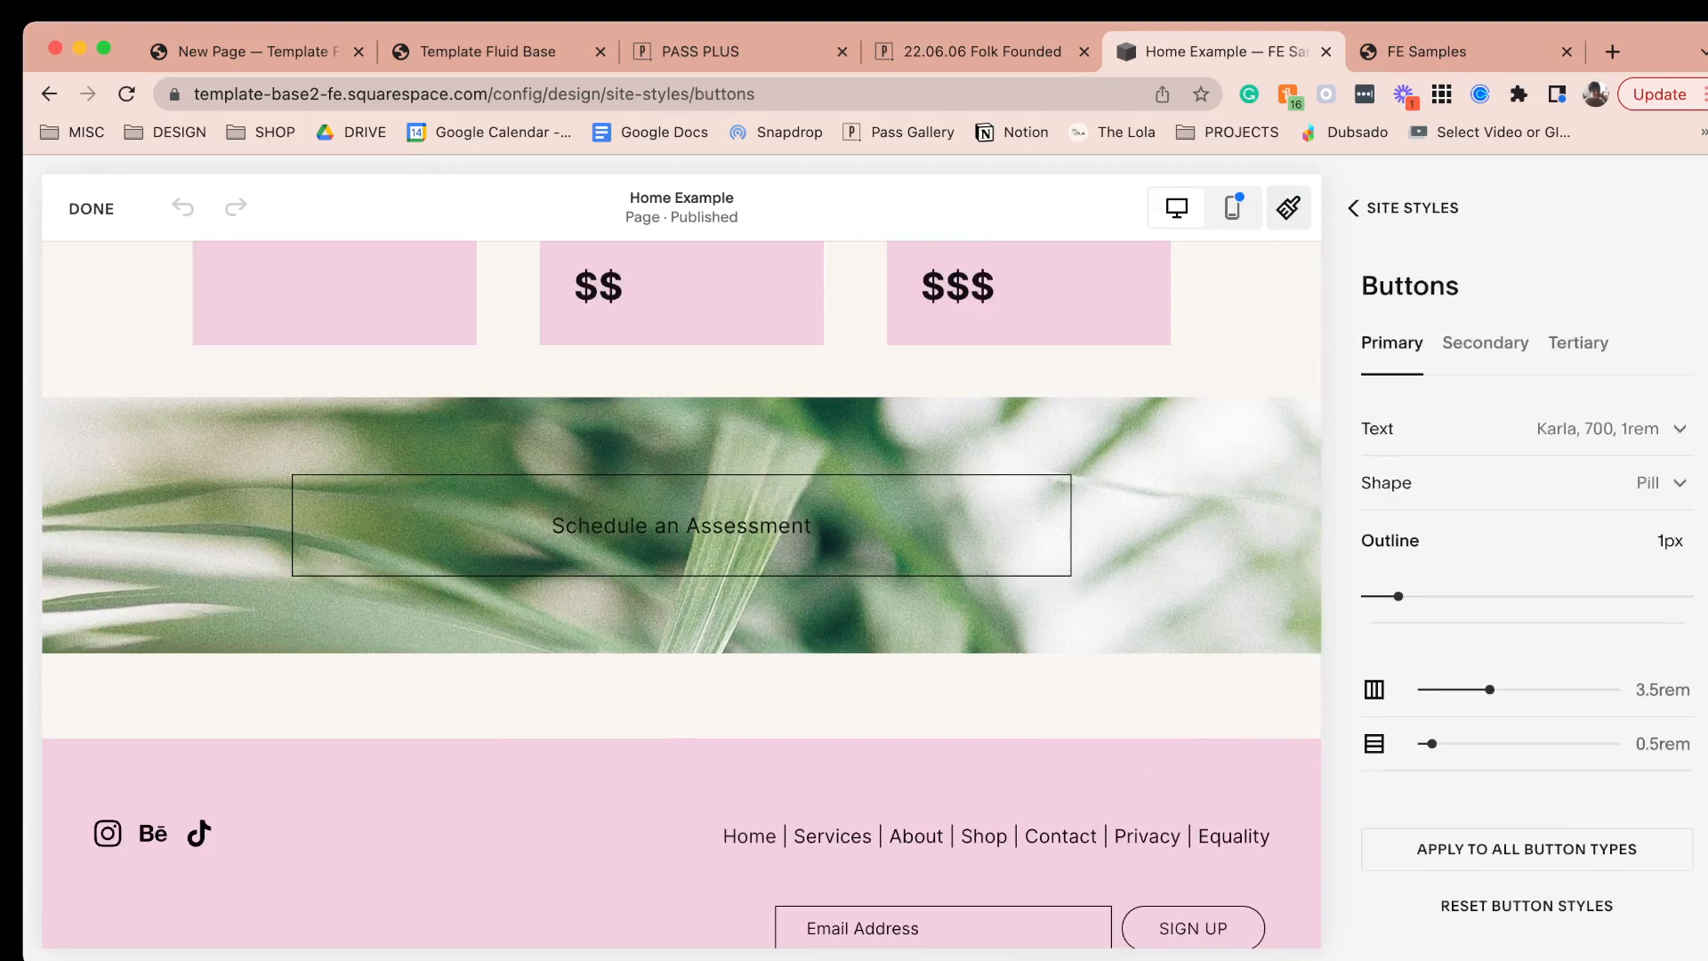
left_click(1484, 342)
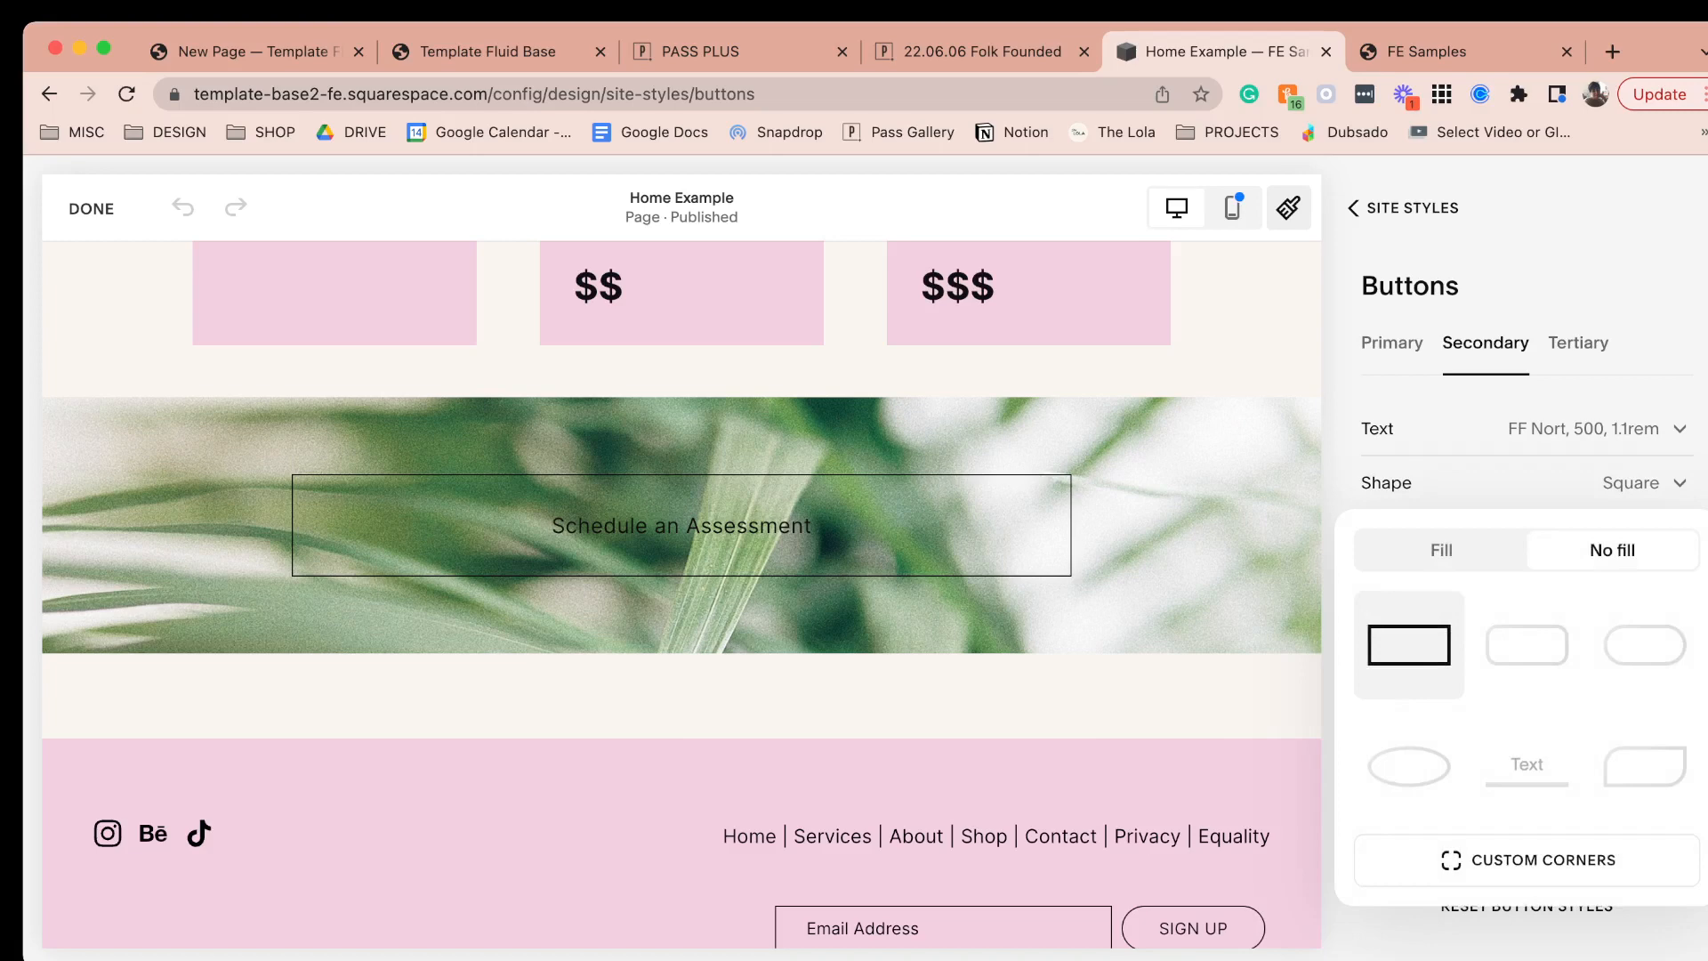
left_click(1644, 645)
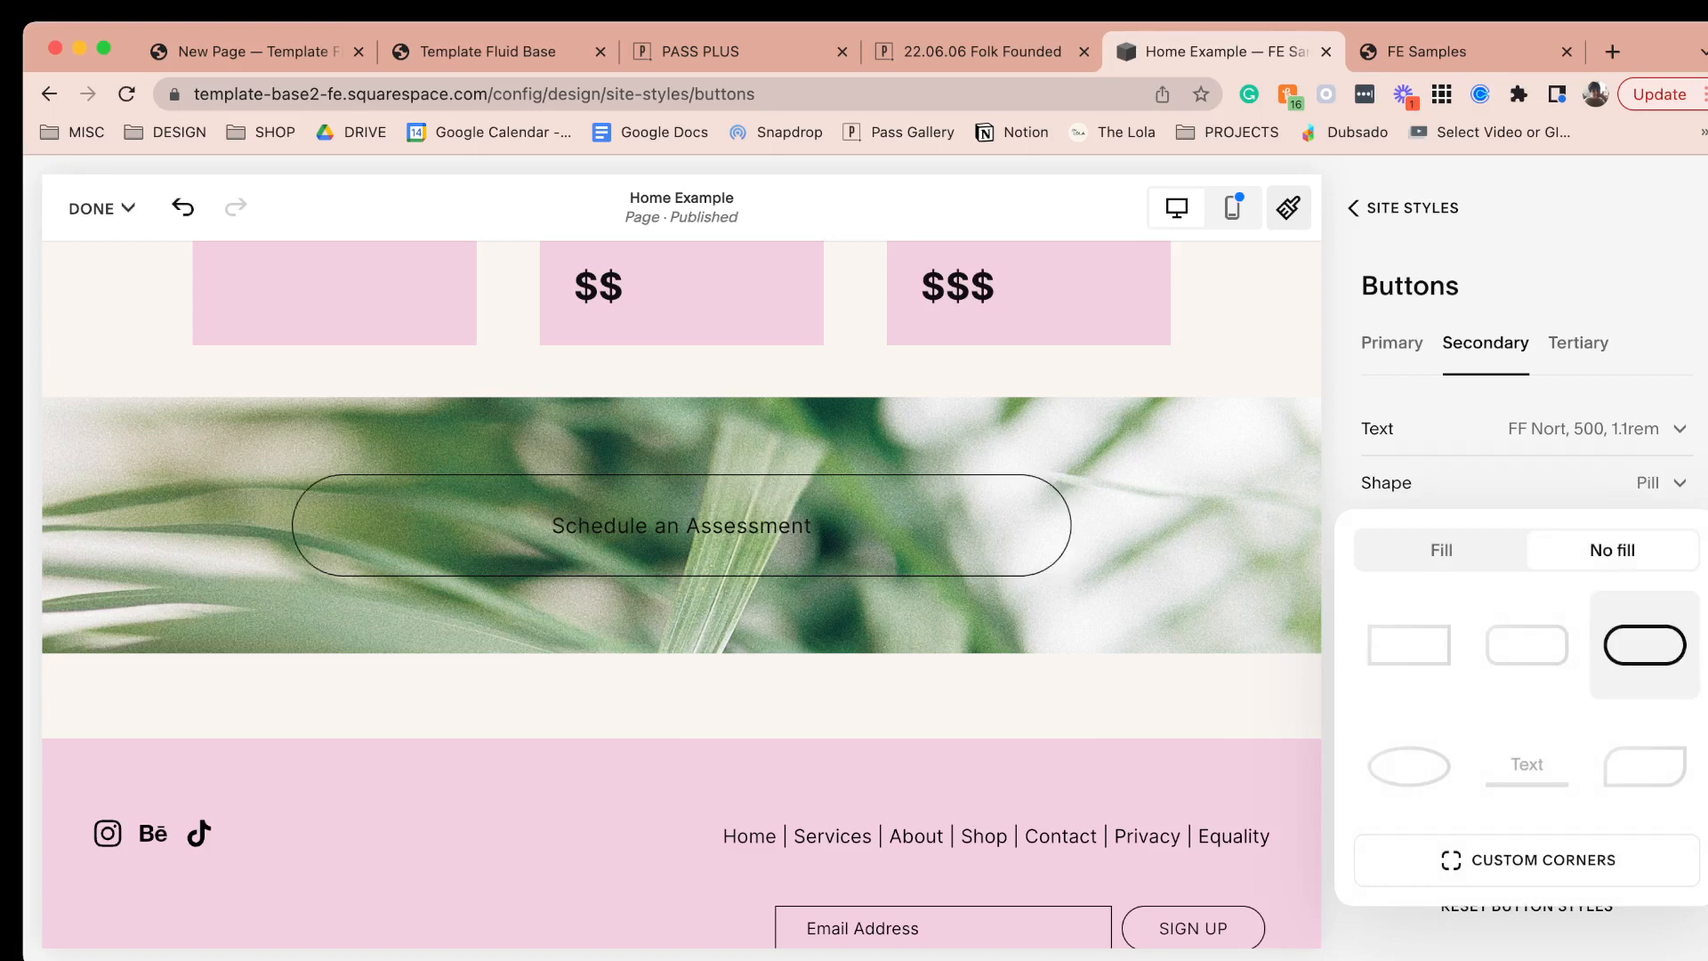
left_click(1440, 550)
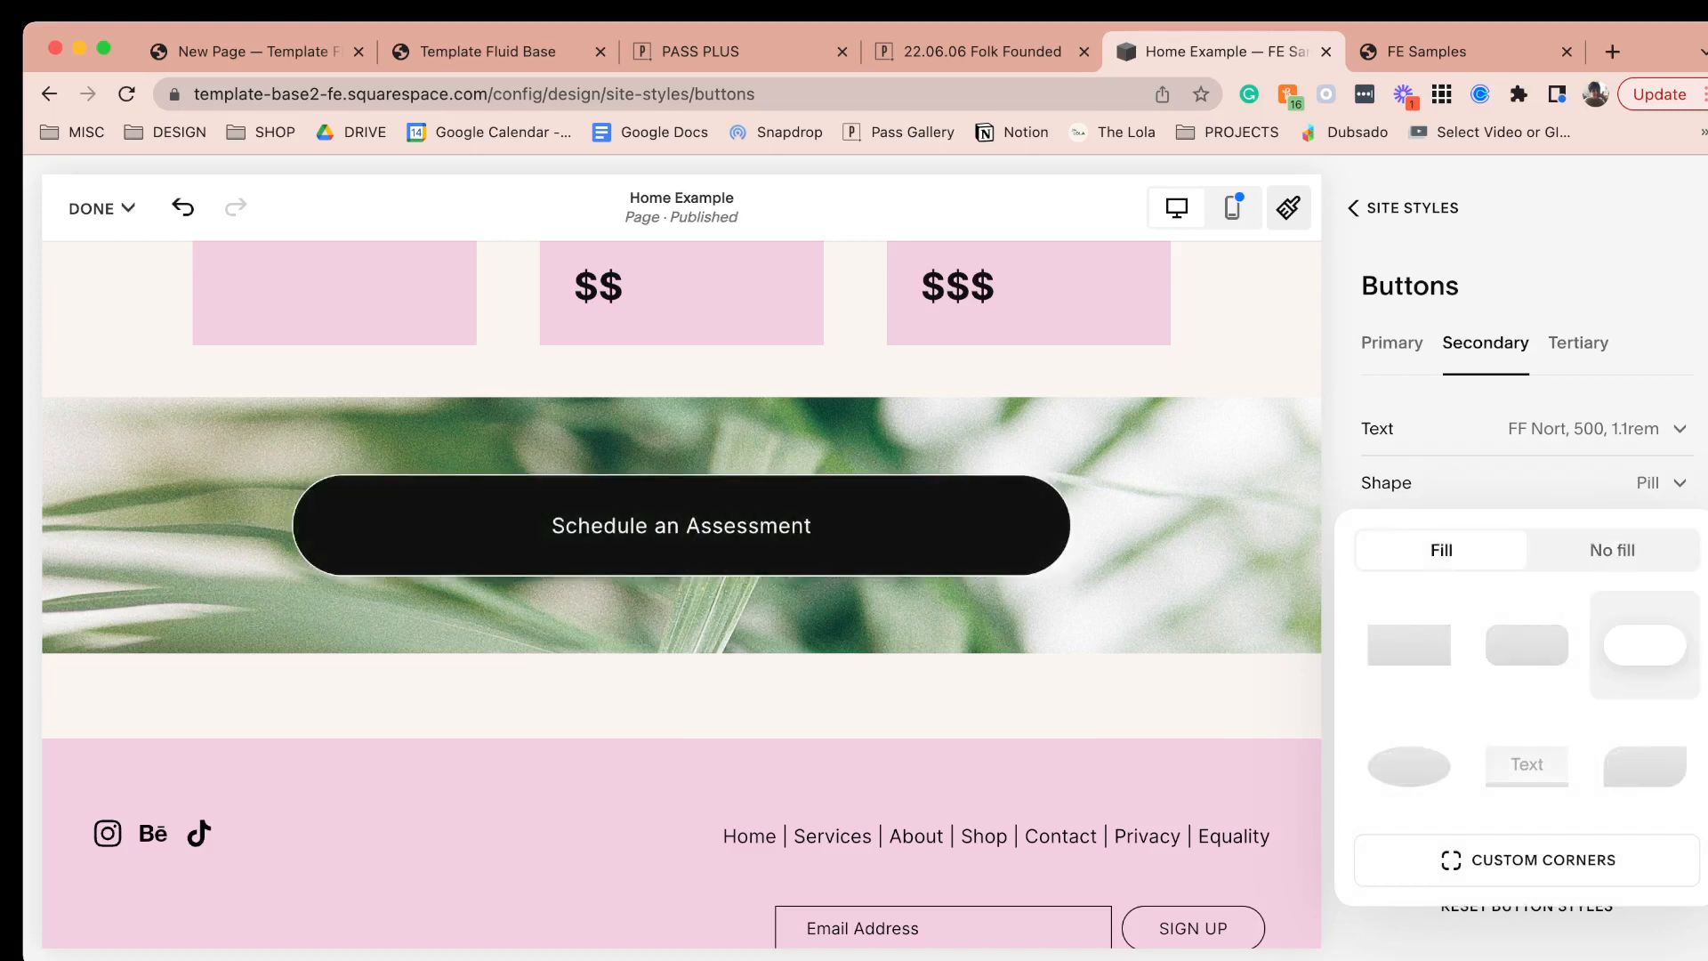
left_click(1610, 550)
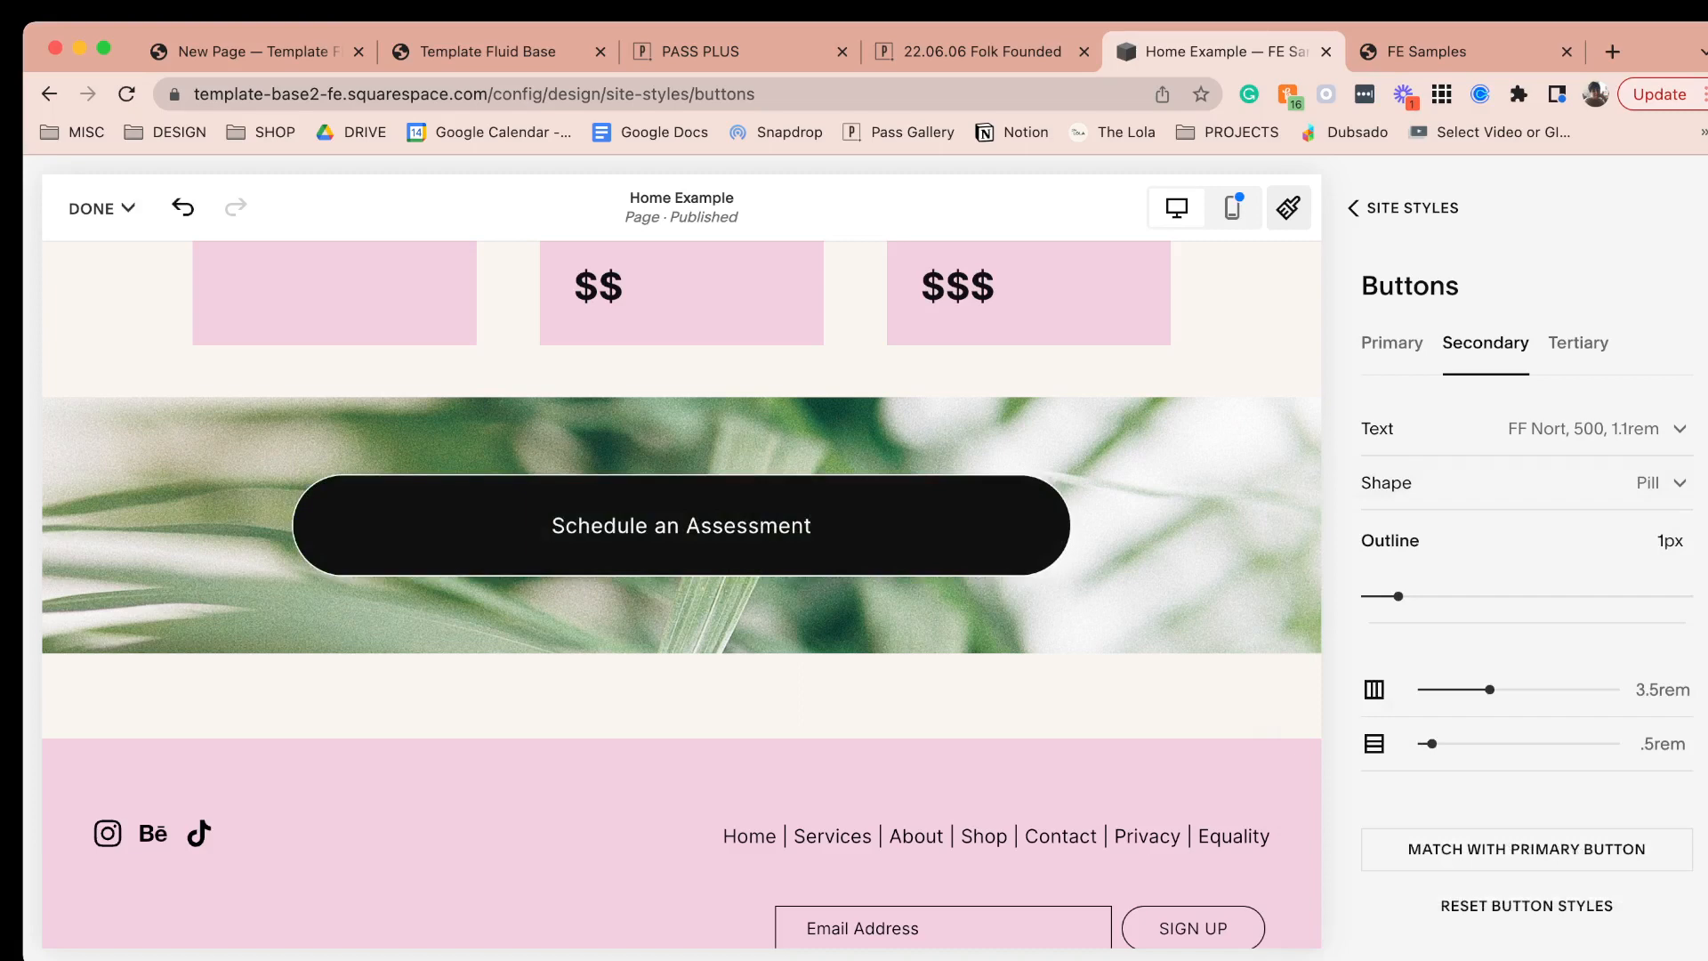
left_click(1350, 209)
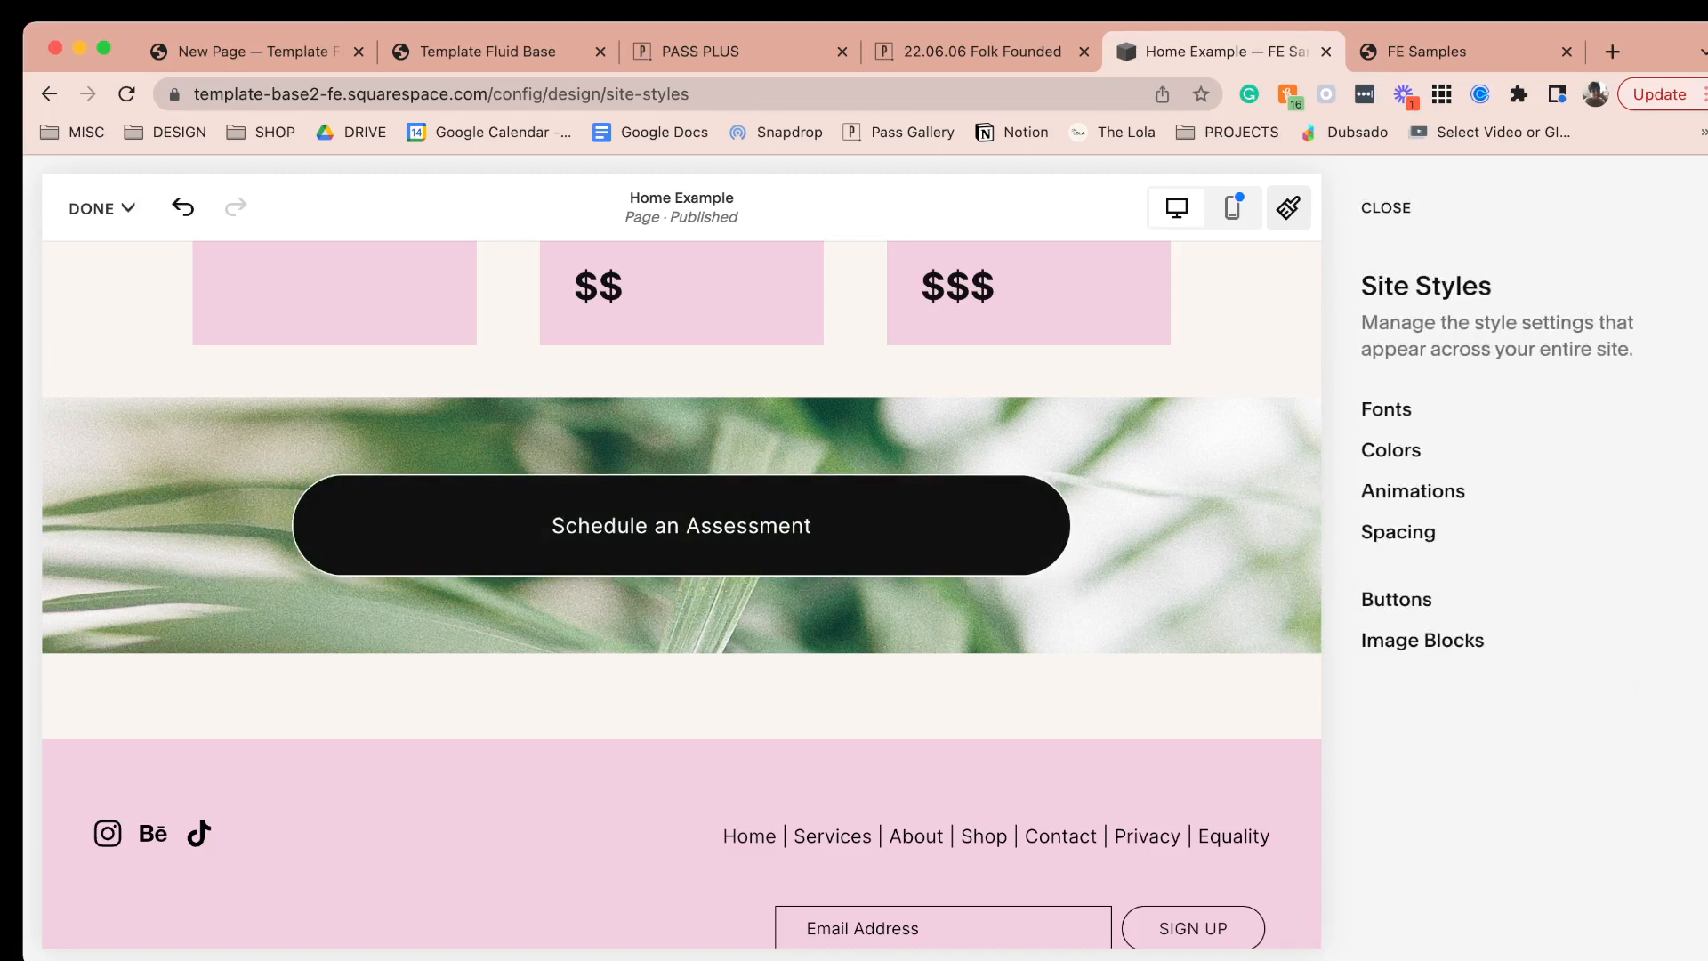
- In Colors, edit Lightest 2 and try pink for the primary button background and text
left_click(1389, 449)
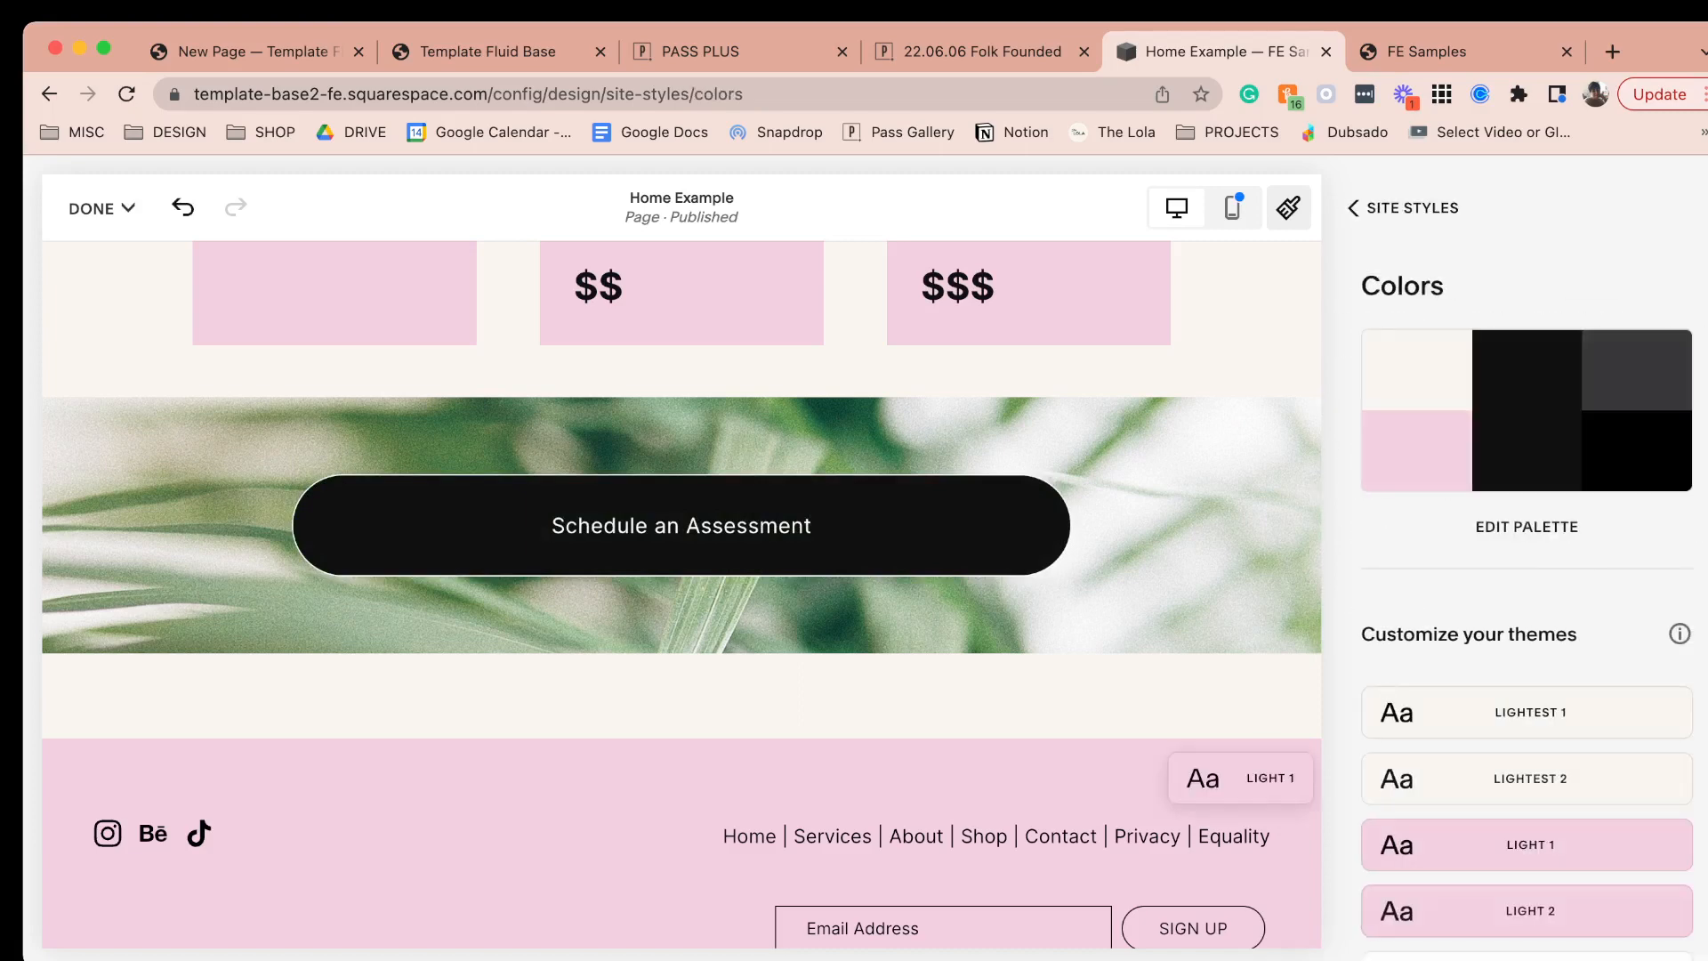
scroll("down", 3)
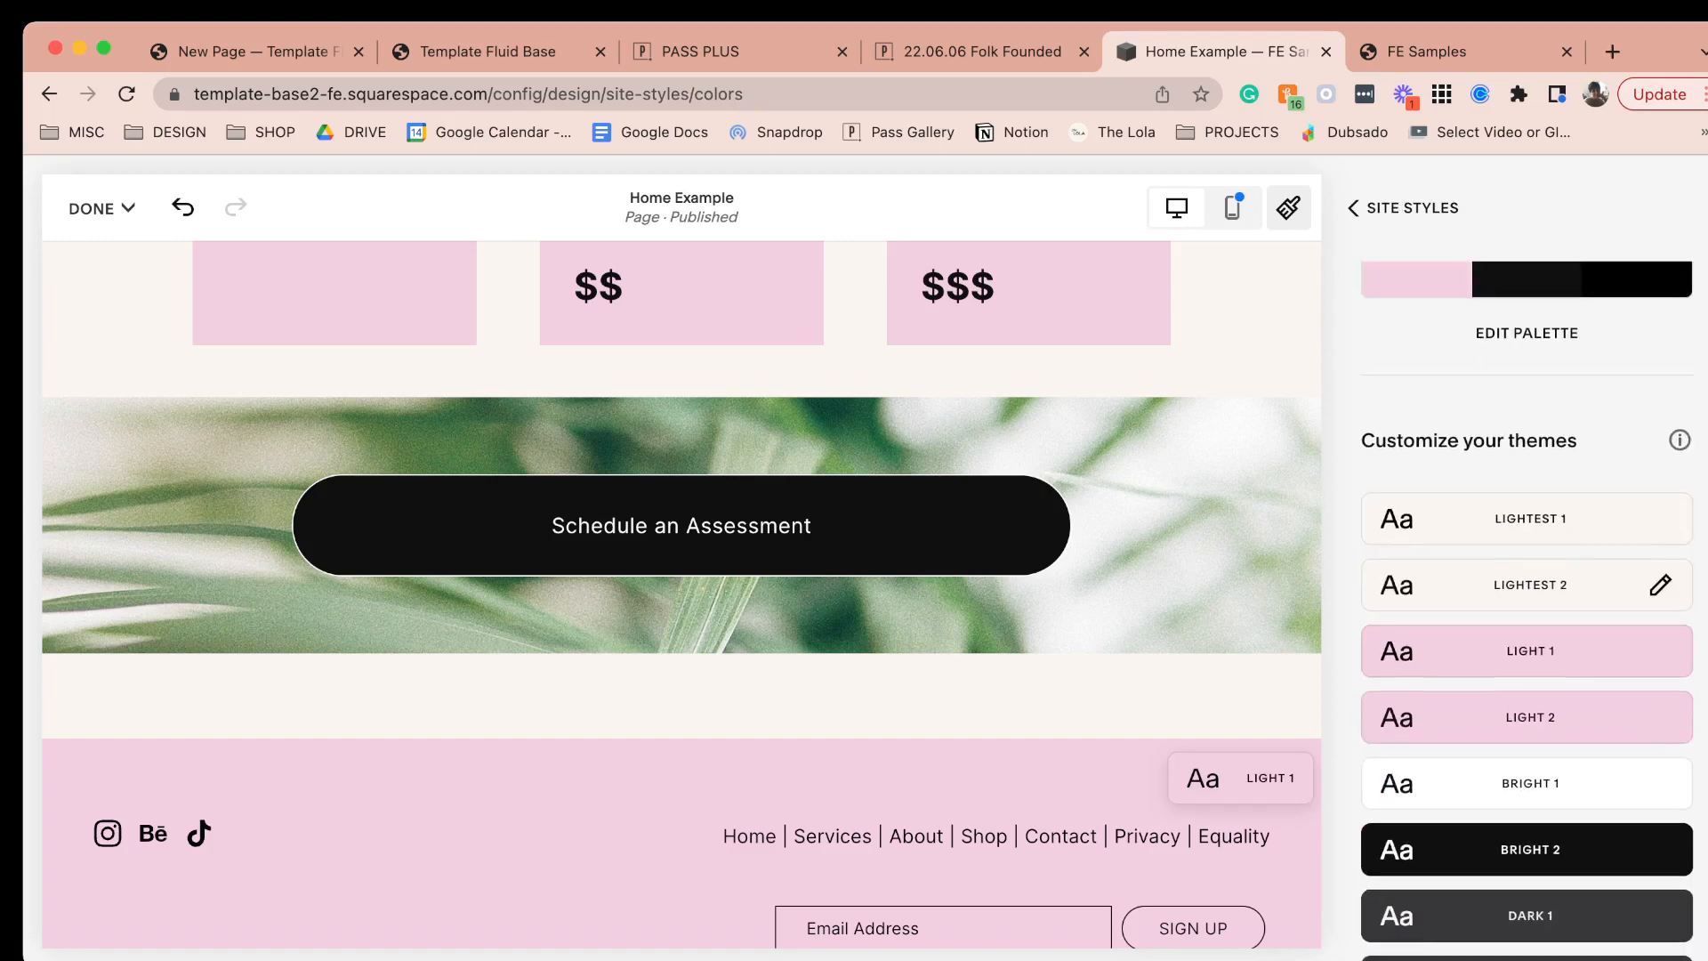
left_click(1660, 585)
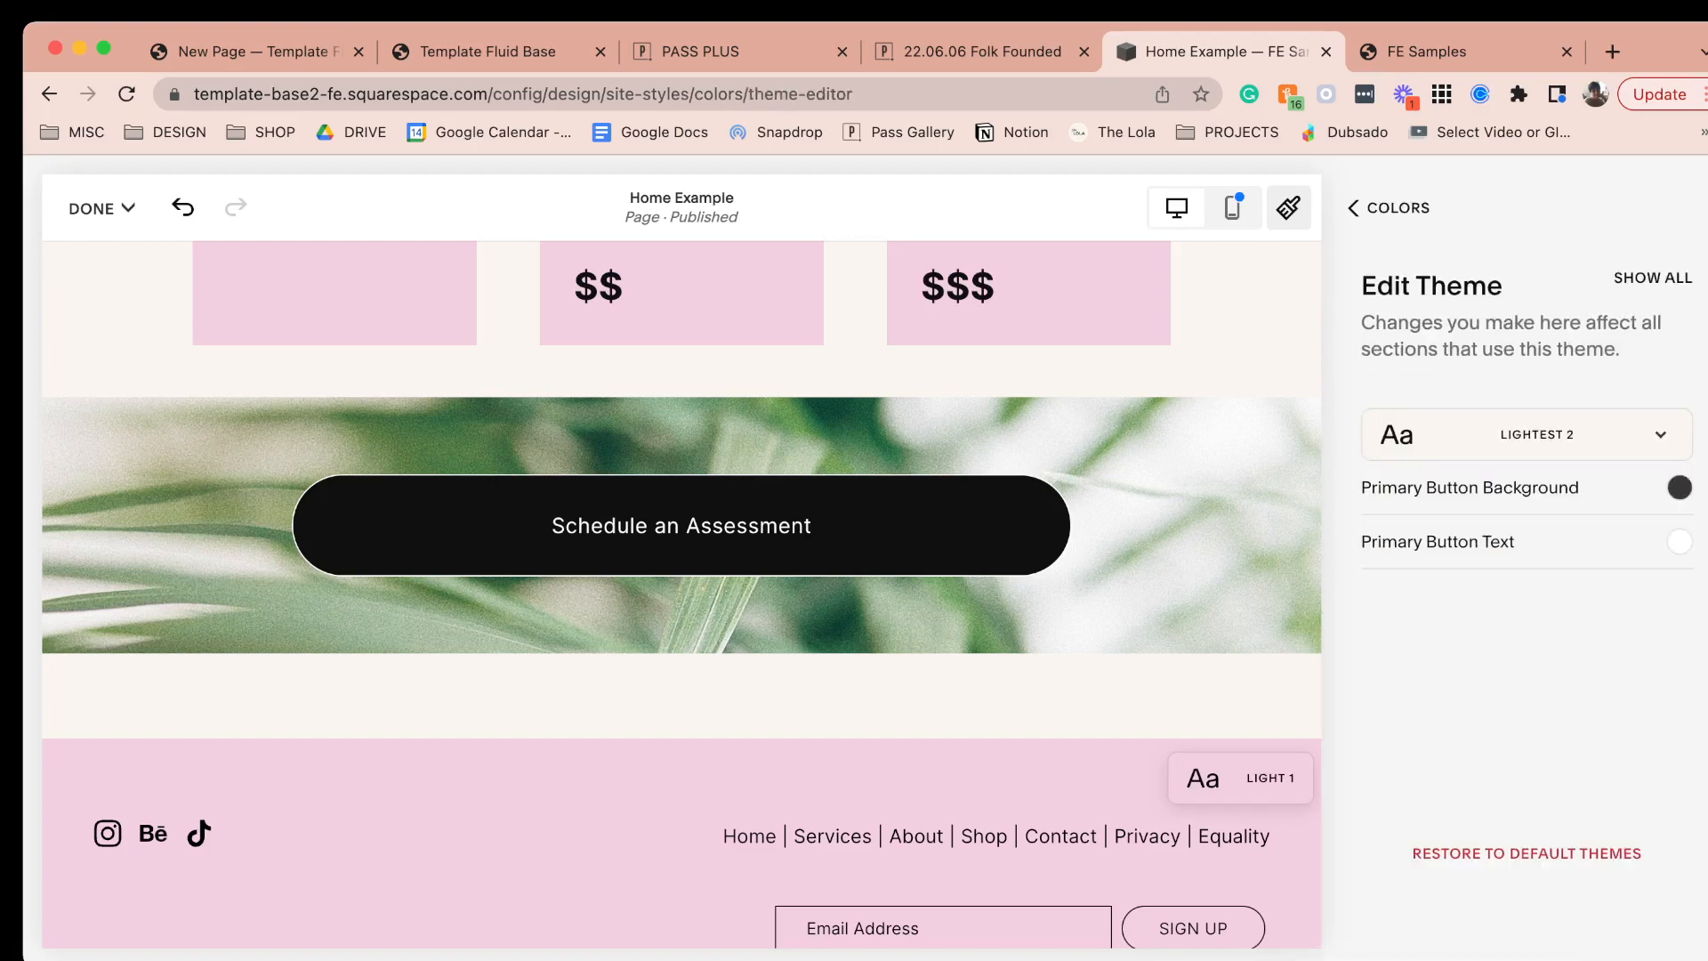
left_click(1678, 488)
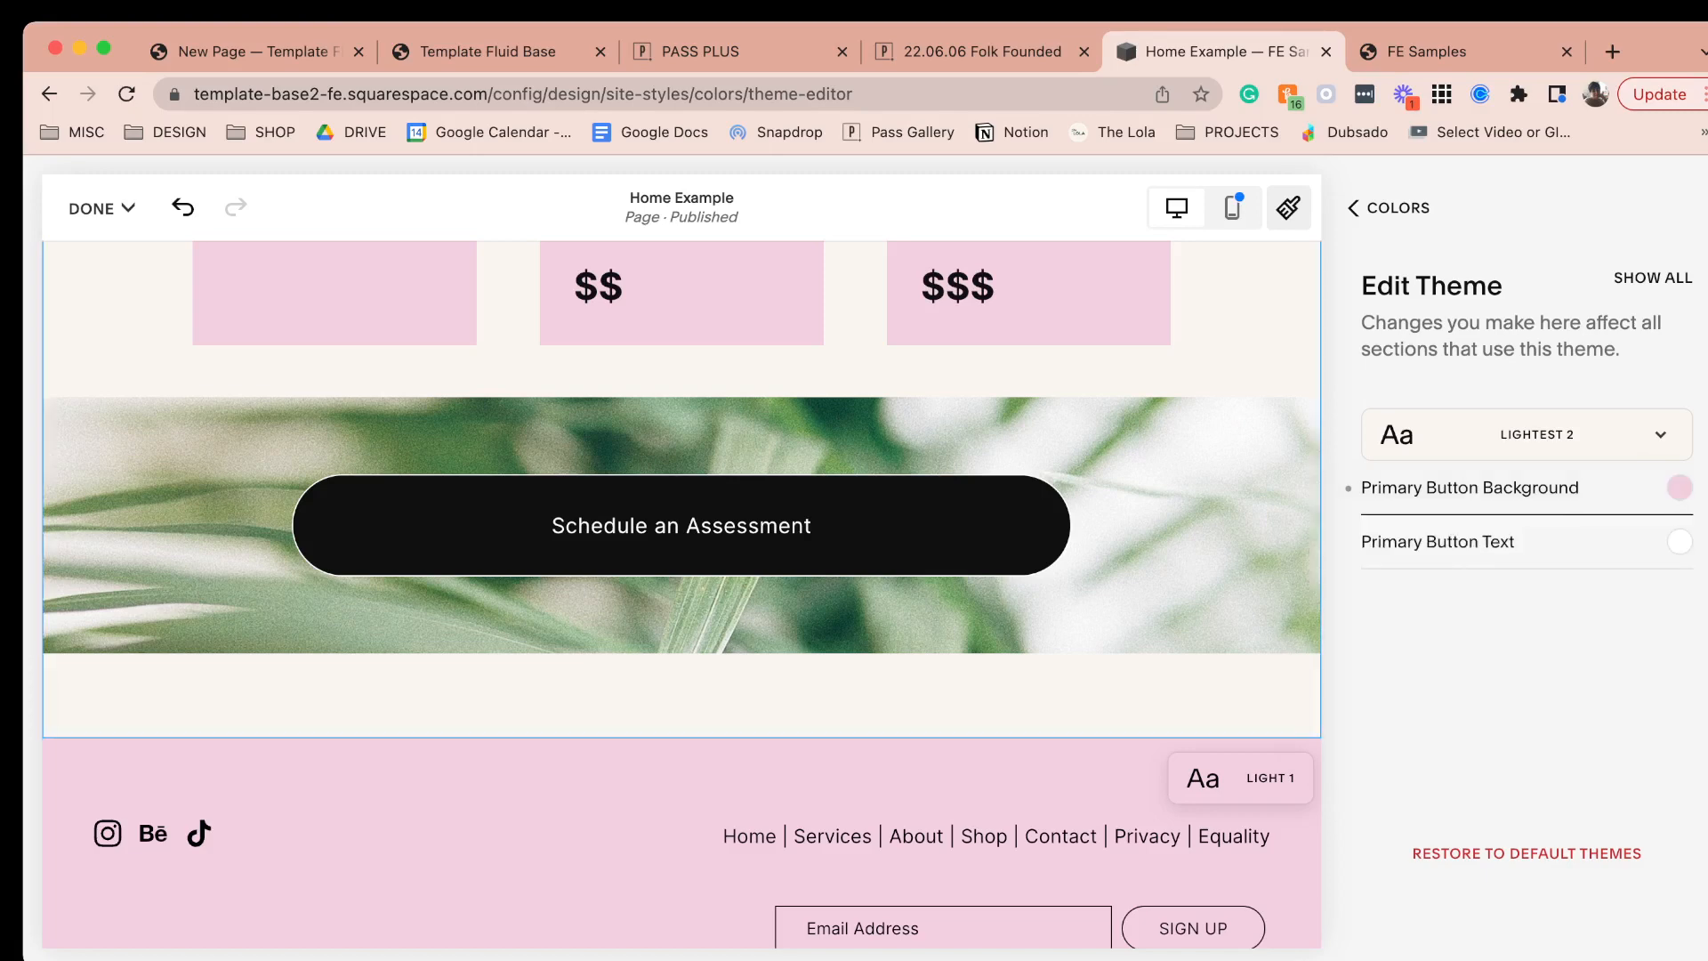
left_click(1678, 488)
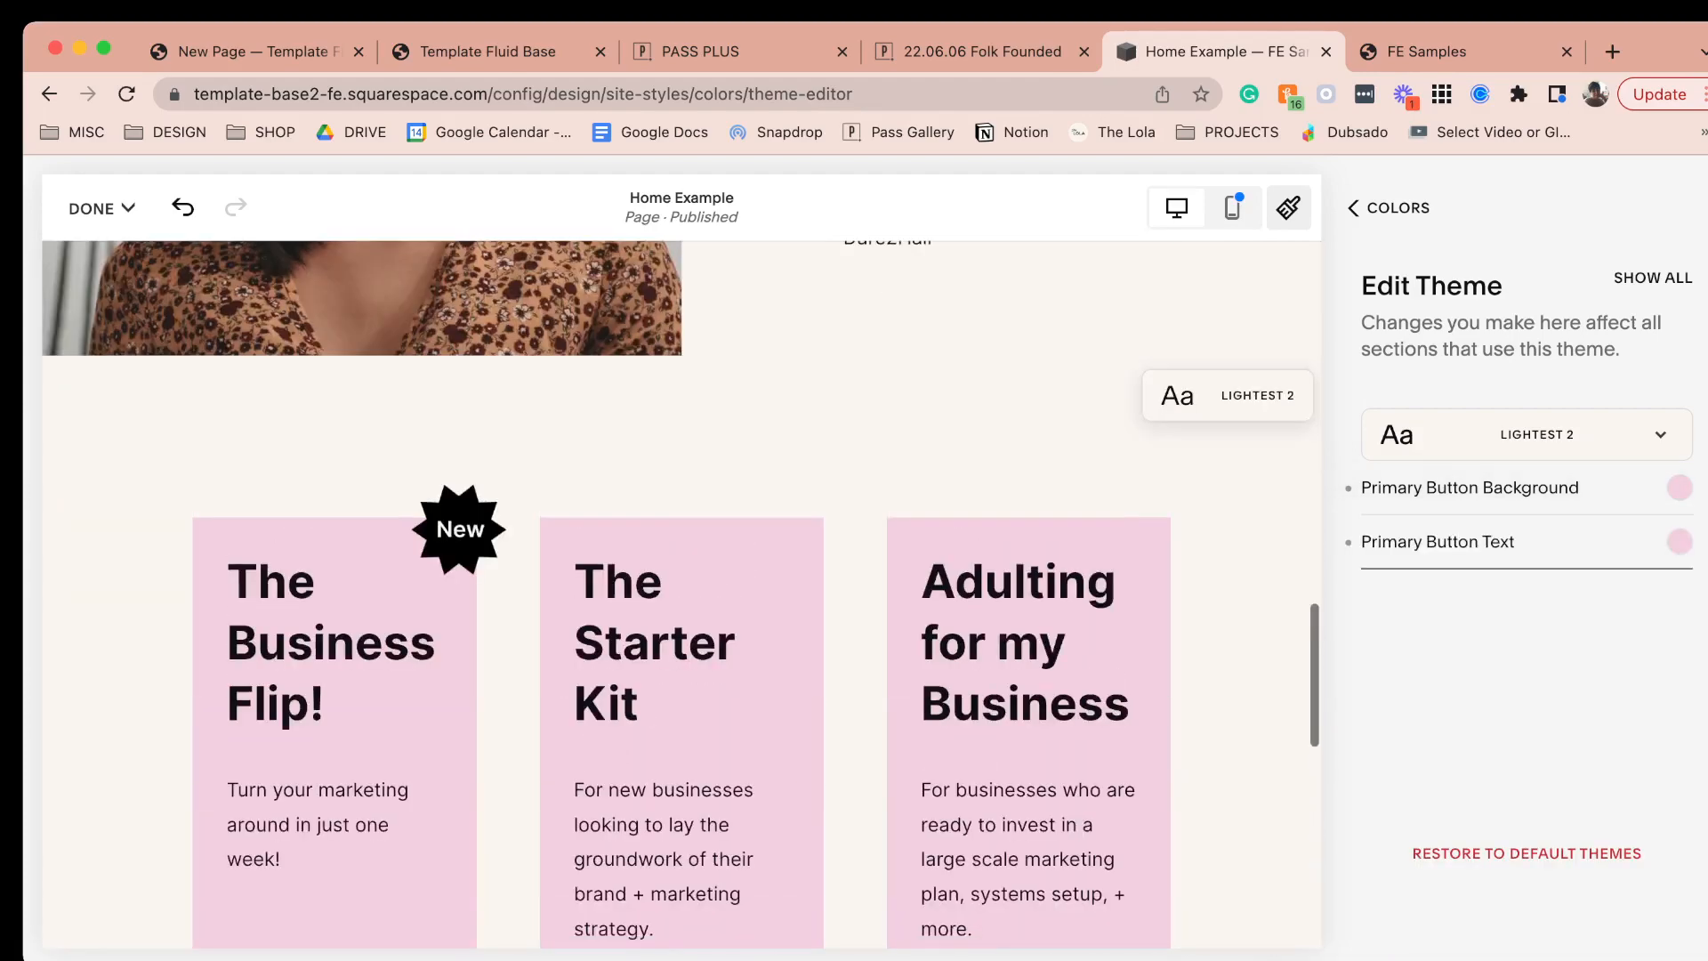
- Revert Lightest 2's primary button to black background with white text and leave the theme editor
scroll("down", 3)
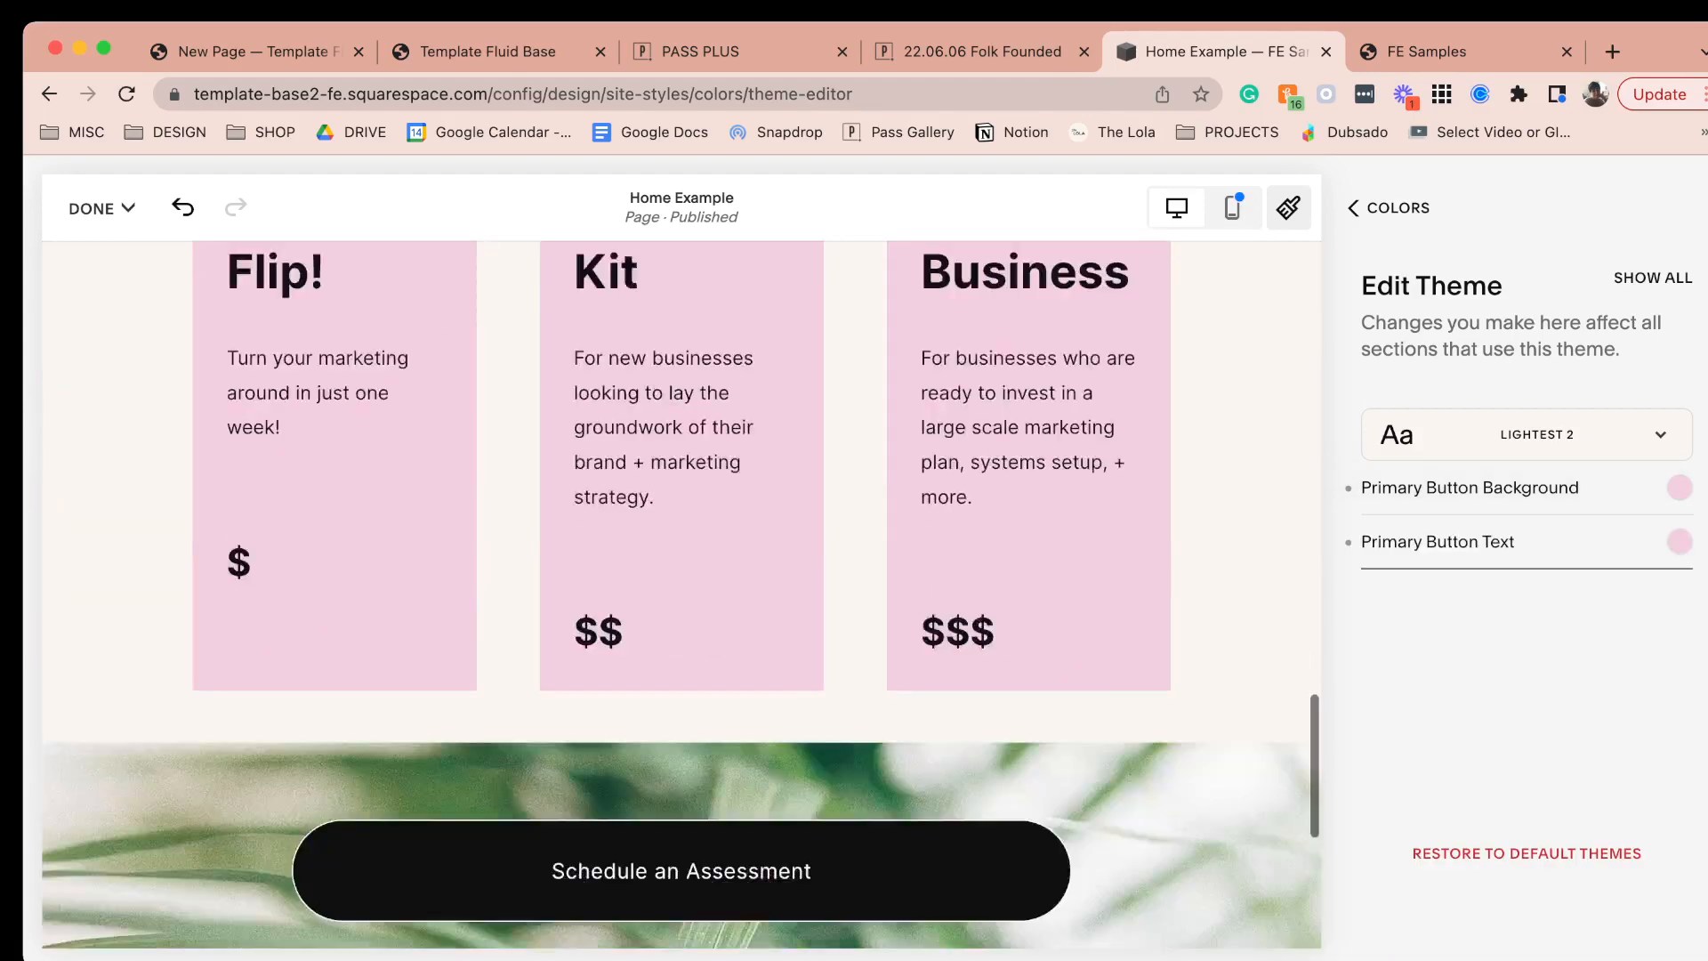
left_click(1678, 488)
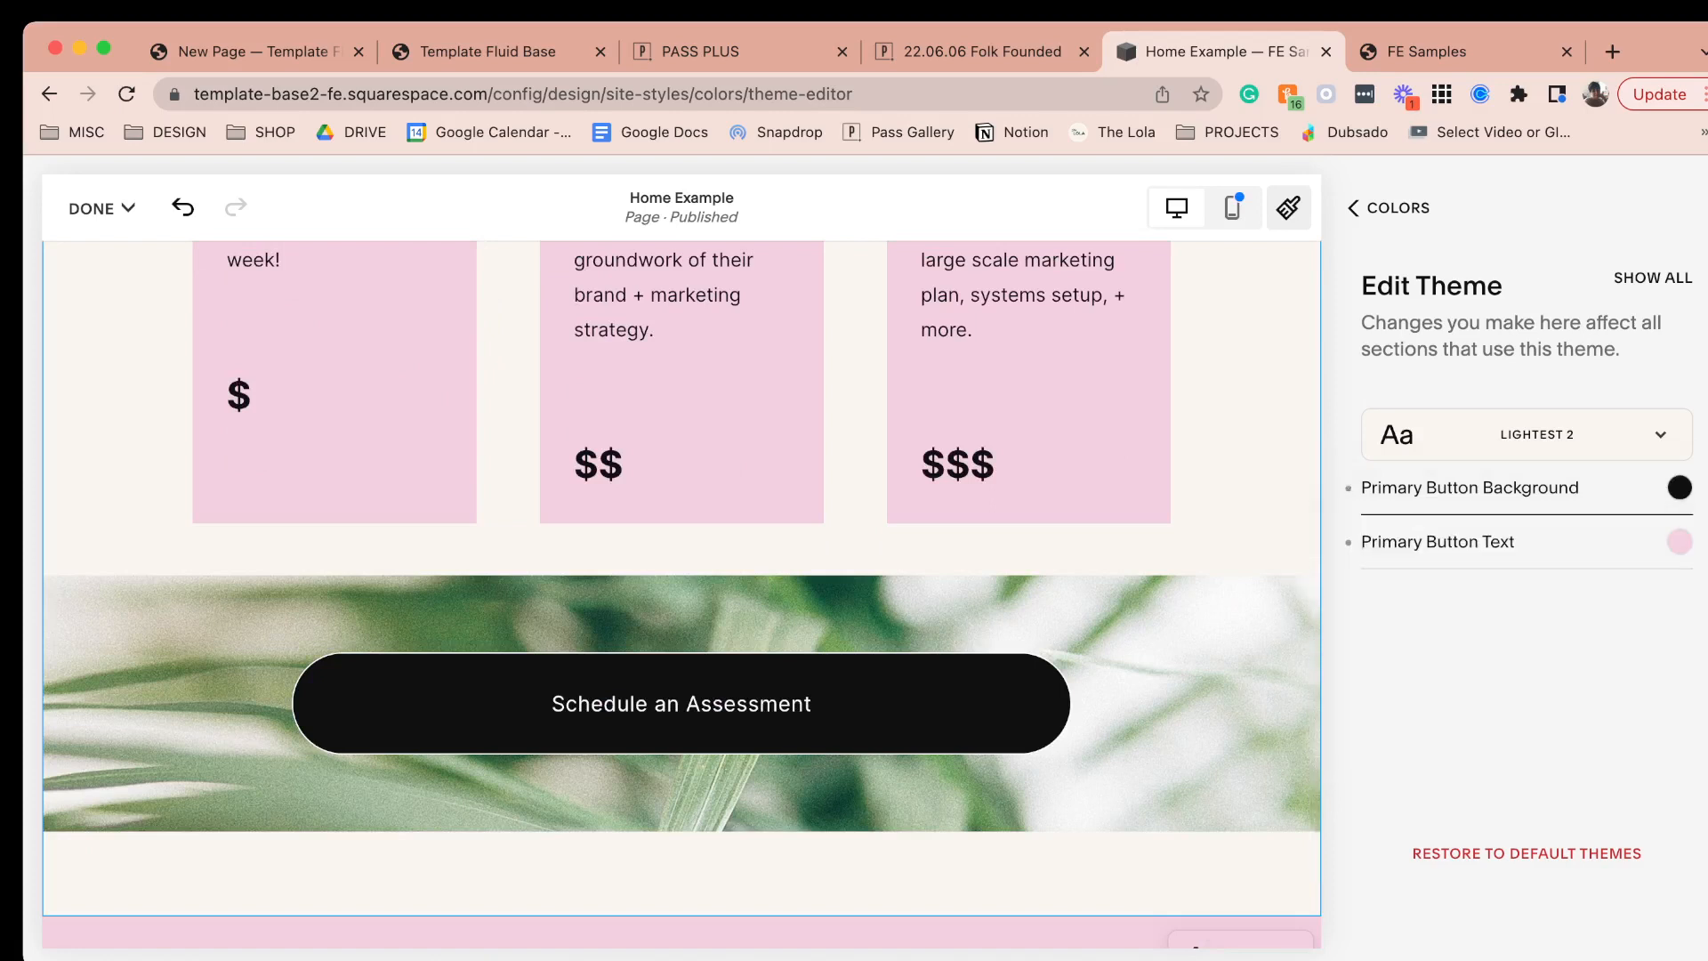
left_click(1678, 541)
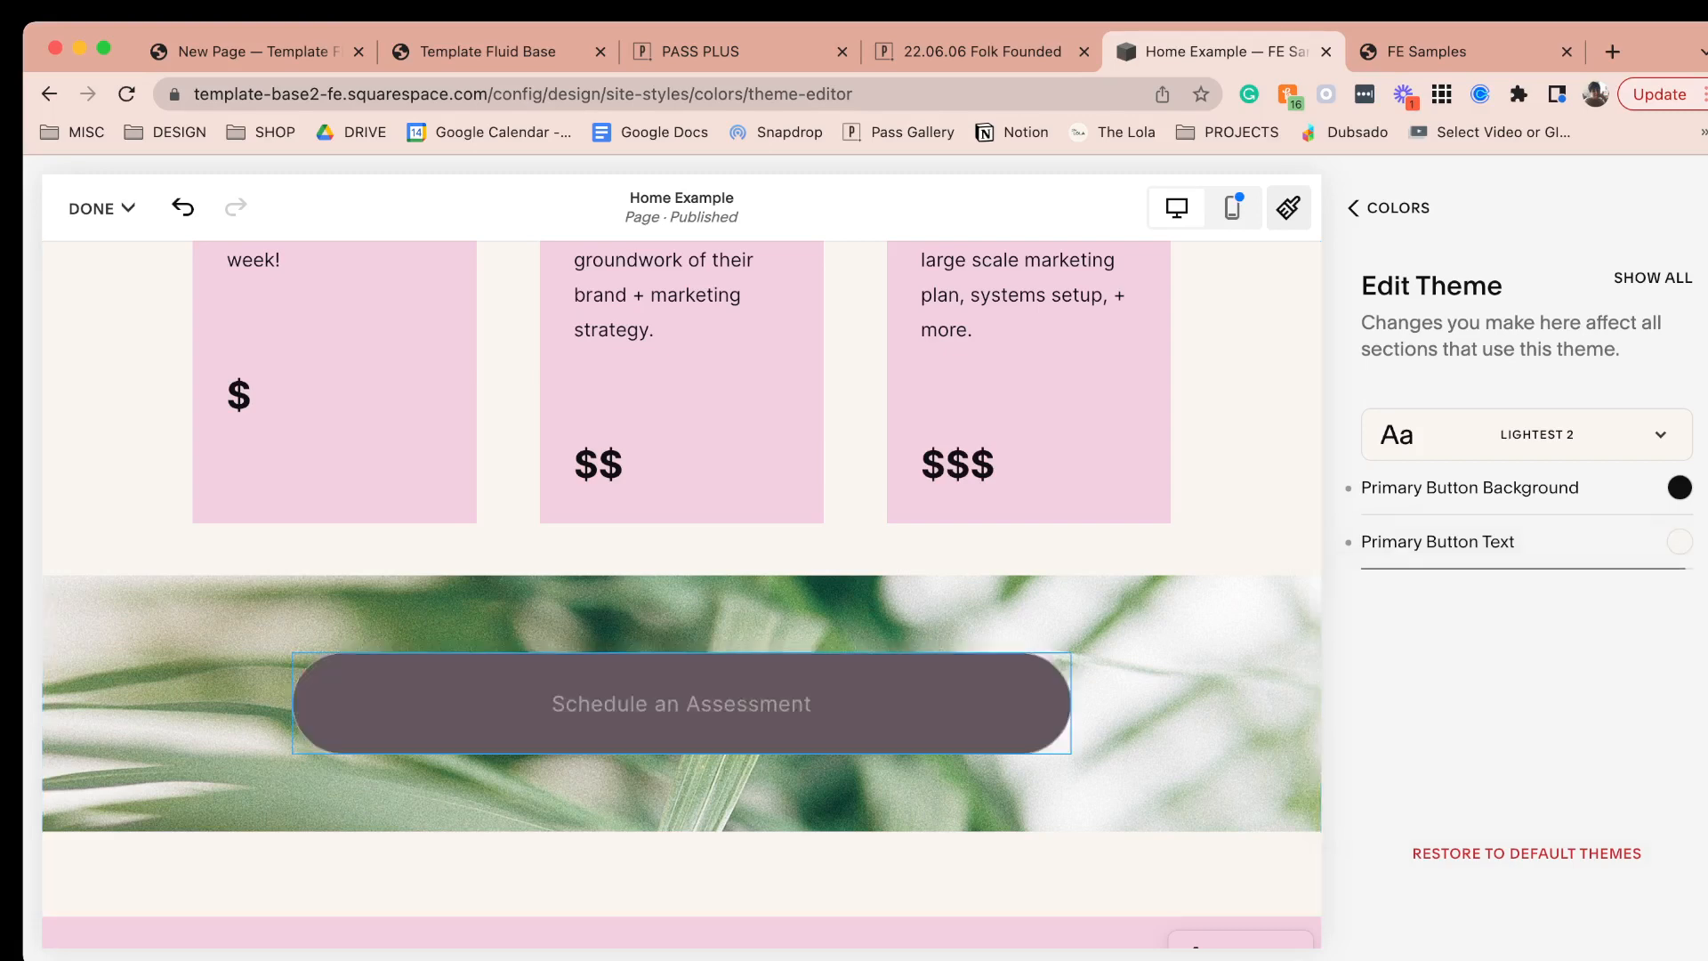
left_click(1353, 209)
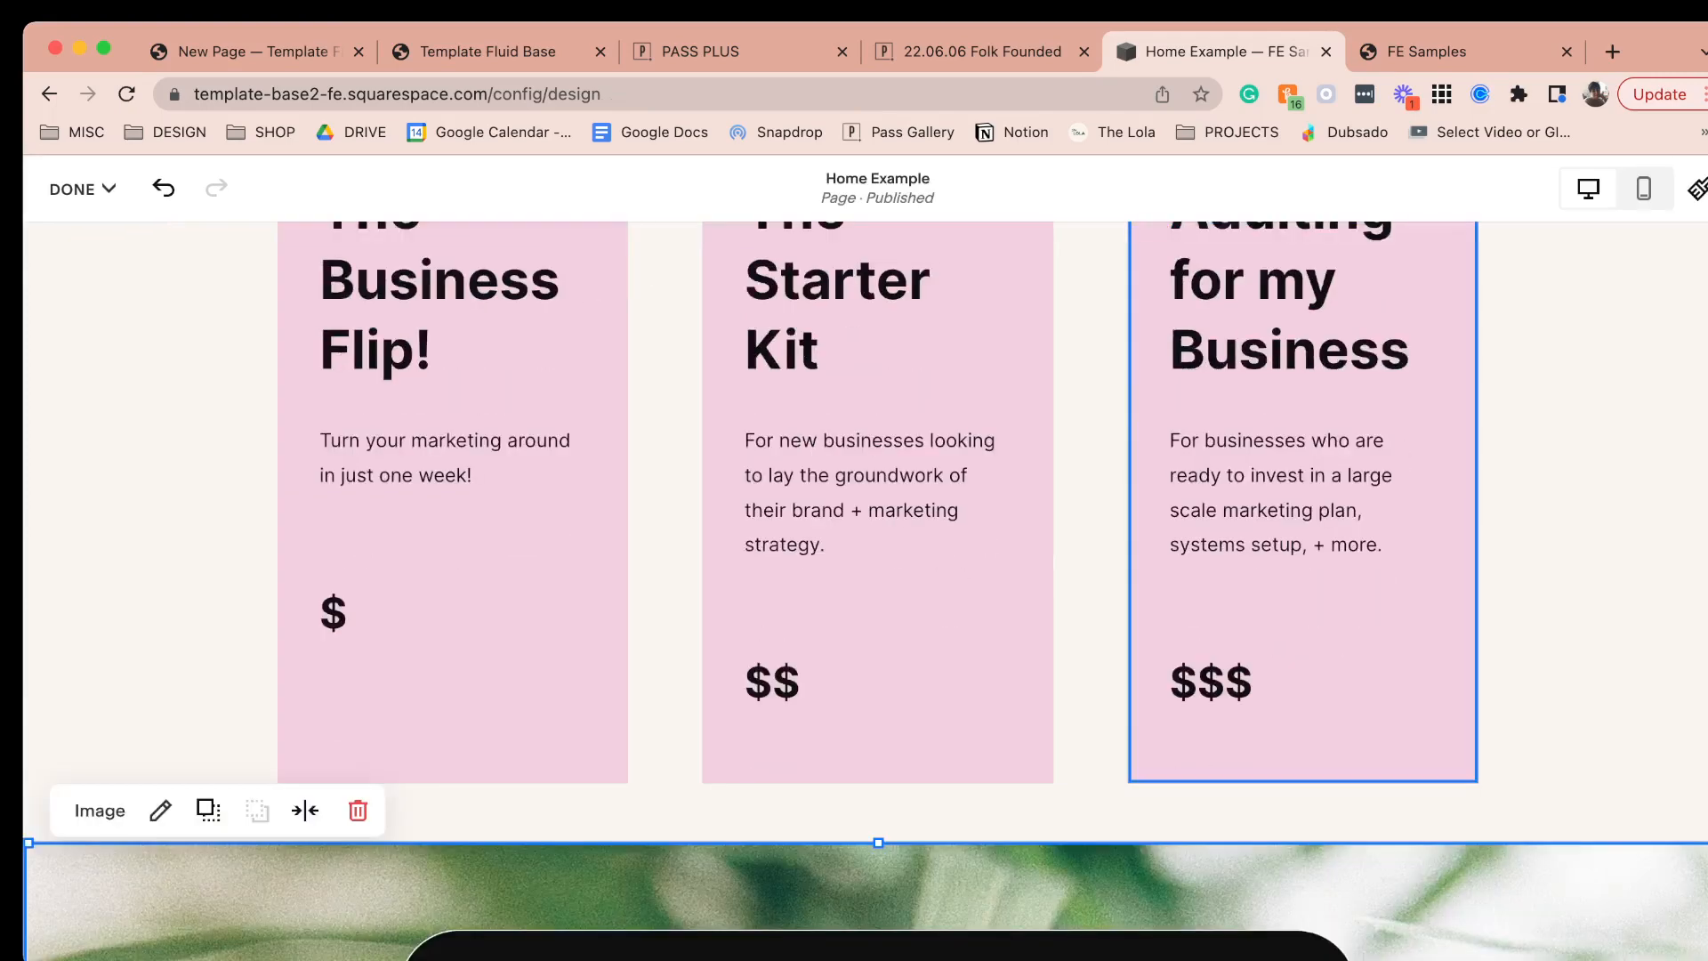
- Return to Design and show the Site Styles Colors panel with the palette and themes
left_click(73, 189)
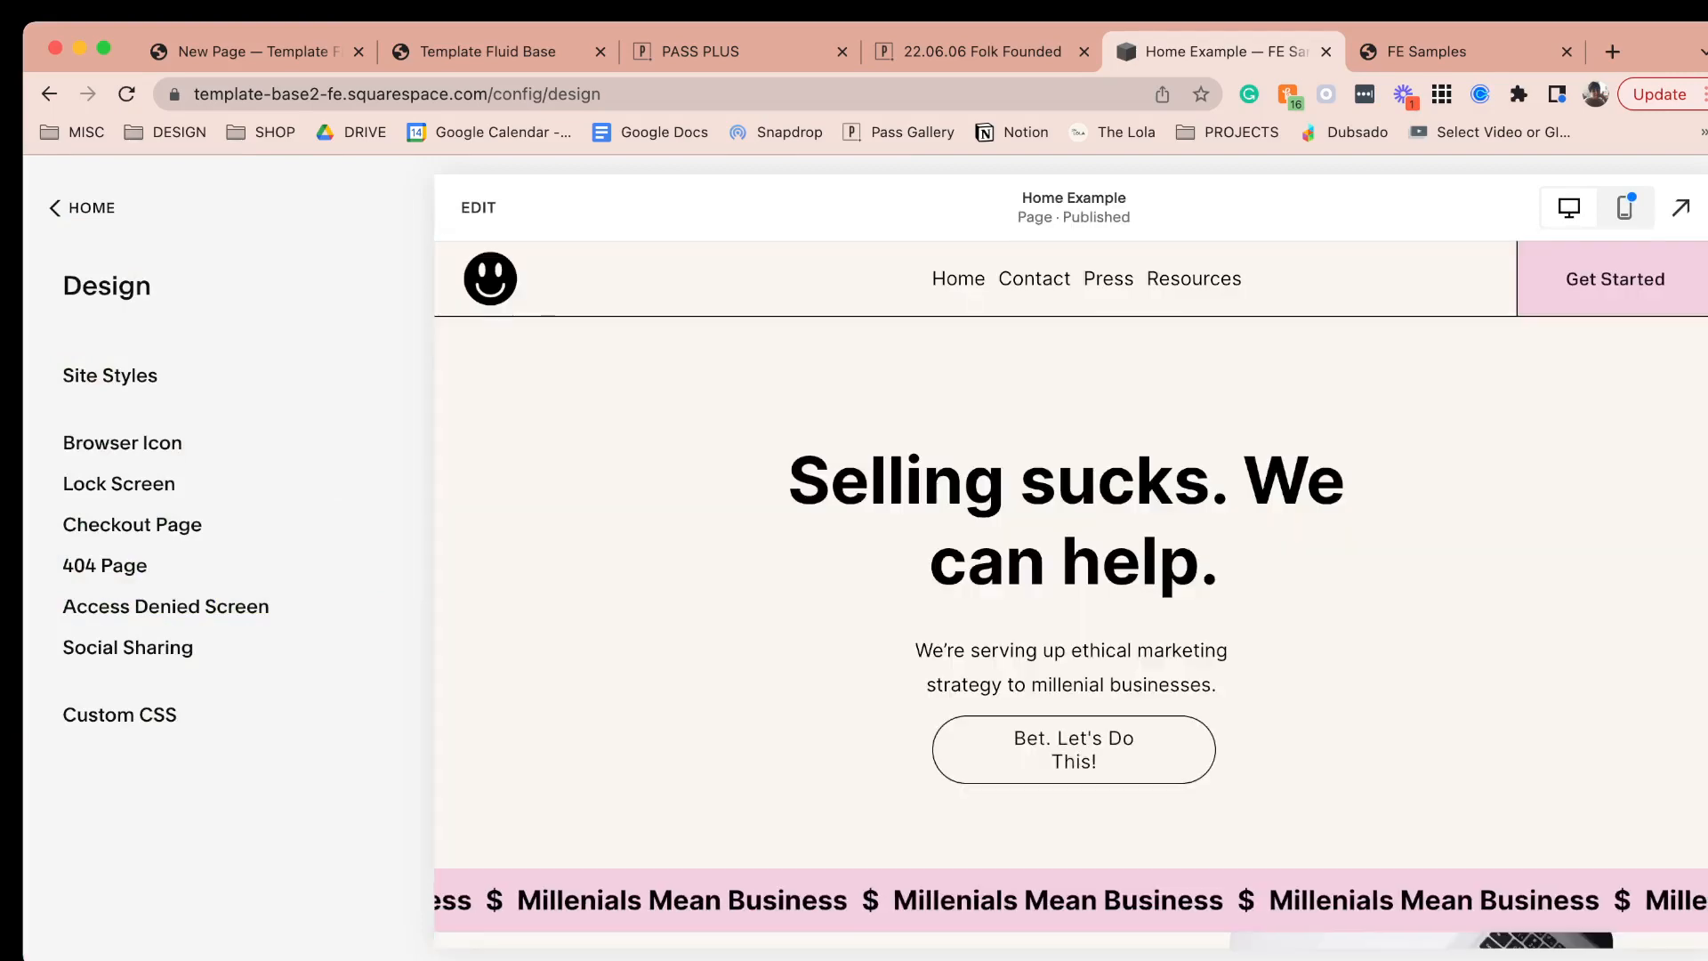
scroll("down", 3)
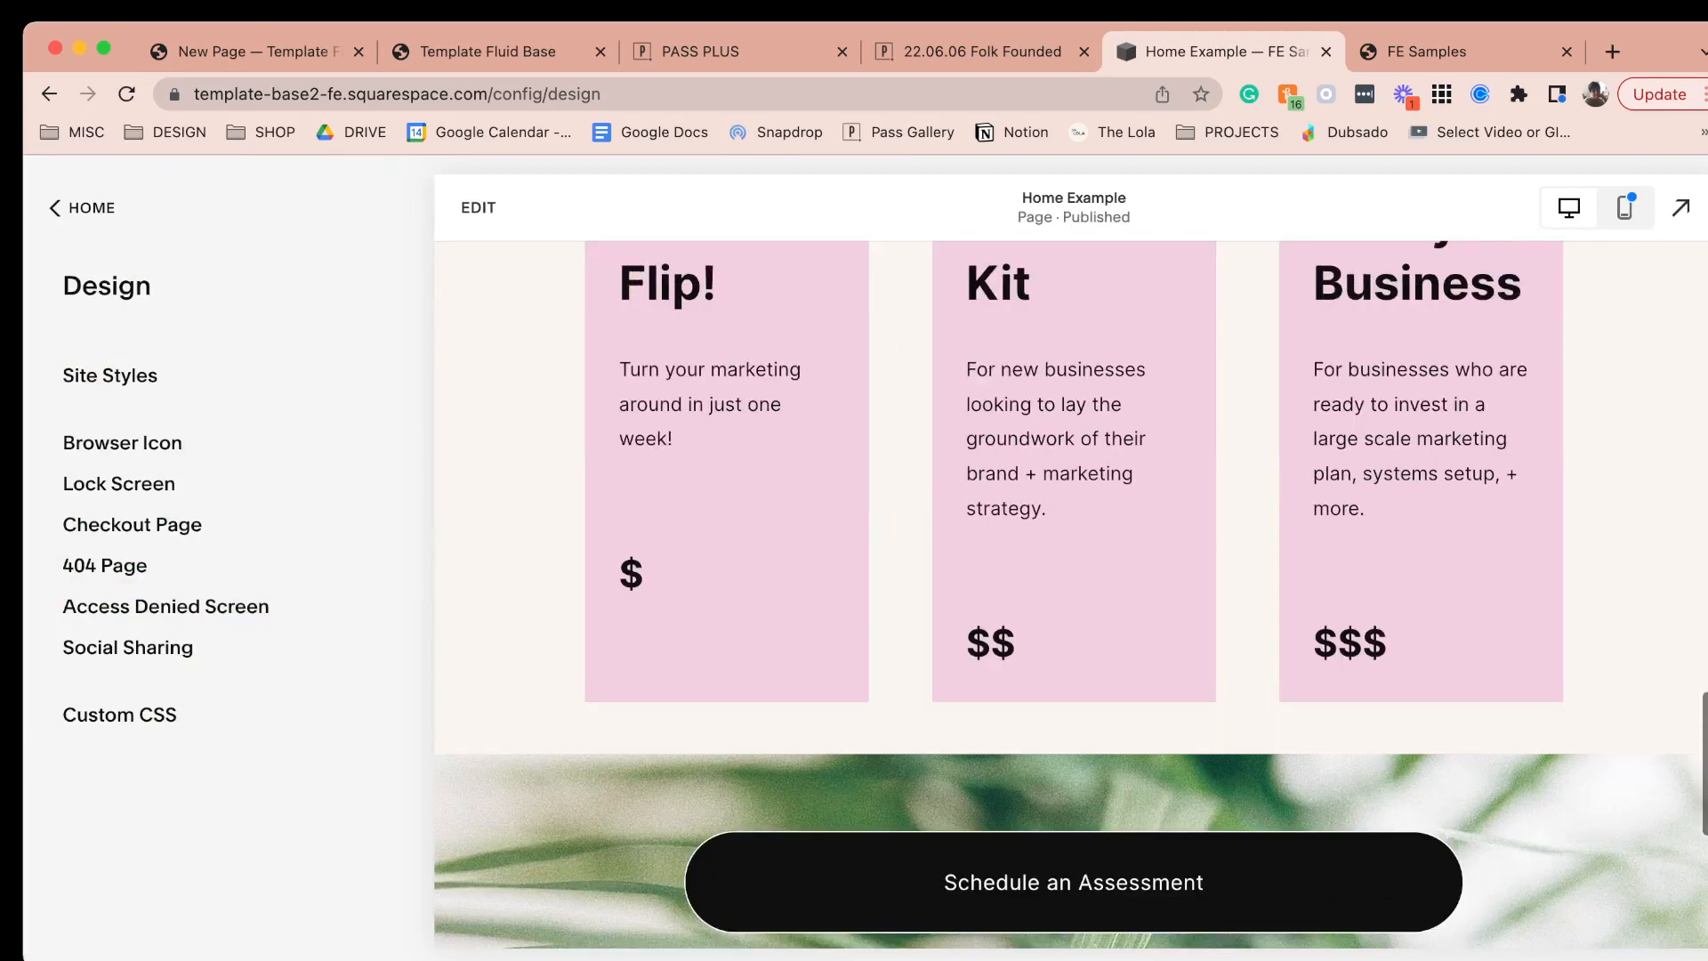
left_click(109, 375)
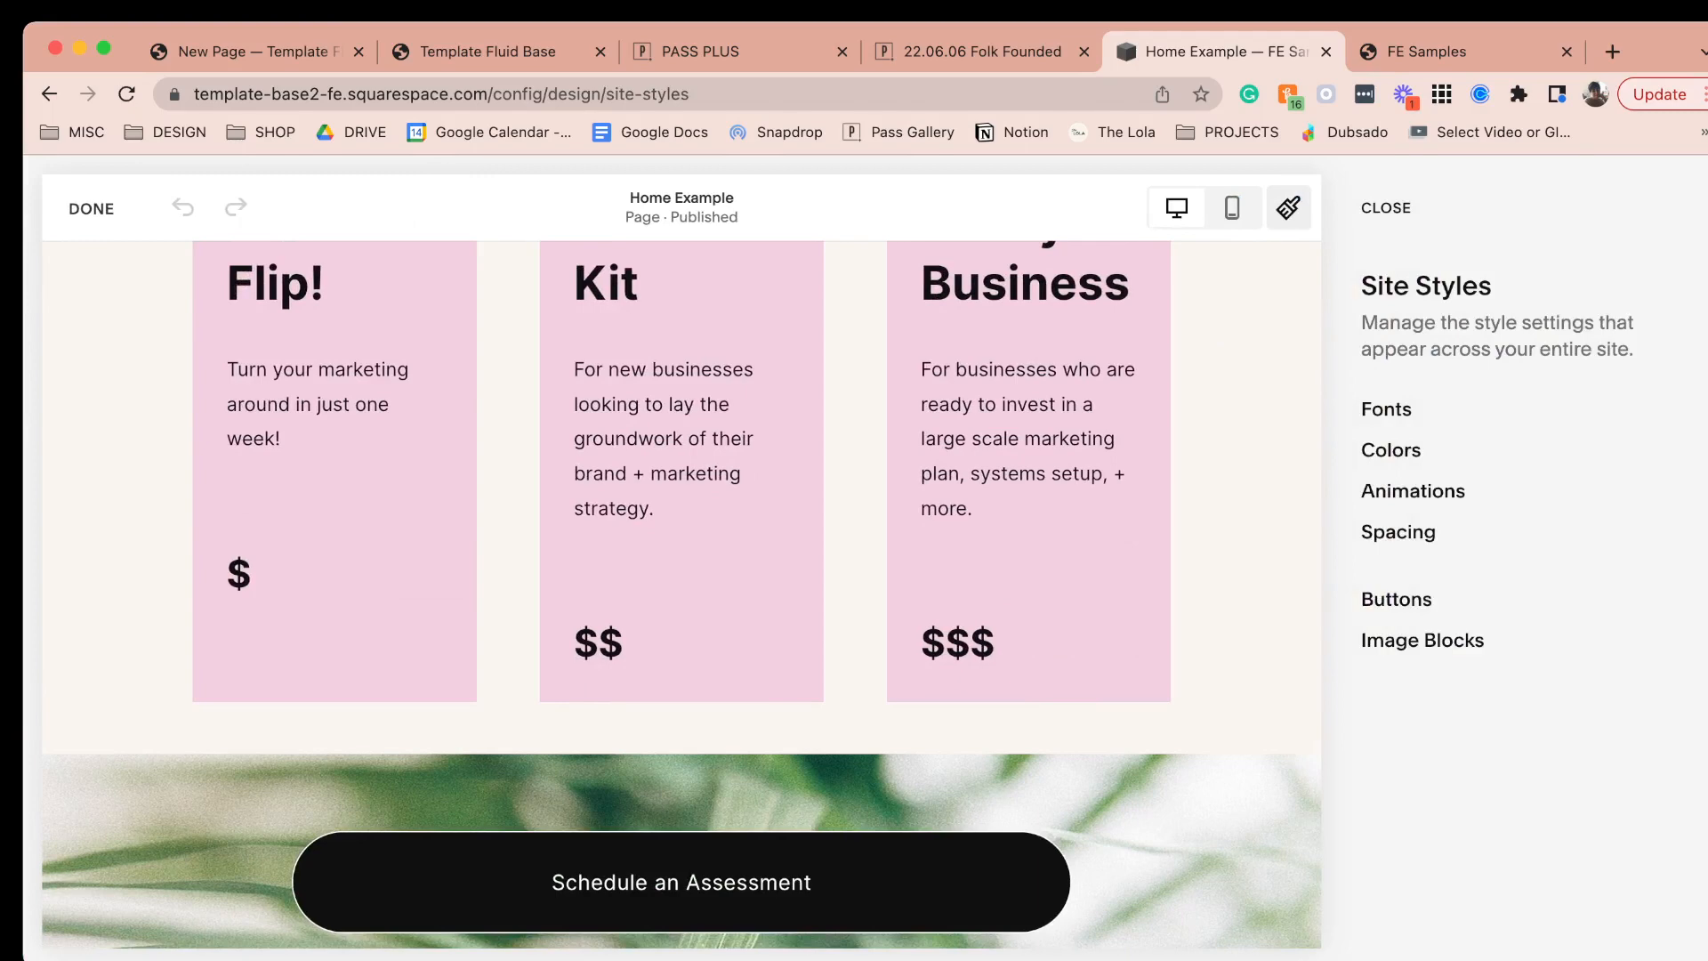
left_click(1389, 450)
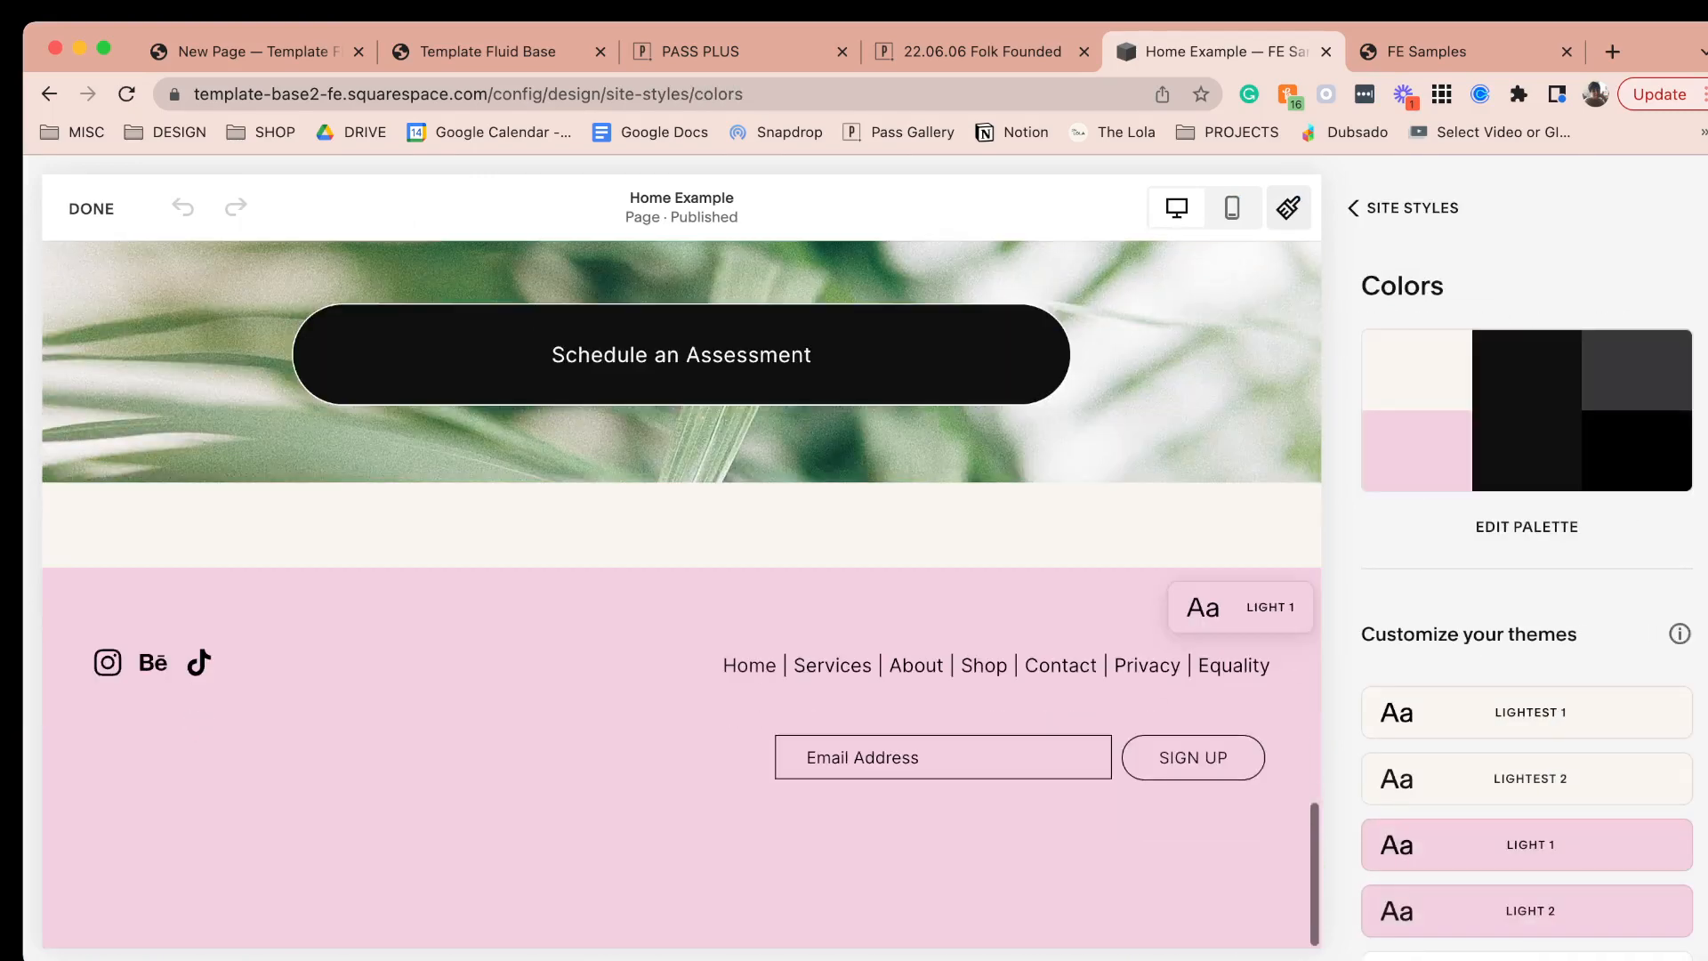
- Set Lightest 2's secondary button to pink background with black text and save the changes
left_click(1525, 778)
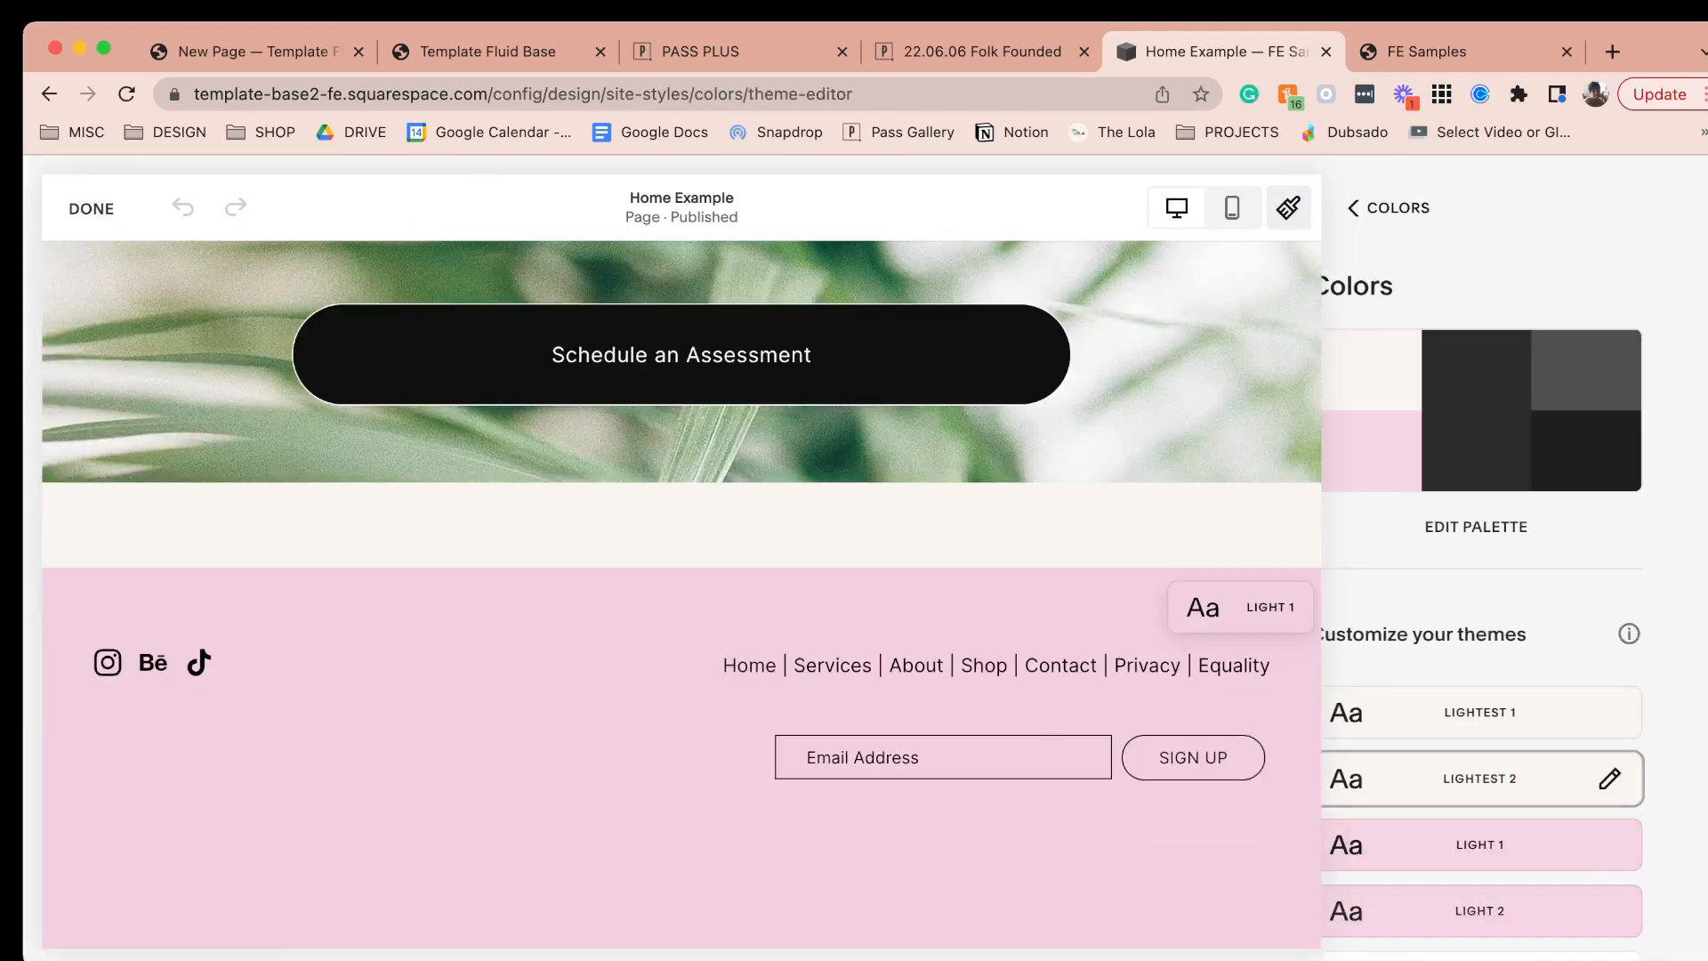
left_click(1644, 780)
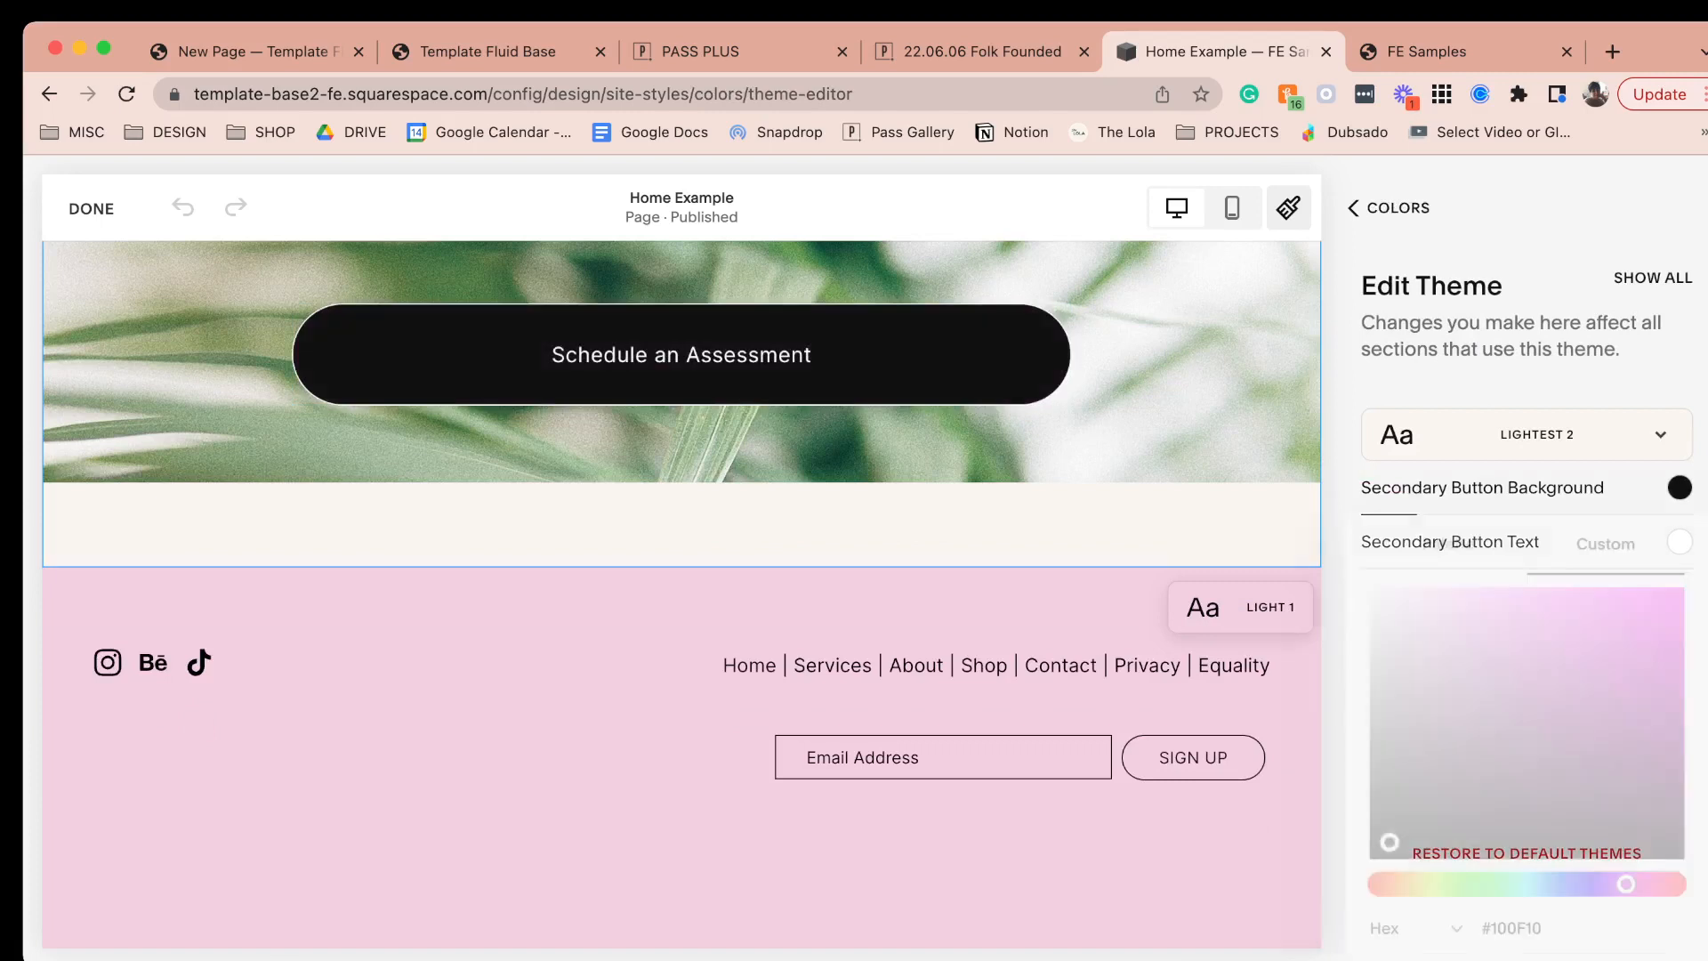
left_click(1680, 543)
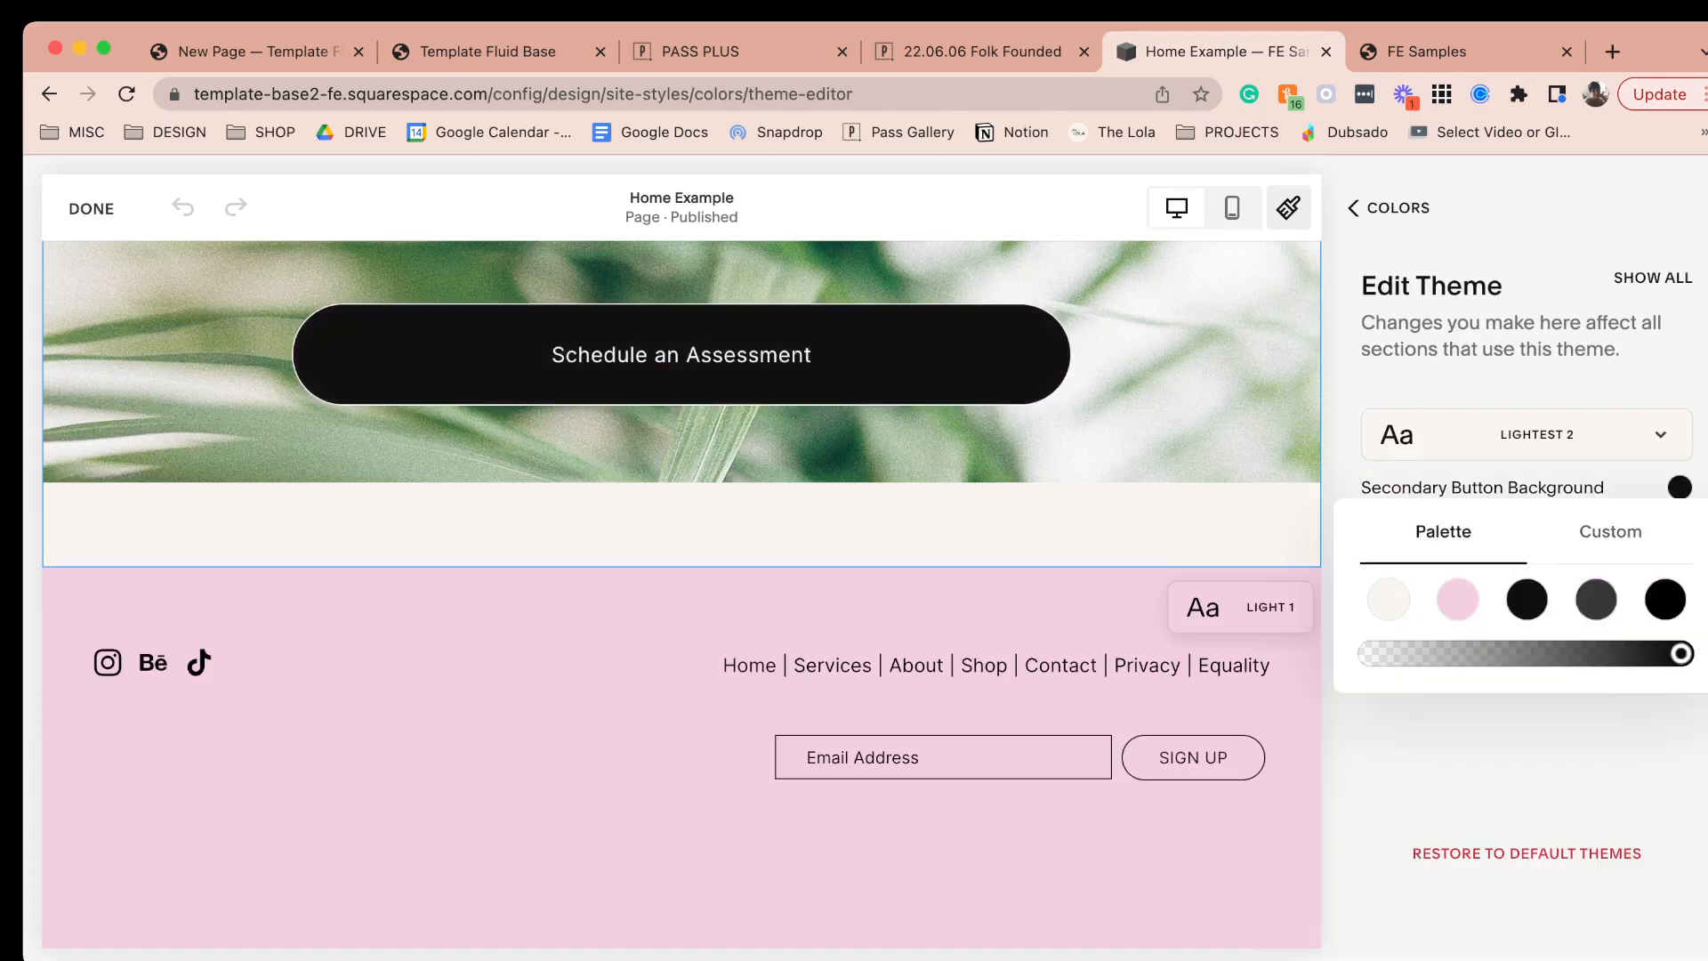
left_click(1457, 599)
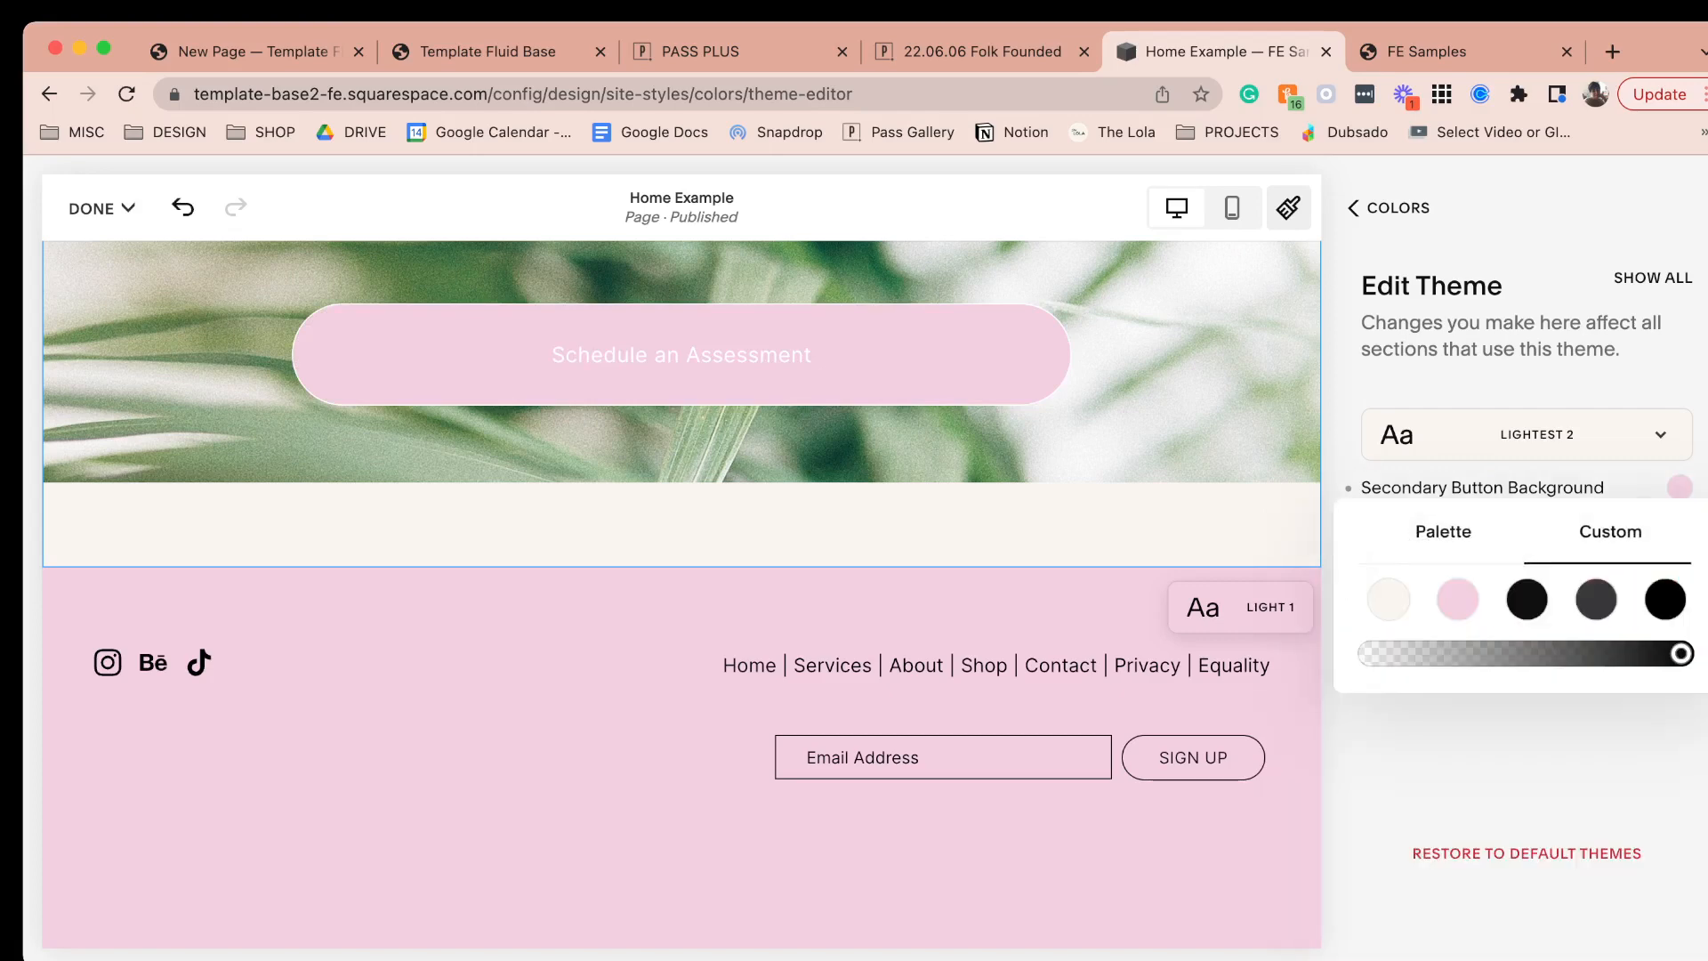
left_click(1525, 599)
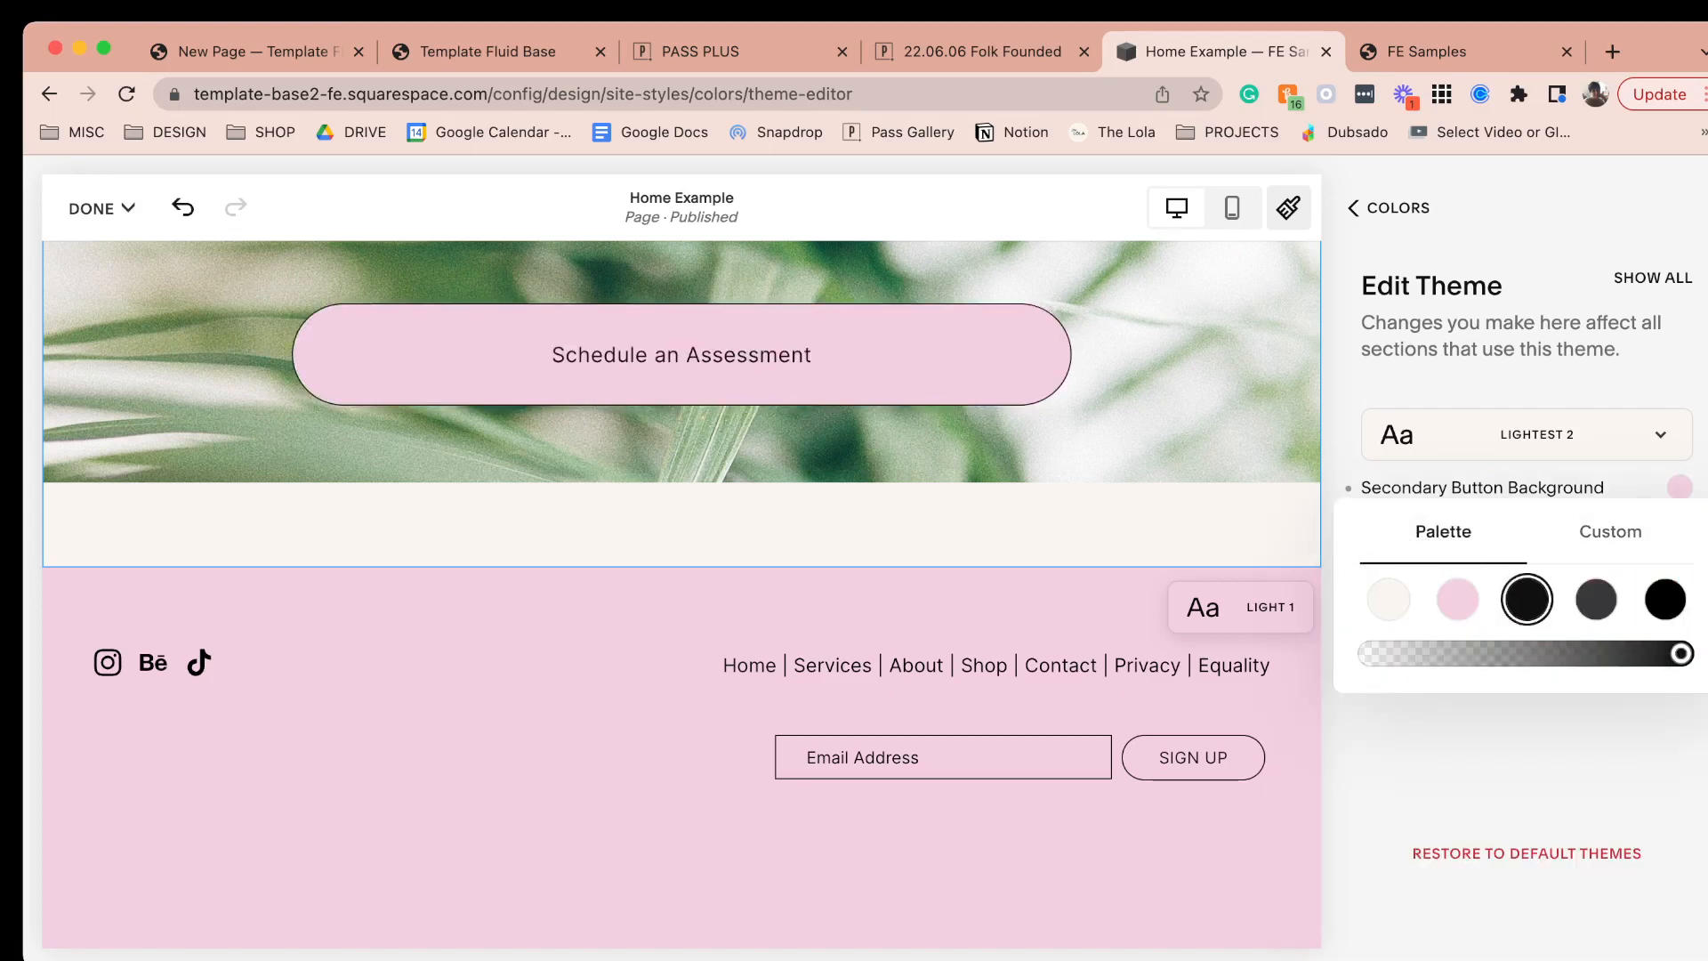
left_click(100, 208)
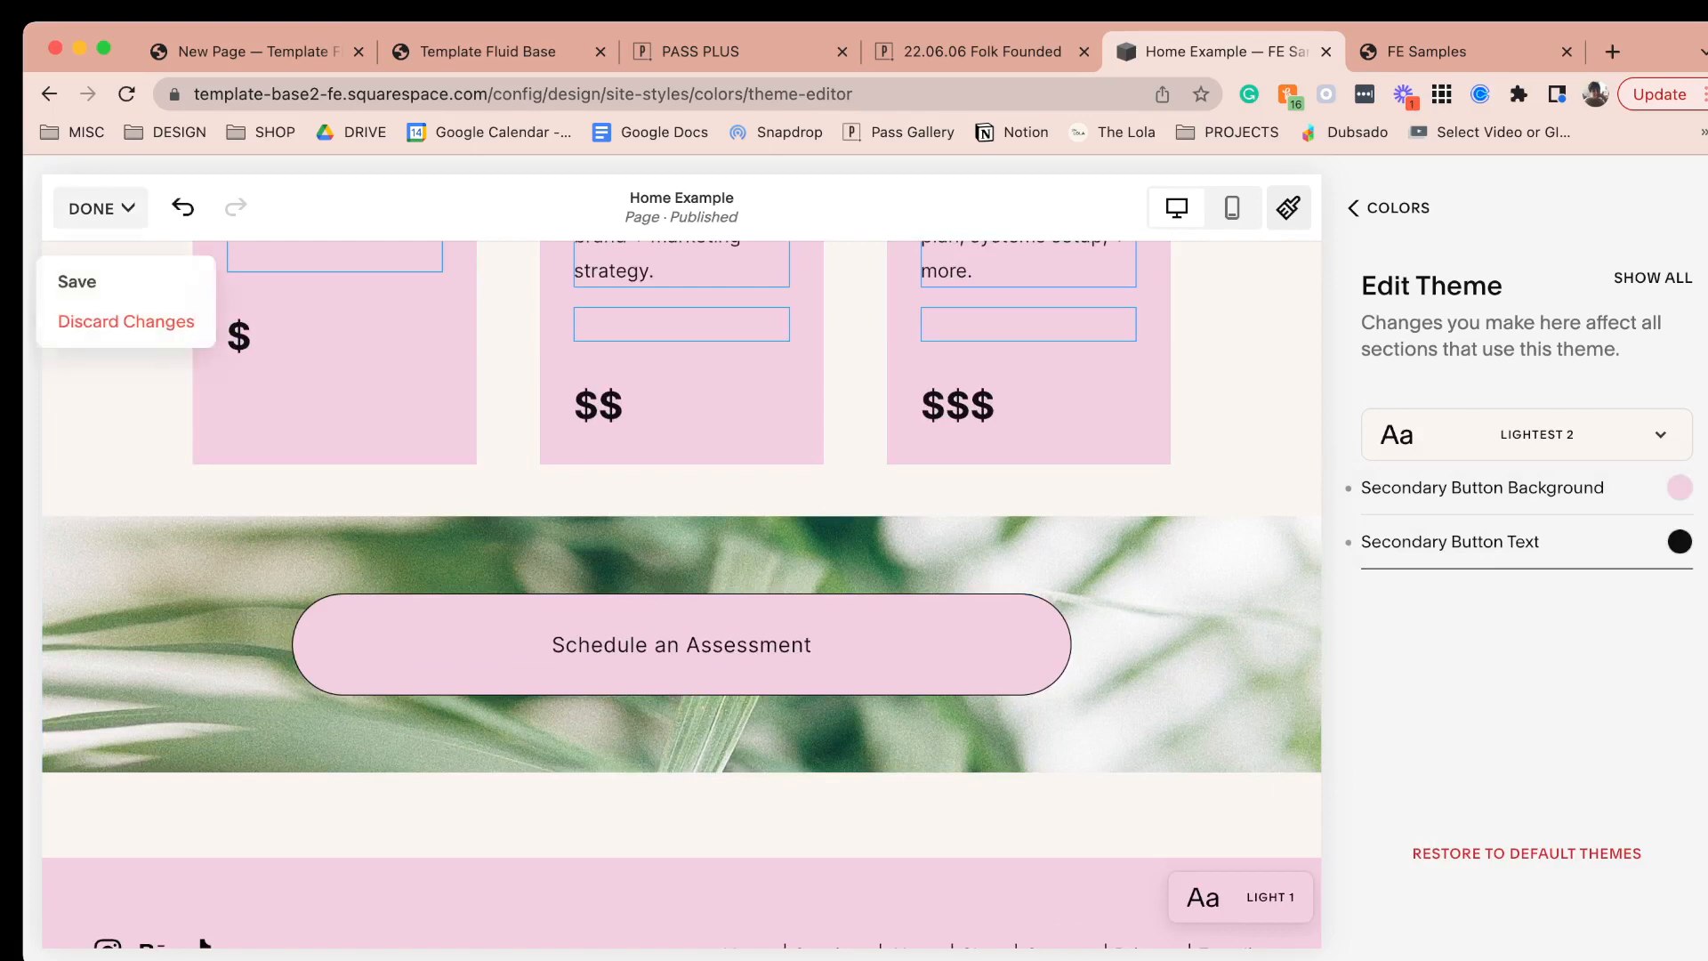
left_click(76, 281)
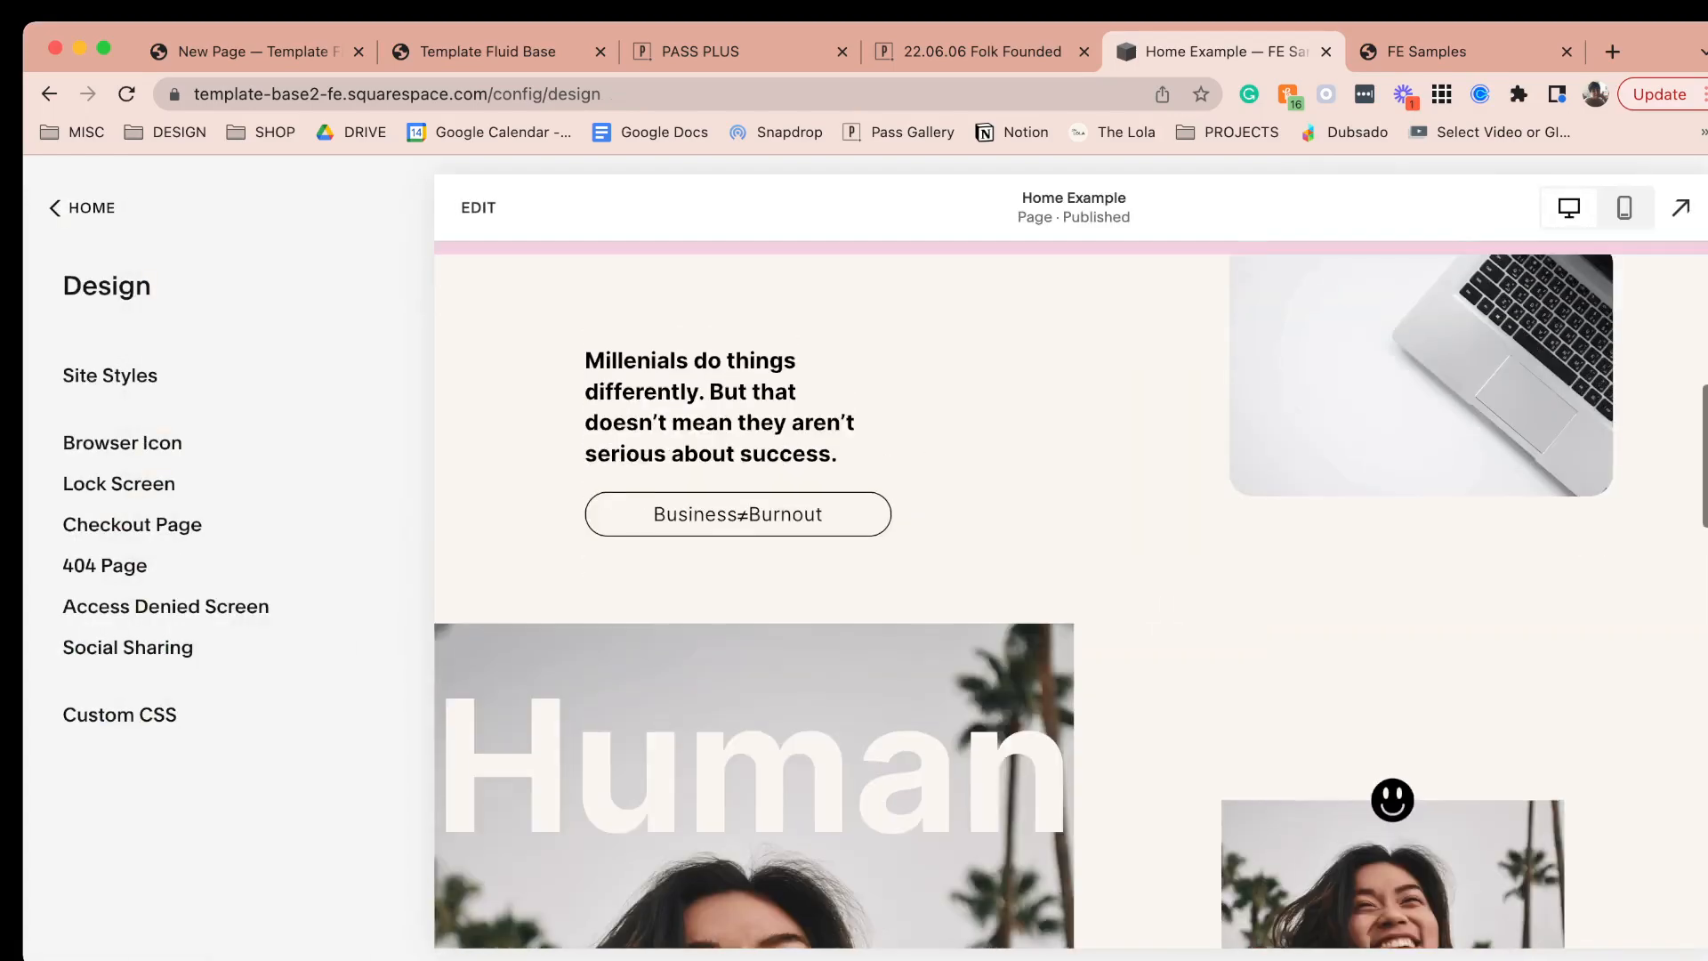
scroll("down", 3)
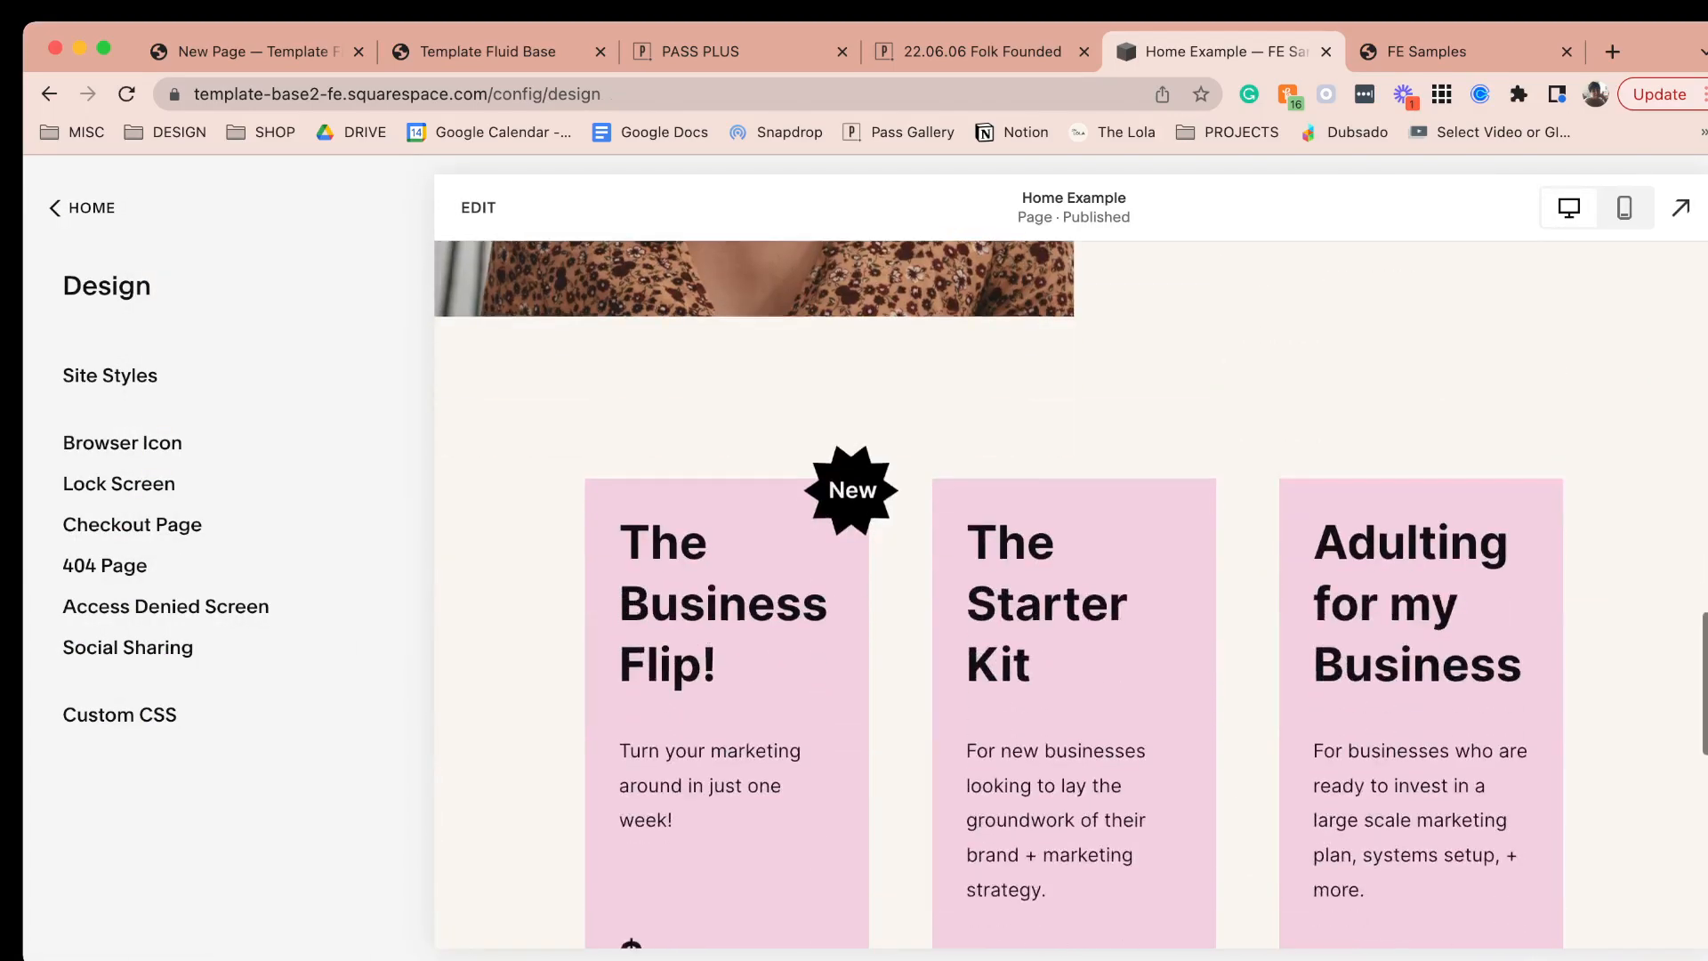
scroll("down", 3)
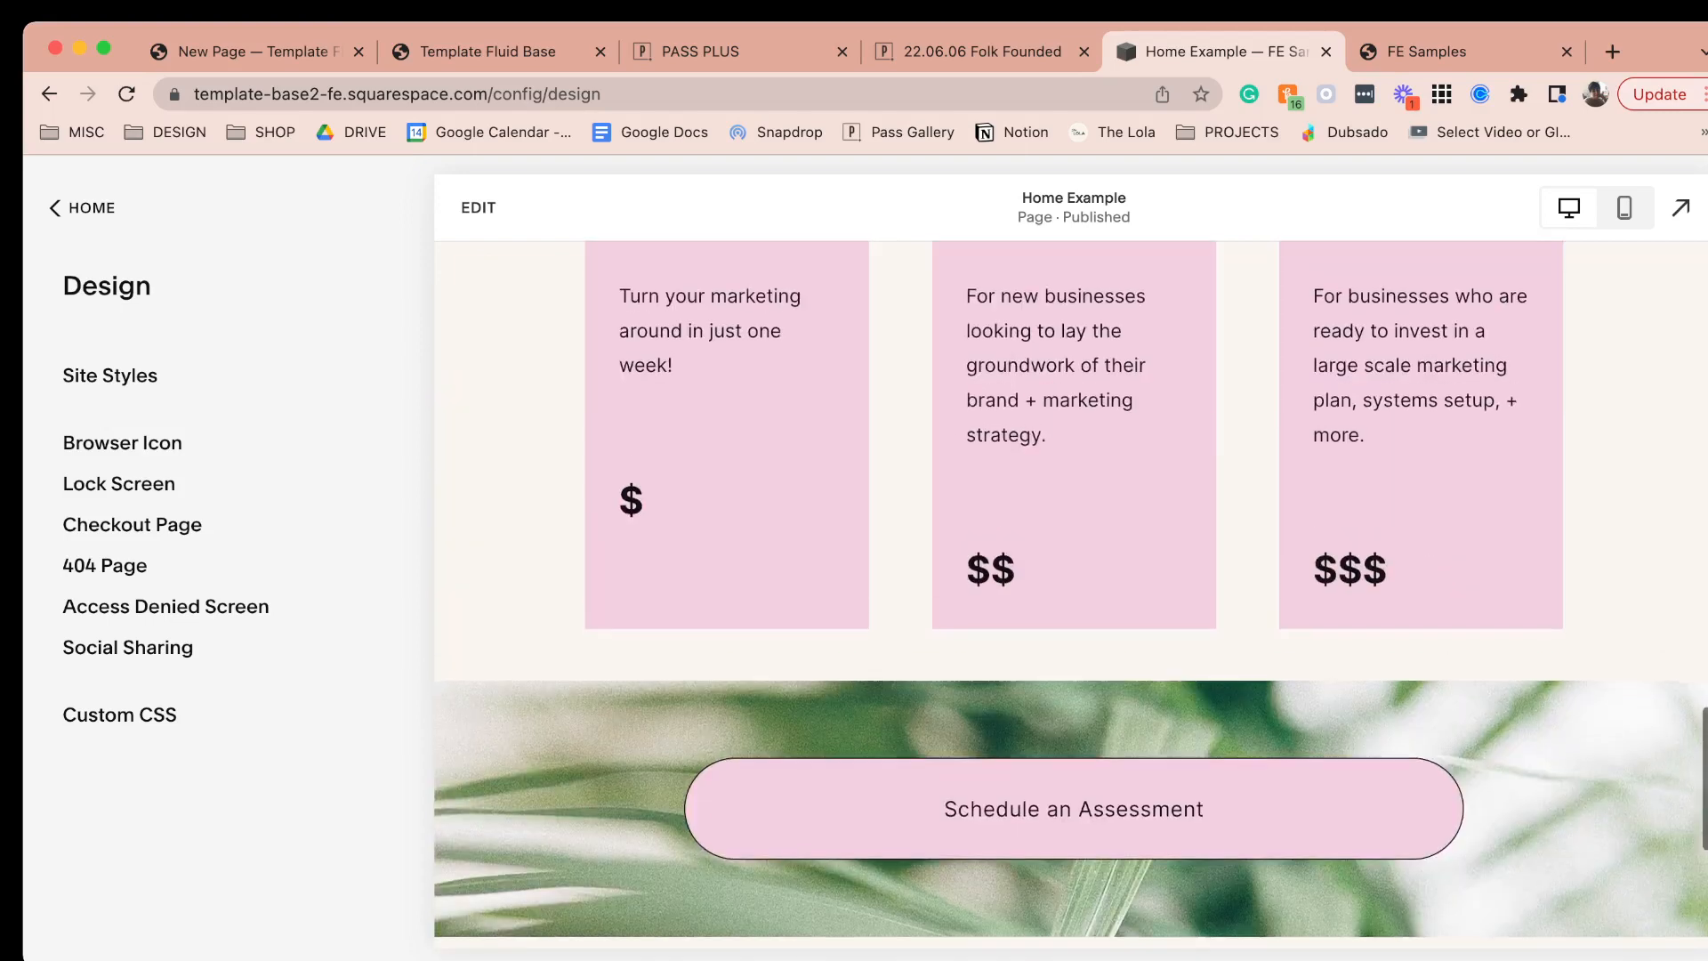
scroll("down", 3)
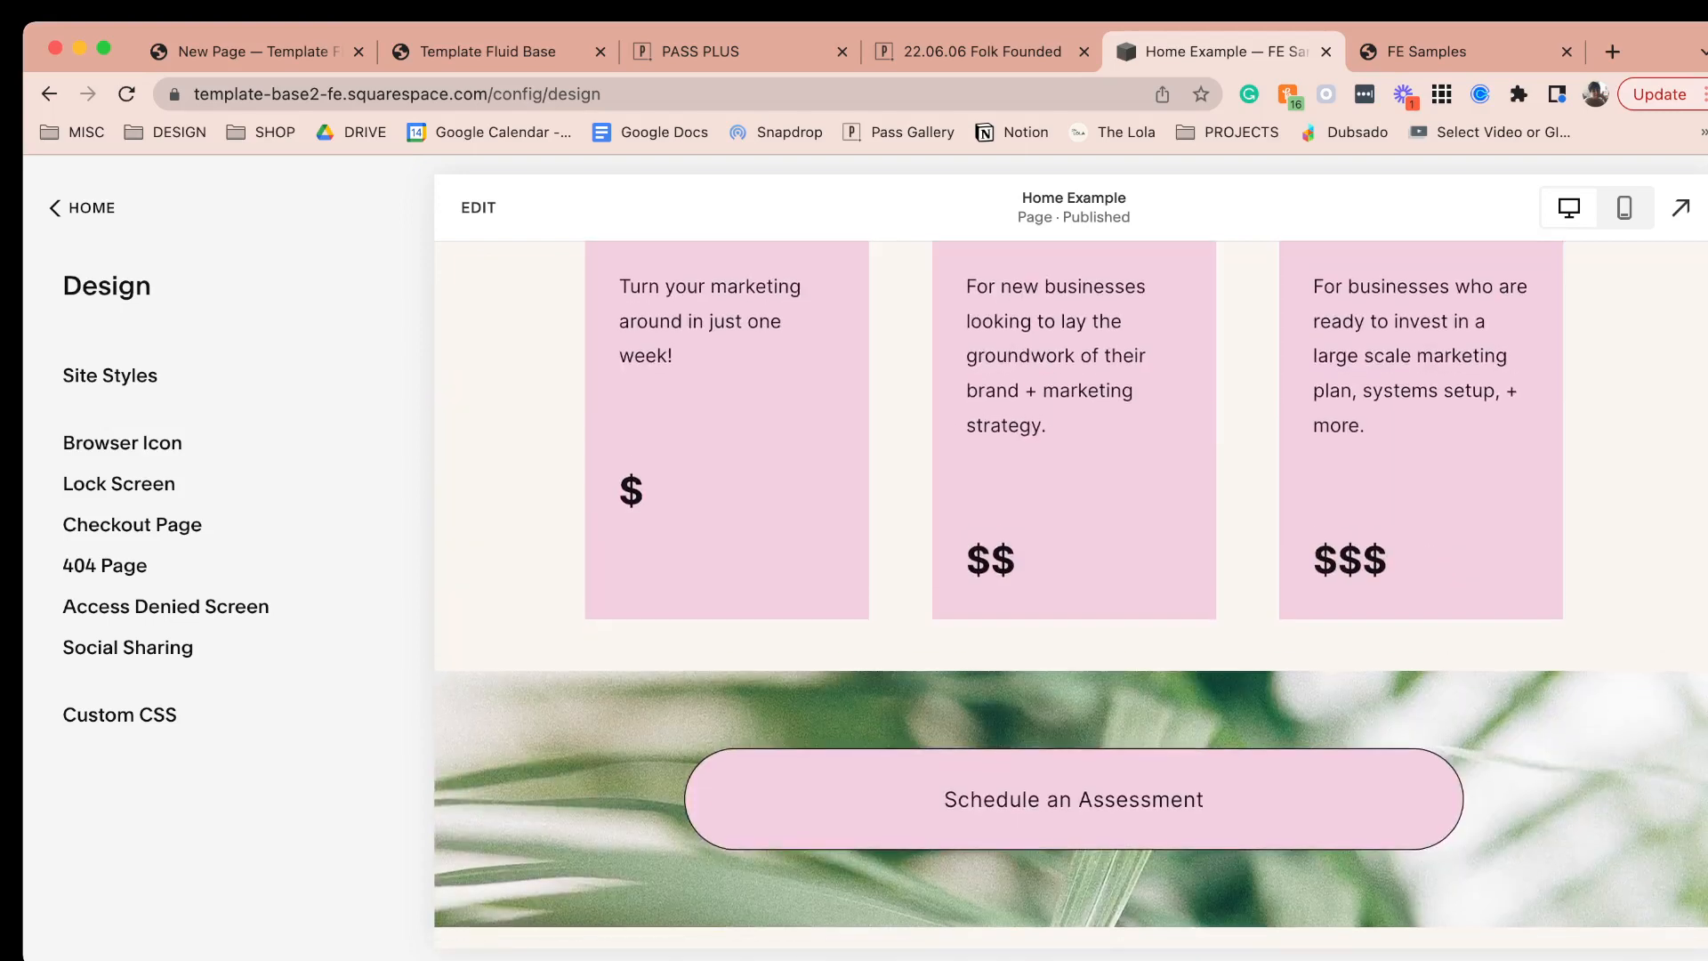